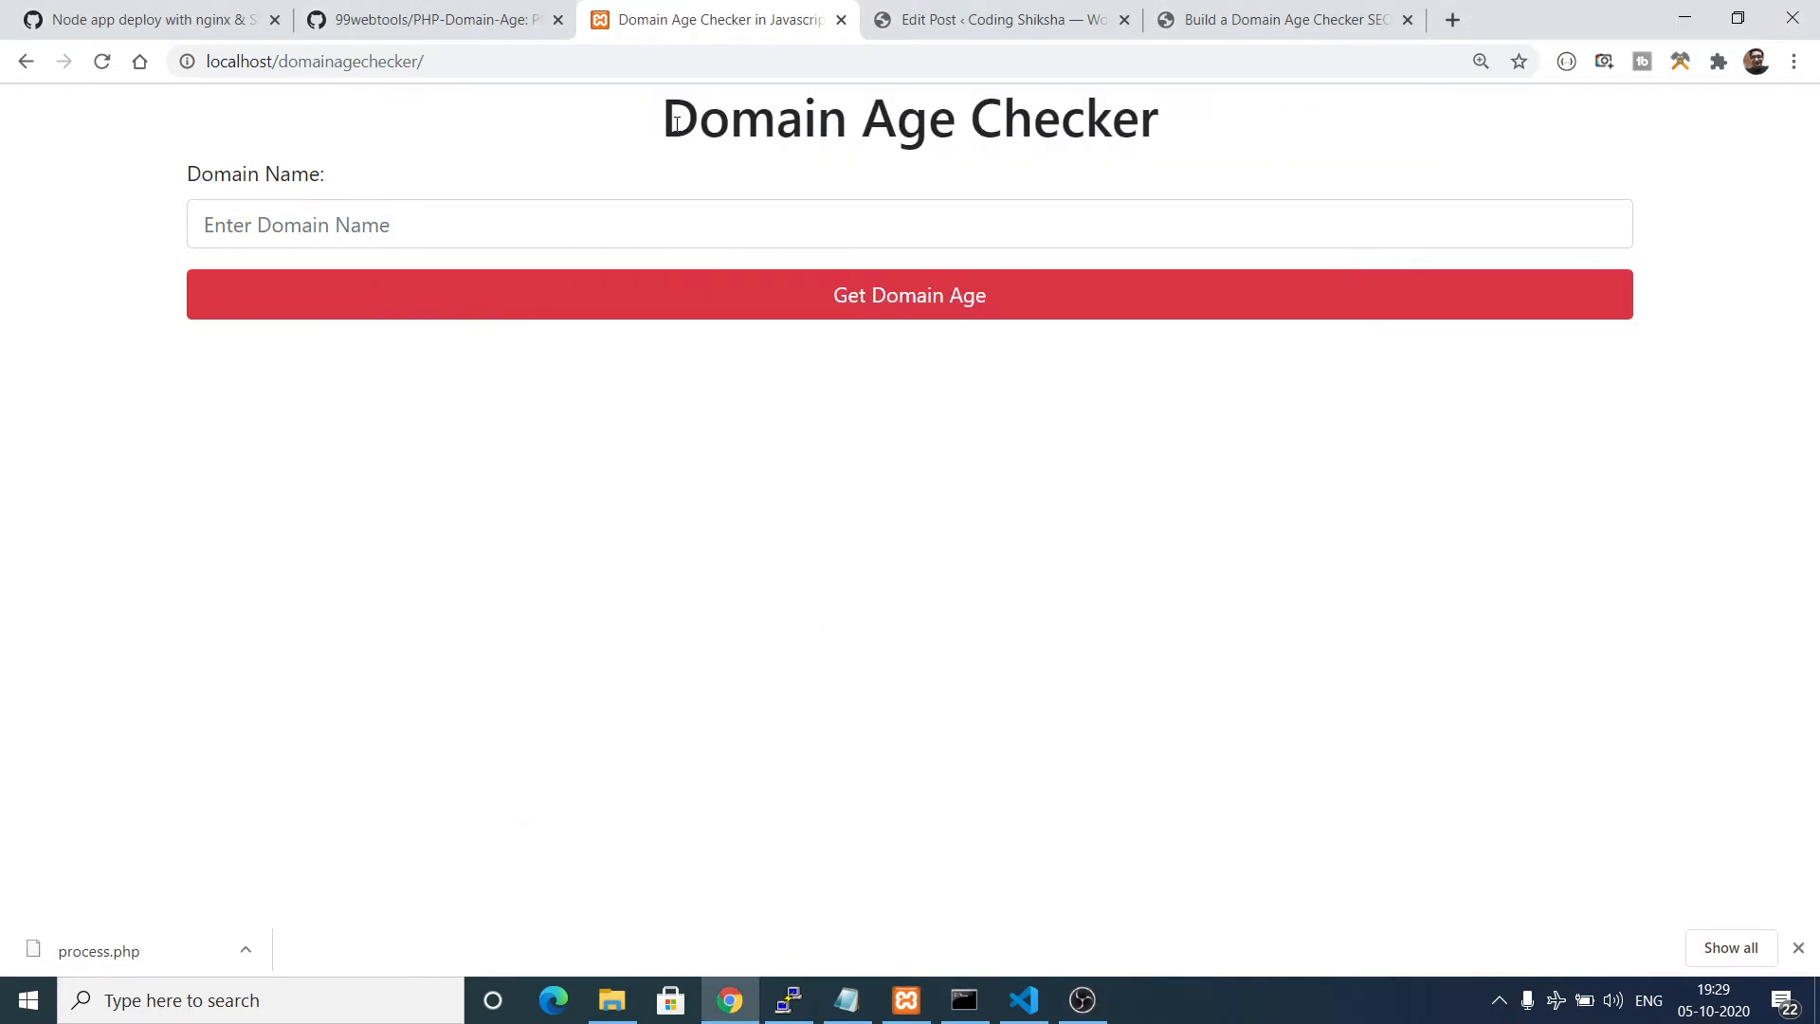
# Look up the age of codingshiksha.com and highlight the result line.
pyautogui.moveTo(668, 118); pyautogui.dragTo(1121, 117)
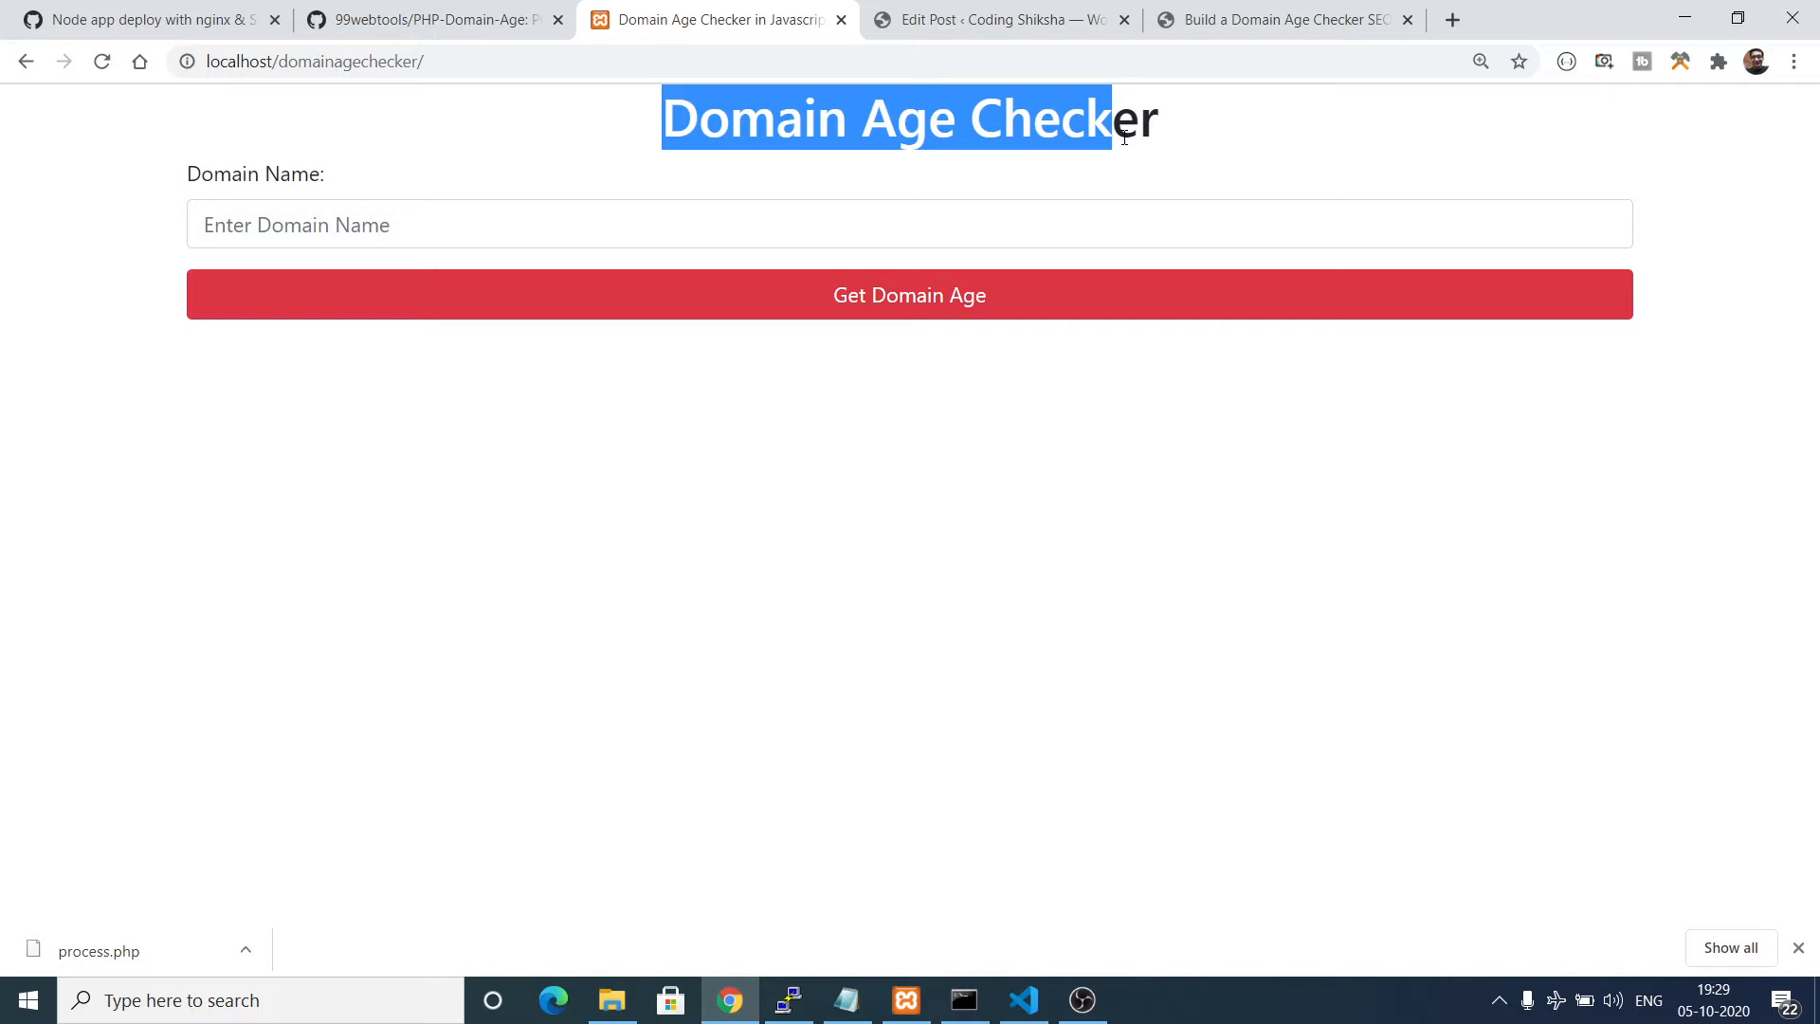
pyautogui.moveTo(451, 225)
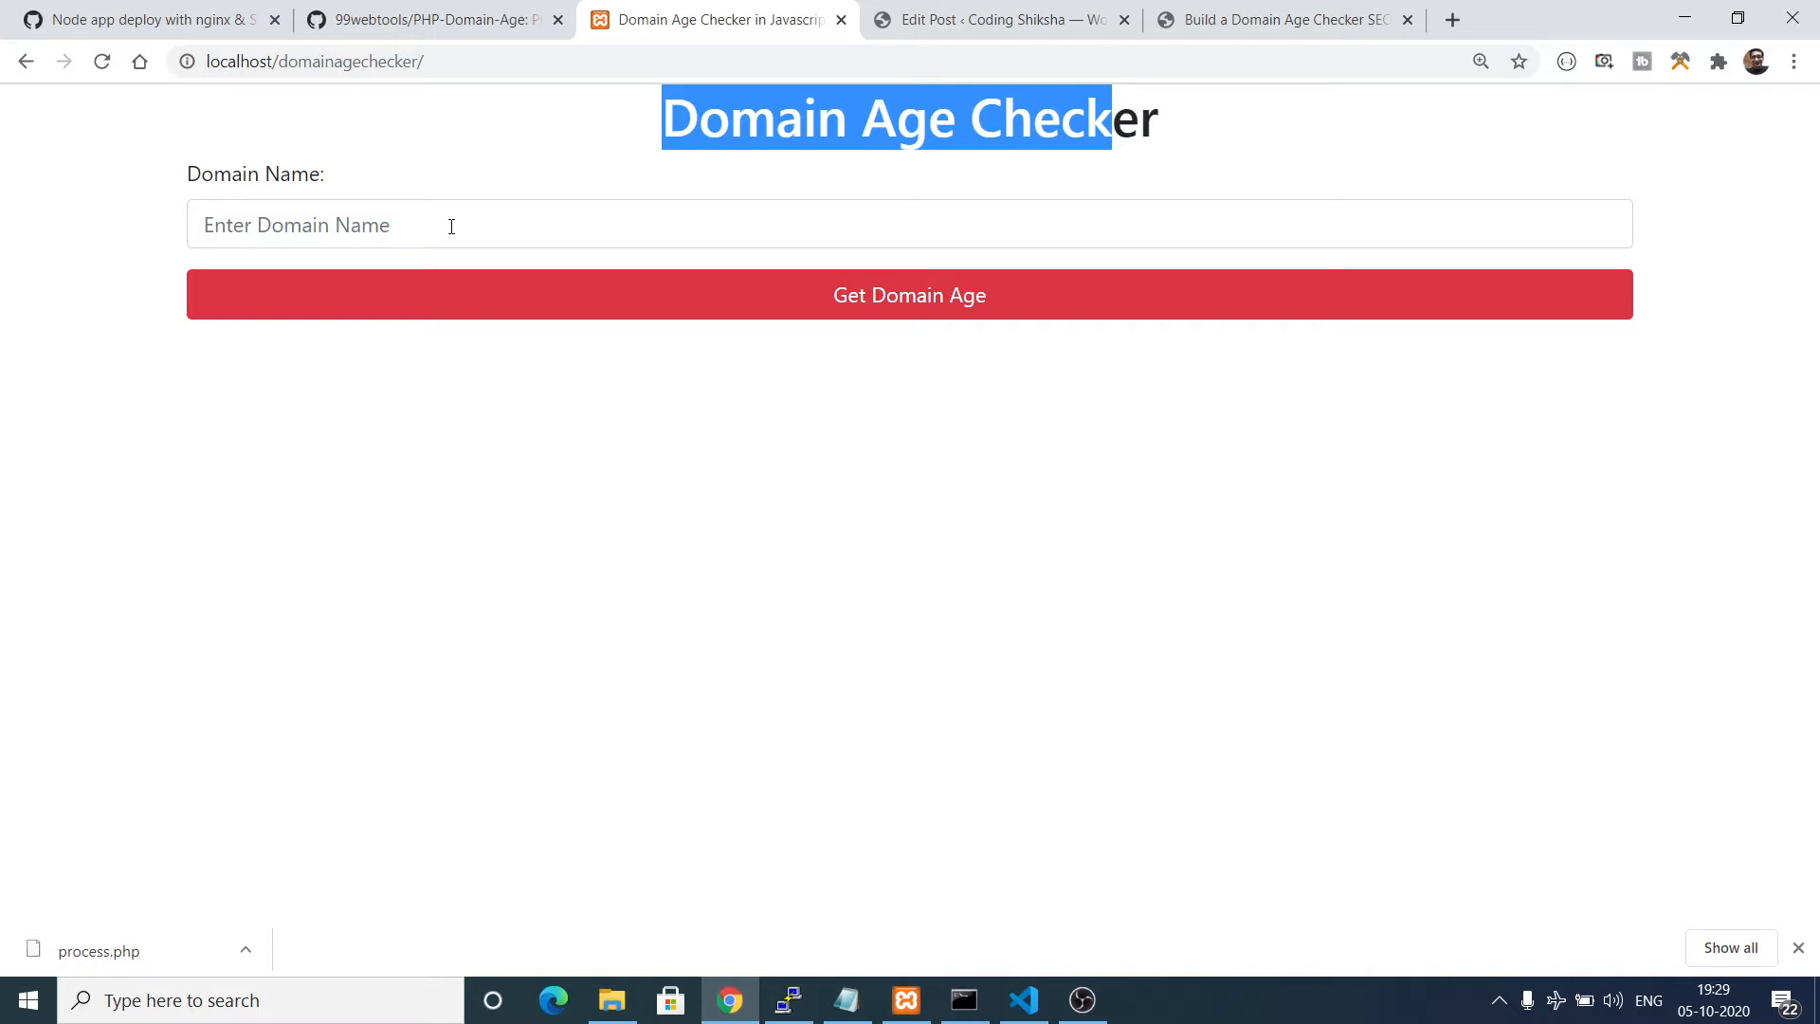
pyautogui.write('codingshiksha.com')
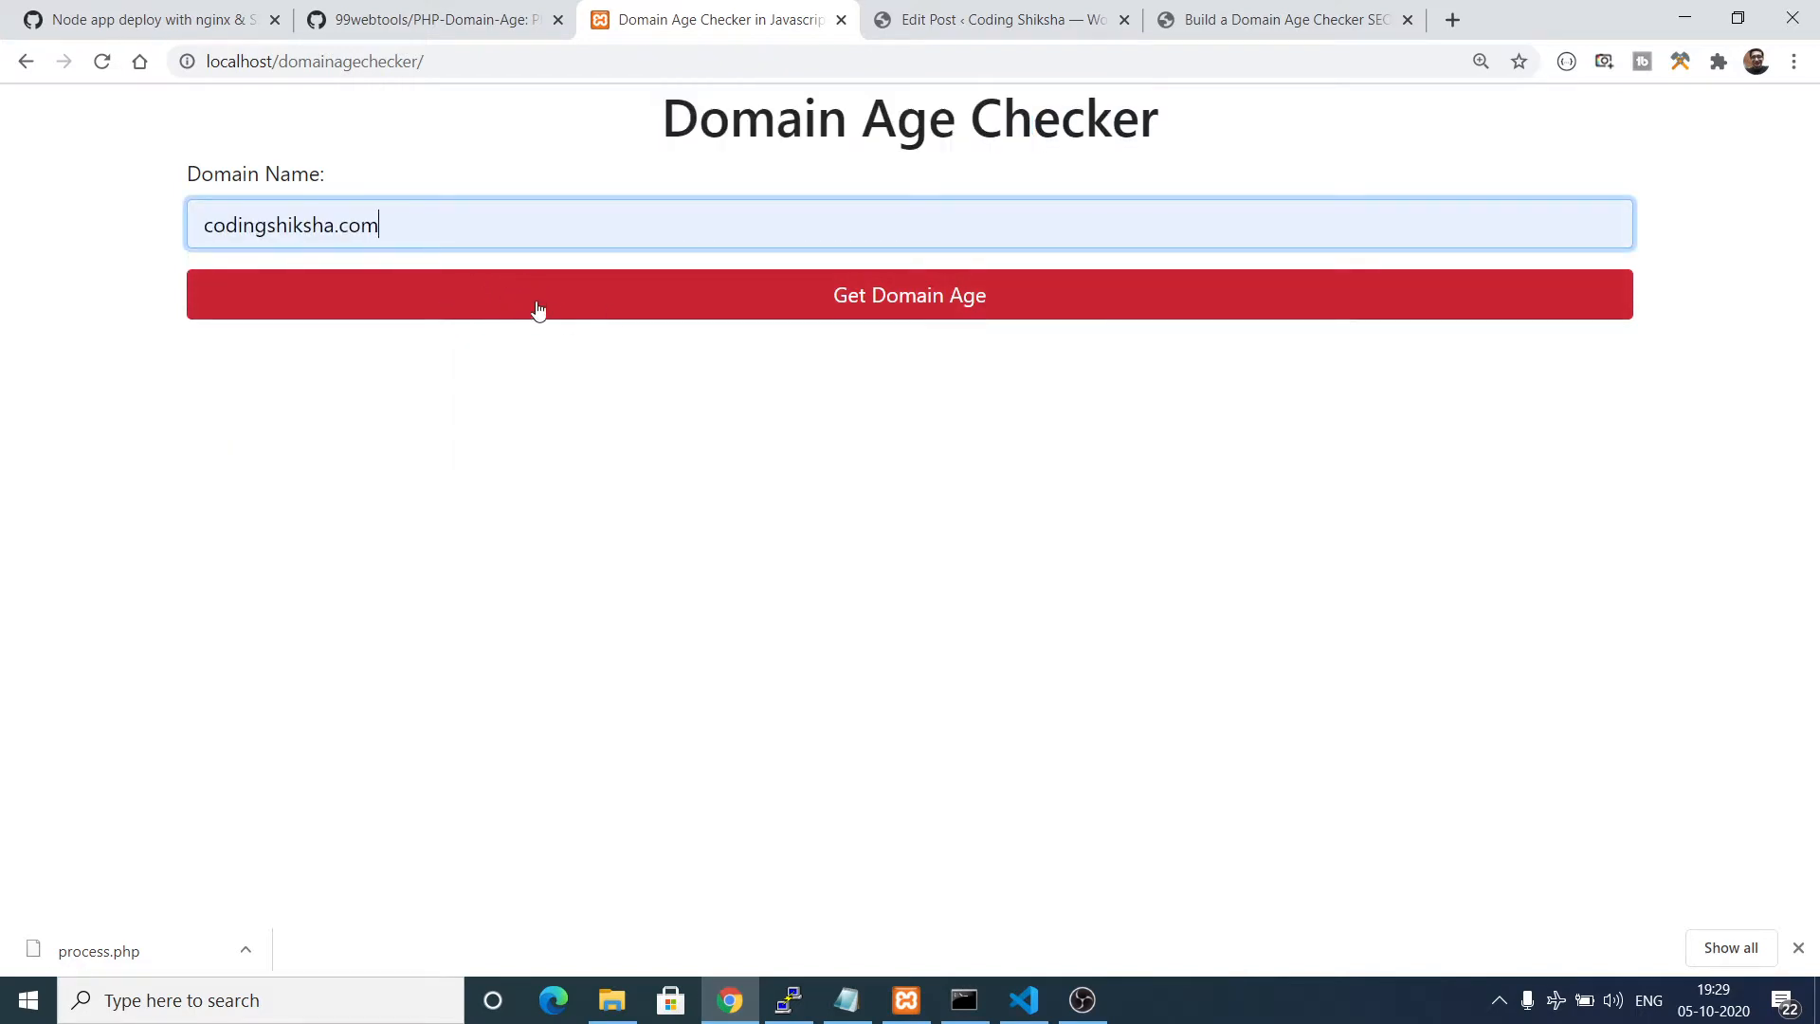
pyautogui.click(908, 296)
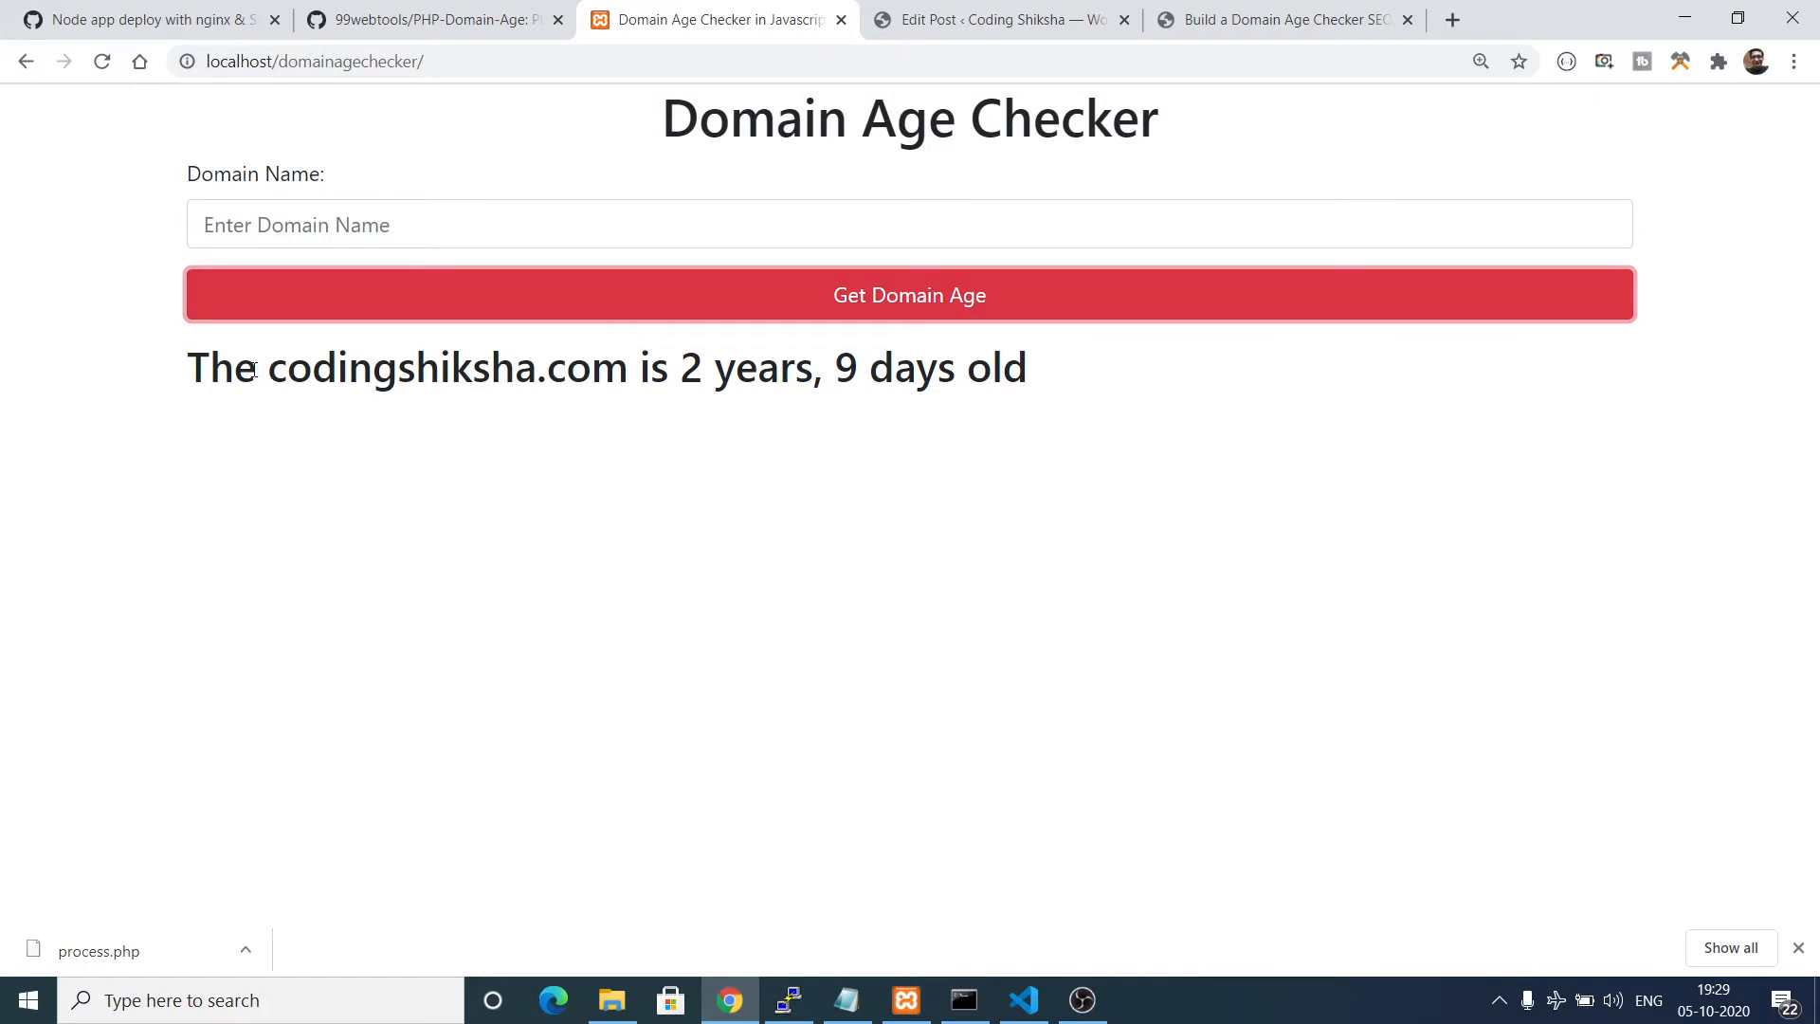
pyautogui.moveTo(185, 368); pyautogui.dragTo(855, 368)
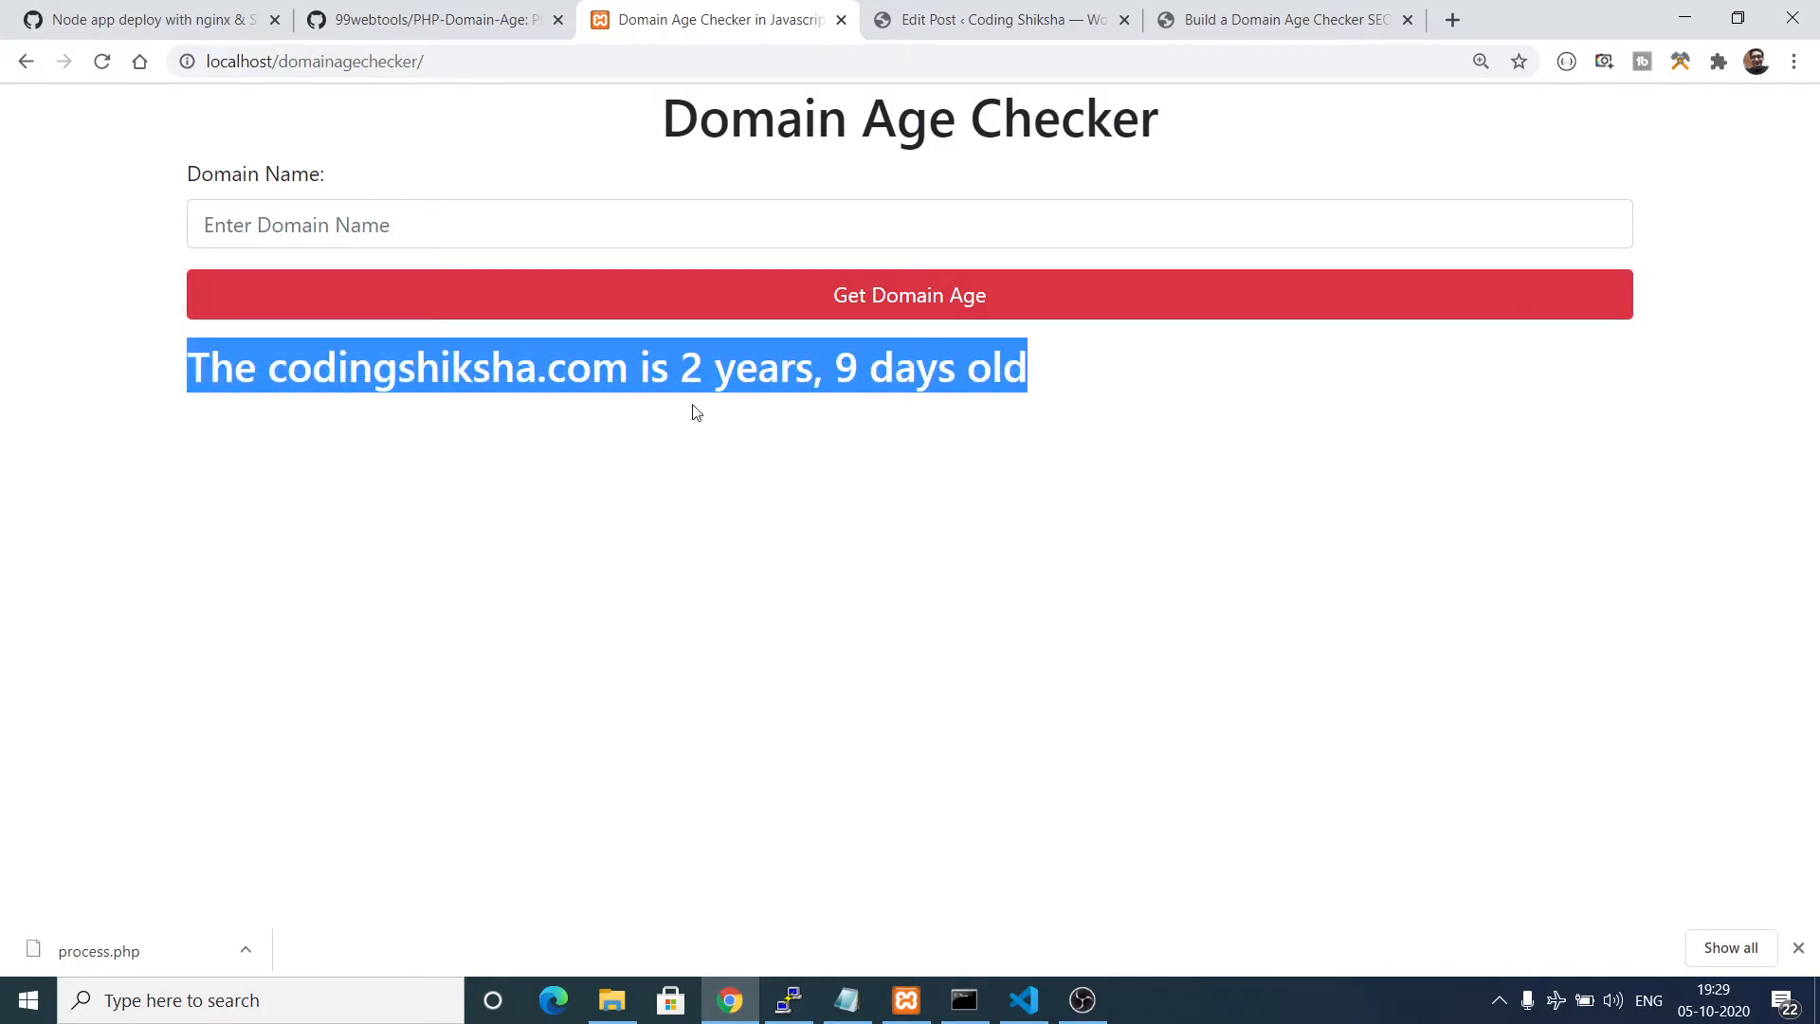
pyautogui.moveTo(1073, 405)
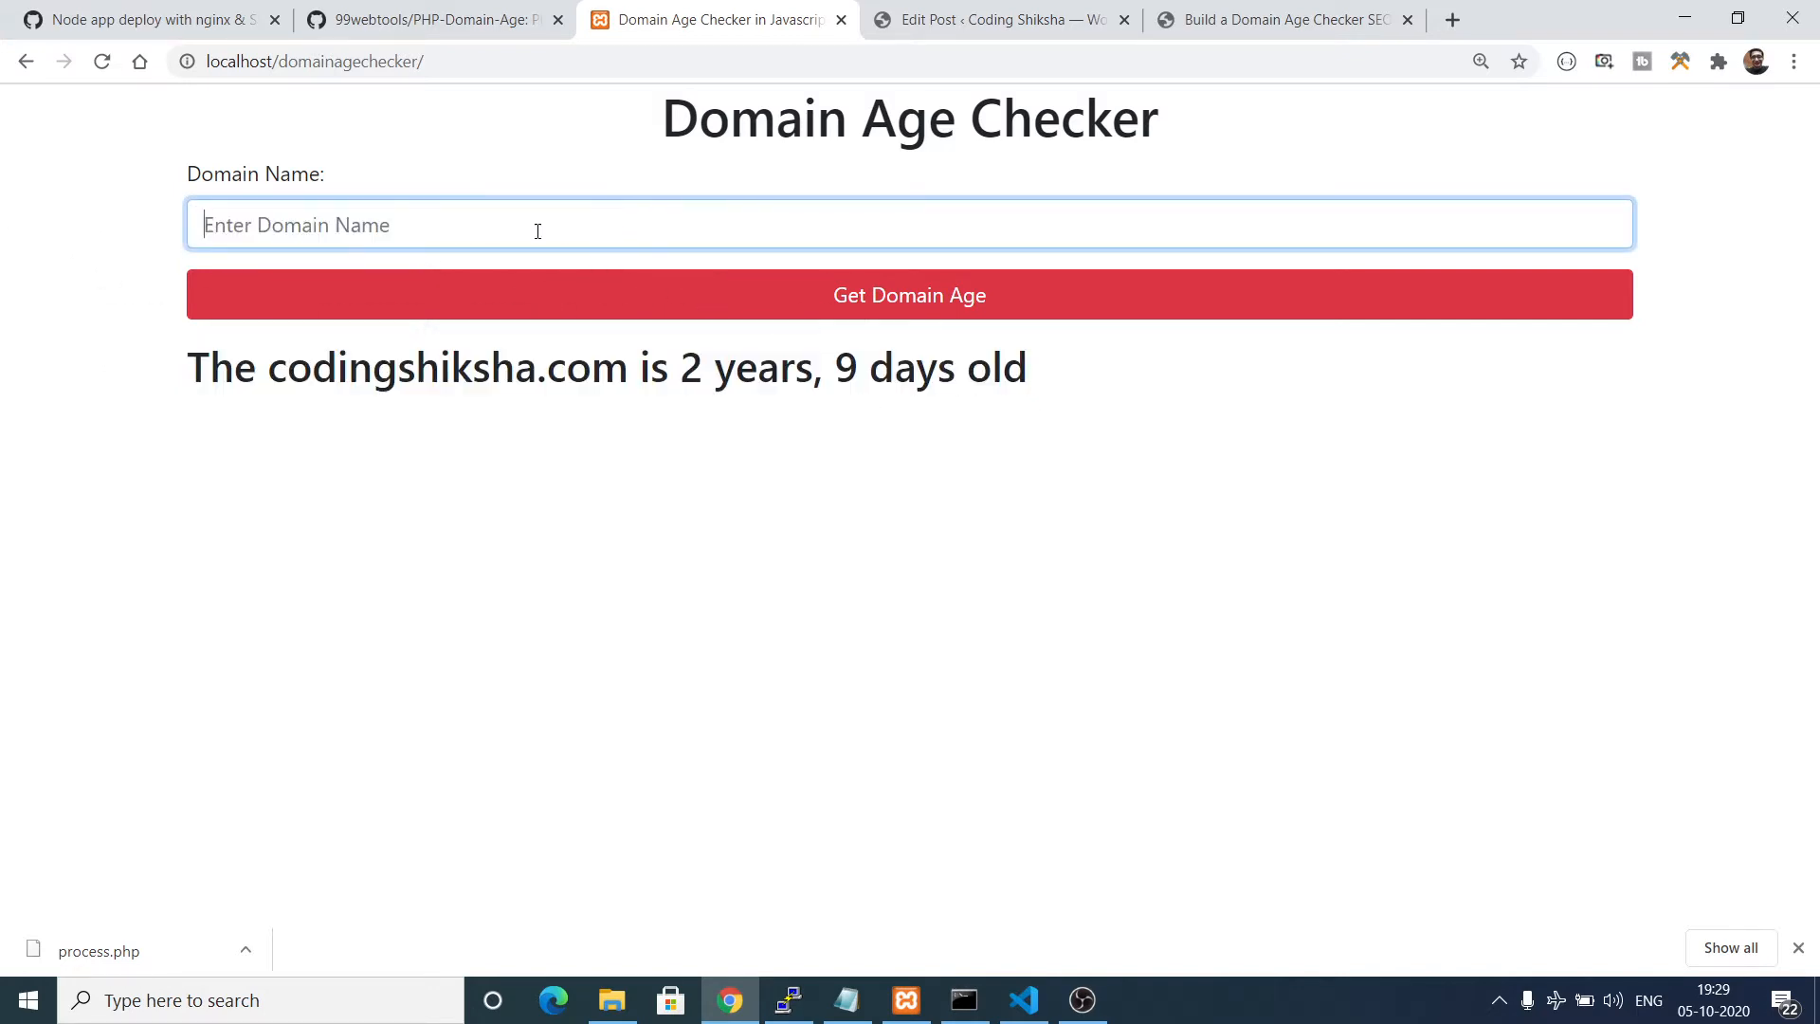
# Look up the ages of facebook.com, google.com and github.com in turn.
pyautogui.write('facebook')
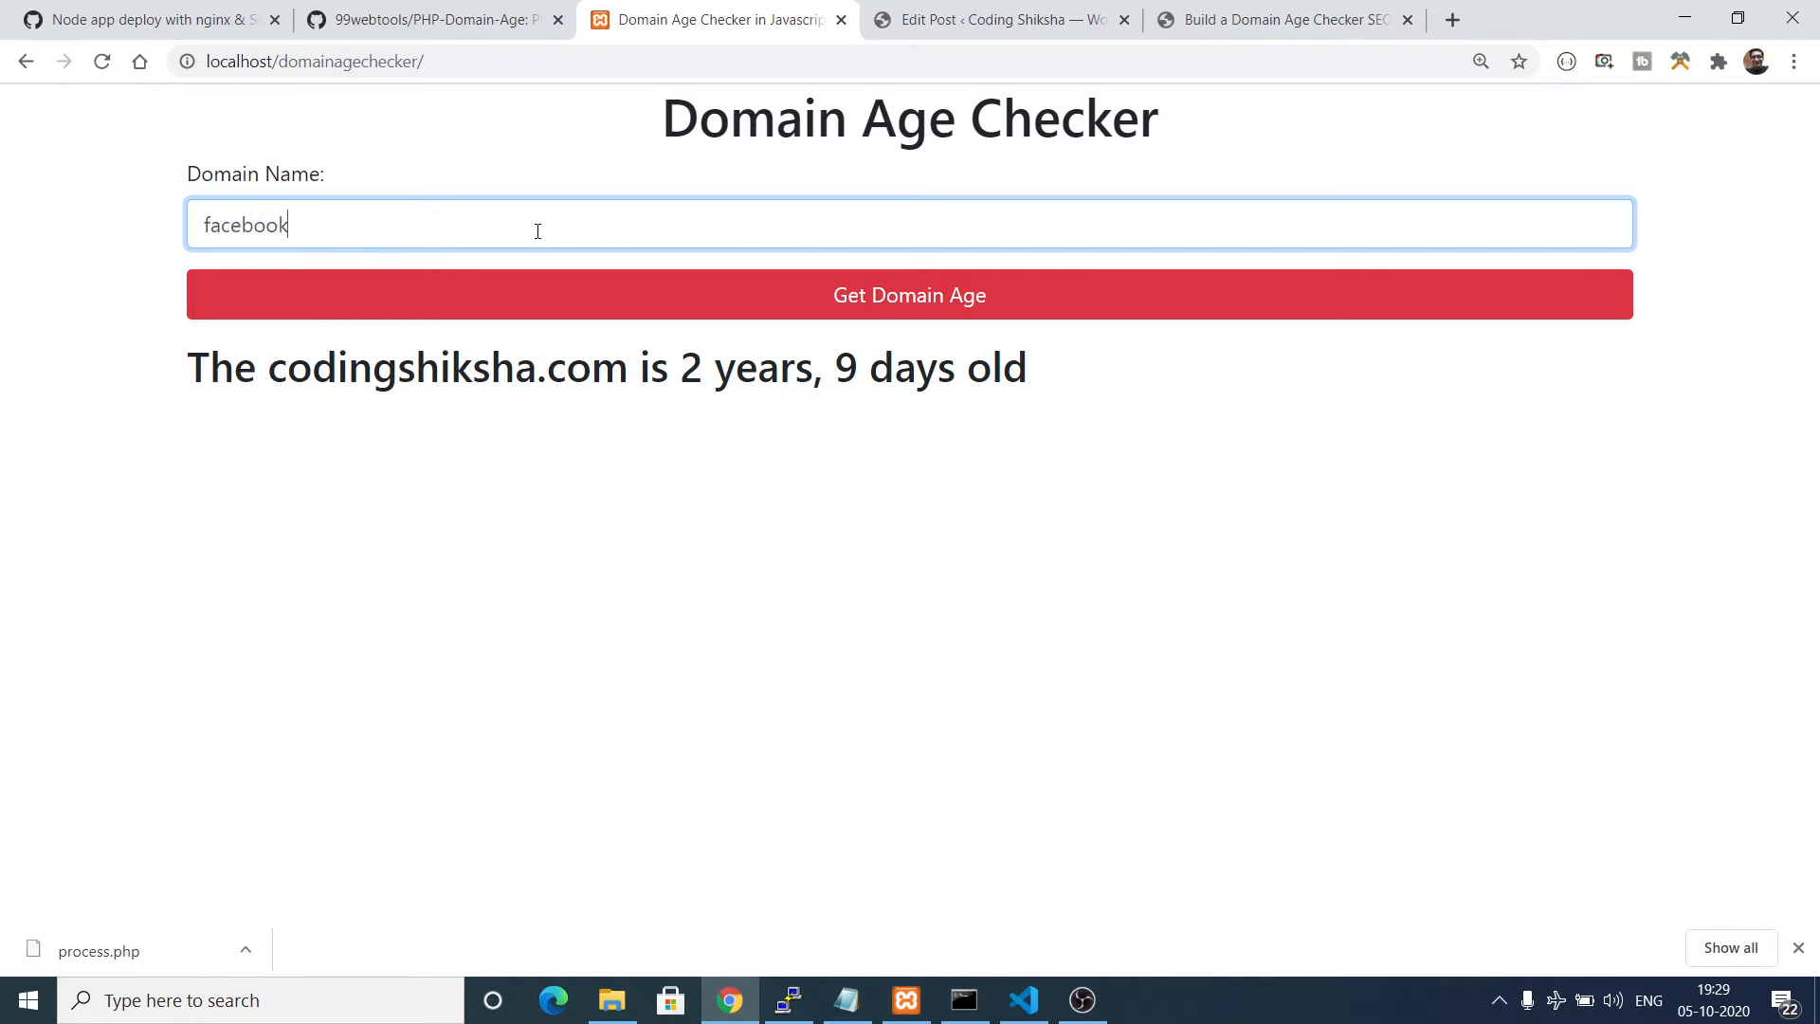
pyautogui.click(908, 294)
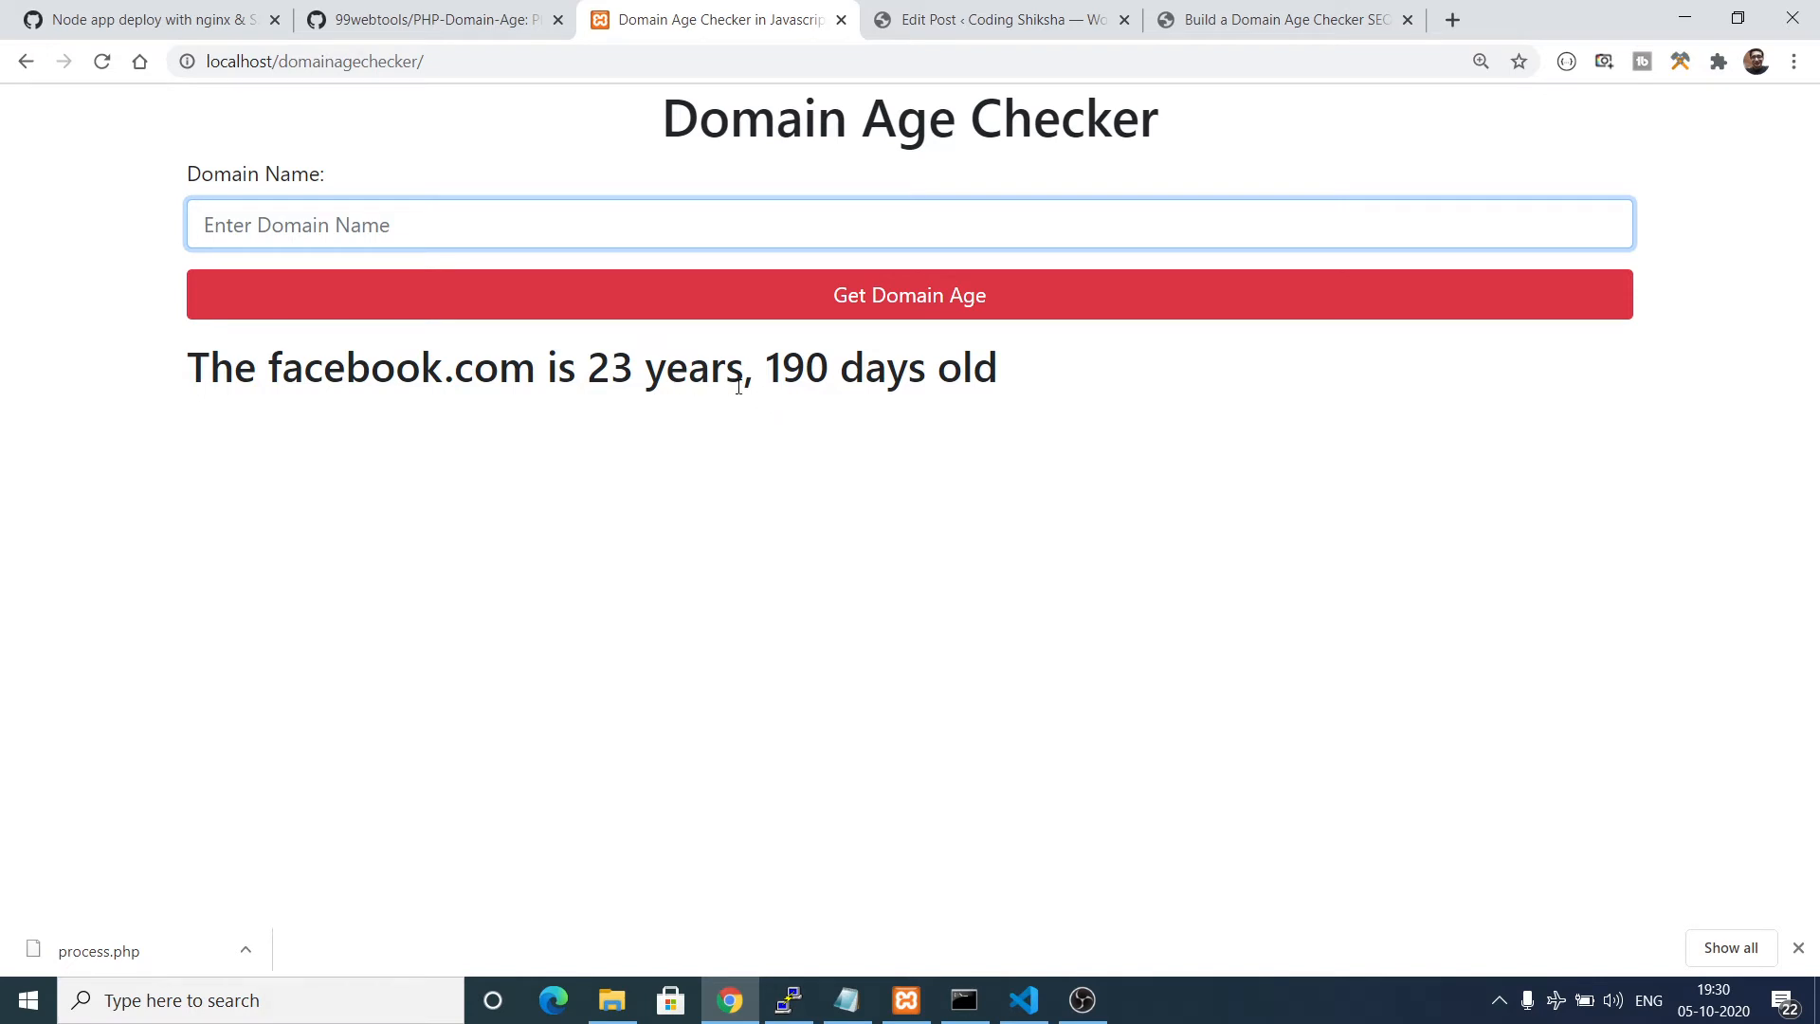
pyautogui.click(464, 224)
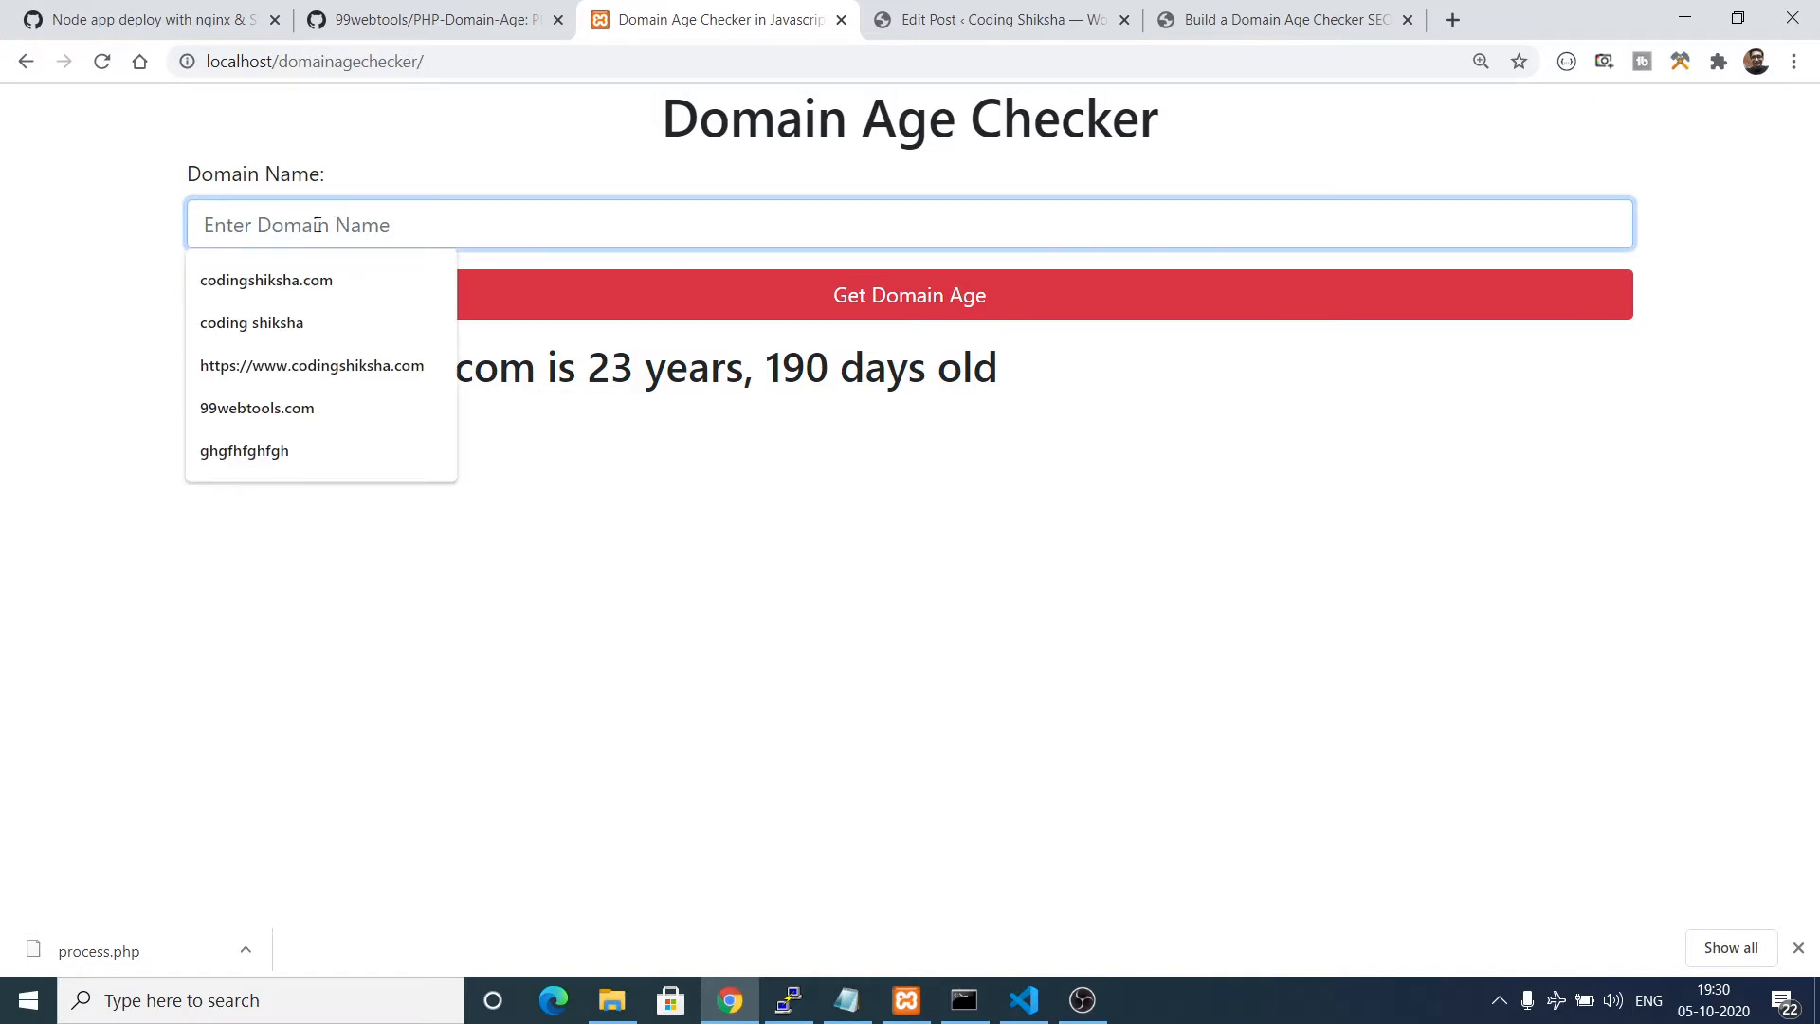
pyautogui.click(908, 294)
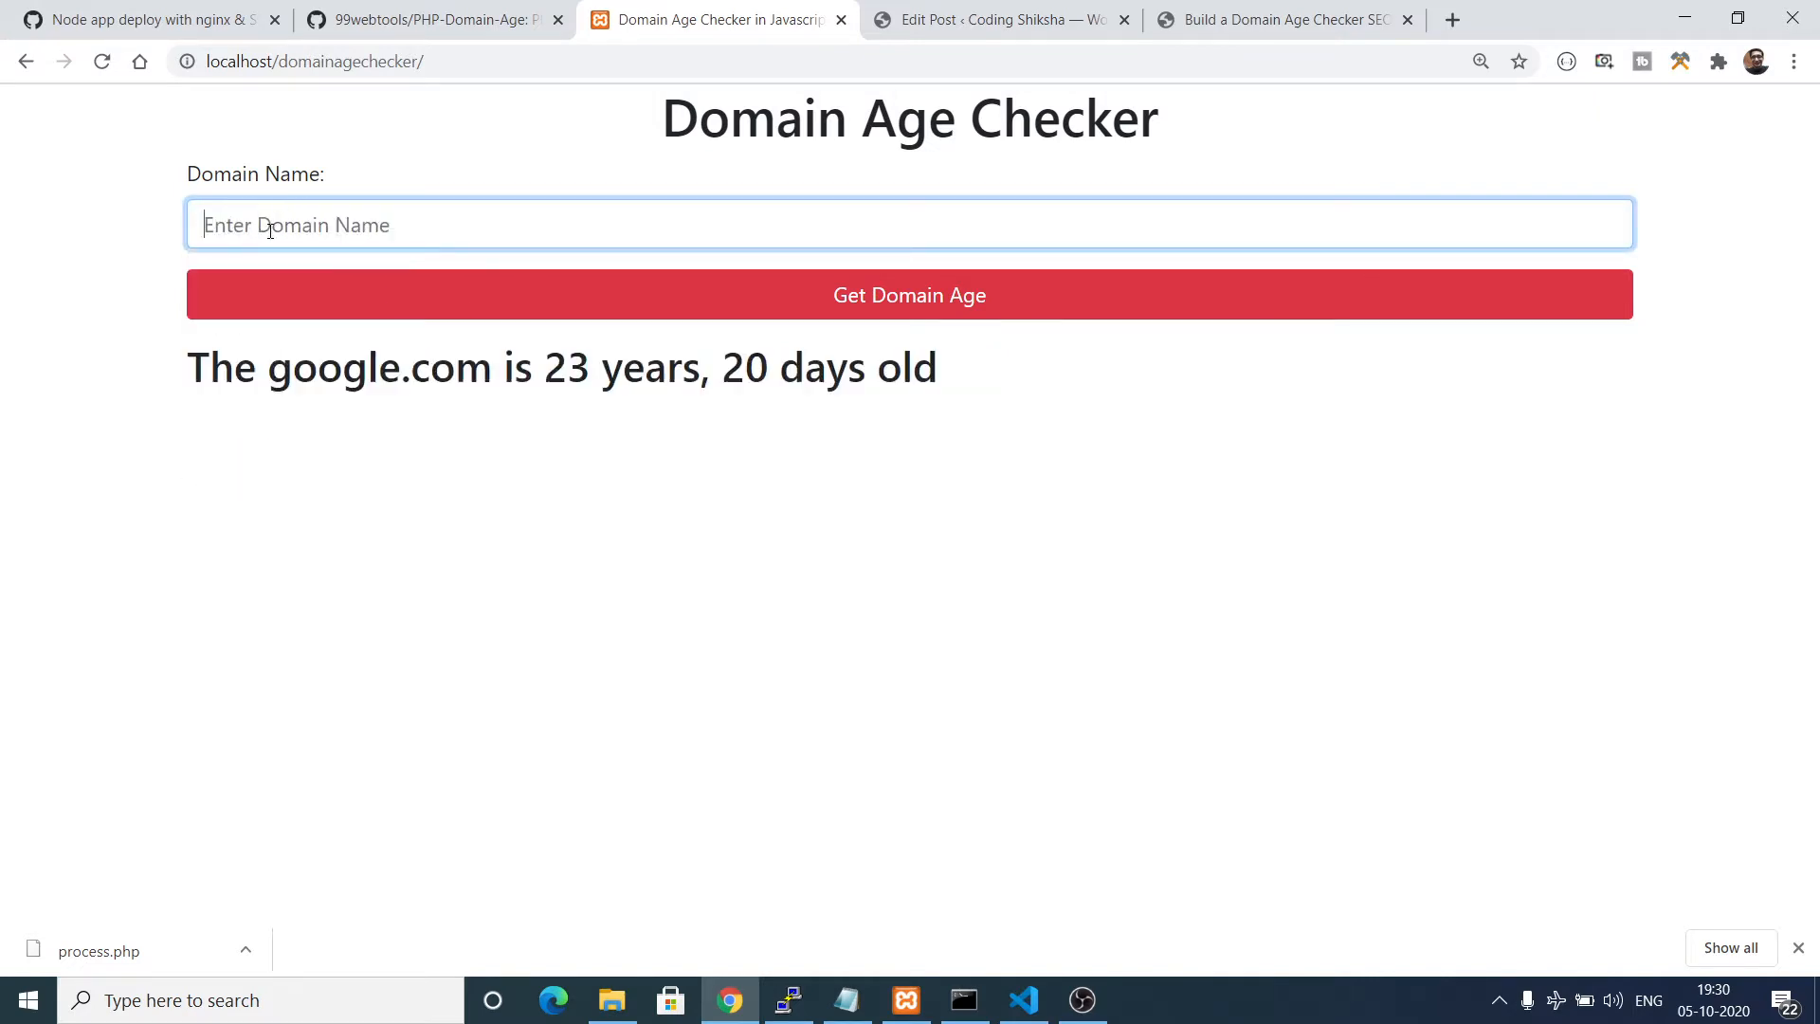
pyautogui.click(908, 223)
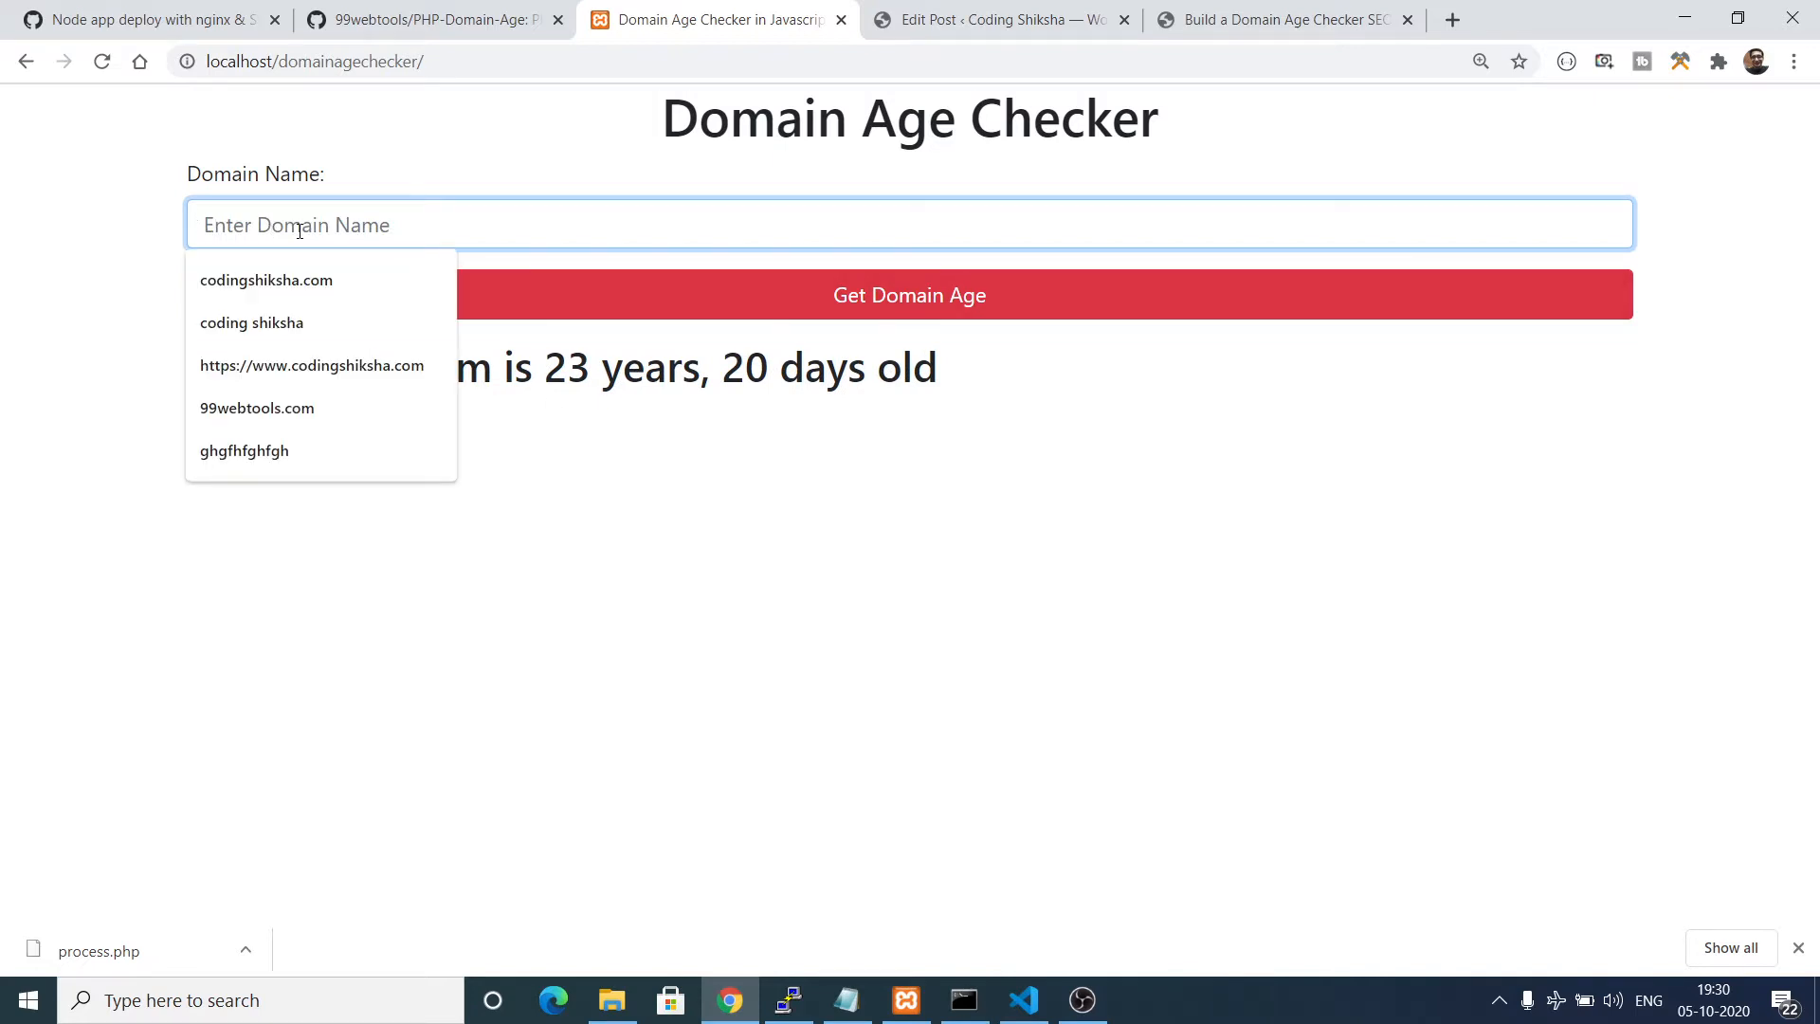
pyautogui.write('github.com')
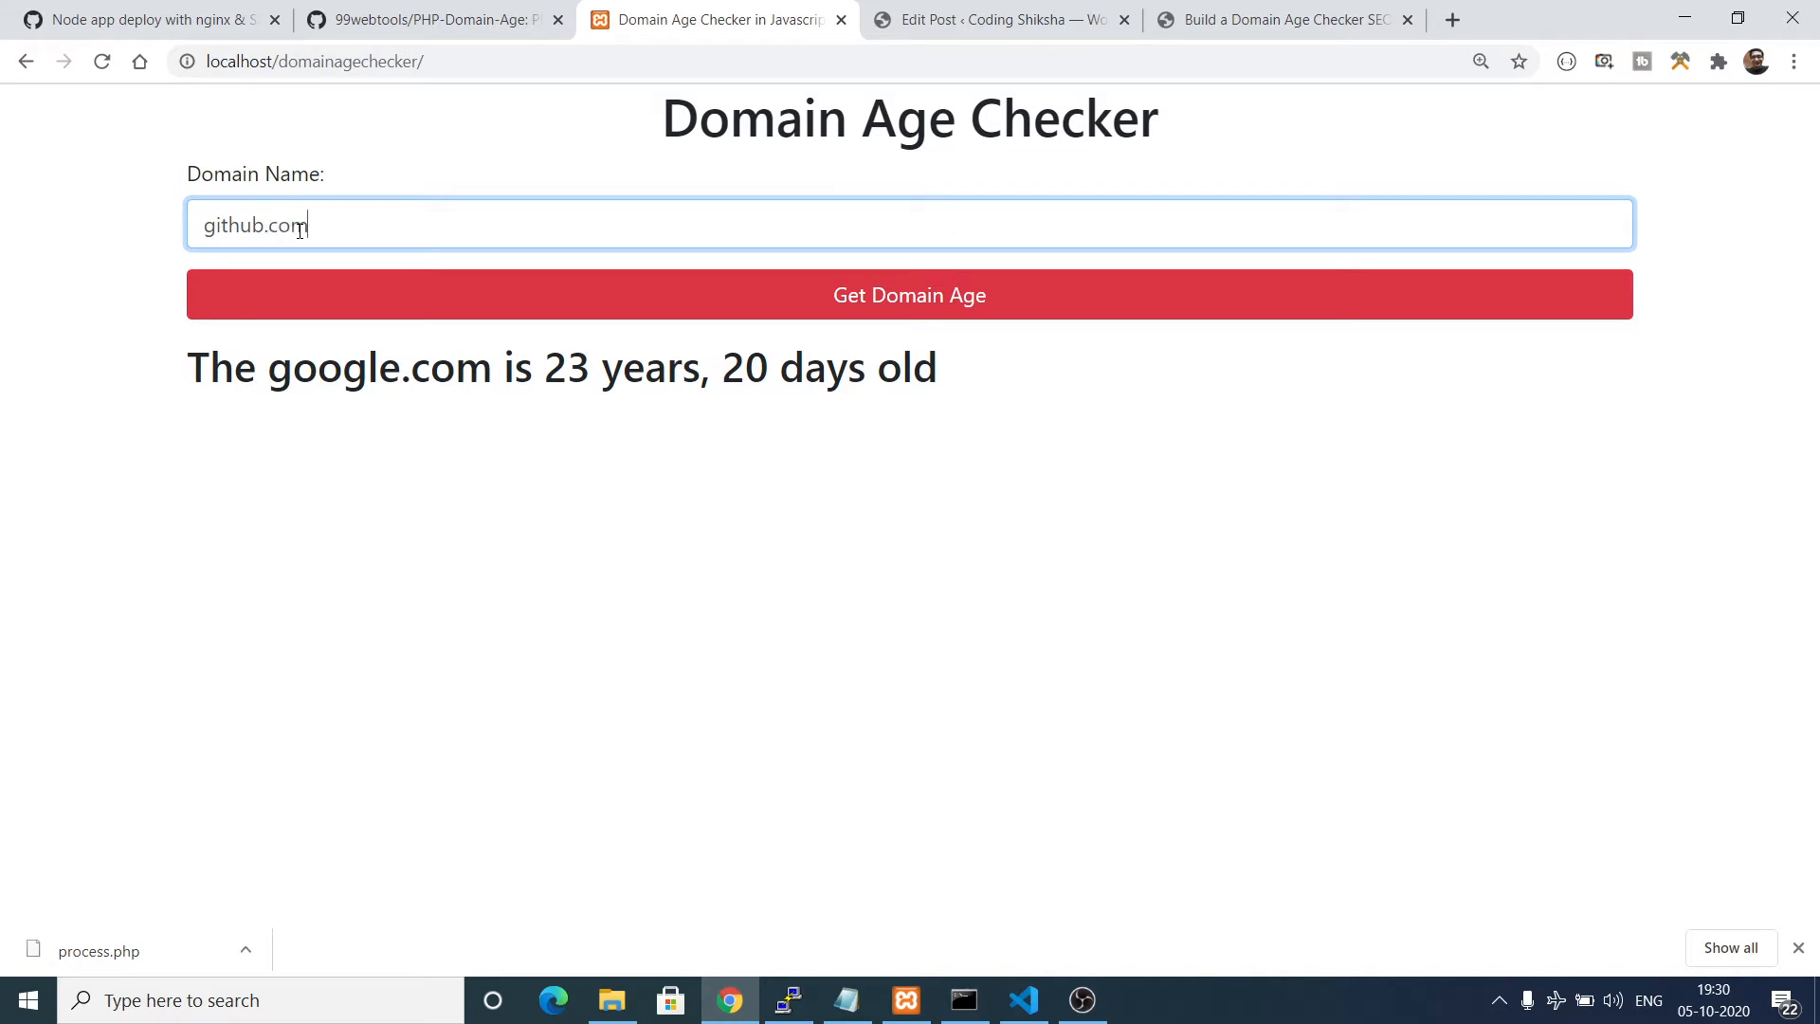
pyautogui.click(908, 294)
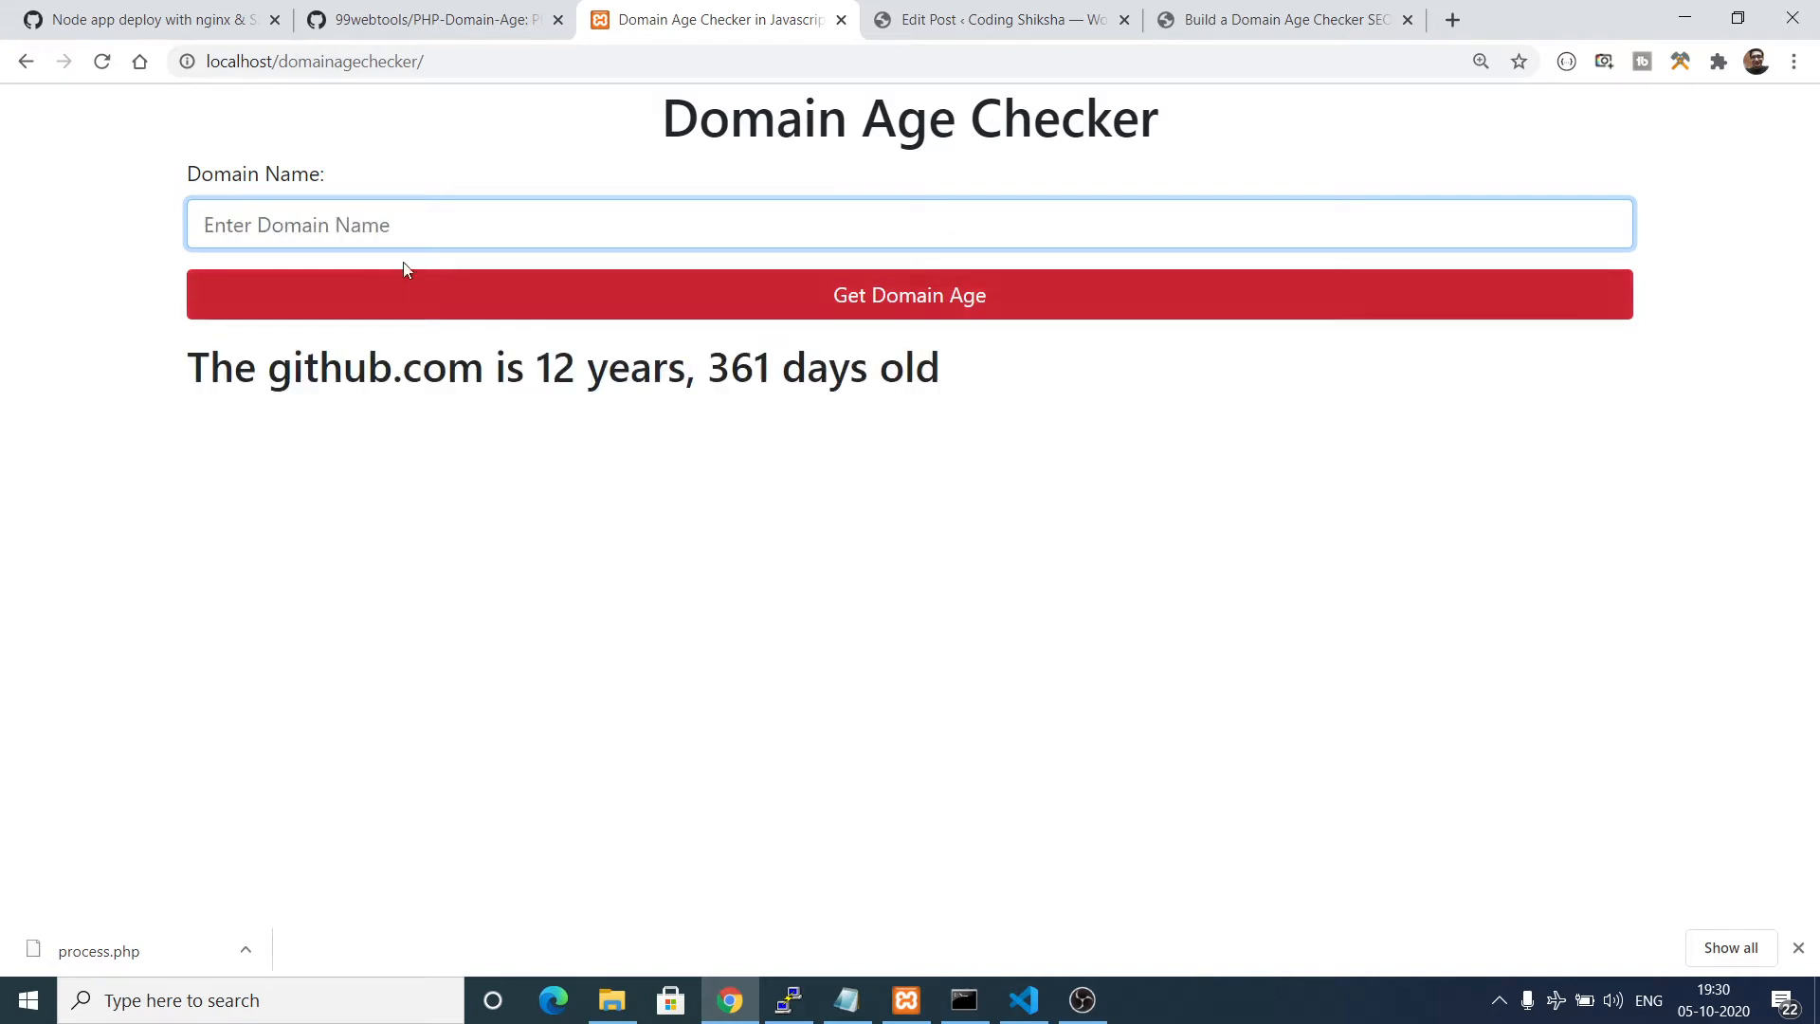
# Submit the invalid name 'terertert' and dismiss the invalid-domain warning.
pyautogui.write('terertert')
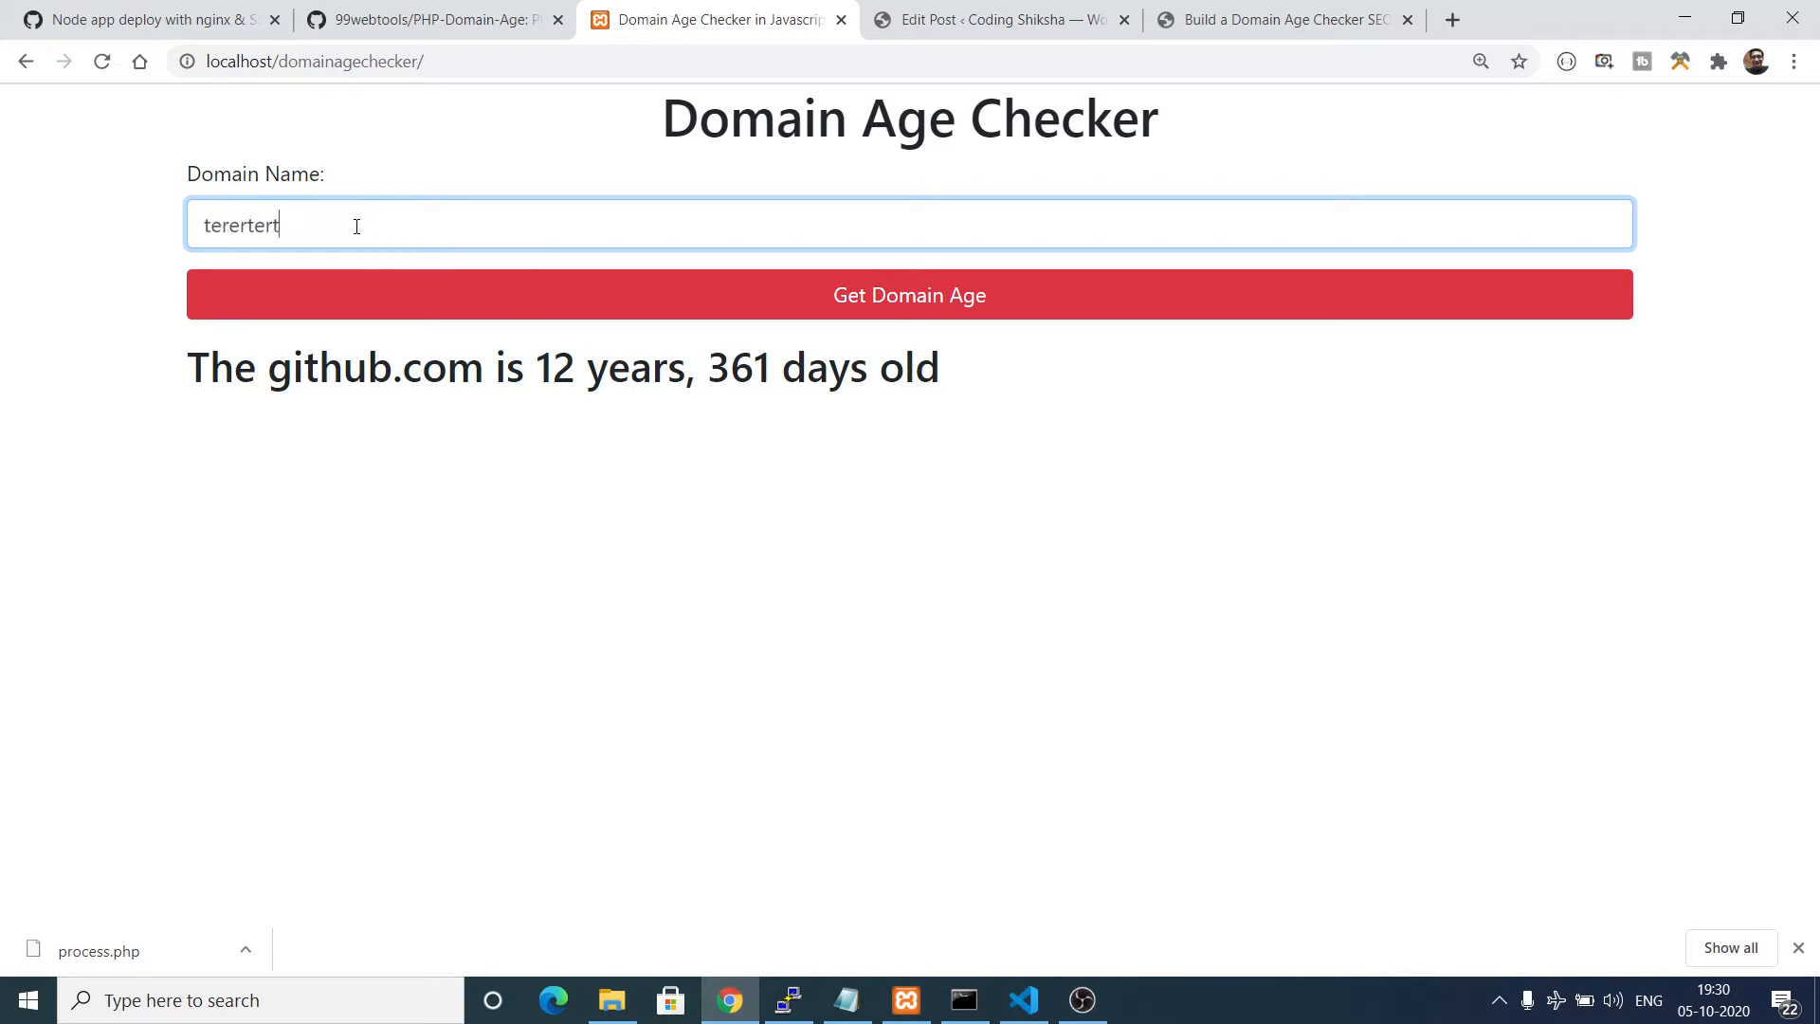
pyautogui.click(908, 294)
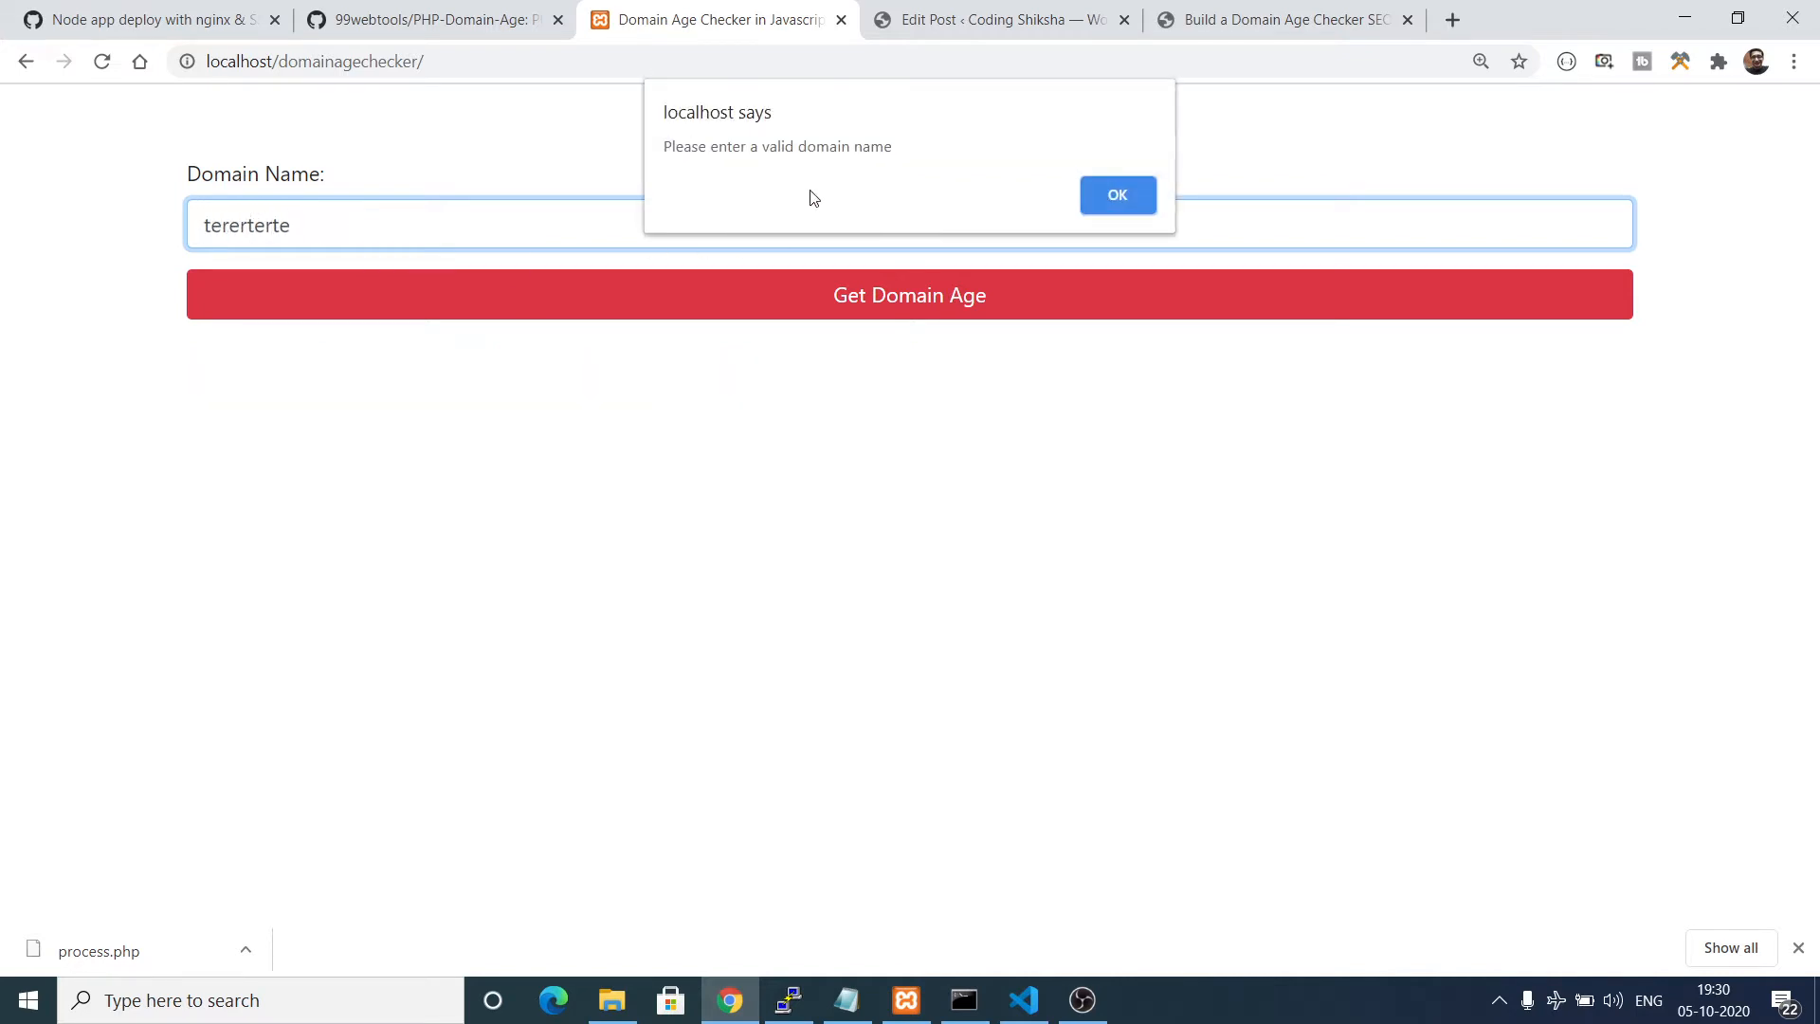
pyautogui.moveTo(965, 158)
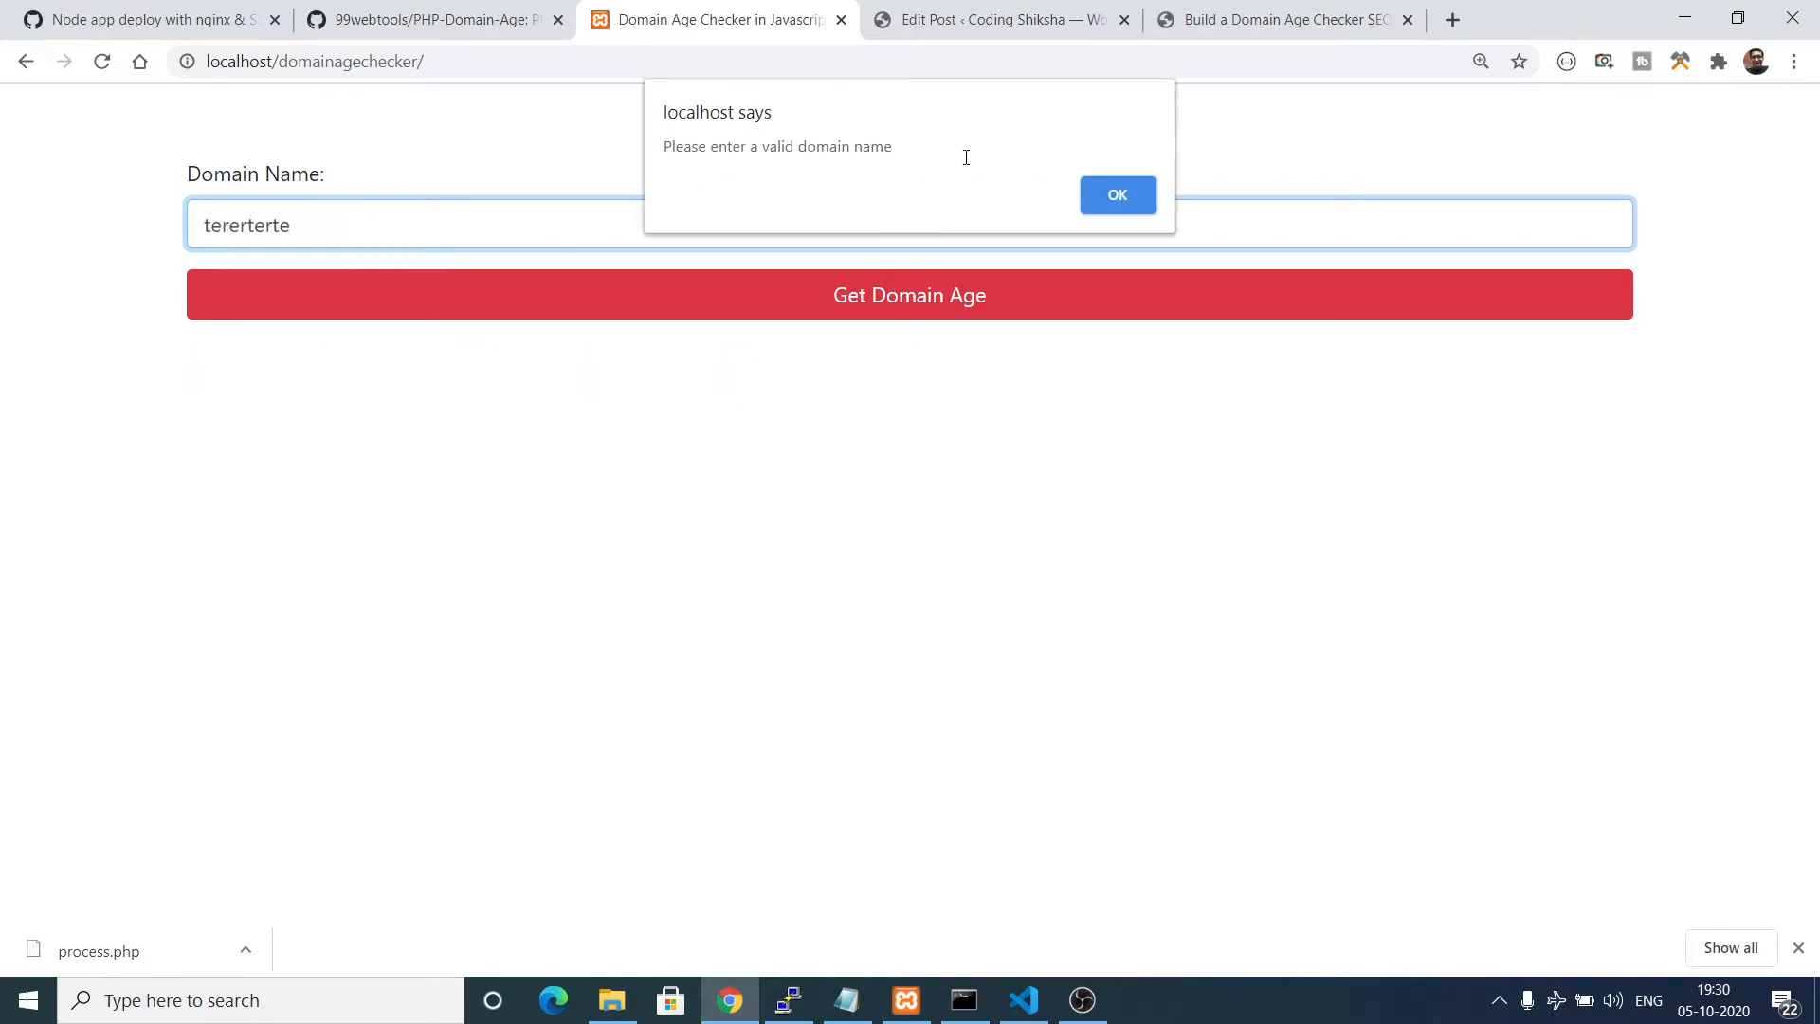
pyautogui.click(1115, 193)
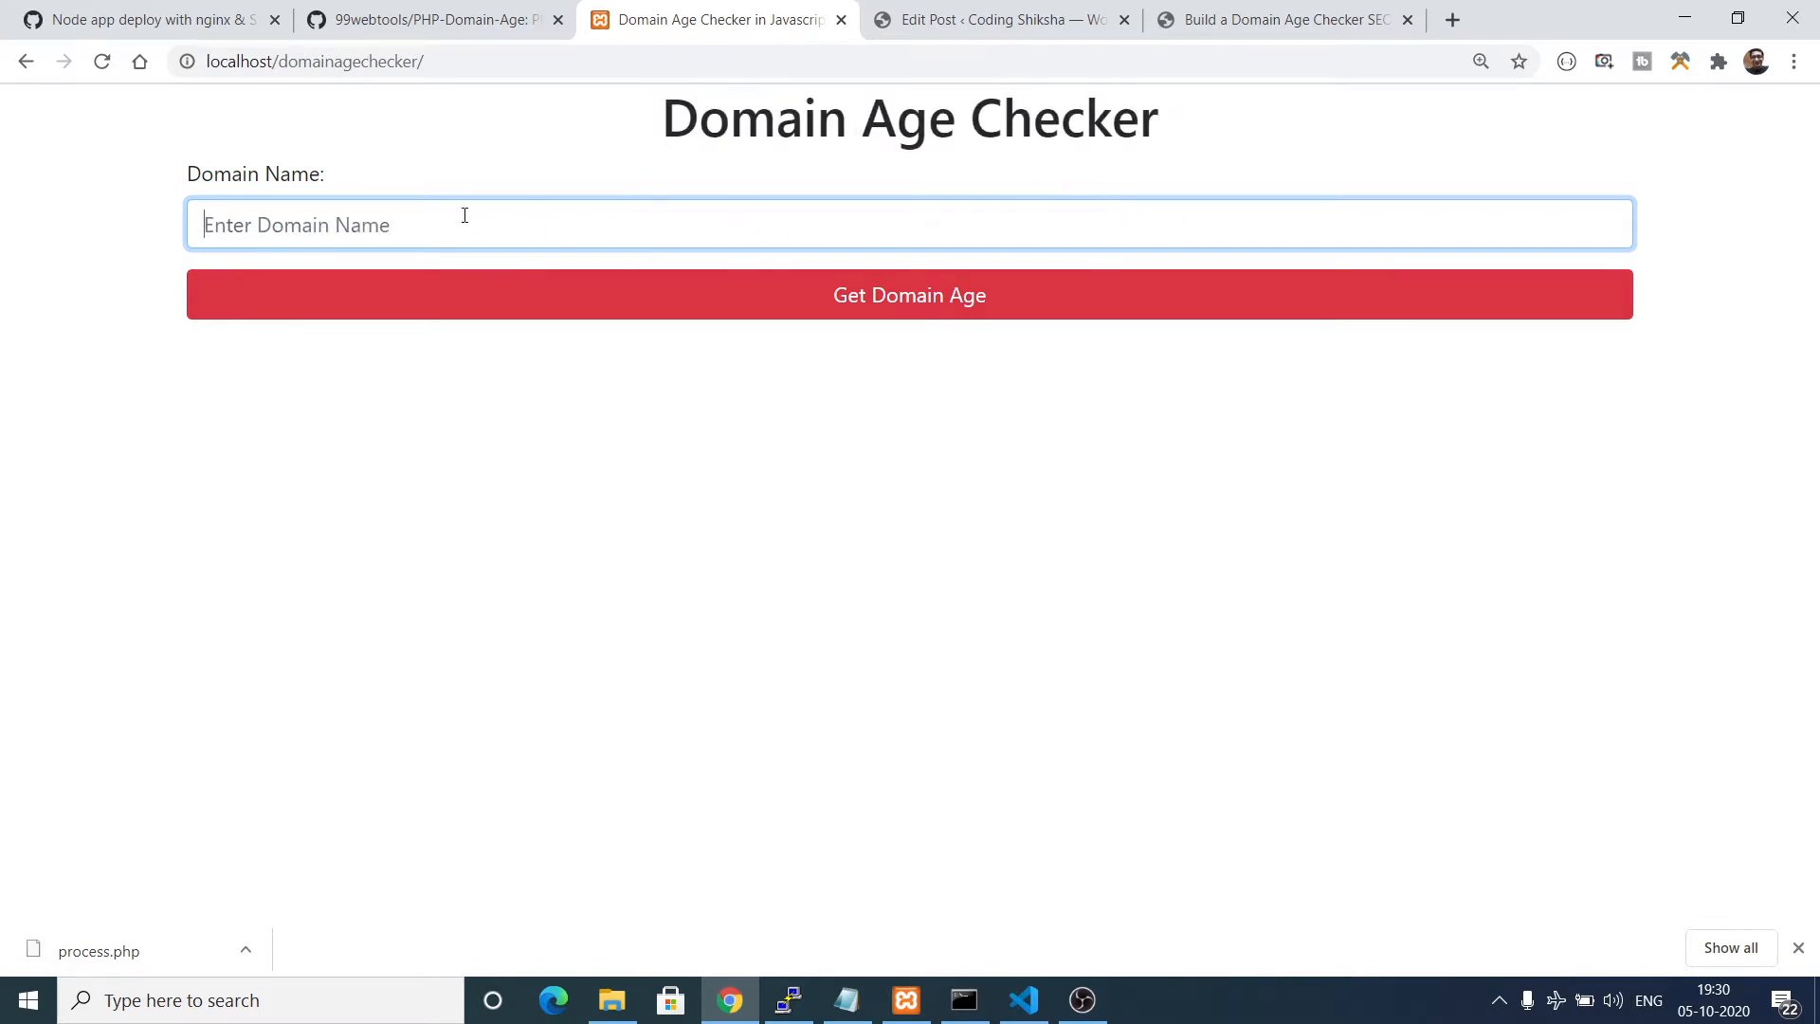
pyautogui.moveTo(468, 144)
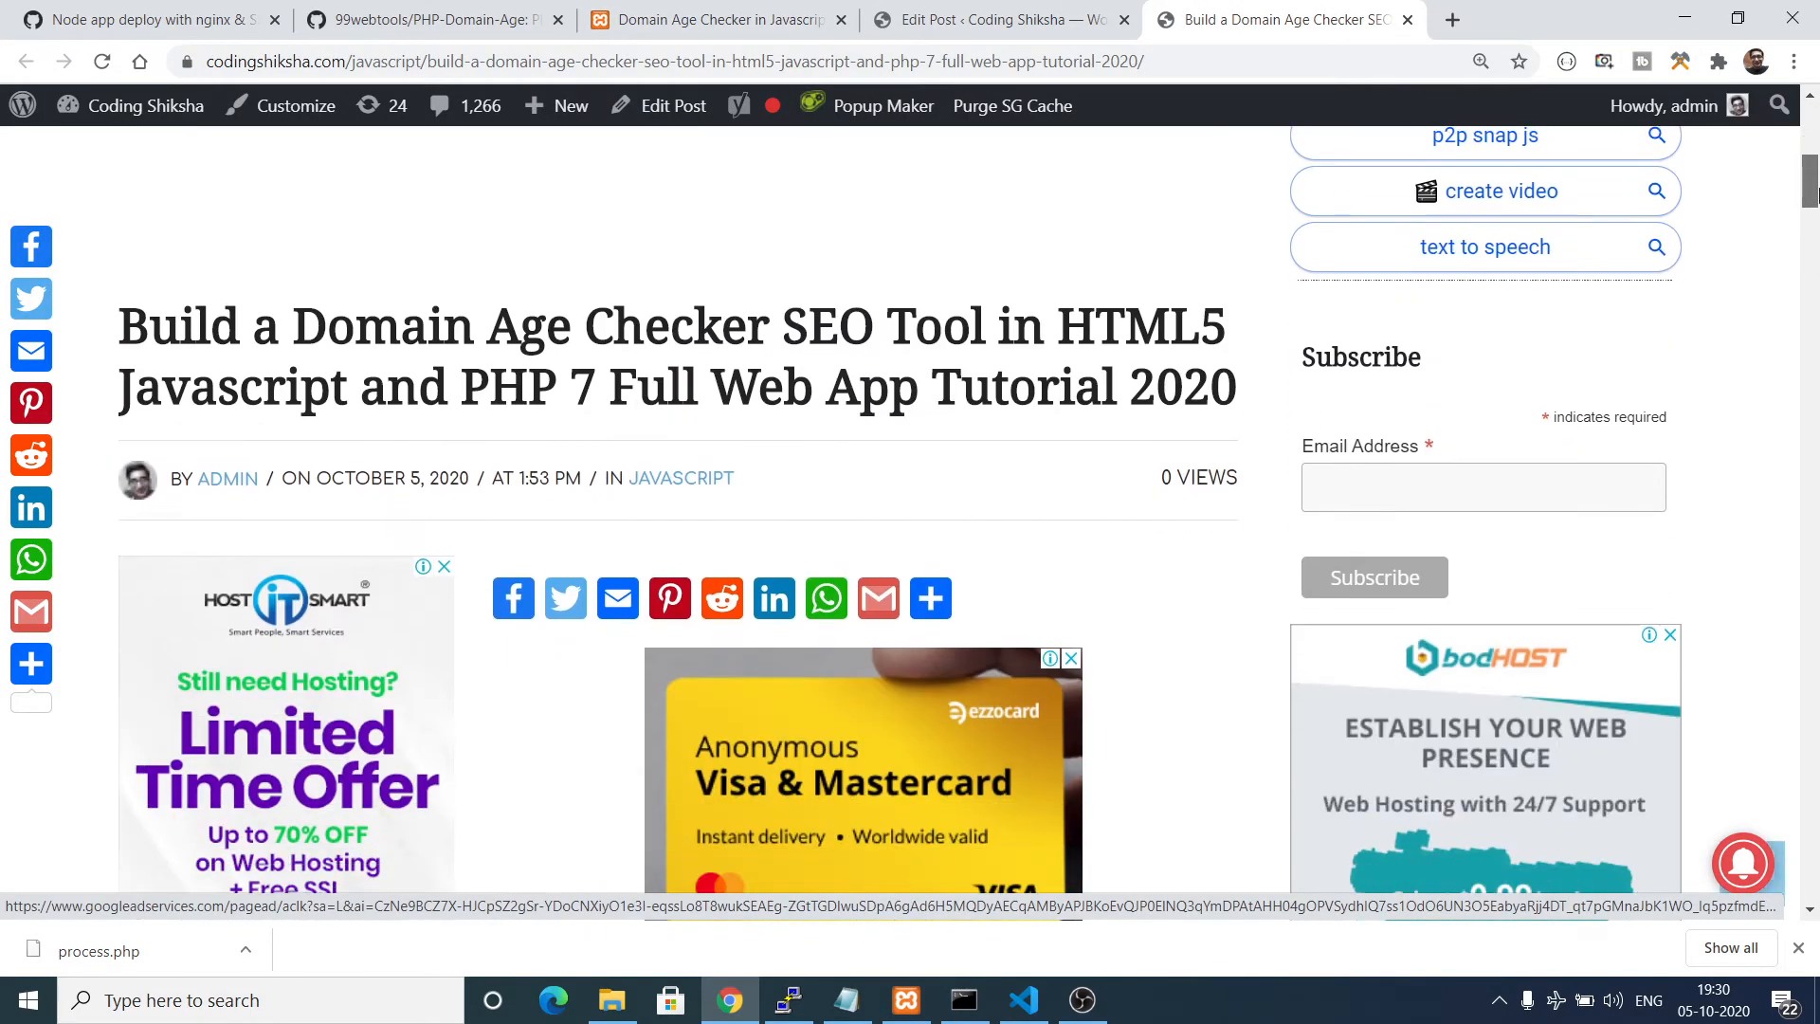
# Scroll through the tutorial post's code listings, then bring VS Code forward.
pyautogui.scroll(-3)
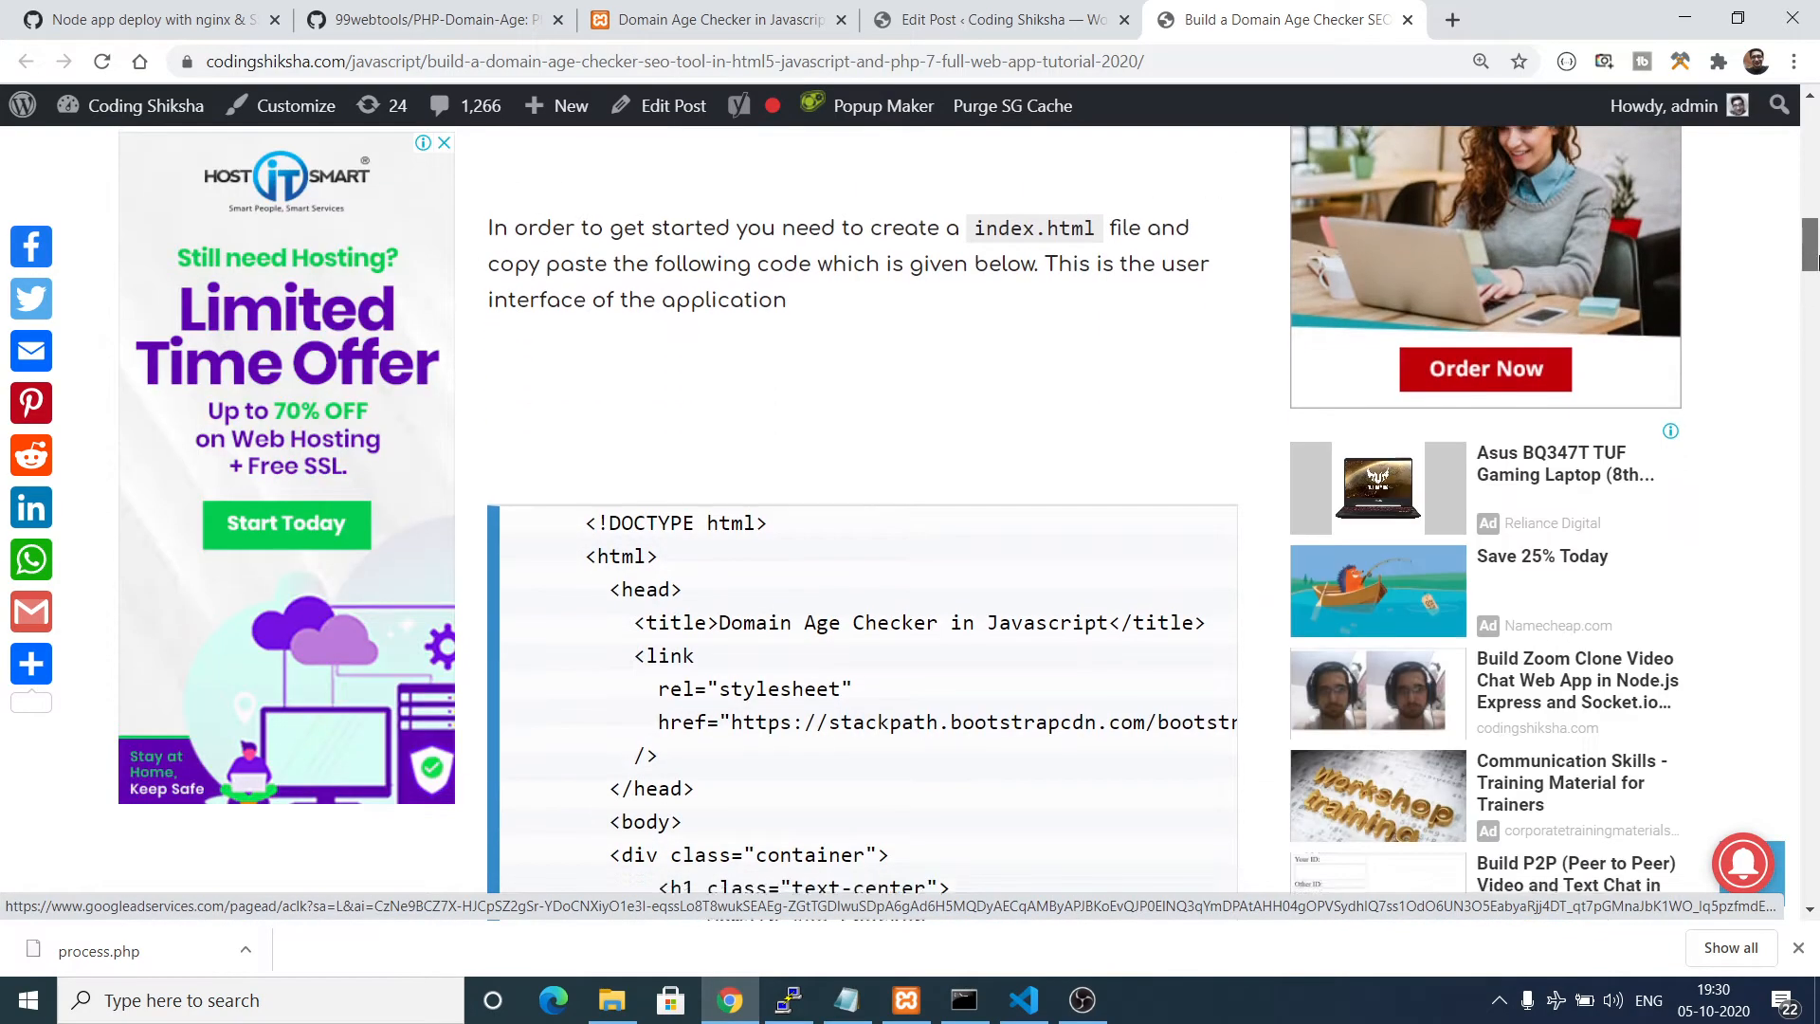
pyautogui.scroll(-3)
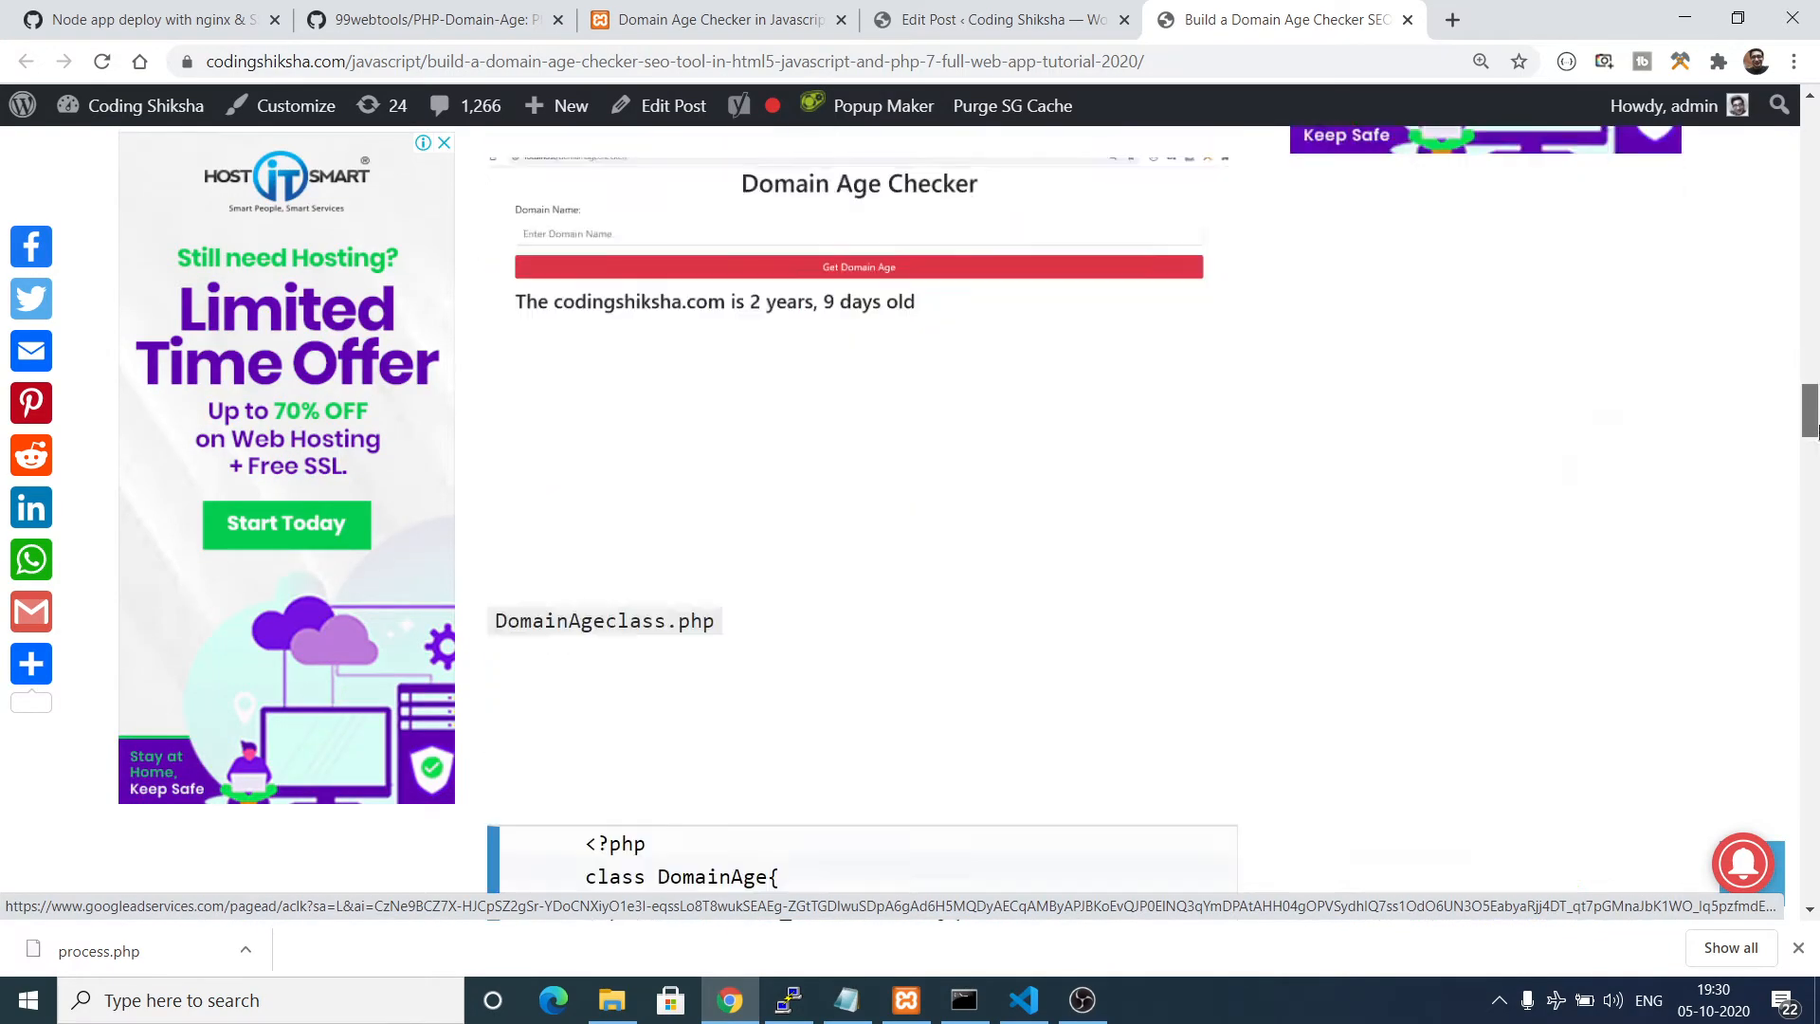
pyautogui.scroll(-3)
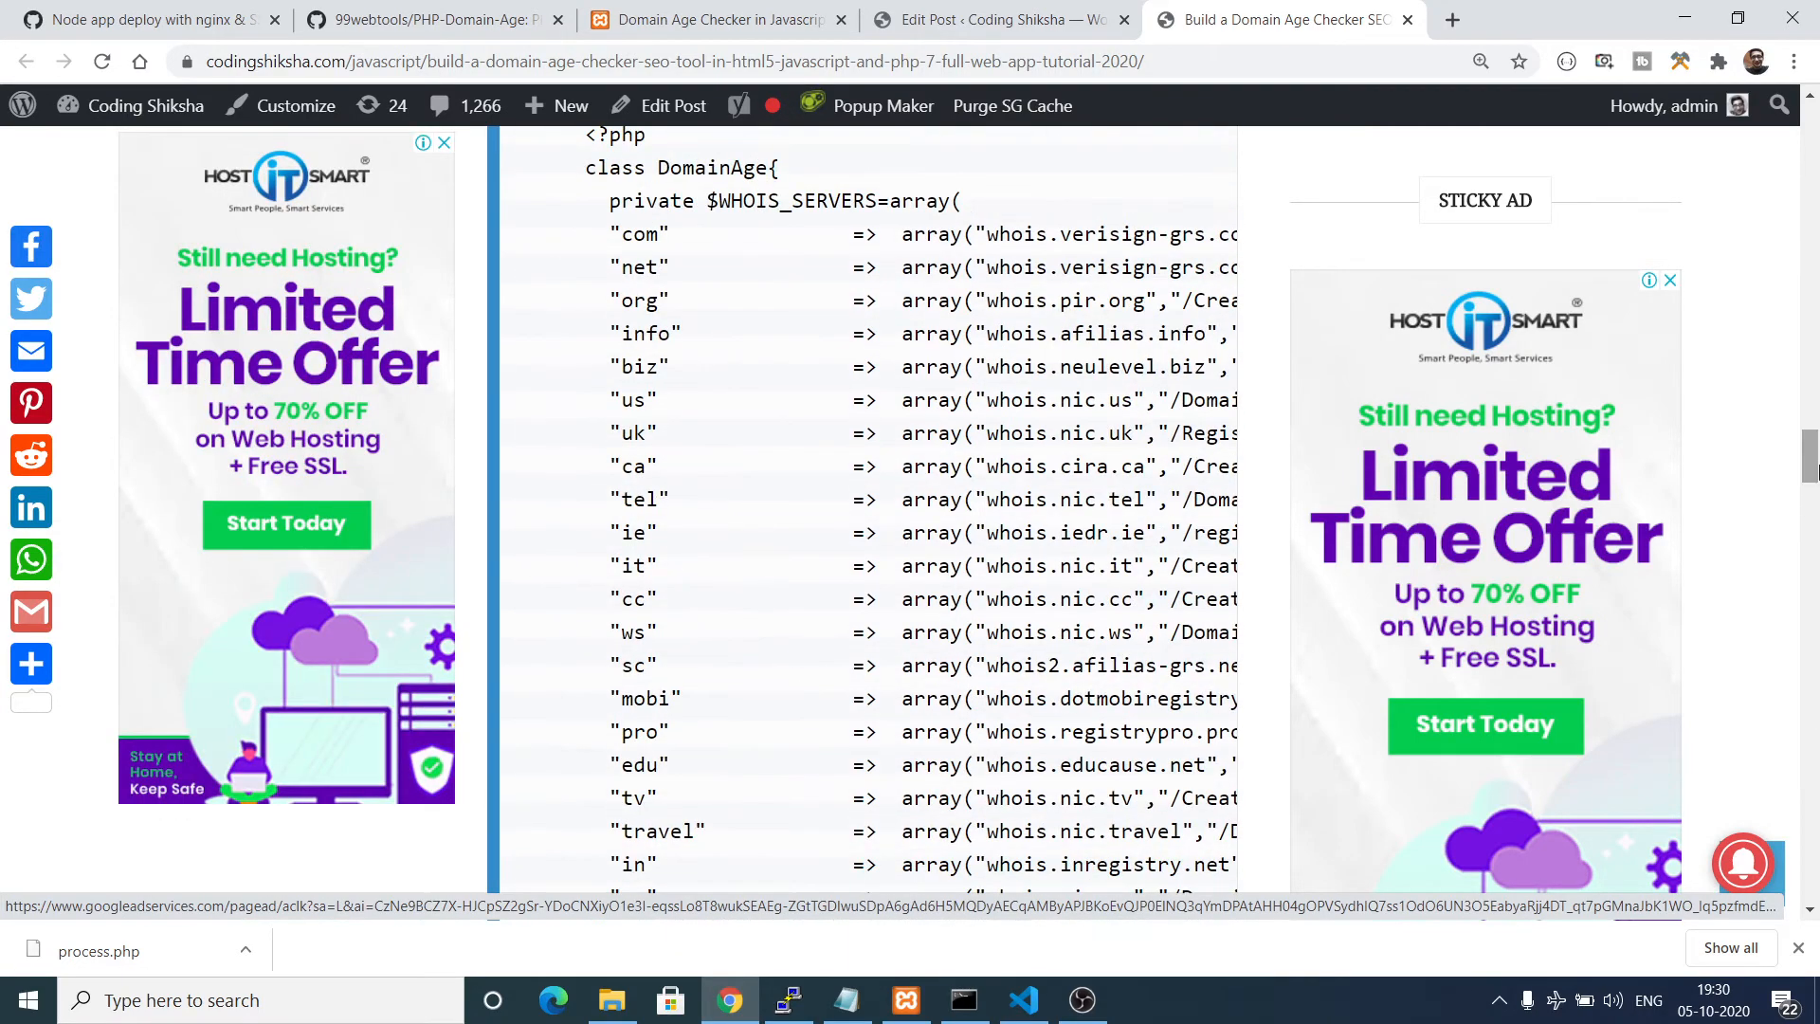
pyautogui.scroll(-3)
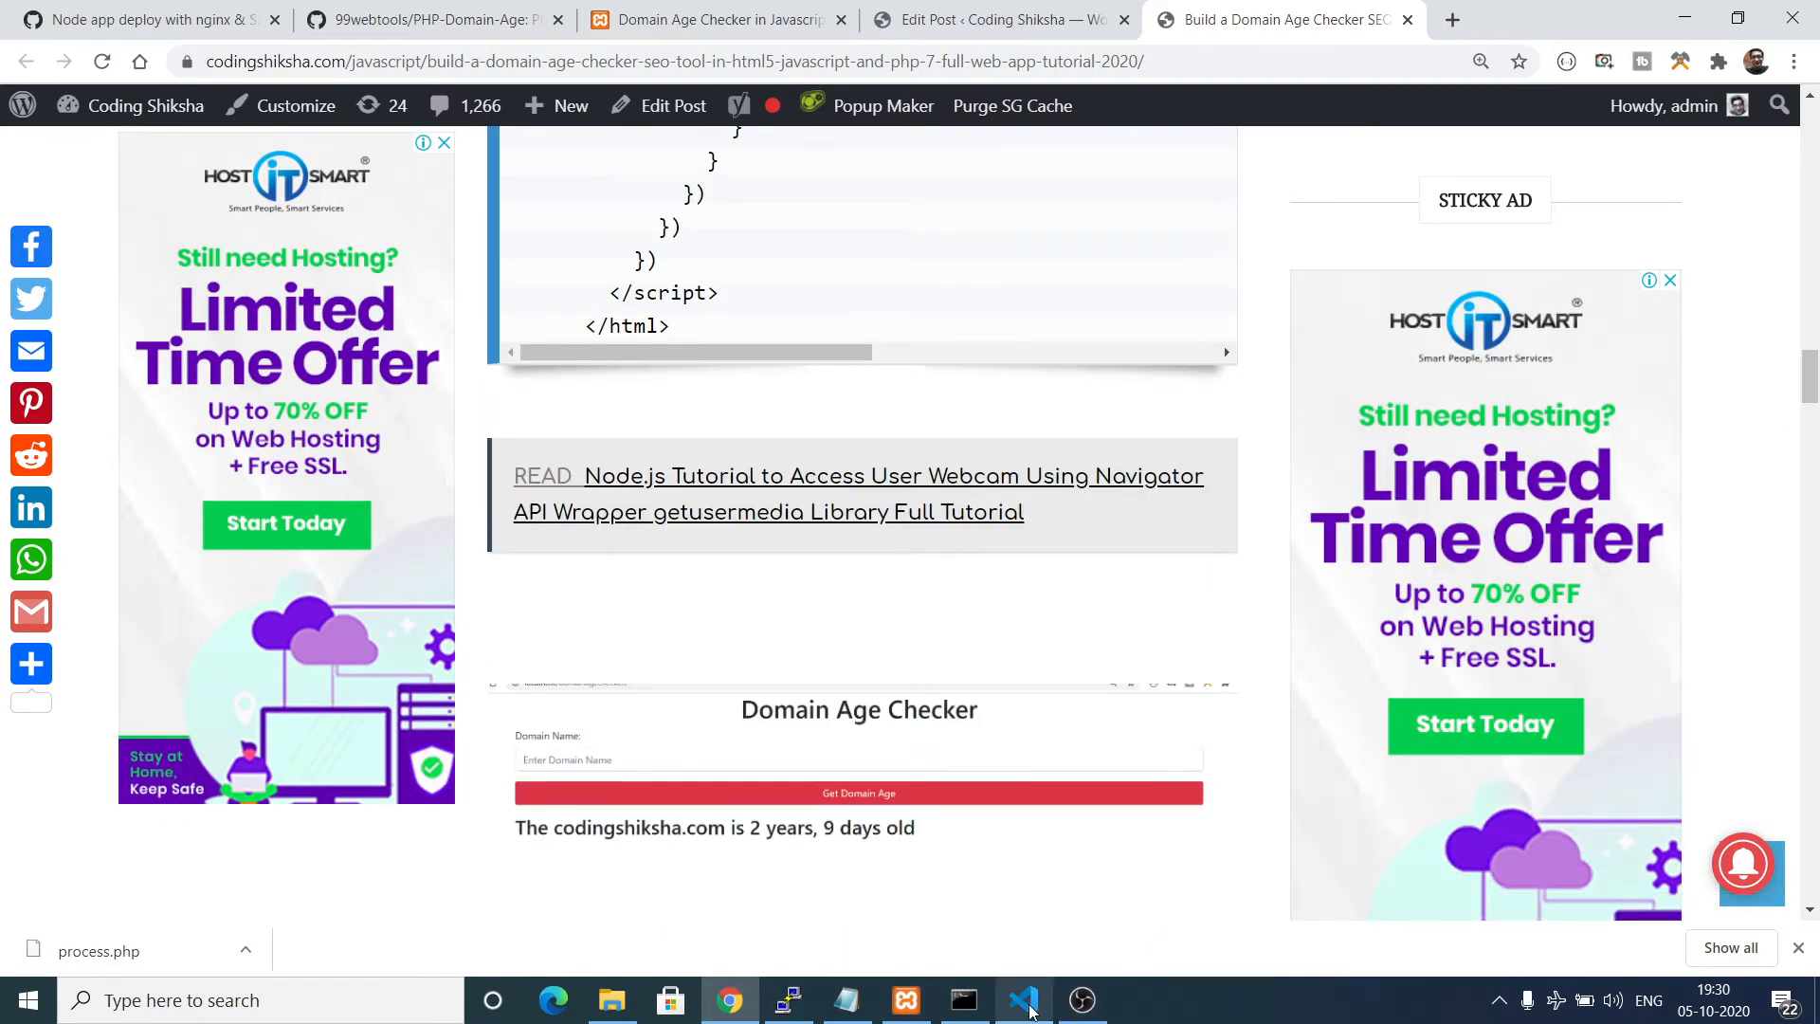
pyautogui.click(1020, 999)
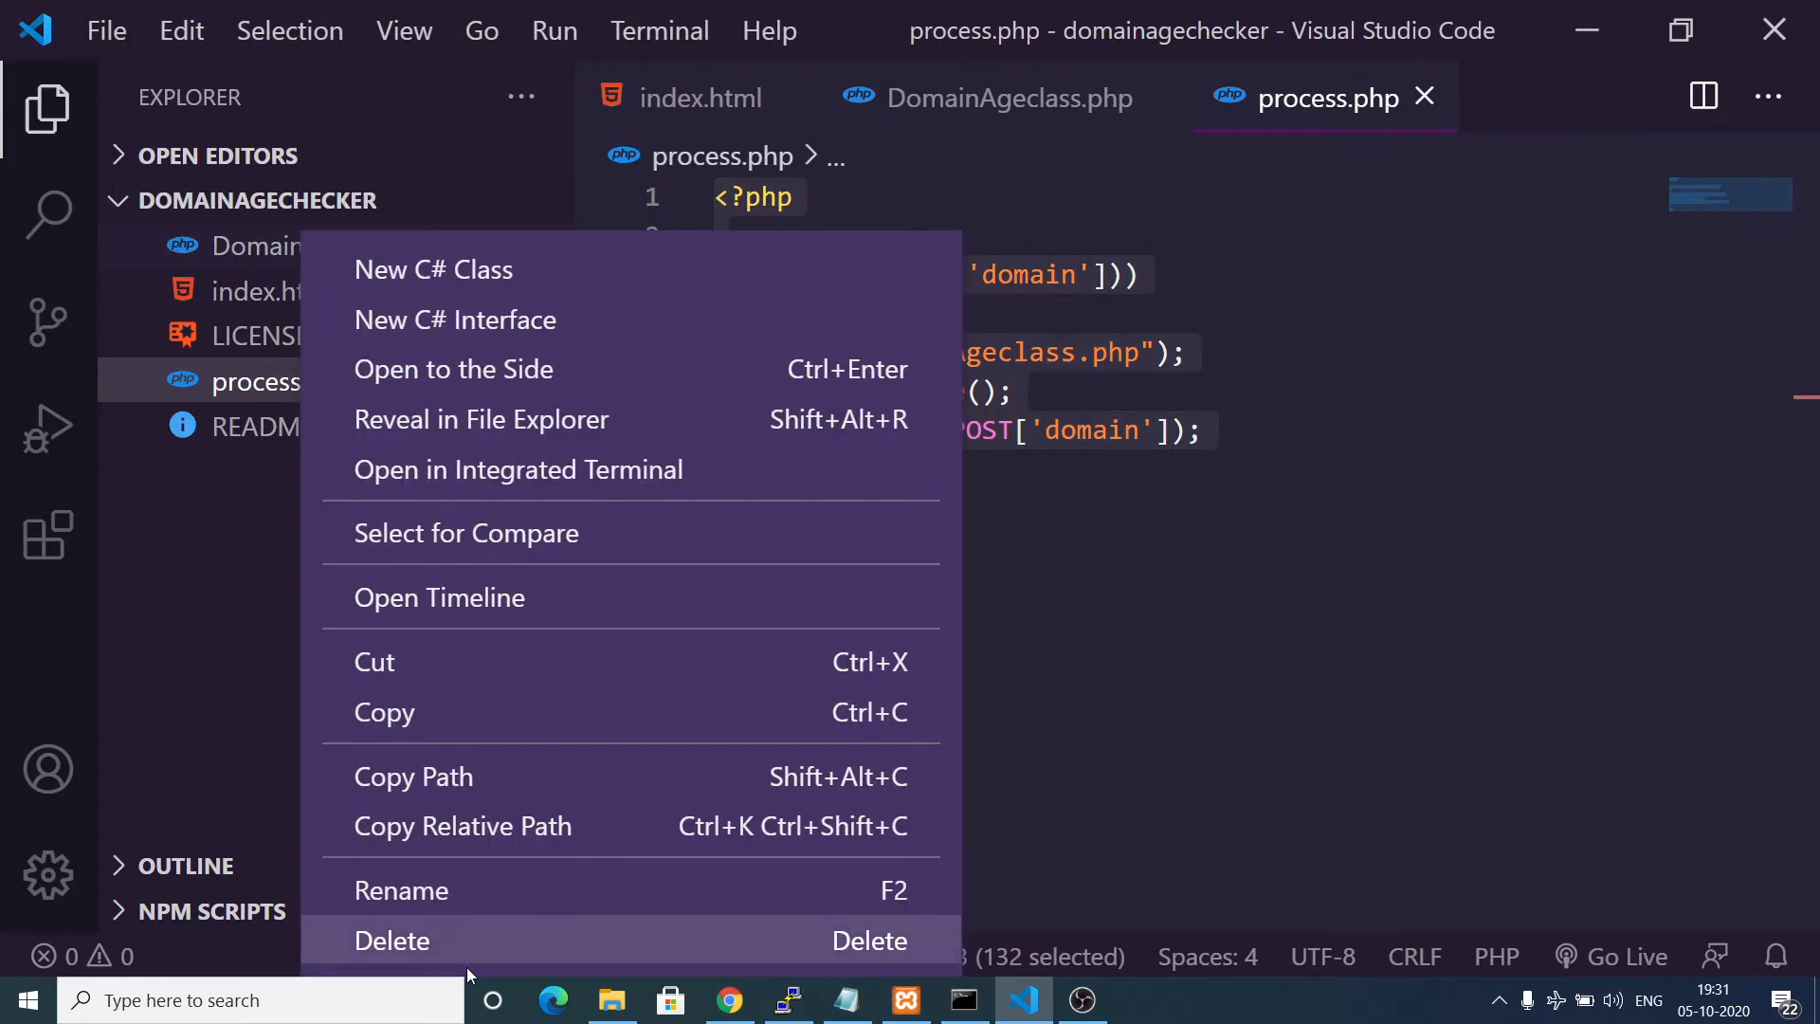
# Delete DomainAgeclass.php, index.html and process.php from the project, moving each to the Recycle Bin.
pyautogui.click(392, 940)
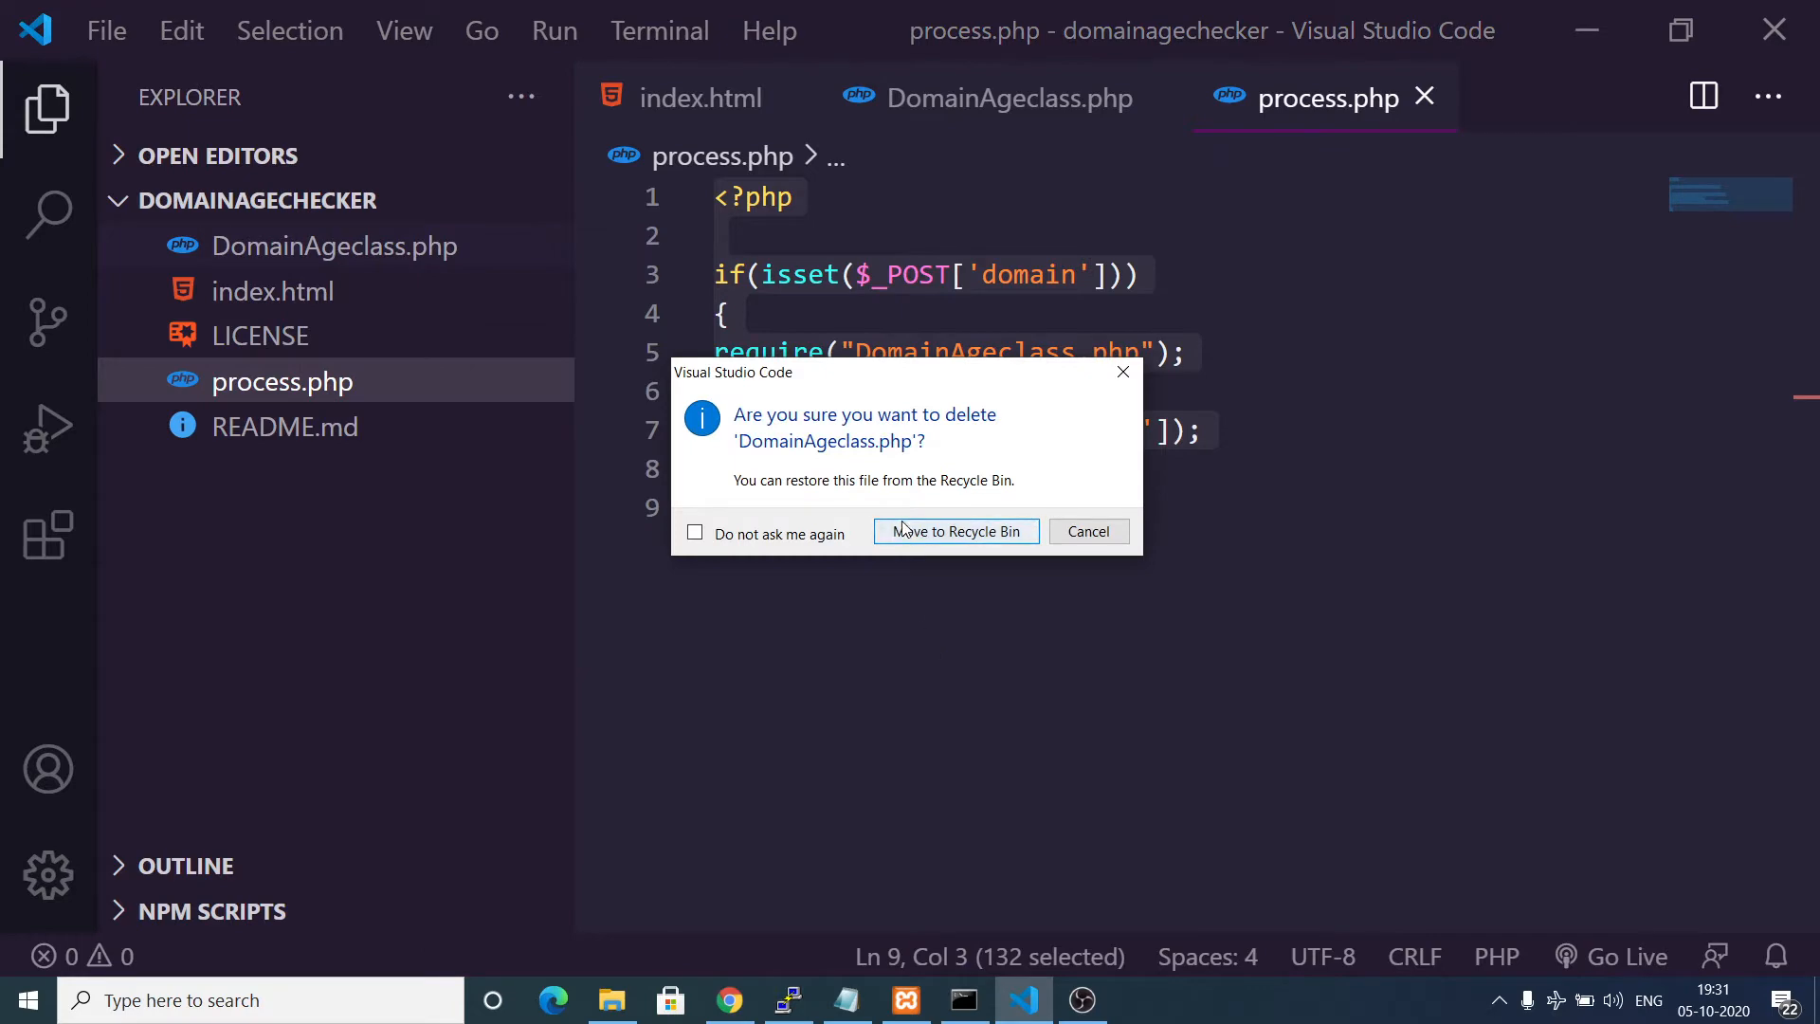
pyautogui.click(956, 531)
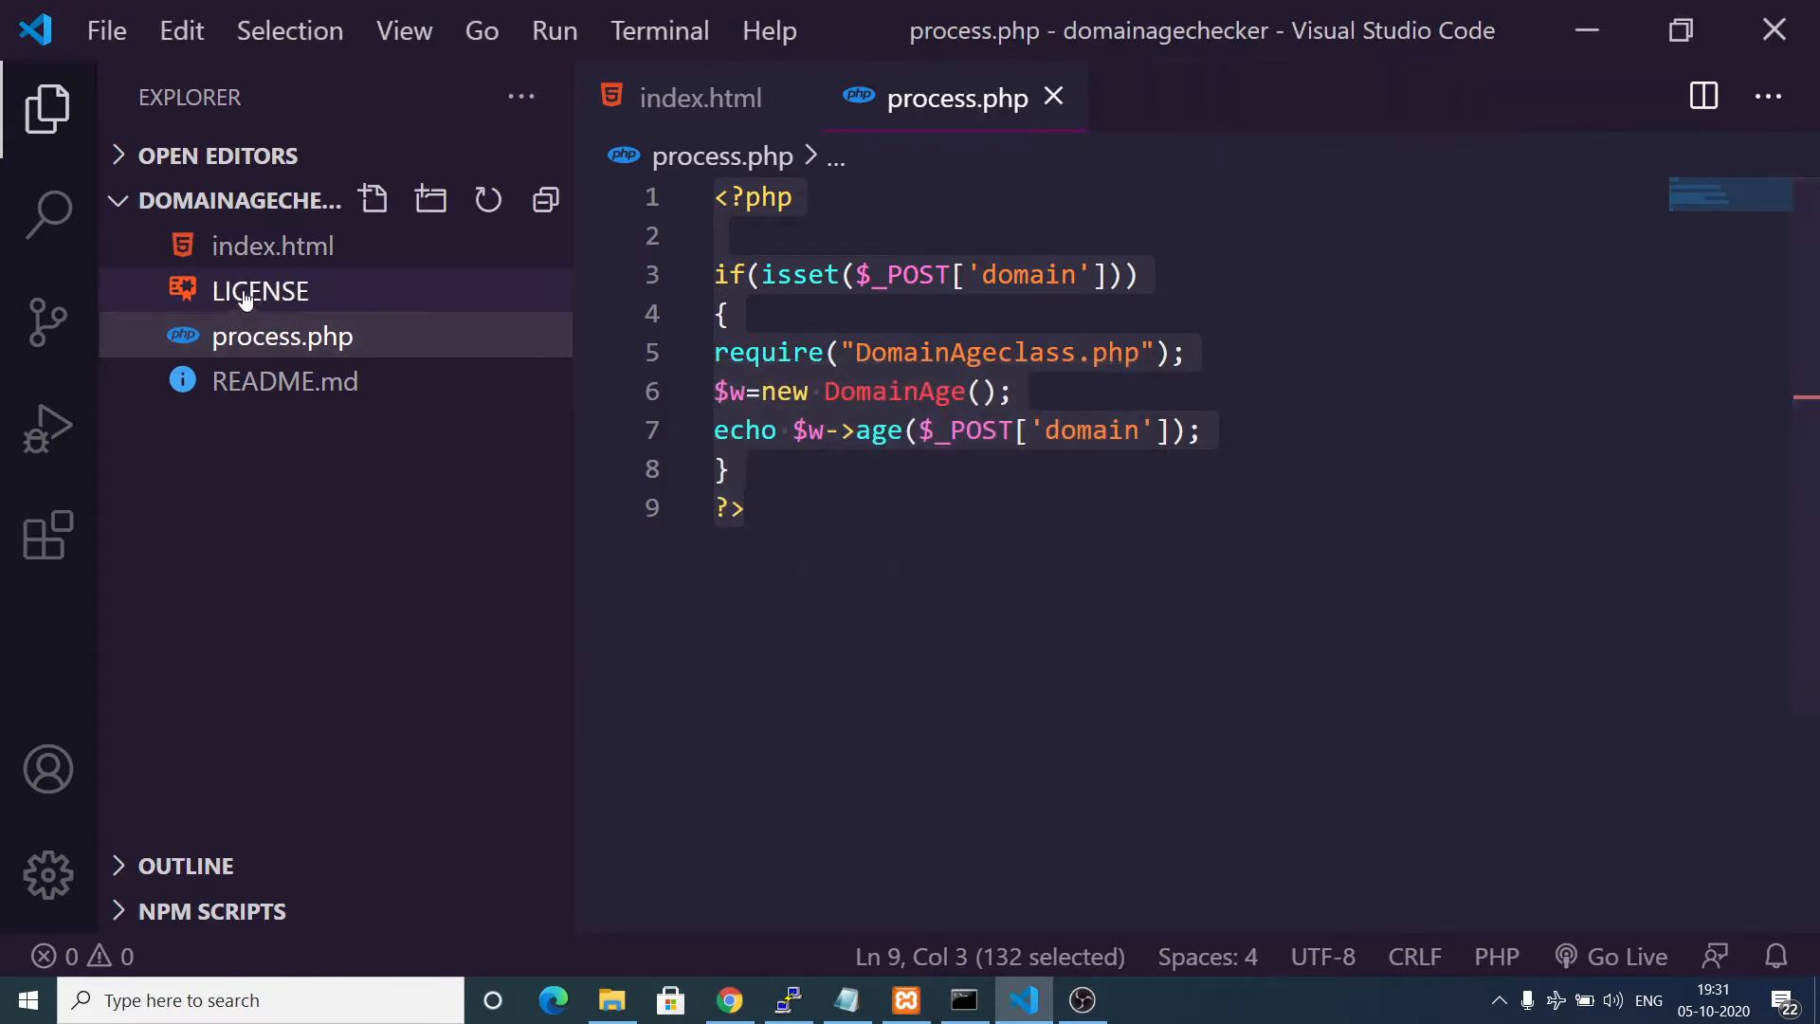
pyautogui.rightClick(277, 245)
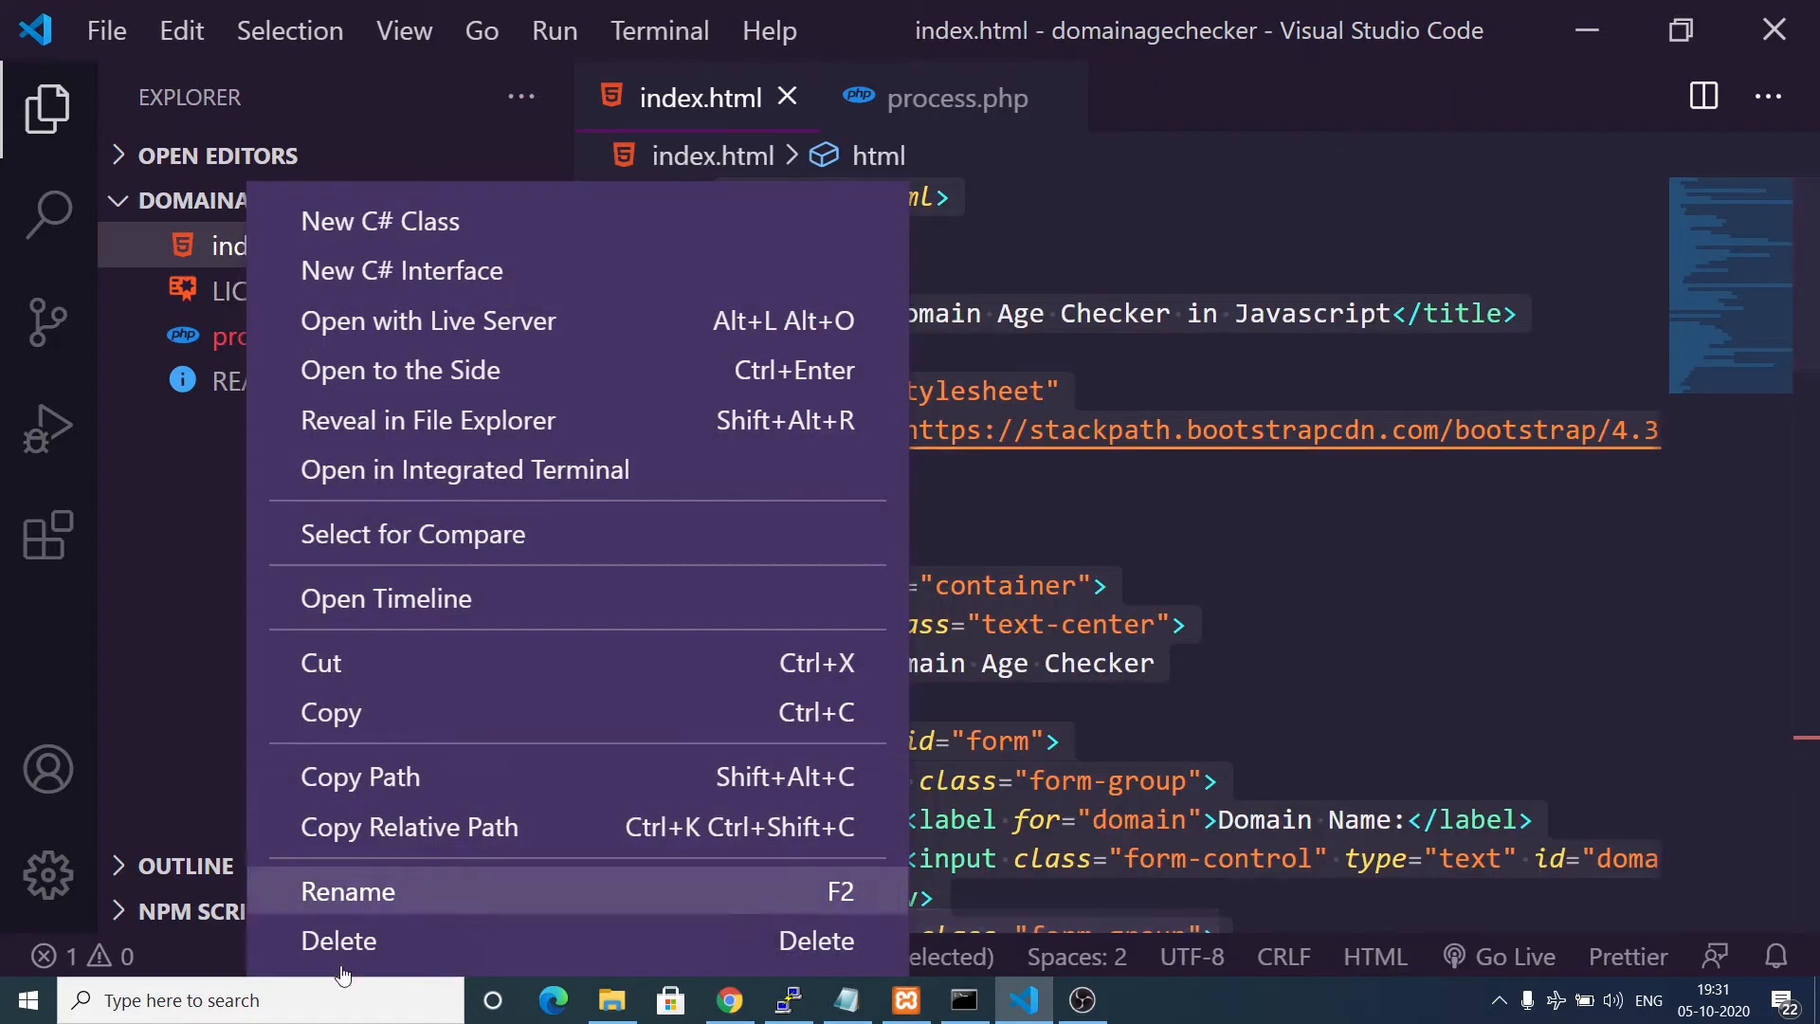
pyautogui.click(339, 940)
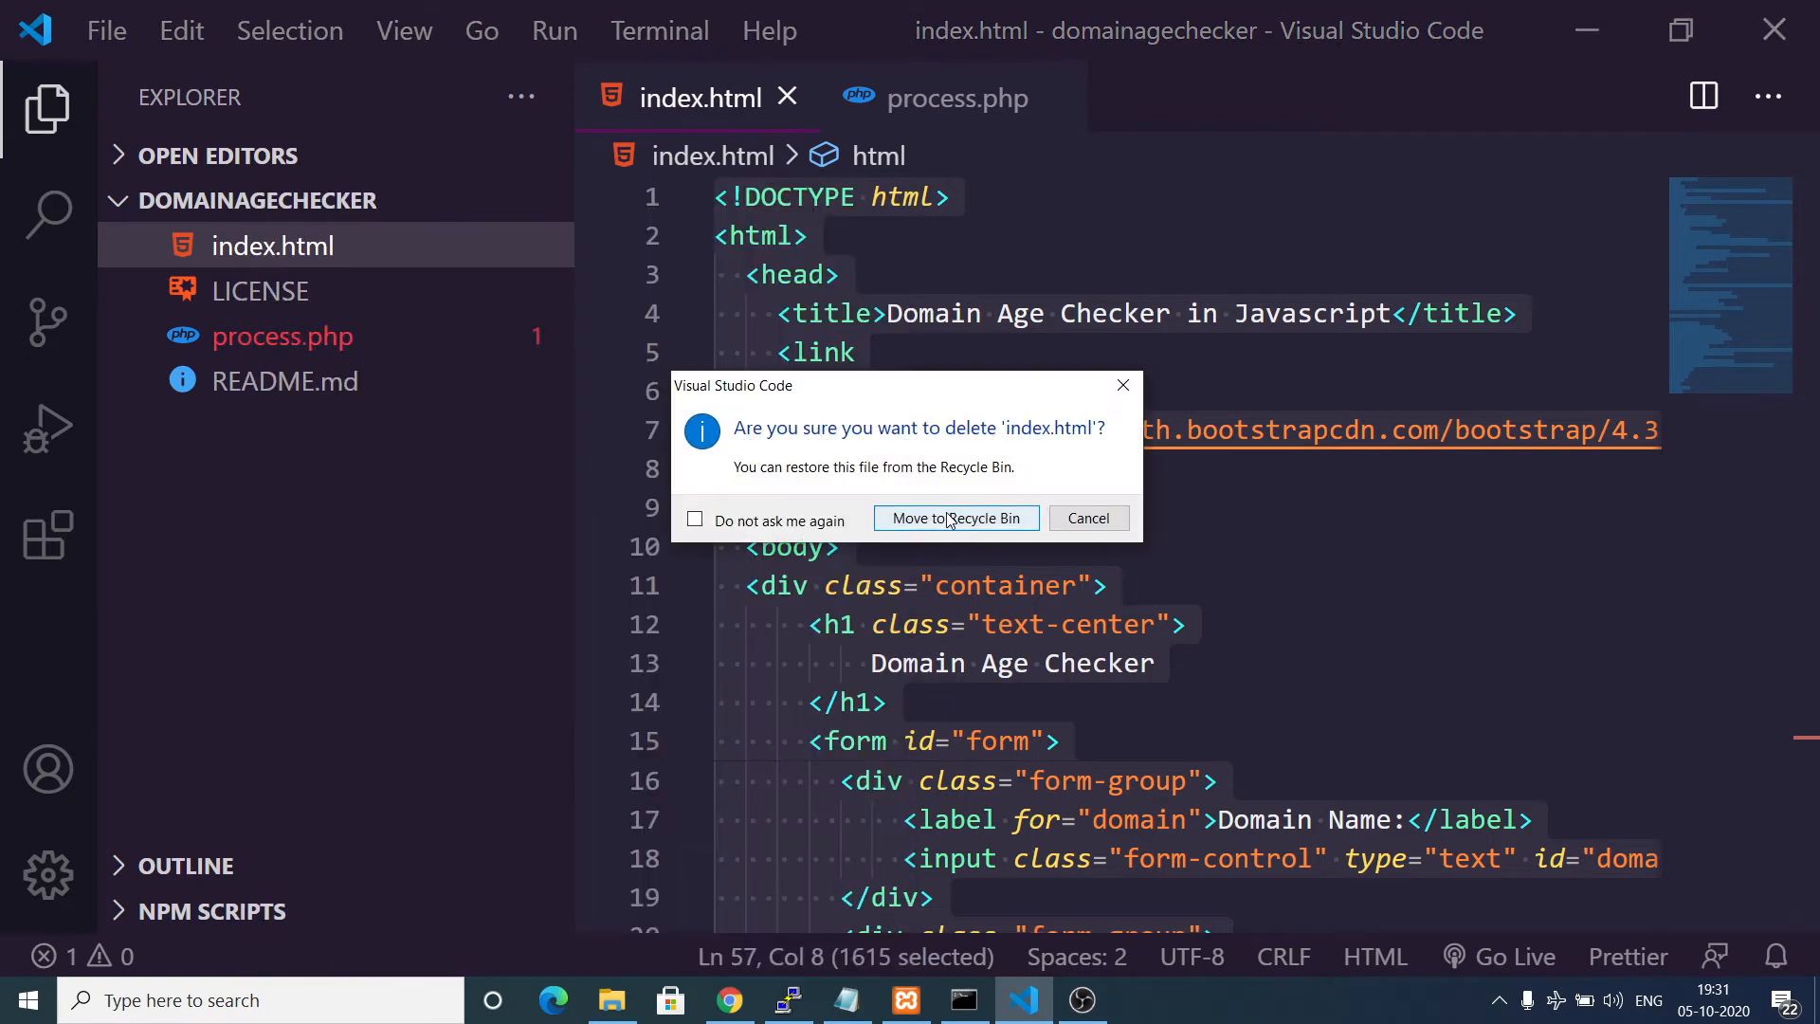
pyautogui.click(954, 518)
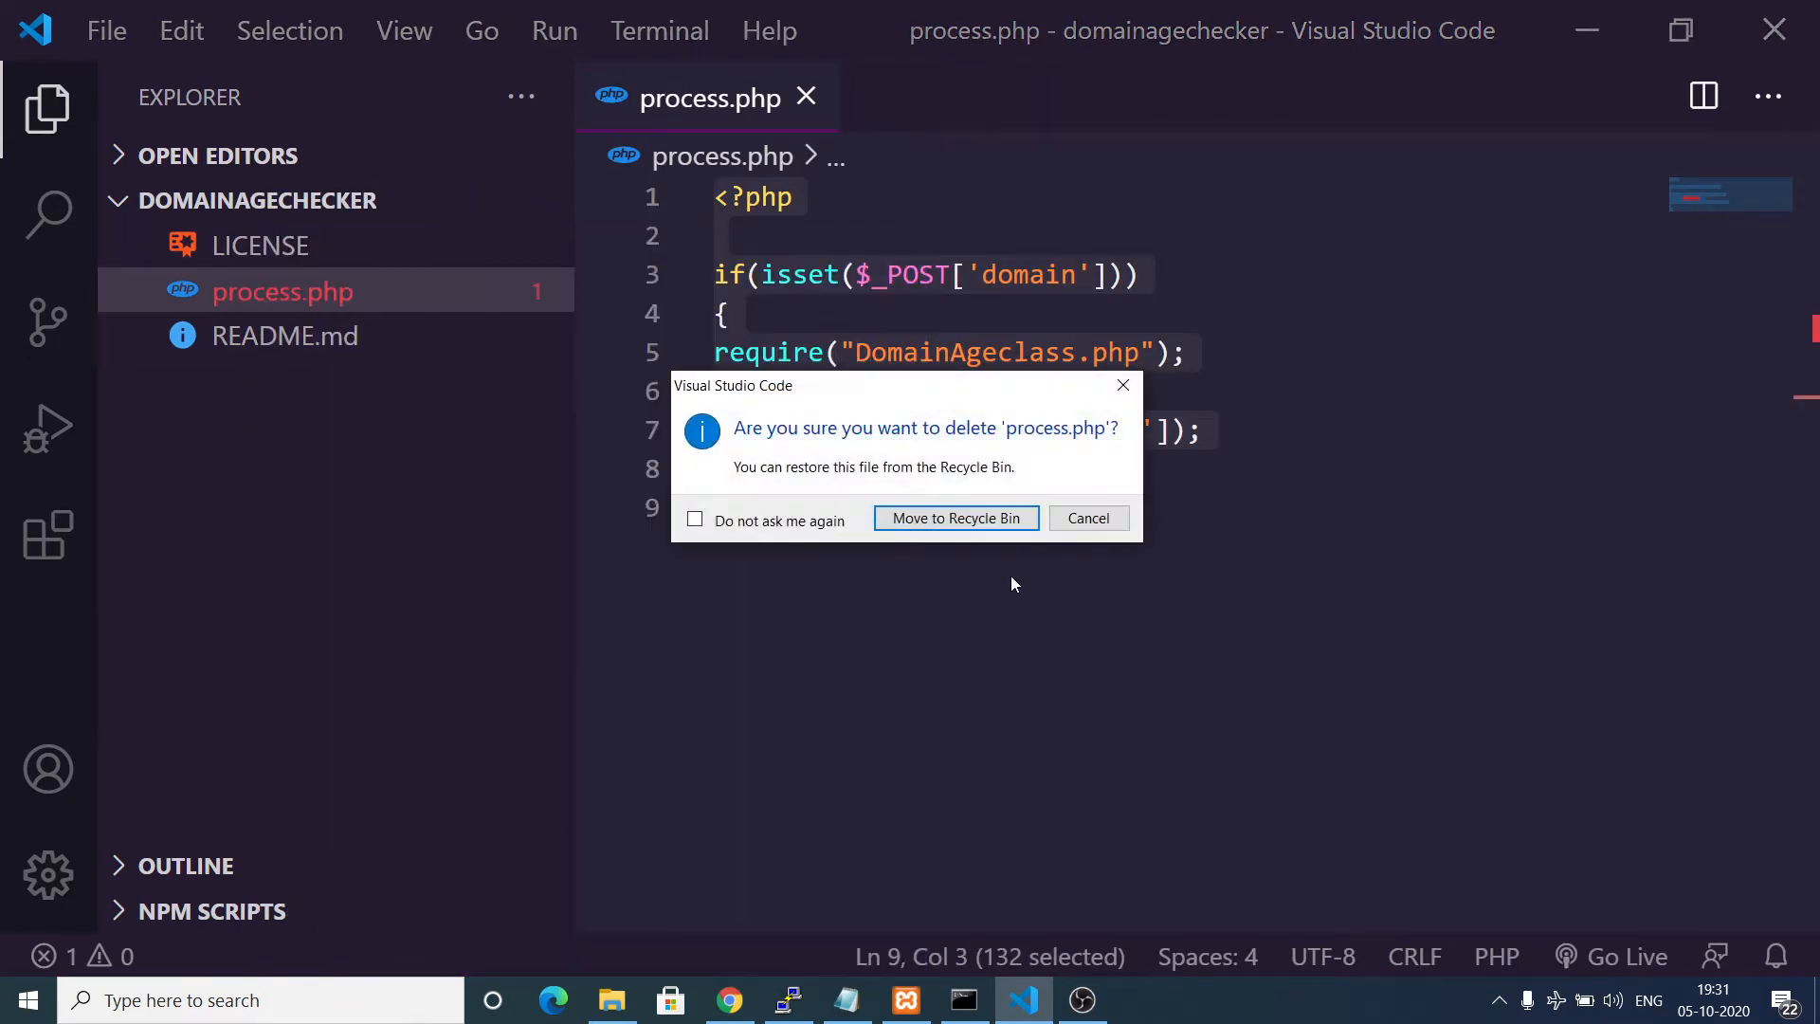
pyautogui.click(953, 517)
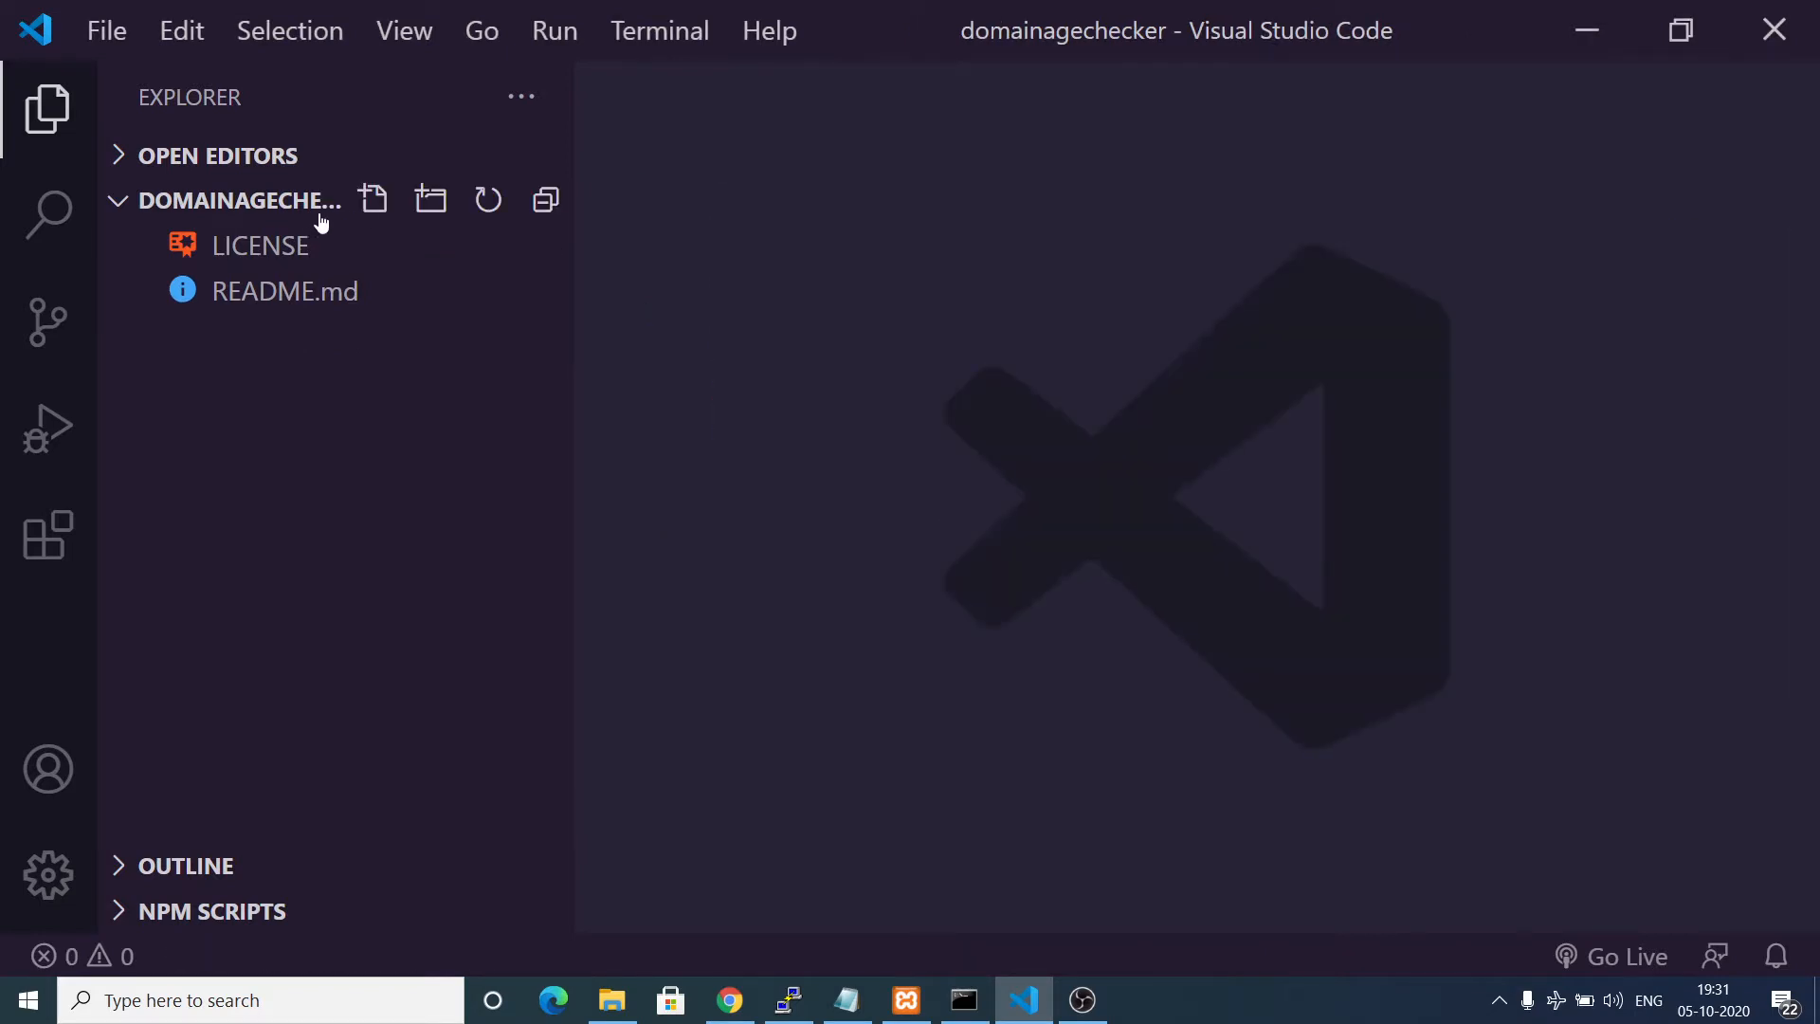
# Start creating a new file in the project folder.
pyautogui.click(374, 199)
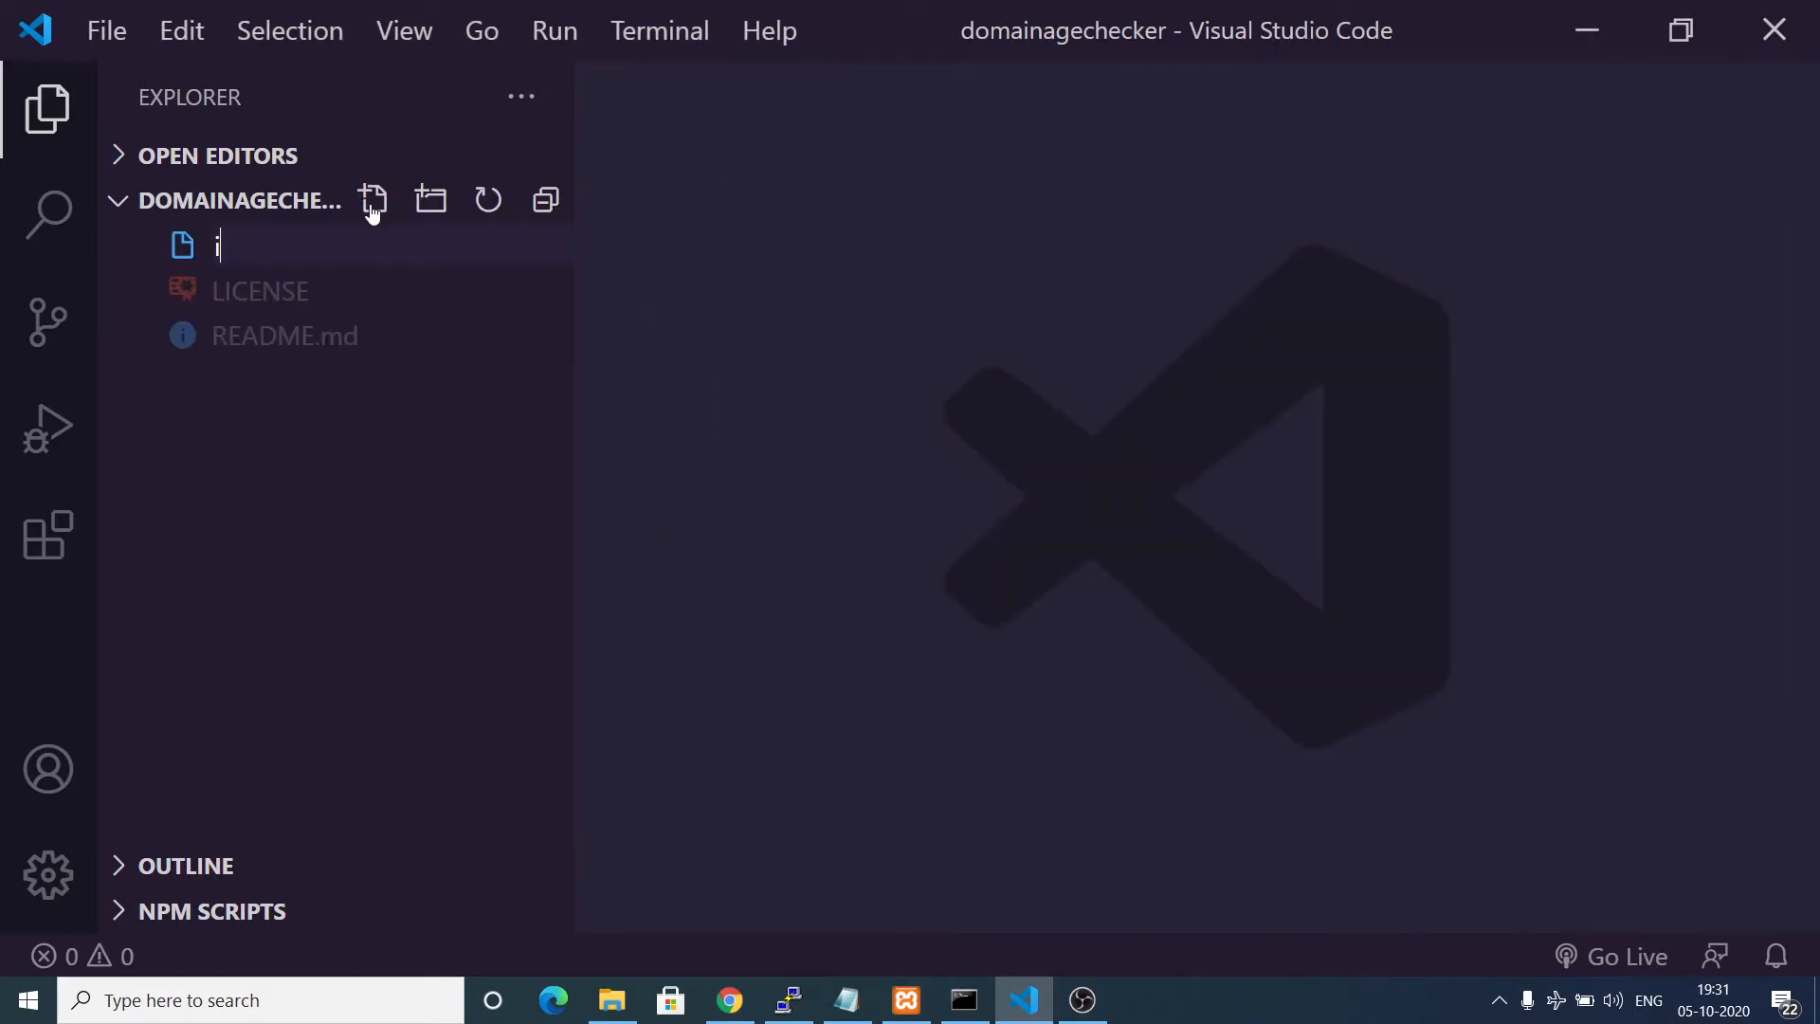
pyautogui.press('Escape')
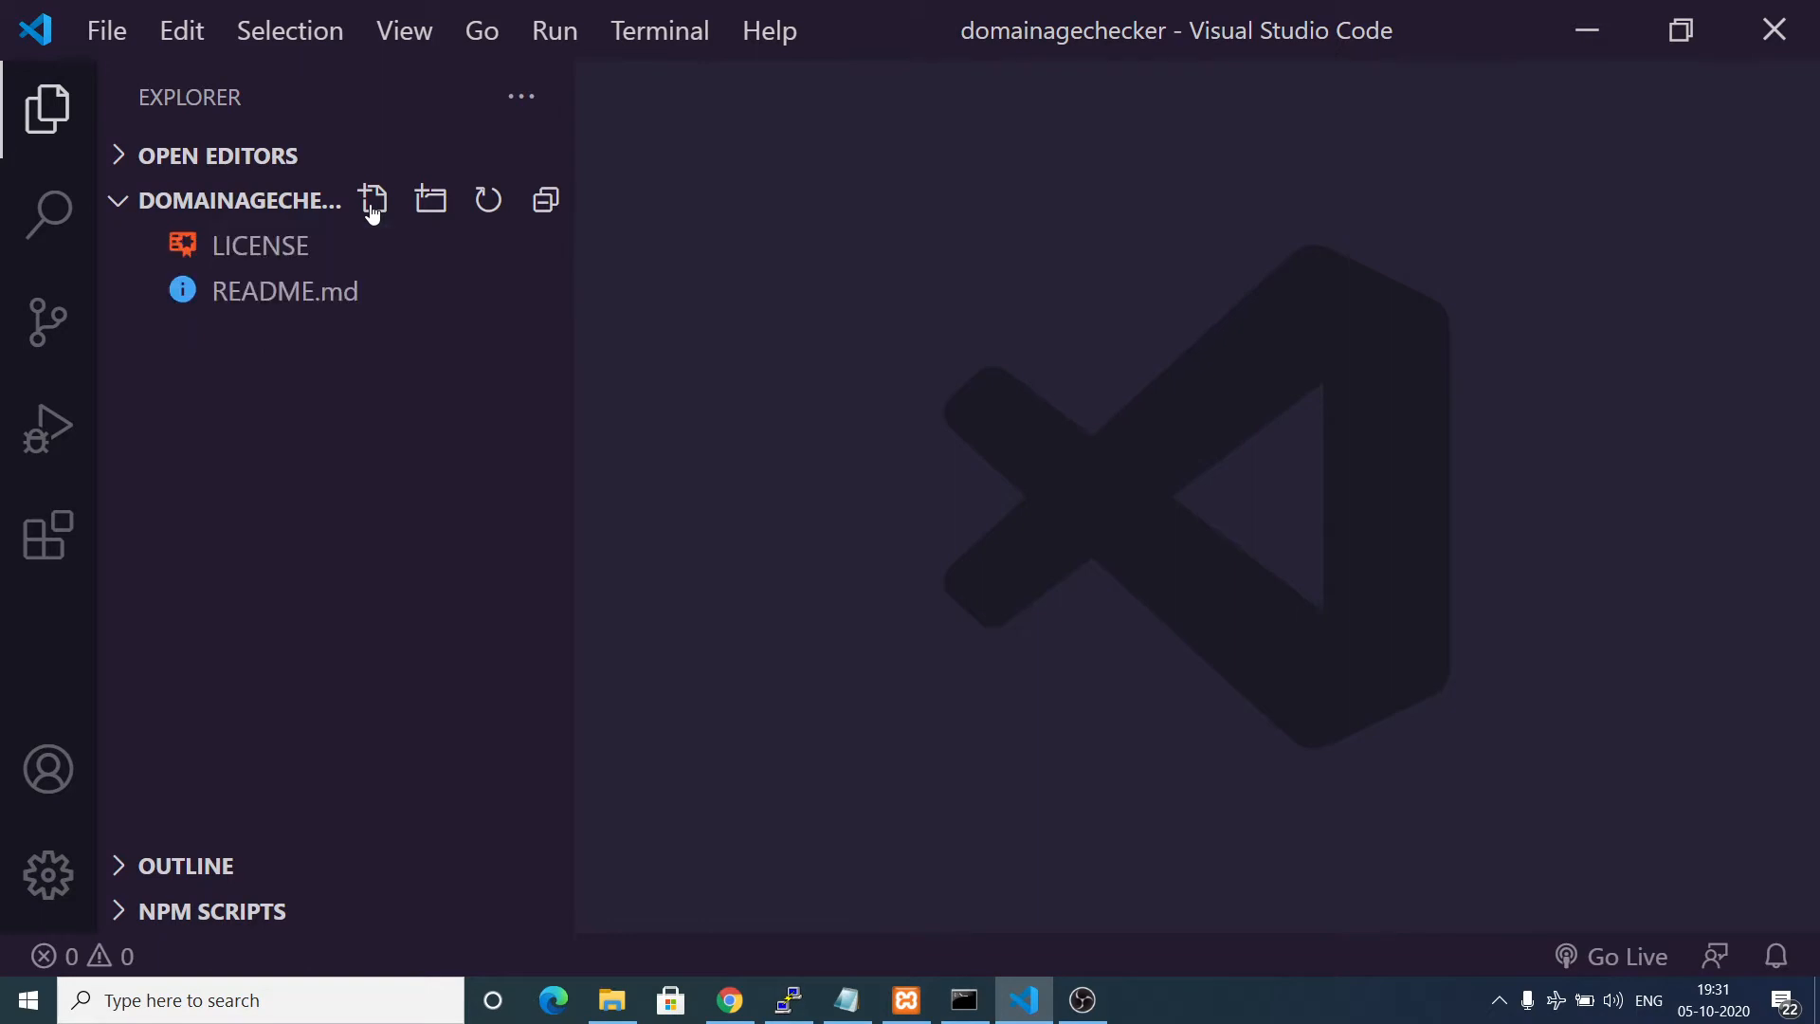
pyautogui.click(374, 199)
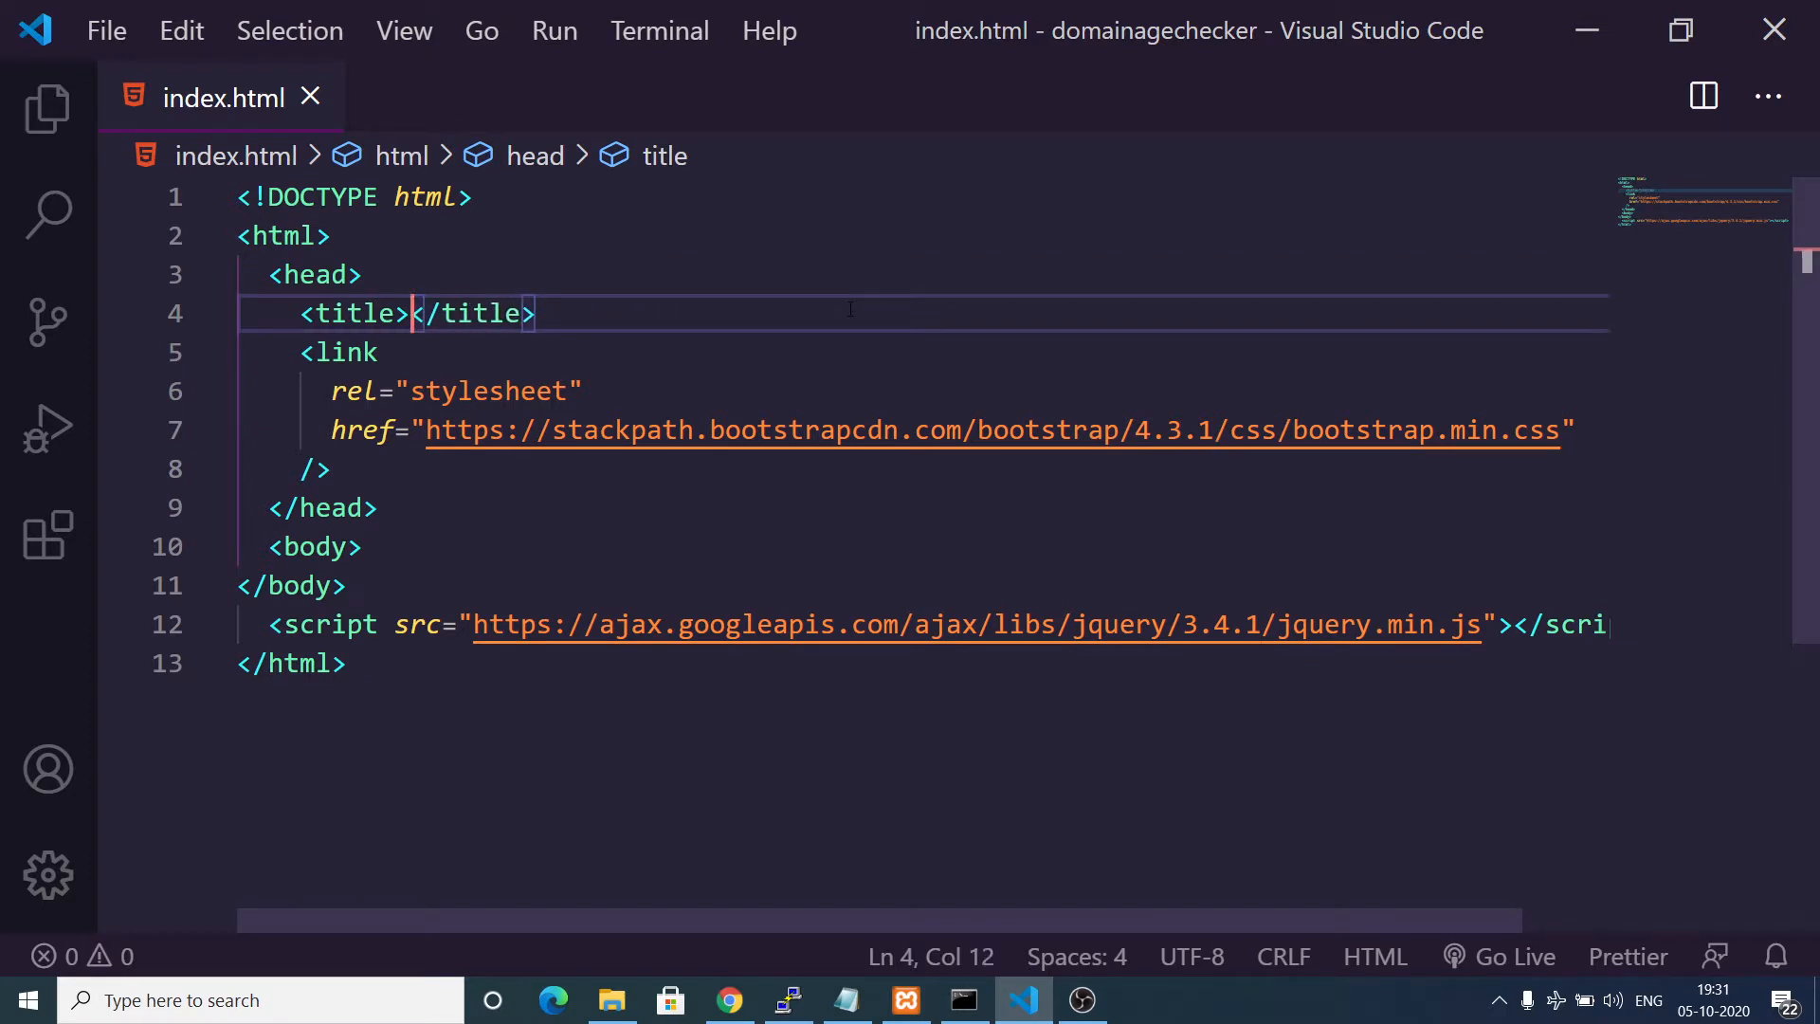
# Title the page 'Domain Age Checker in Javascript and PHP' and begin a div in the body.
pyautogui.write('Domain A')
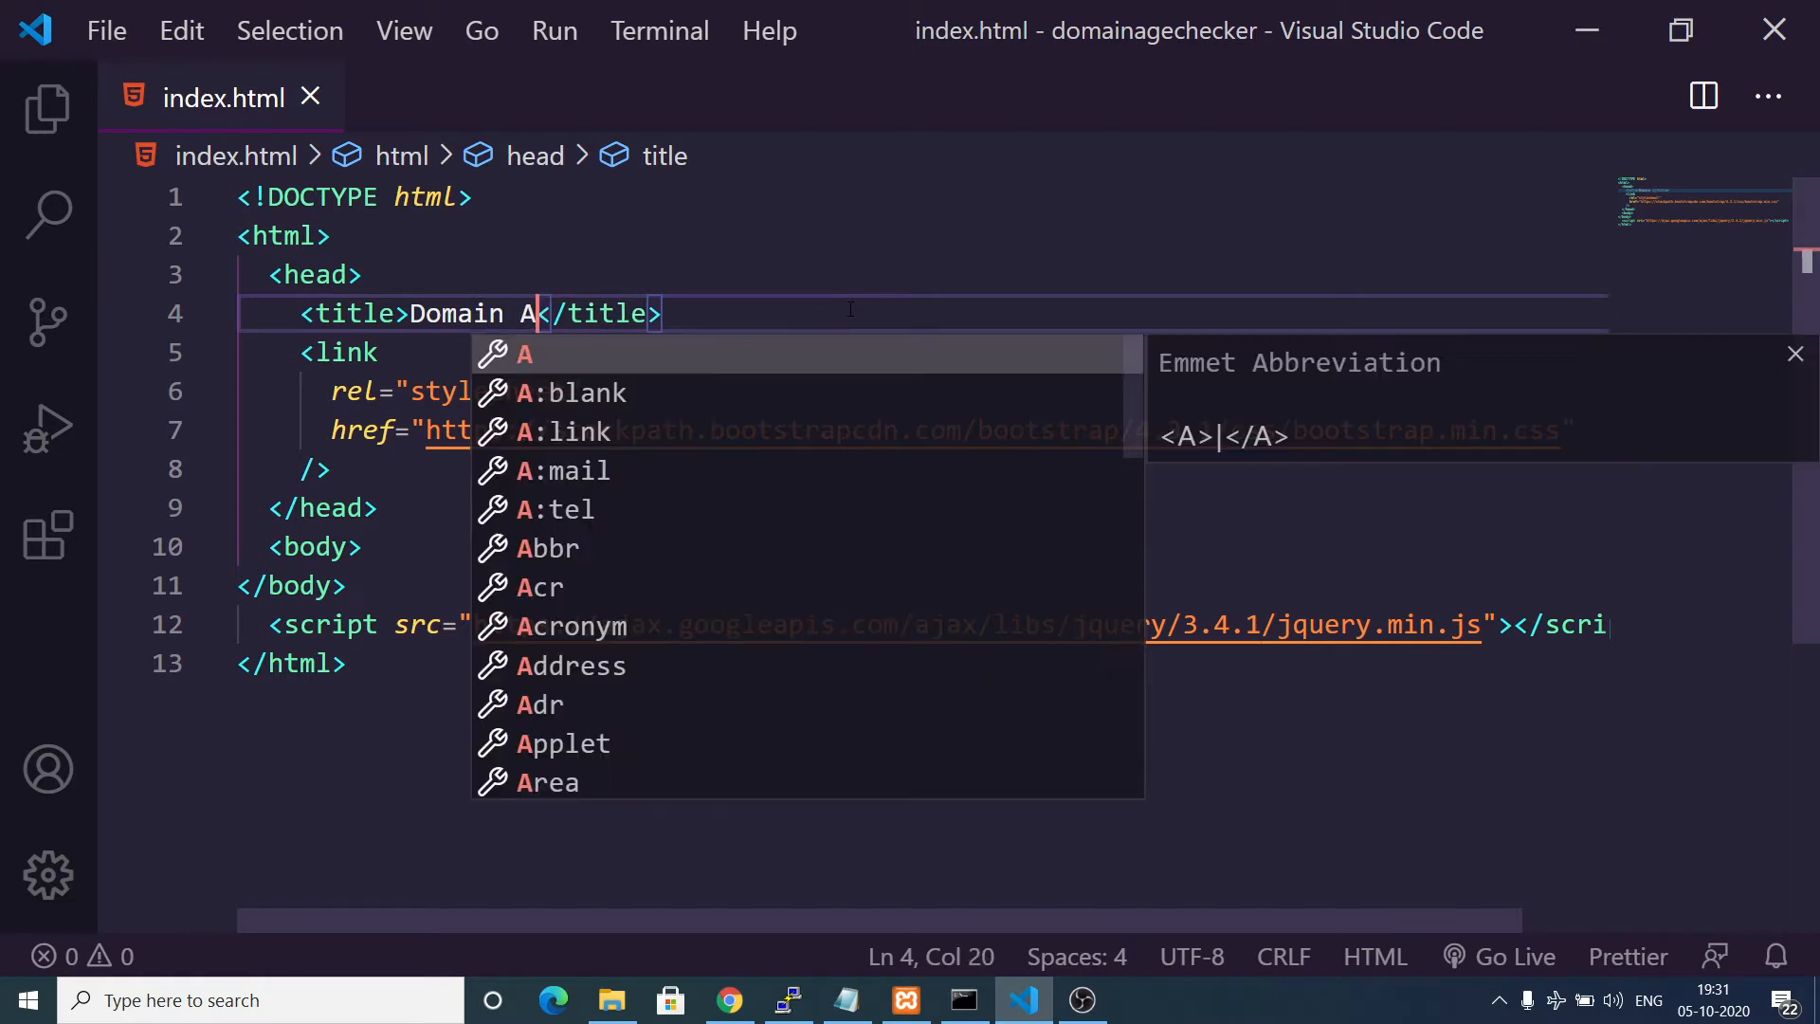
pyautogui.write('ge Checker in J')
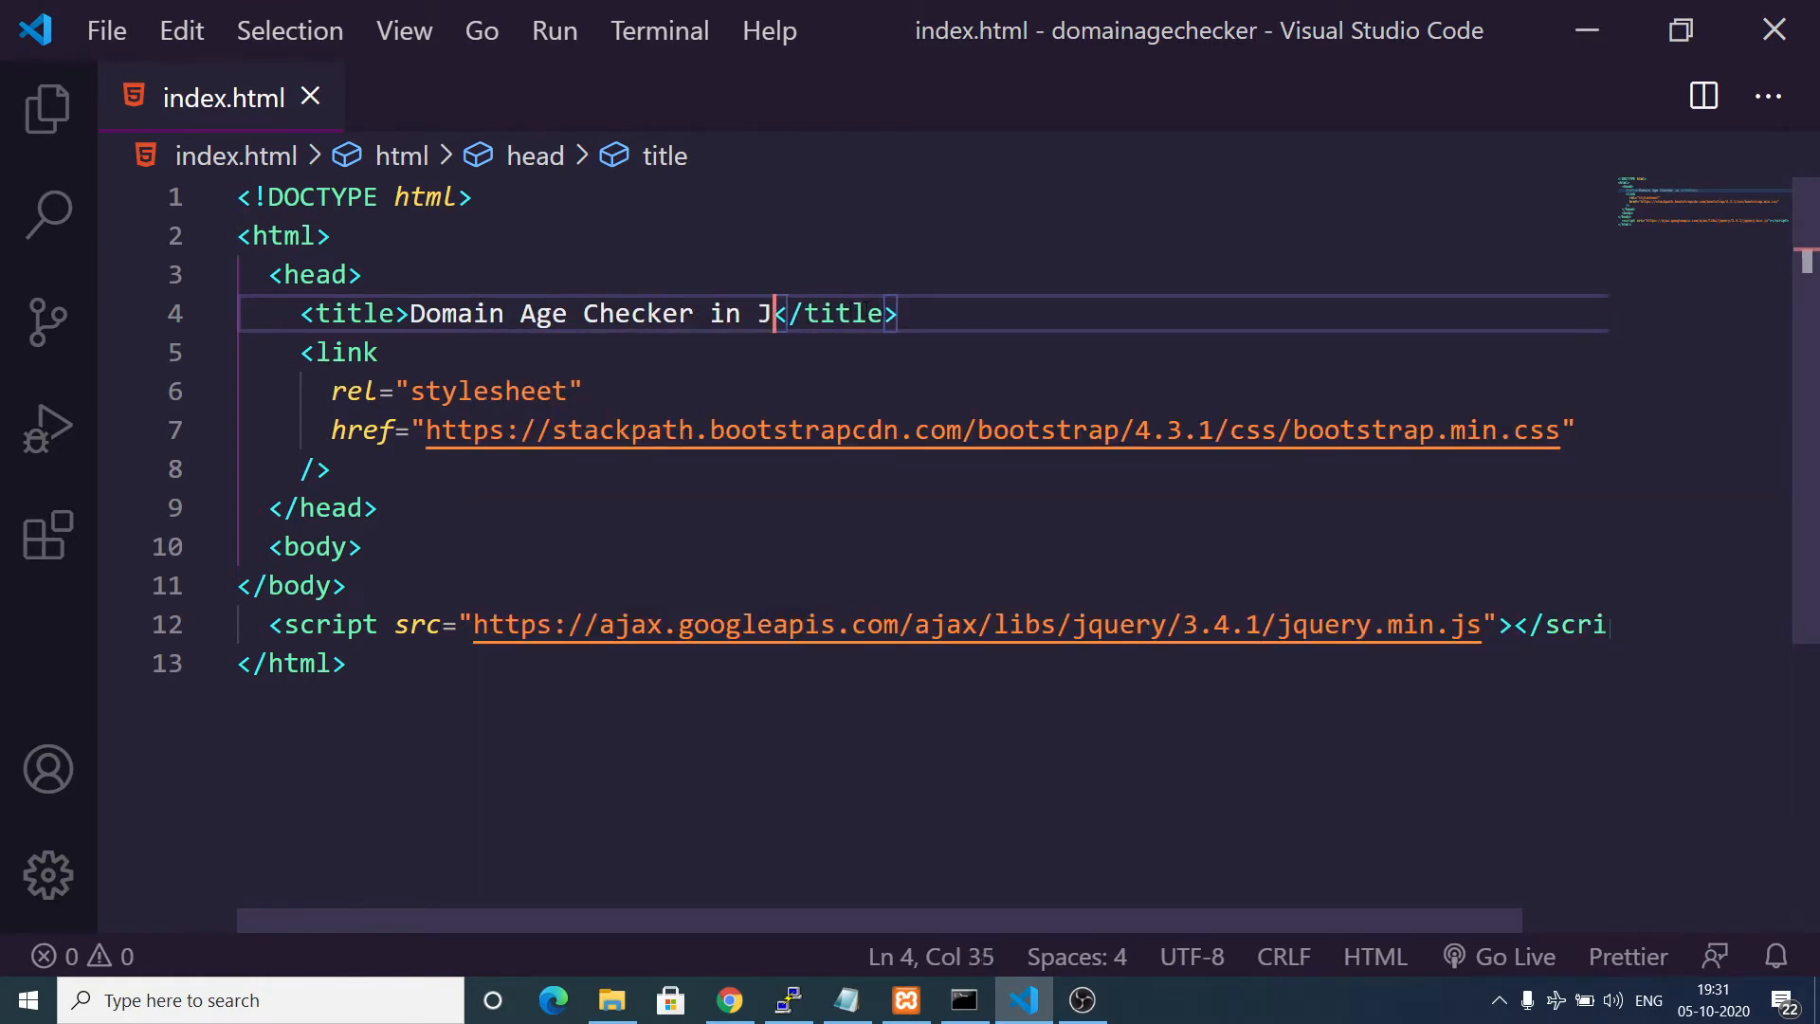
pyautogui.write('avascript and PHP')
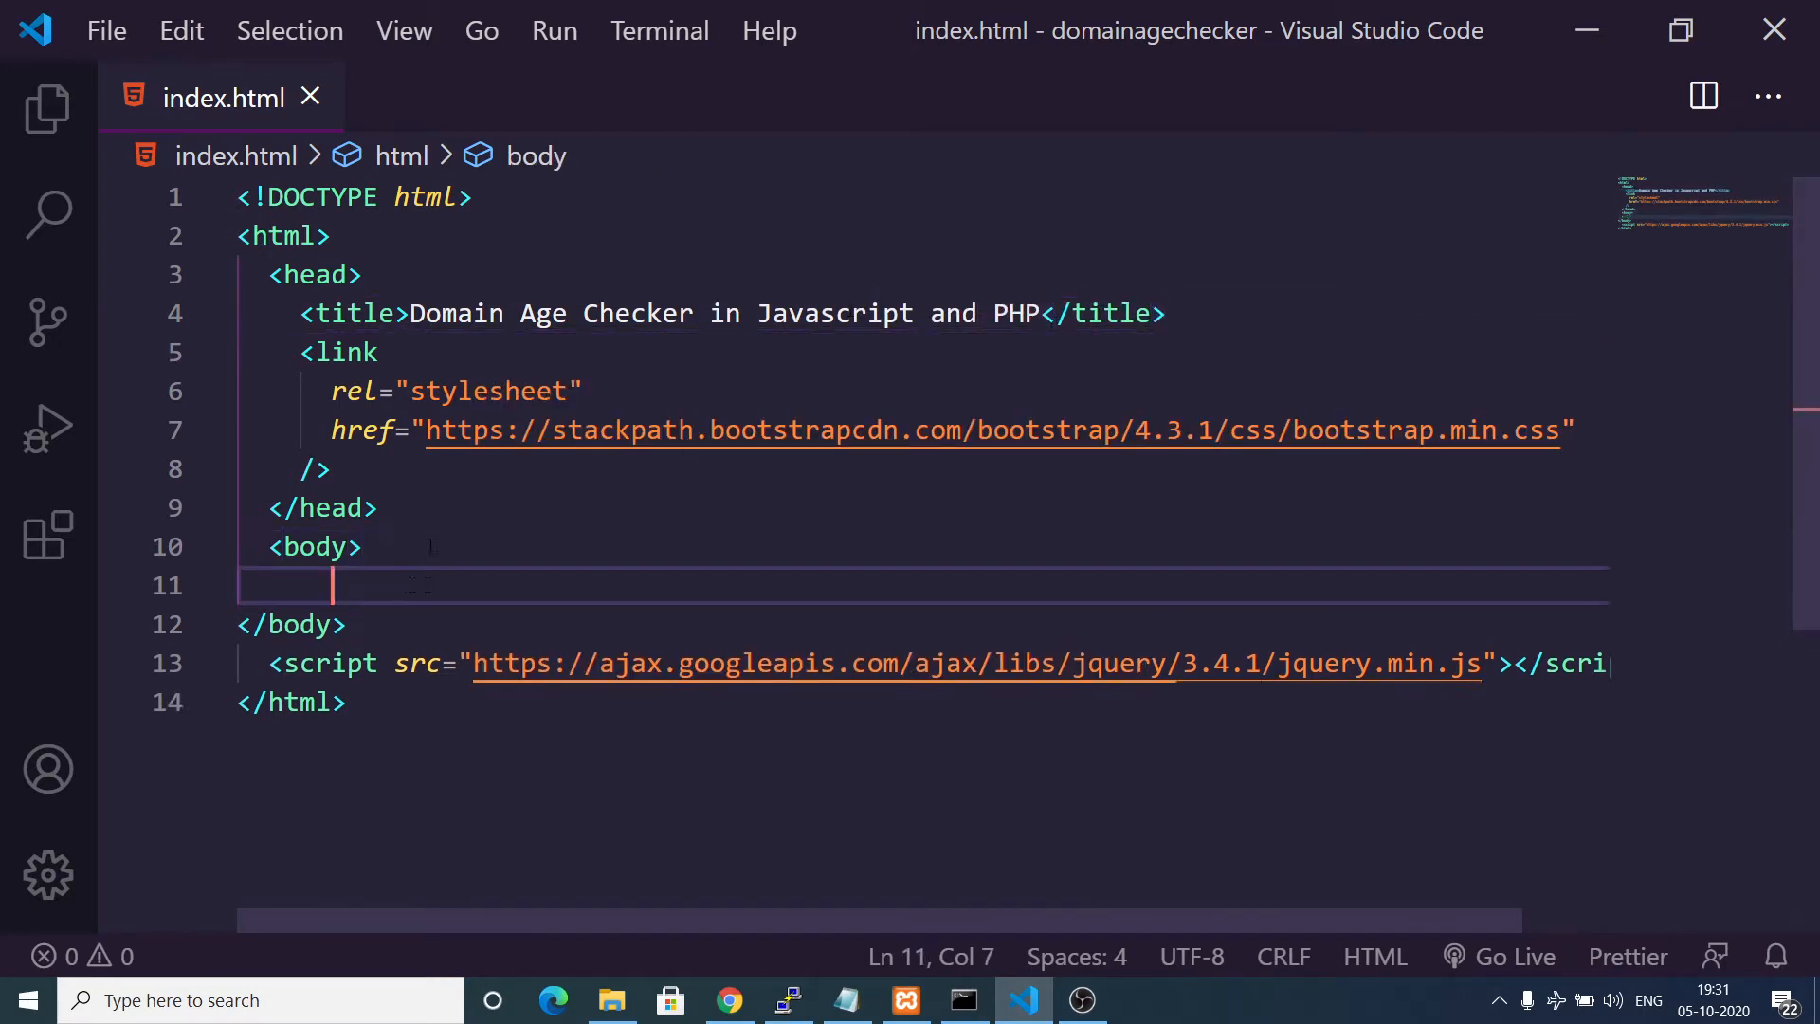
pyautogui.write('div class="container">')
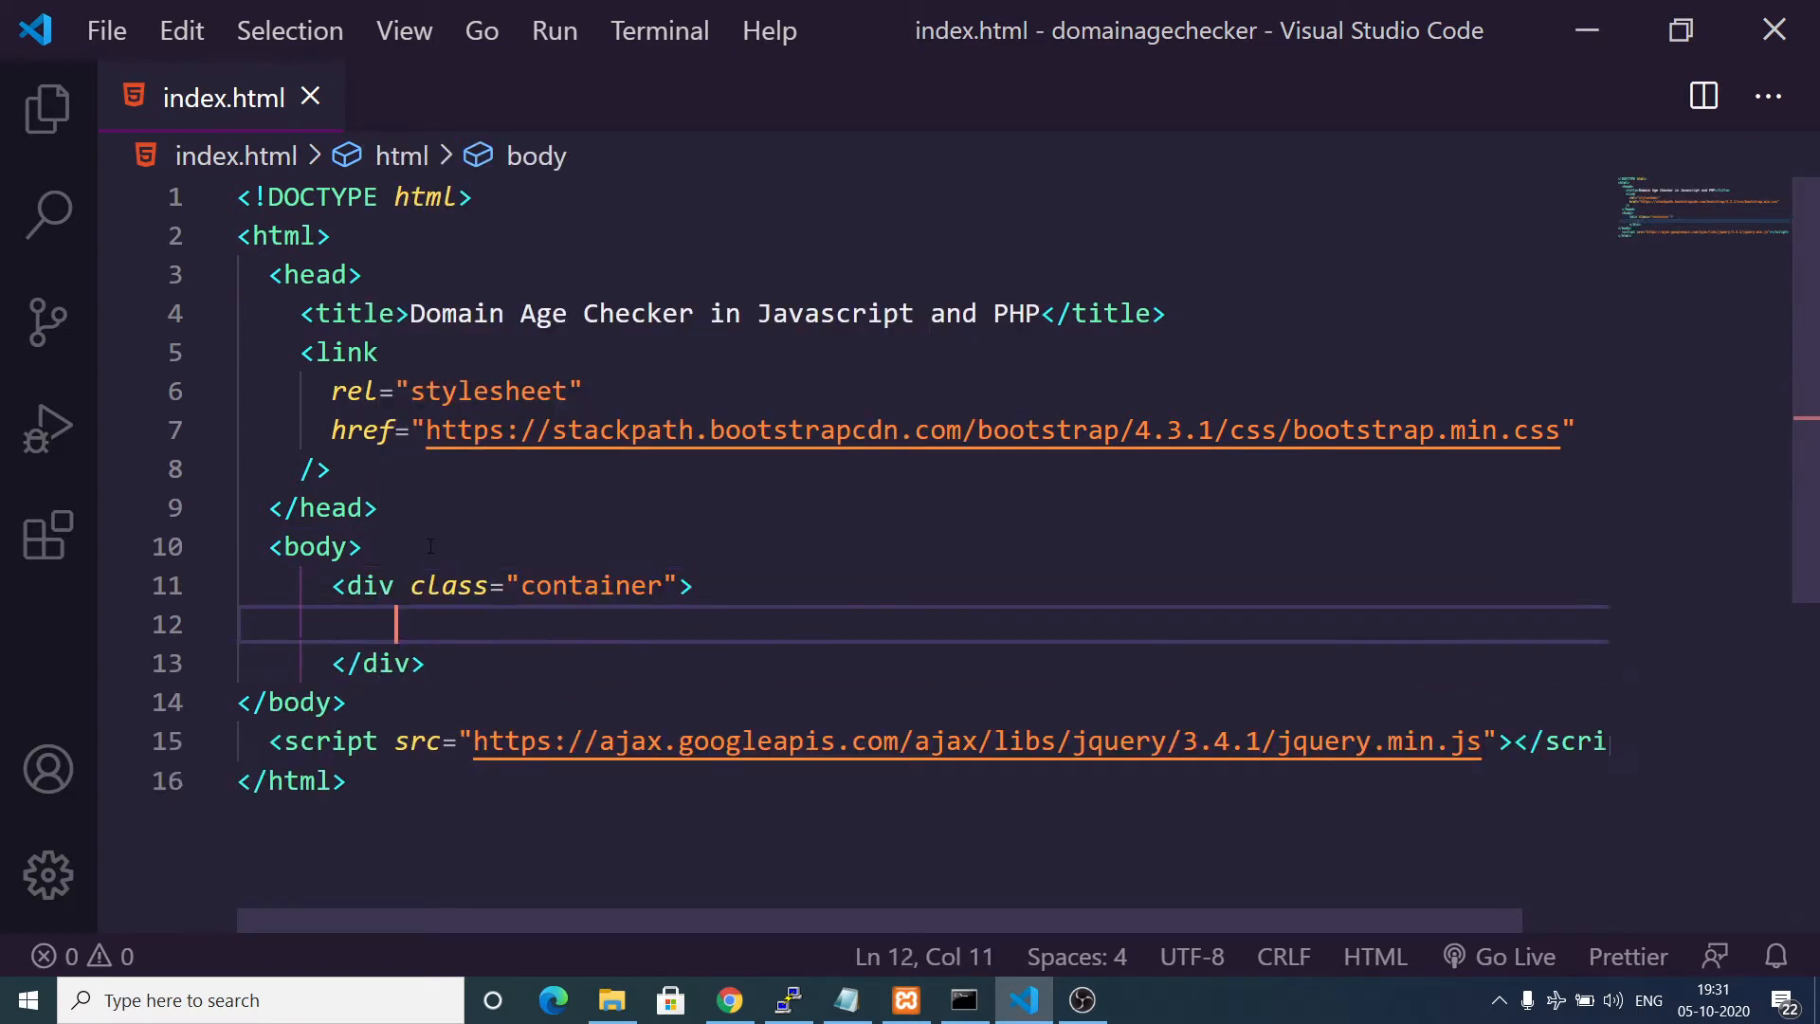
# Add a centered h1 'Domain Age Checker' heading and a form element with an id attribute.
pyautogui.write('h1.')
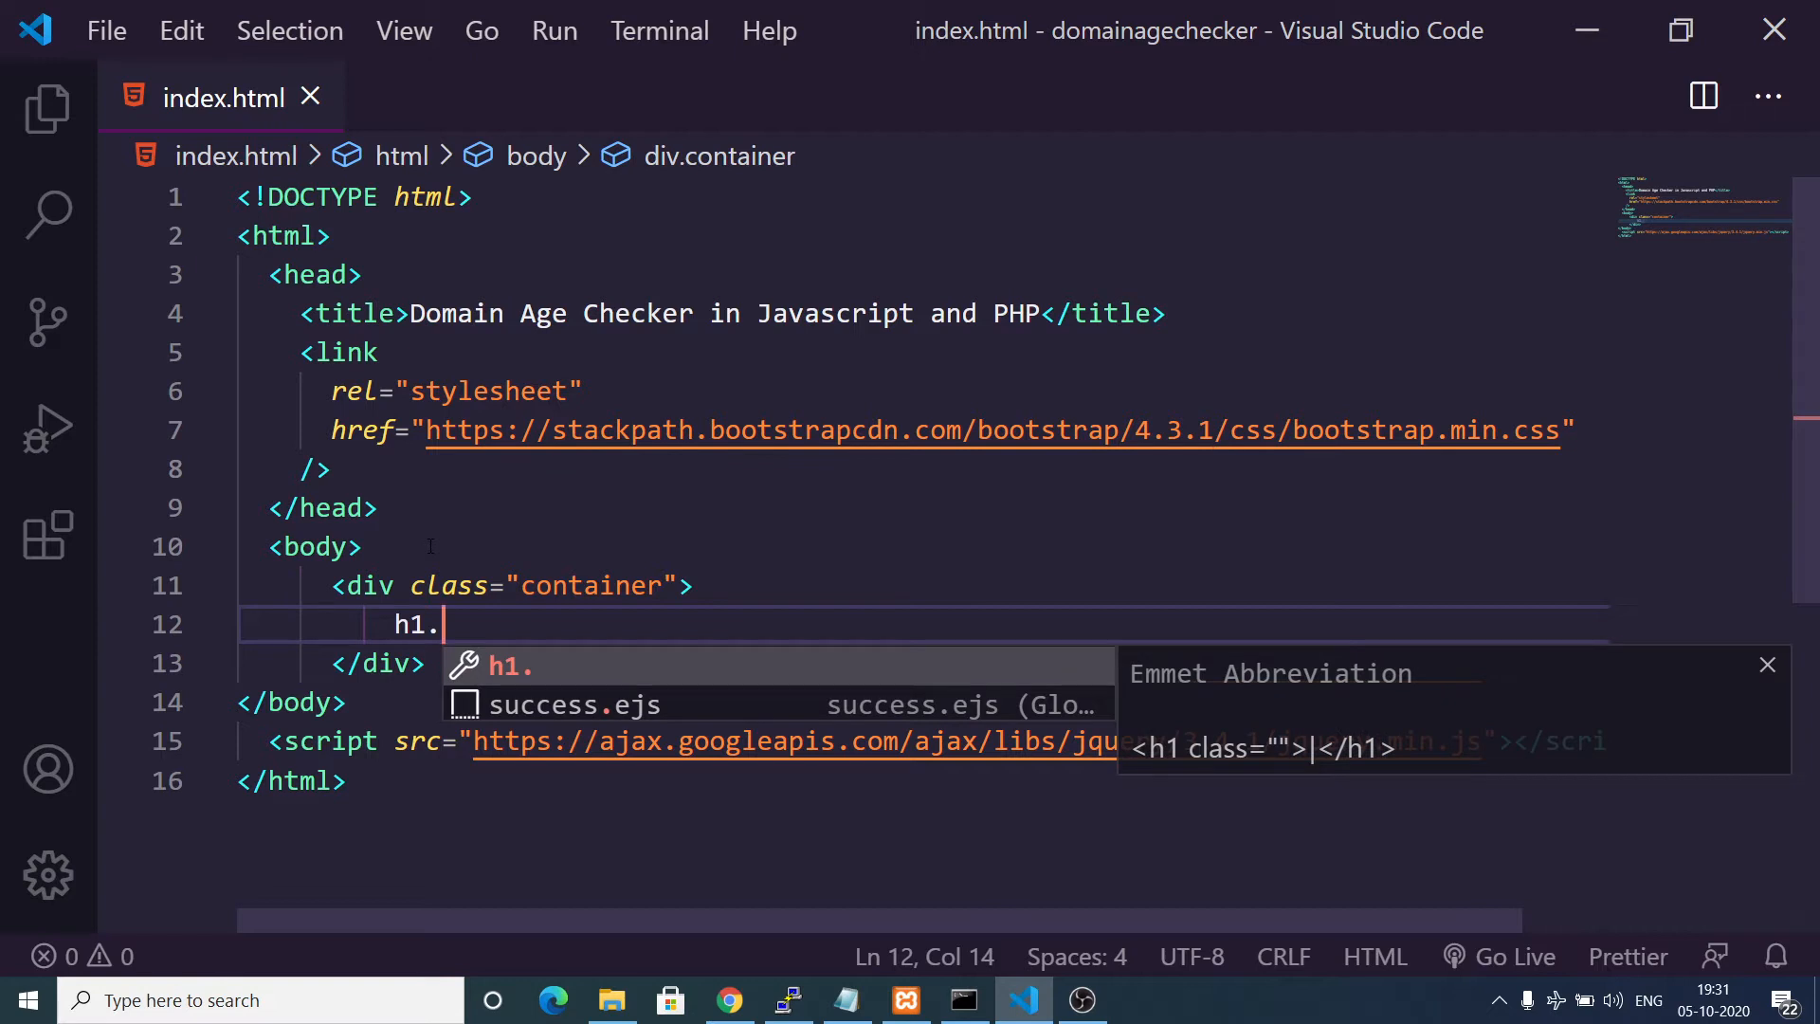
pyautogui.write('text-center')
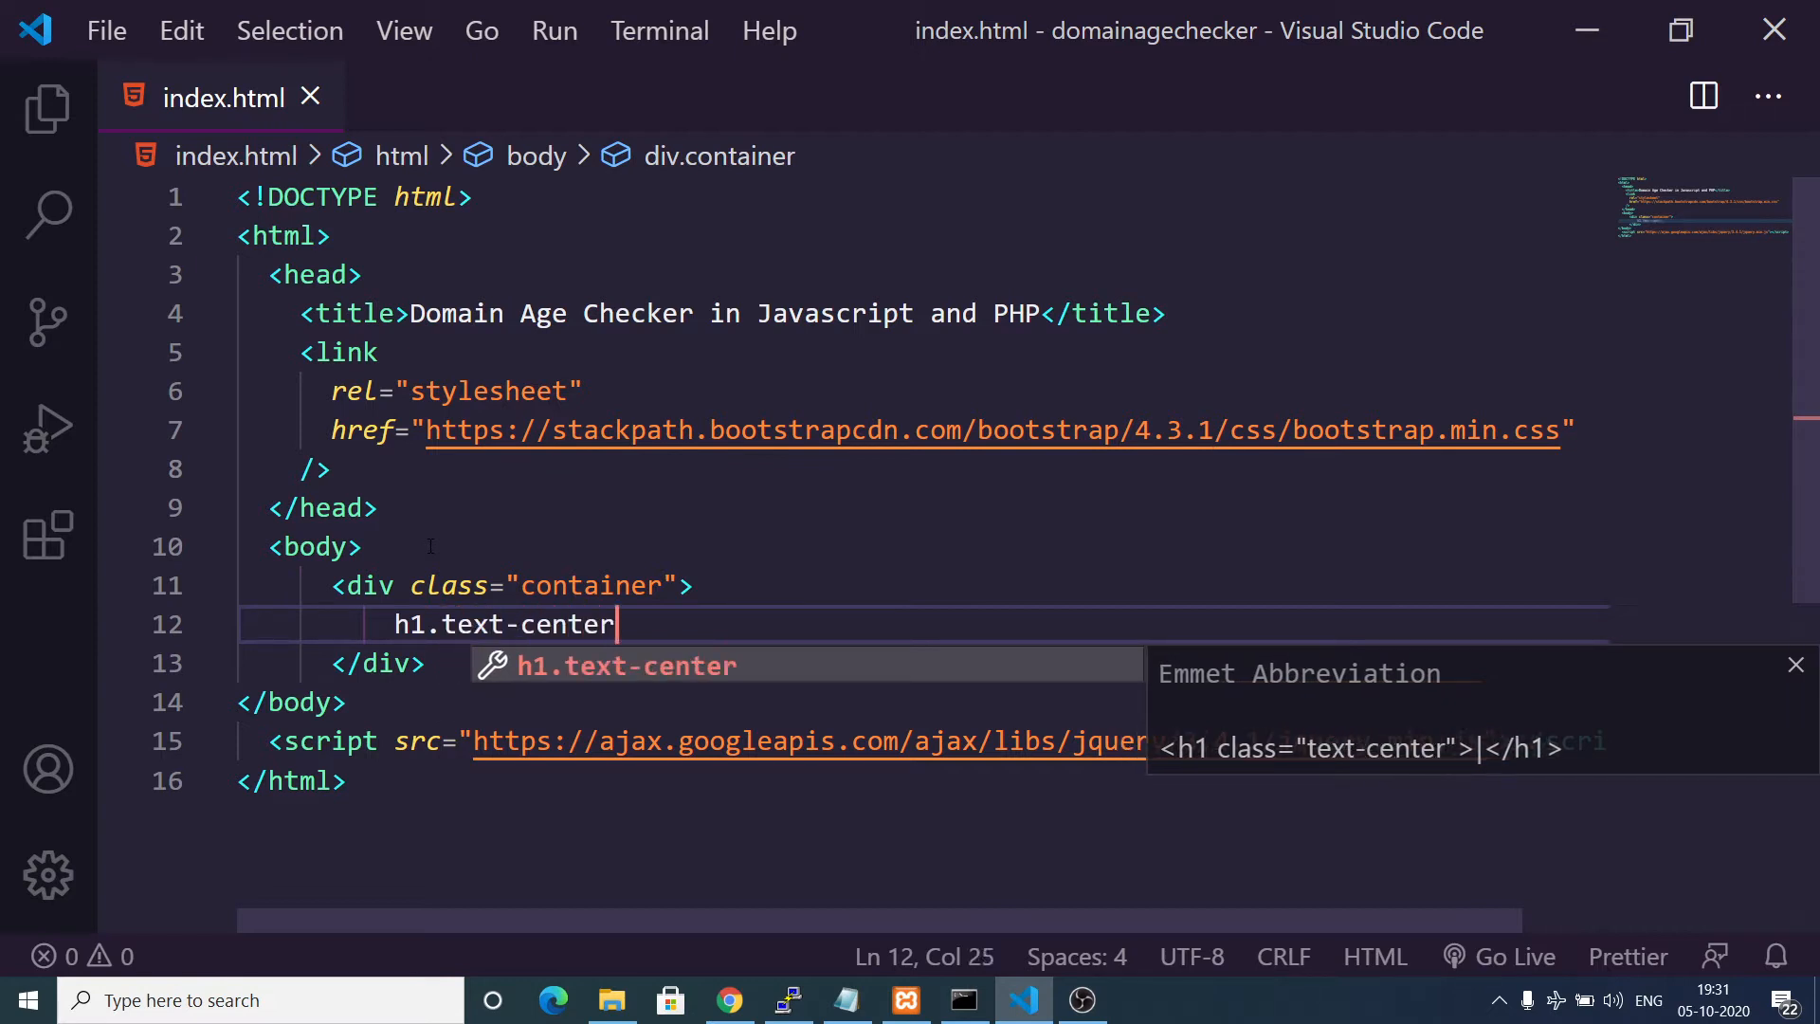
pyautogui.press('Tab')
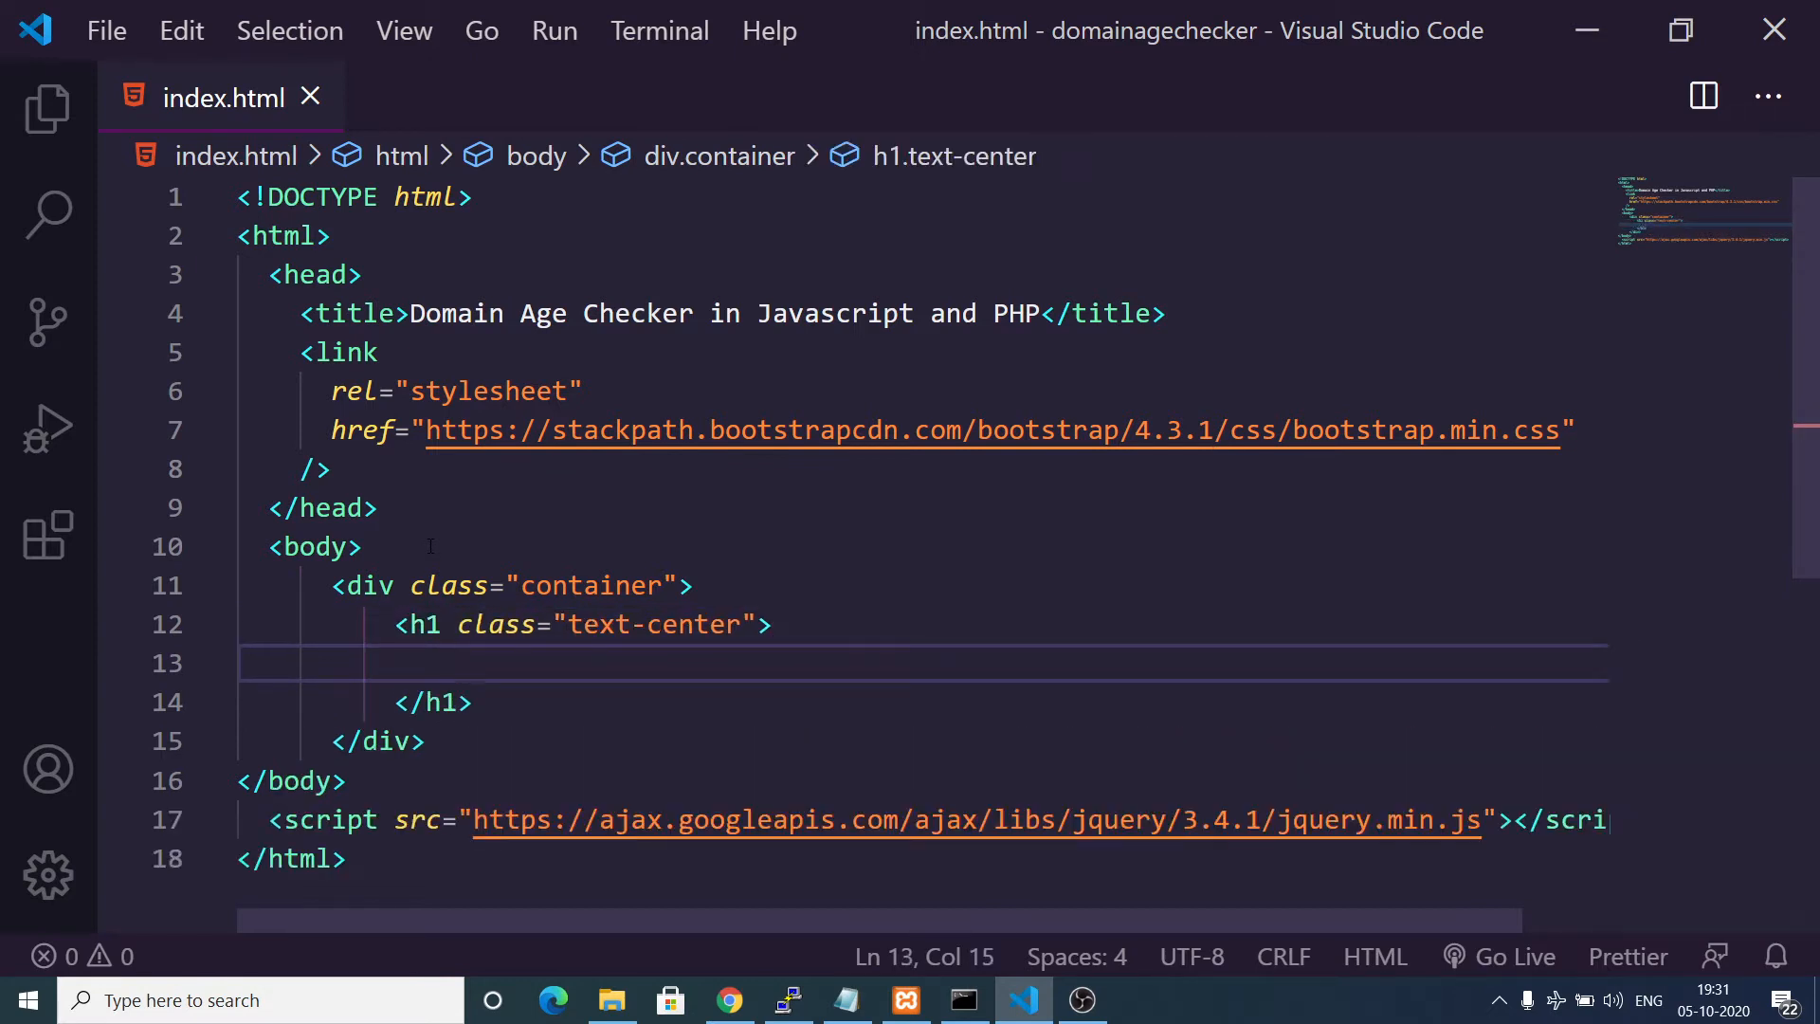
pyautogui.write('Domain')
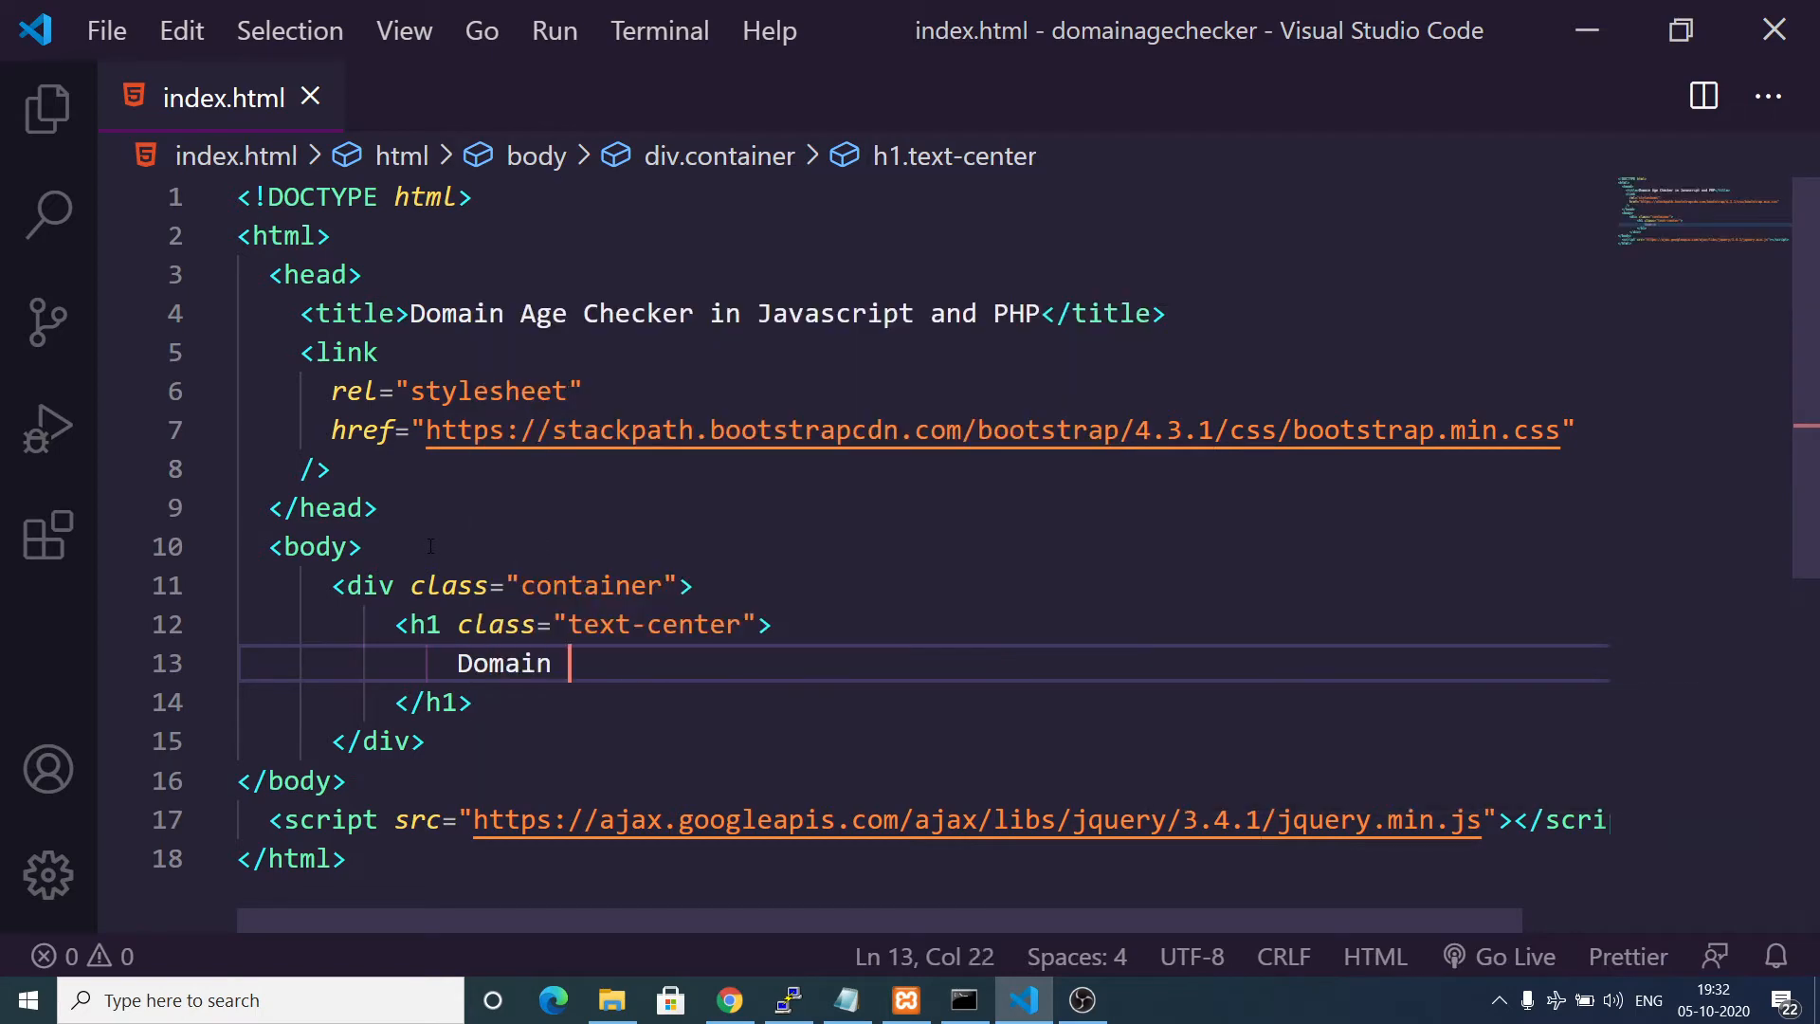
pyautogui.write('Age Che')
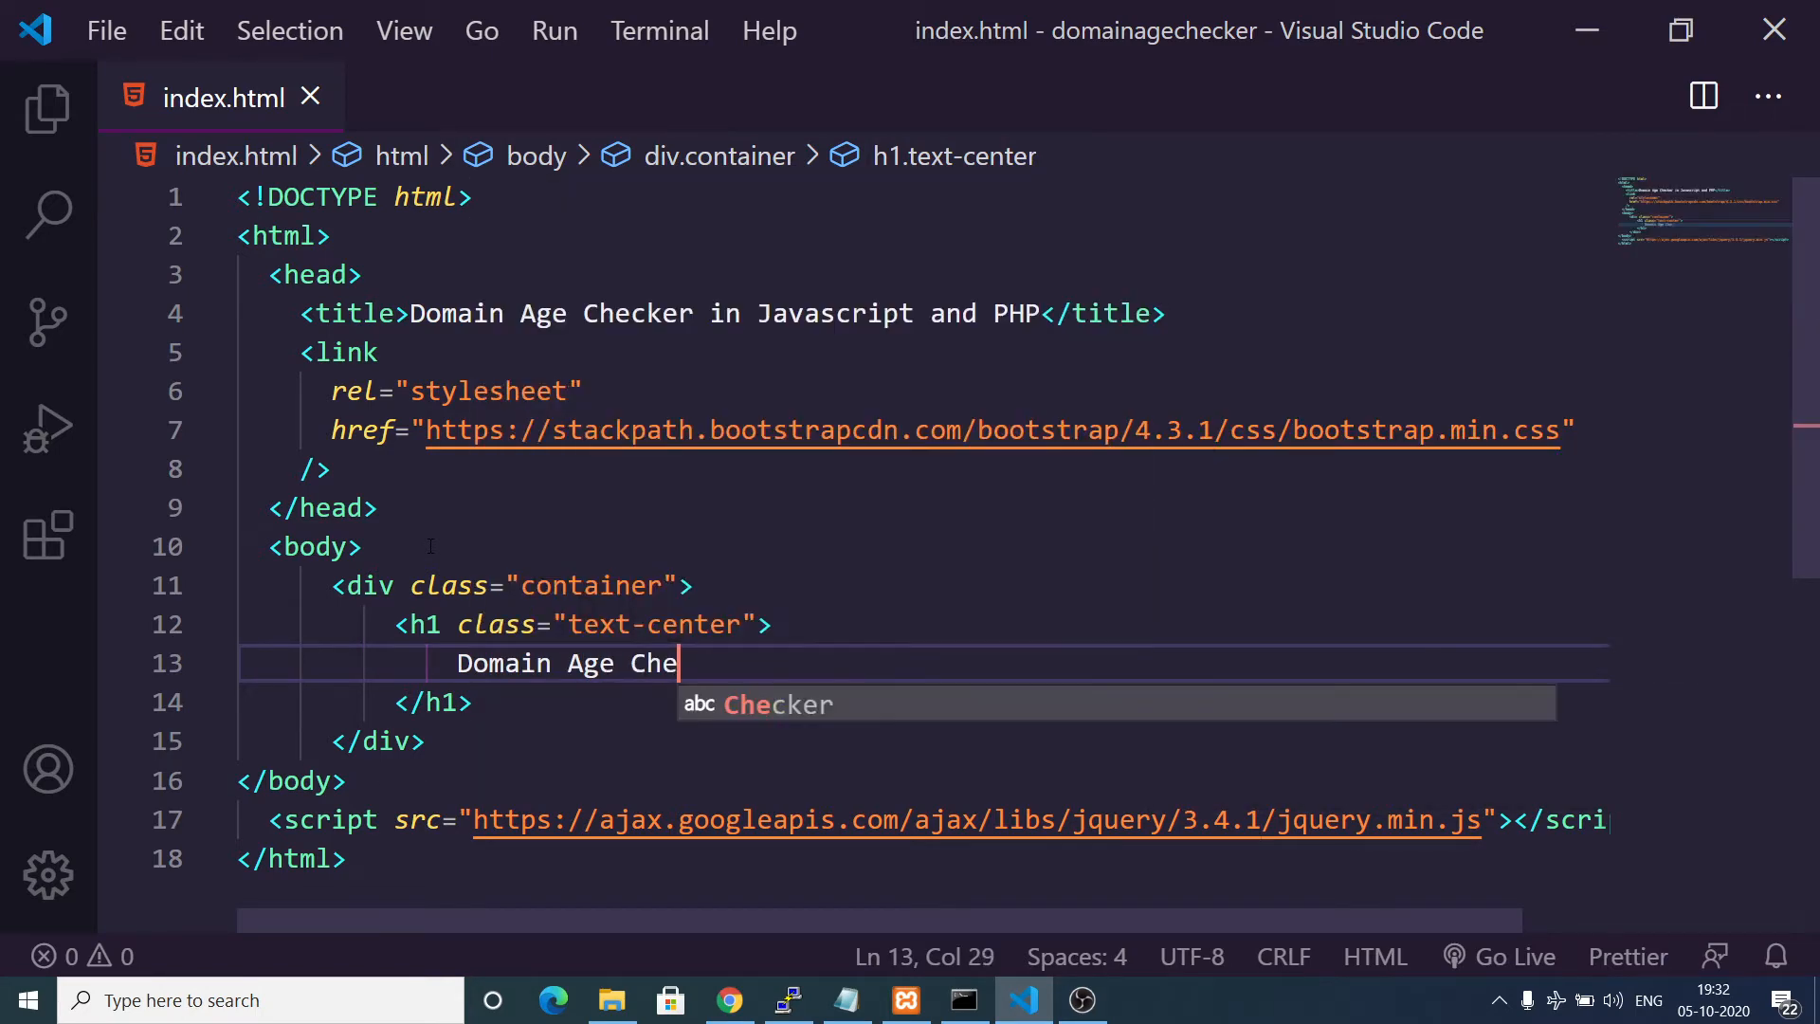
pyautogui.write('cker')
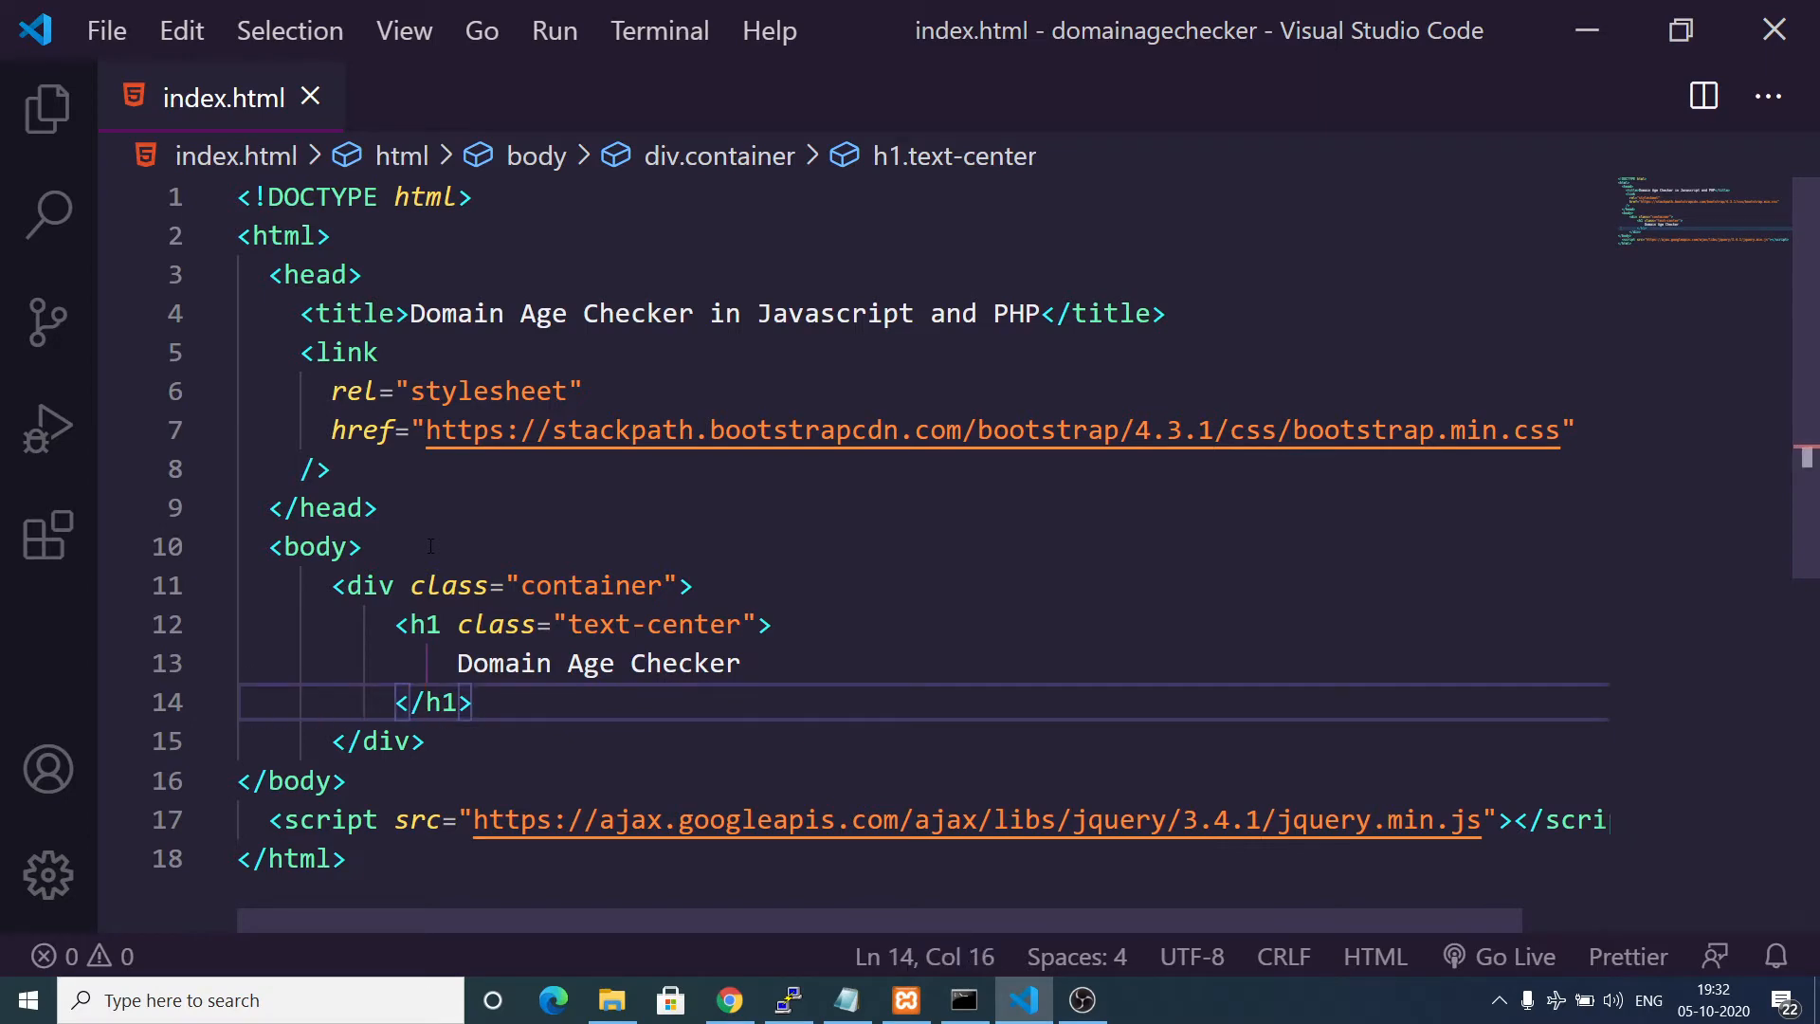
pyautogui.write('fo')
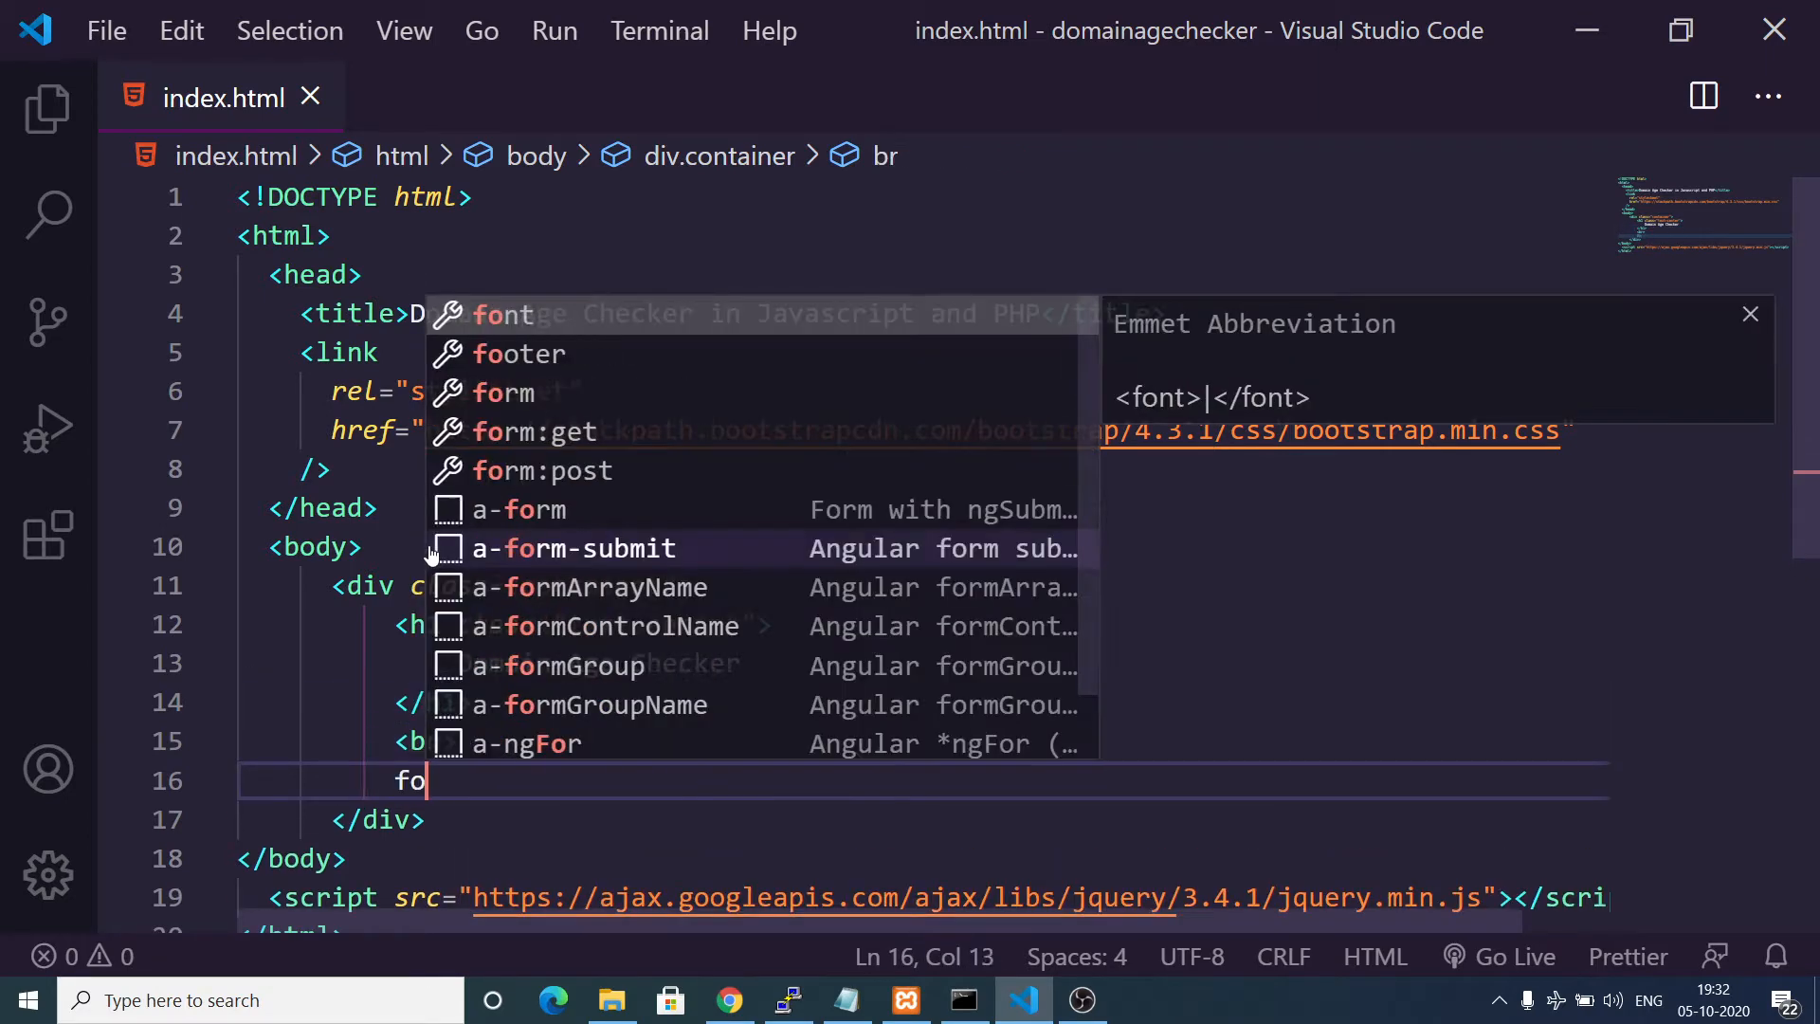
pyautogui.press('Tab')
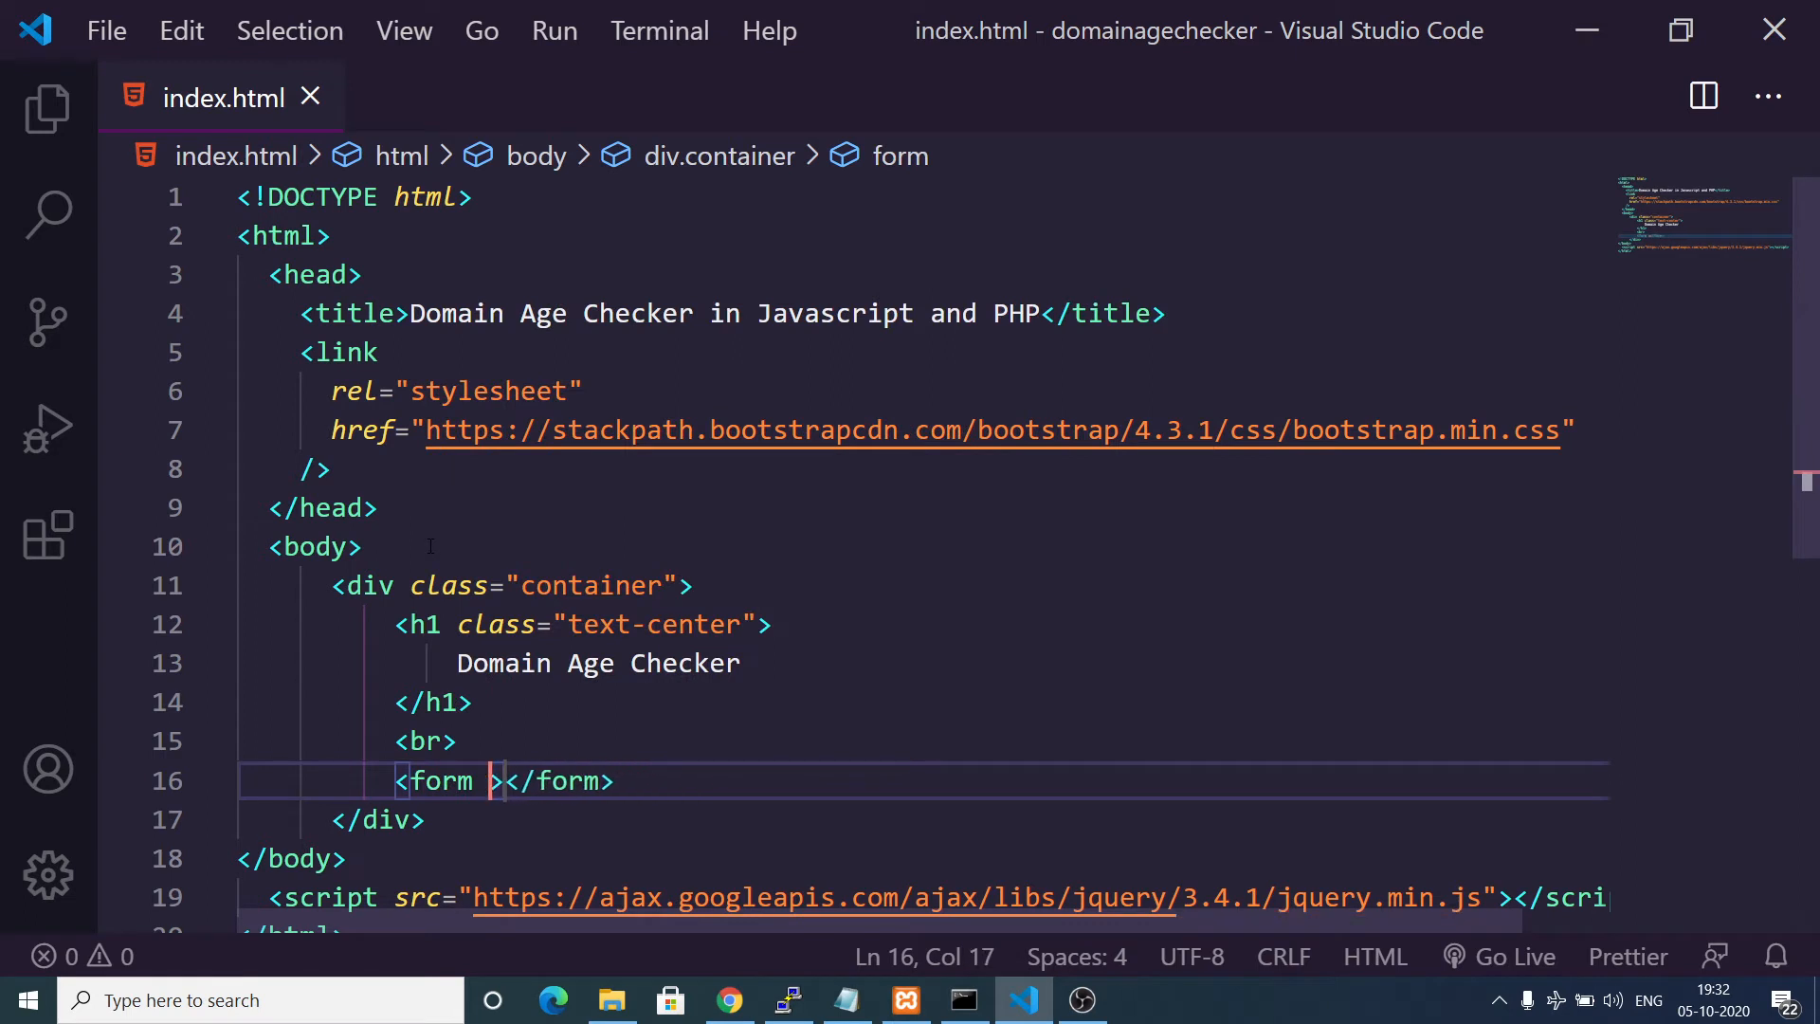
pyautogui.write('id')
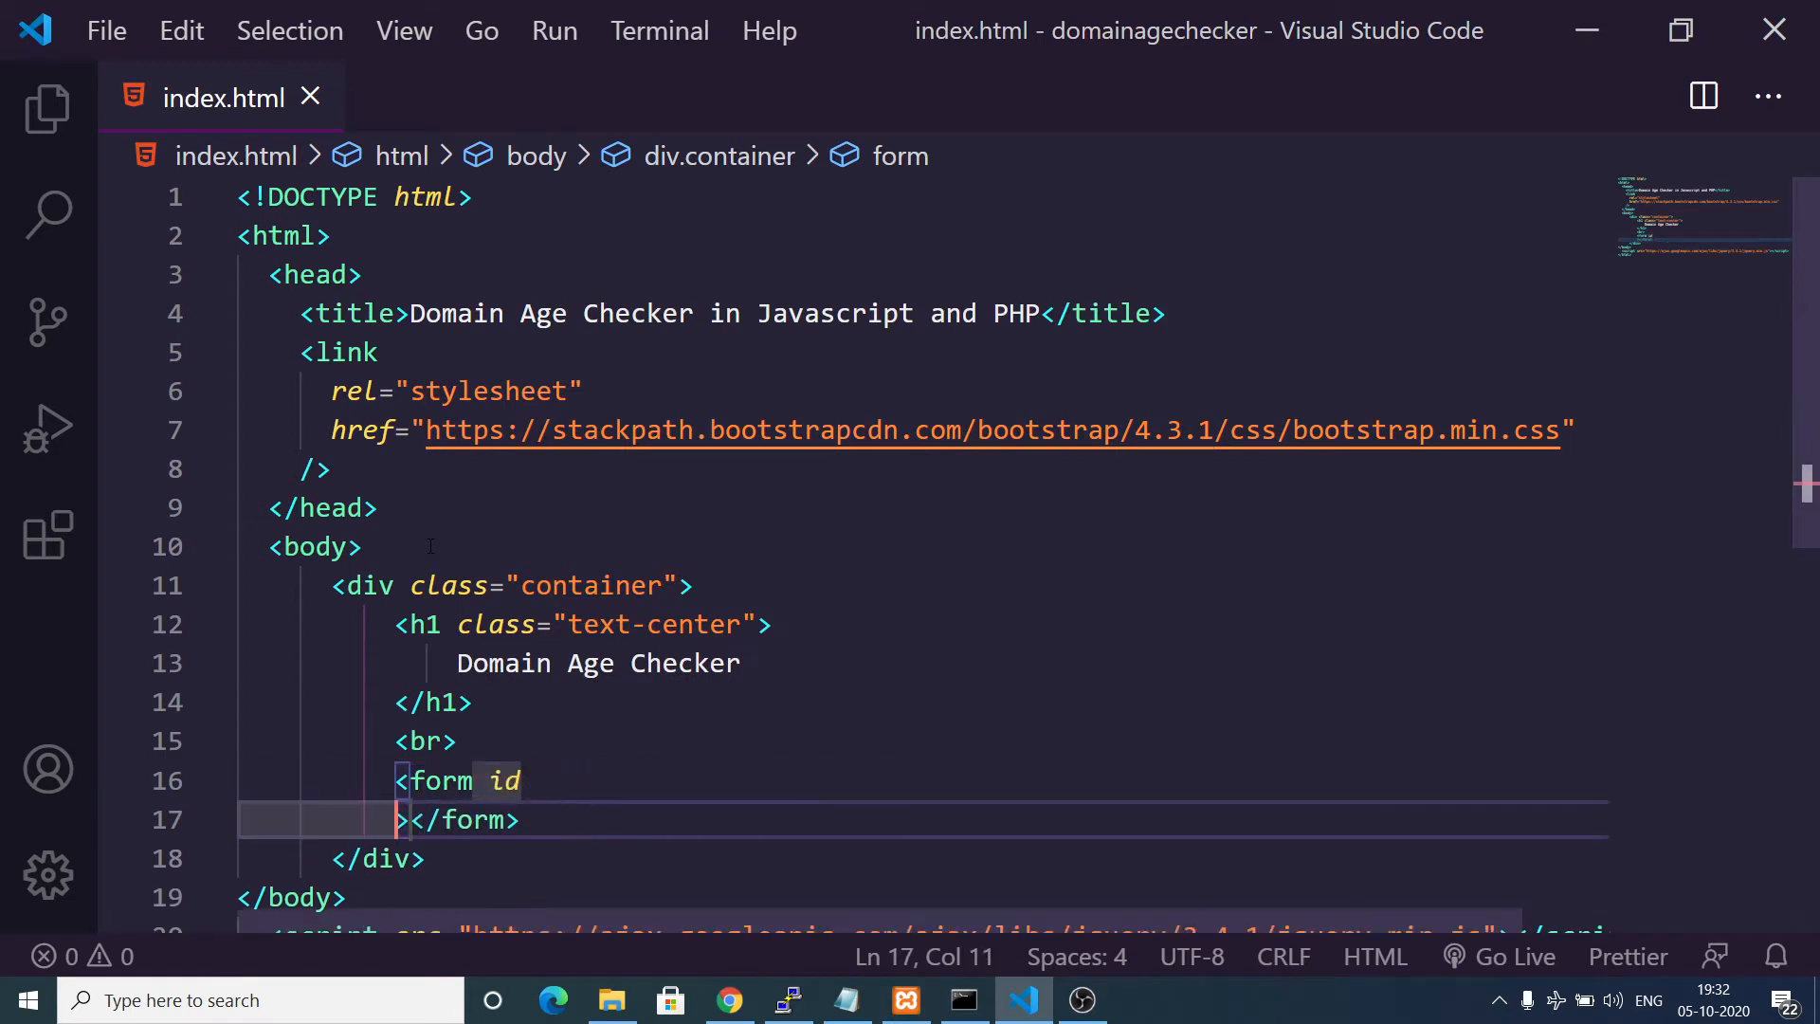
pyautogui.write('="form">')
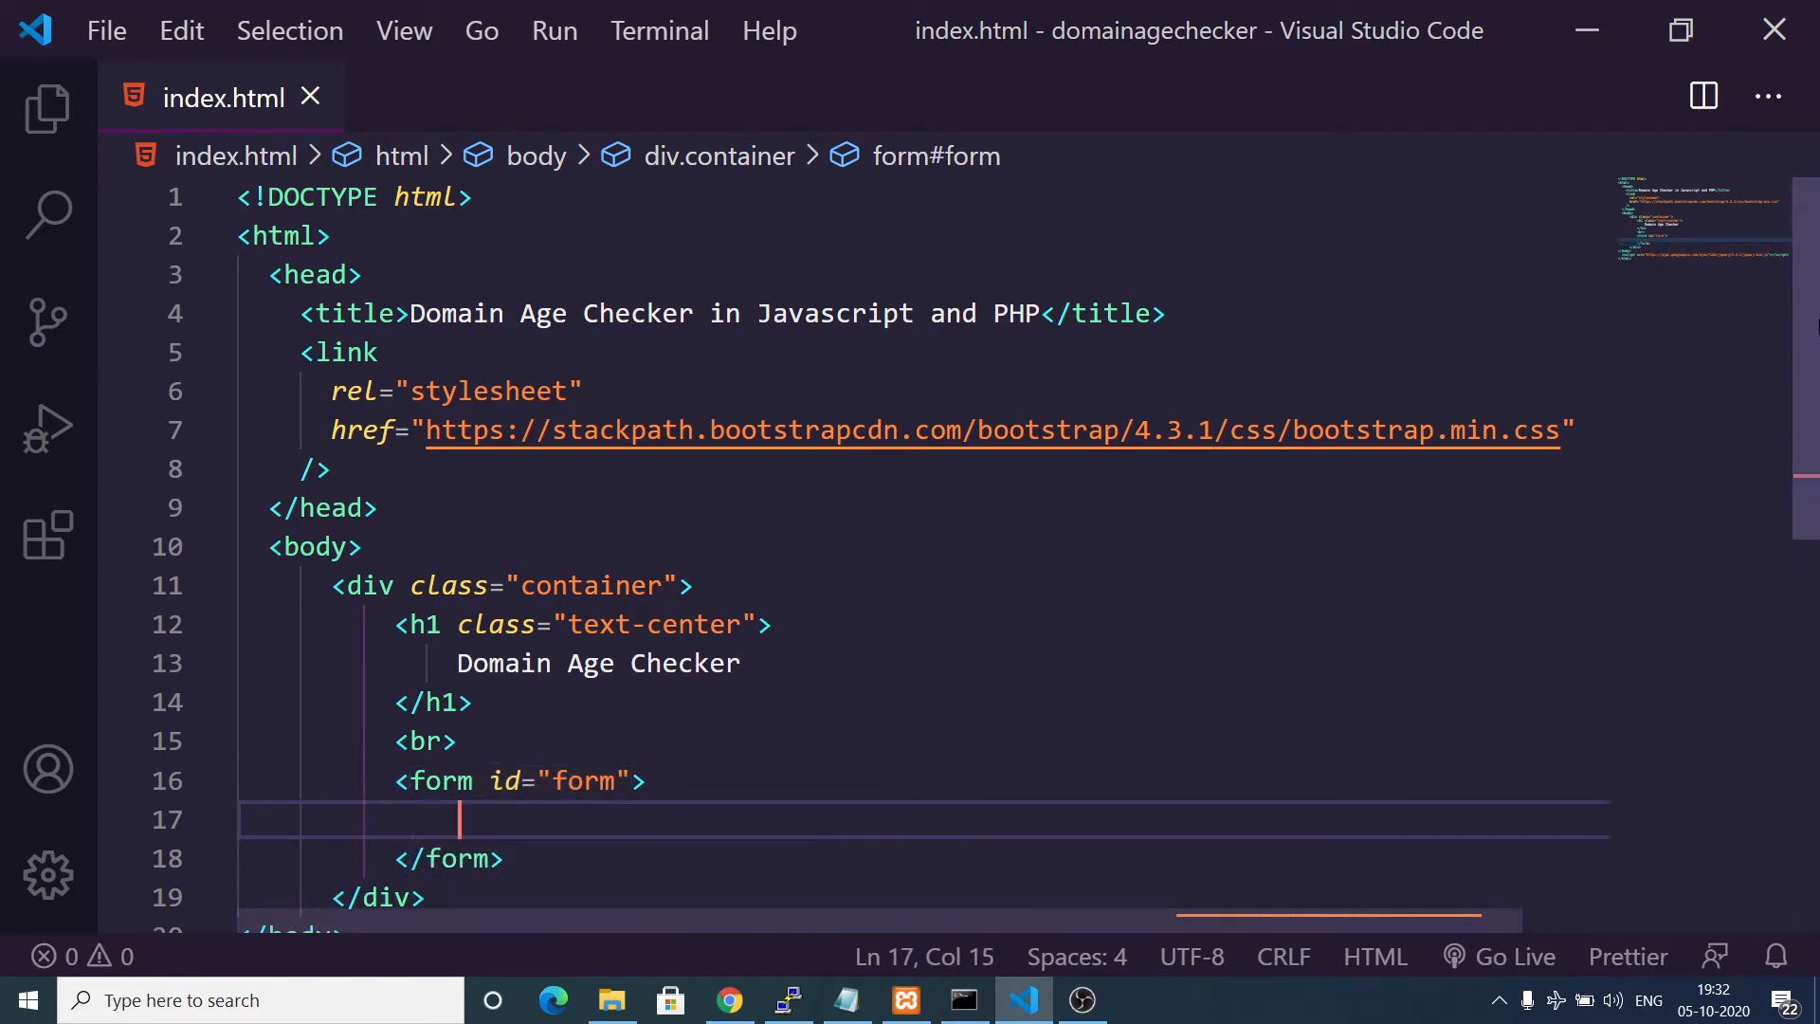
# Add a form-group div holding a required form-control input with a domain placeholder and an id.
pyautogui.write('div.f')
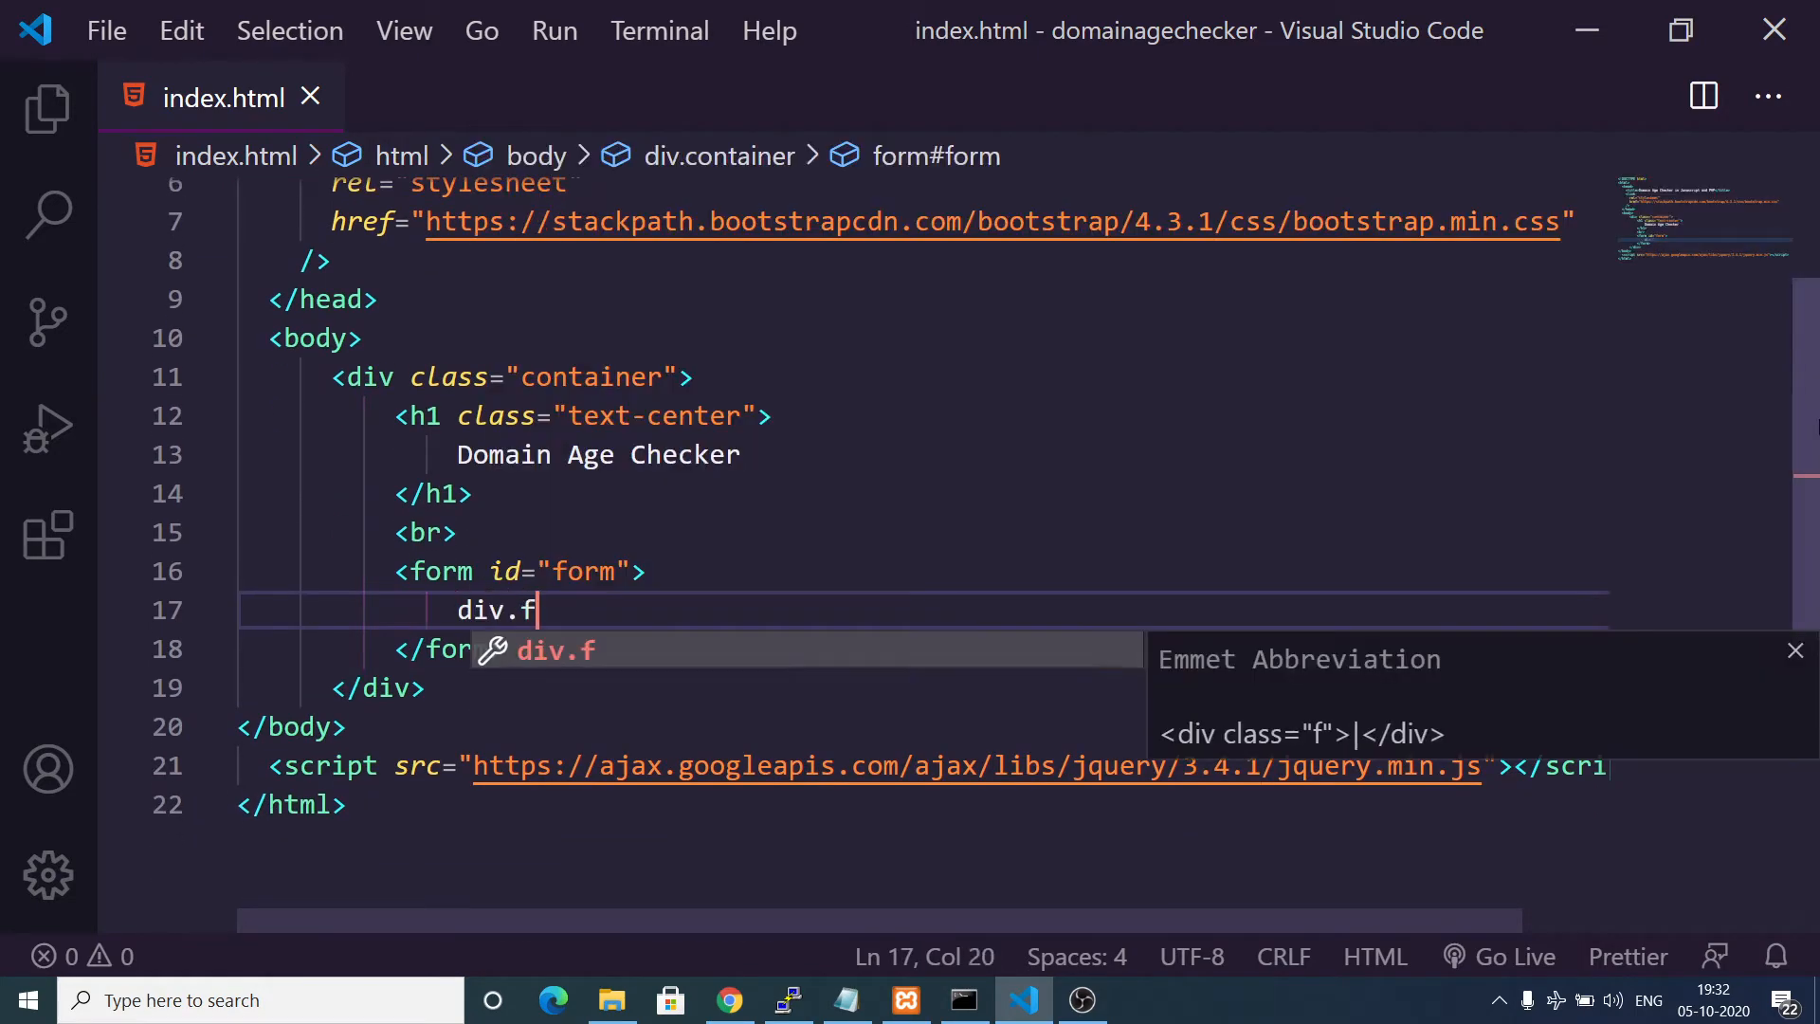
pyautogui.press('Tab')
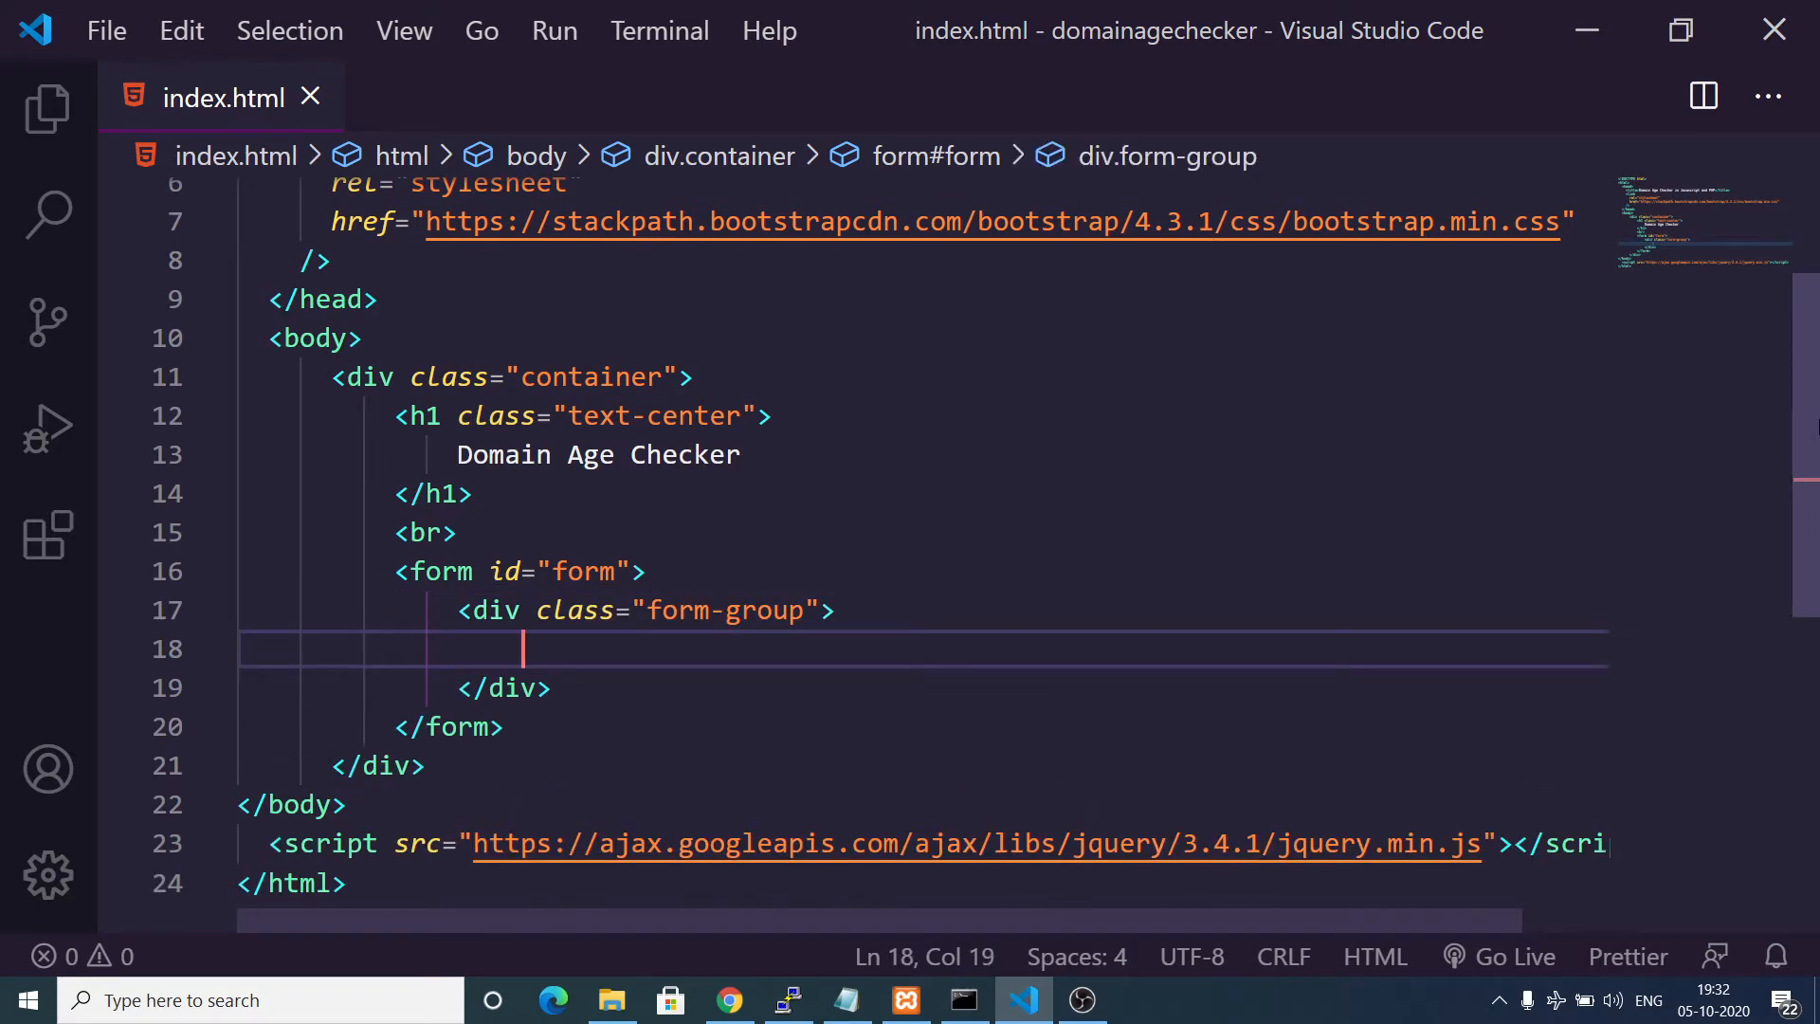
pyautogui.write('input.')
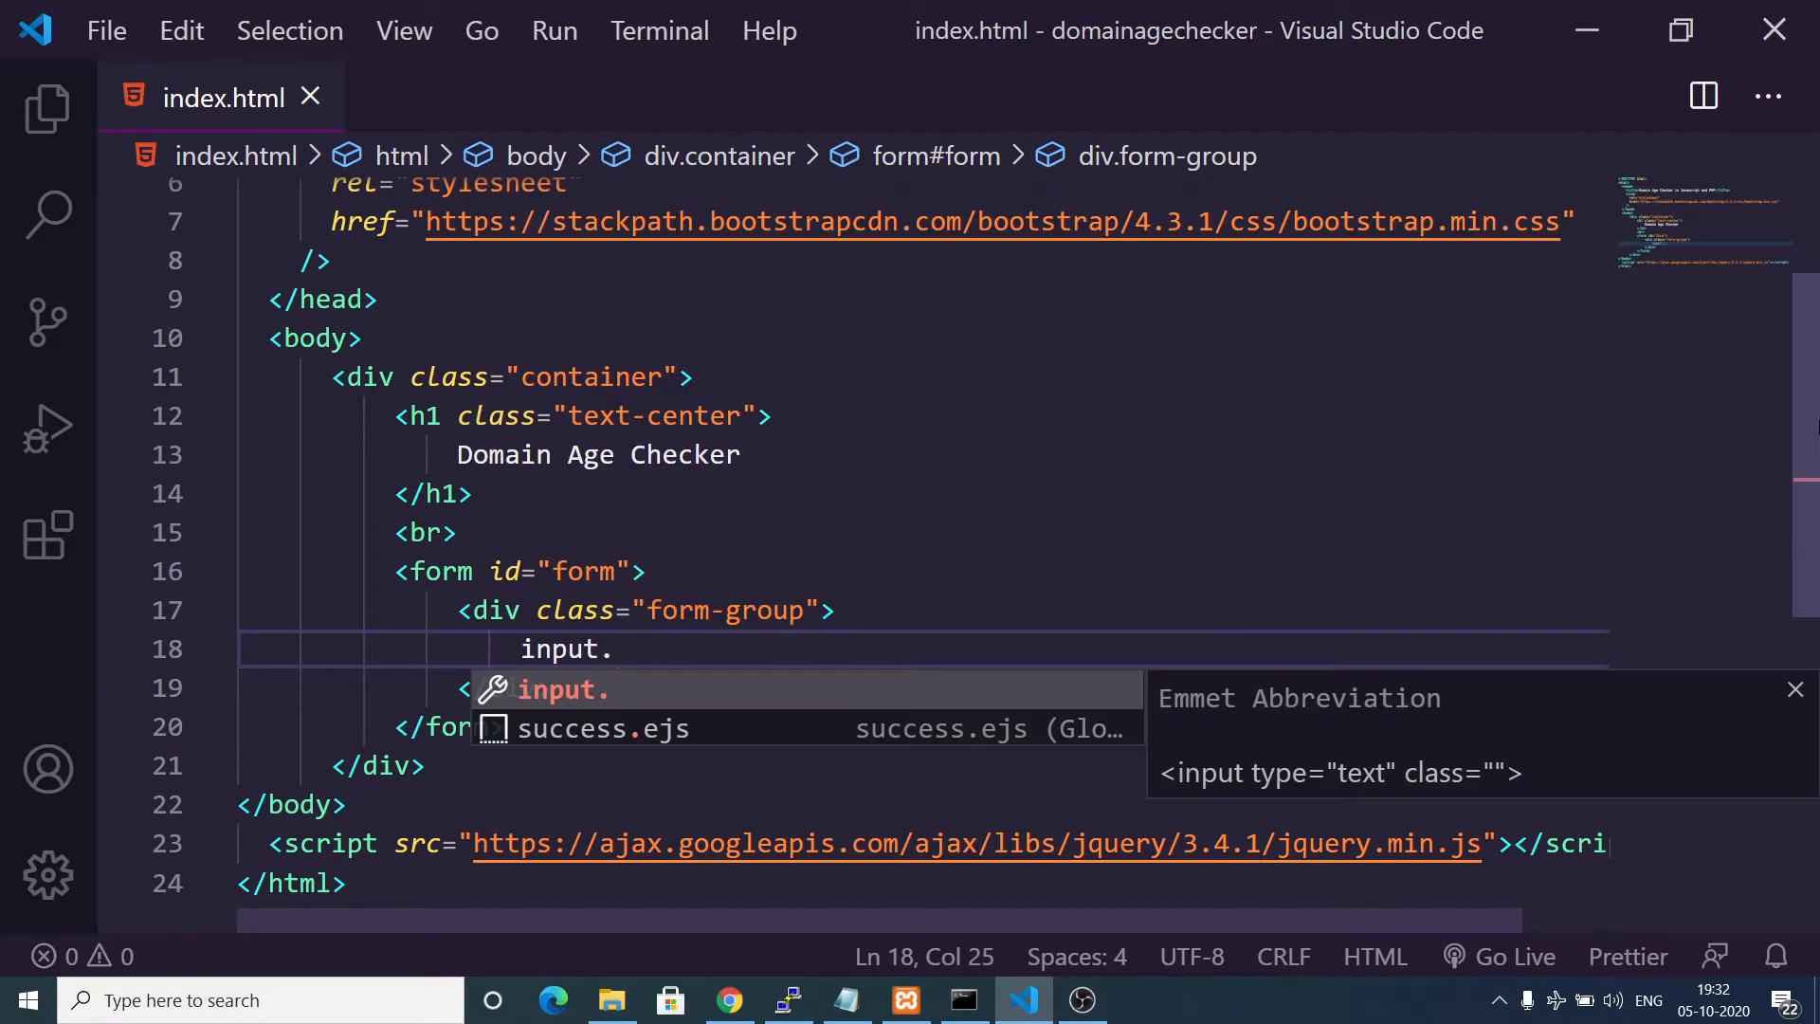
pyautogui.write('form-control')
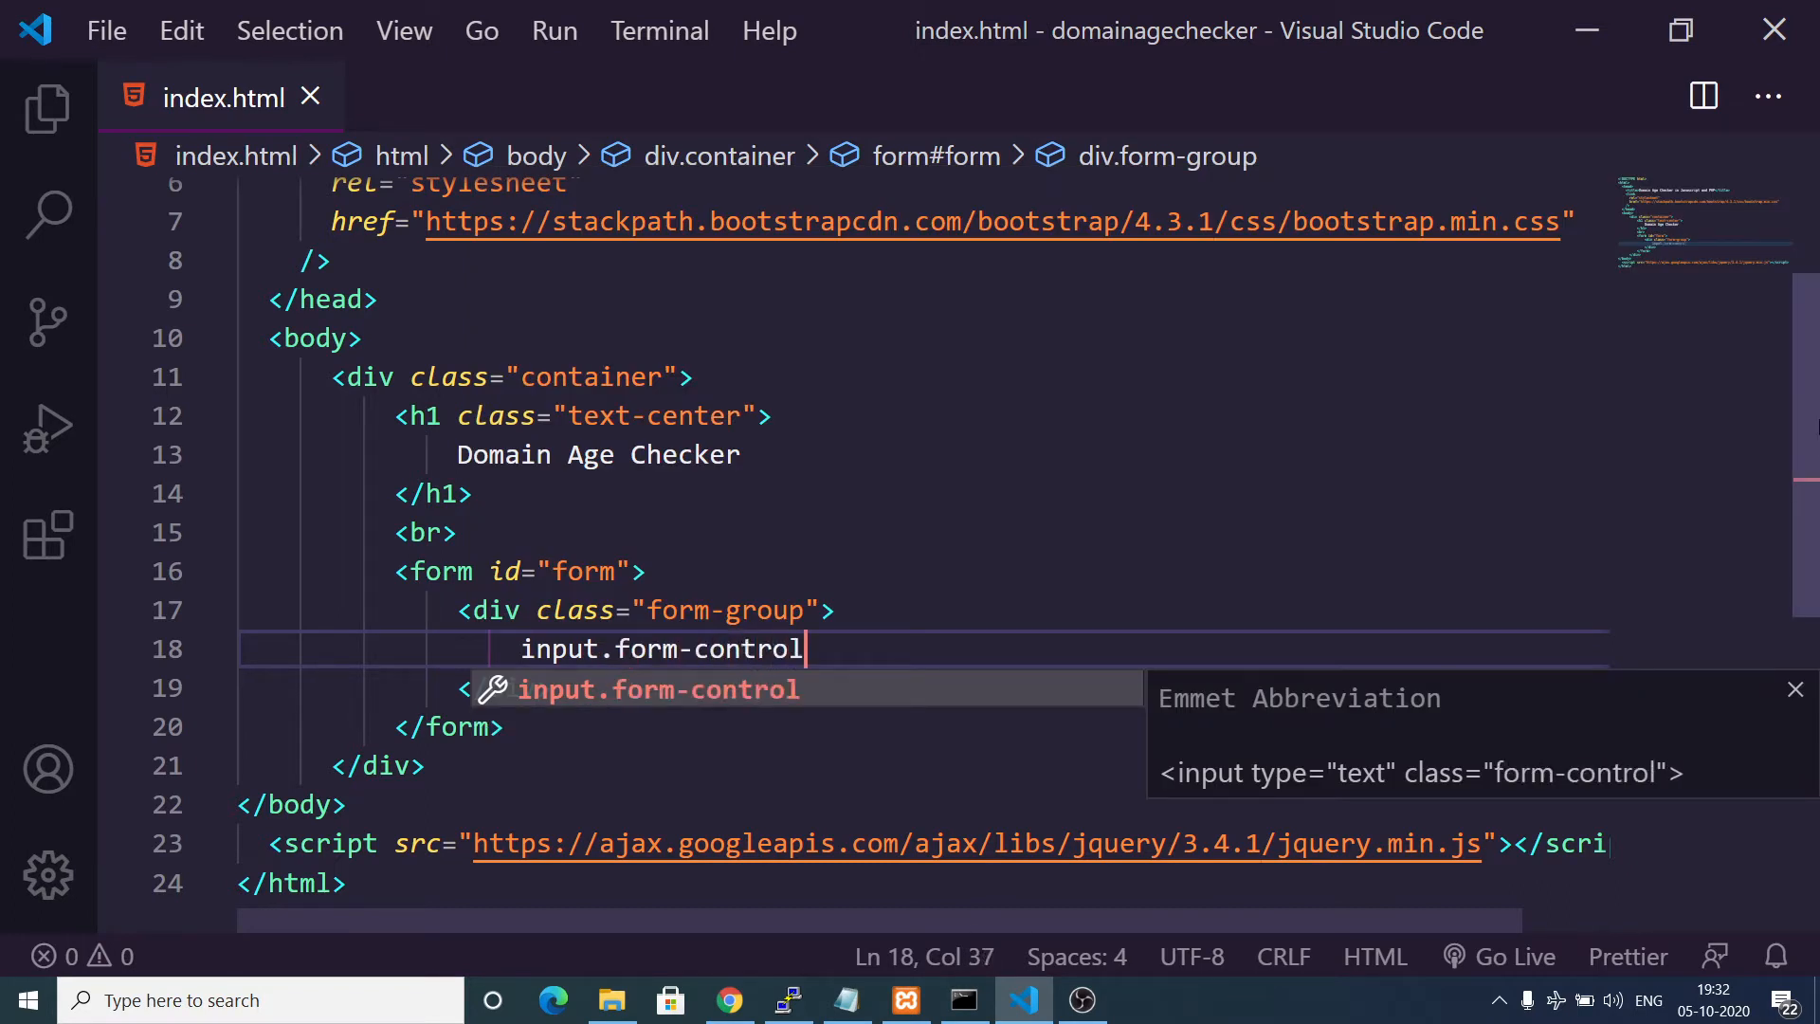
pyautogui.press('Tab')
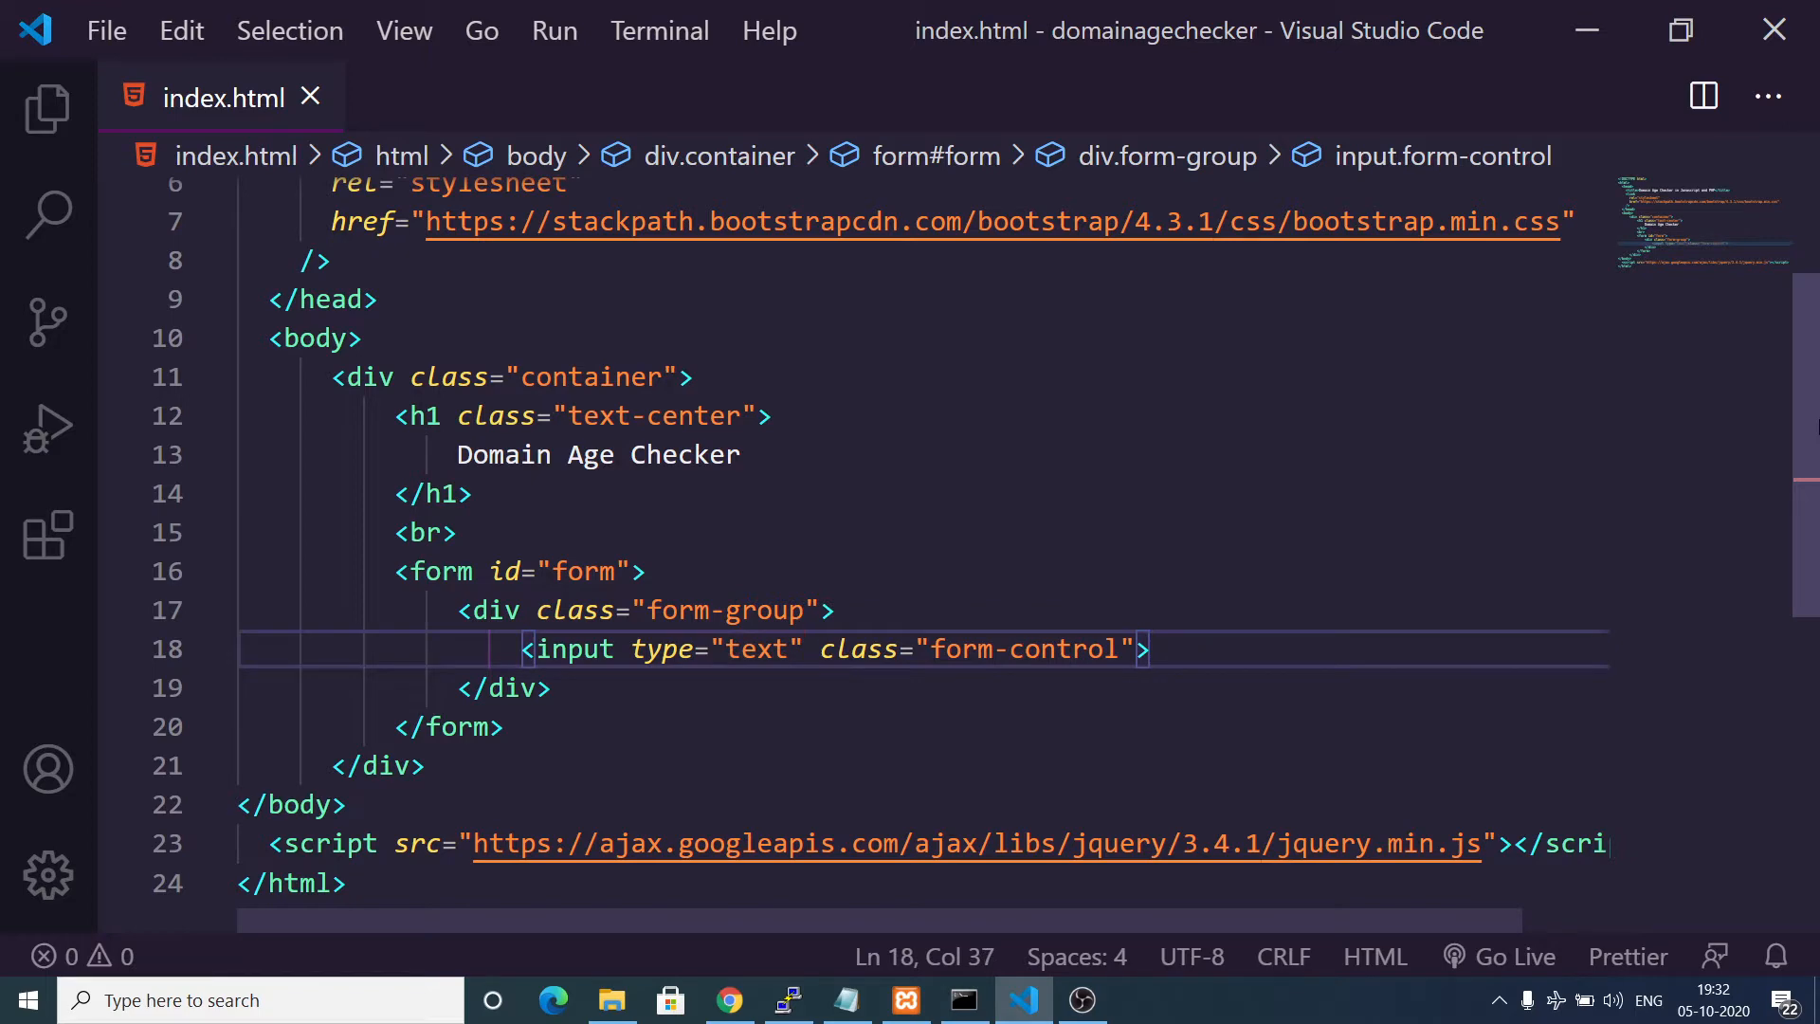
pyautogui.write('placeholder=""')
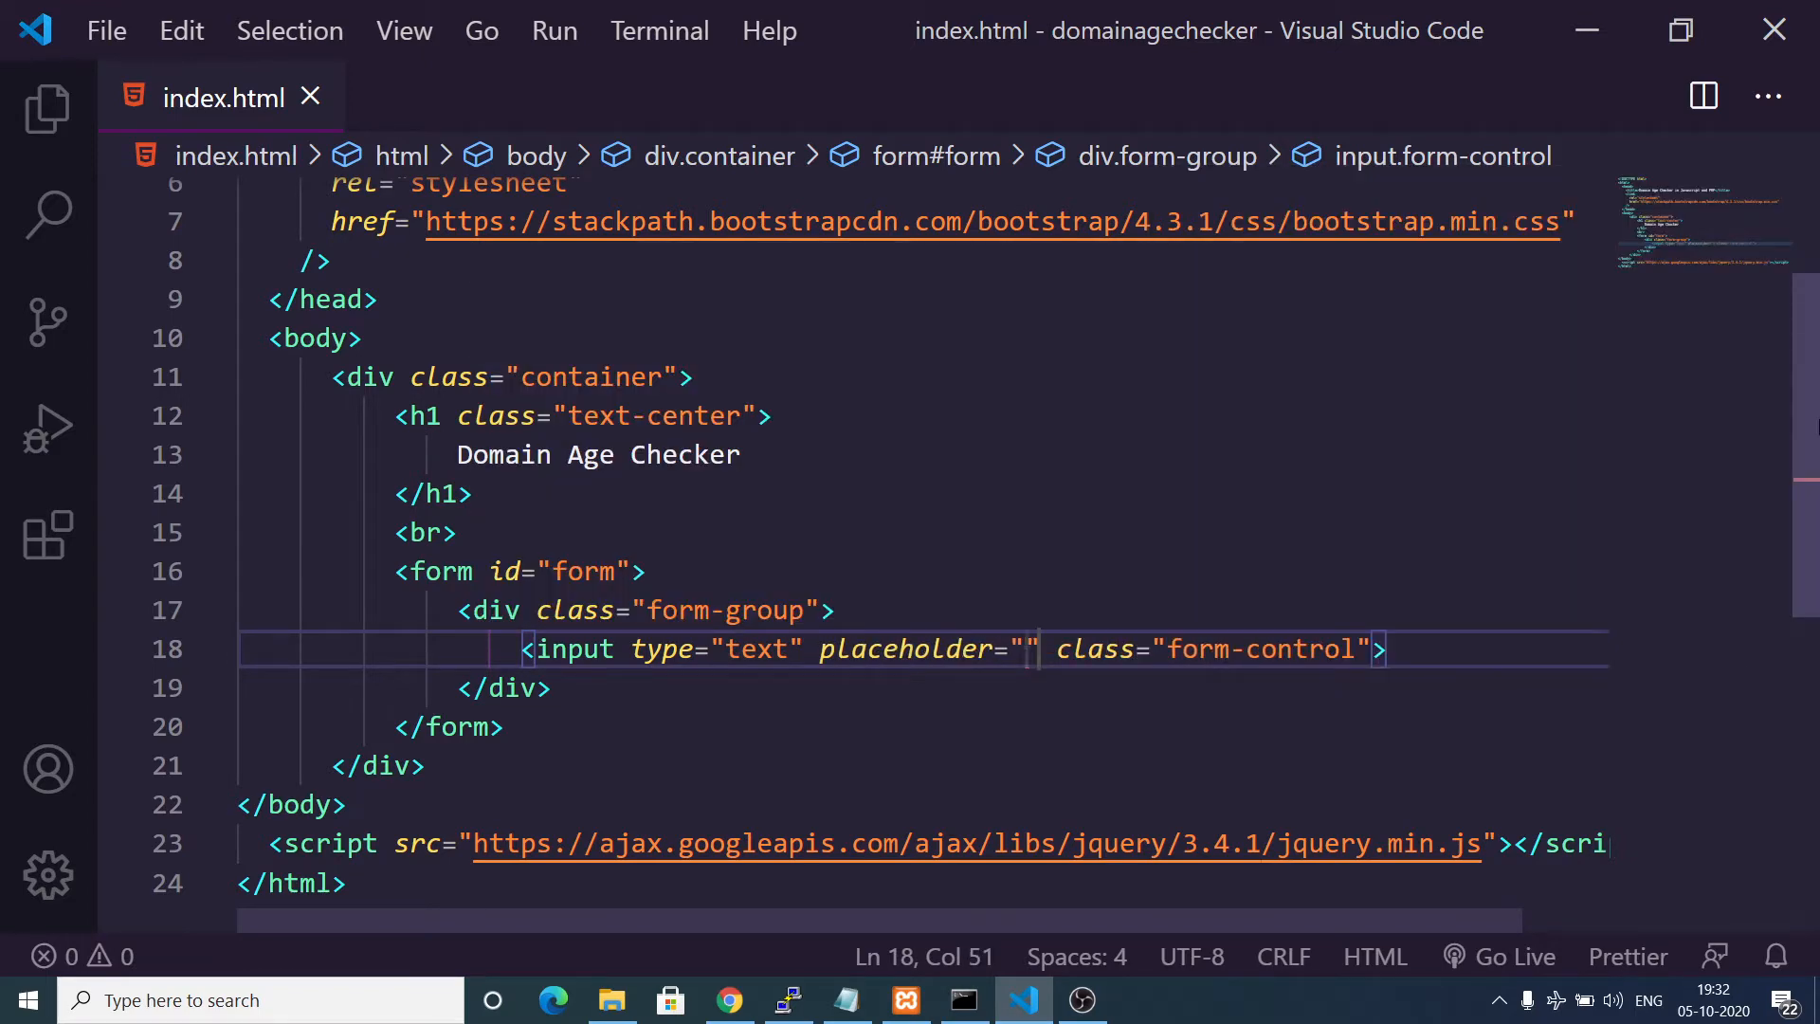
pyautogui.write('Enter Domain nam')
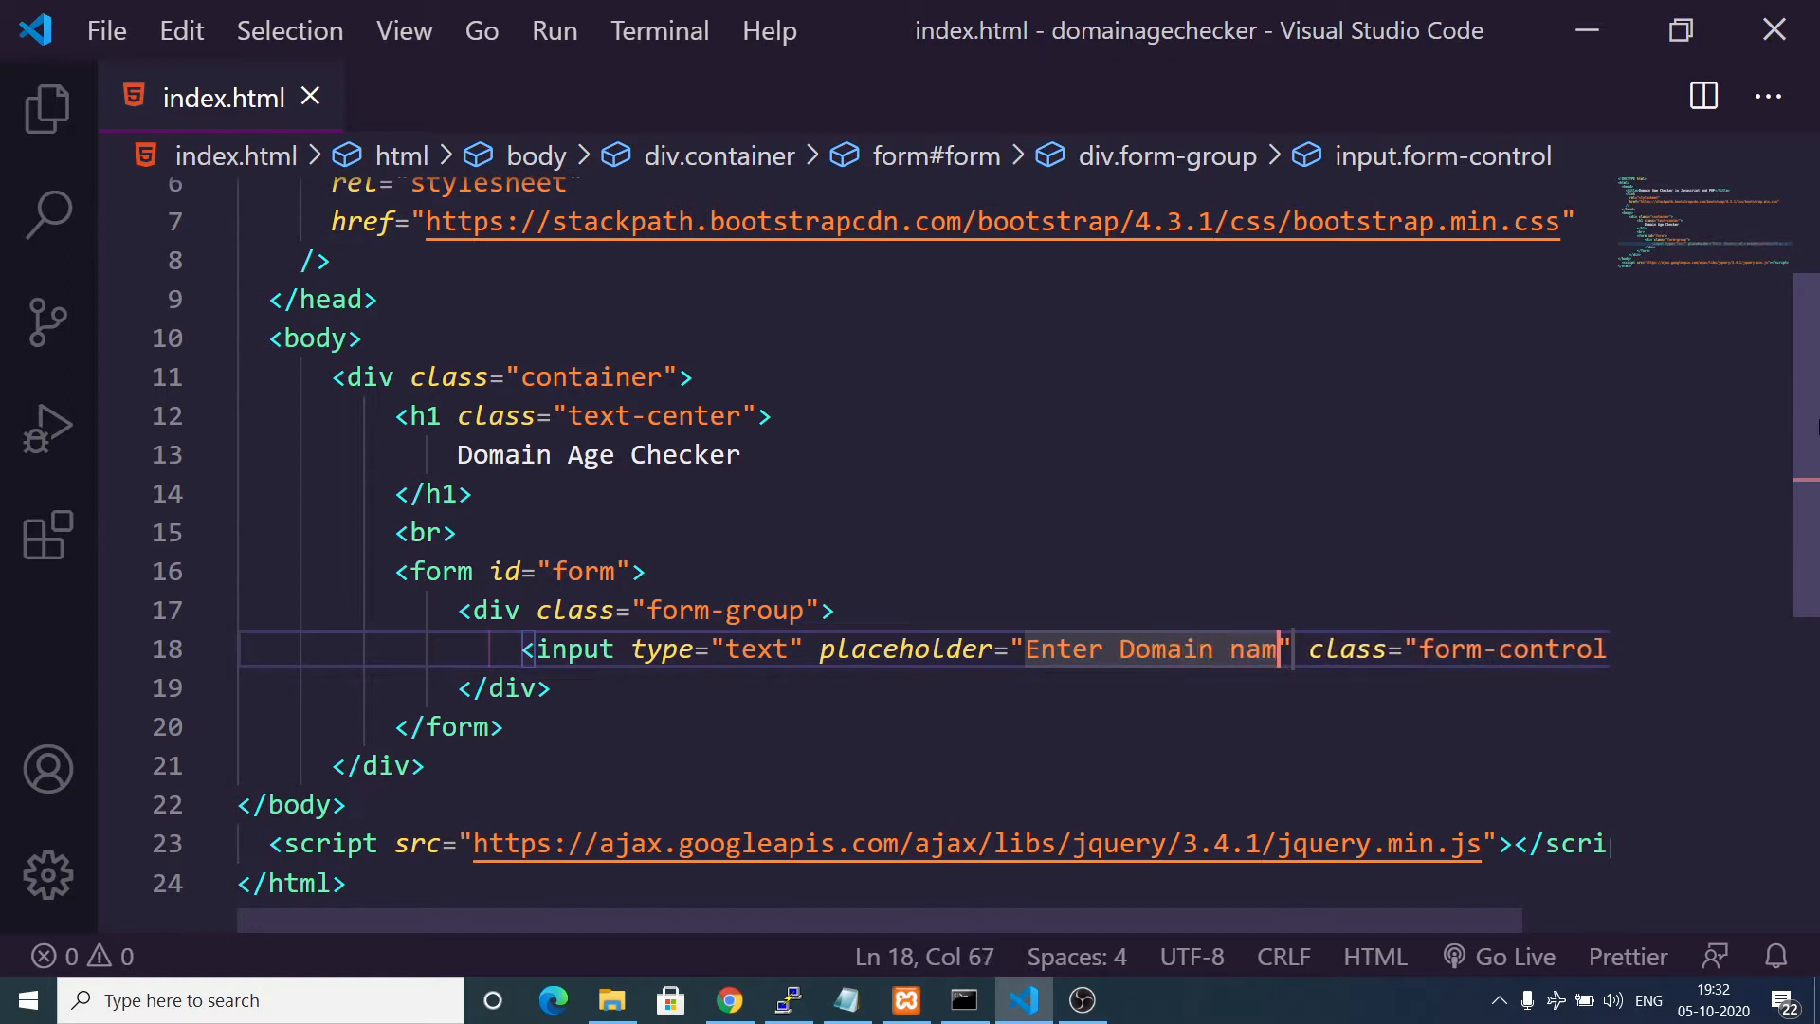
pyautogui.press('Backspace')
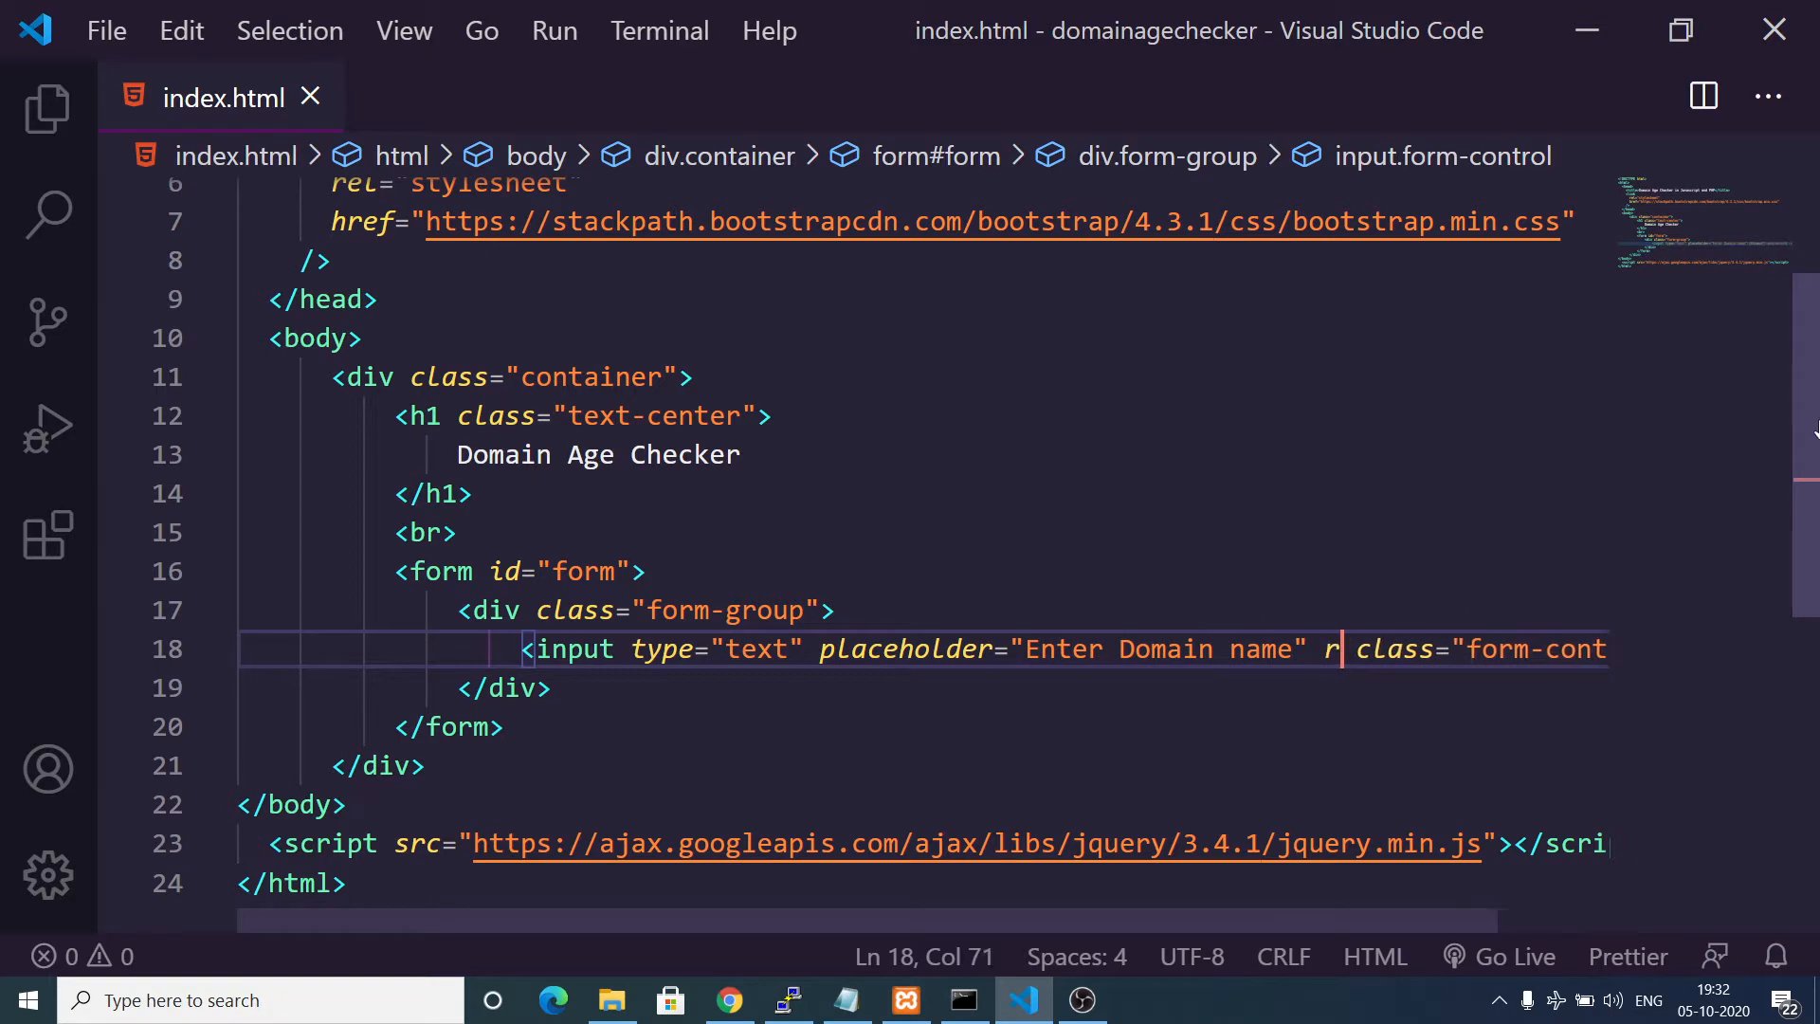
pyautogui.write('equired')
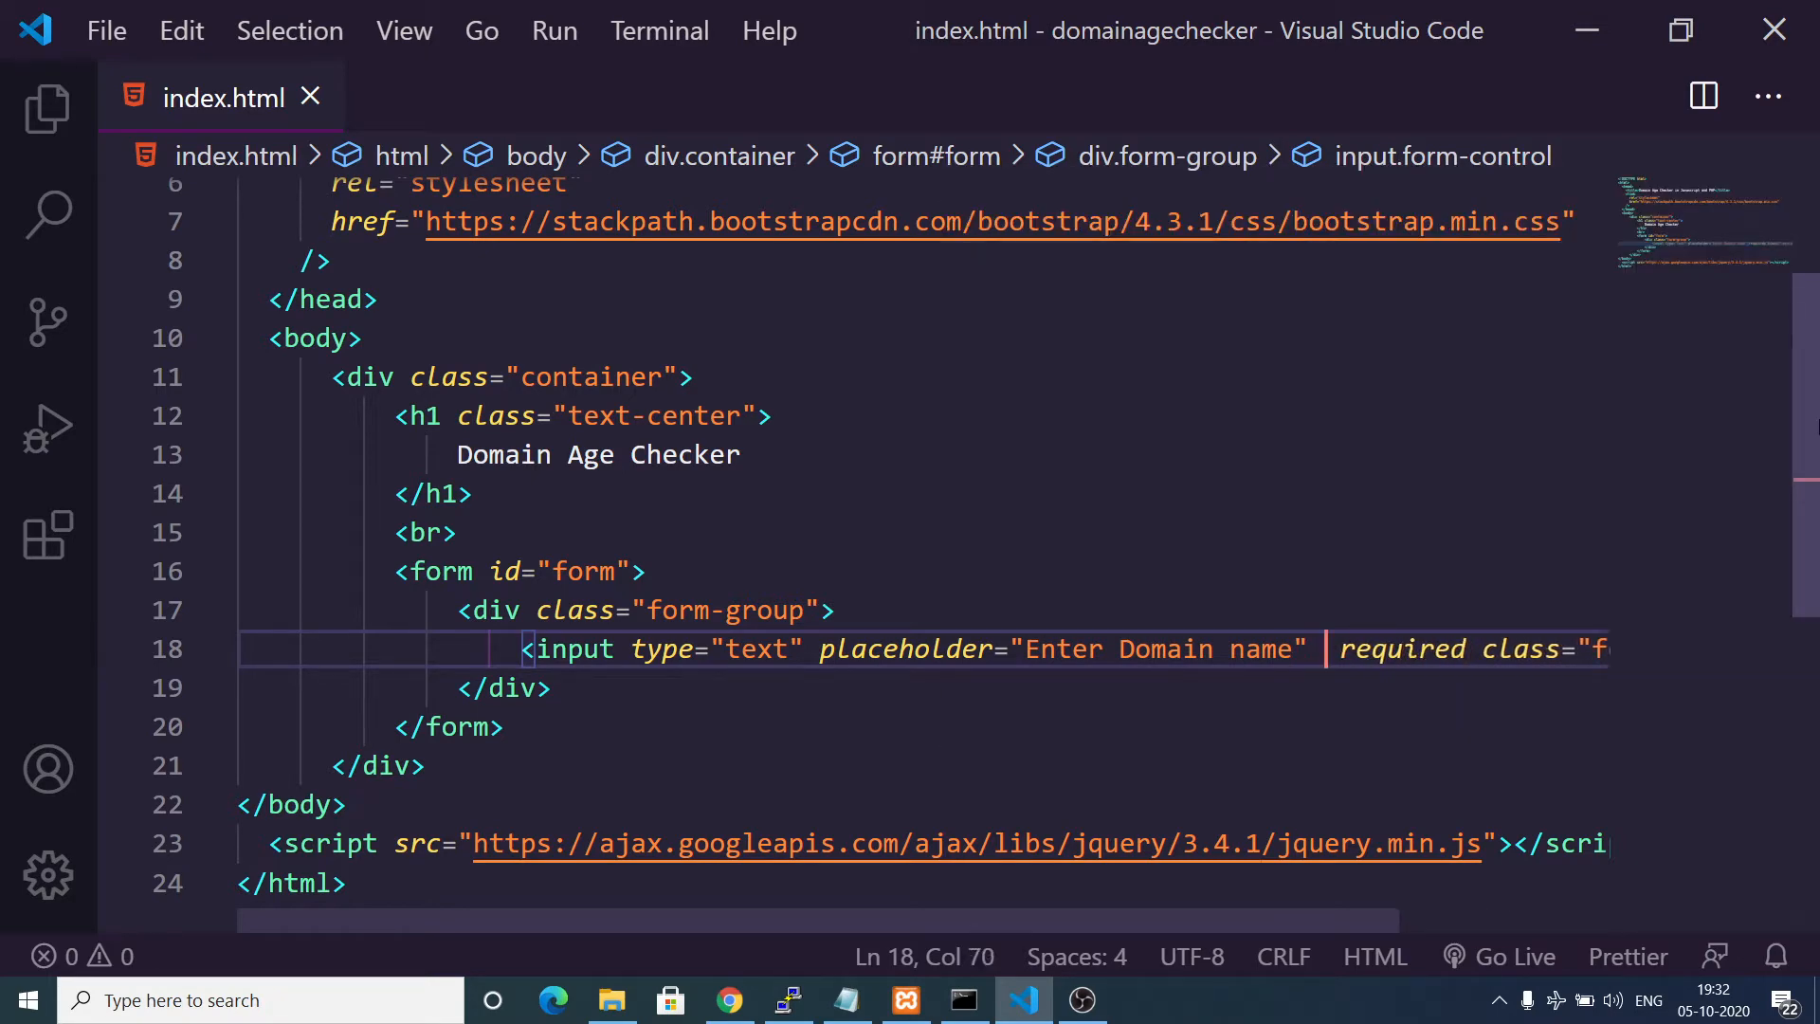
pyautogui.write('id="ur"')
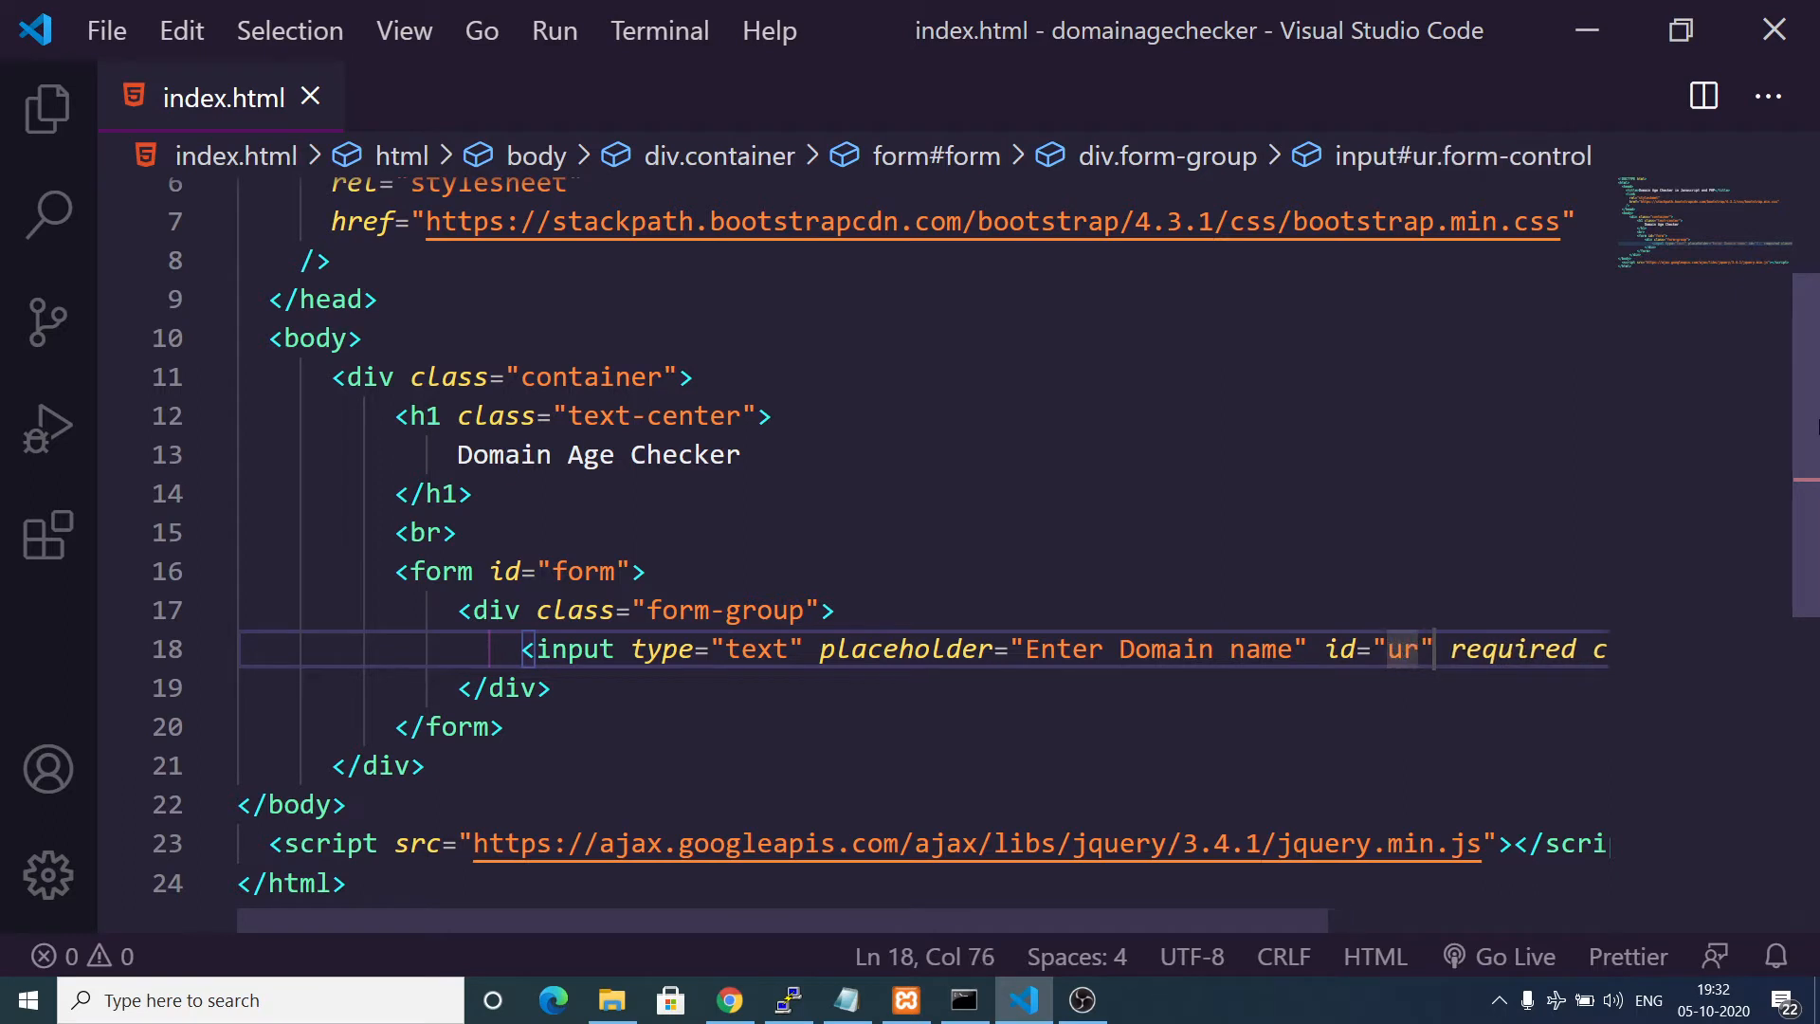
# Finish the input's id as 'domain' and add a second form-group div.
pyautogui.write('domai')
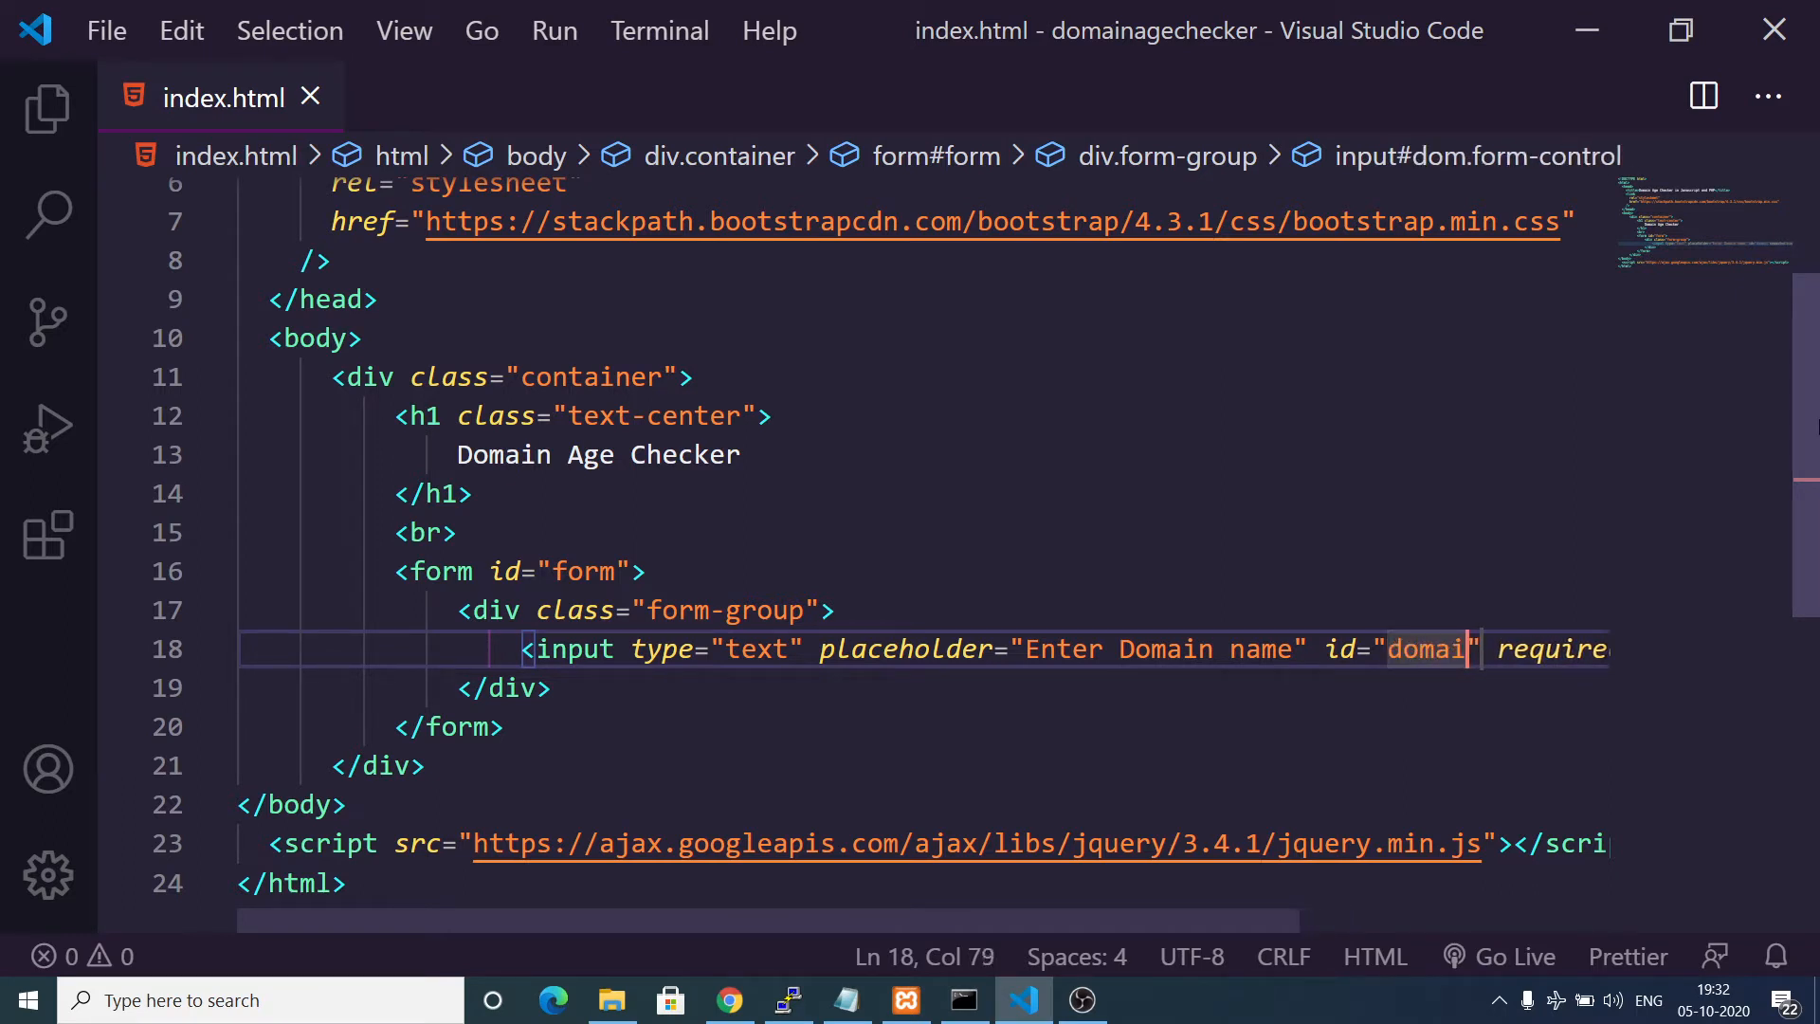
pyautogui.write('div')
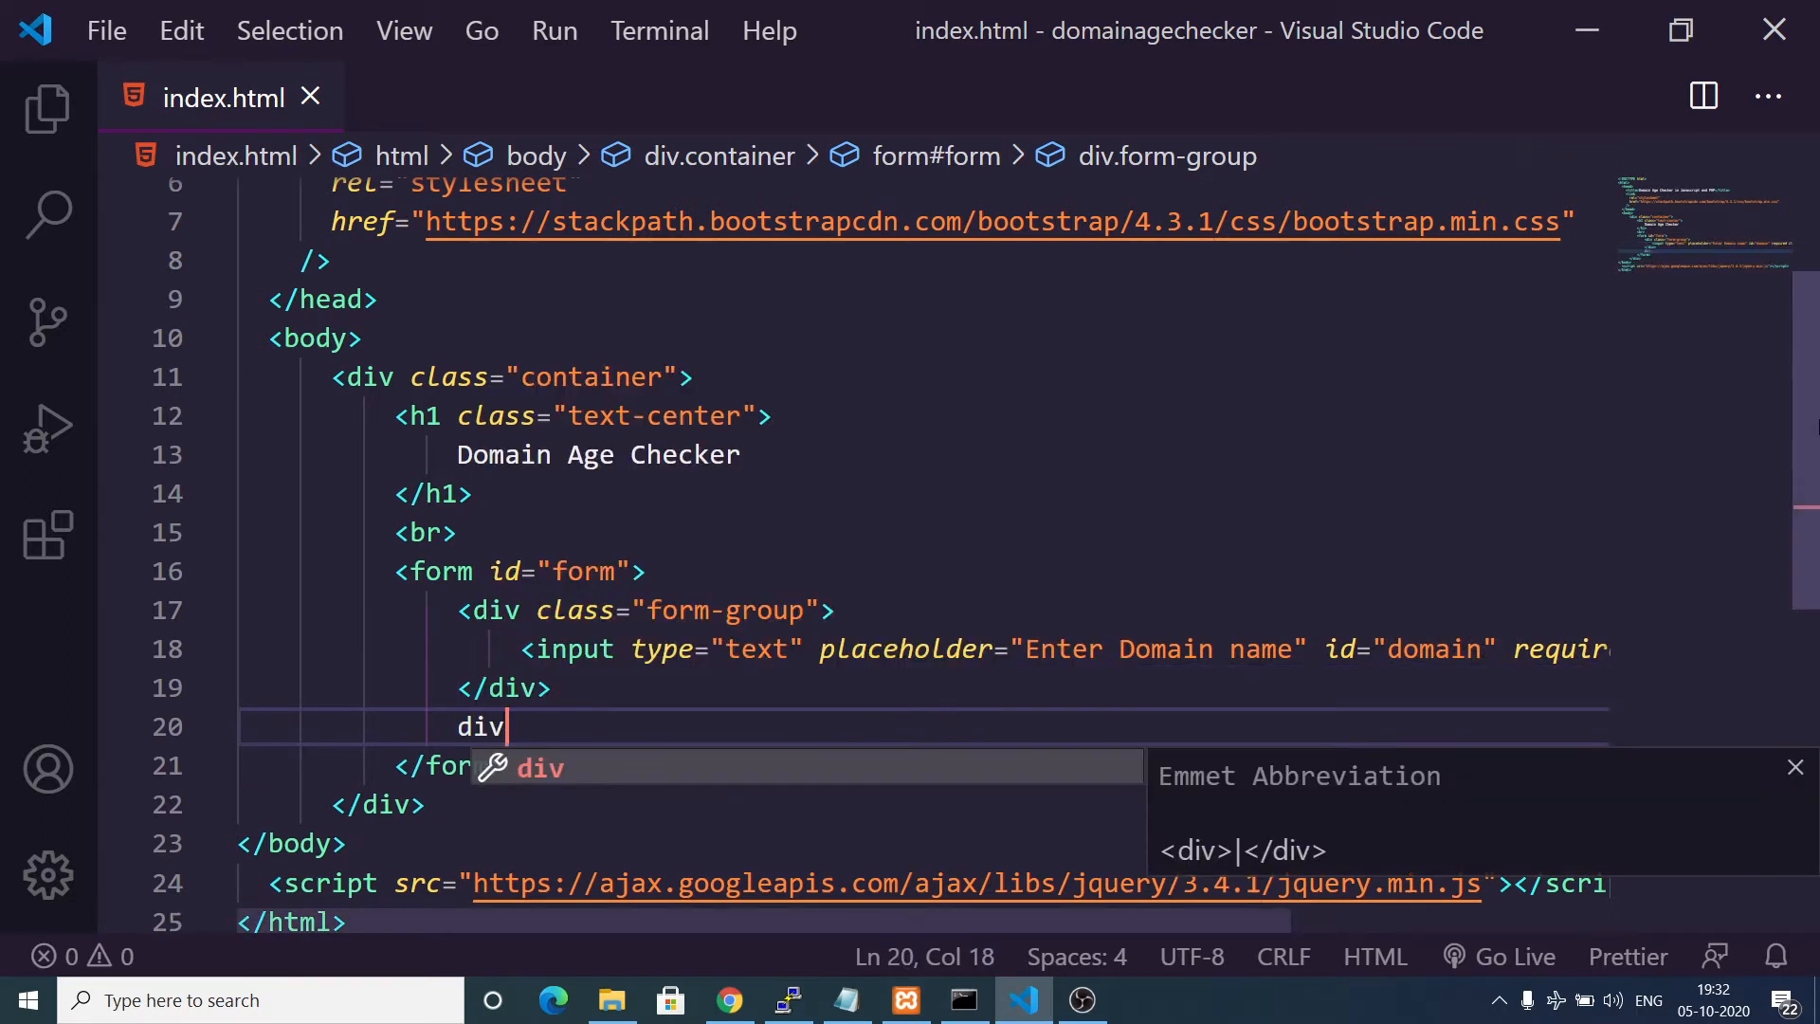
pyautogui.write('.fg')
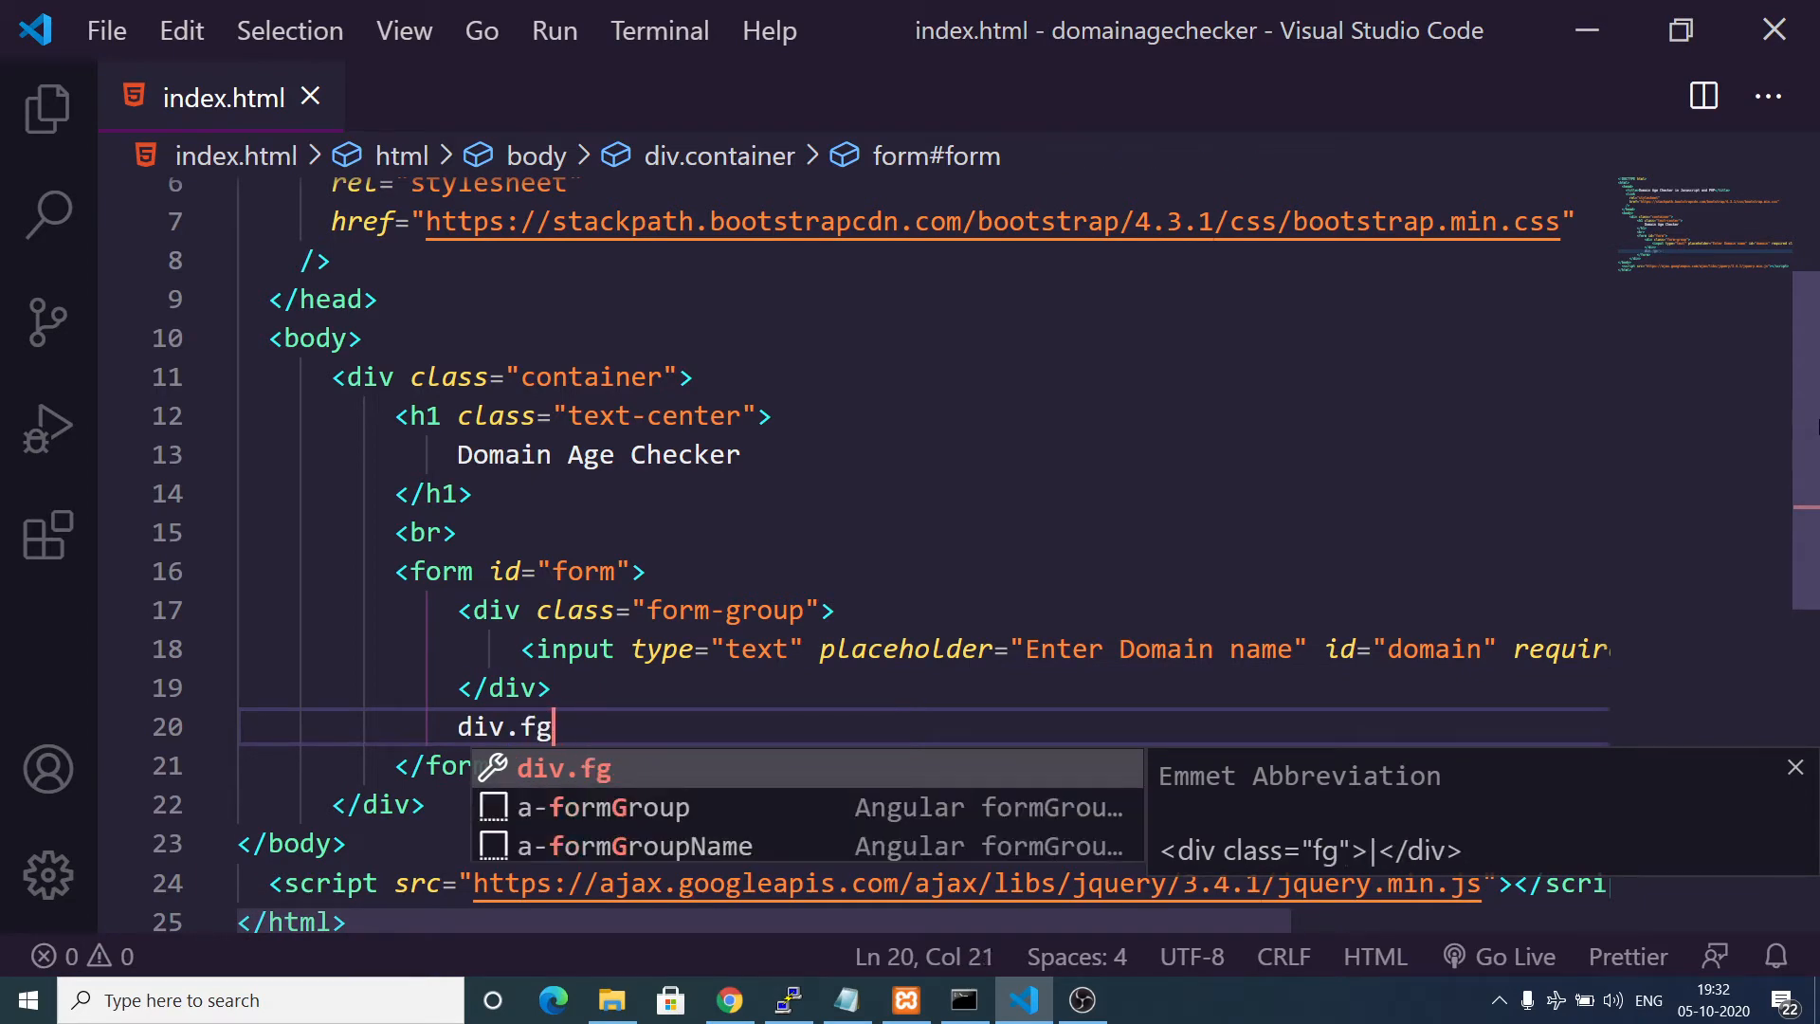
pyautogui.write('orm-grou')
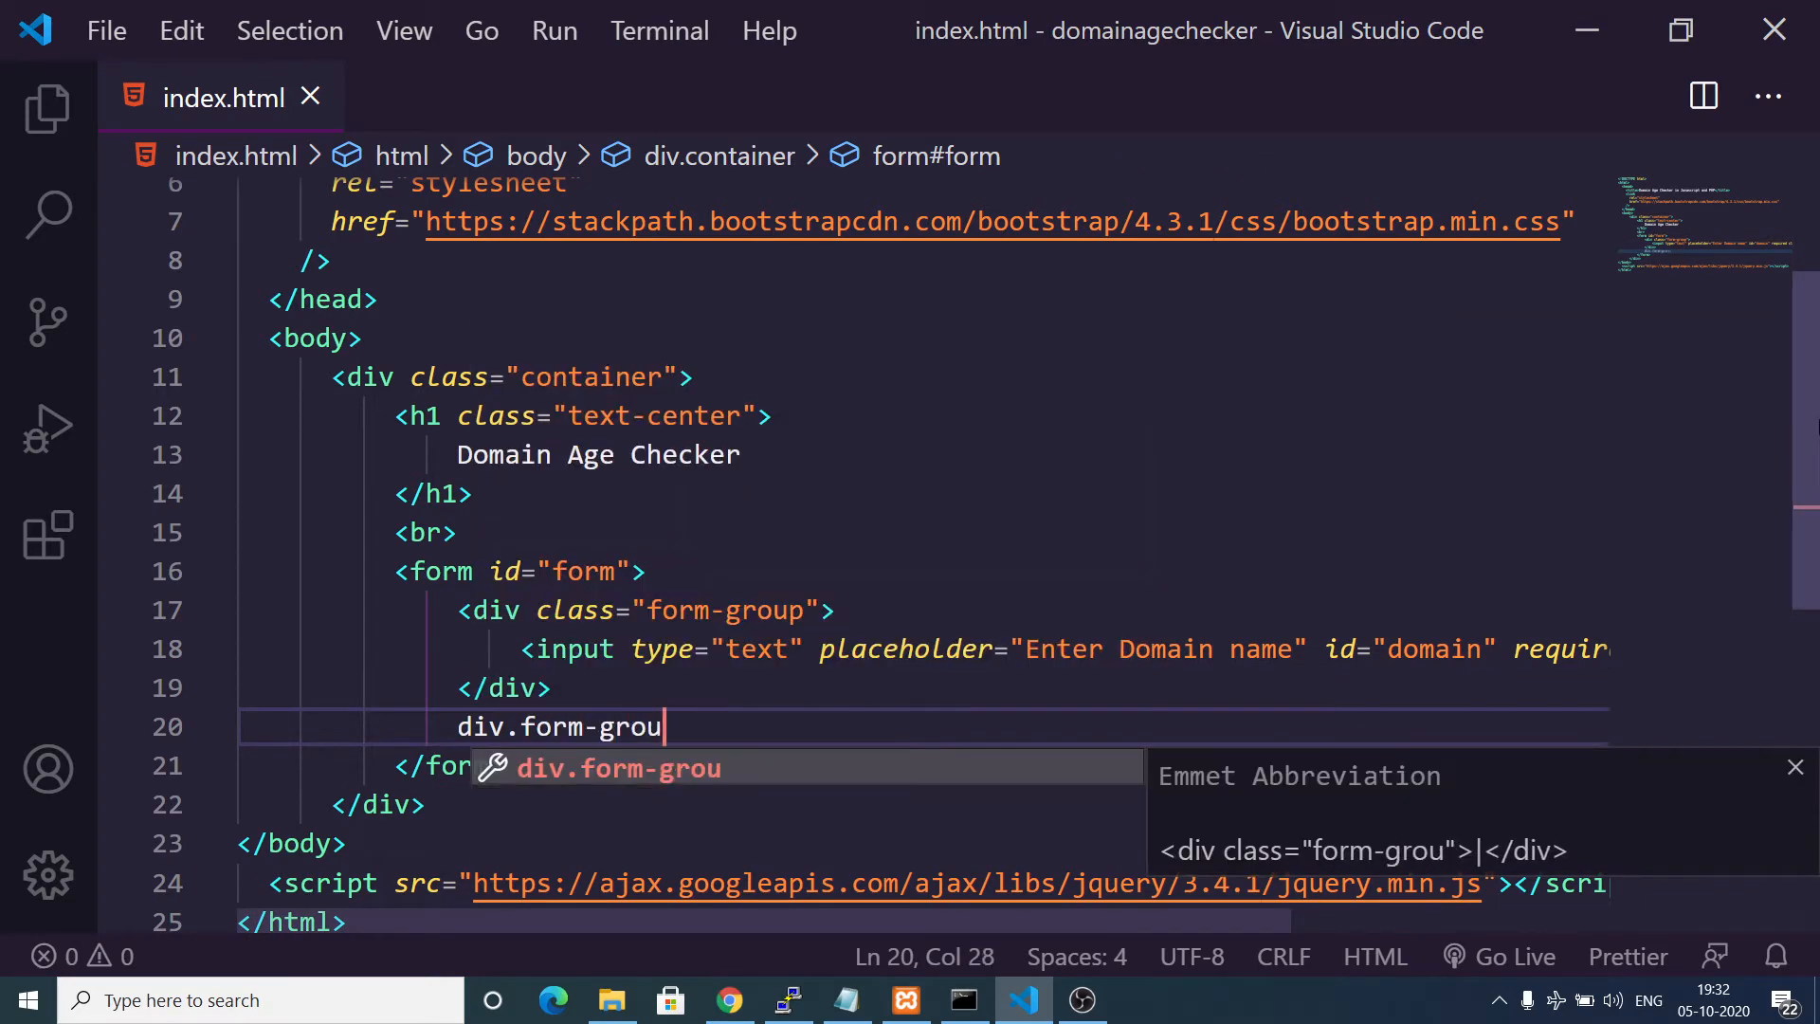
pyautogui.press('Tab')
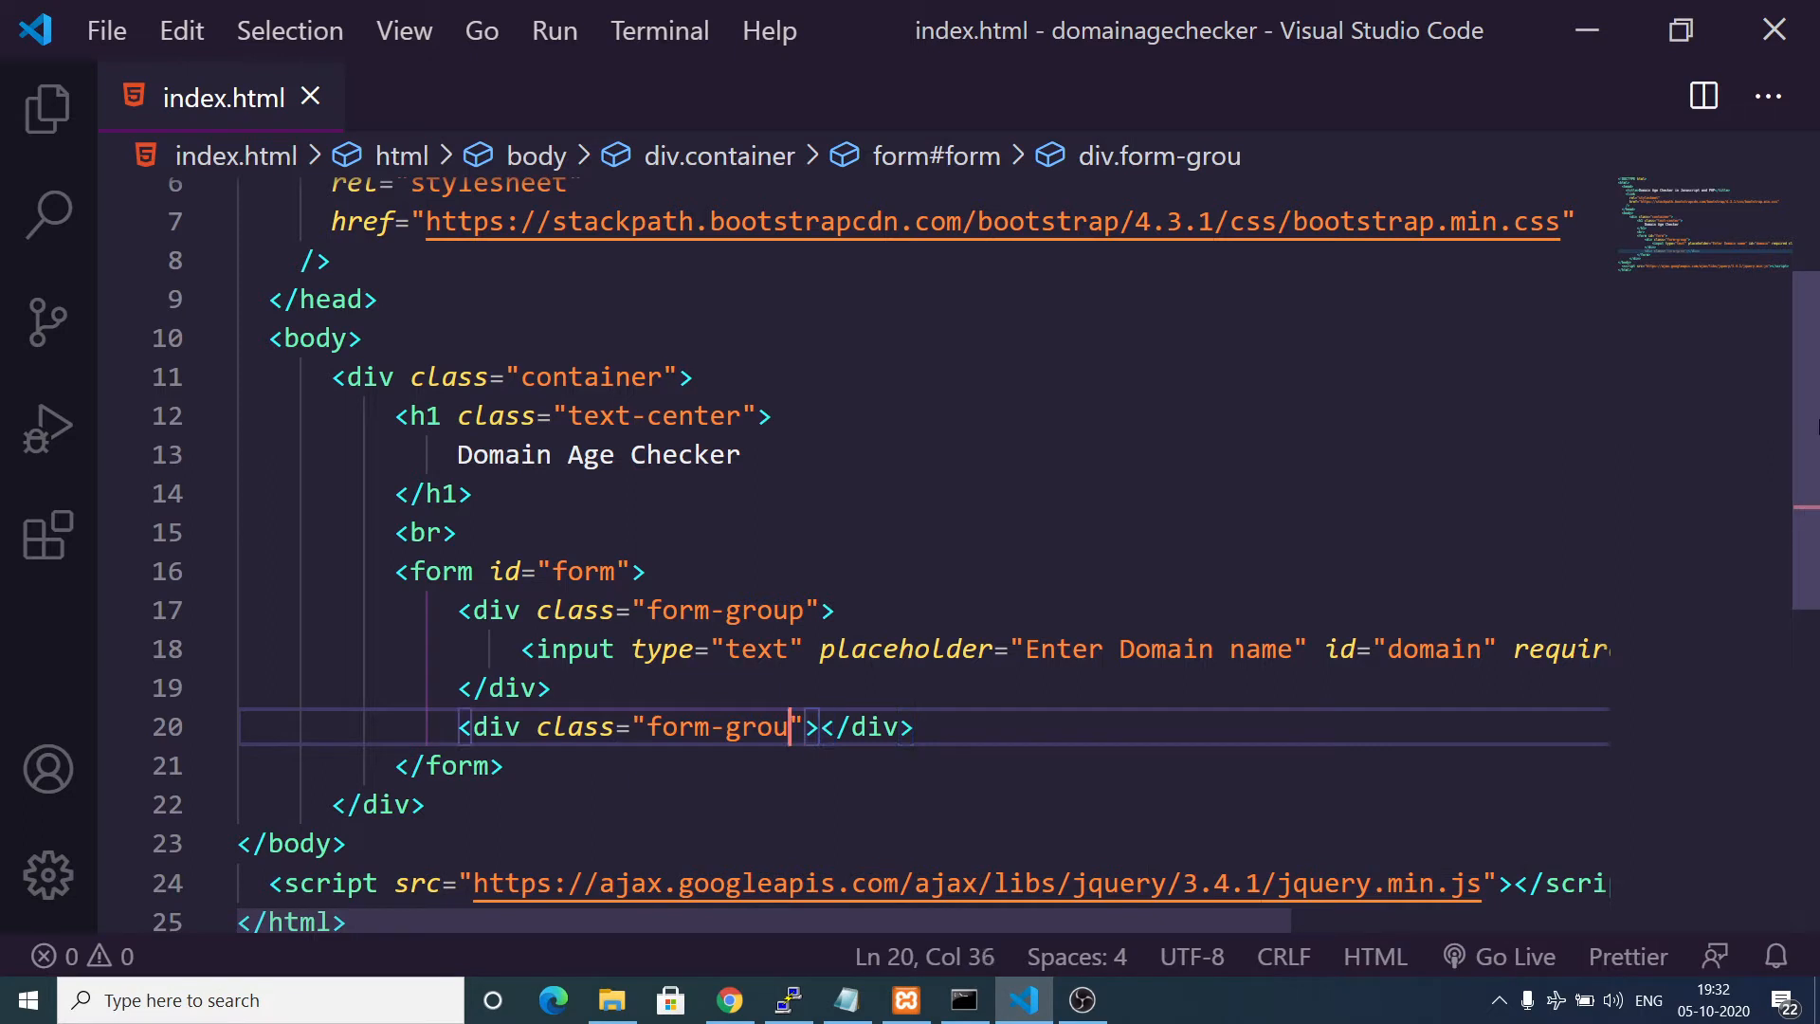
# Add a btn btn-danger btn-block button labelled Get Domain Age, then leave for the browser.
pyautogui.write('butto')
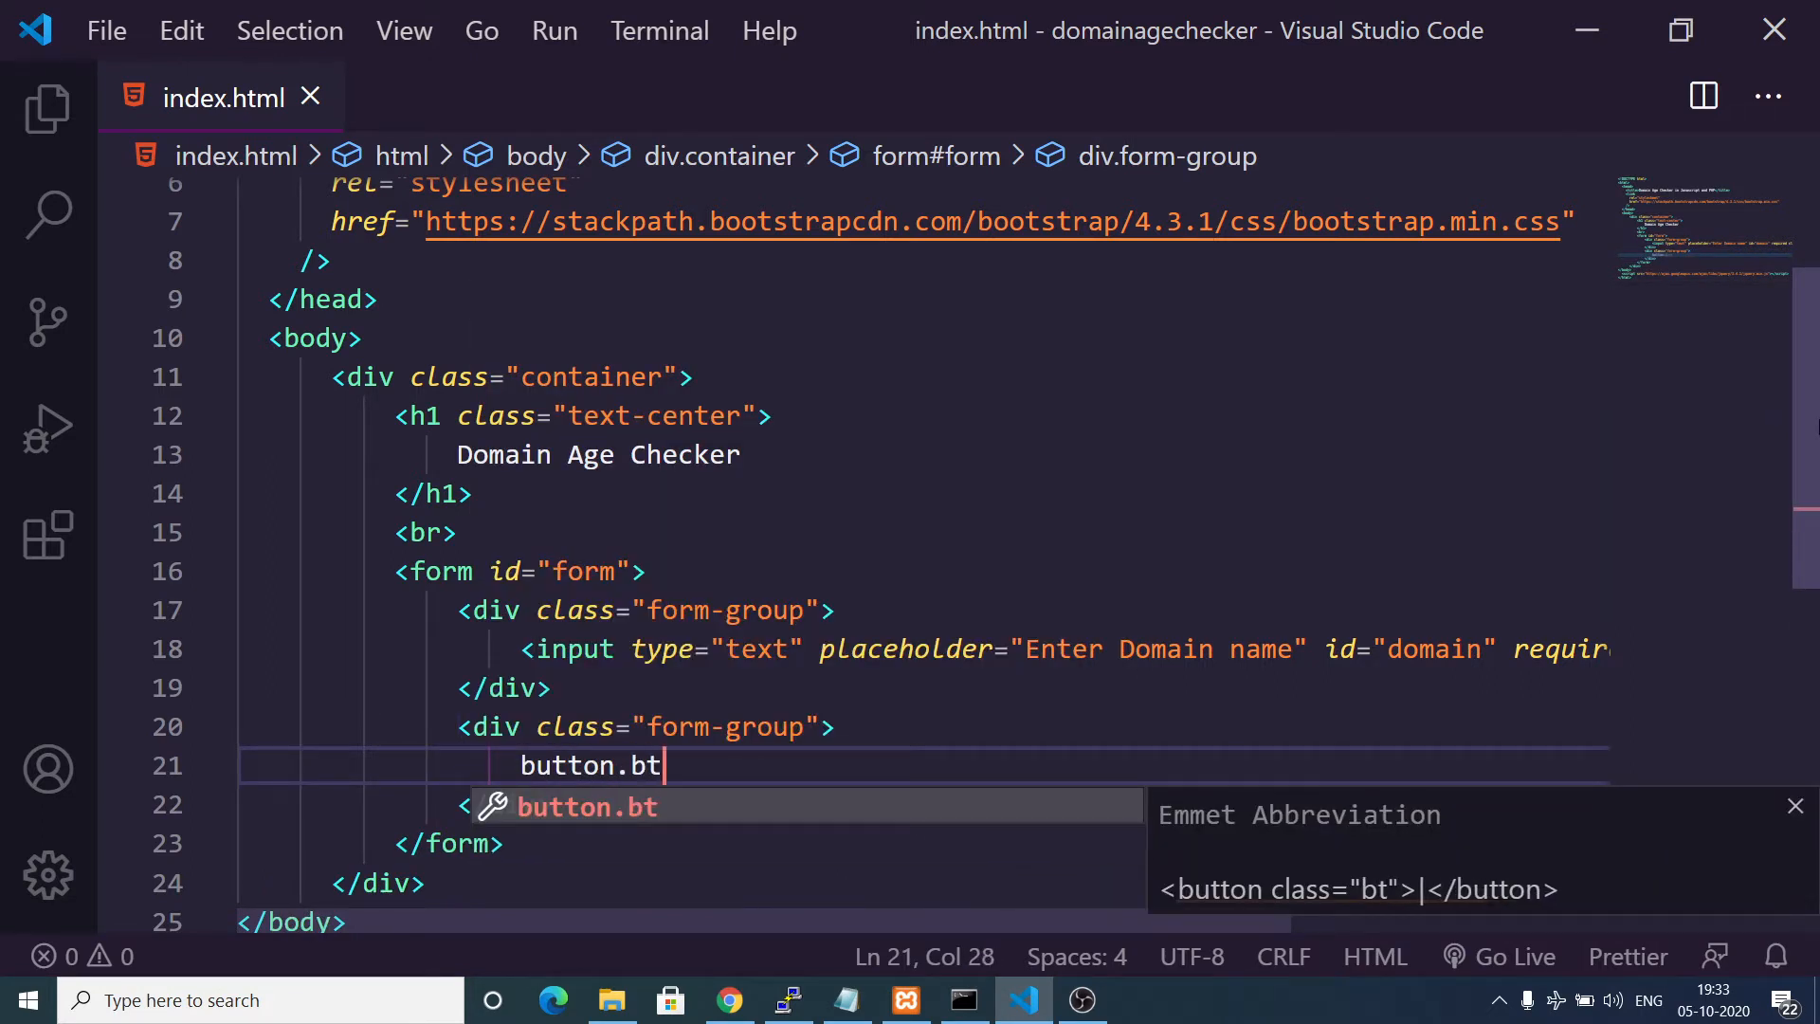
pyautogui.write('n.btn-')
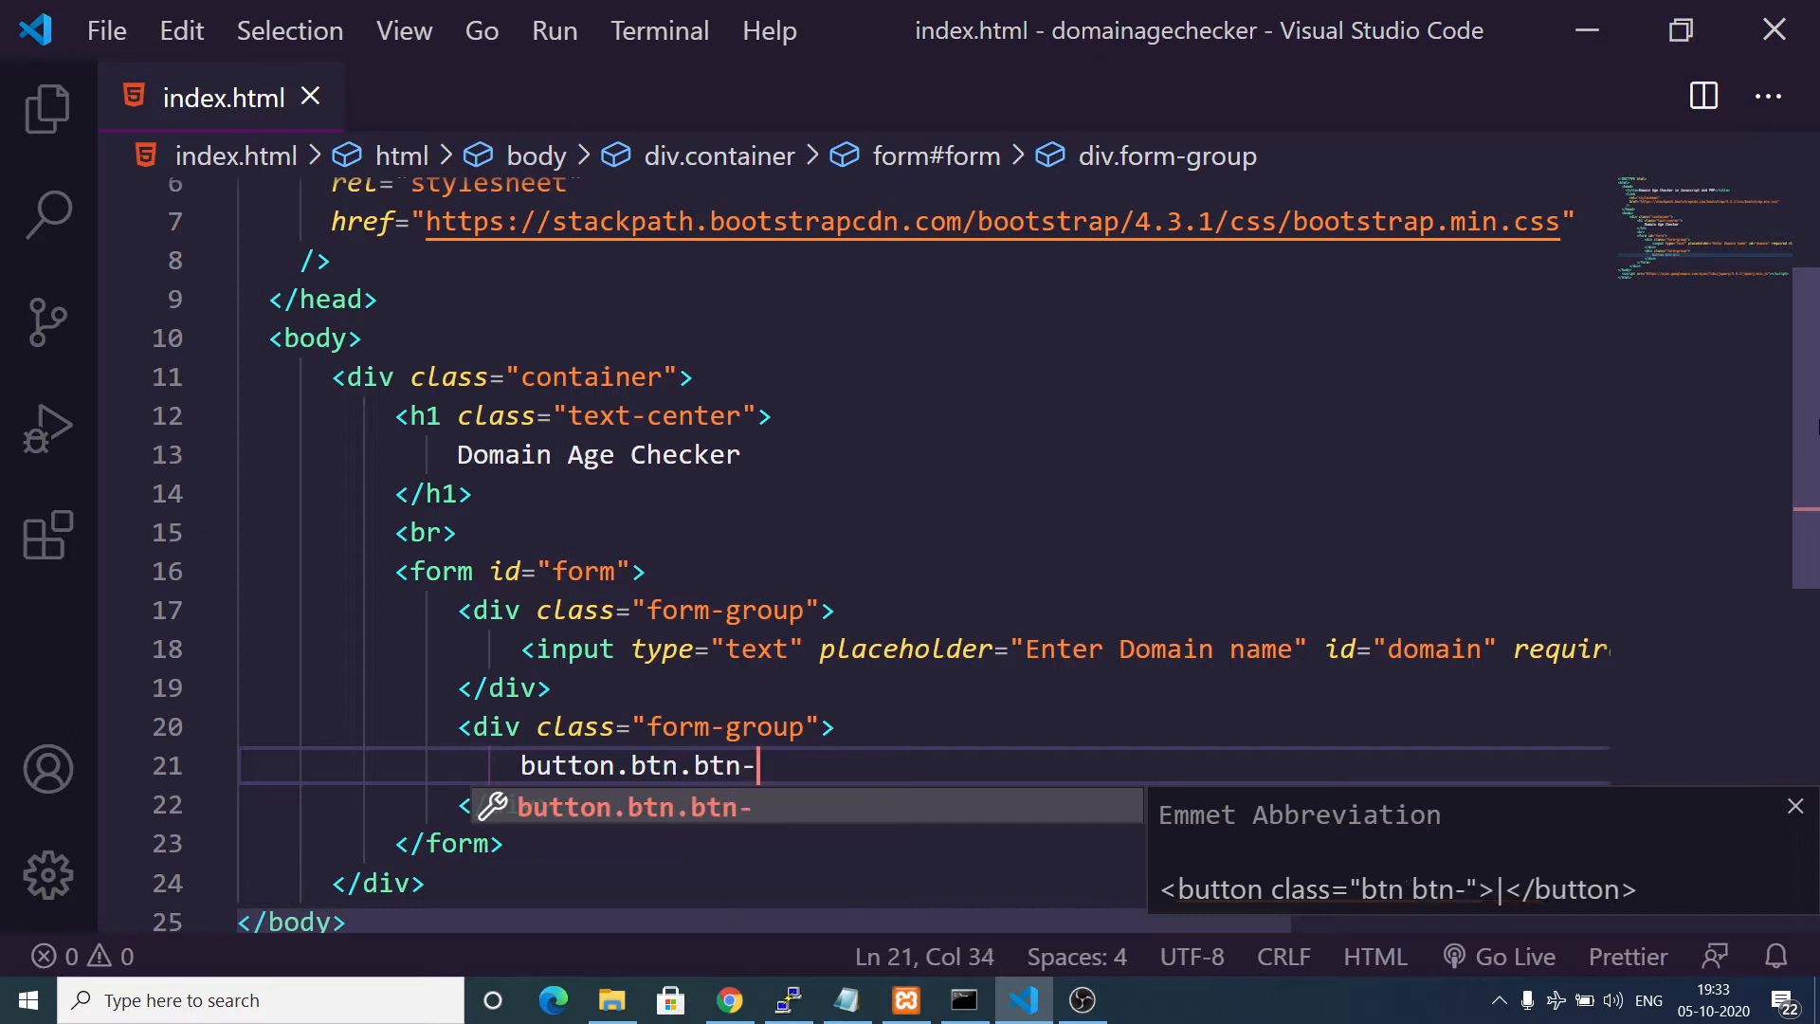
pyautogui.write('danger.btn')
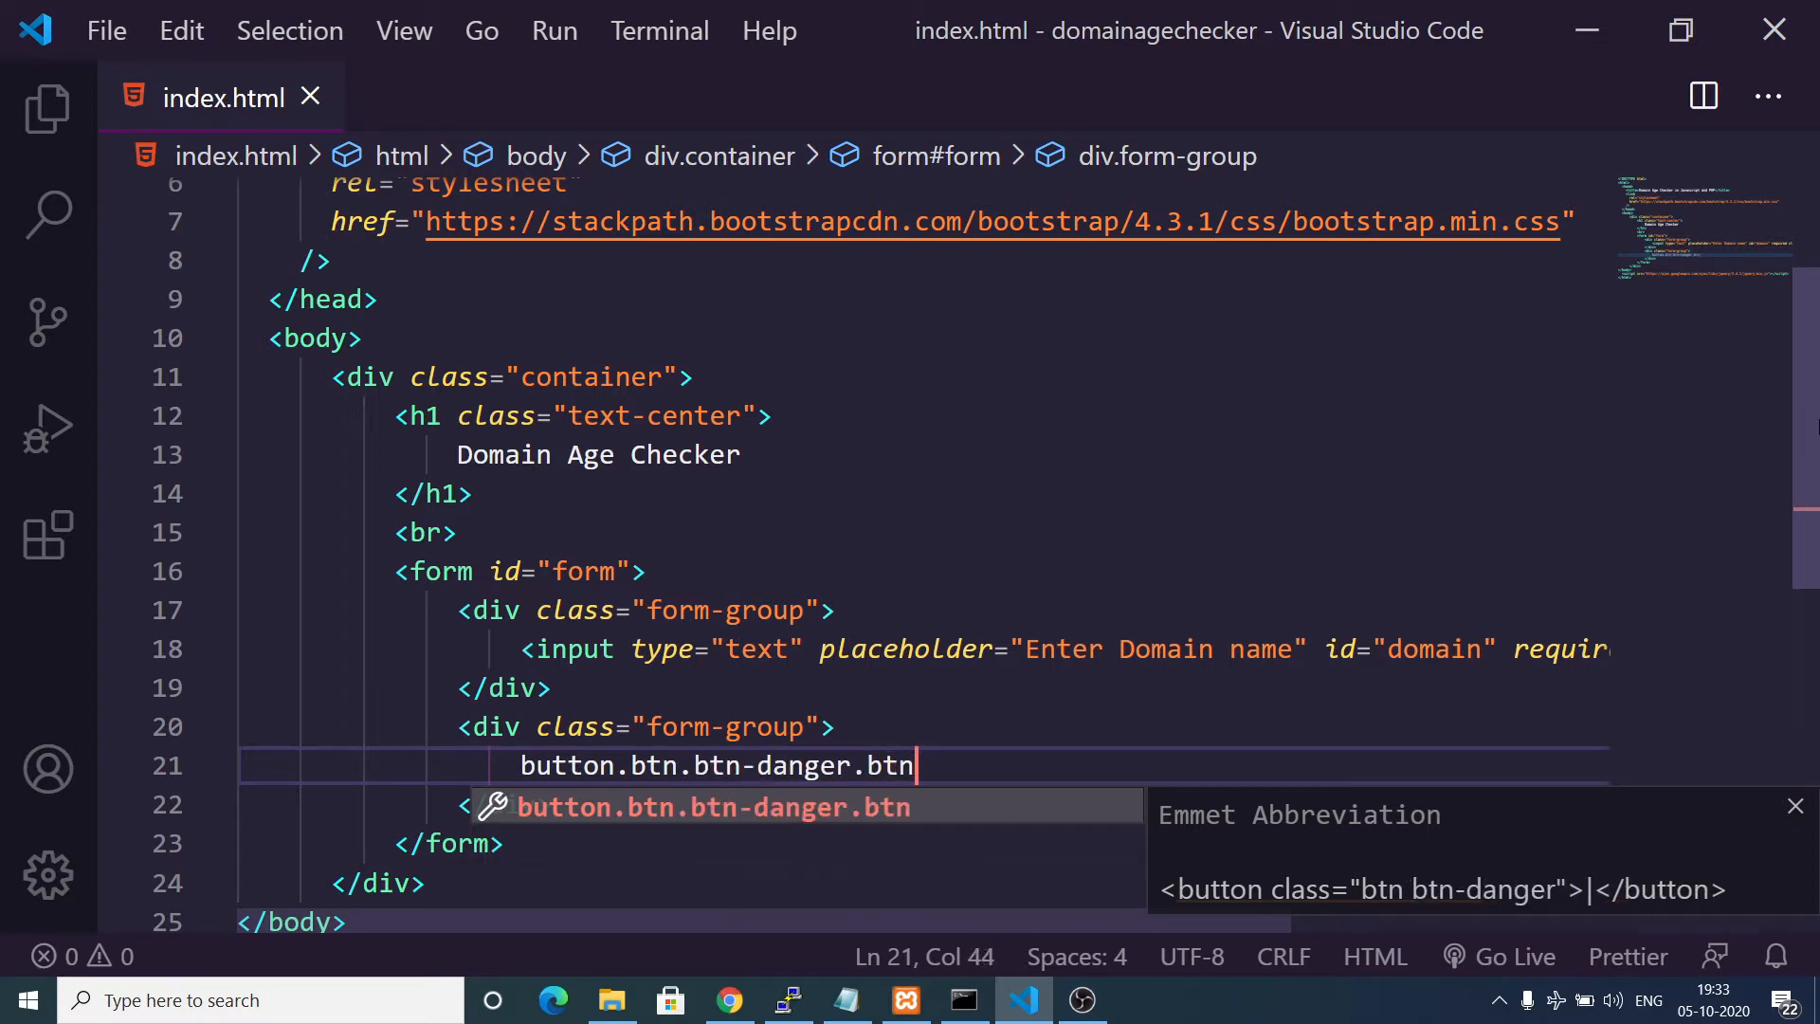
pyautogui.press('Tab')
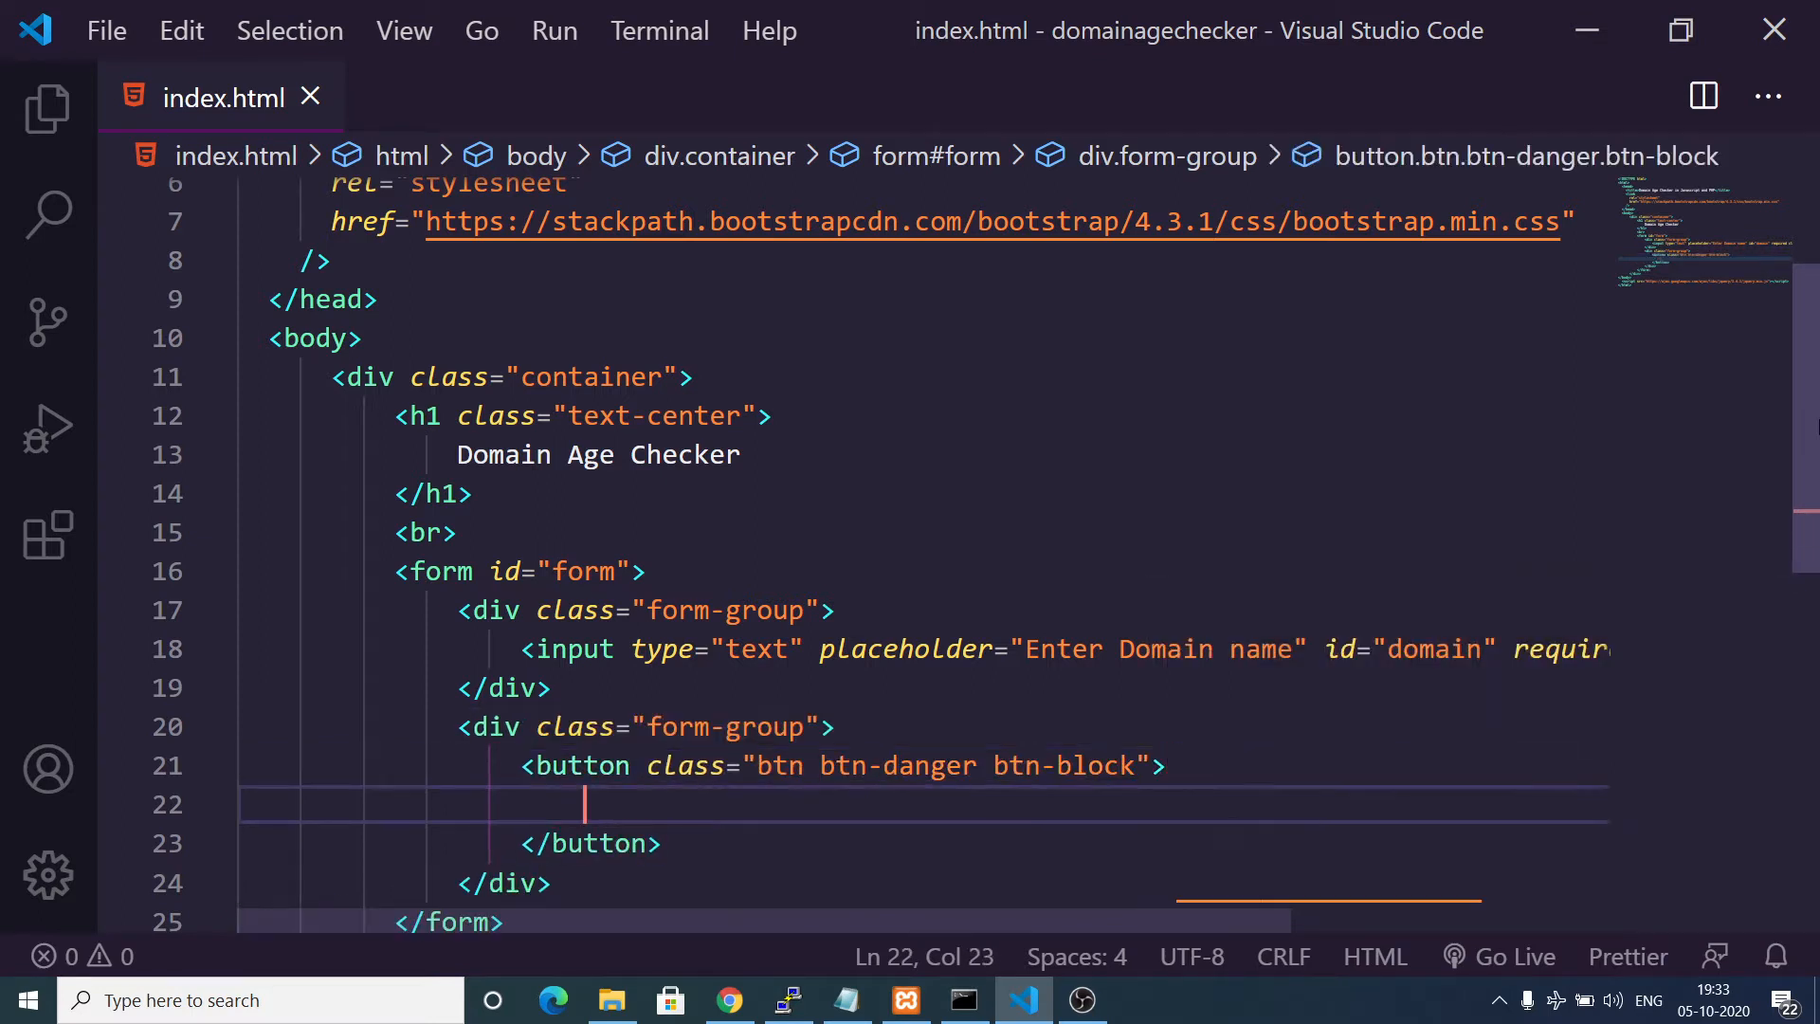
pyautogui.write('Get')
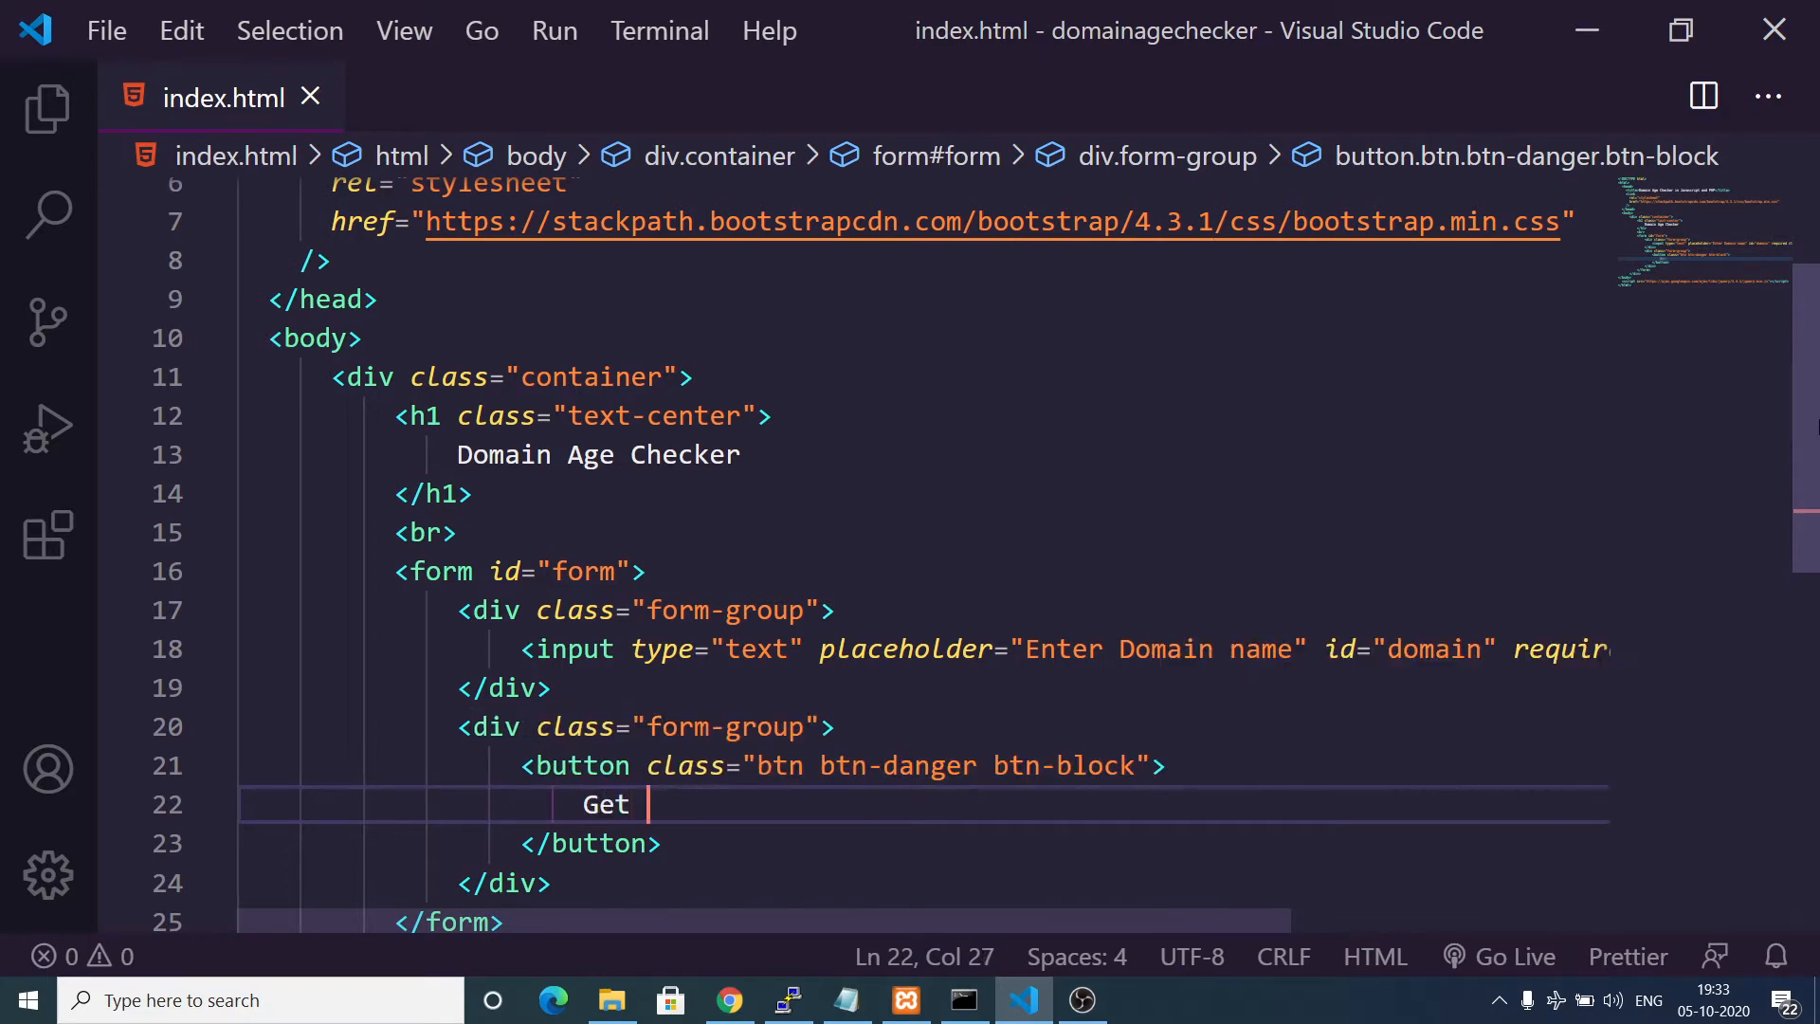
pyautogui.write('Domain Age')
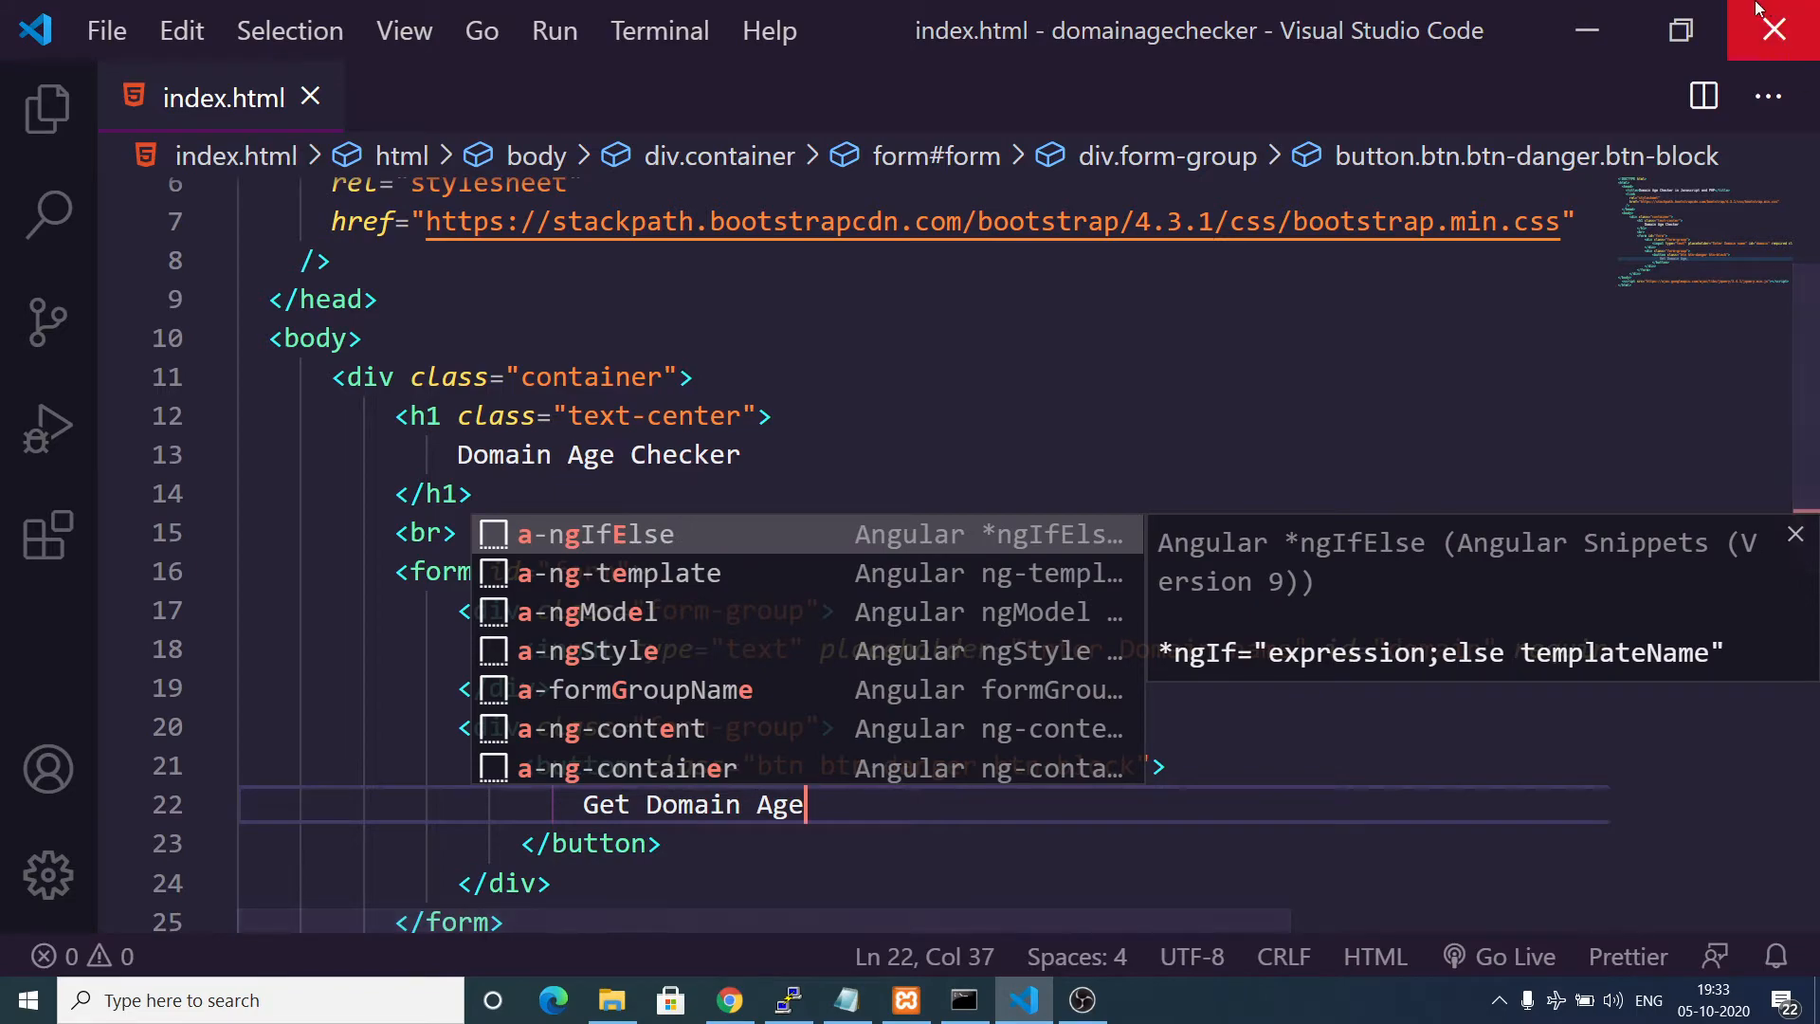
pyautogui.click(728, 1000)
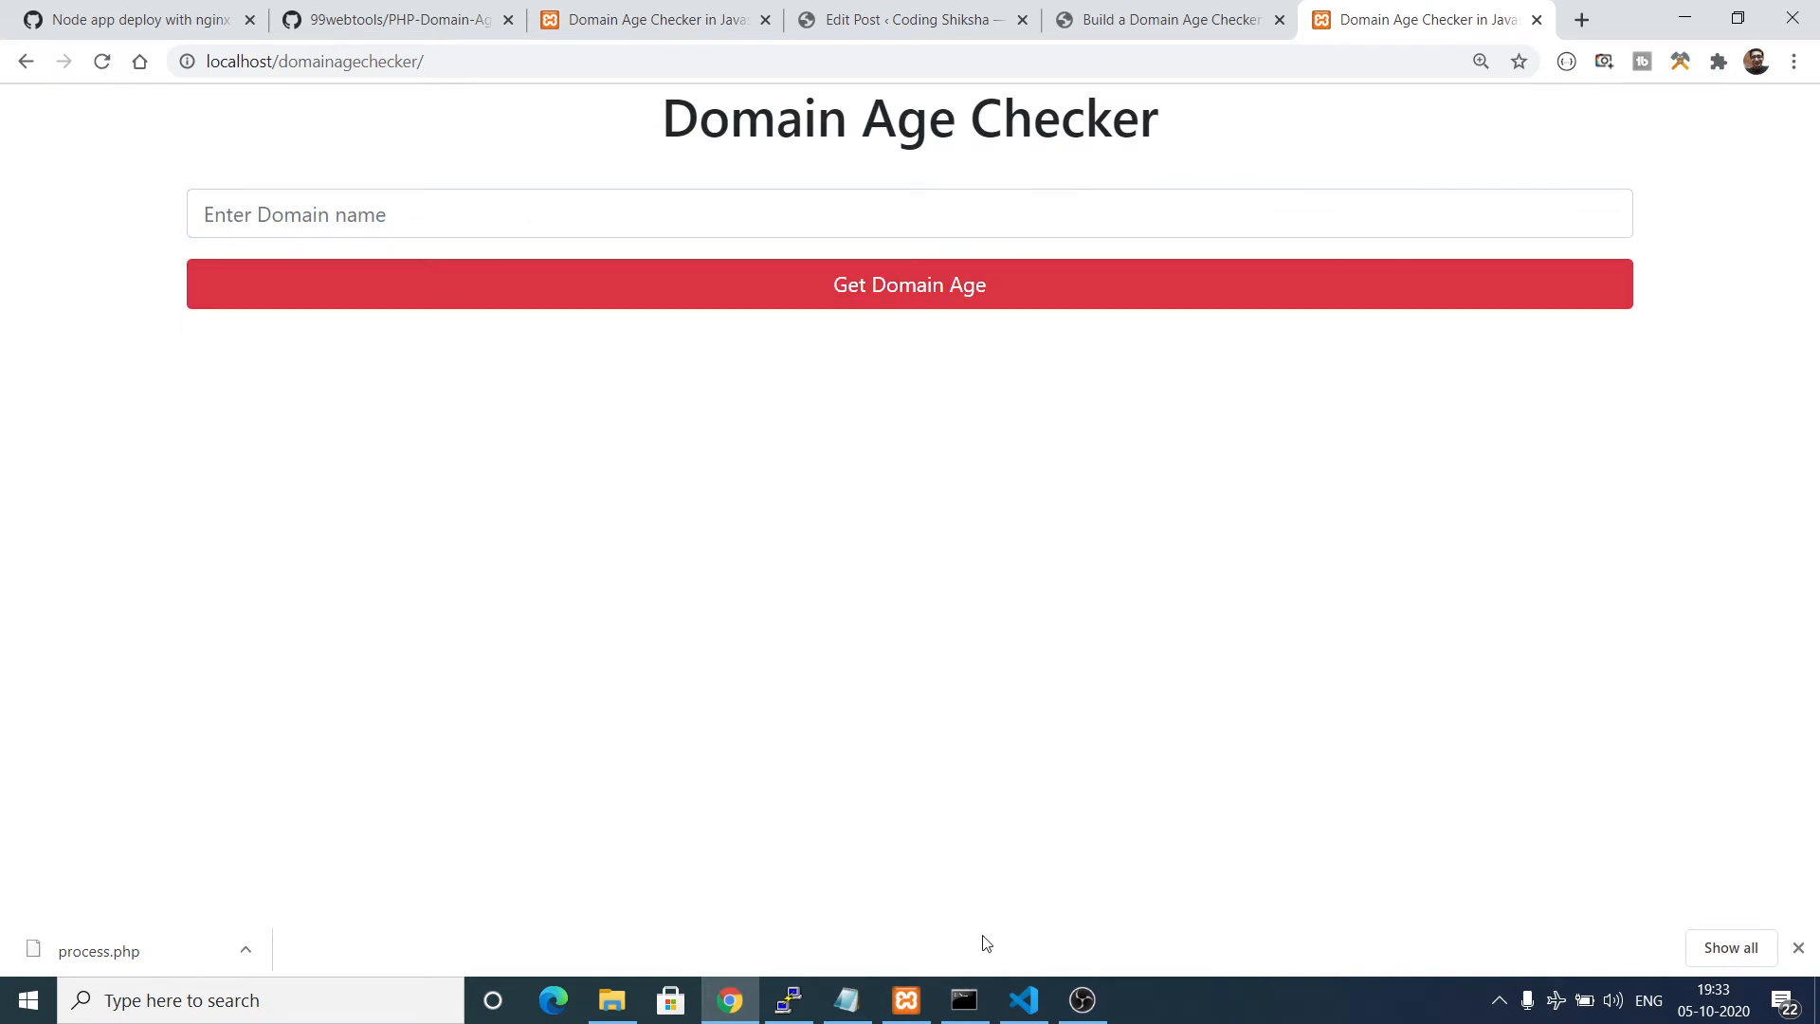
# Return to VS Code after previewing the form in Chrome.
pyautogui.click(1022, 999)
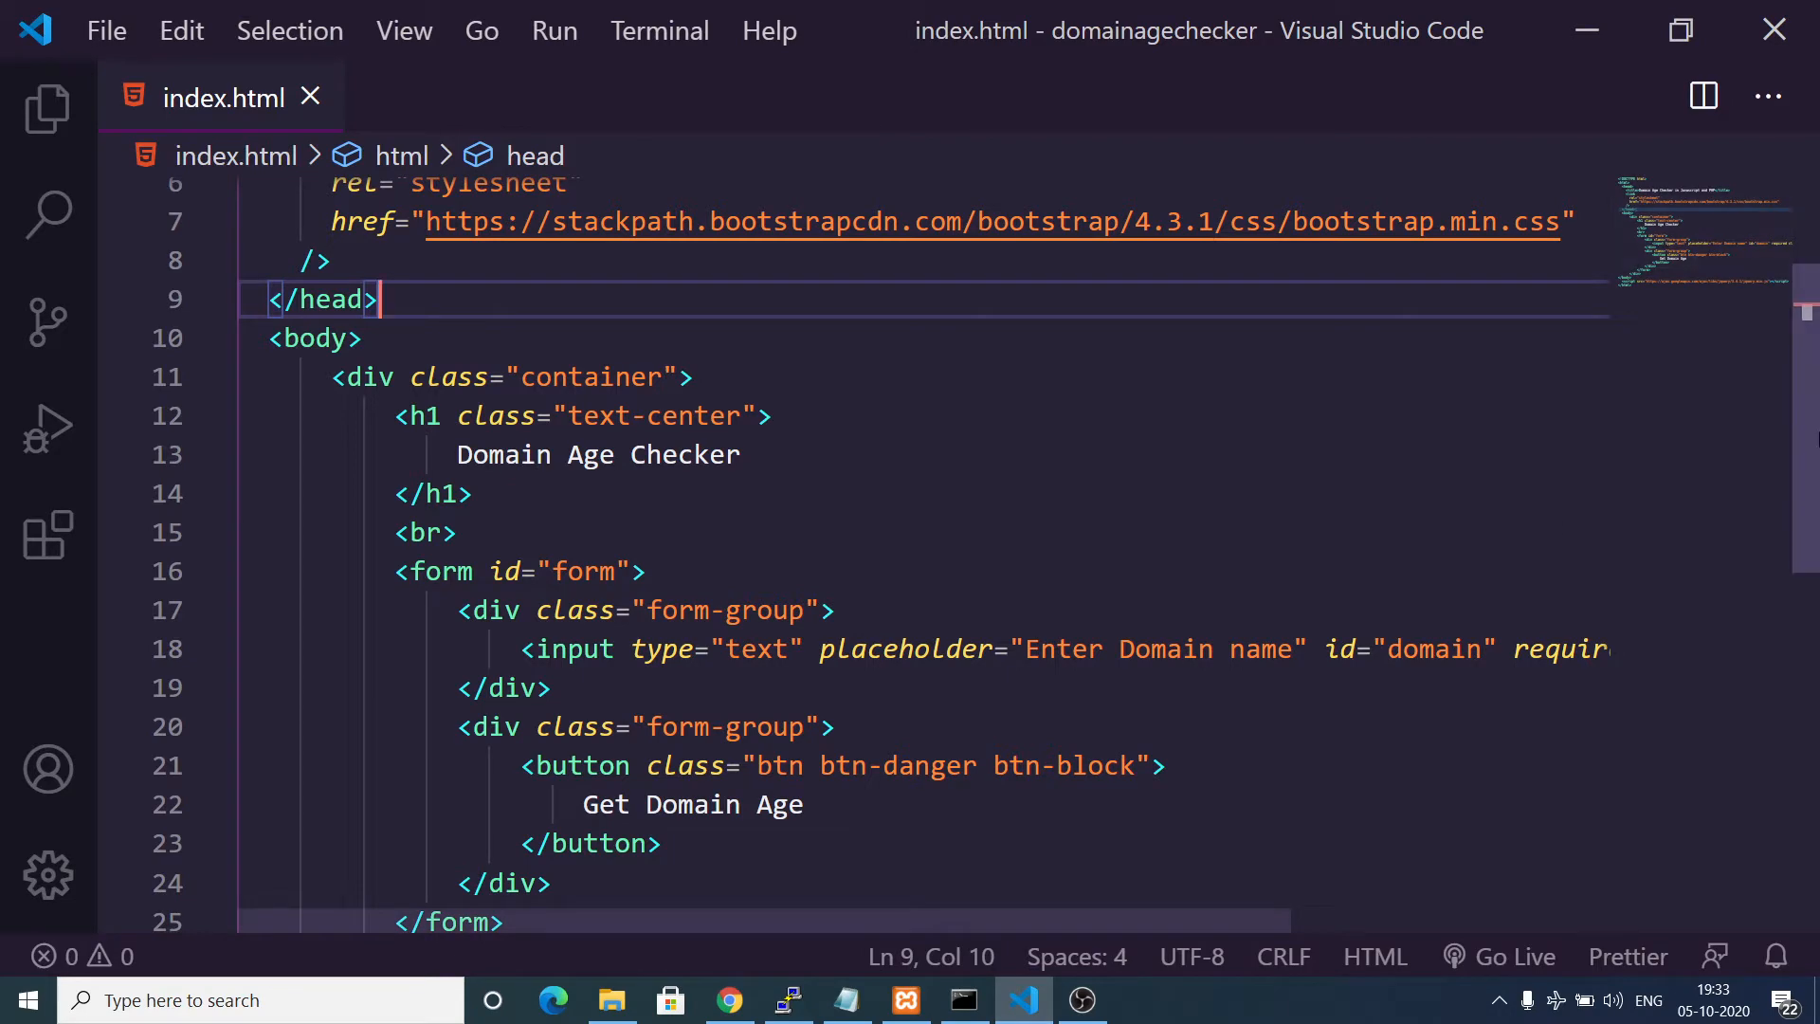
# Bring up the tutorial post and select the DomainAgeclass.php file name in its listing.
pyautogui.scroll(-3)
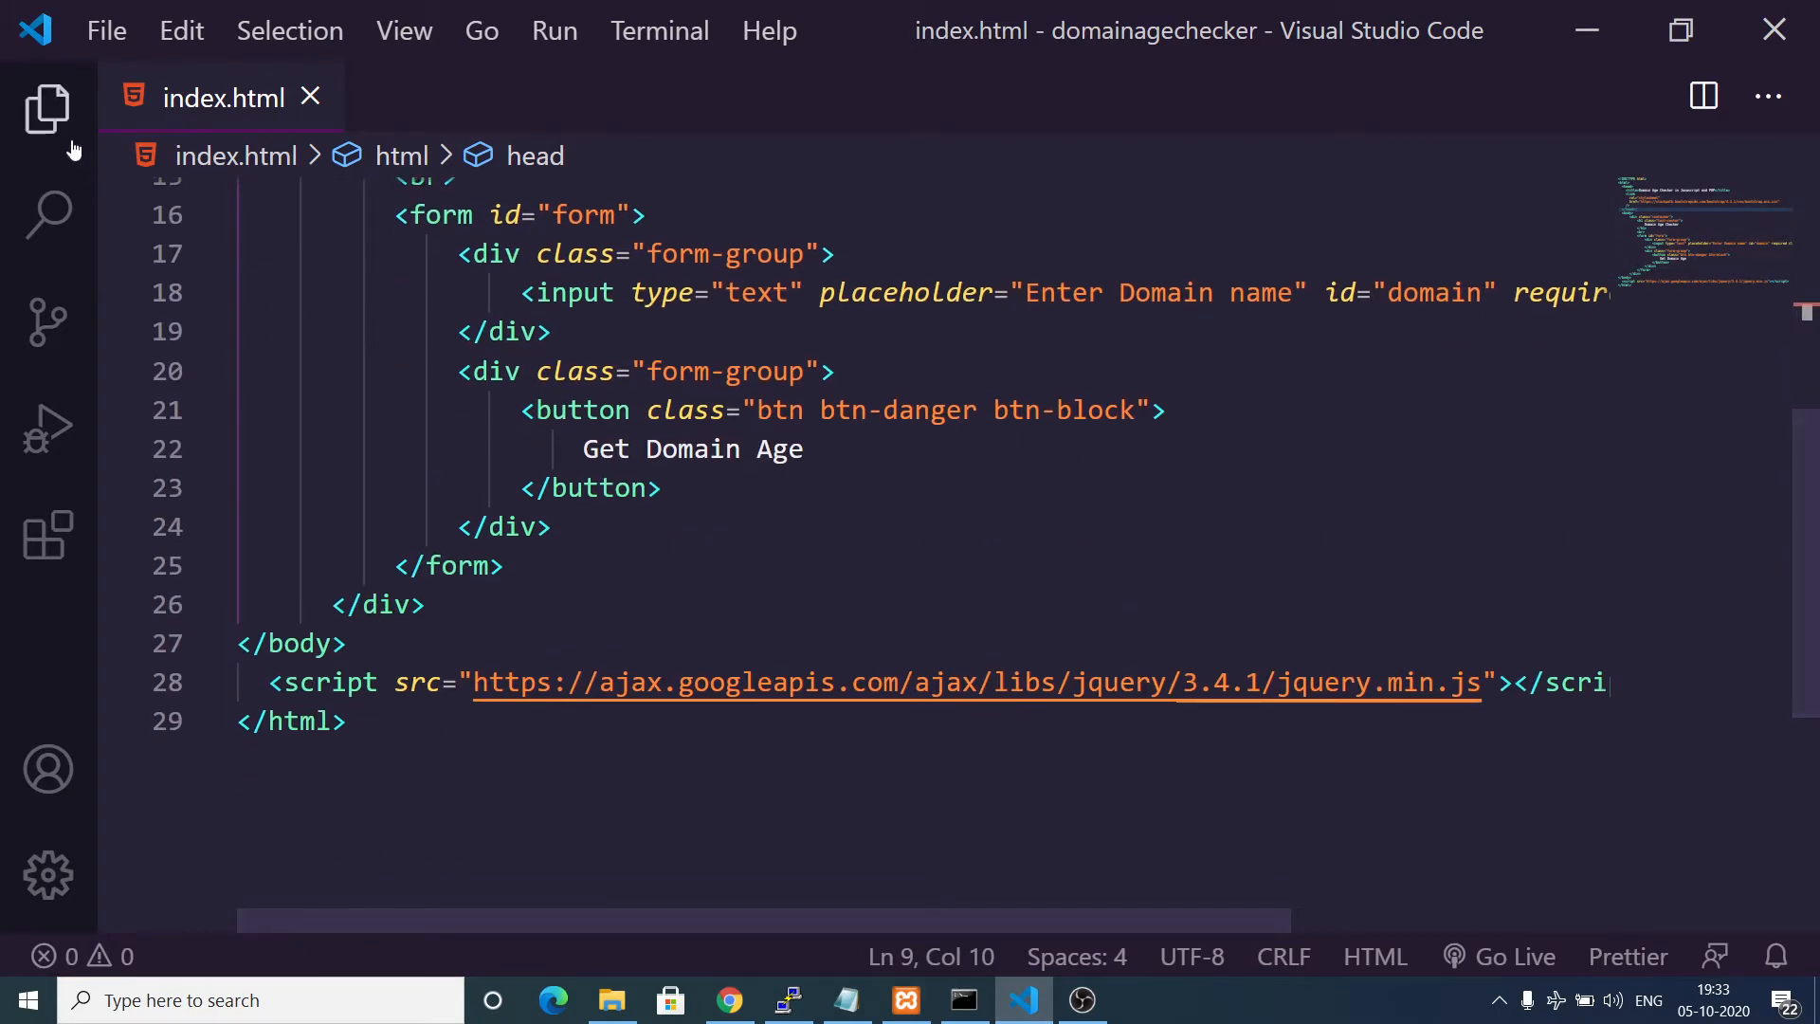
pyautogui.click(46, 110)
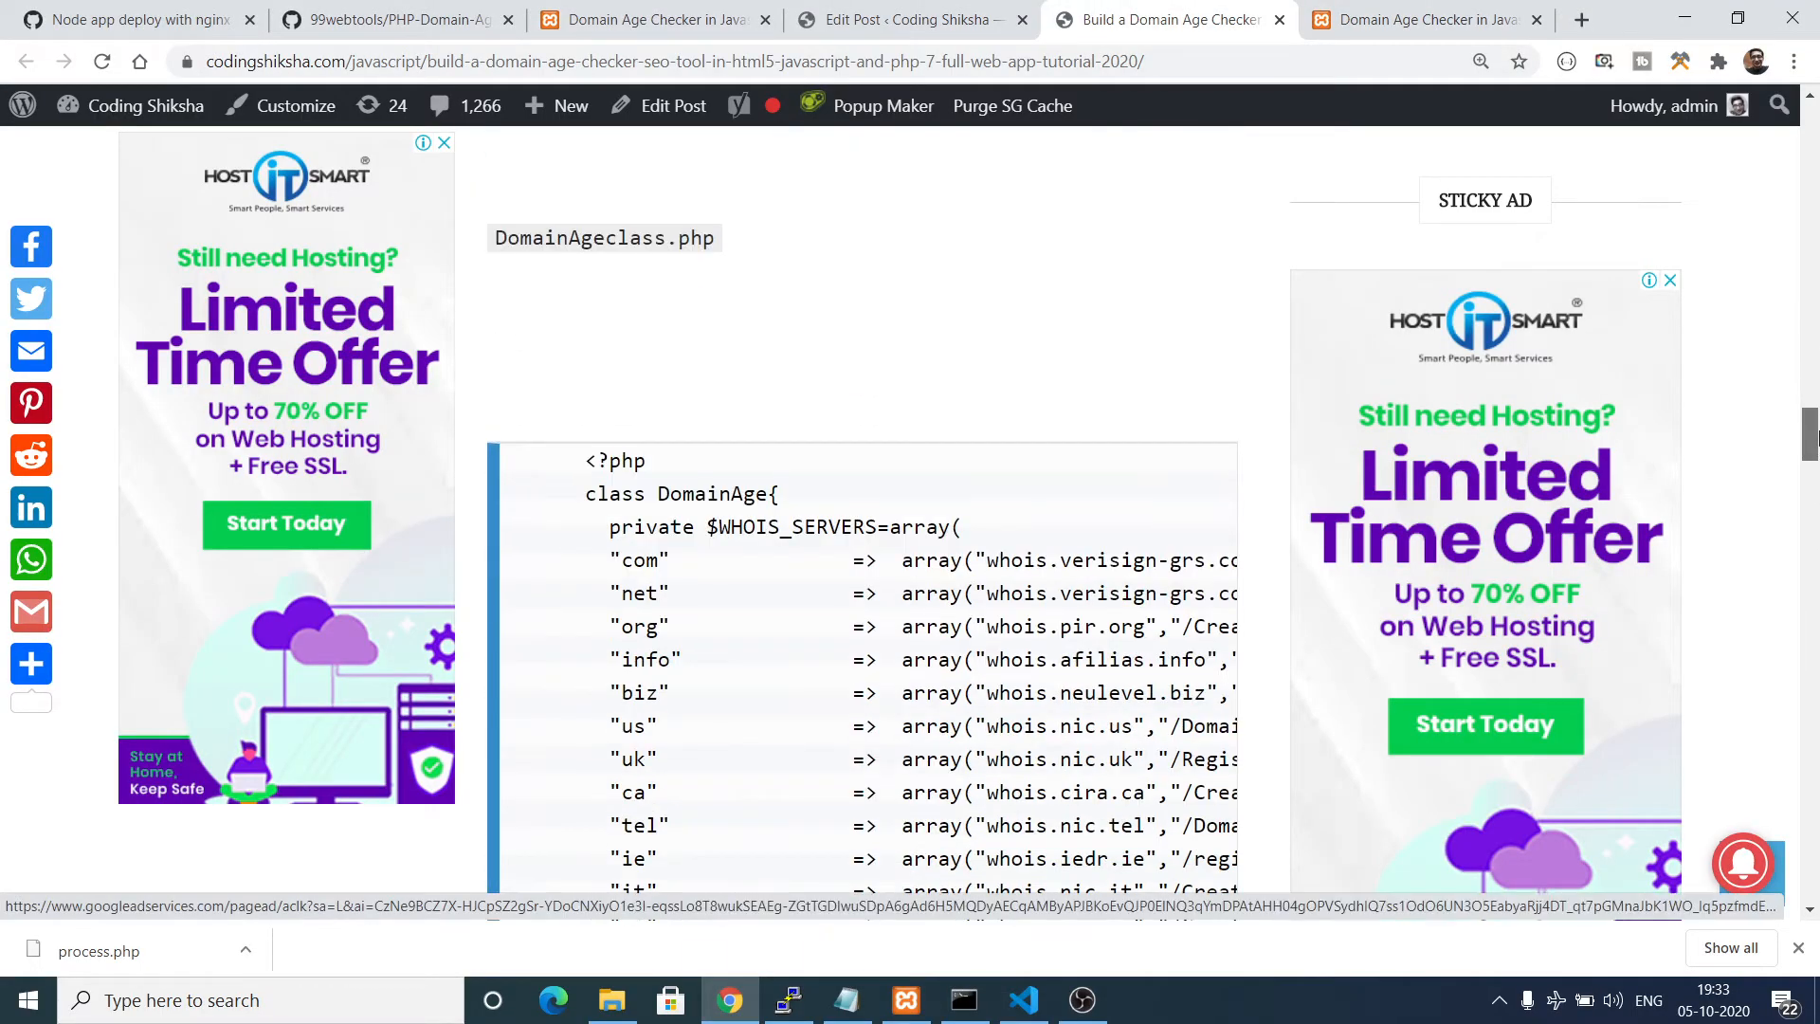
pyautogui.scroll(-3)
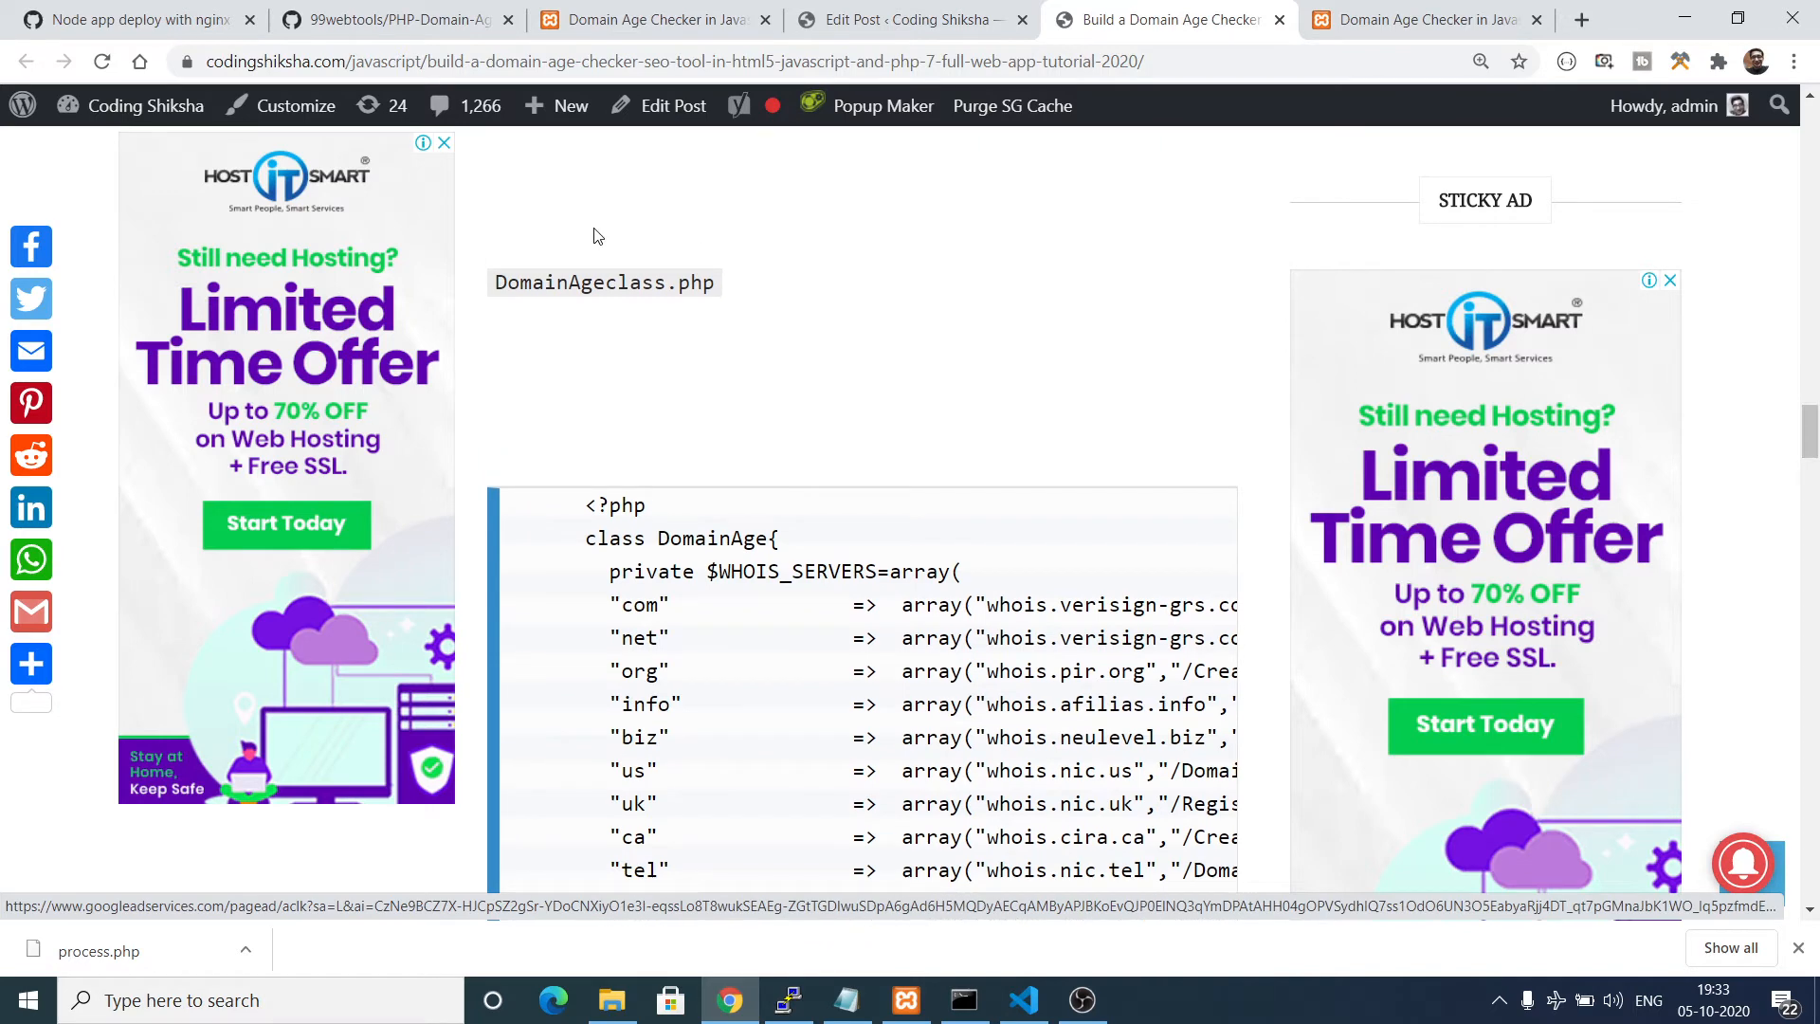
pyautogui.doubleClick(603, 283)
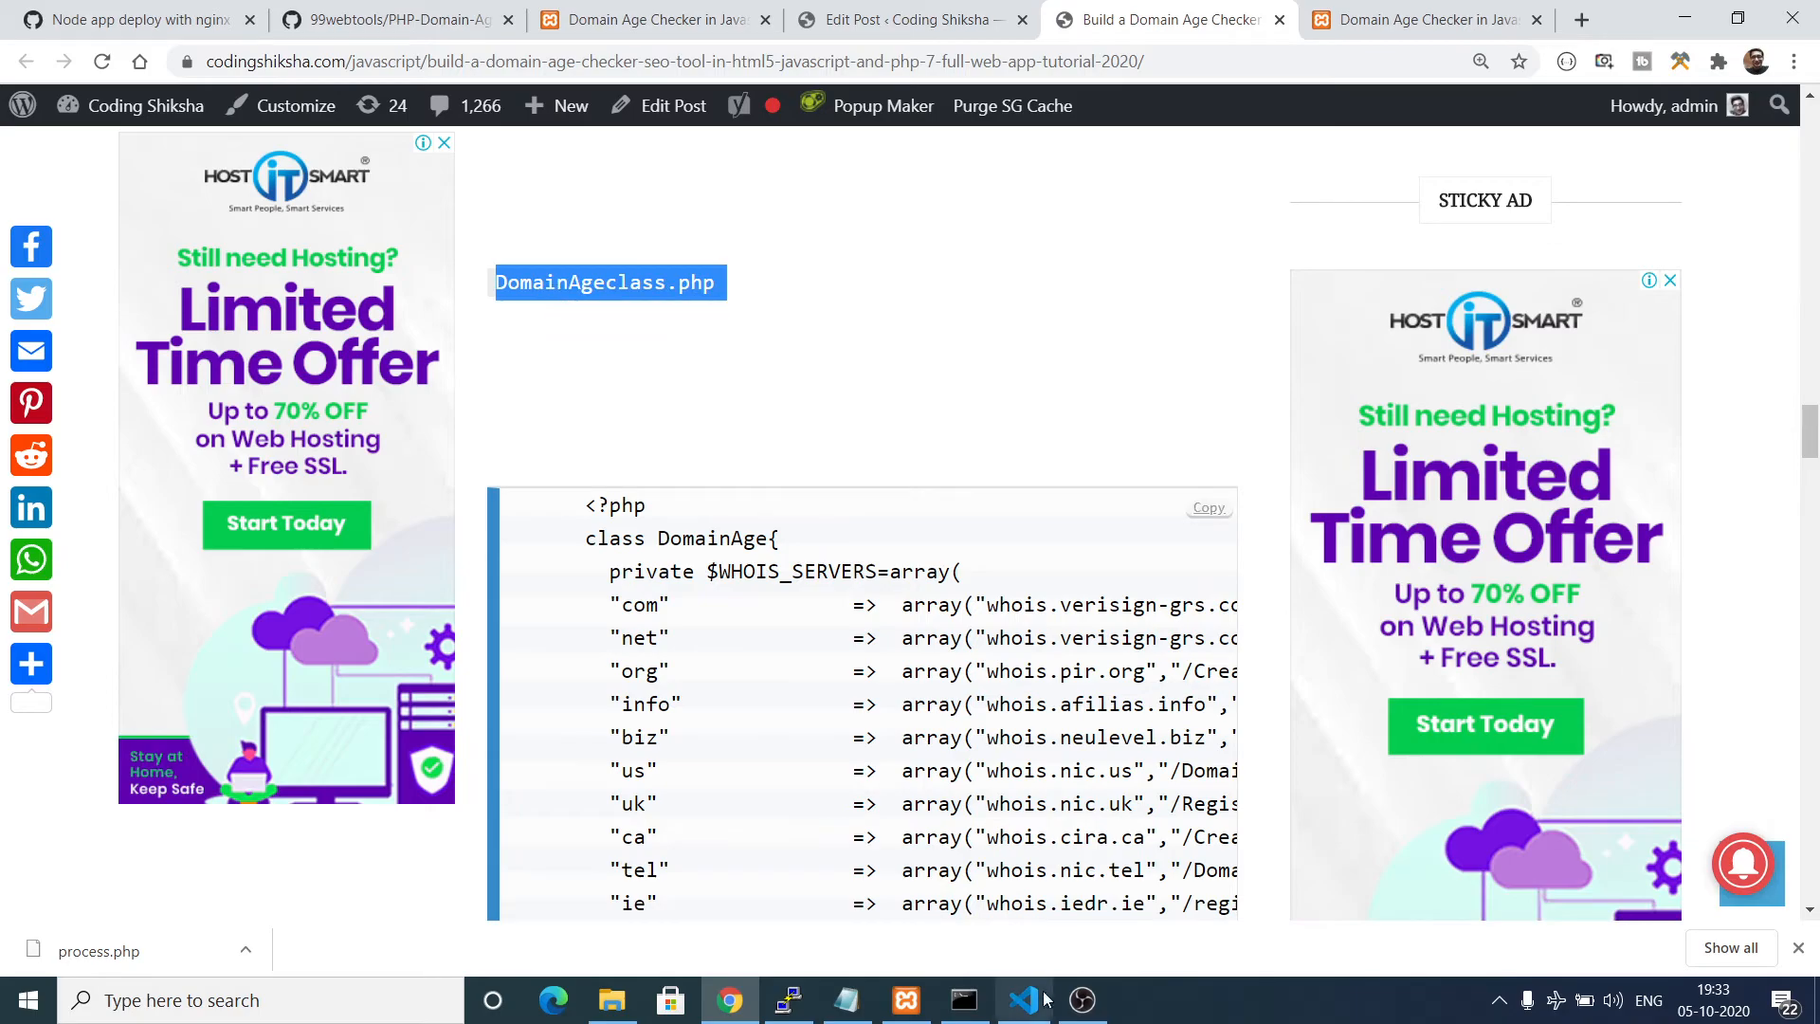
# Create a new DomainAgeclass.php file in the project and return after copying the class code.
pyautogui.click(1022, 999)
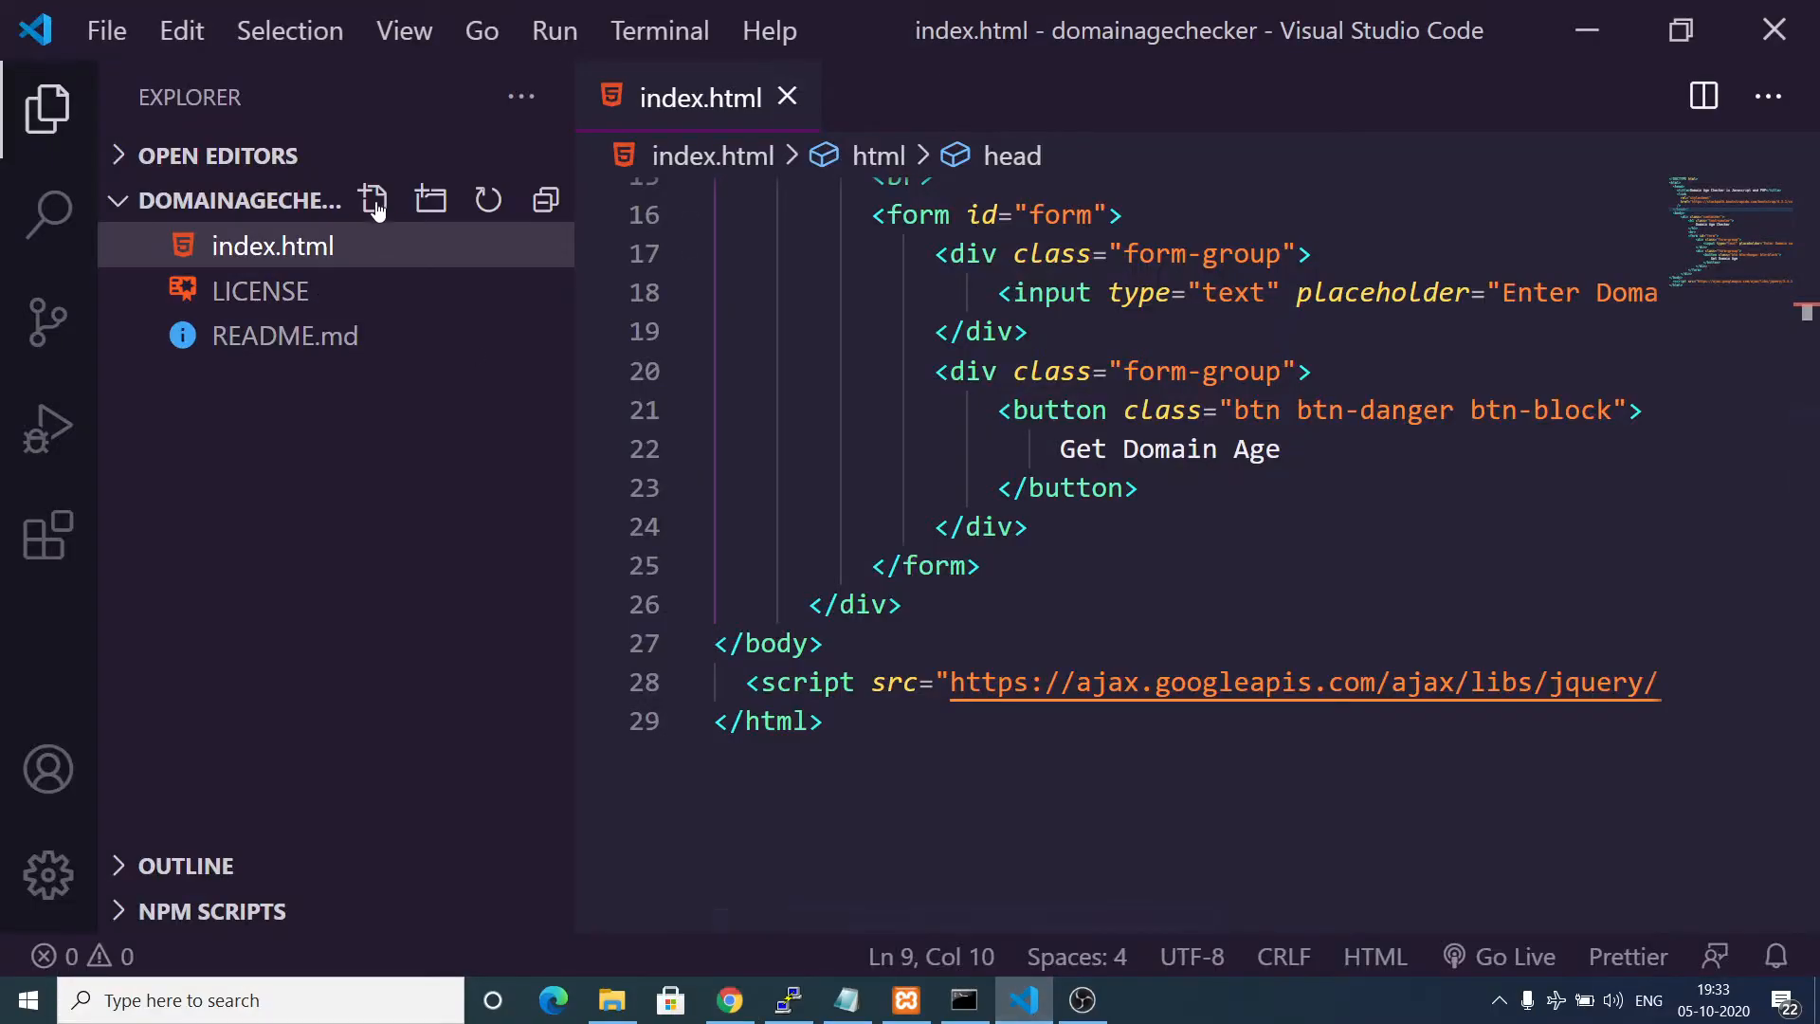
pyautogui.write('Do')
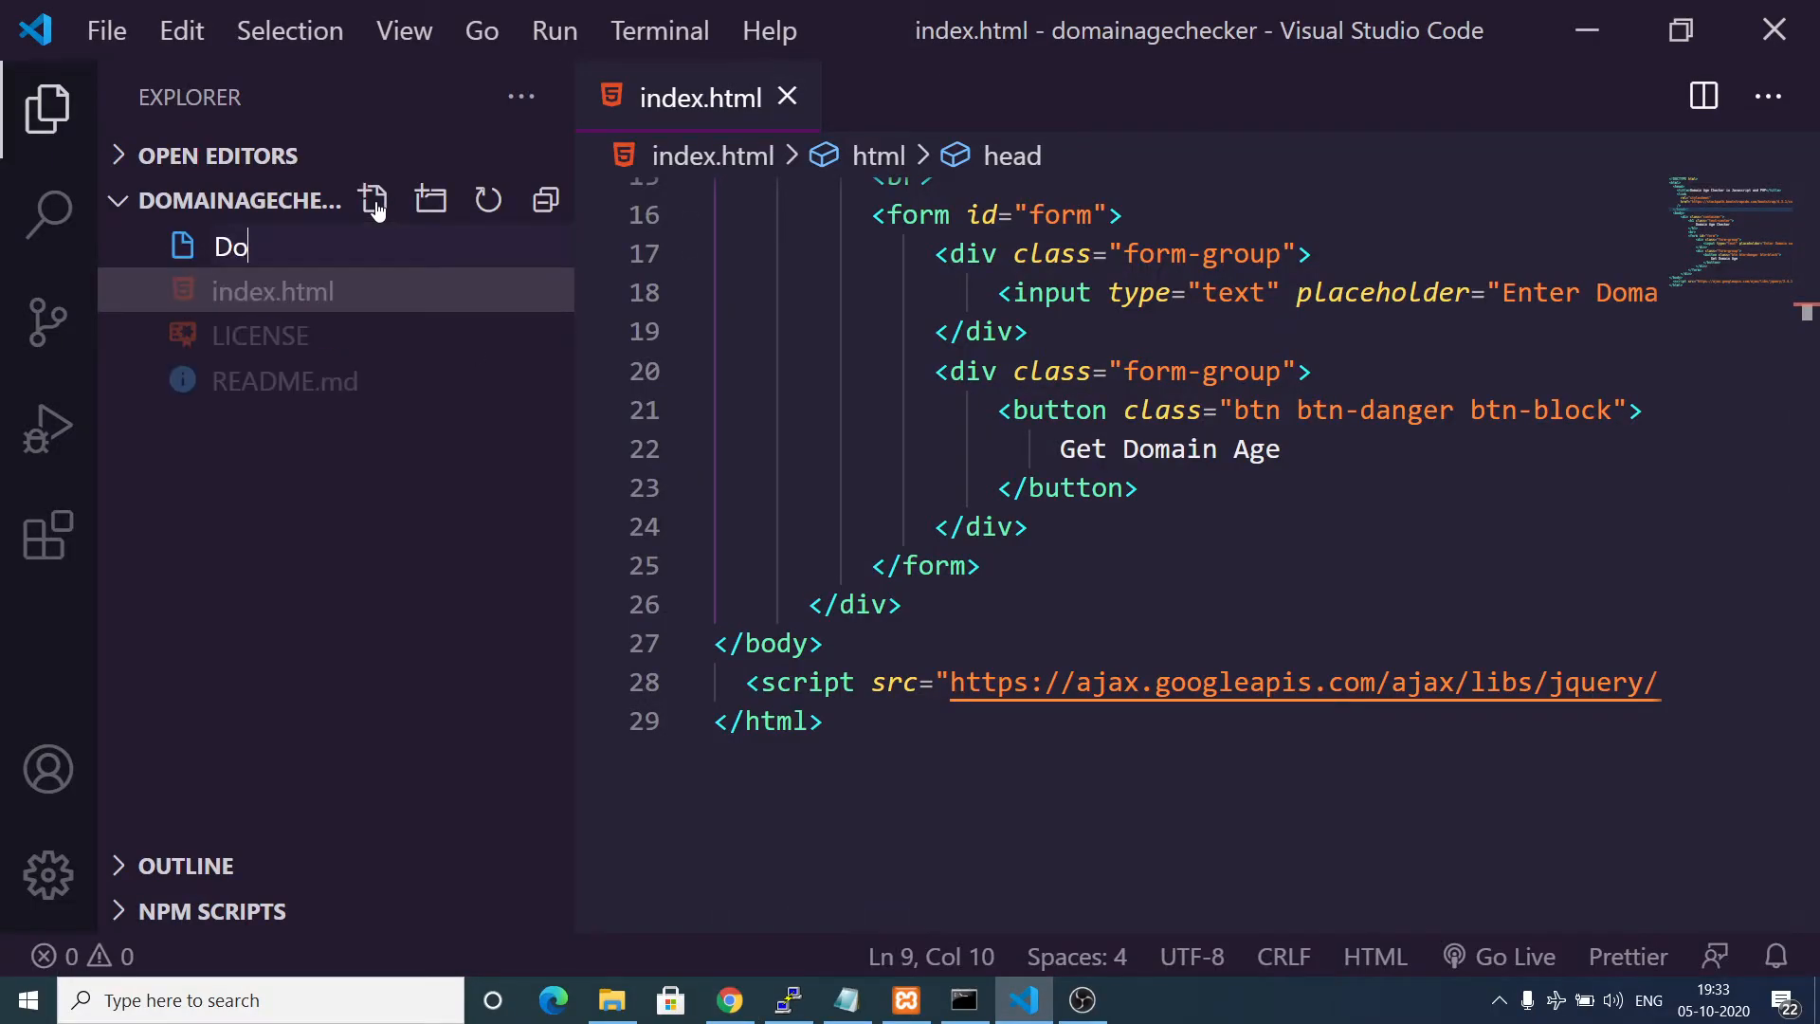
pyautogui.write('mainAge')
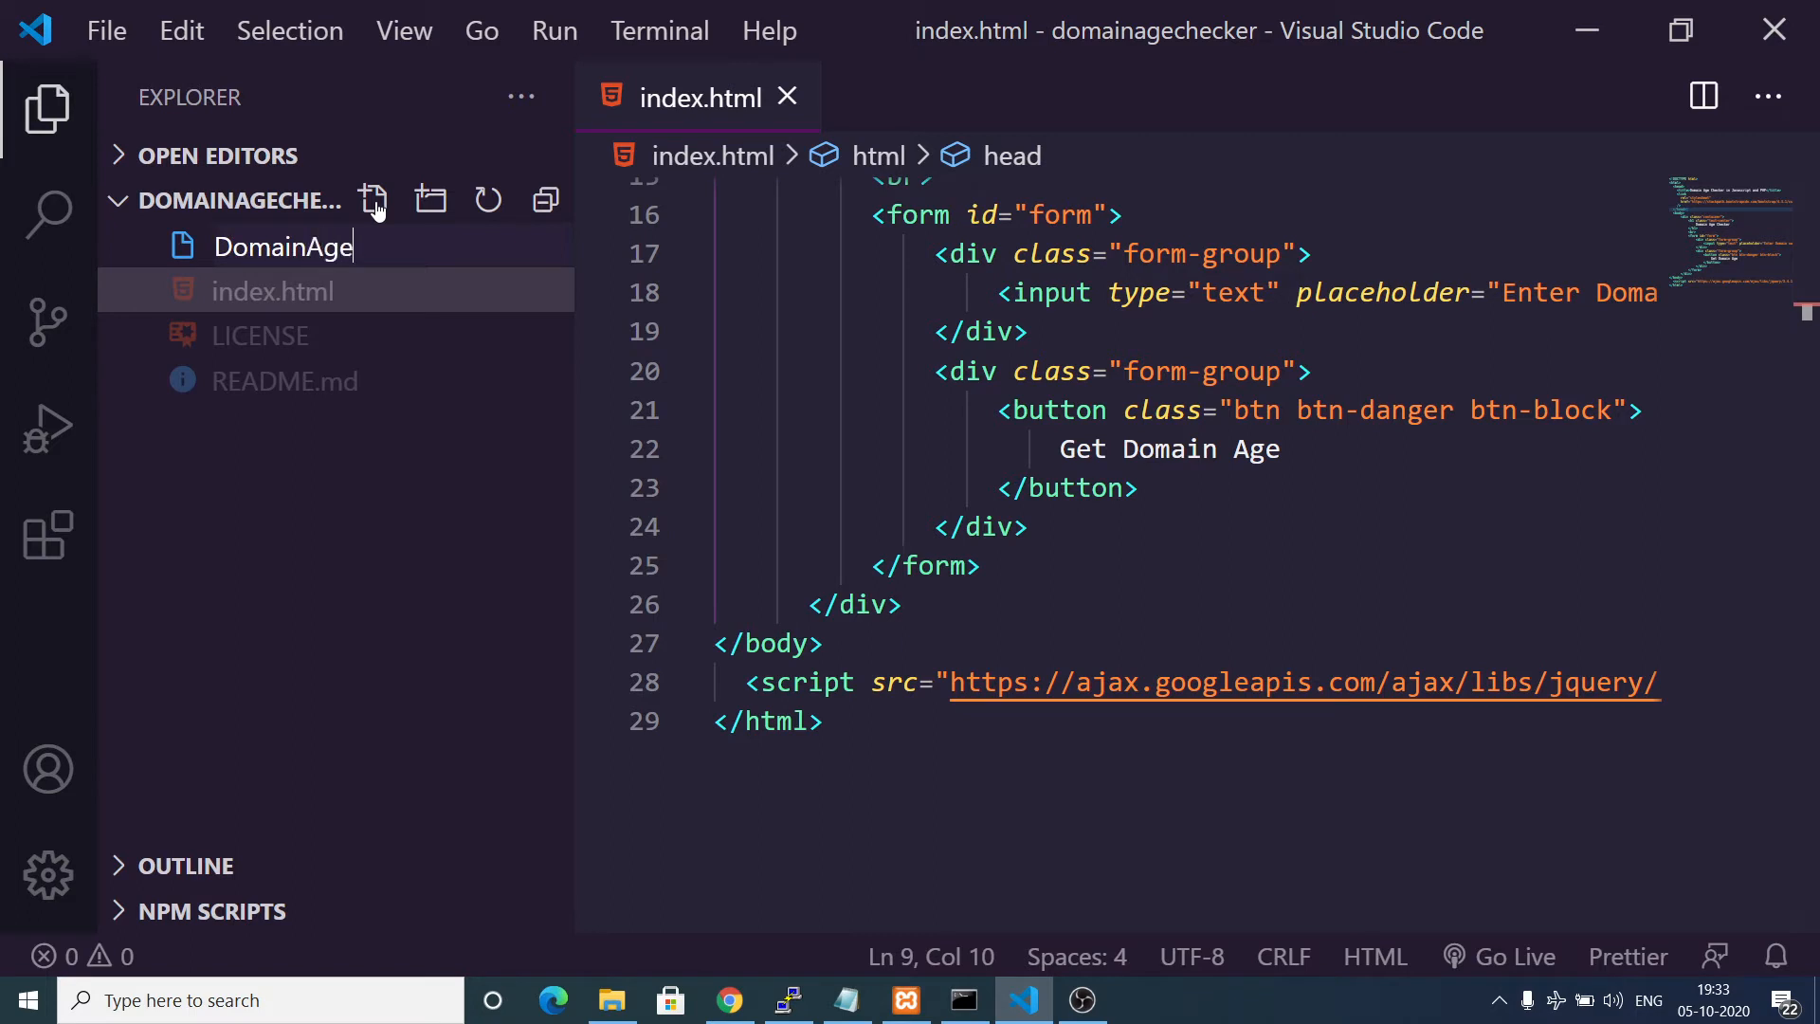
pyautogui.write('clas')
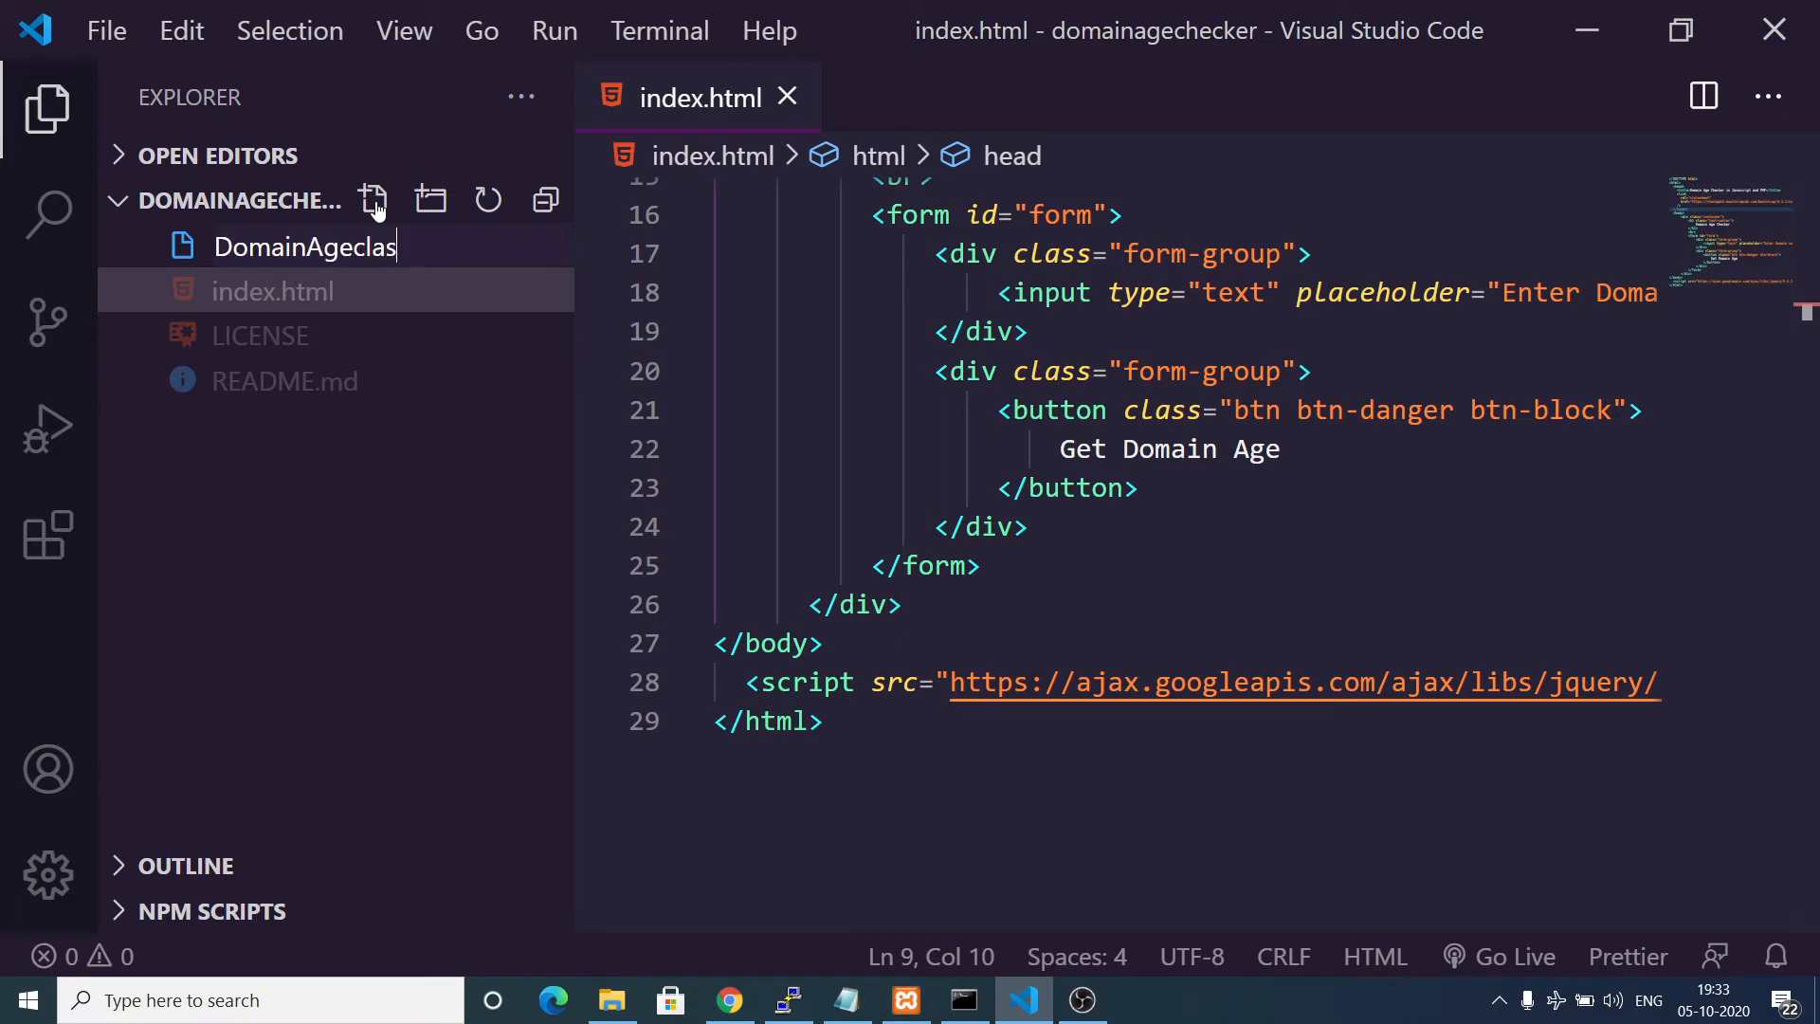
pyautogui.write('s.php')
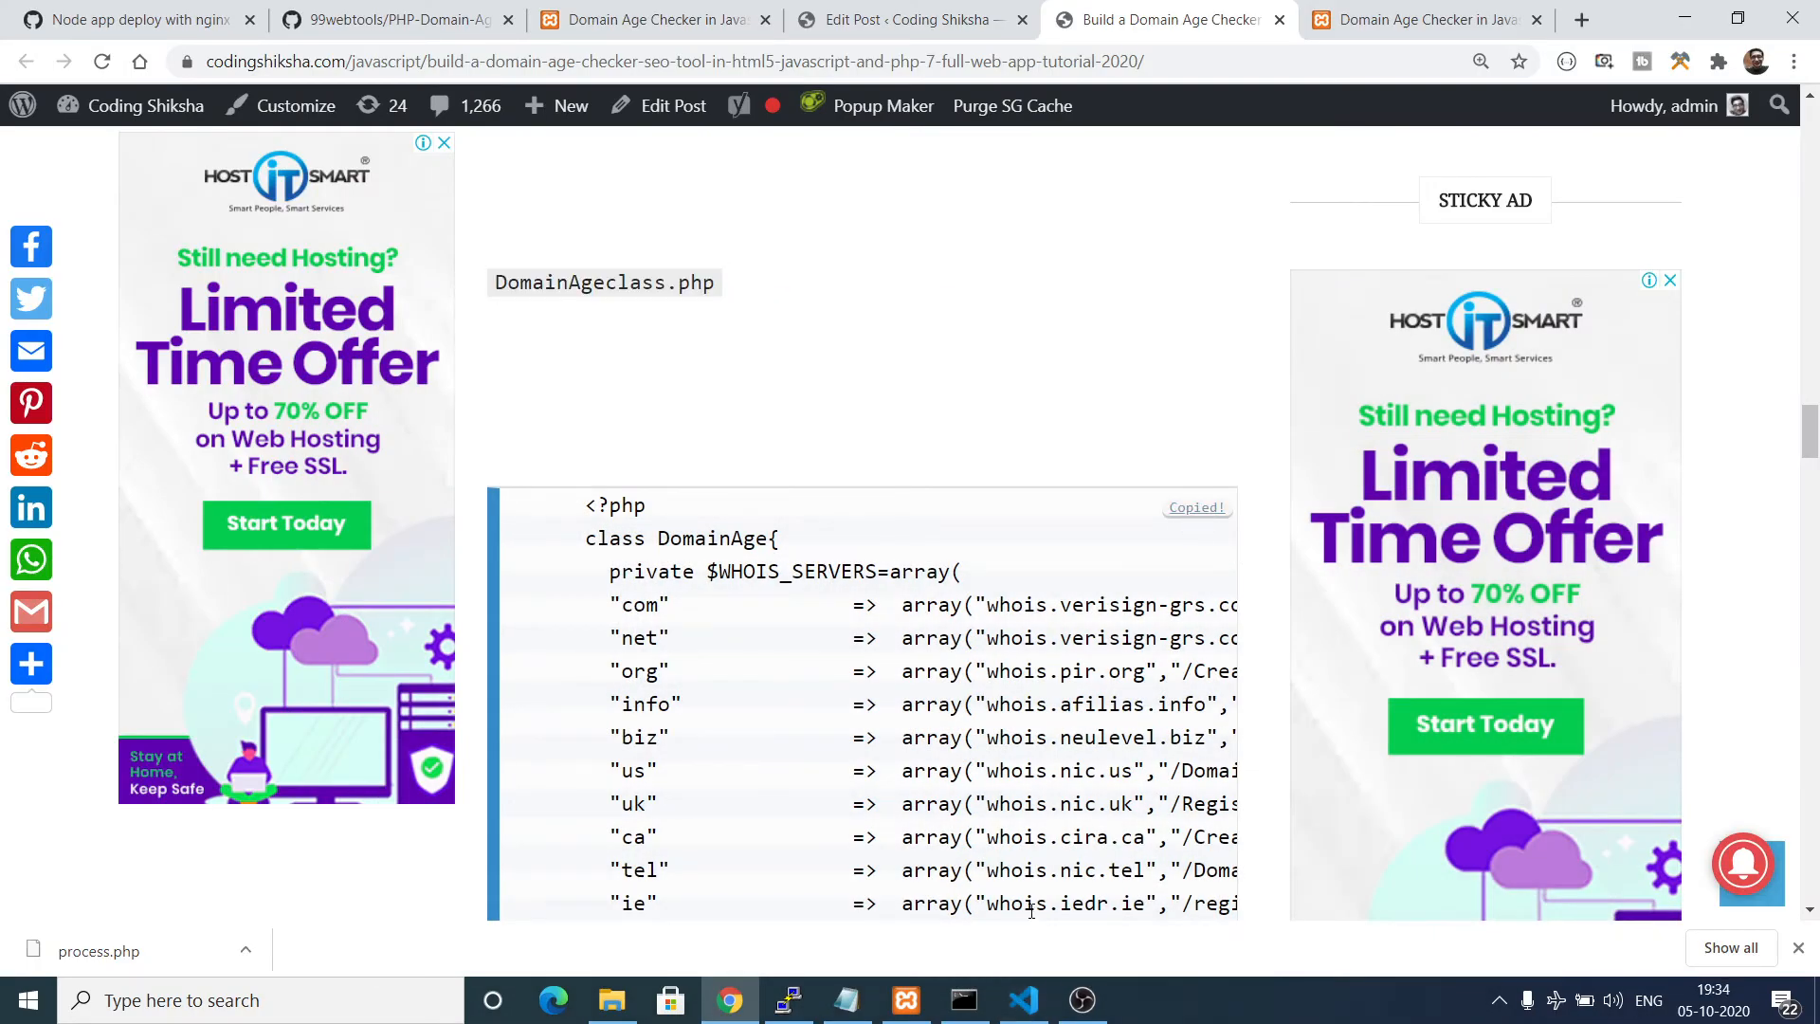
pyautogui.click(1022, 1000)
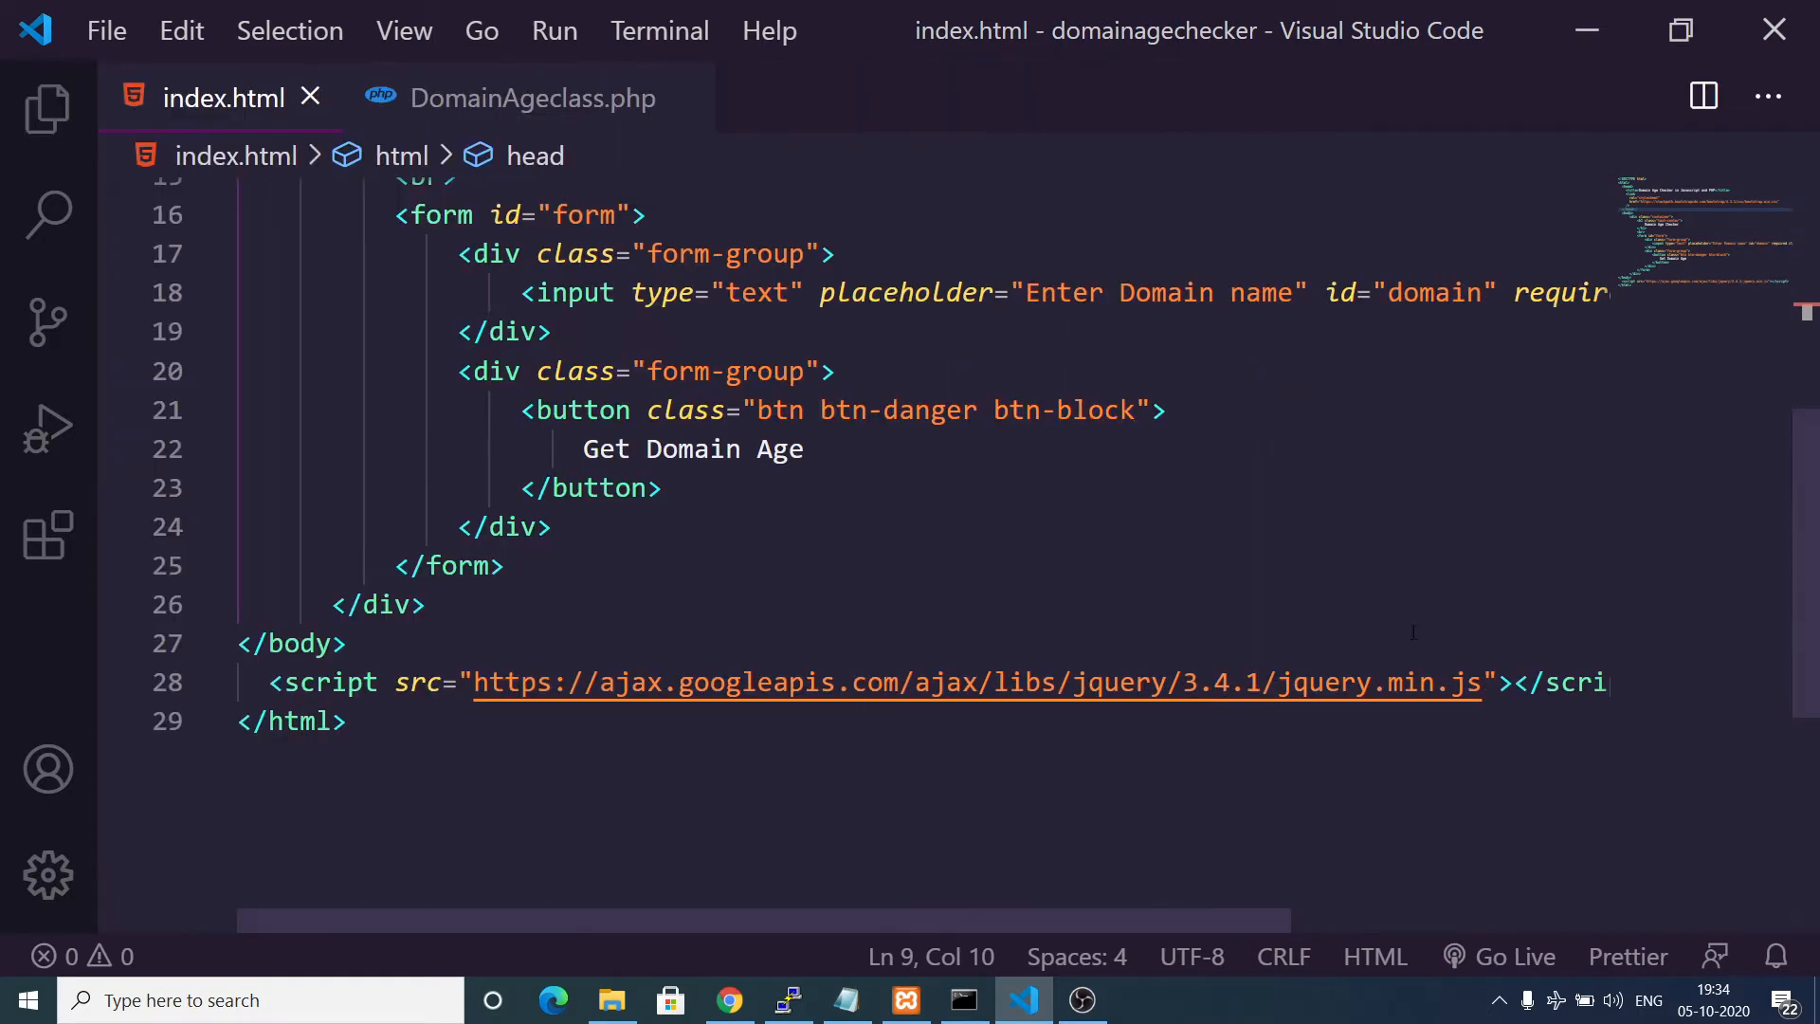
# Add a script block with $(document).ready wrapping a $("#form").submit(function(e)) handler.
pyautogui.scroll(-3)
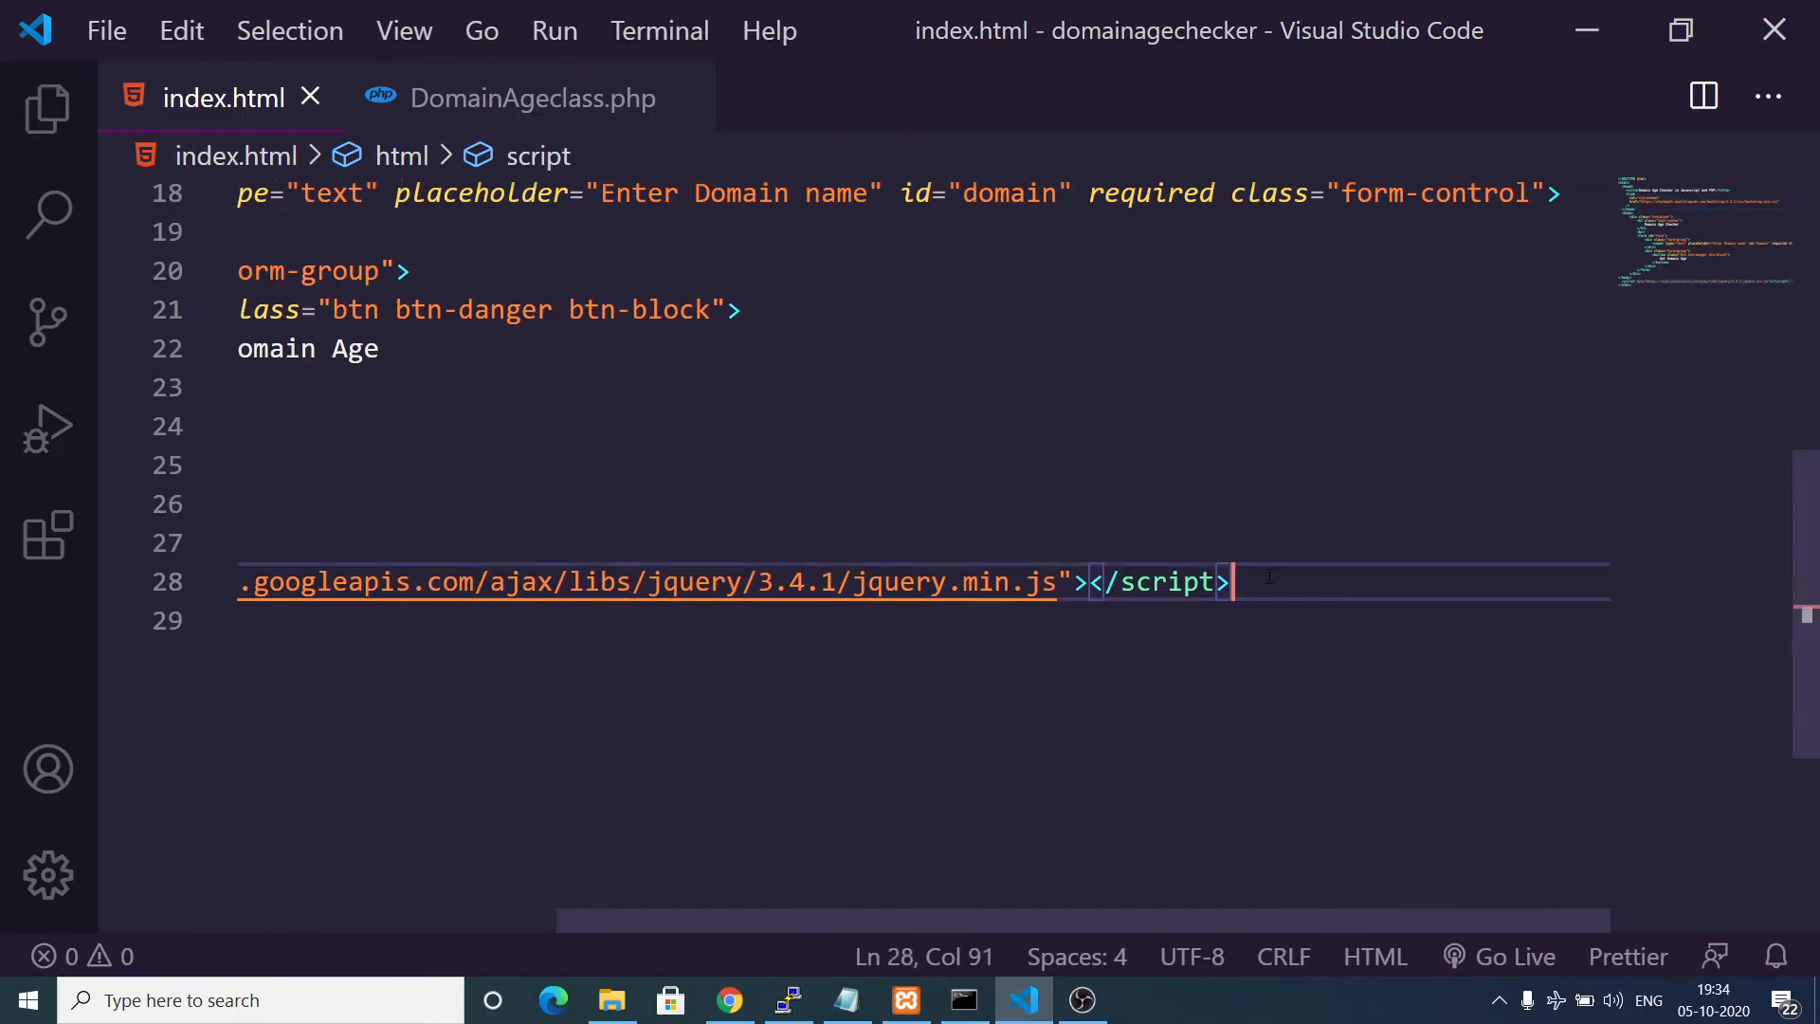
pyautogui.write('script')
pyautogui.write('$(d')
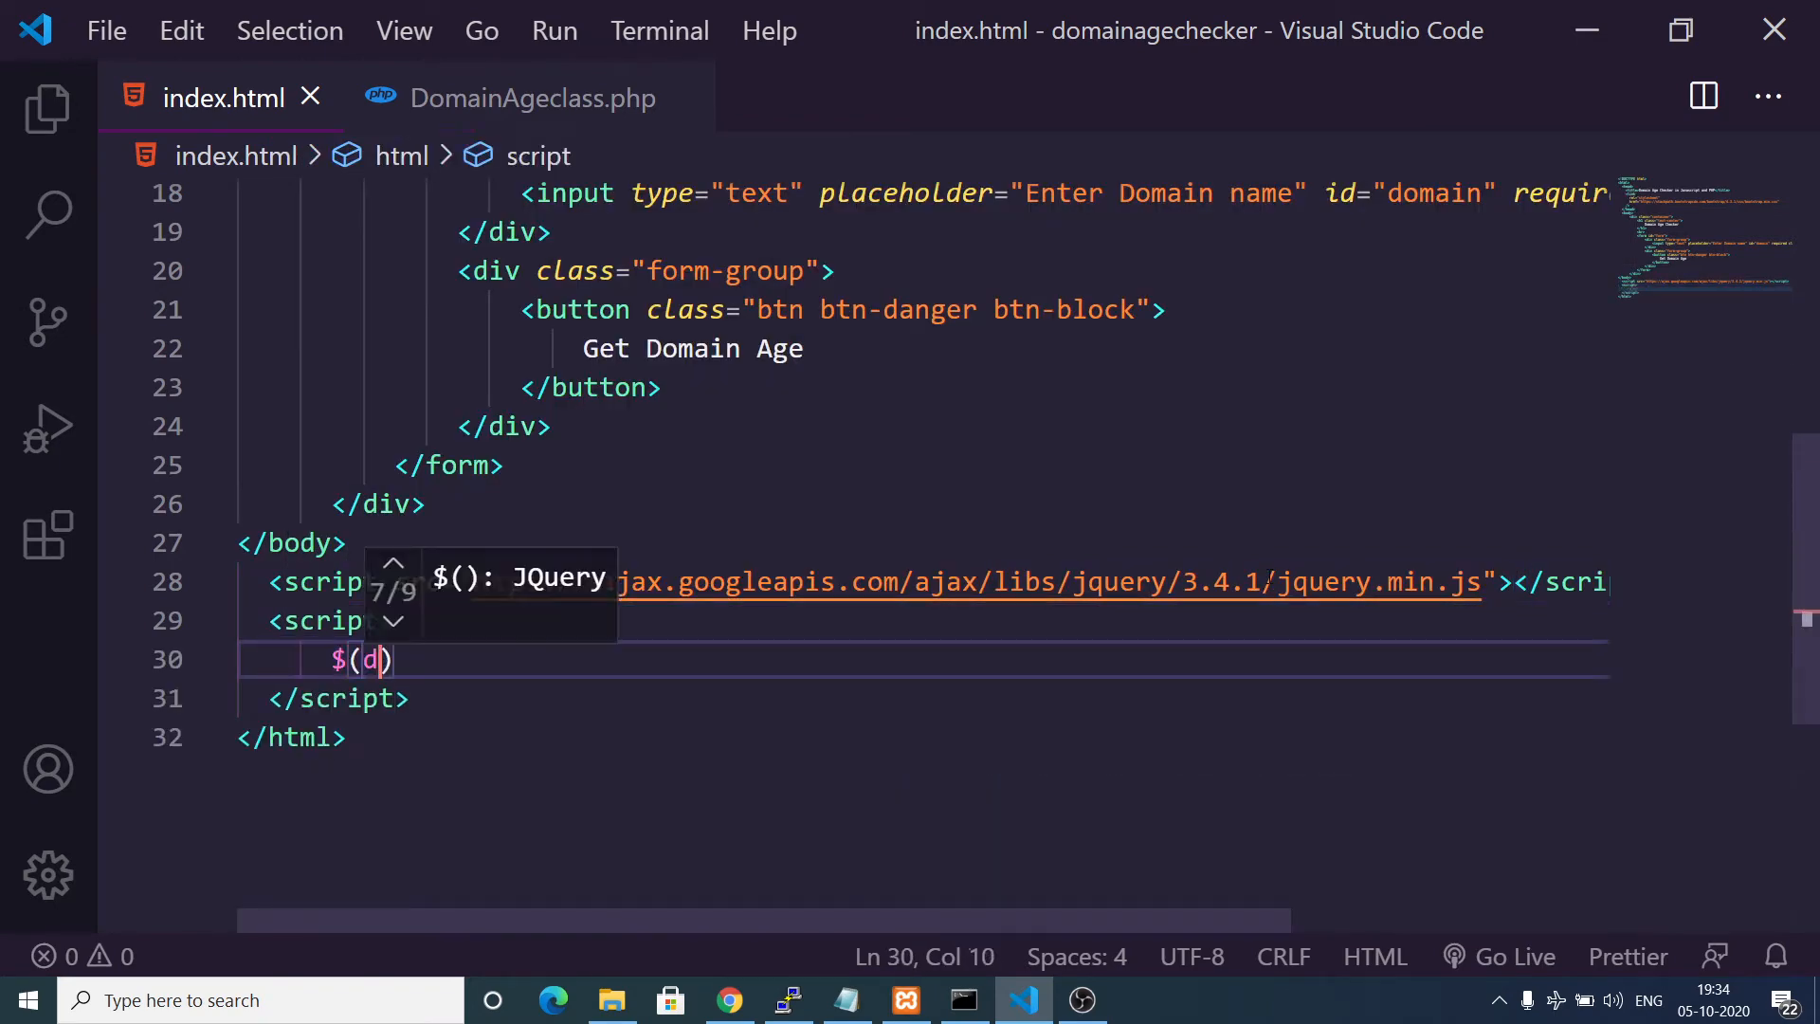
pyautogui.write('ocument).r')
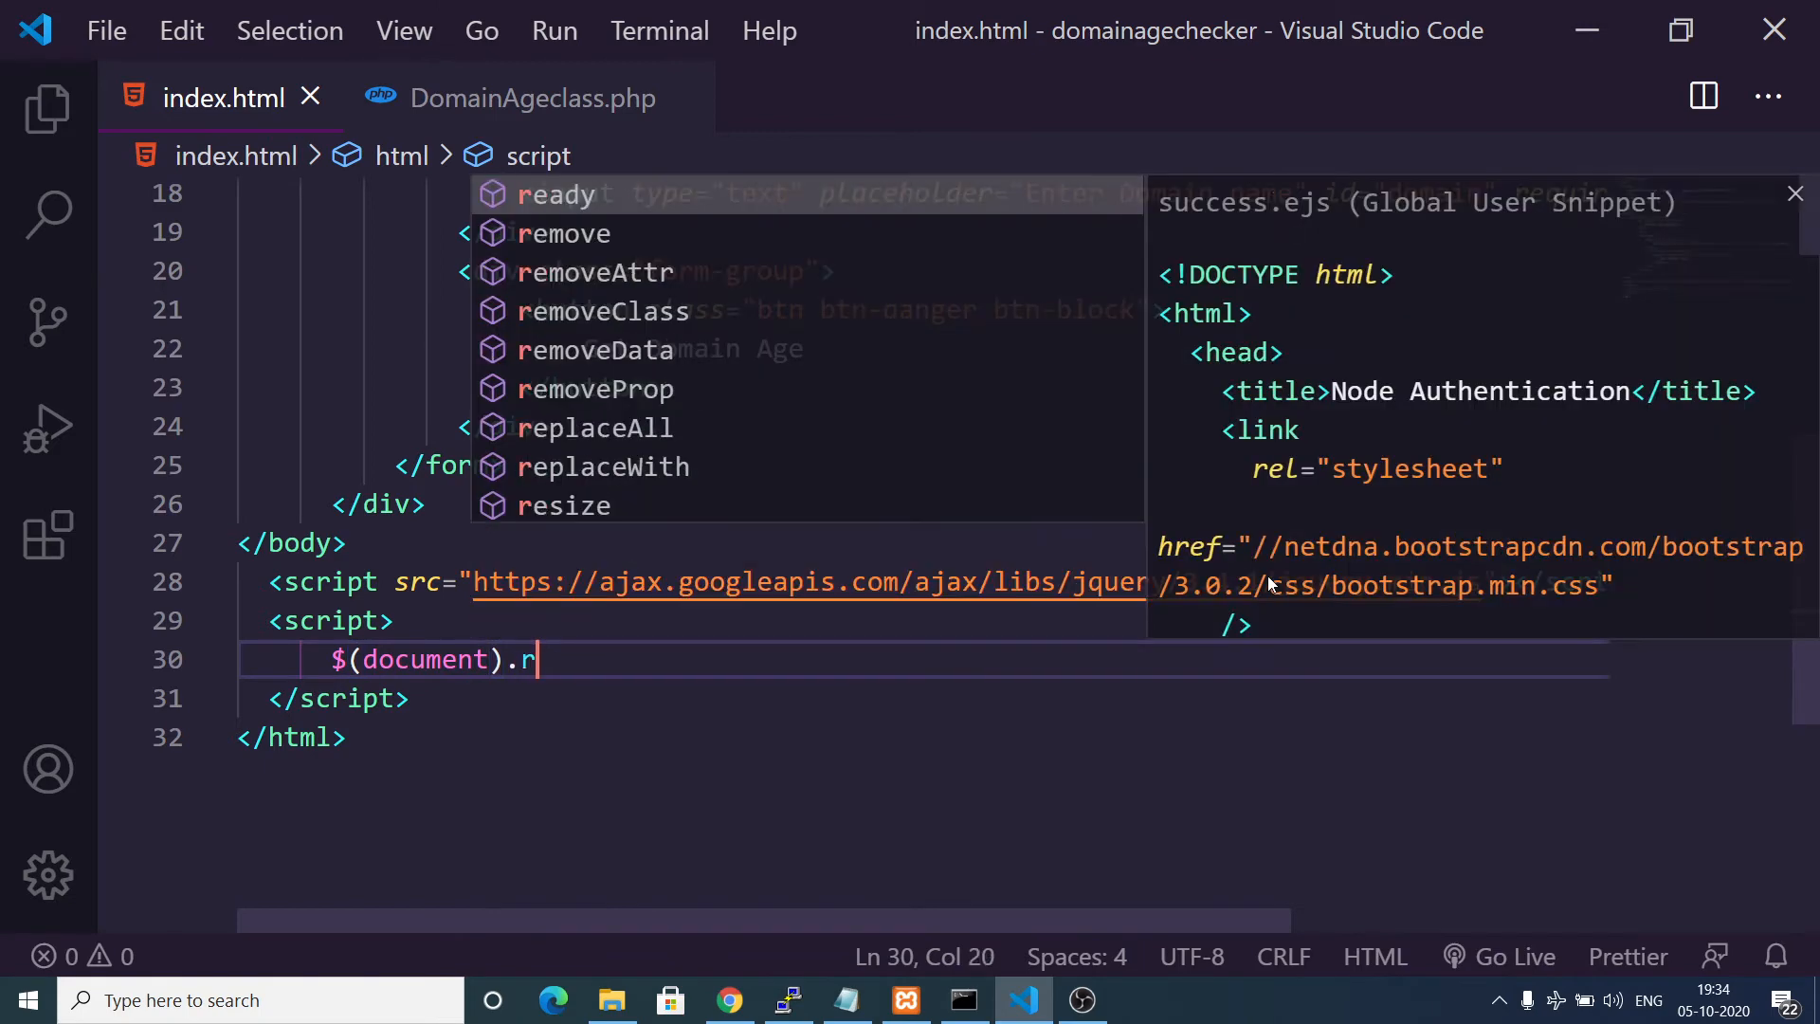
pyautogui.write('eady(functi)')
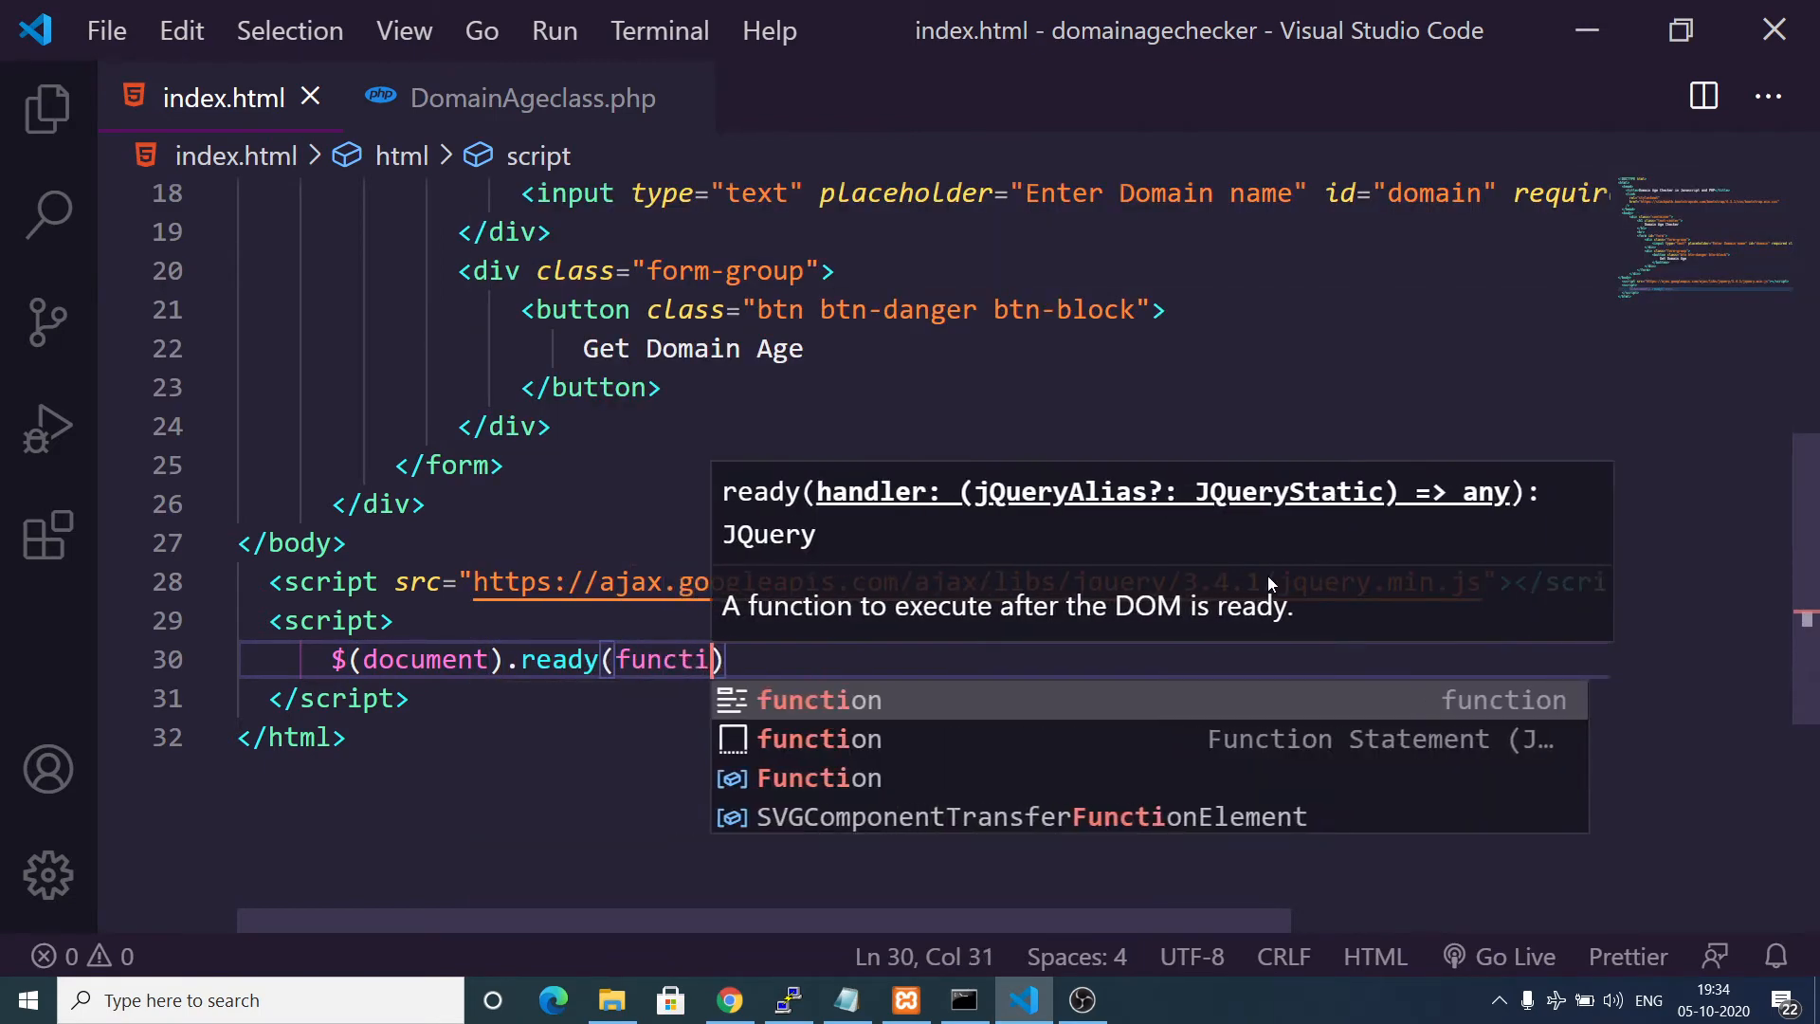
pyautogui.press('Tab')
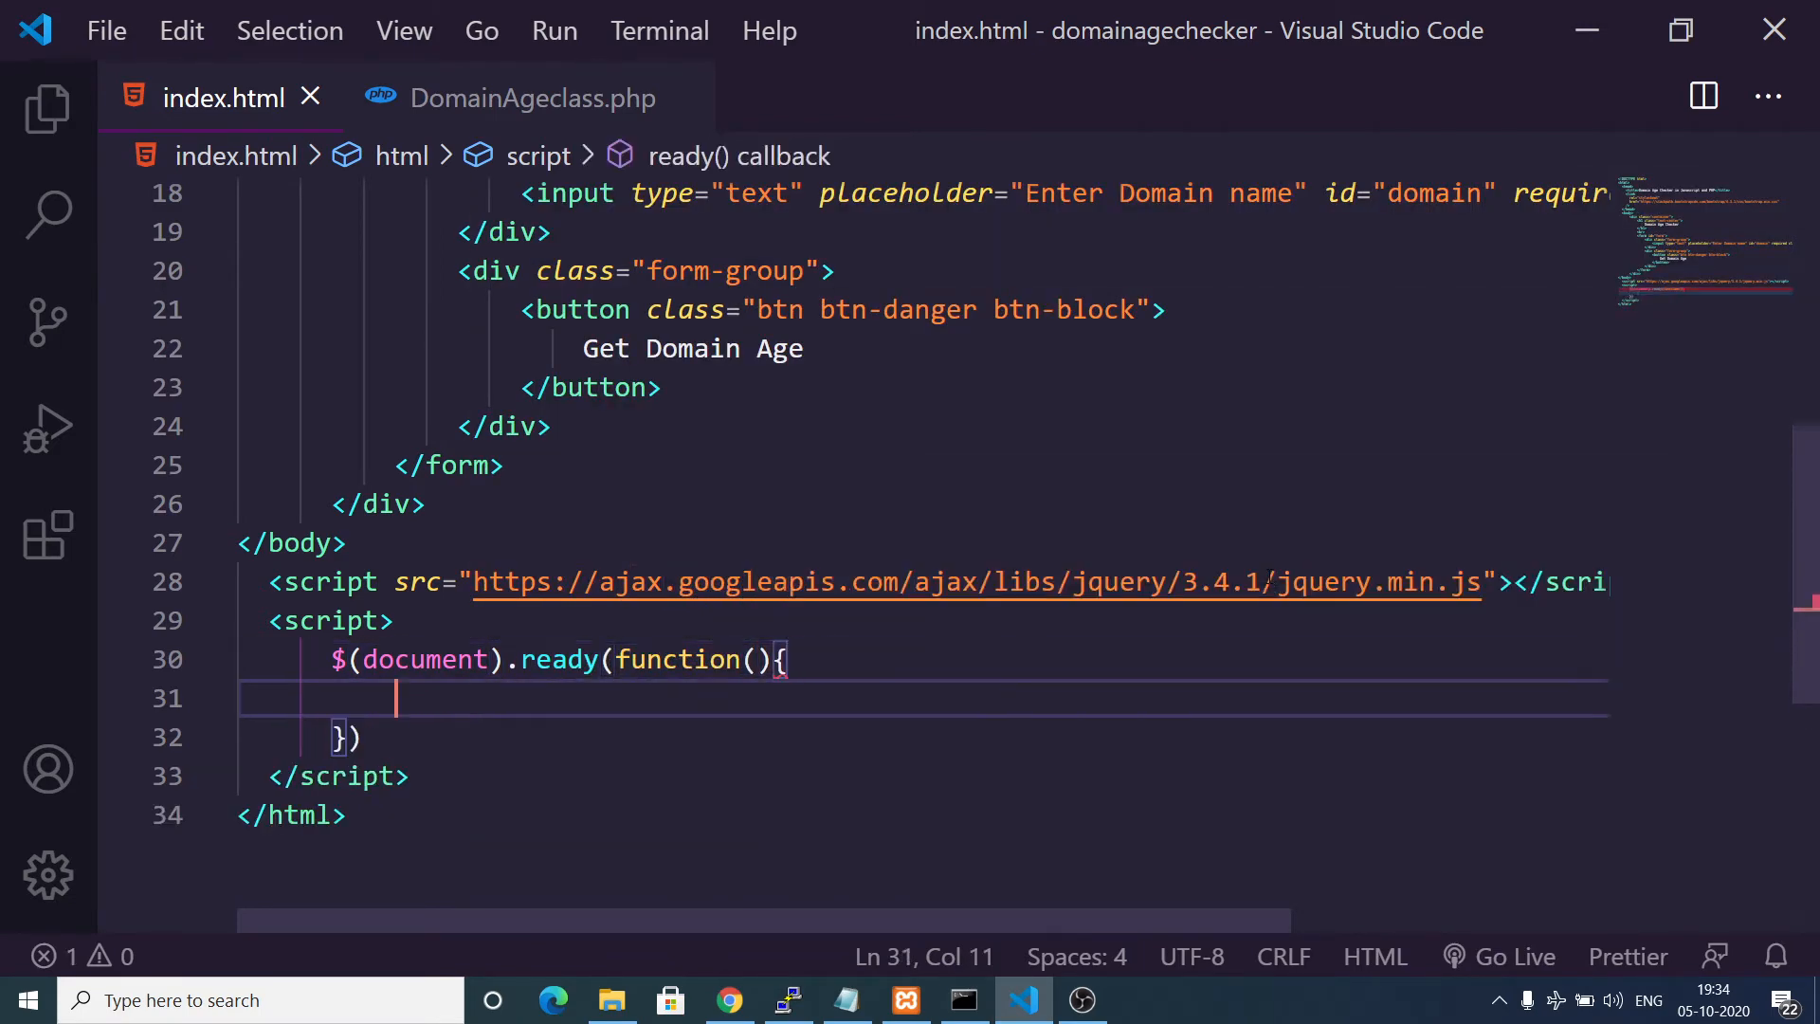
pyautogui.write('$("#")')
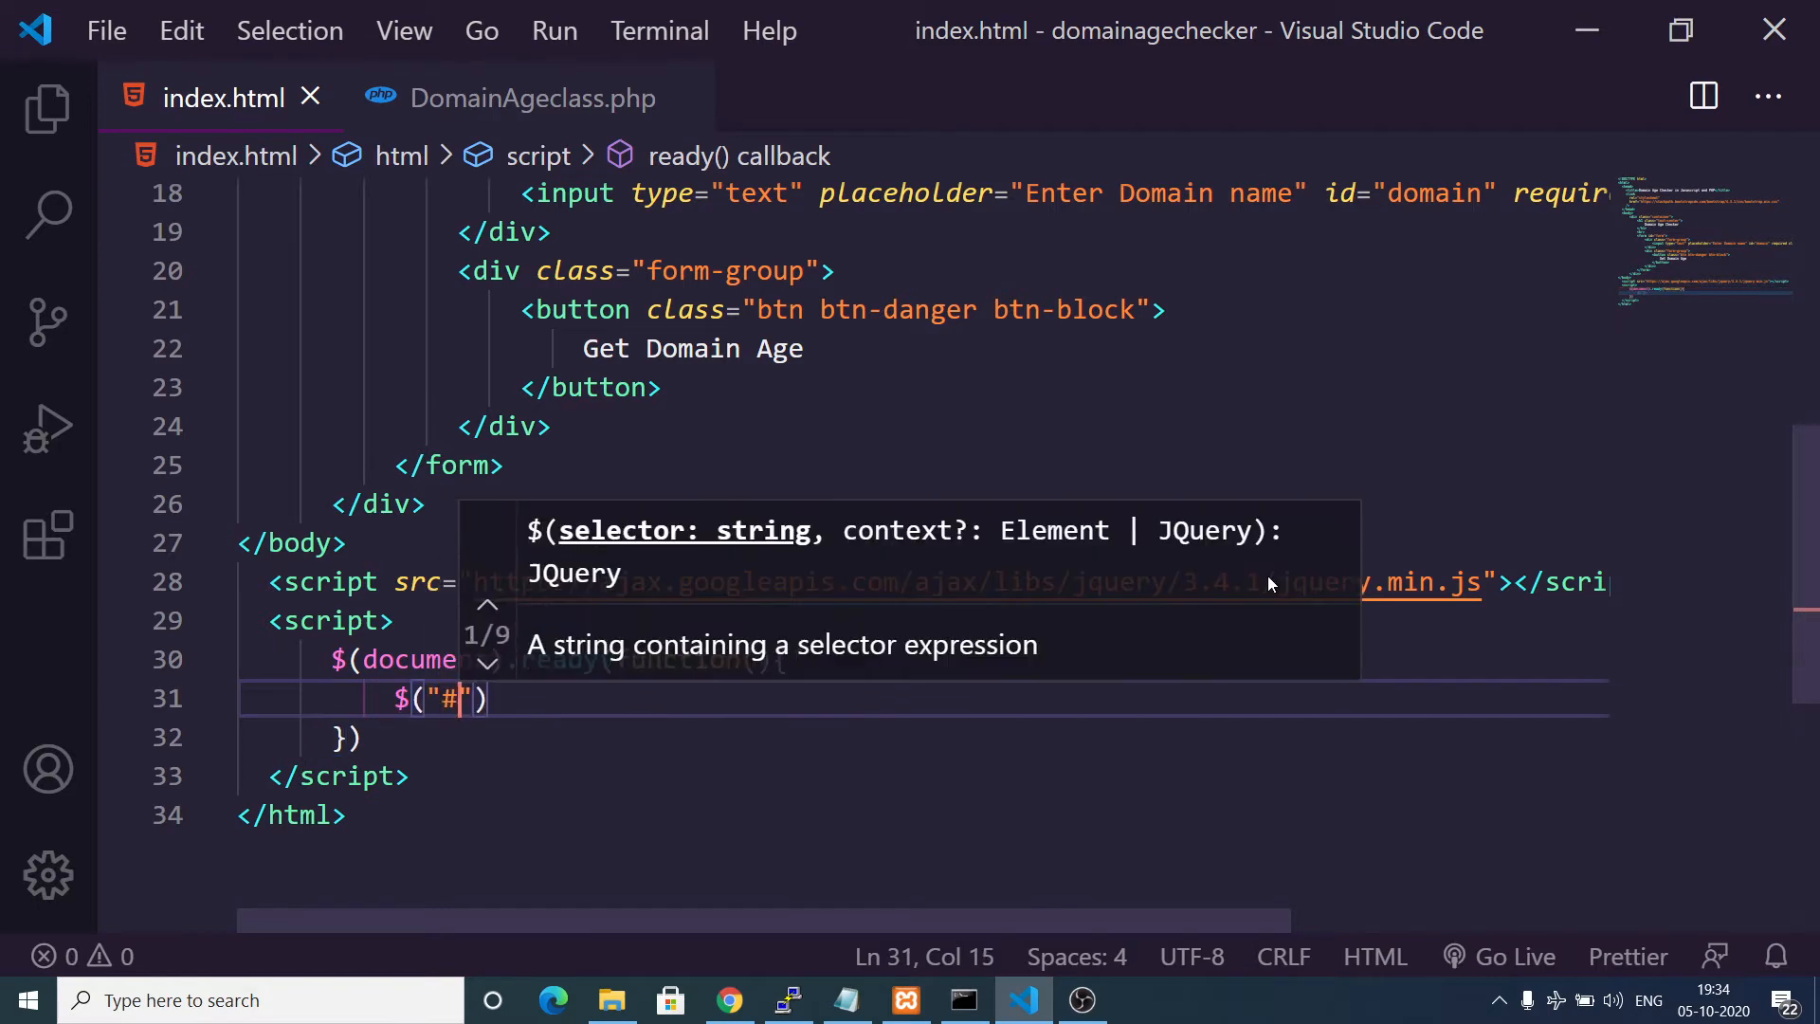
pyautogui.write('form).')
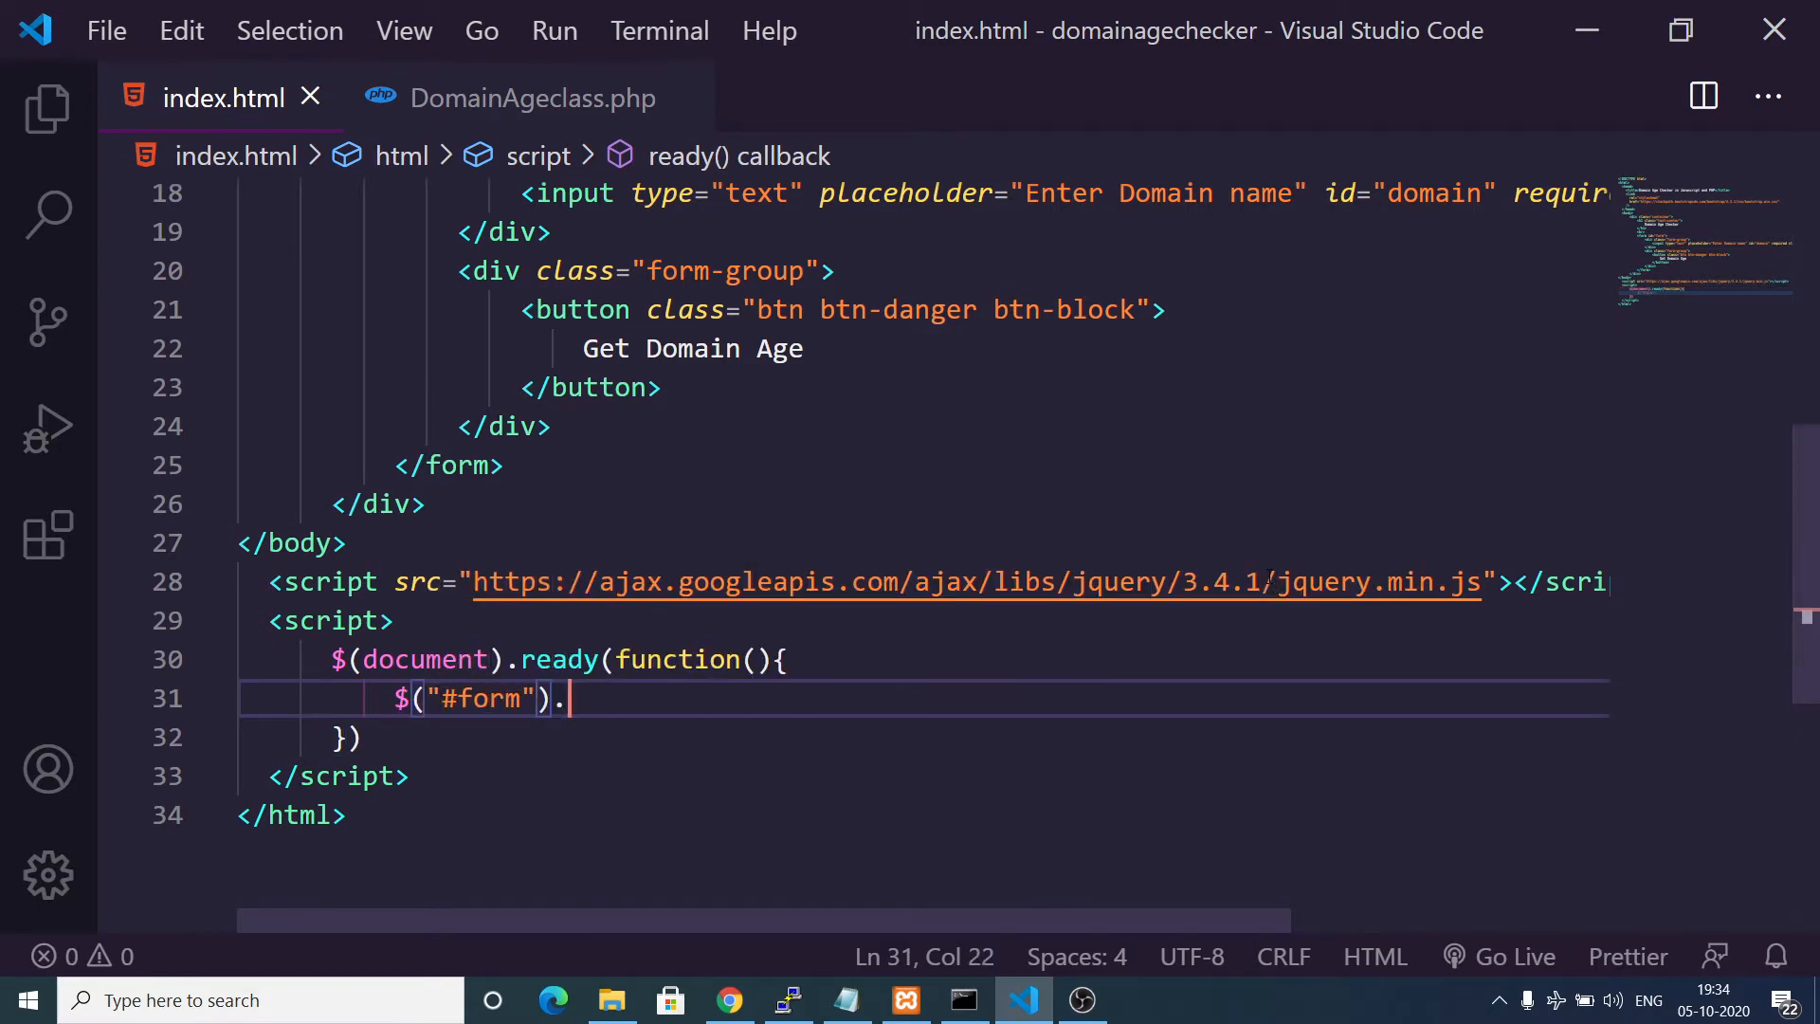
pyautogui.write('submit(fu)')
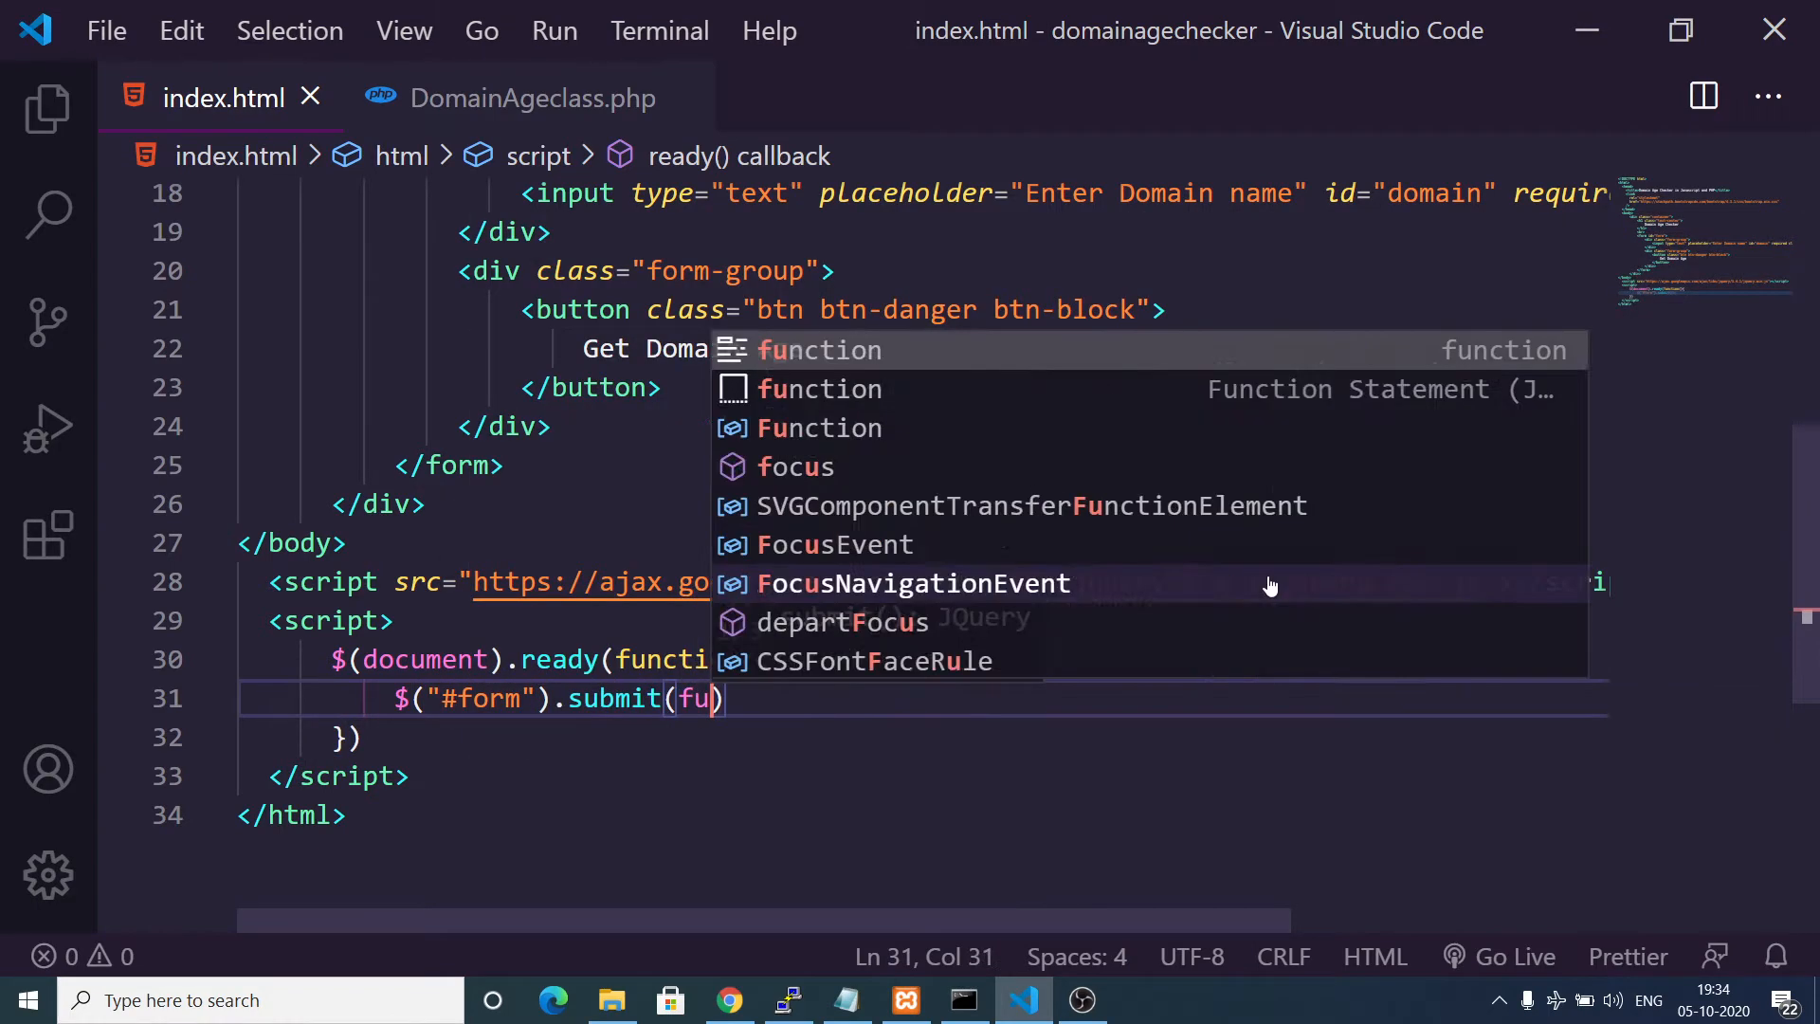
pyautogui.write('nction(e')
pyautogui.write('e.preventDefault()')
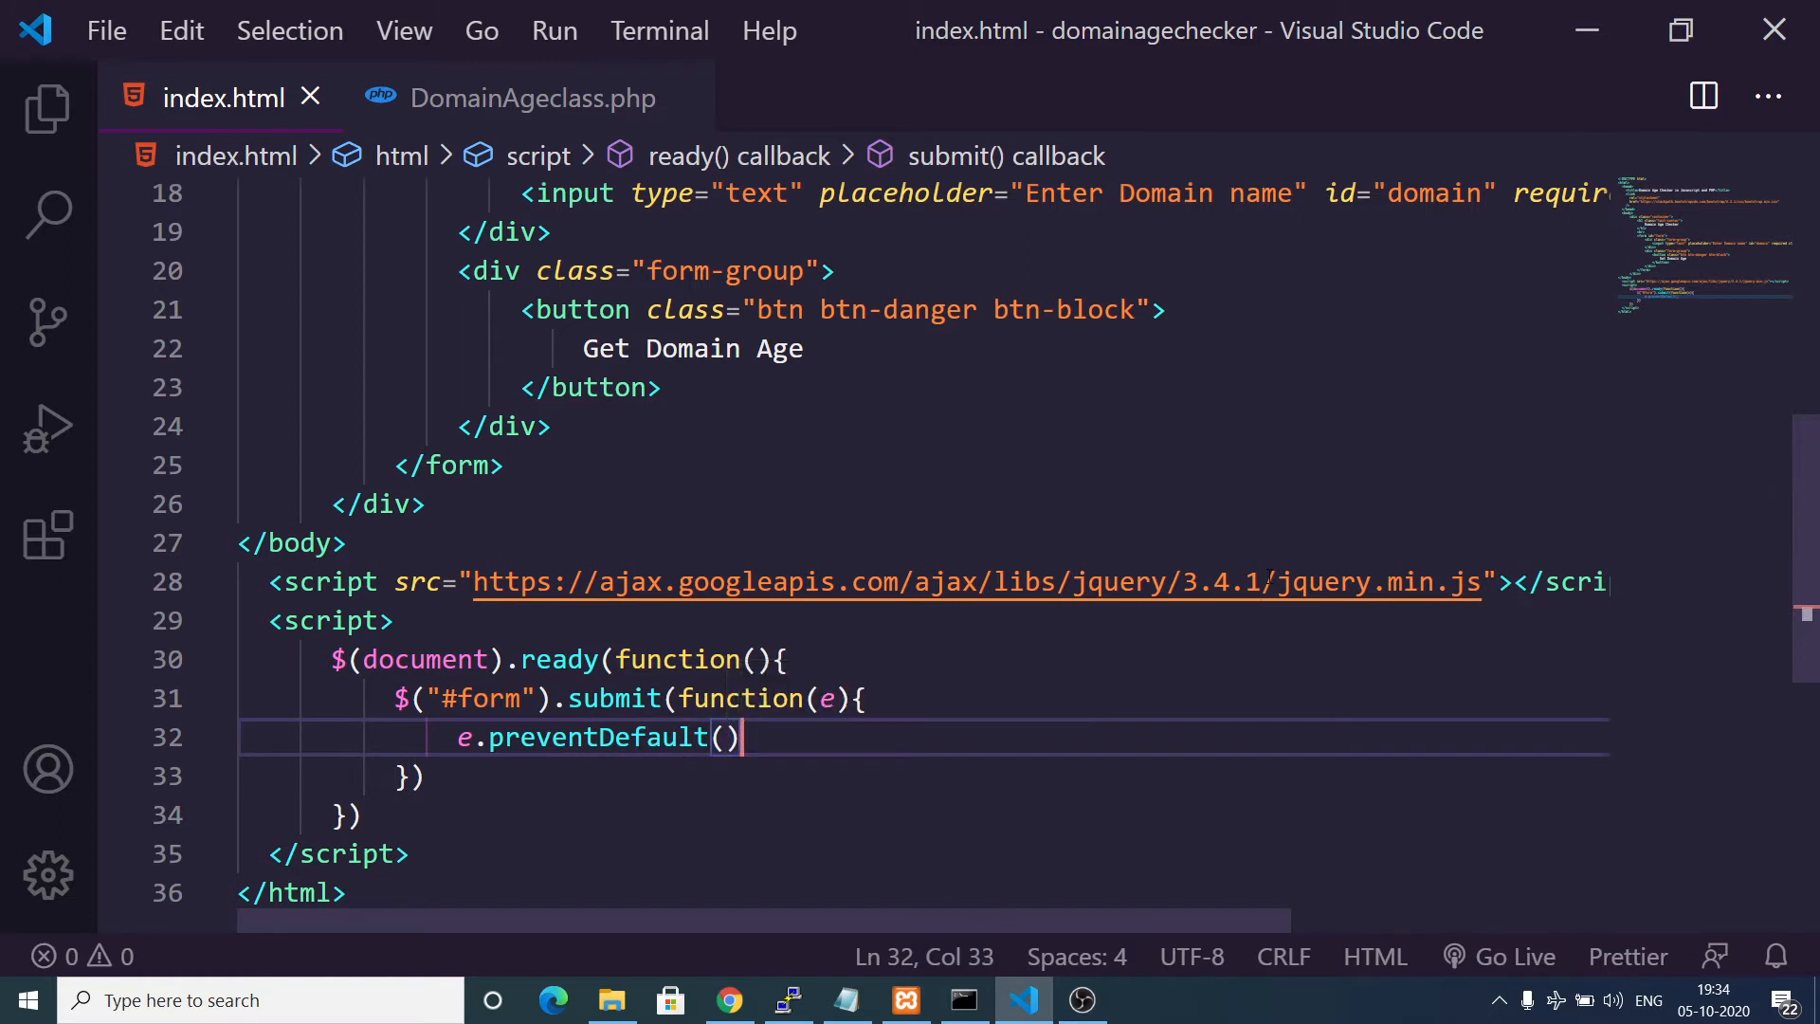
pyautogui.press('Enter')
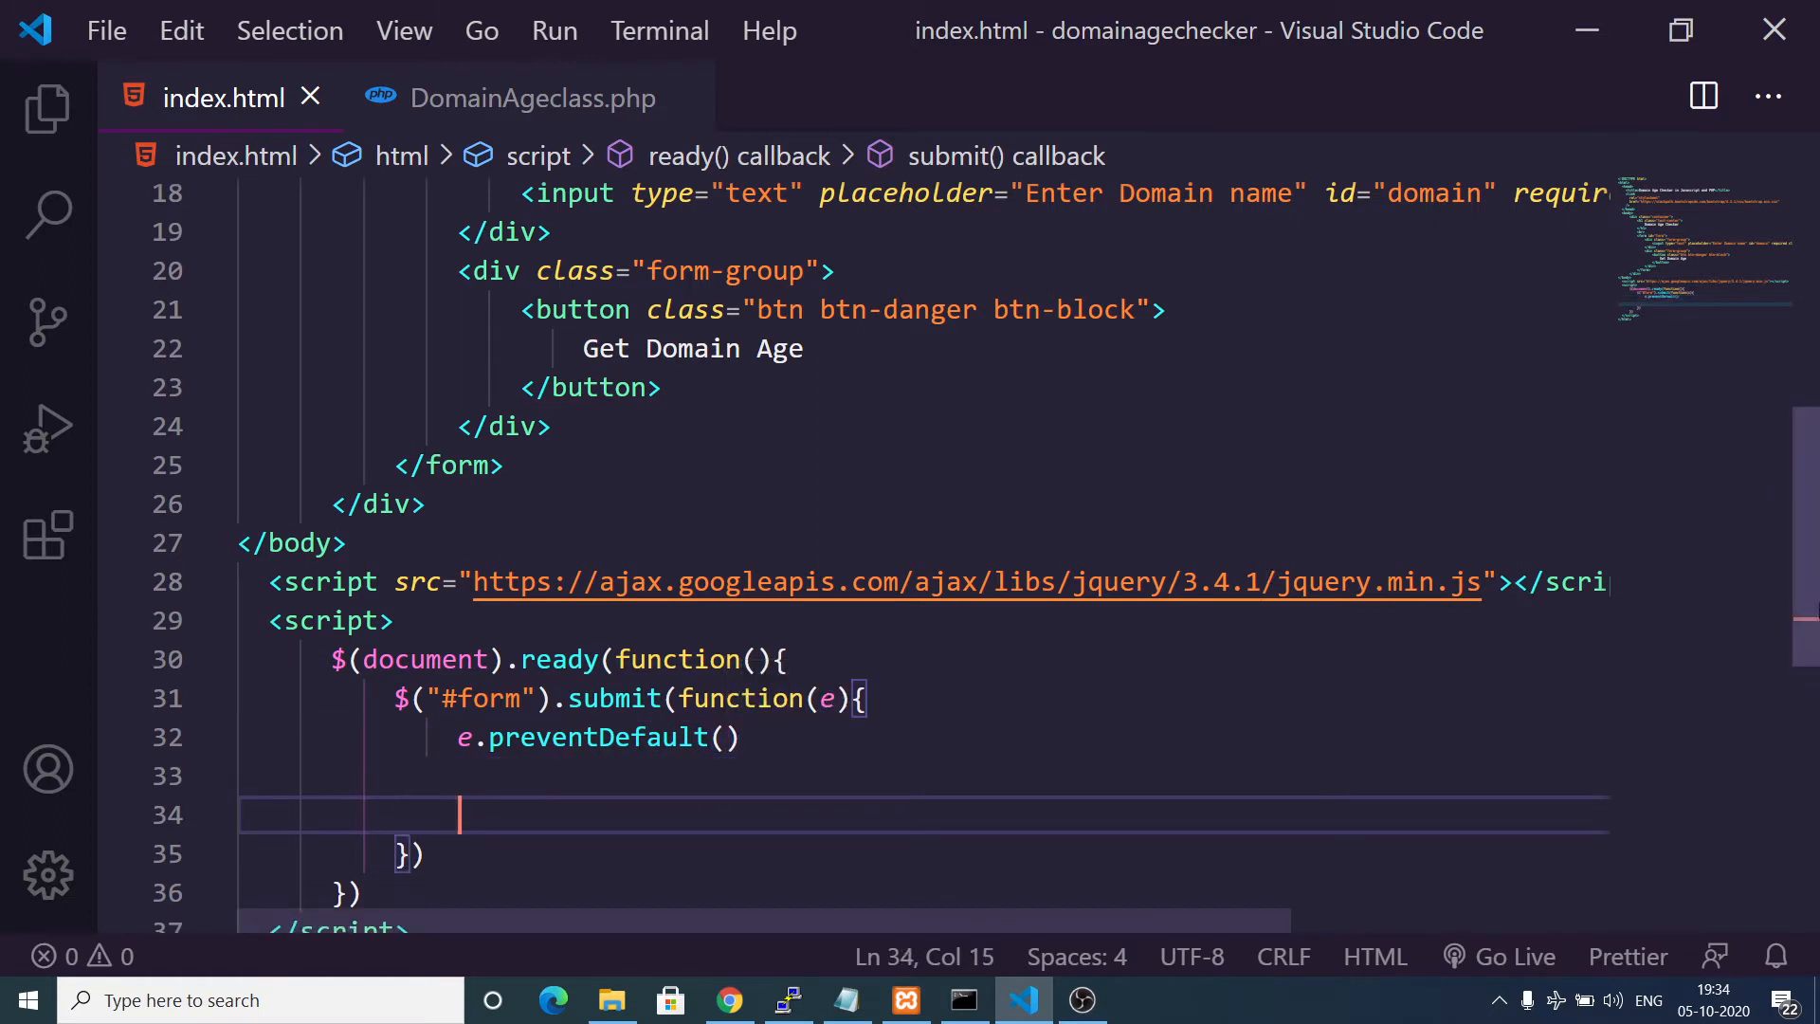
# Store the input value in var domain = $("#domain").val() inside the handler.
pyautogui.scroll(-3)
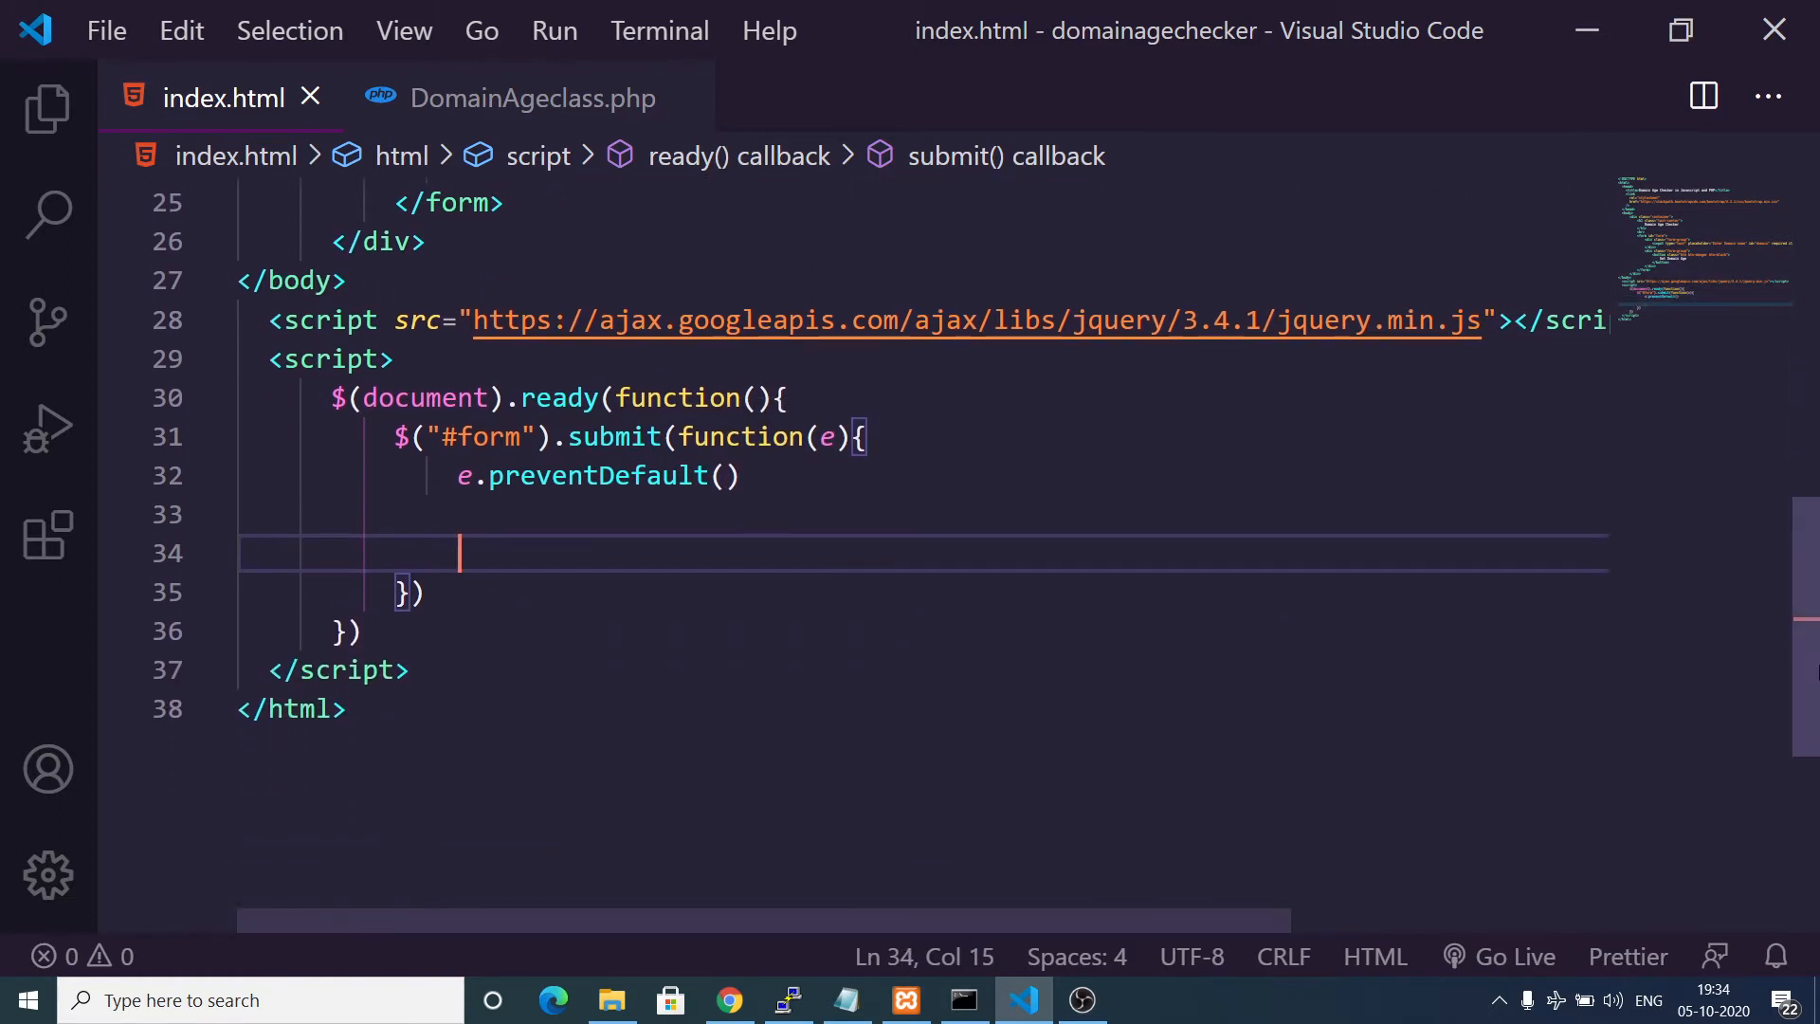
pyautogui.write('var domain =')
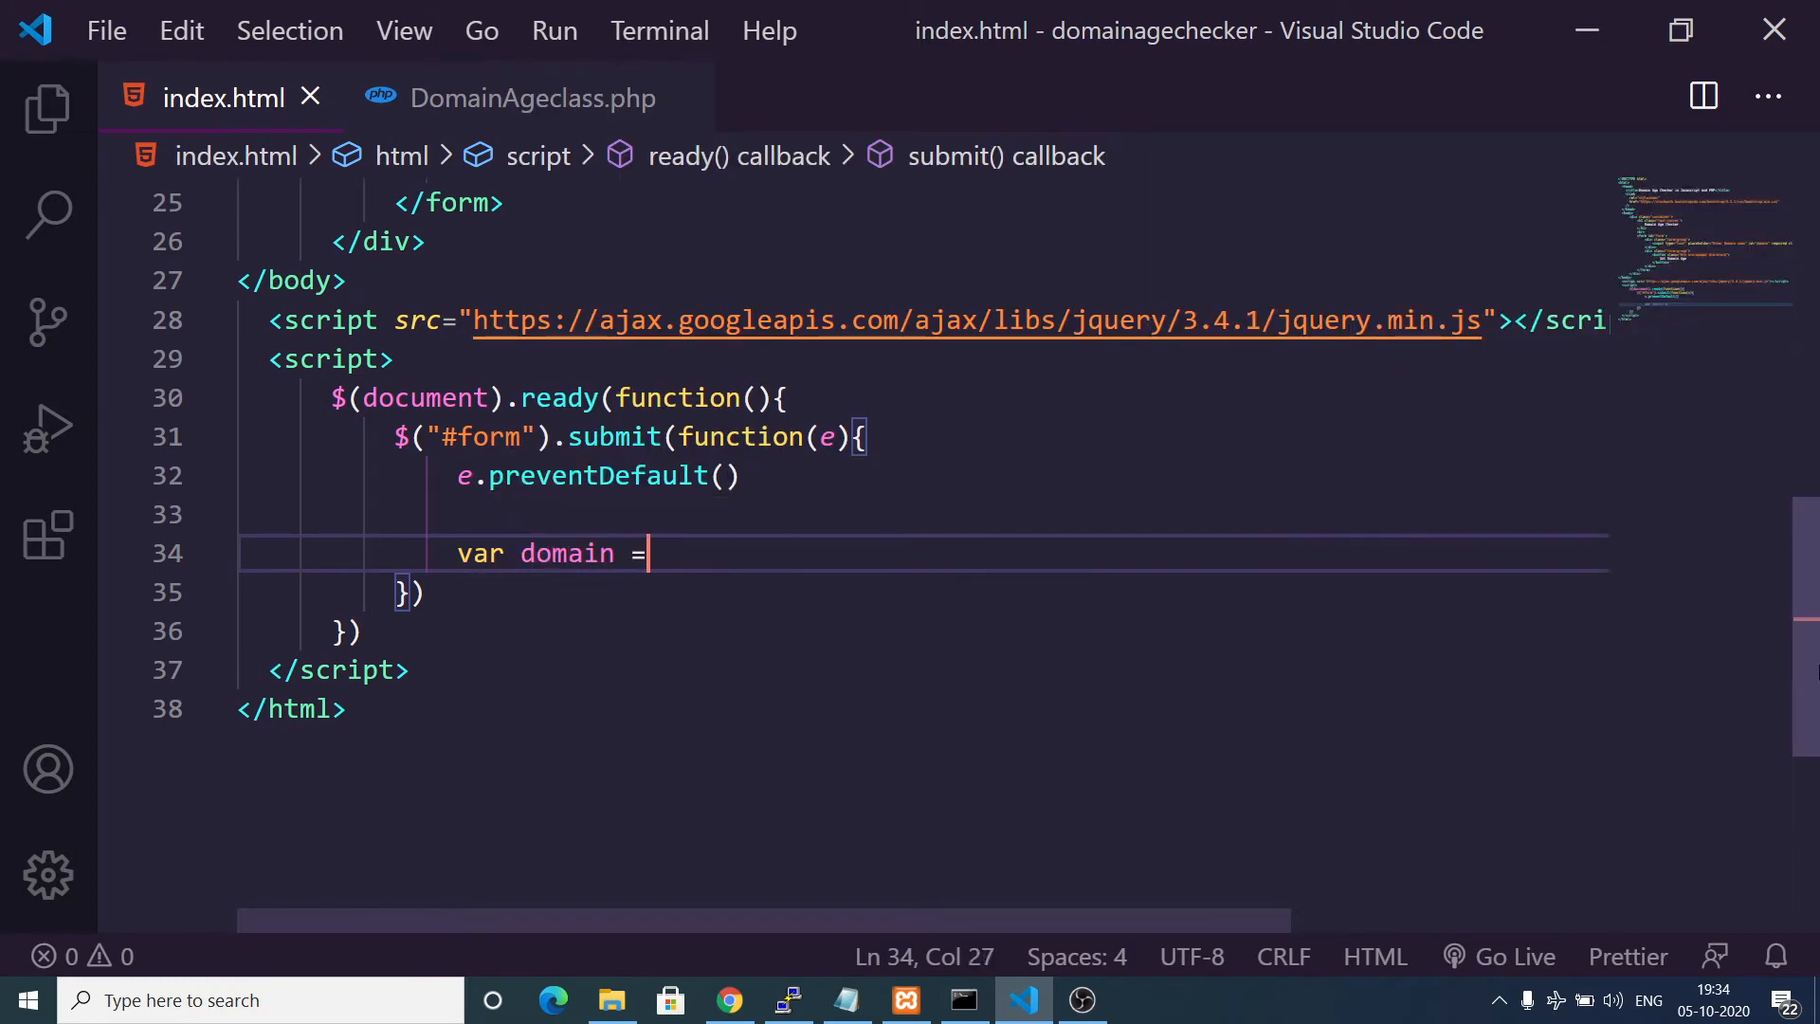
pyautogui.write('$("")')
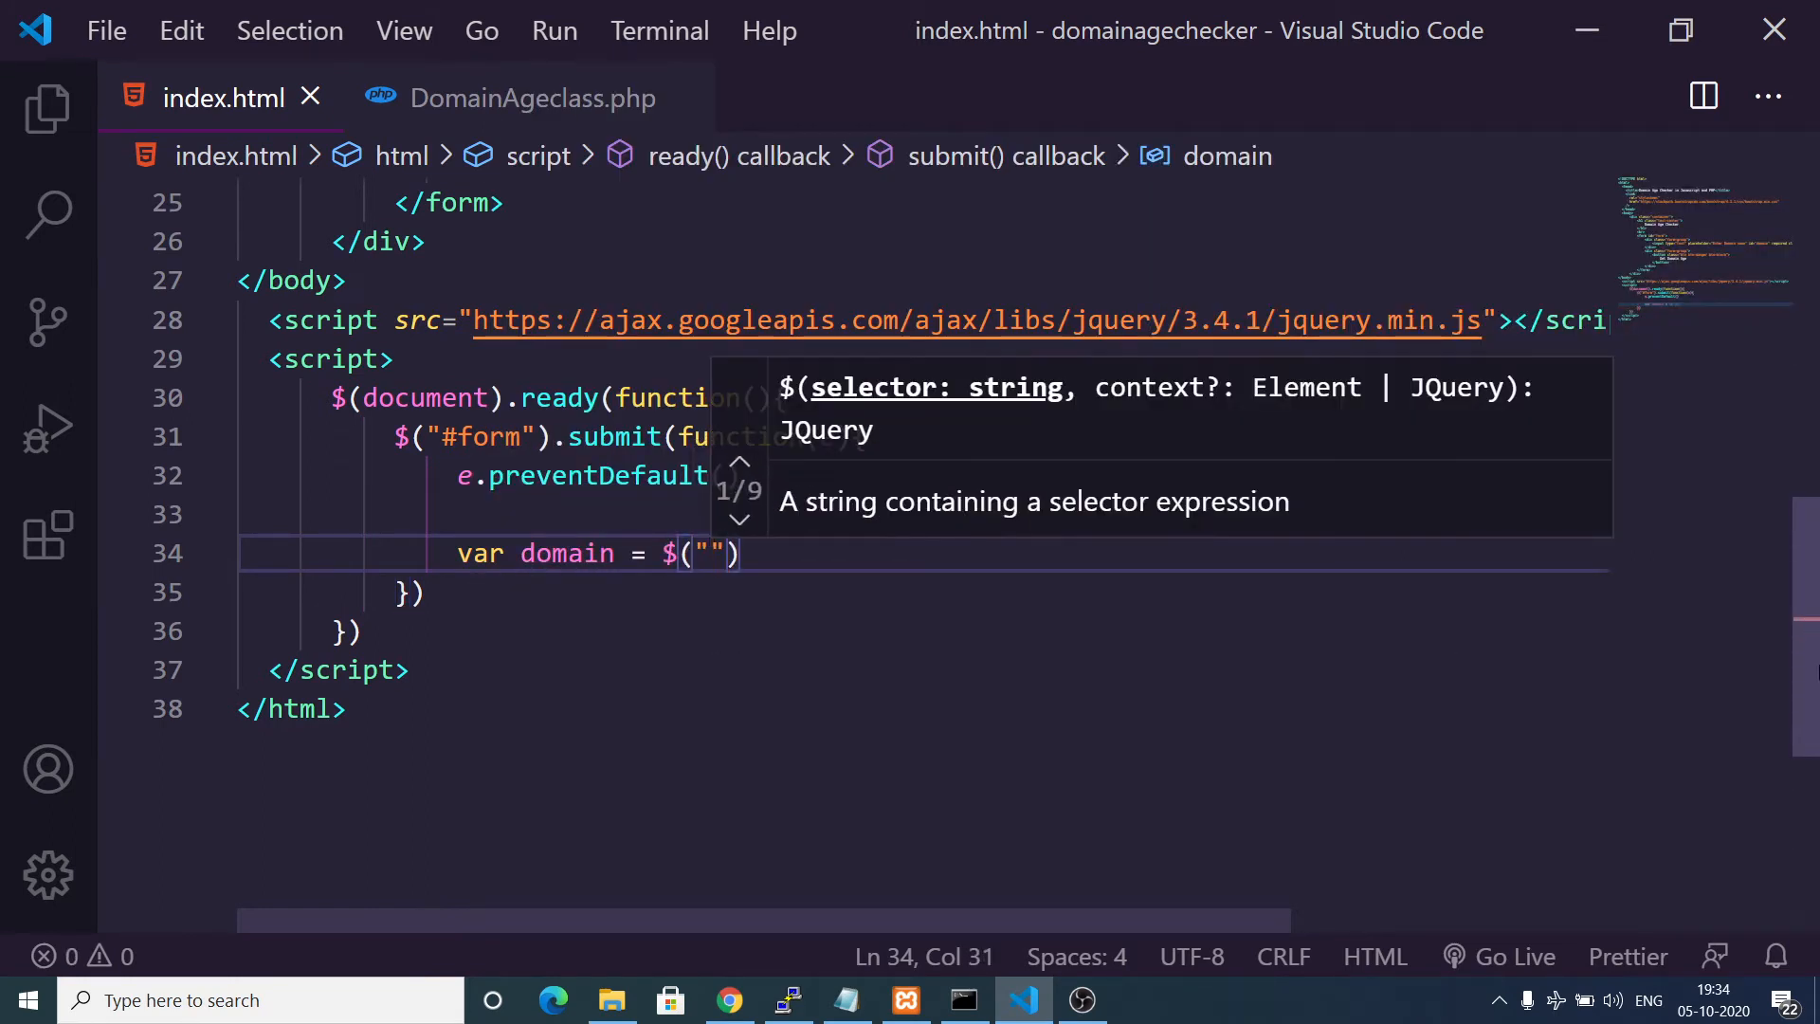
pyautogui.write('#domain')
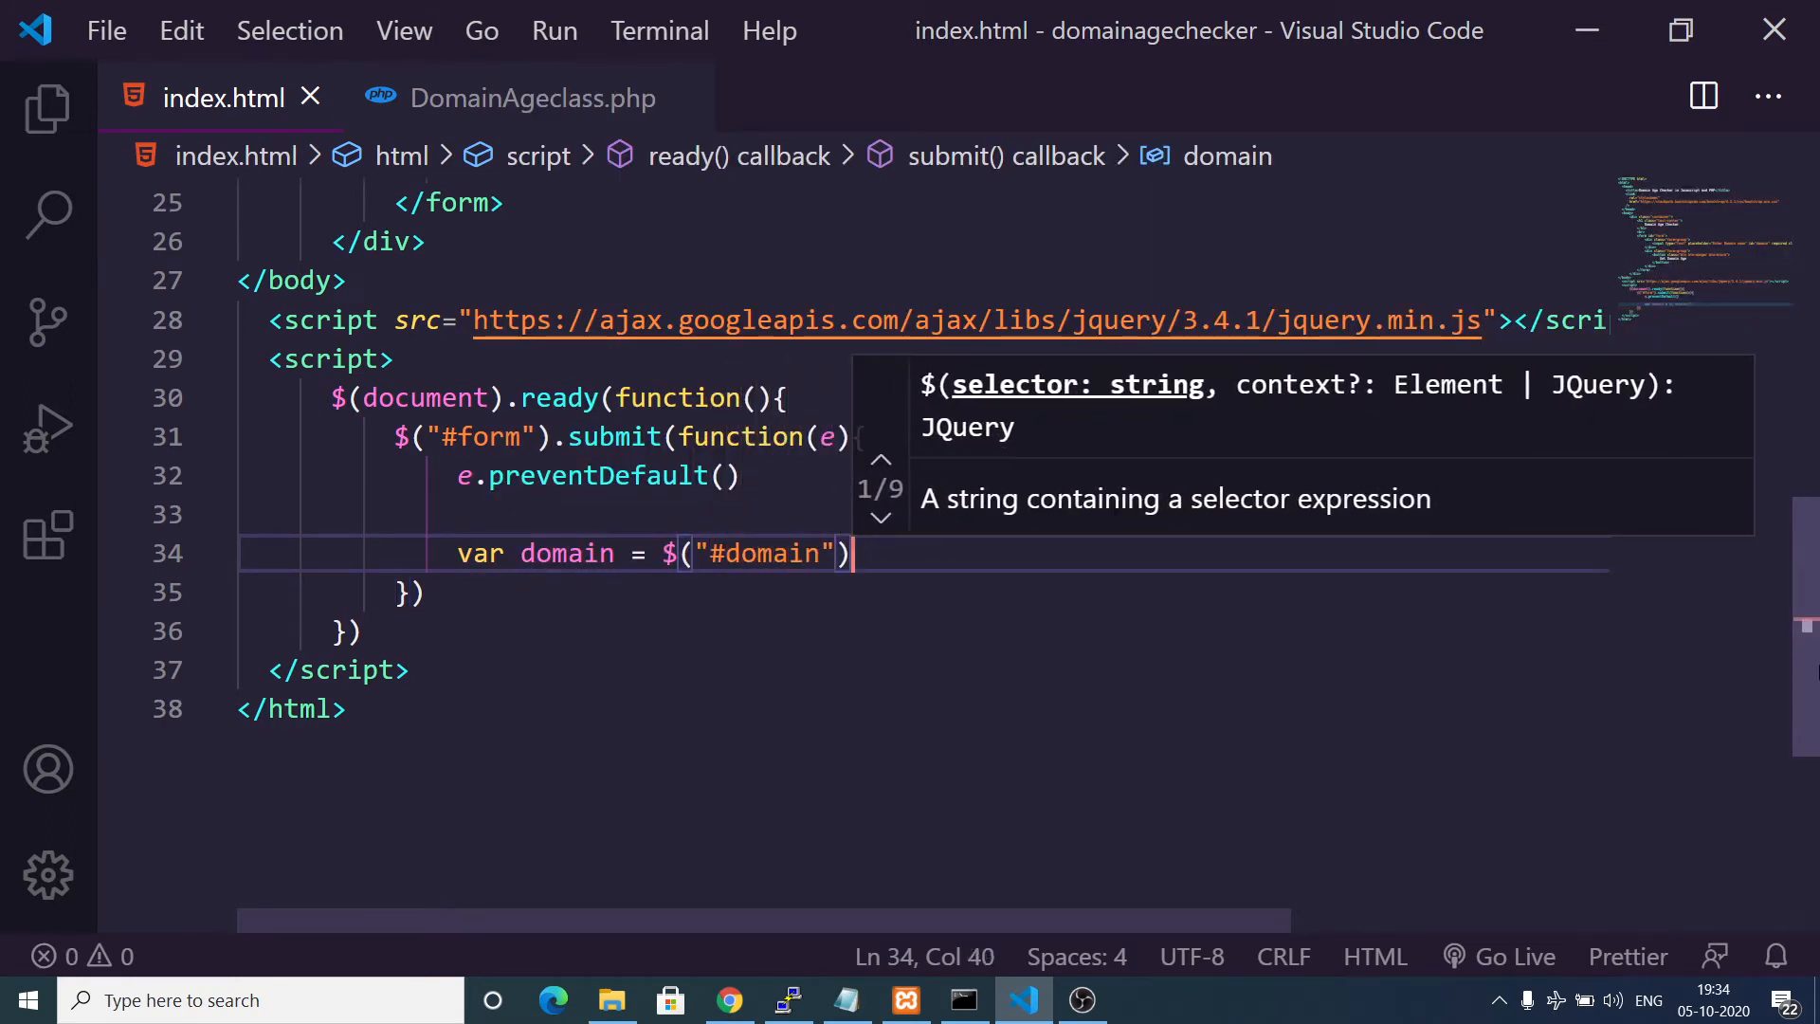
pyautogui.write('.val()')
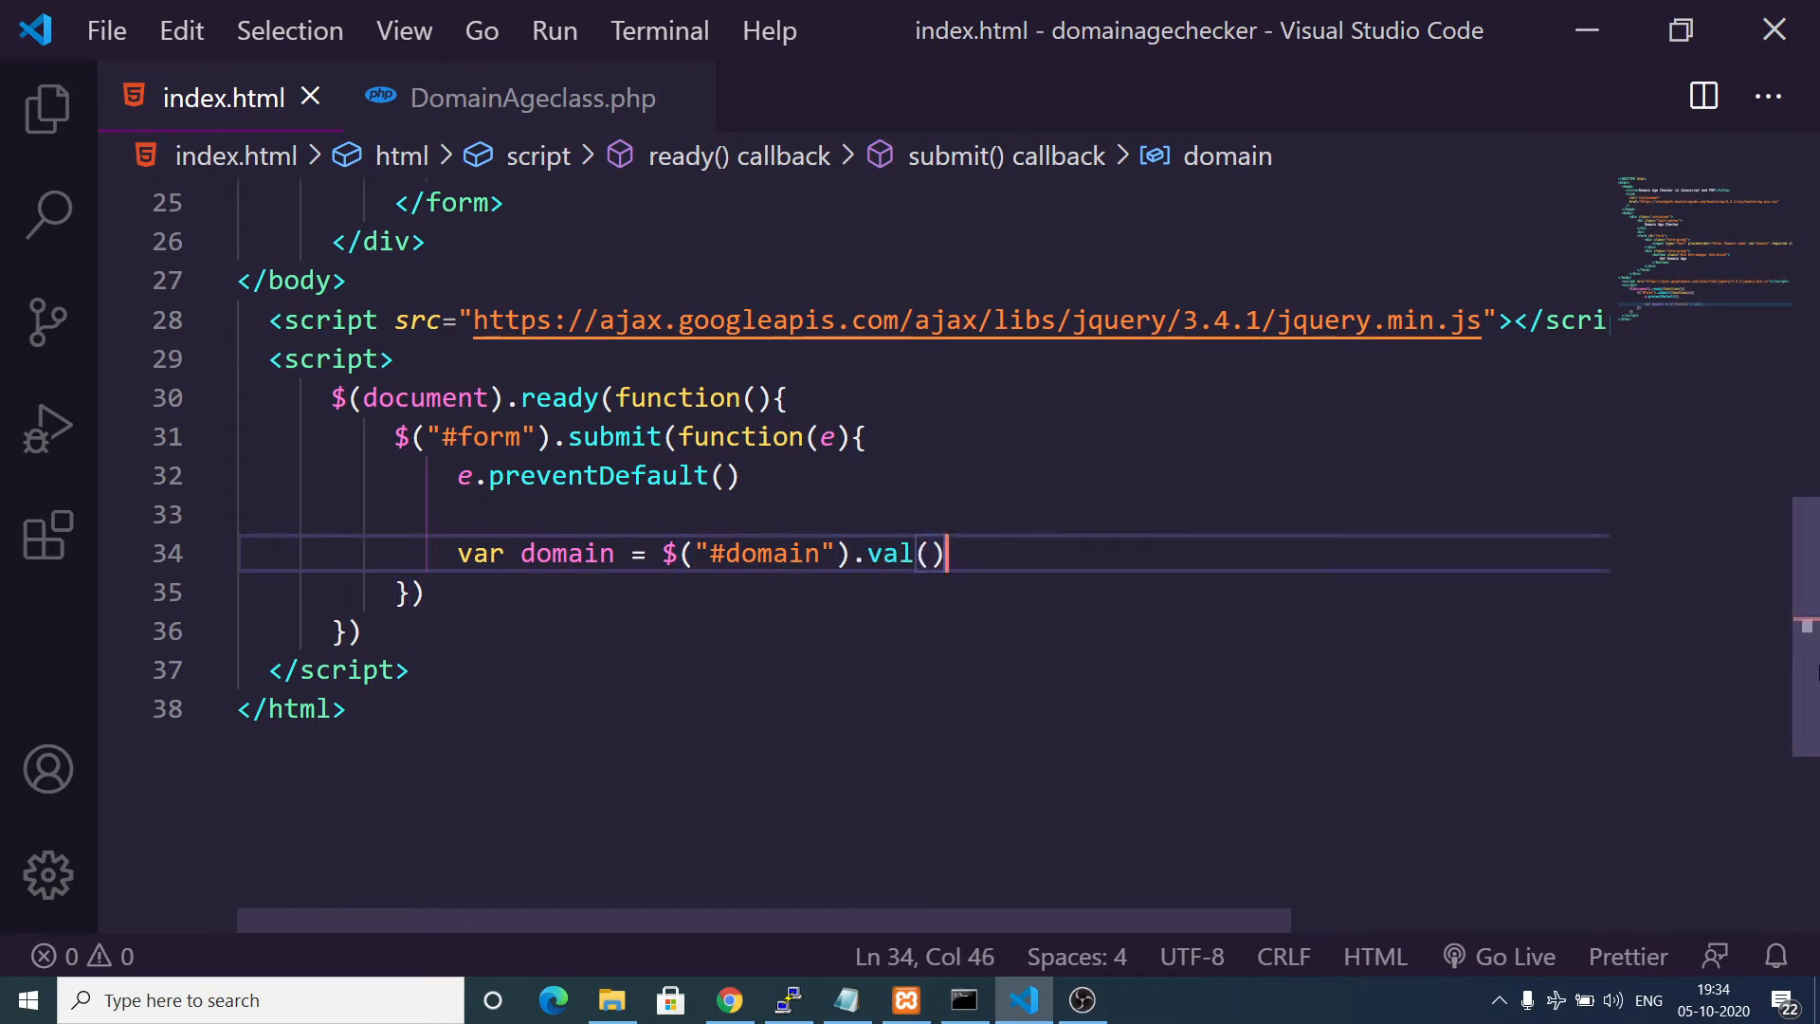
pyautogui.press('Enter')
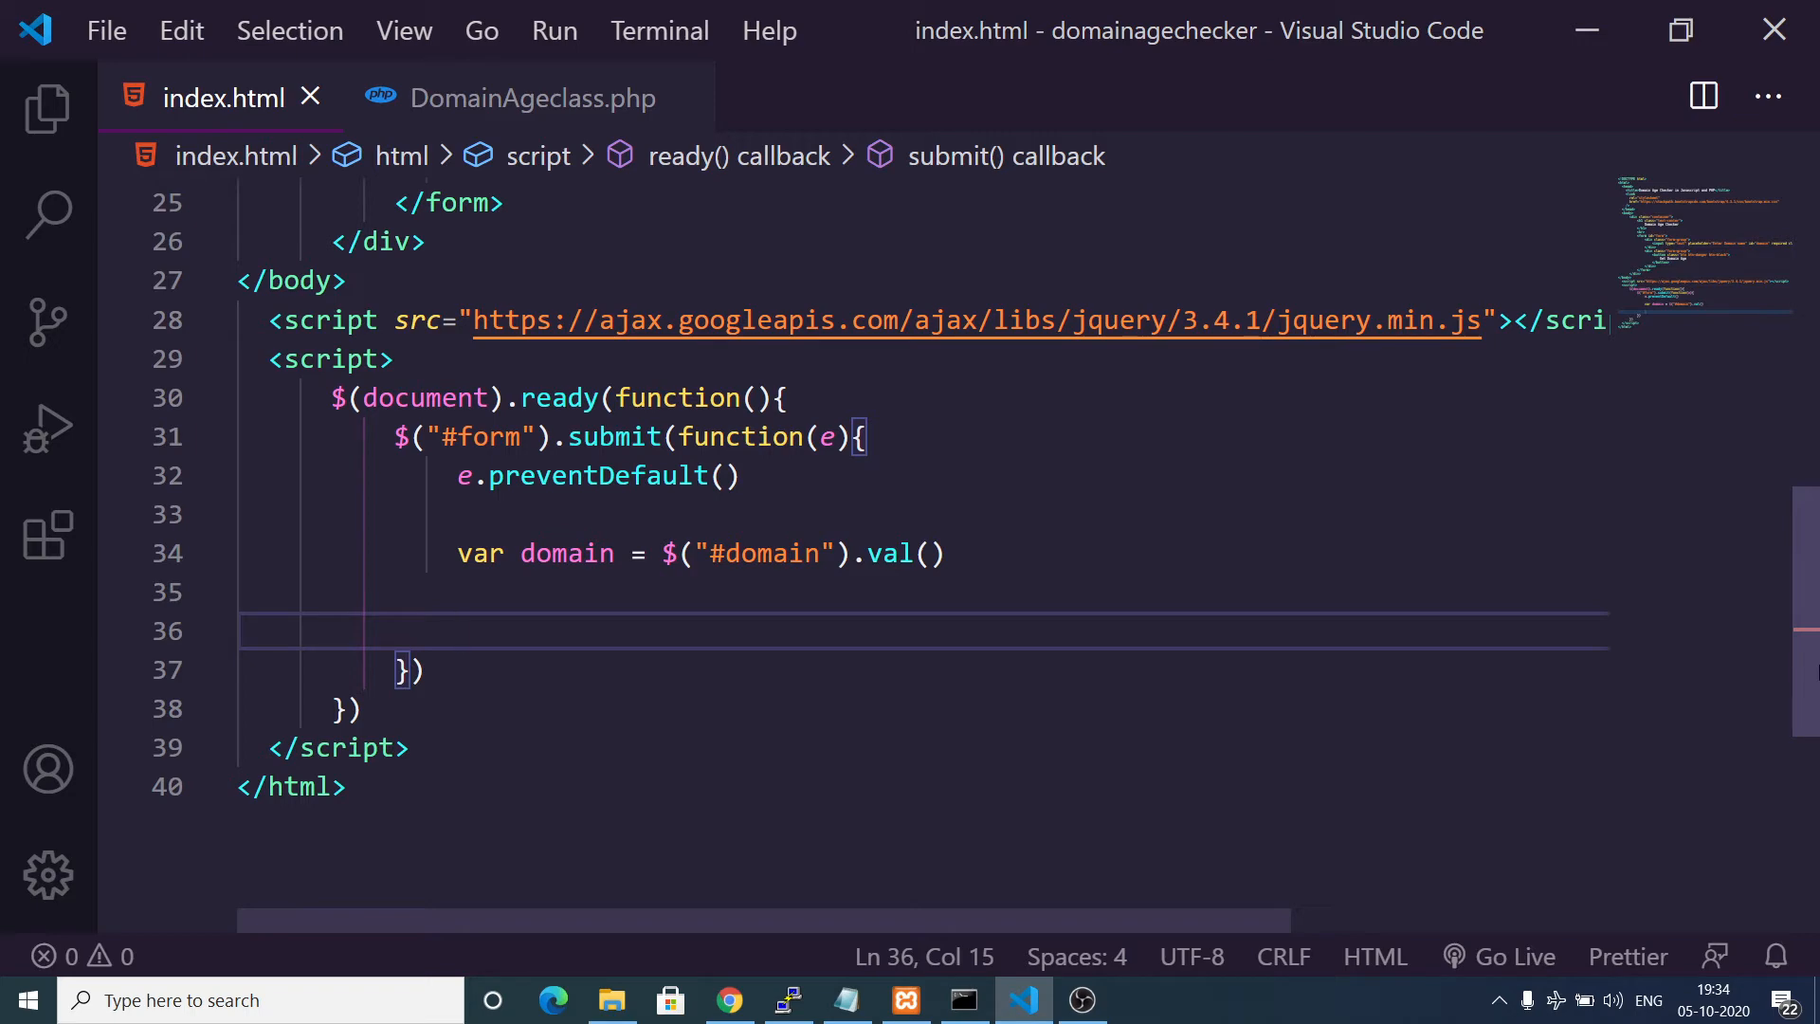
# Finish alert(domain) in the submit handler and bring up the local app in Chrome.
pyautogui.write('alert(do')
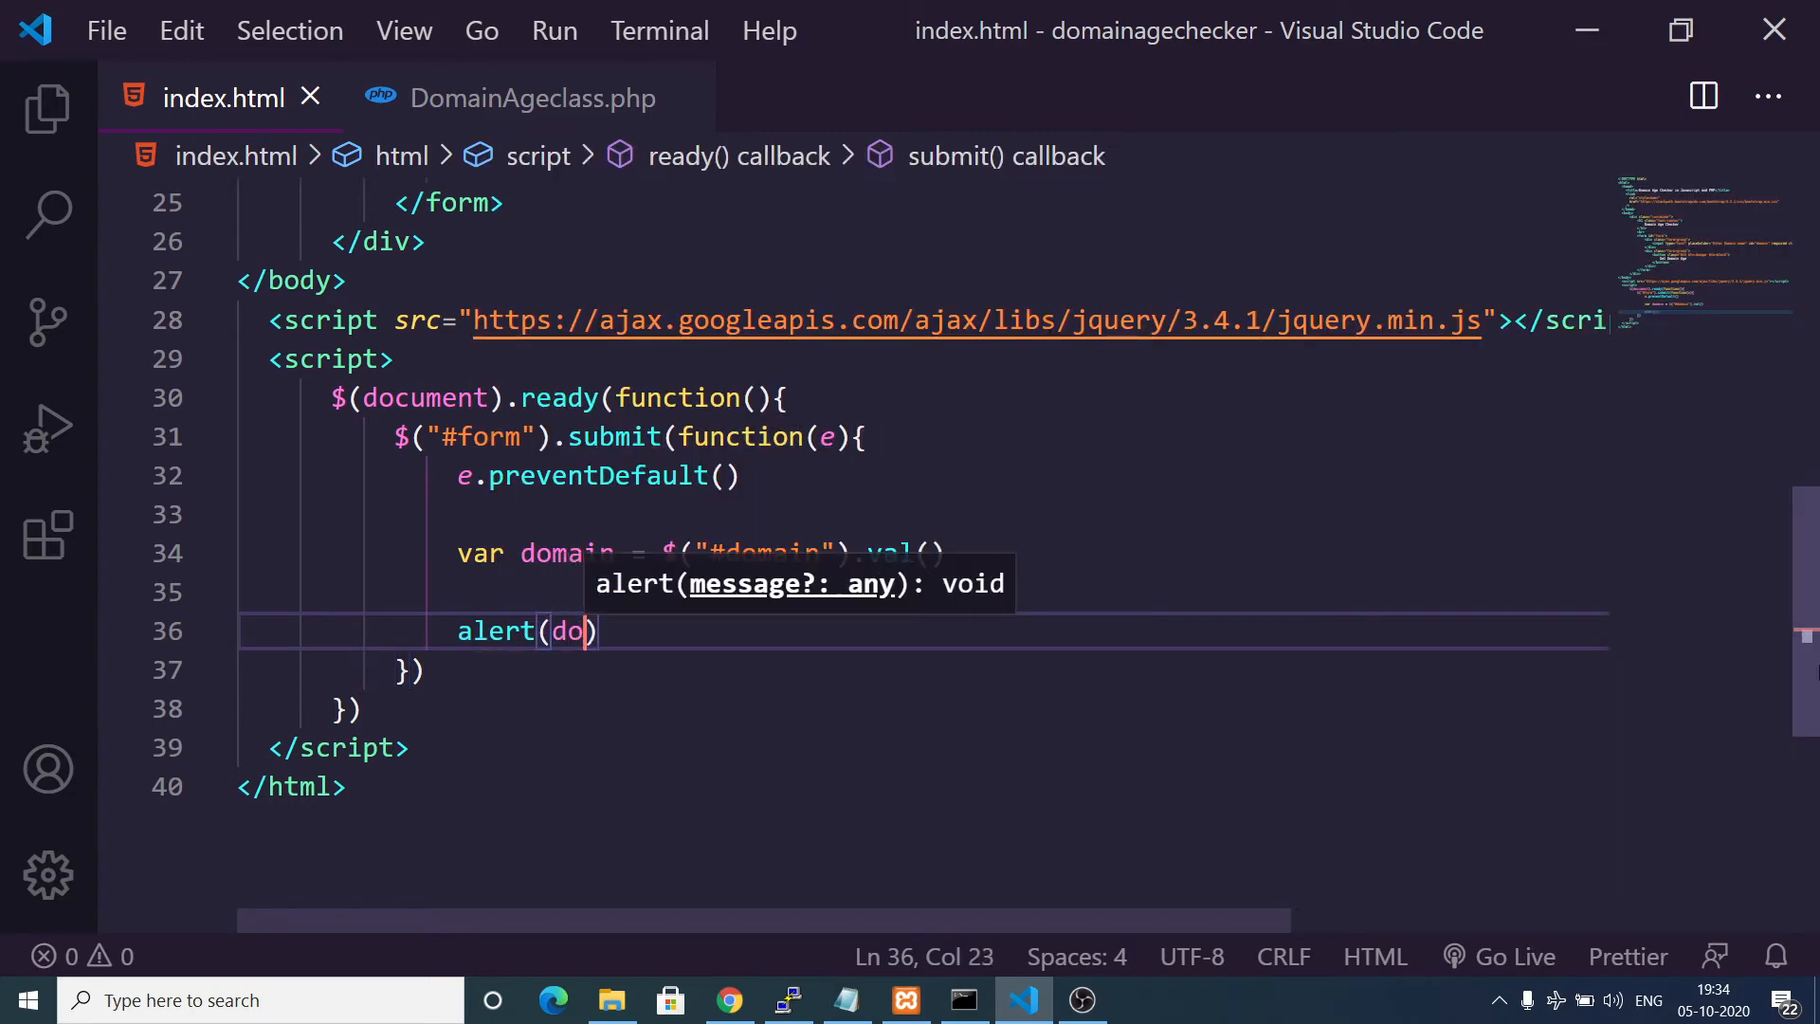
pyautogui.write('main')
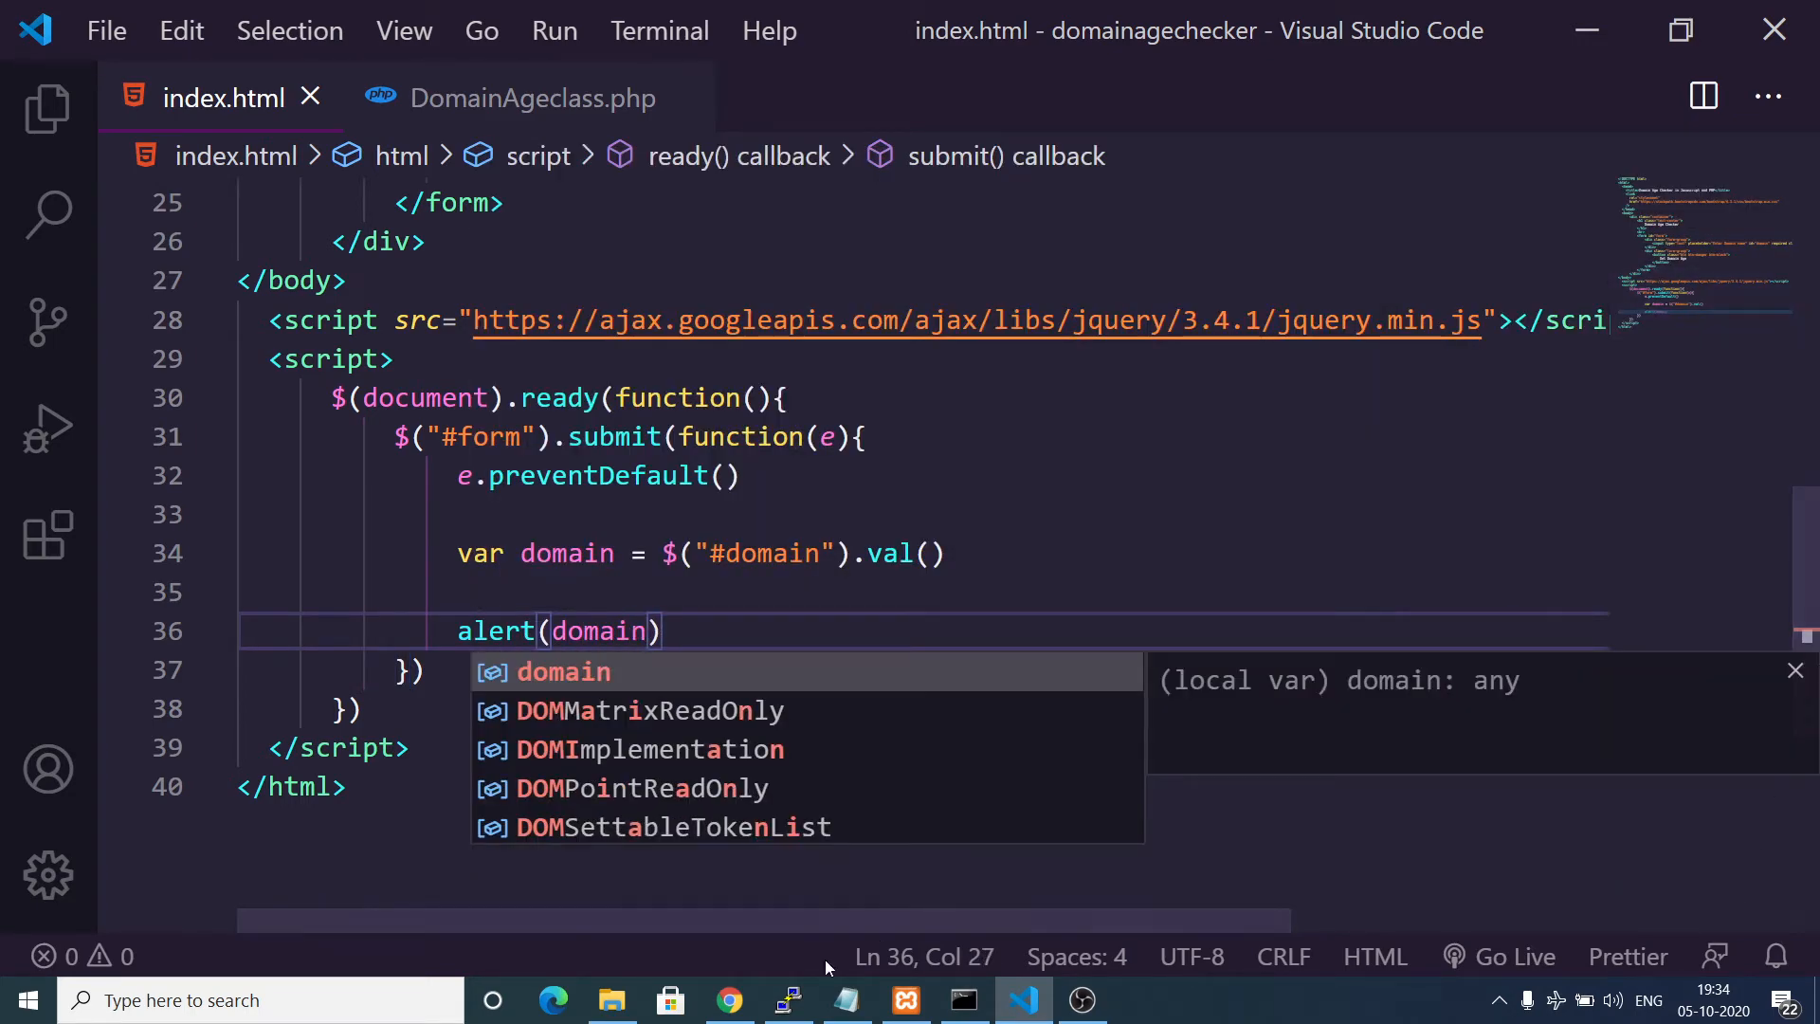
pyautogui.click(730, 1000)
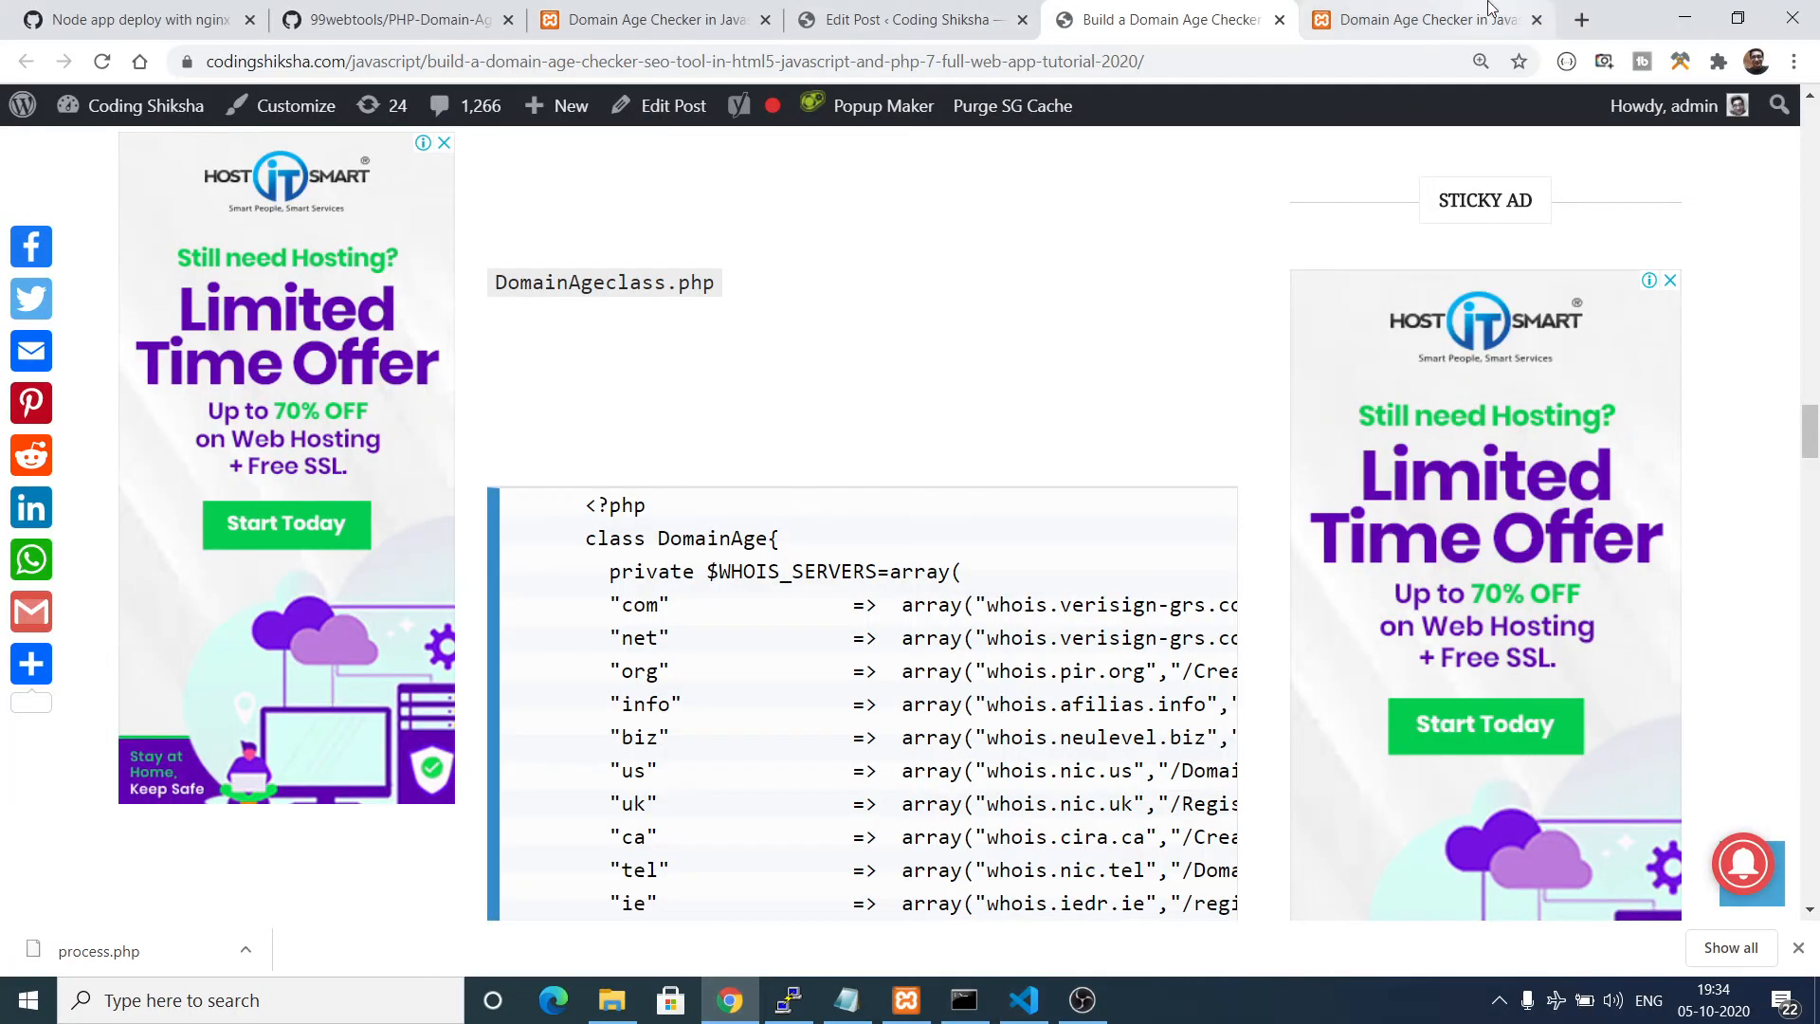
pyautogui.click(1426, 19)
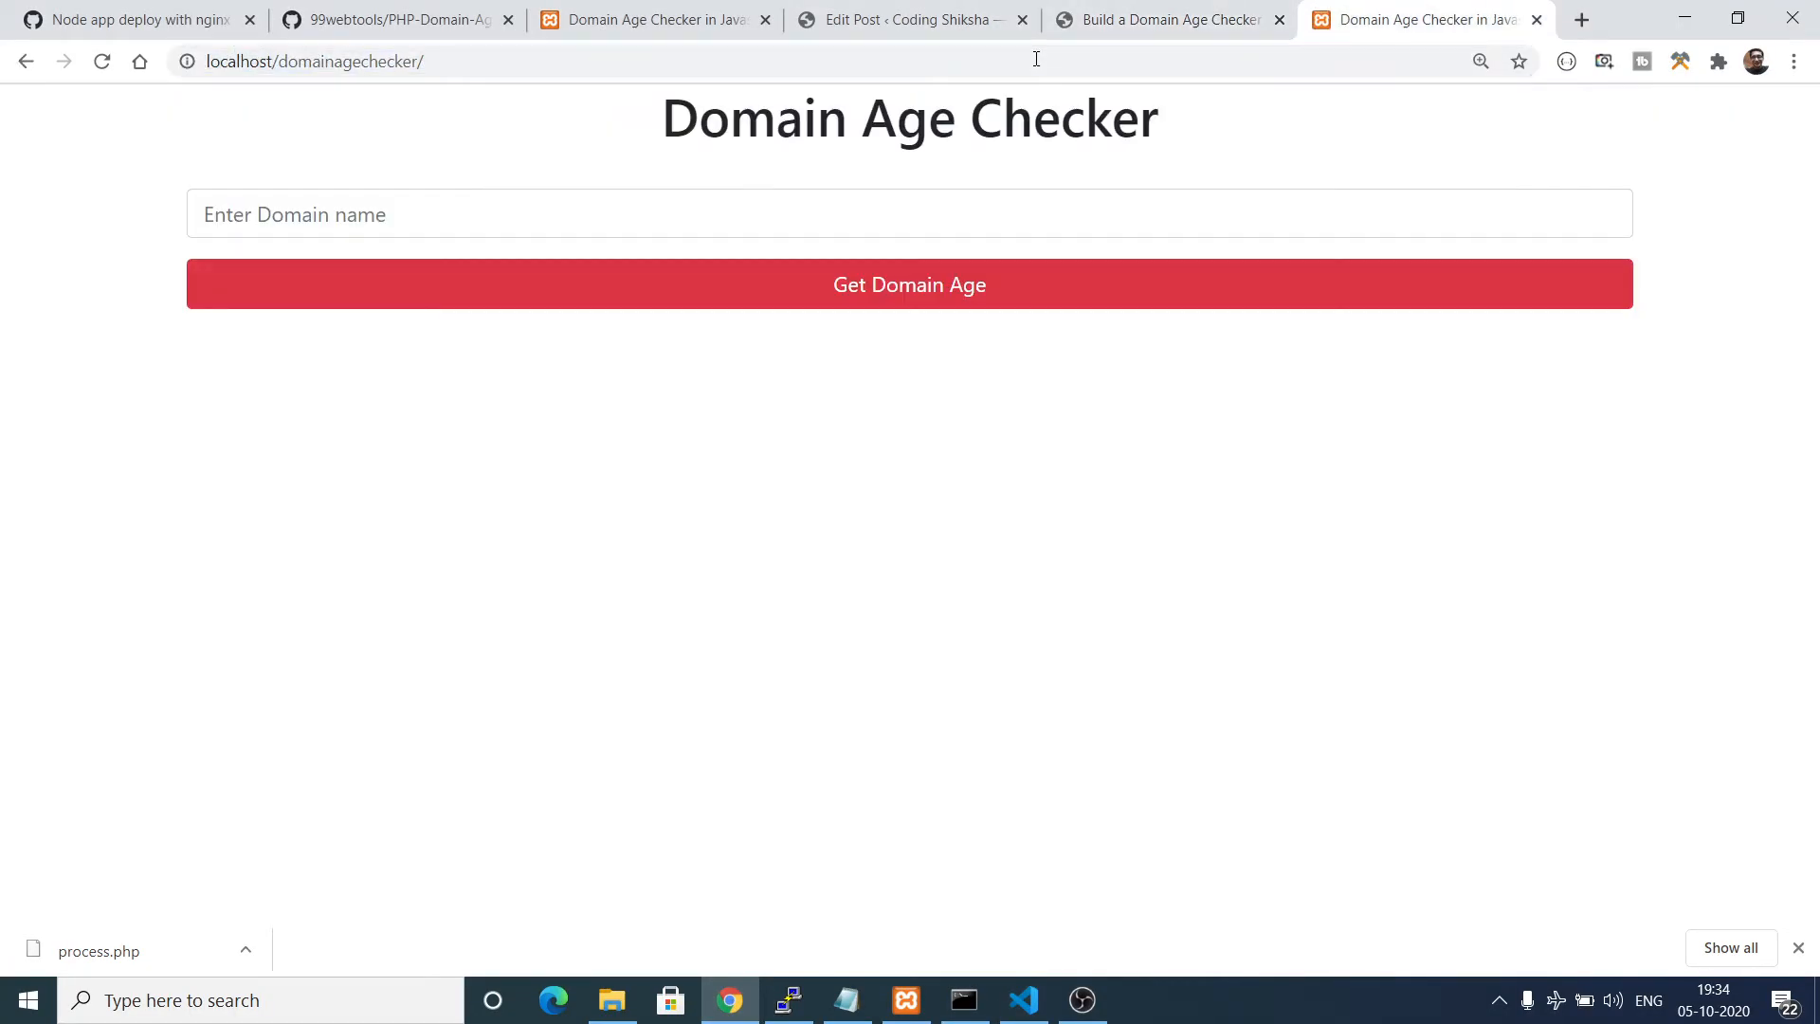
# Submit codingshiksha.com, dismiss the alert echoing it, and return to the editor.
pyautogui.write('codingshiksha.com')
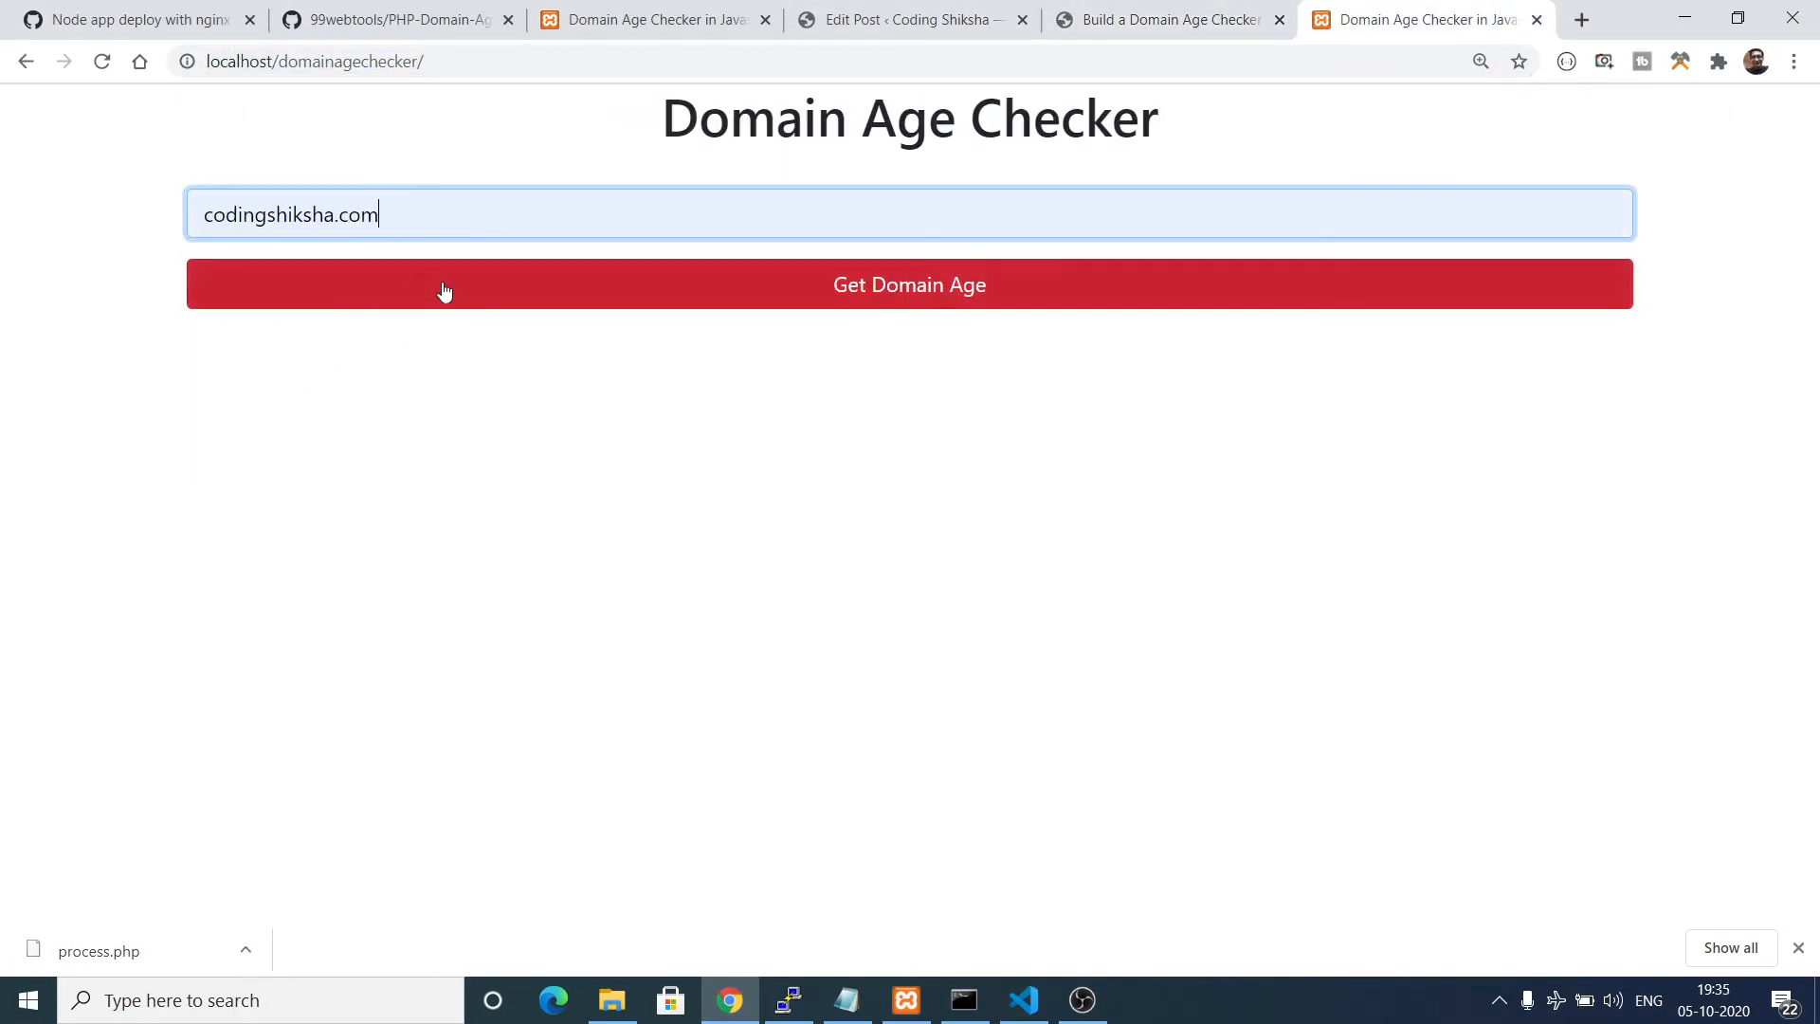
pyautogui.click(909, 284)
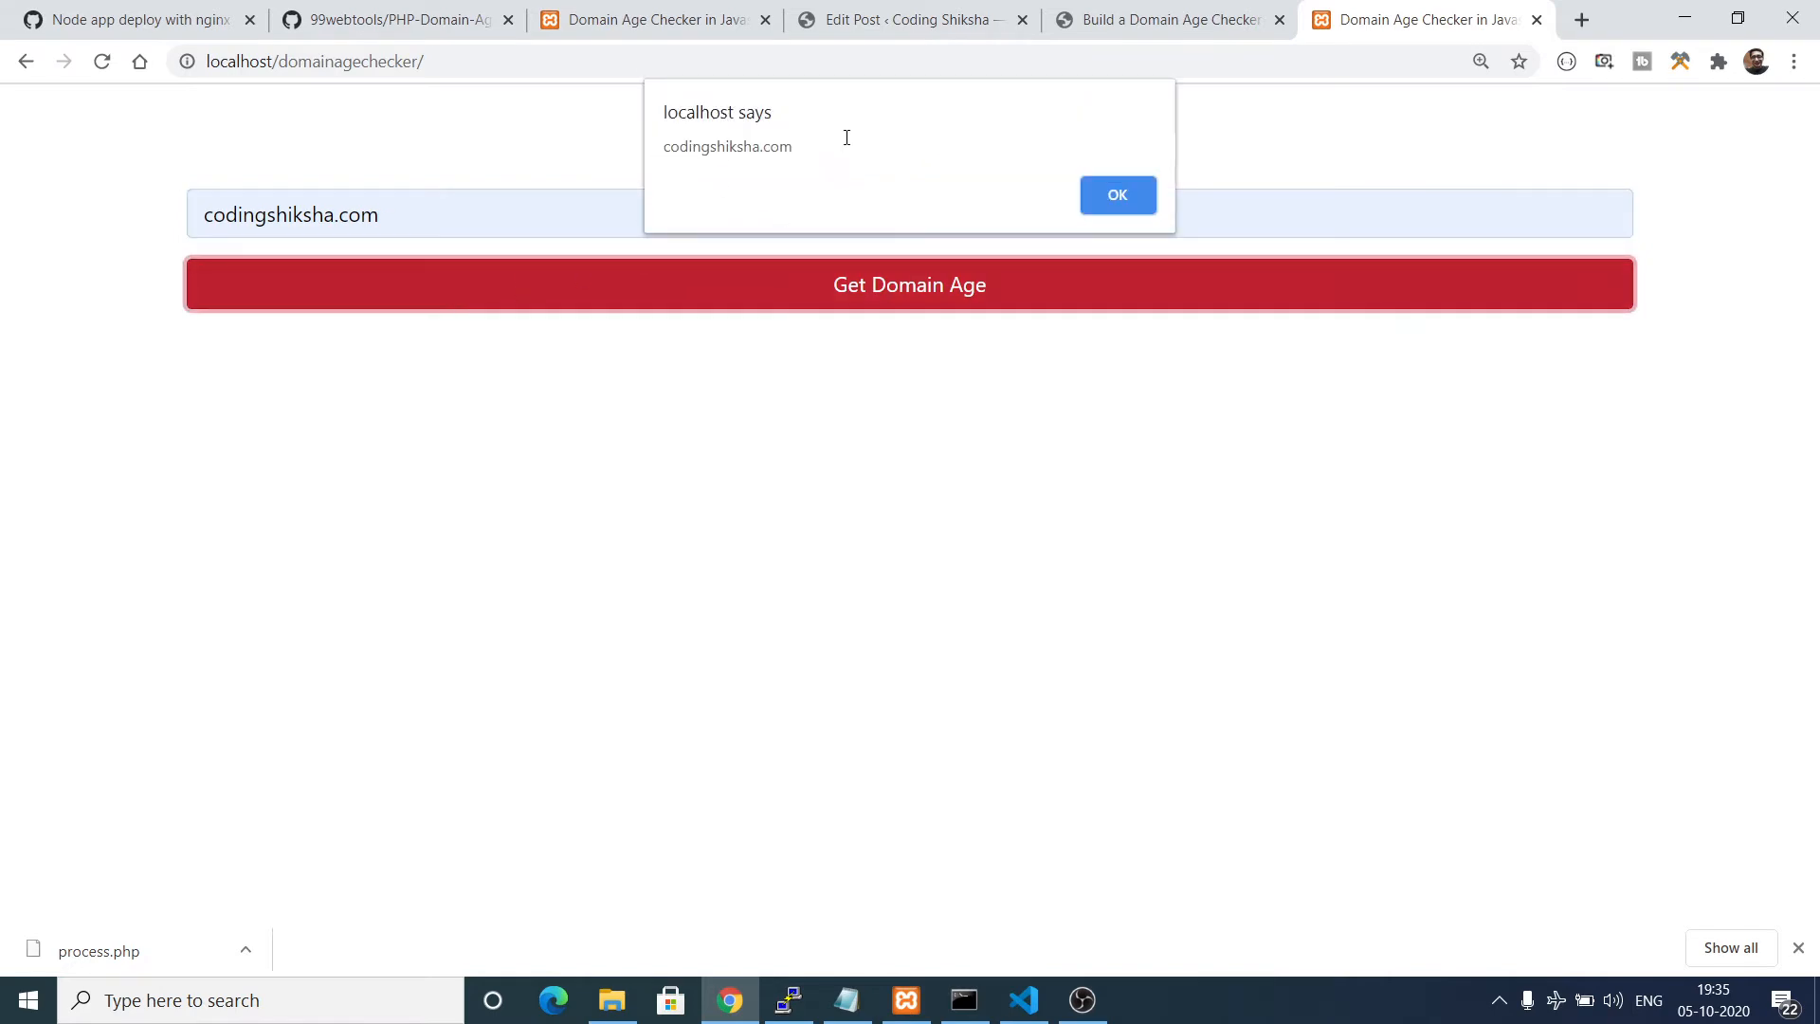
pyautogui.click(1115, 194)
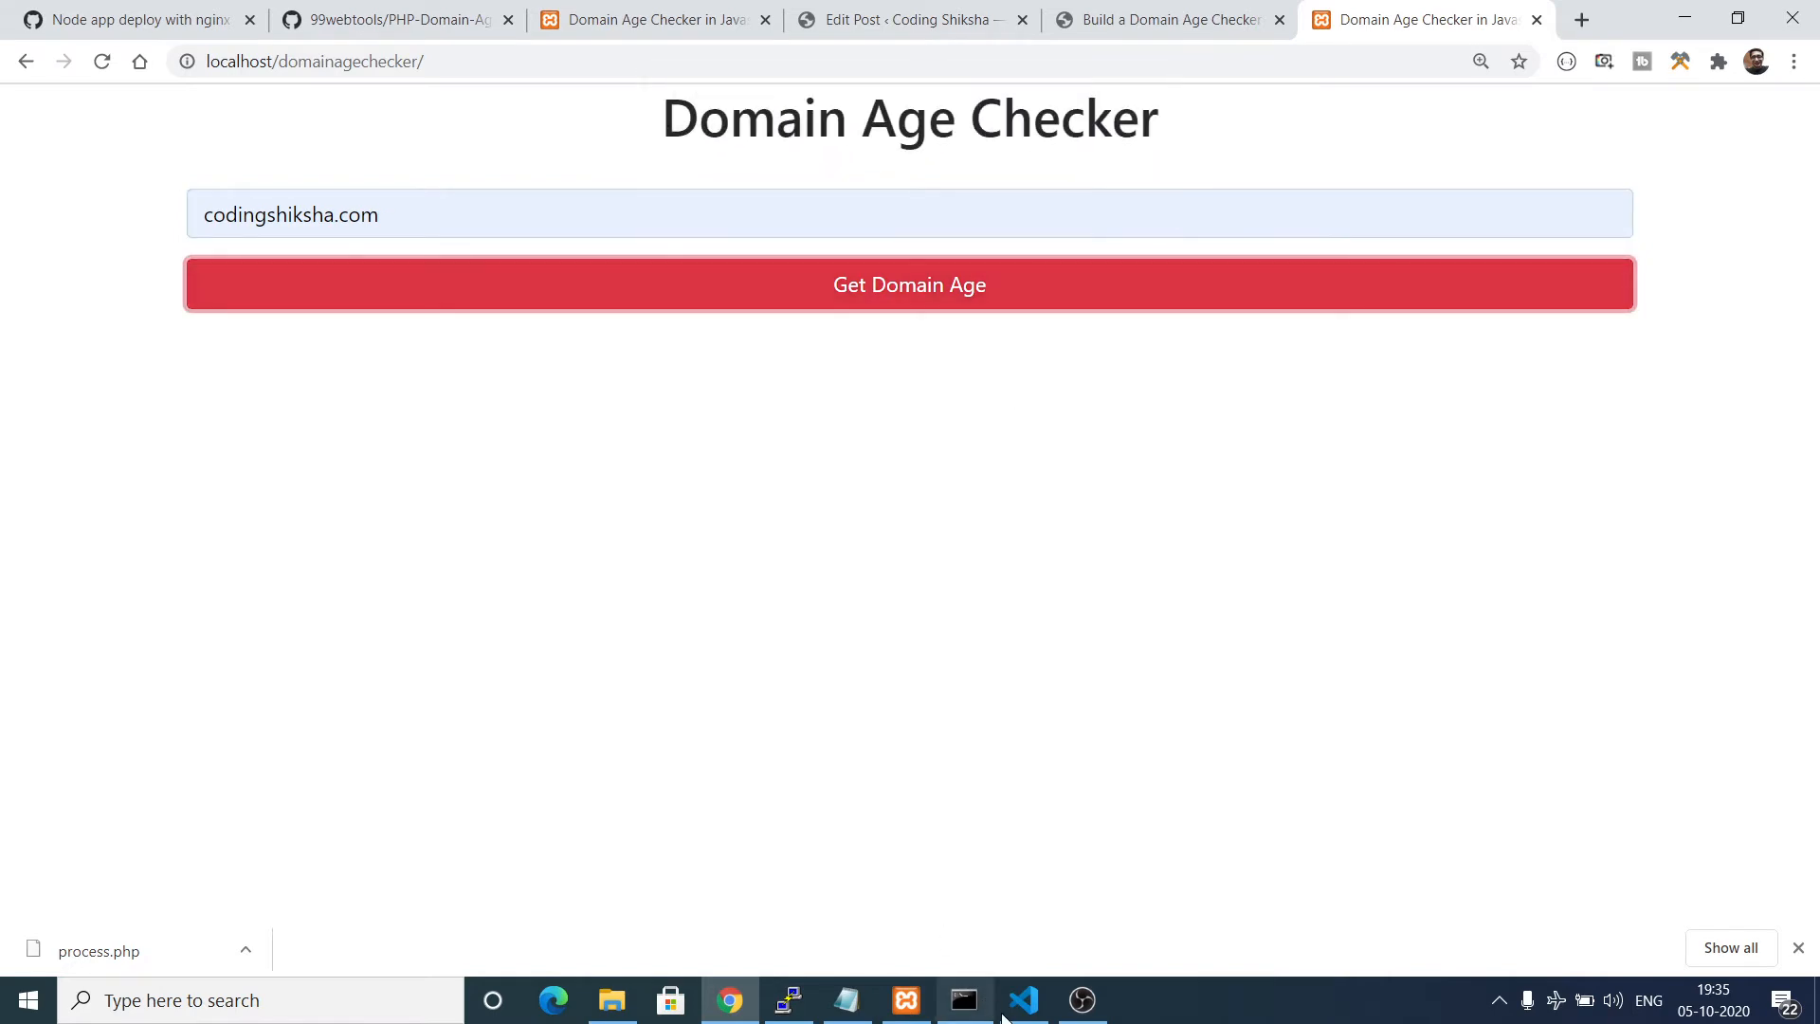
pyautogui.click(1022, 1000)
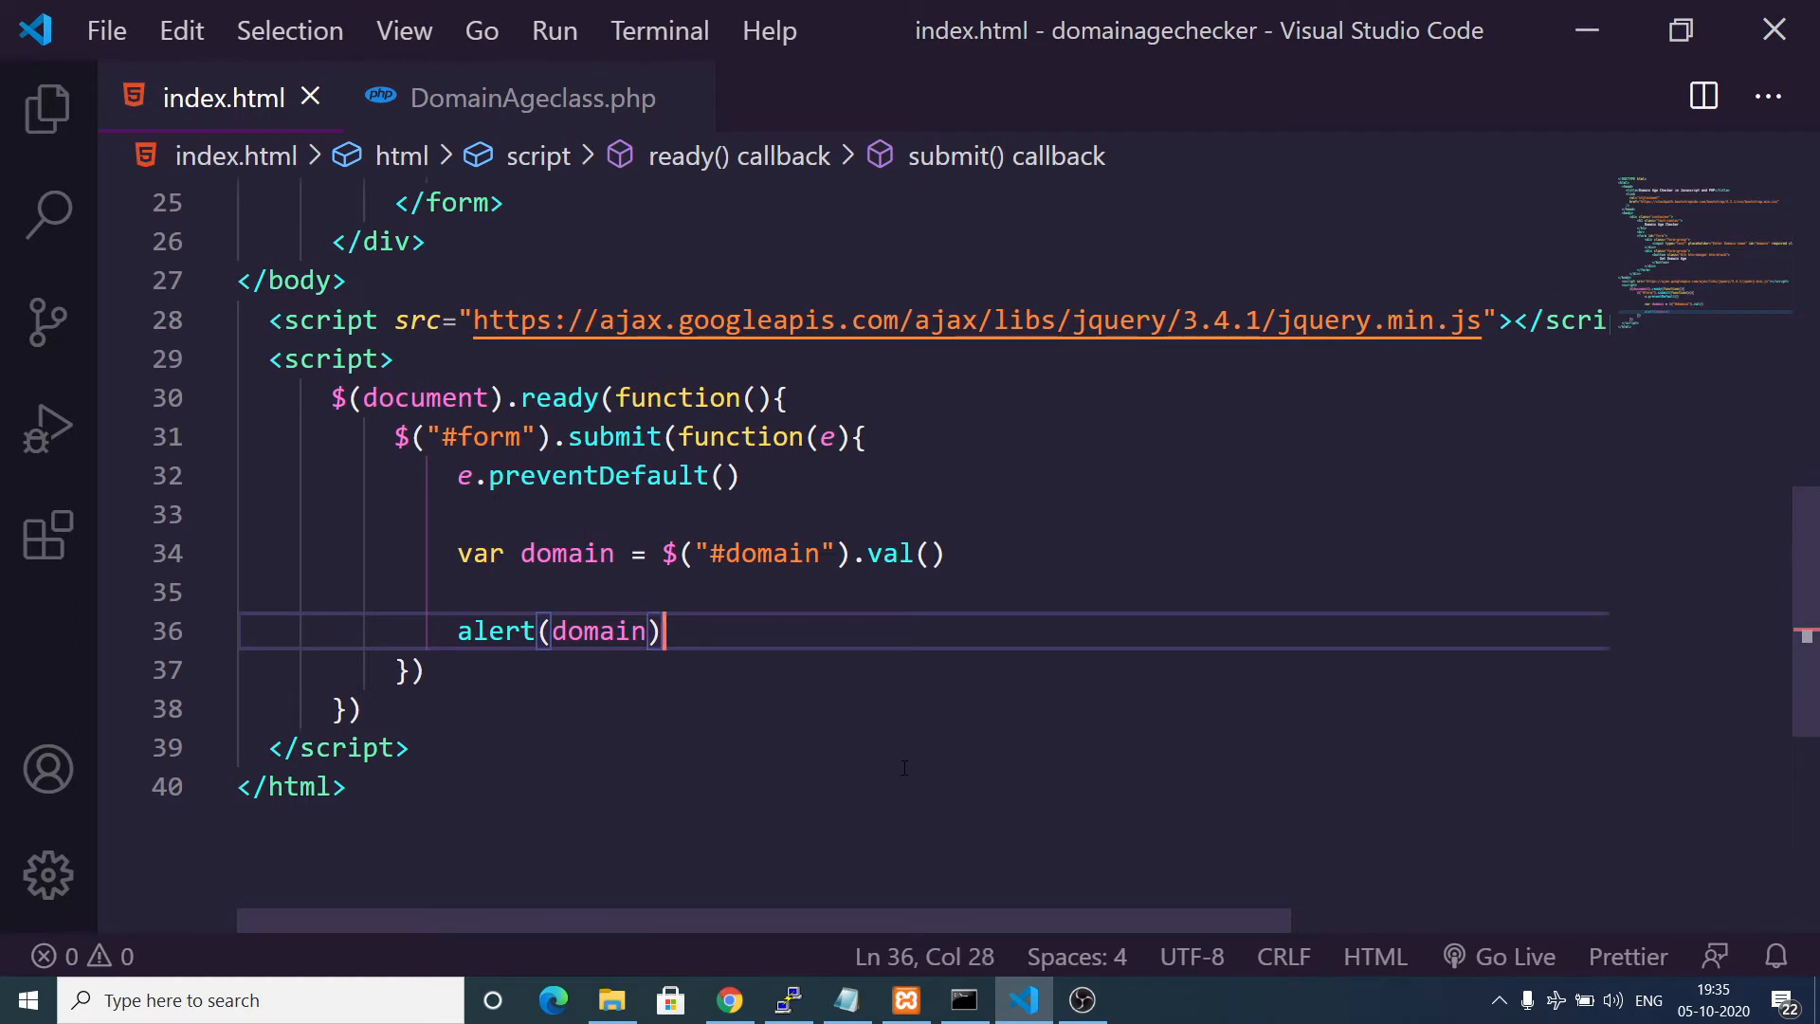
# Replace the alert with a $.ajax call using method 'POST' and url 'process.php'.
pyautogui.press('Ctrl+Shift+K')
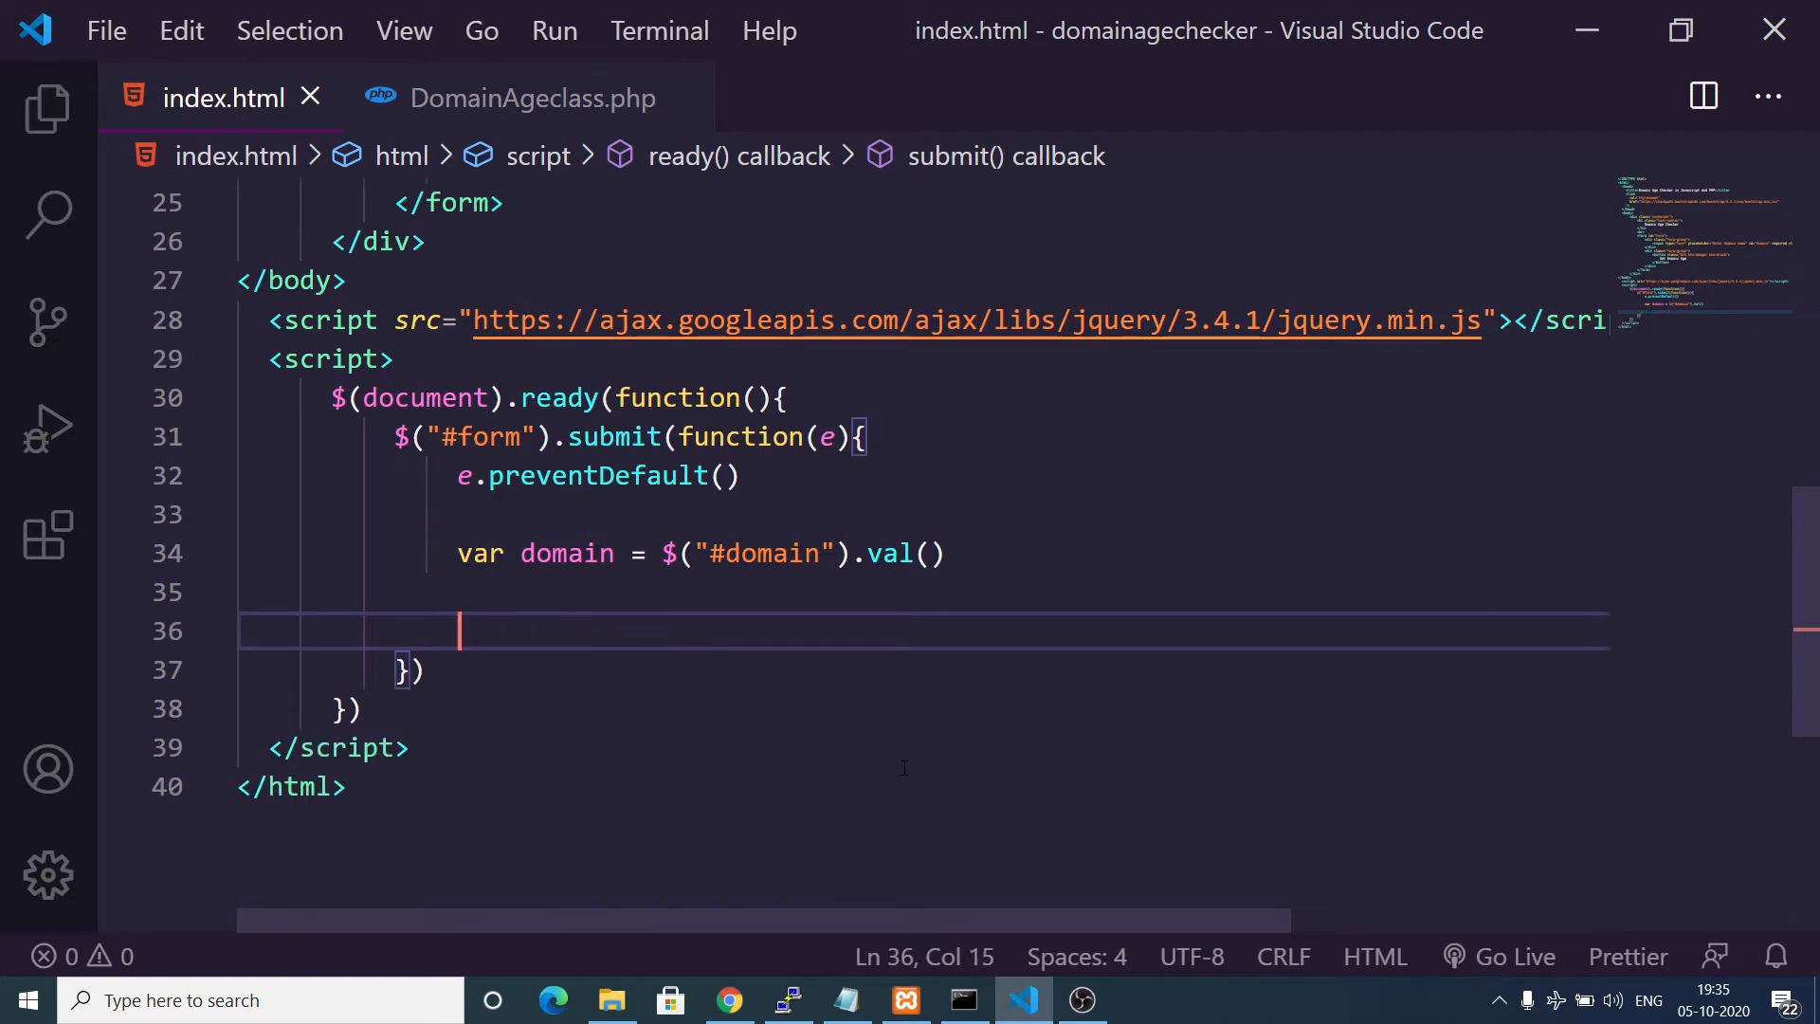
pyautogui.write('$')
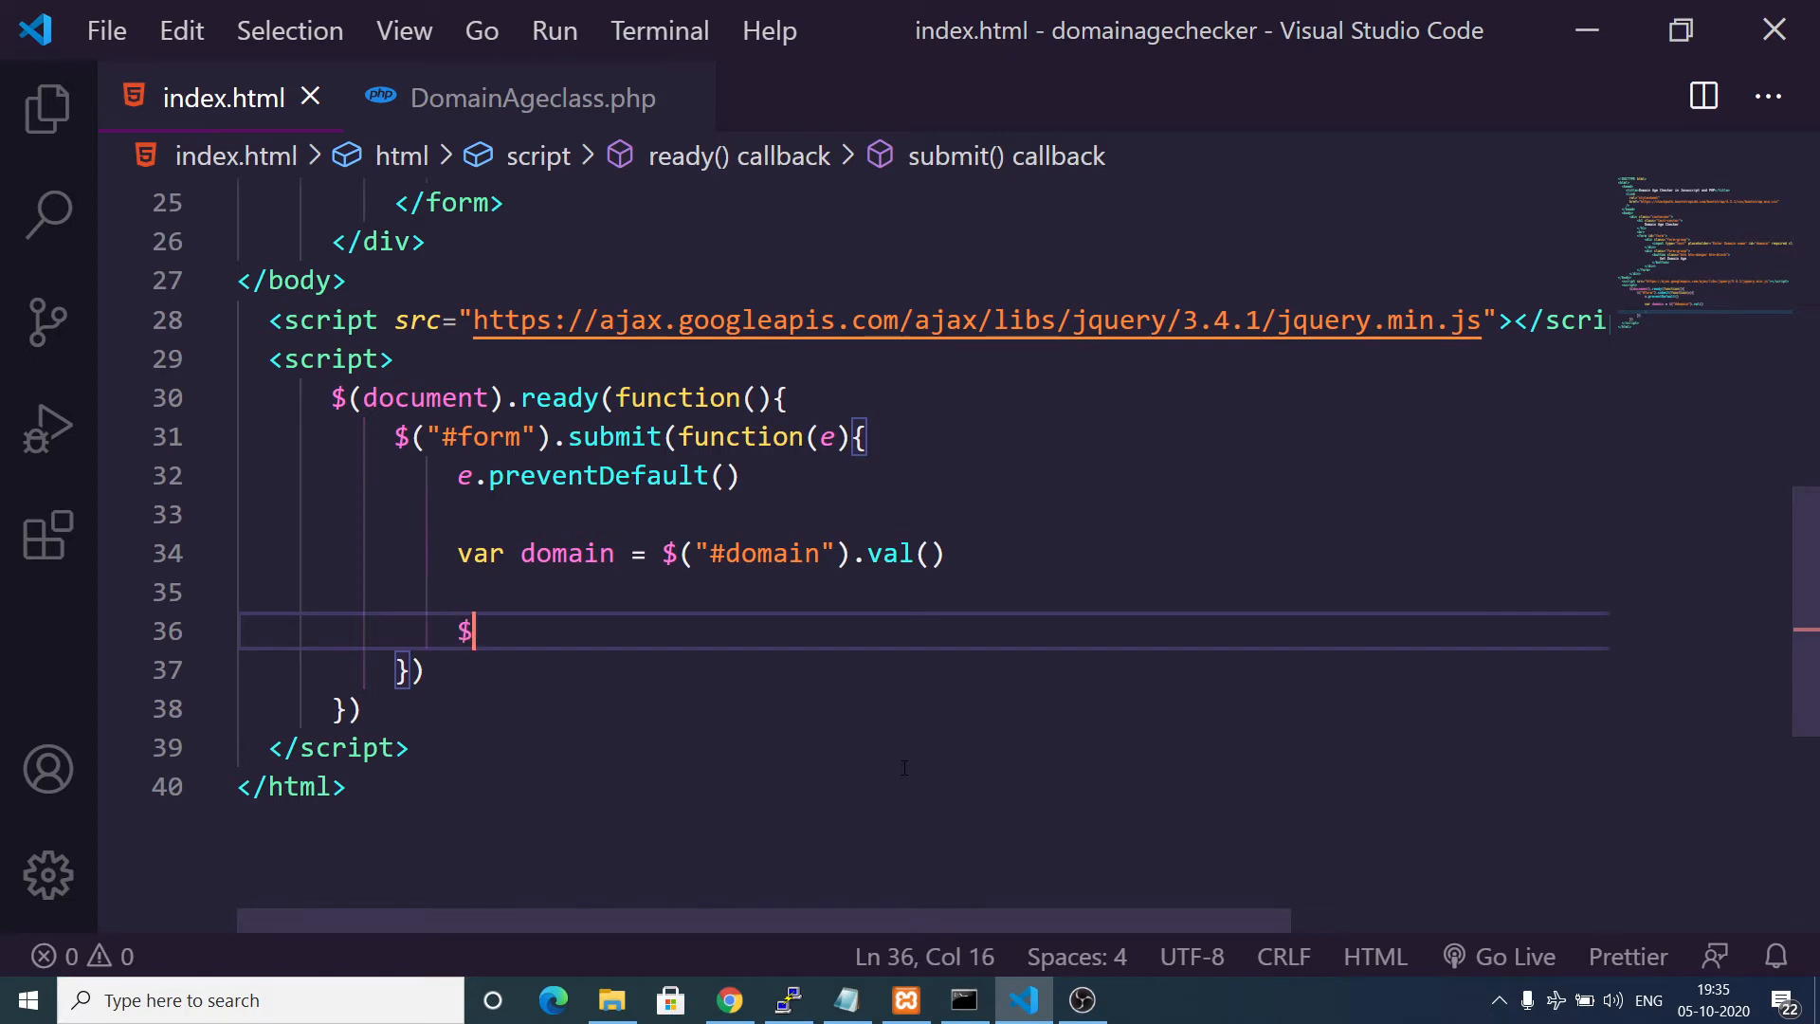
pyautogui.write('.ajax()')
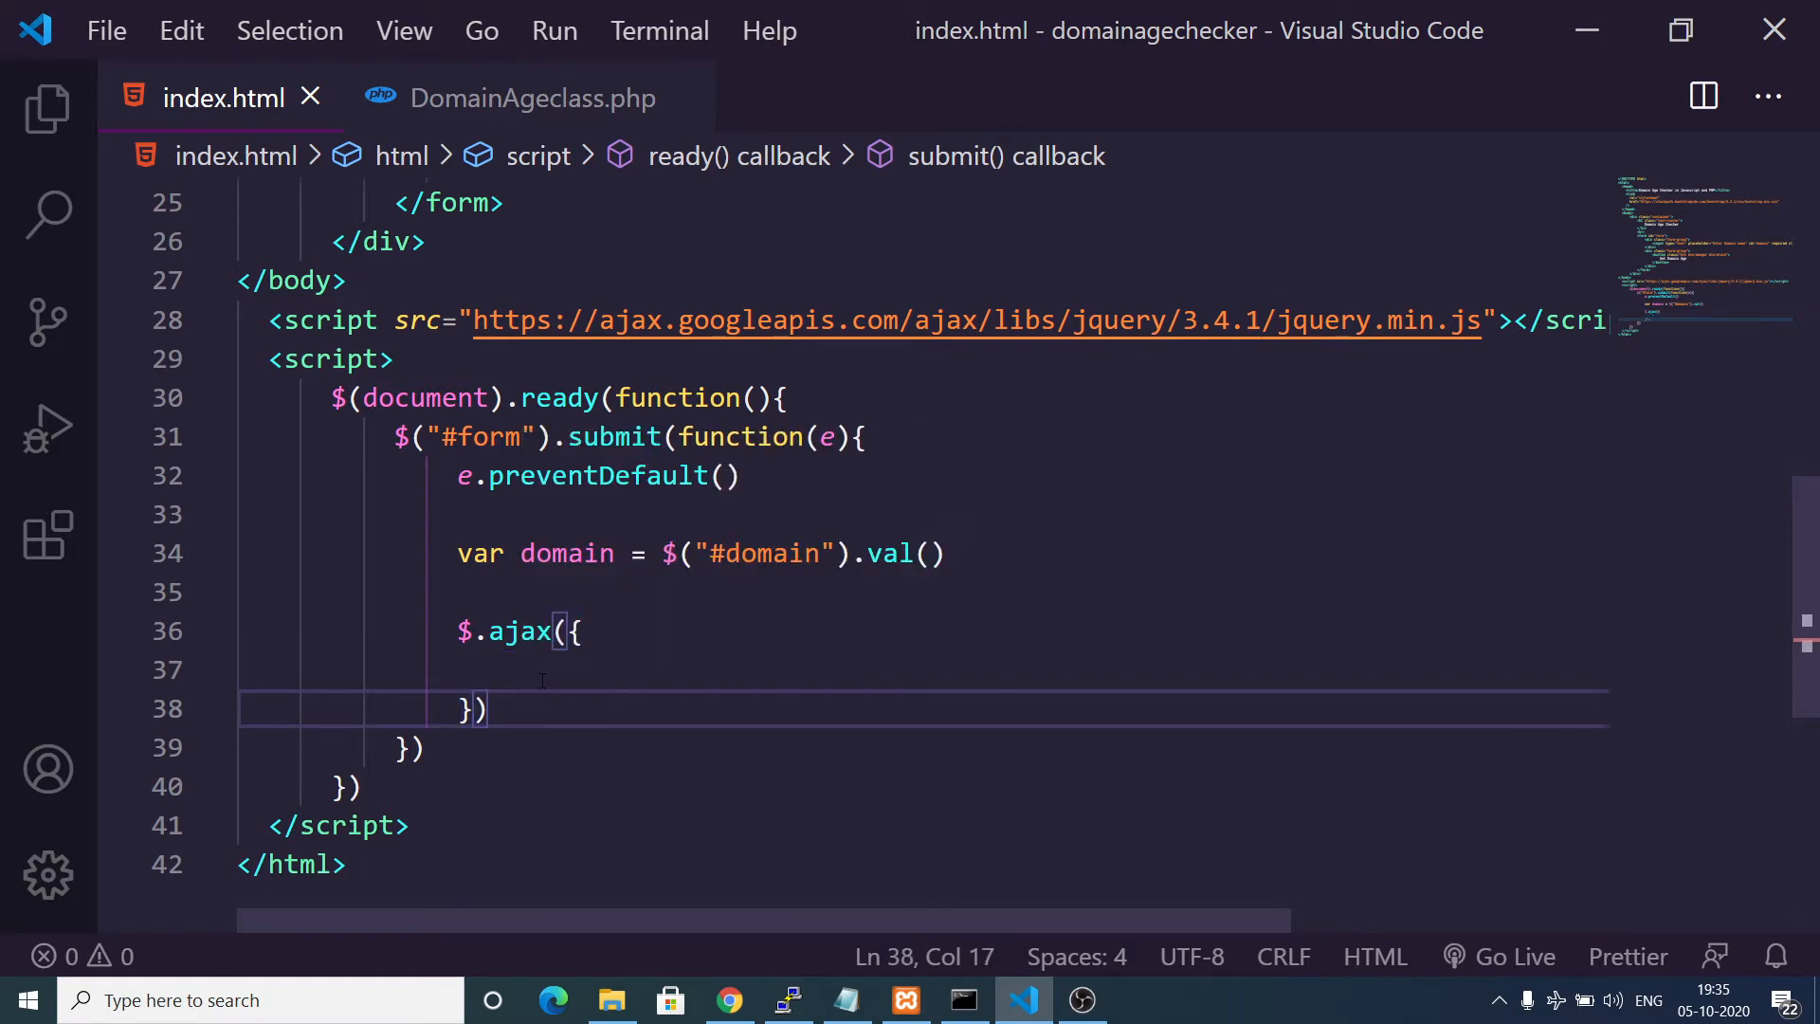
pyautogui.write('me')
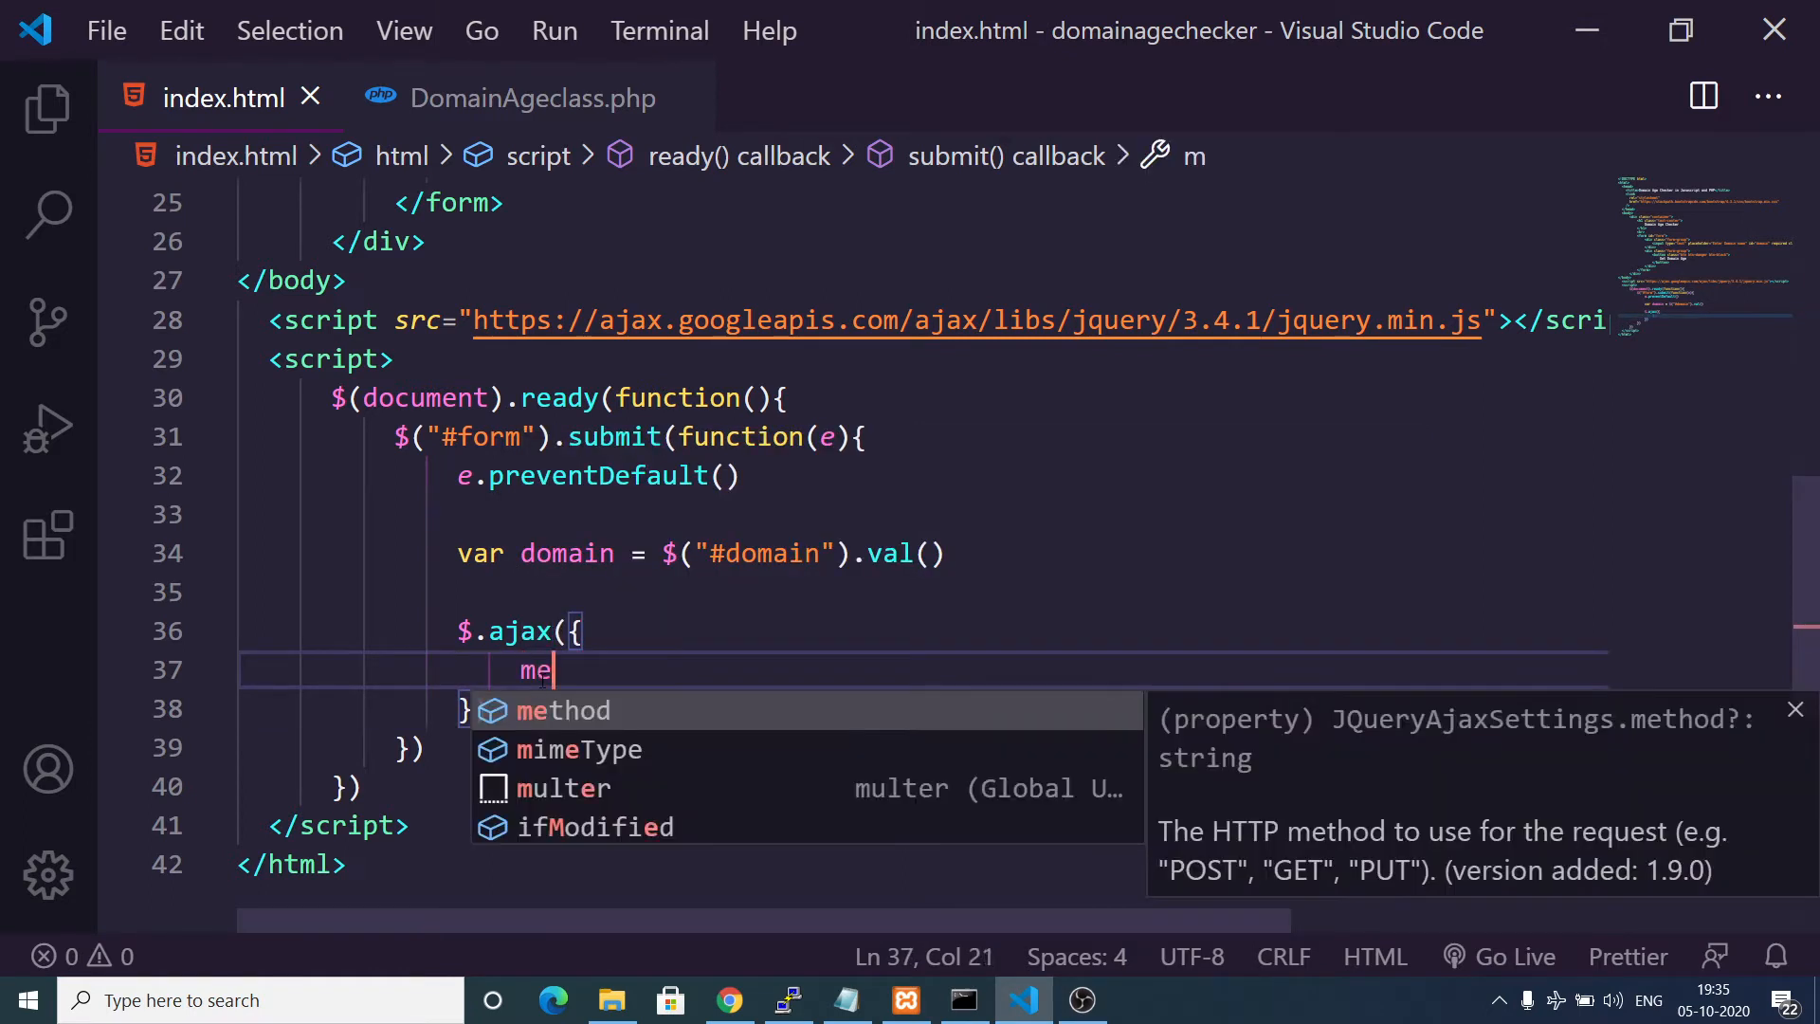
pyautogui.write('thod:')
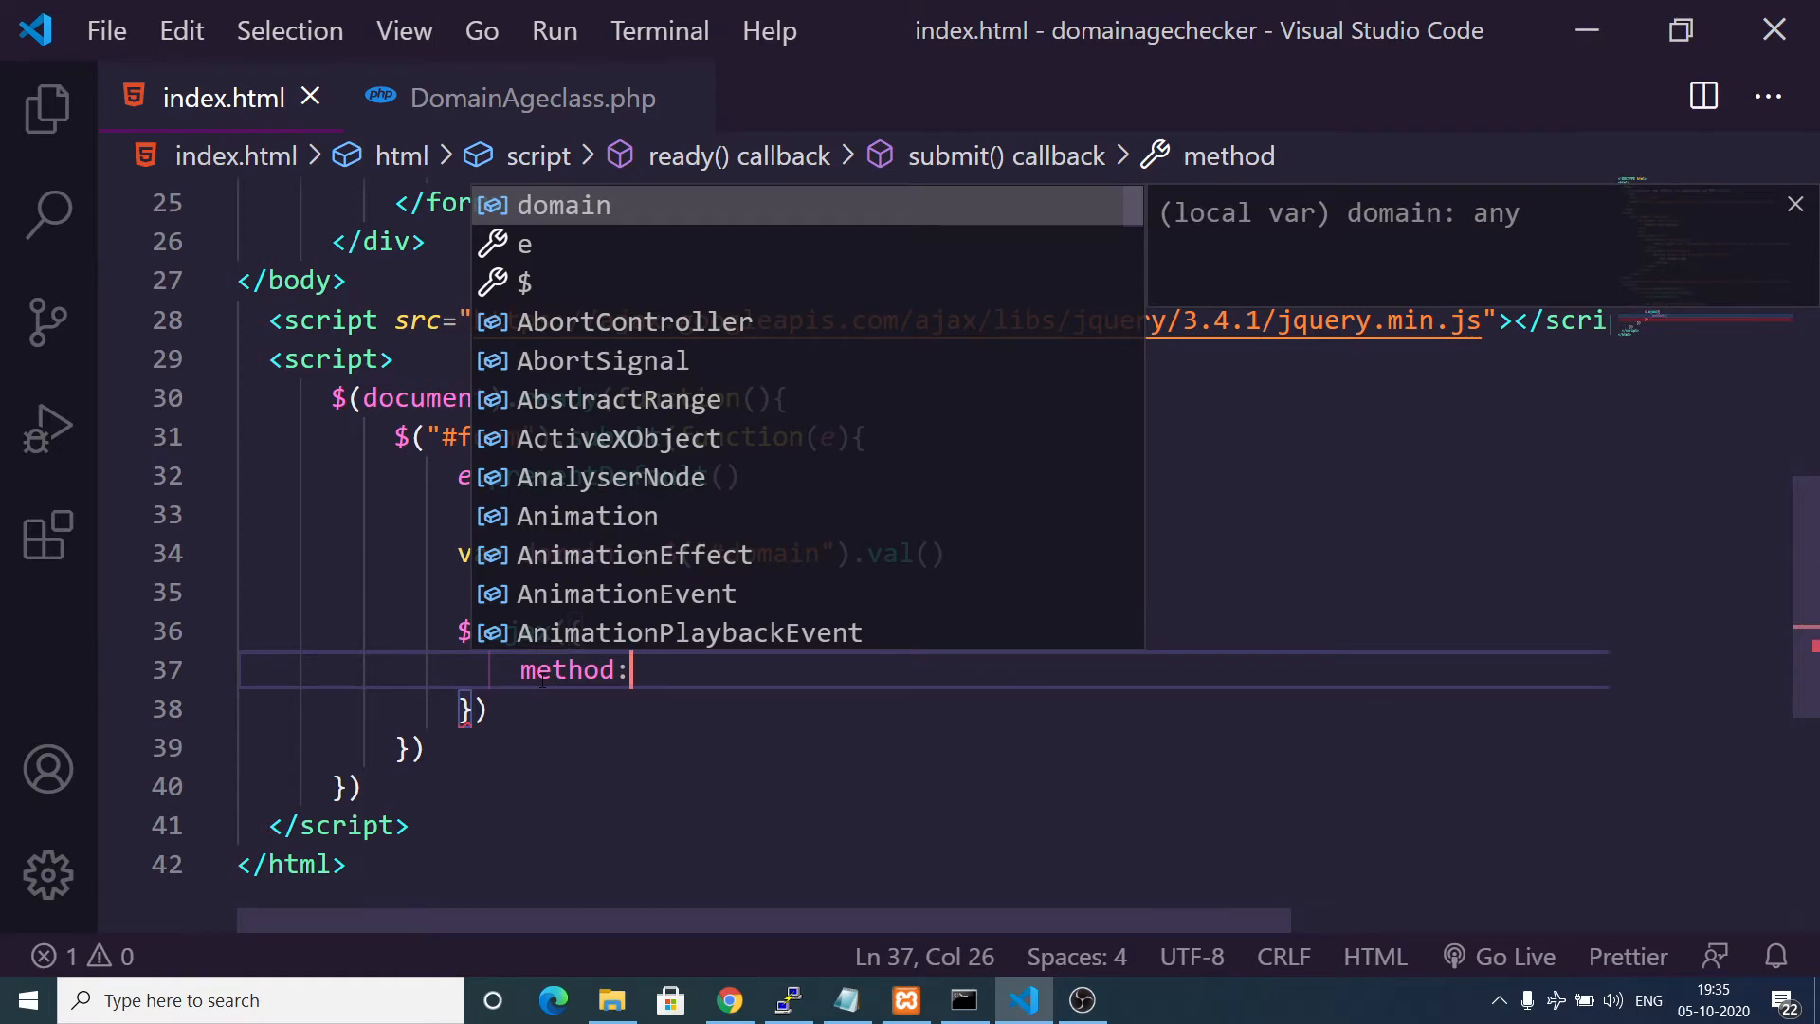
pyautogui.write("'POST',")
pyautogui.write("url:'pppppppppppppp")
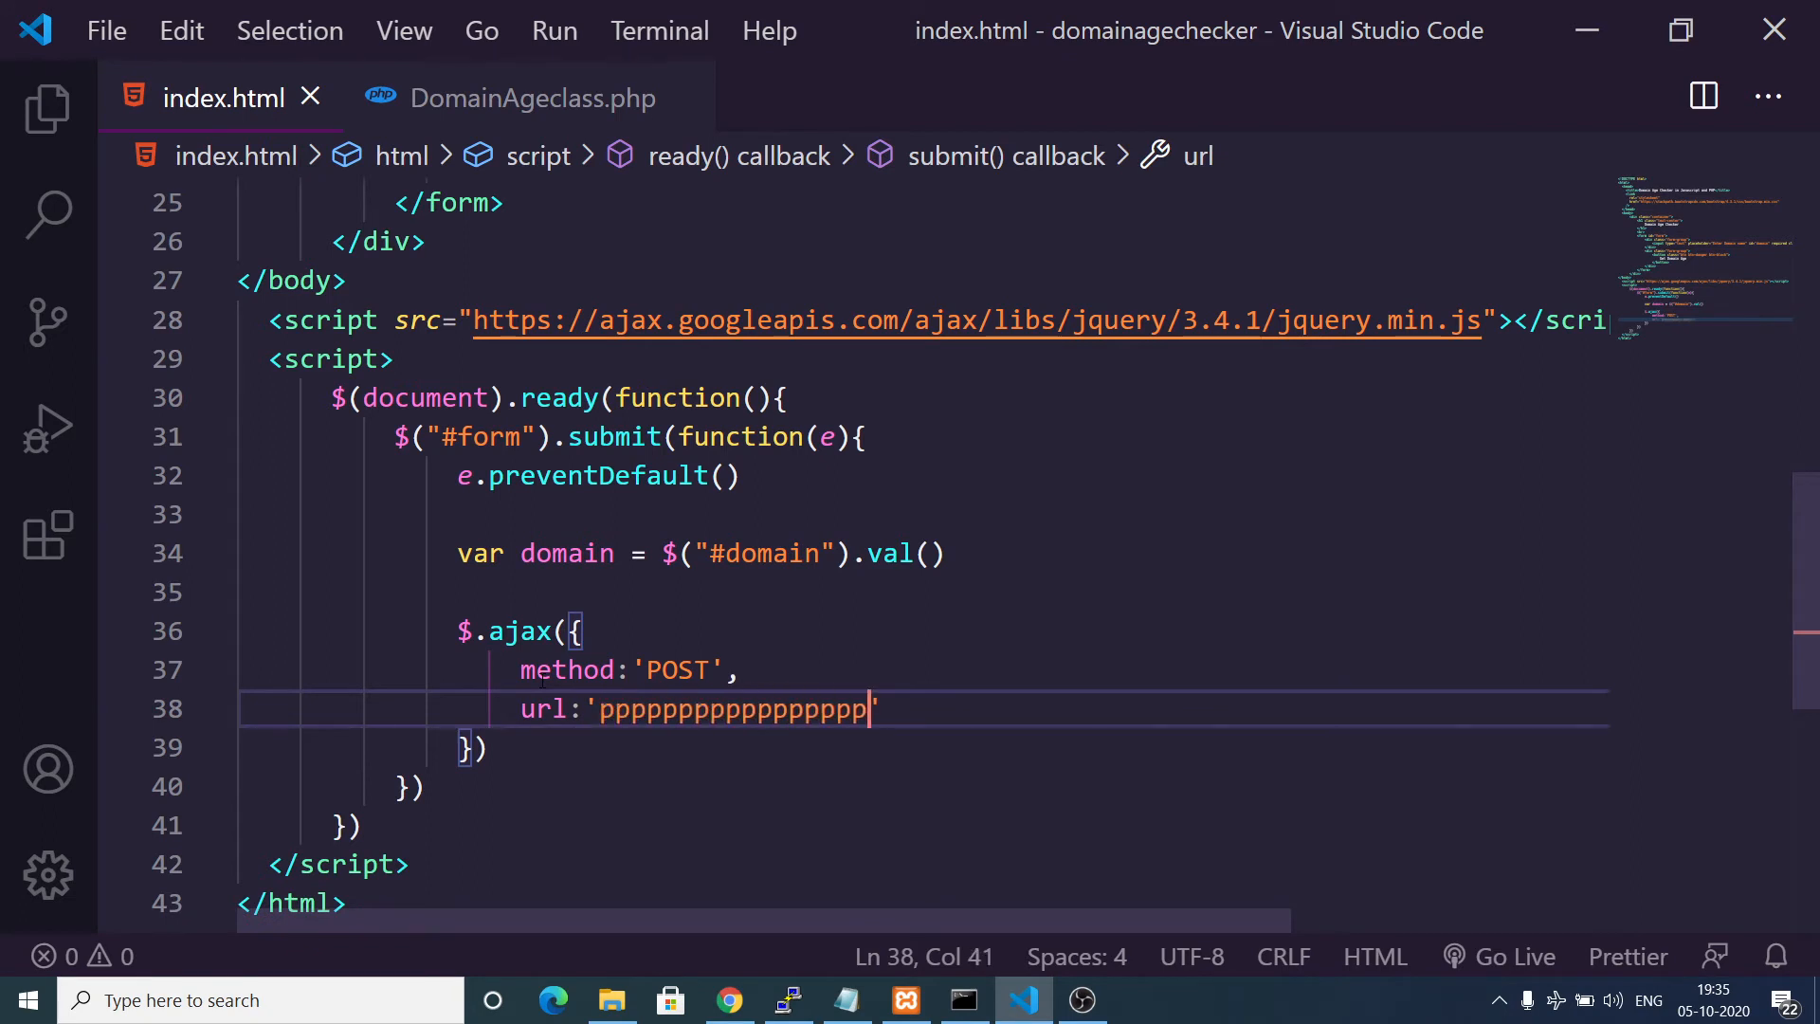
pyautogui.write('ppp')
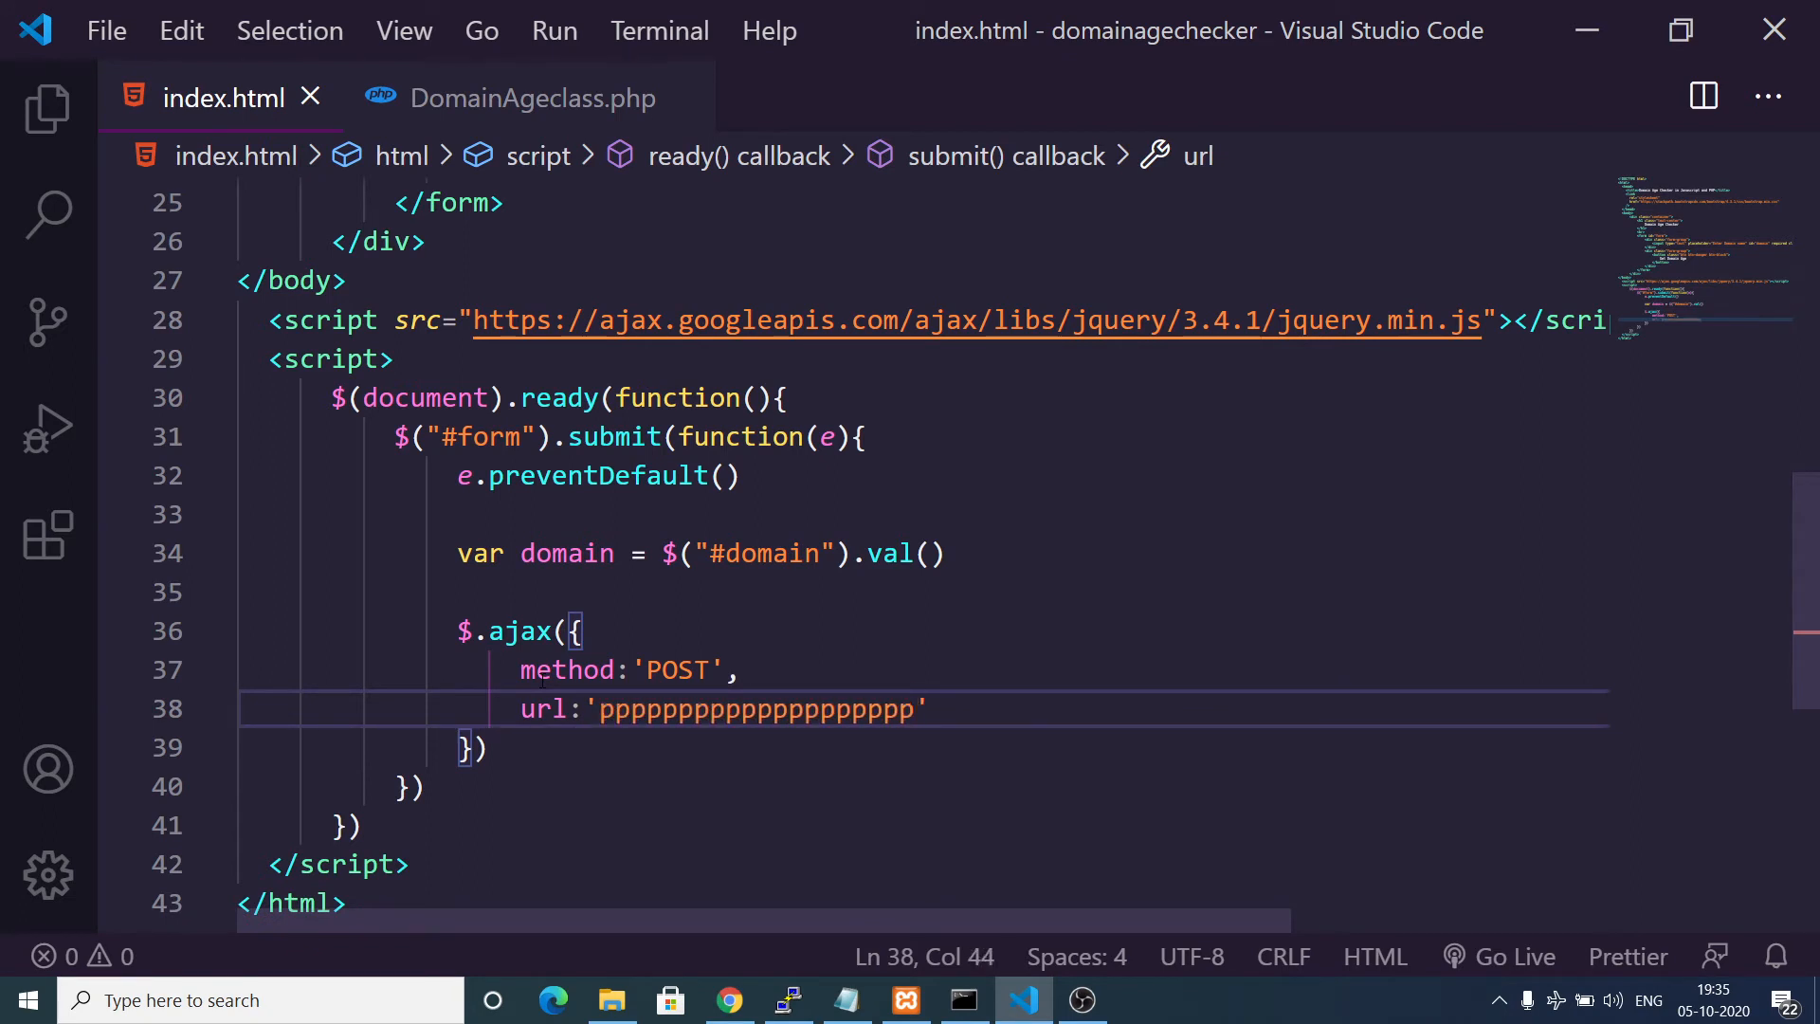
pyautogui.press('BackSpace')
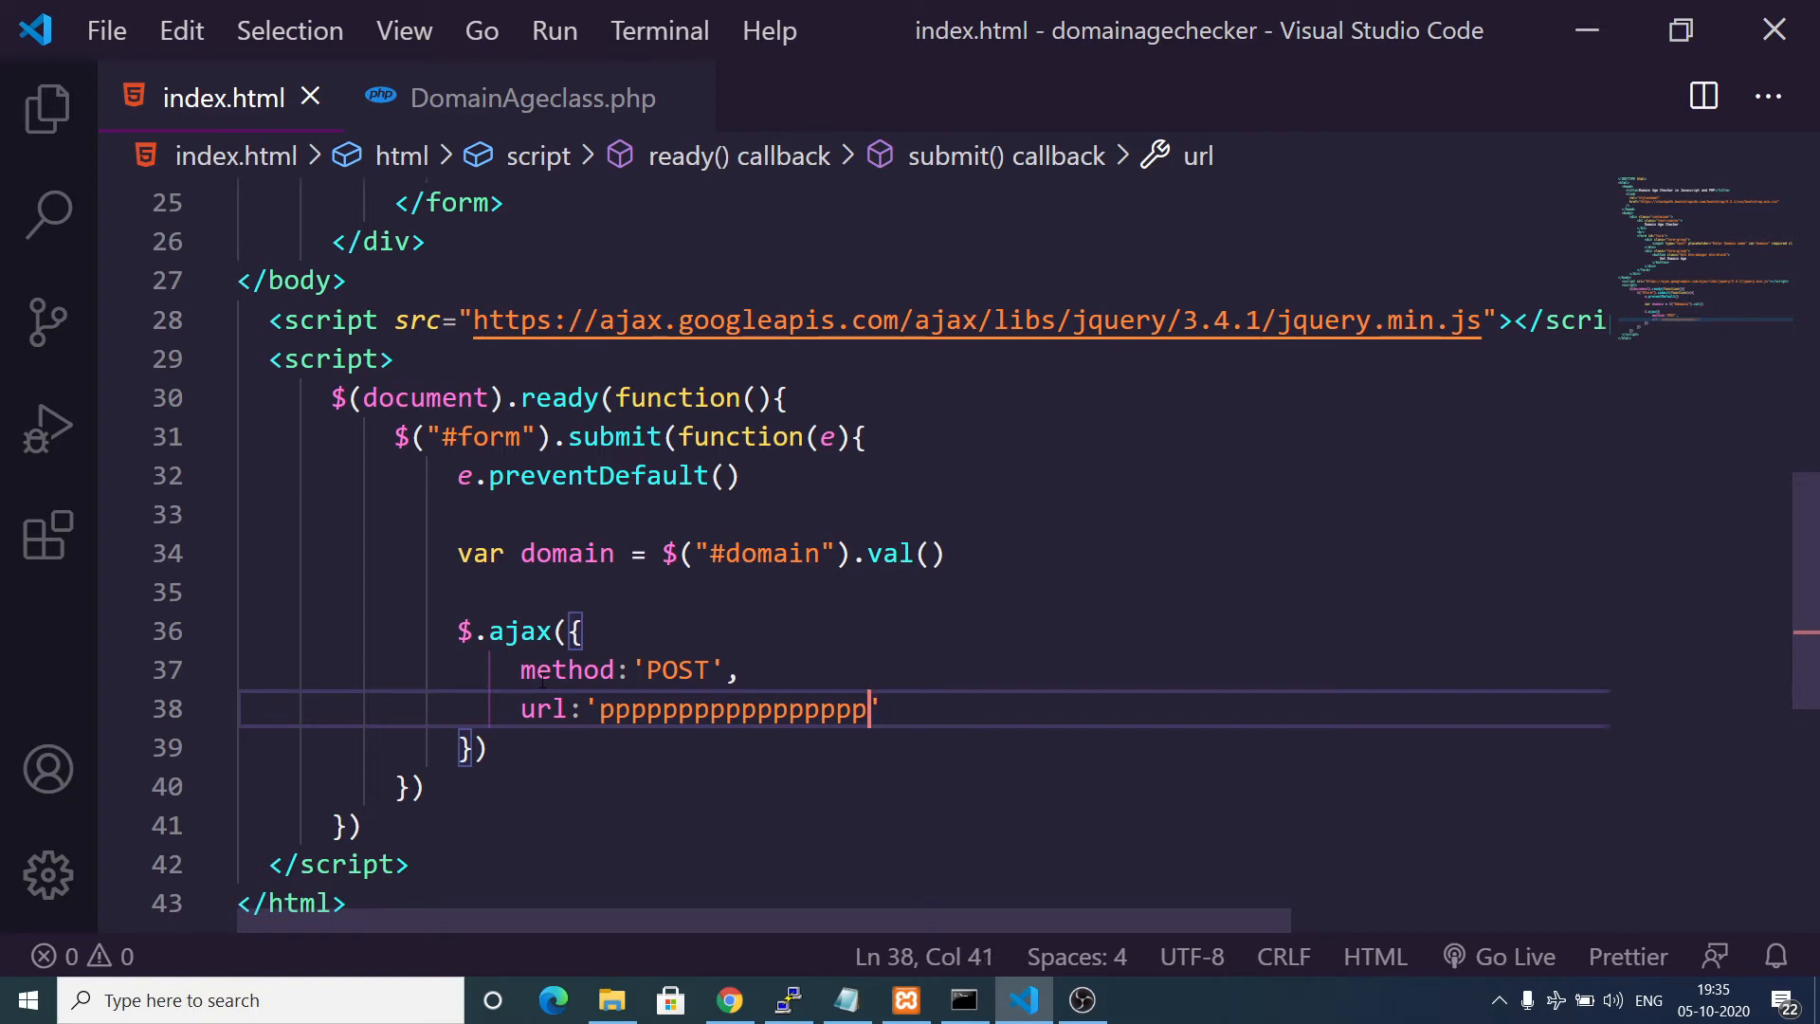
pyautogui.write("proces'")
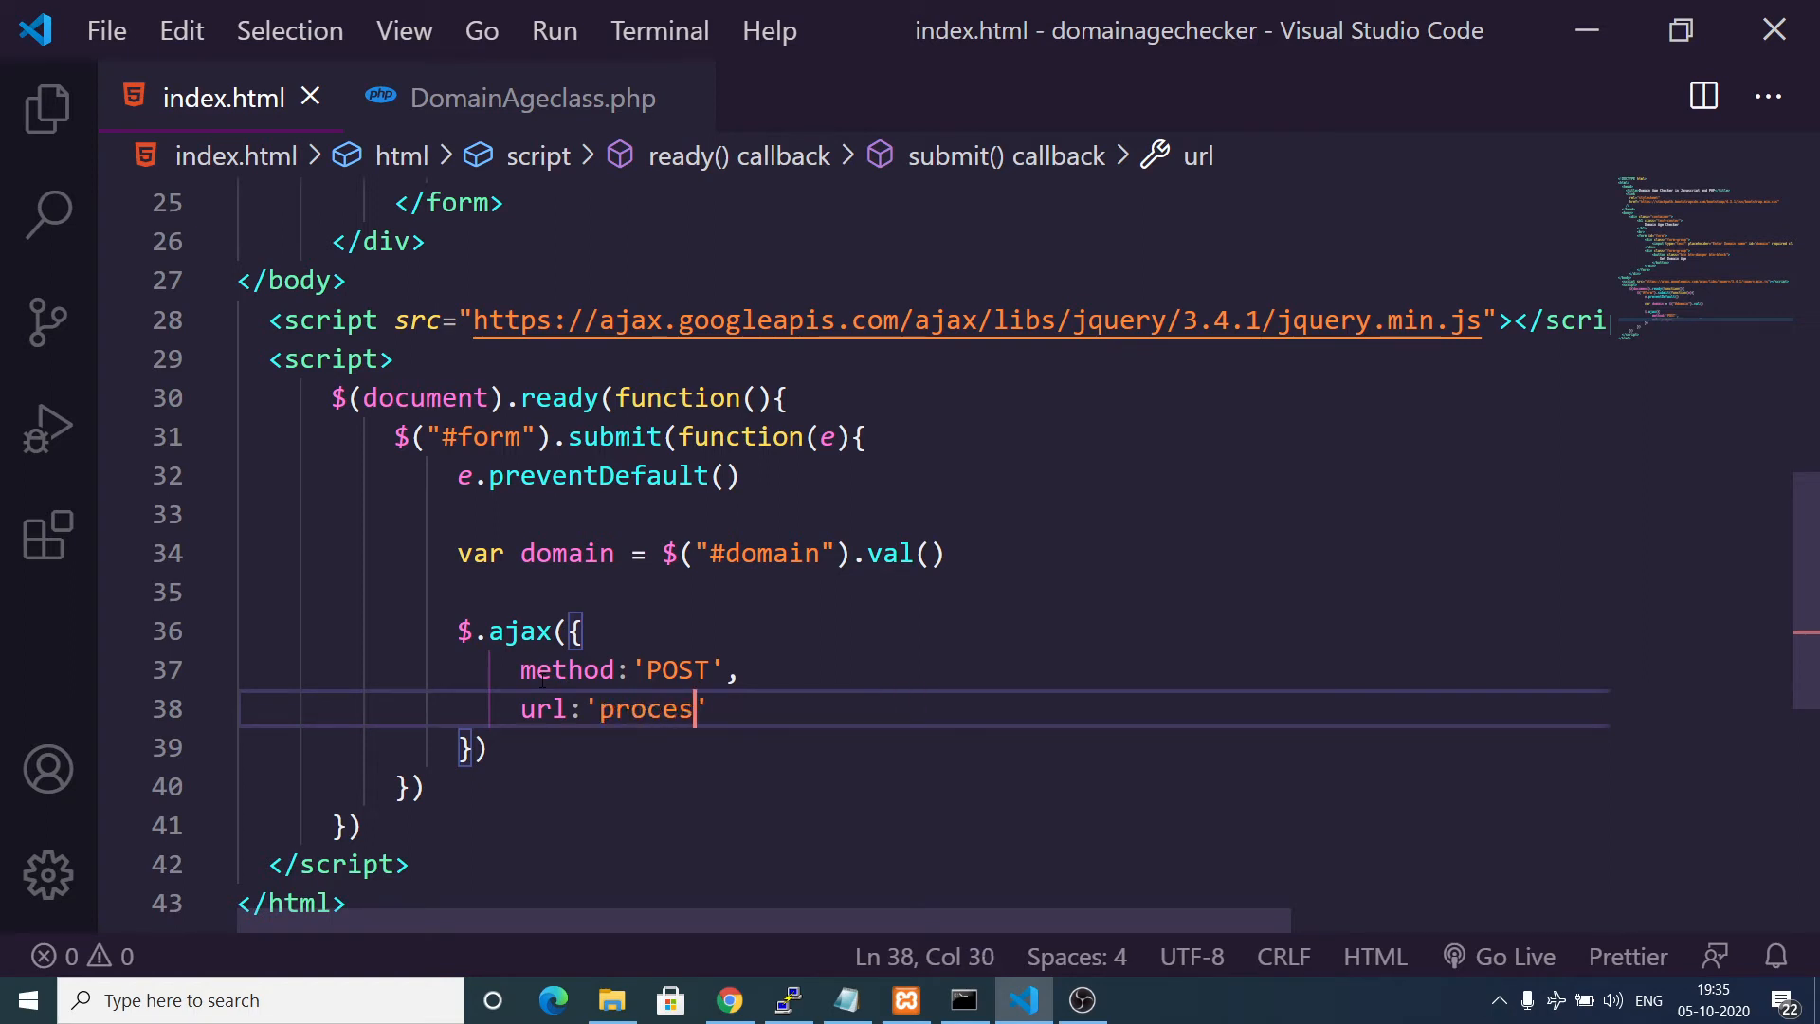
pyautogui.write('s.php')
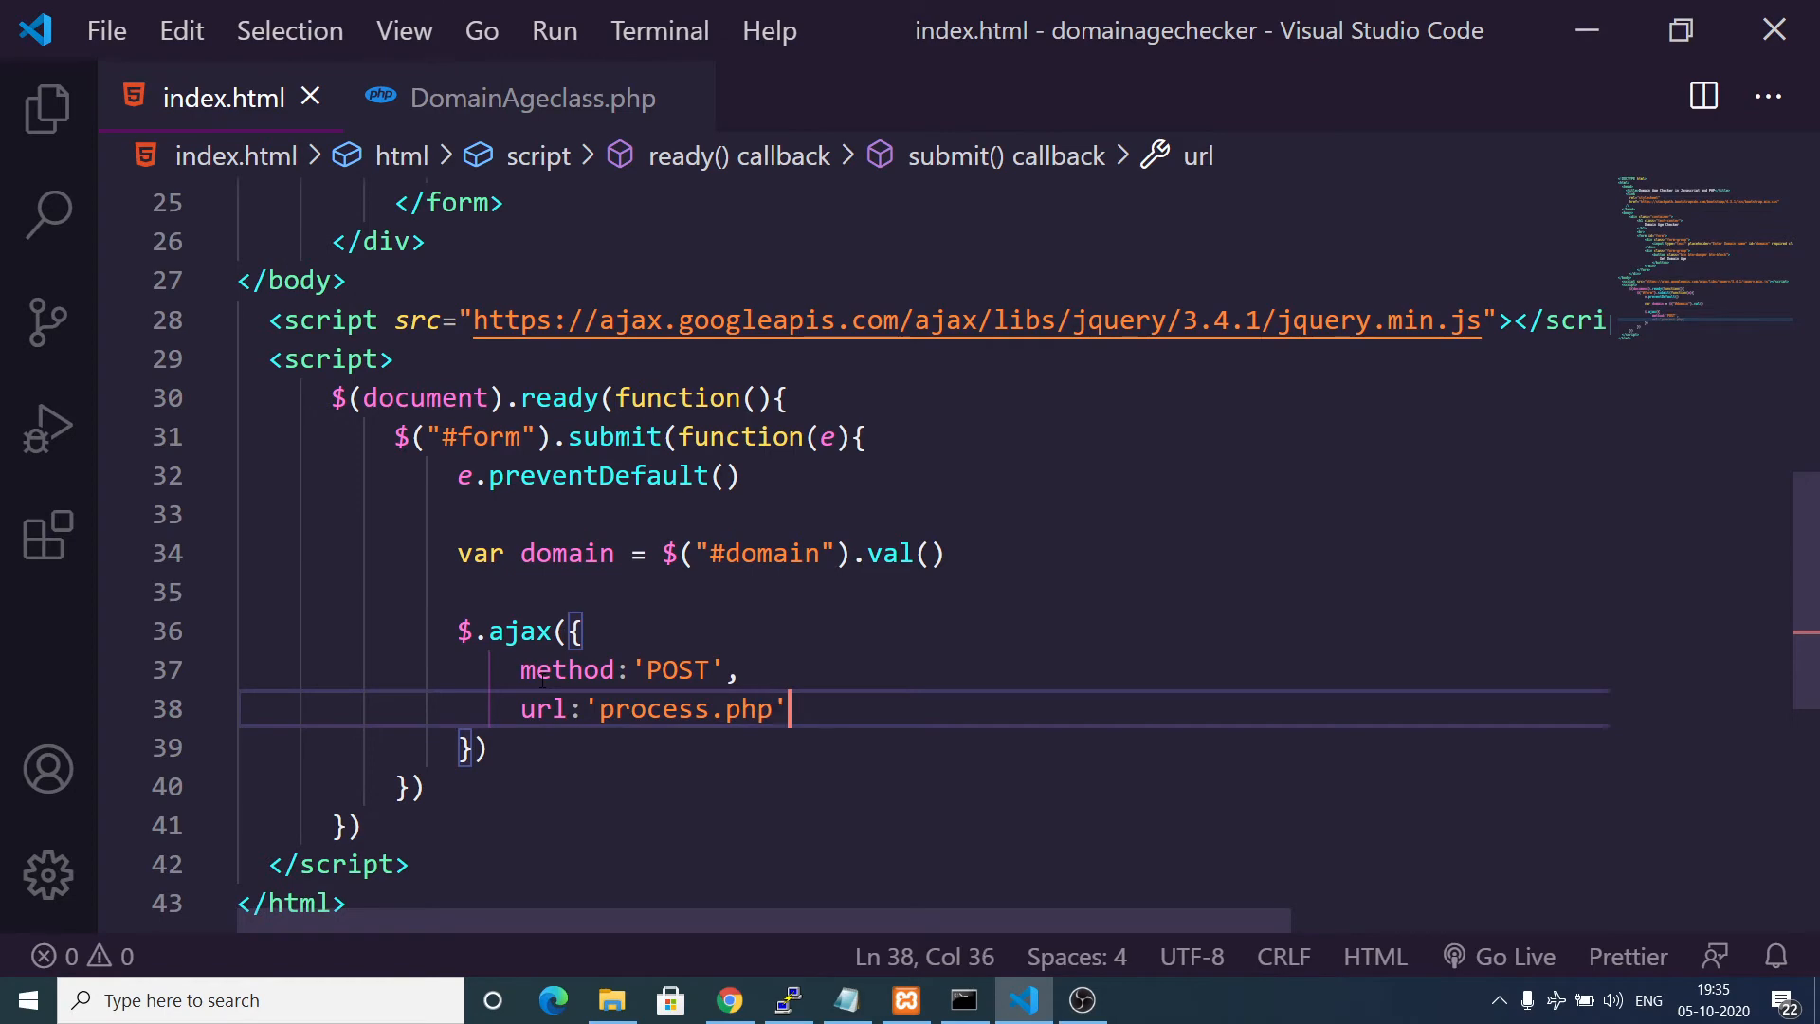
# Send data {domain: domain} and log the returned data in the success callback.
pyautogui.write('data:{')
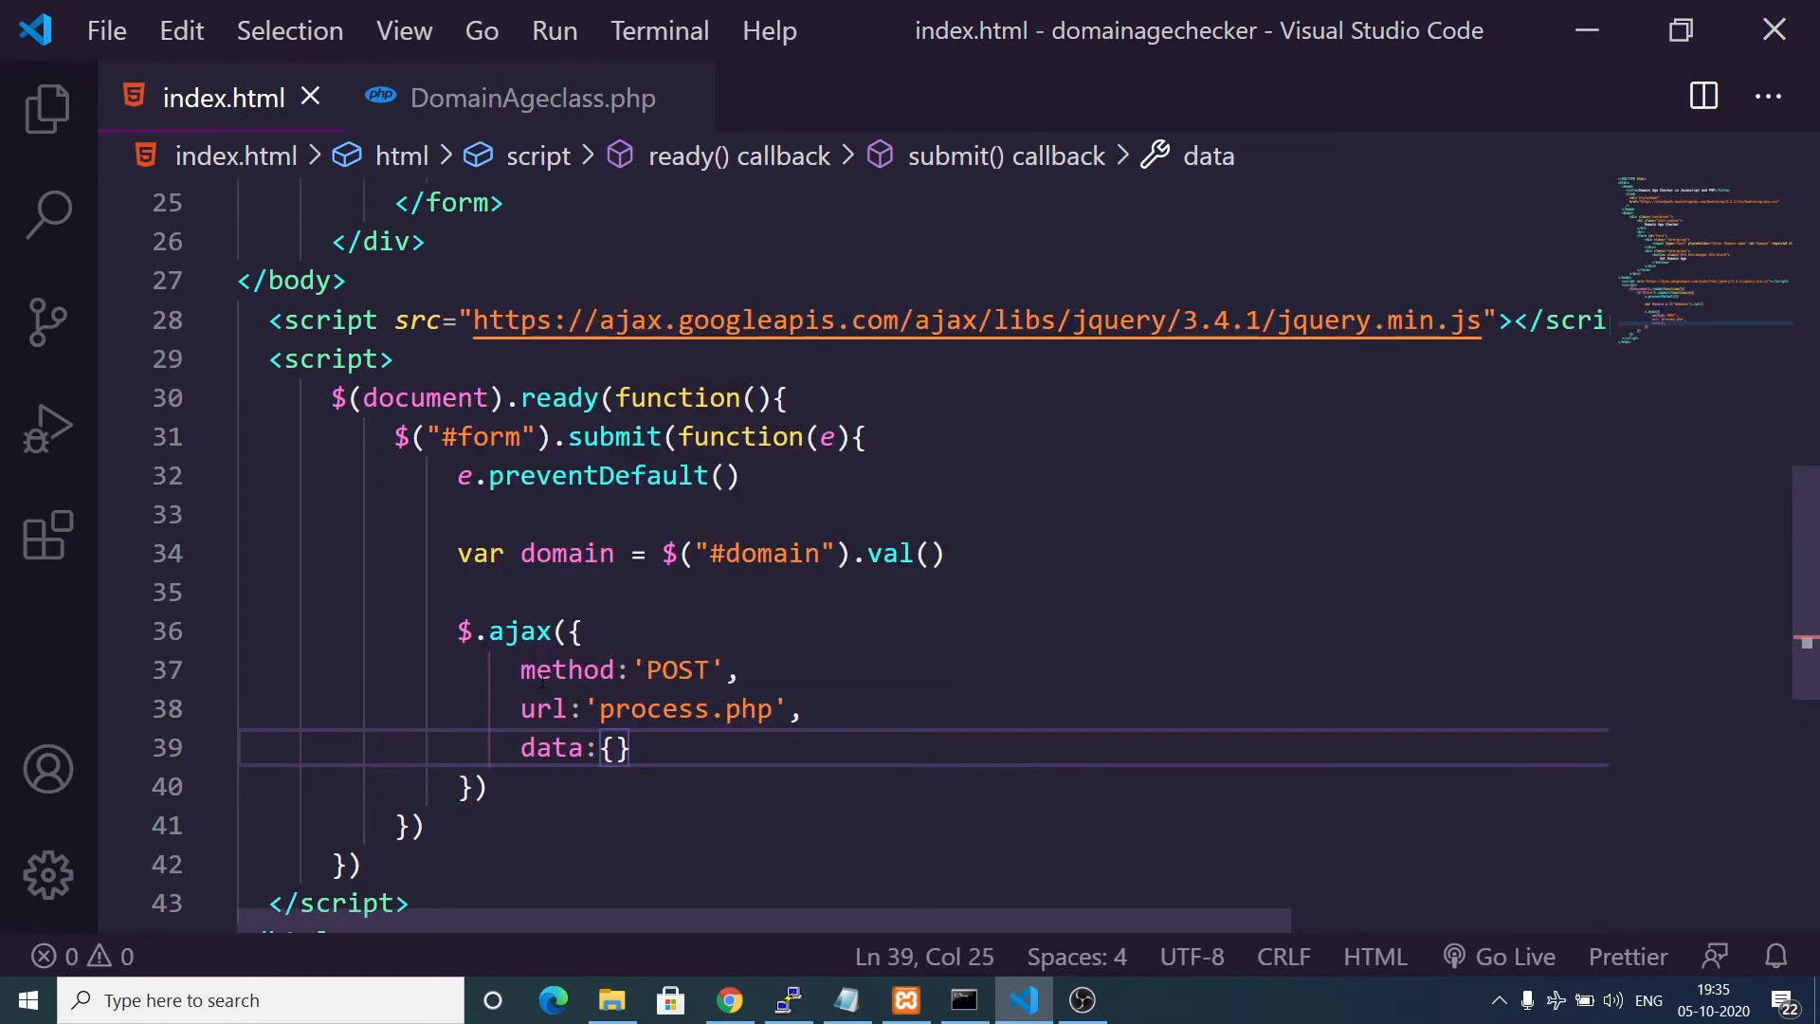
pyautogui.write('domain:domain')
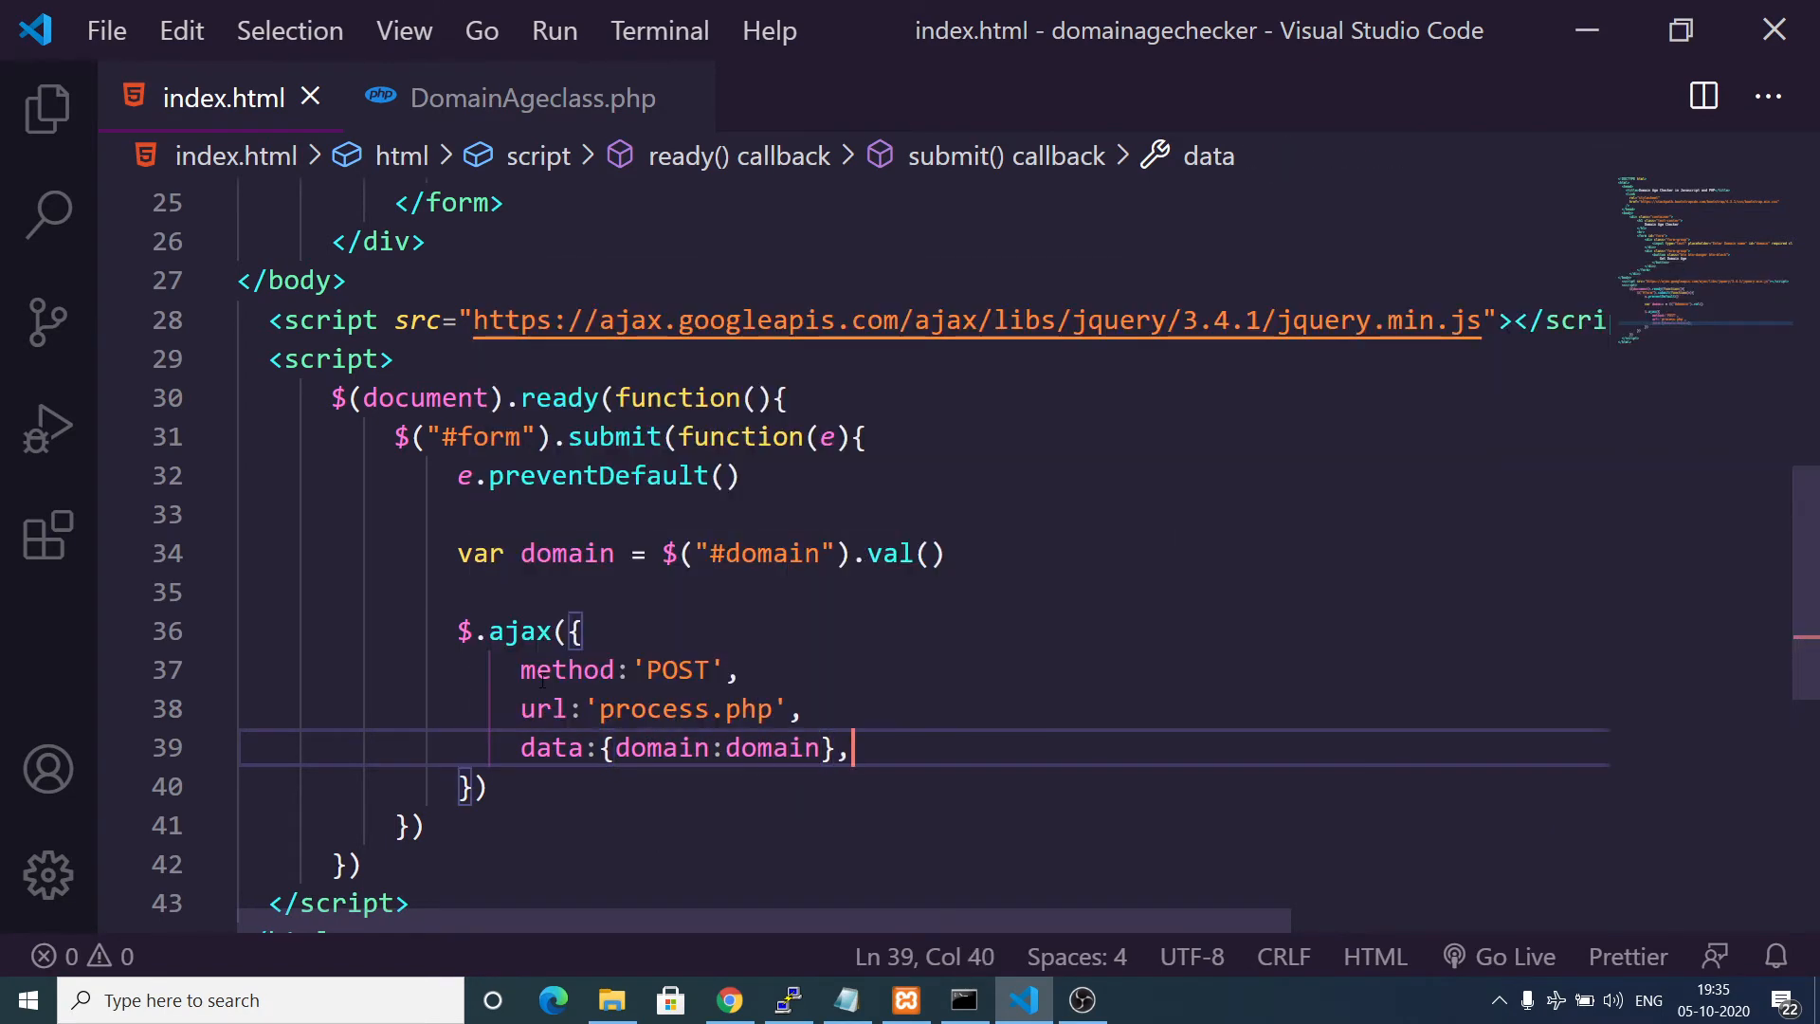
pyautogui.write('success:function(')
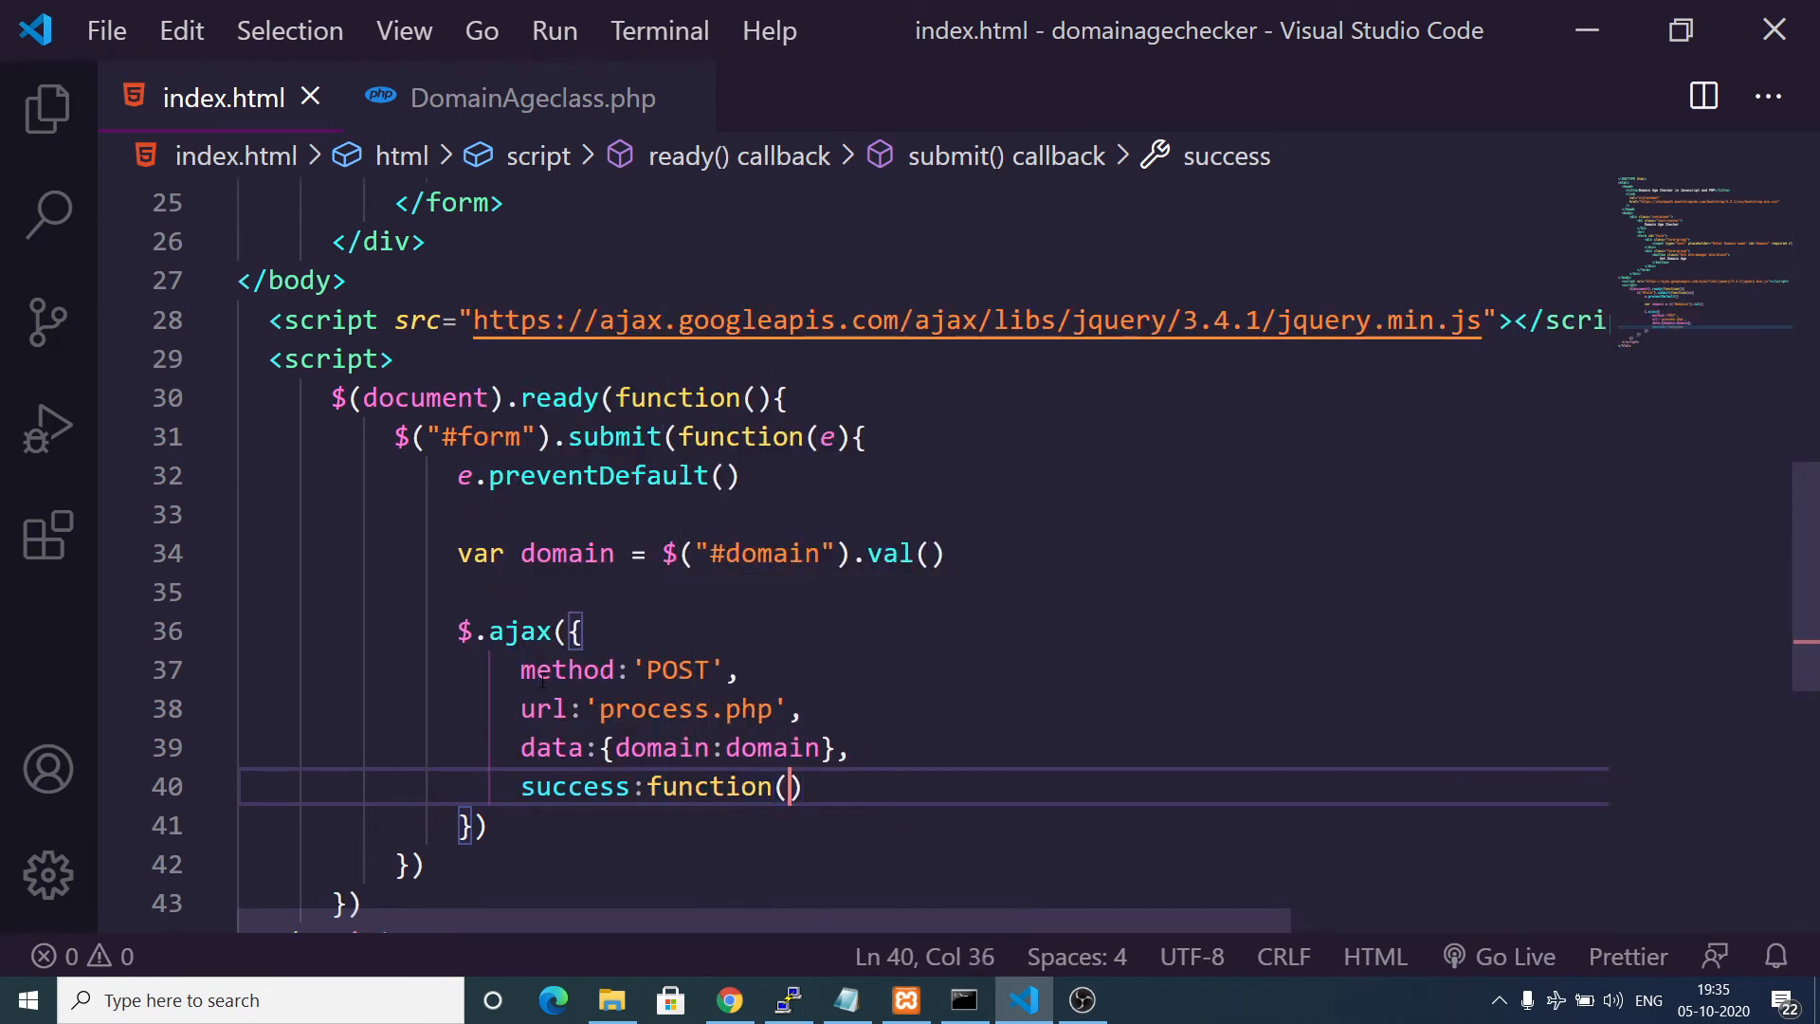
pyautogui.write('{')
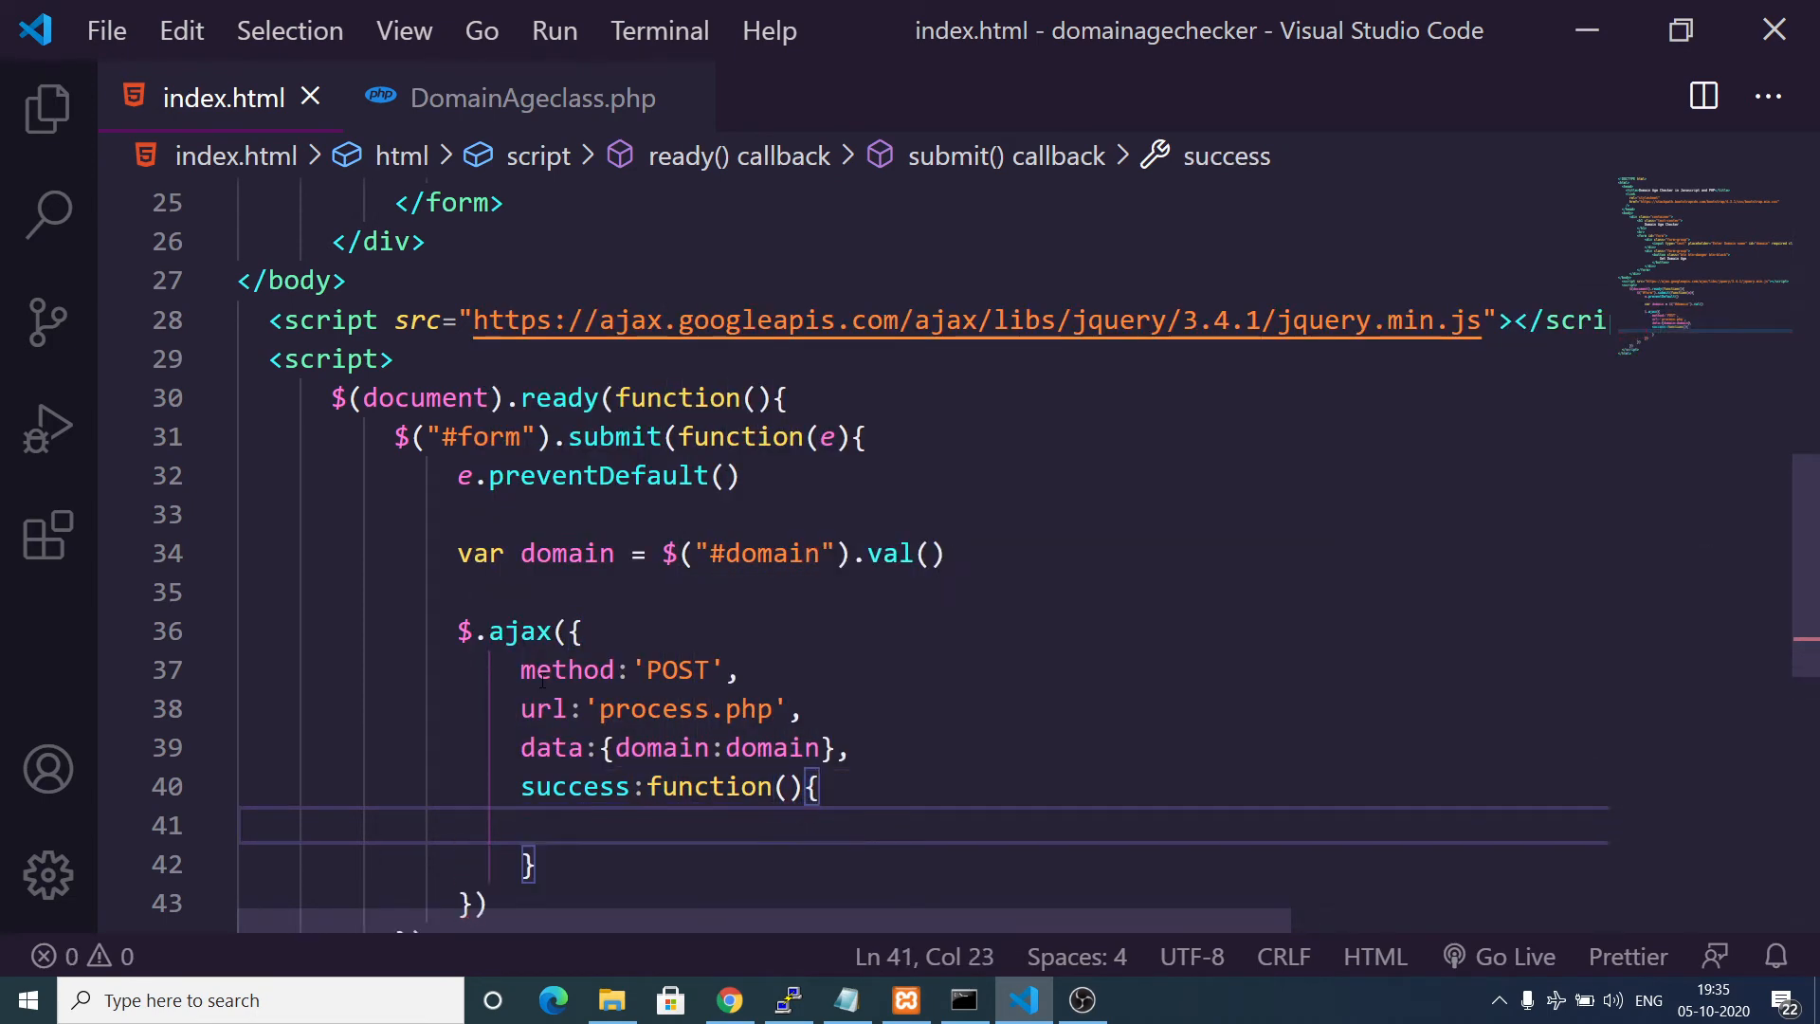
pyautogui.write('console.log(')
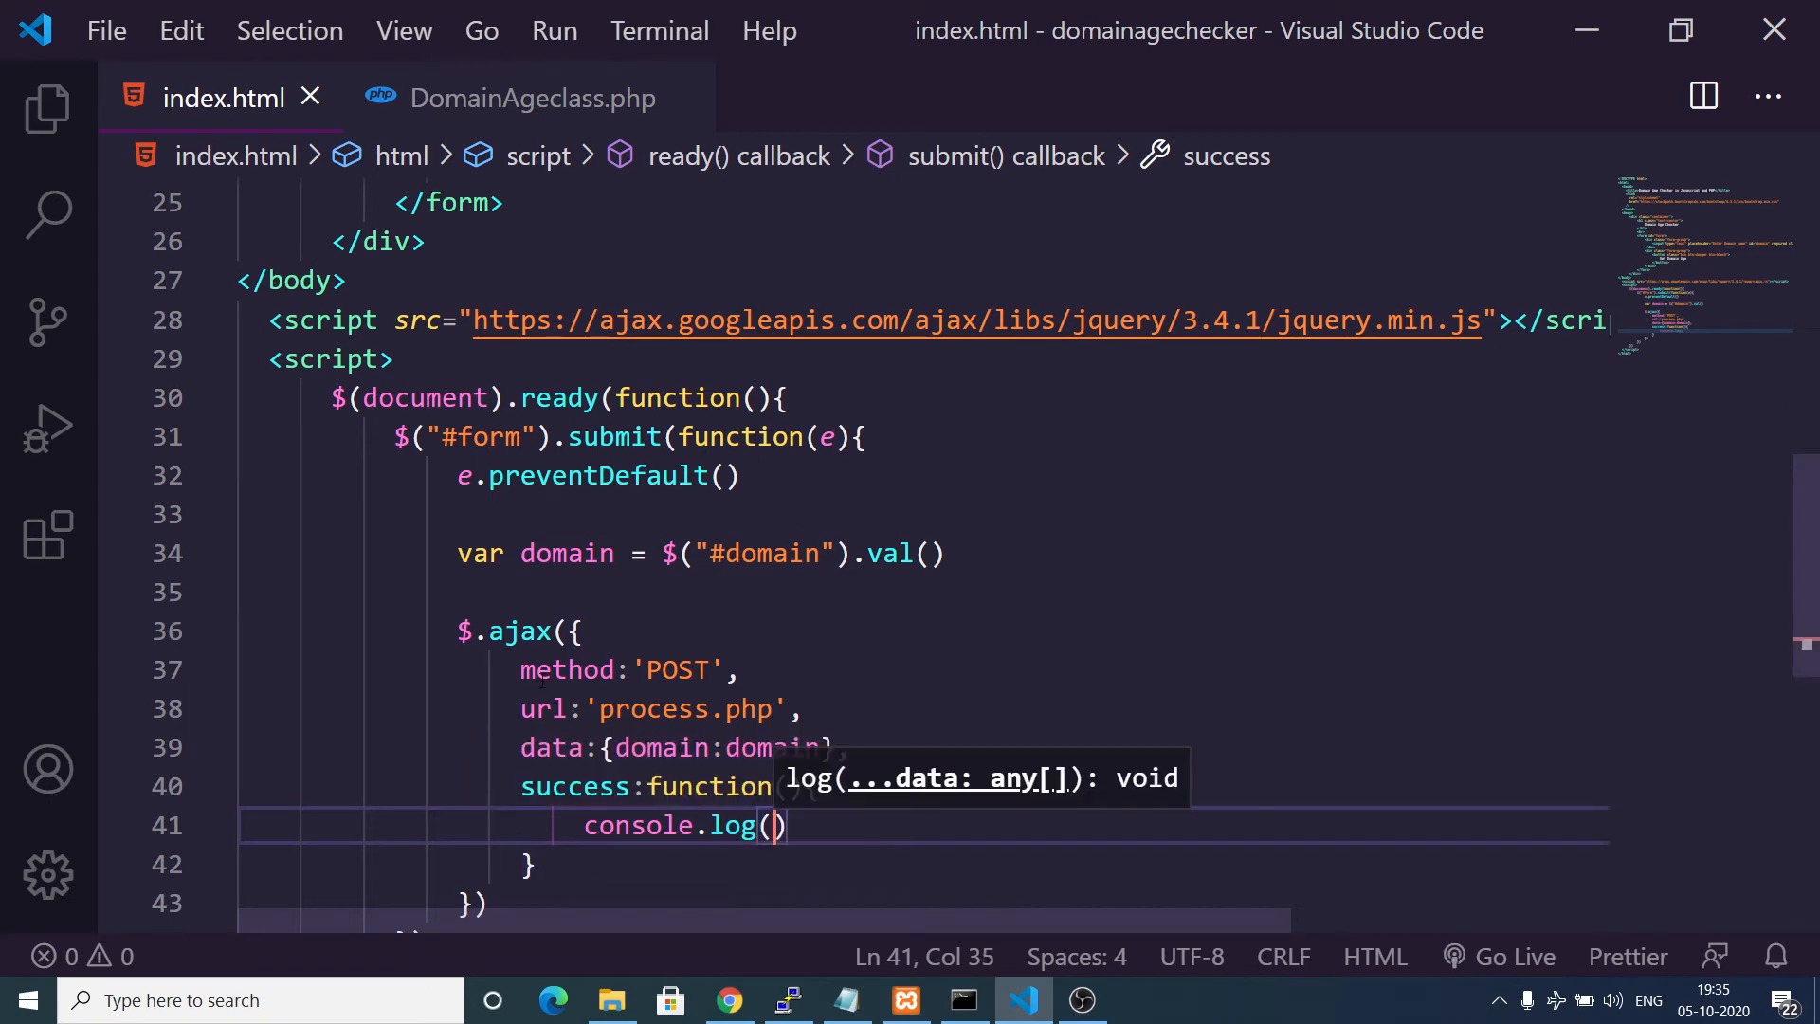
pyautogui.write('data')
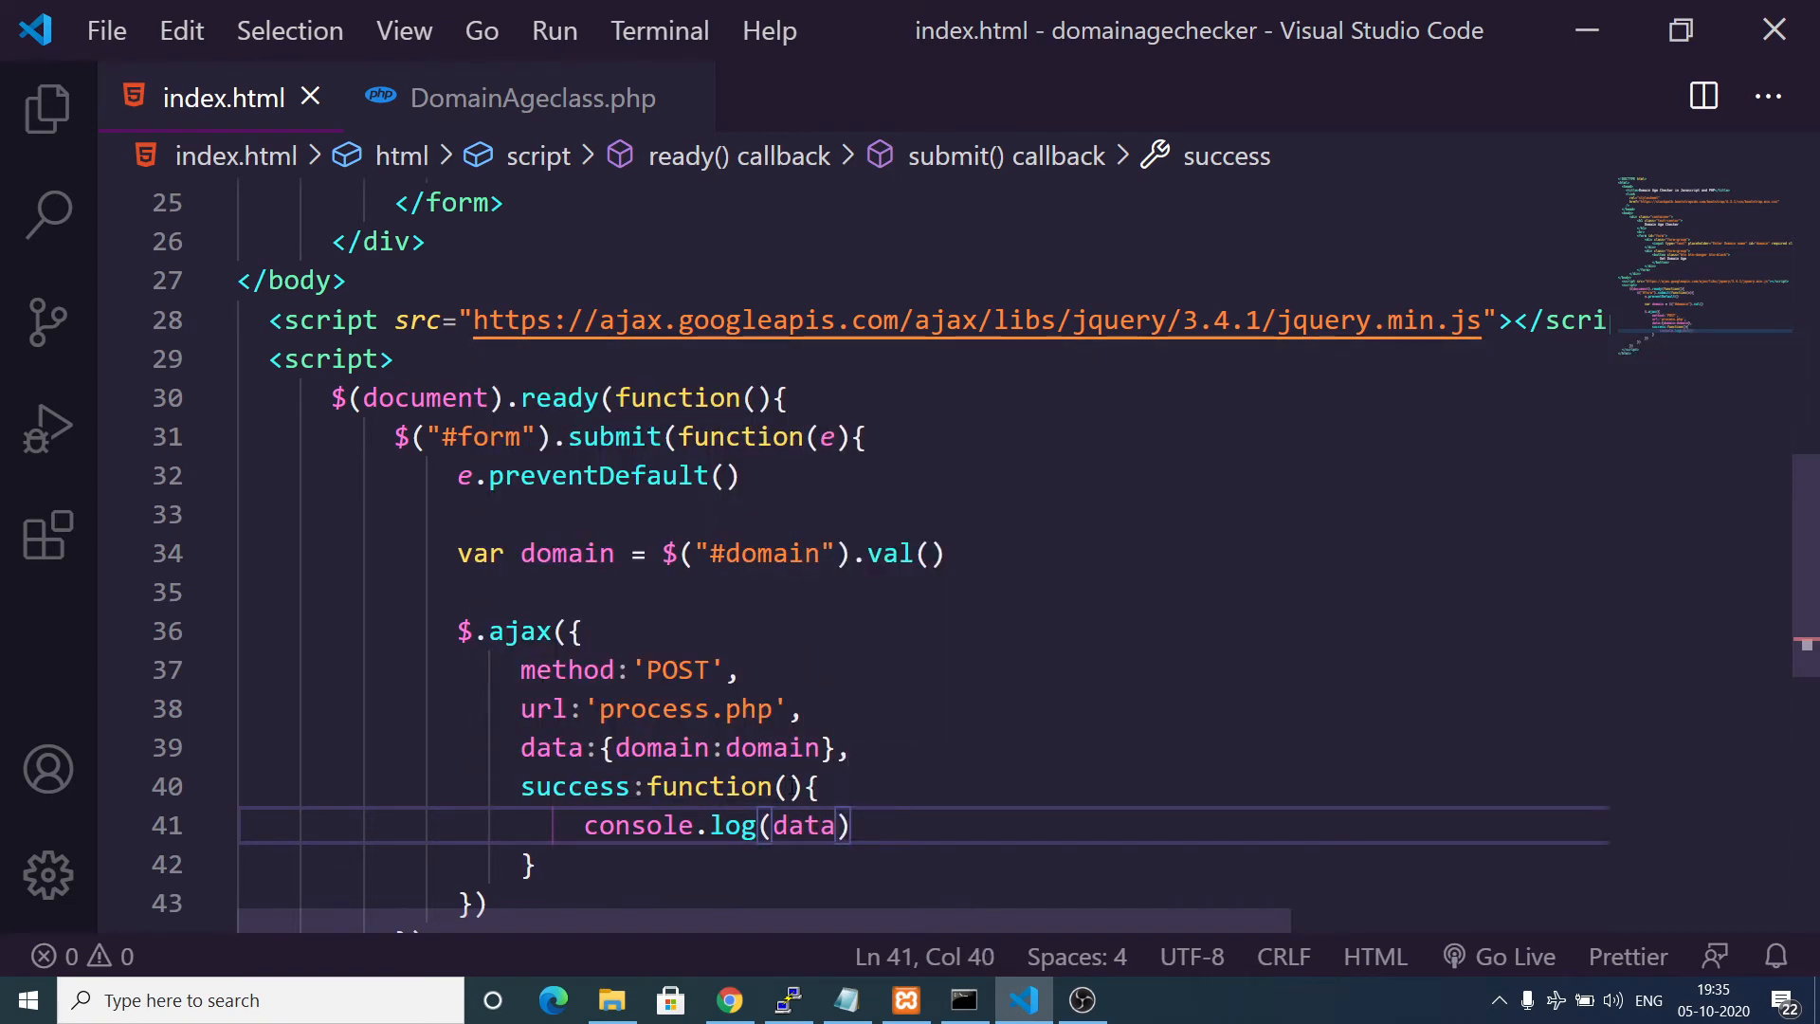
pyautogui.write('data')
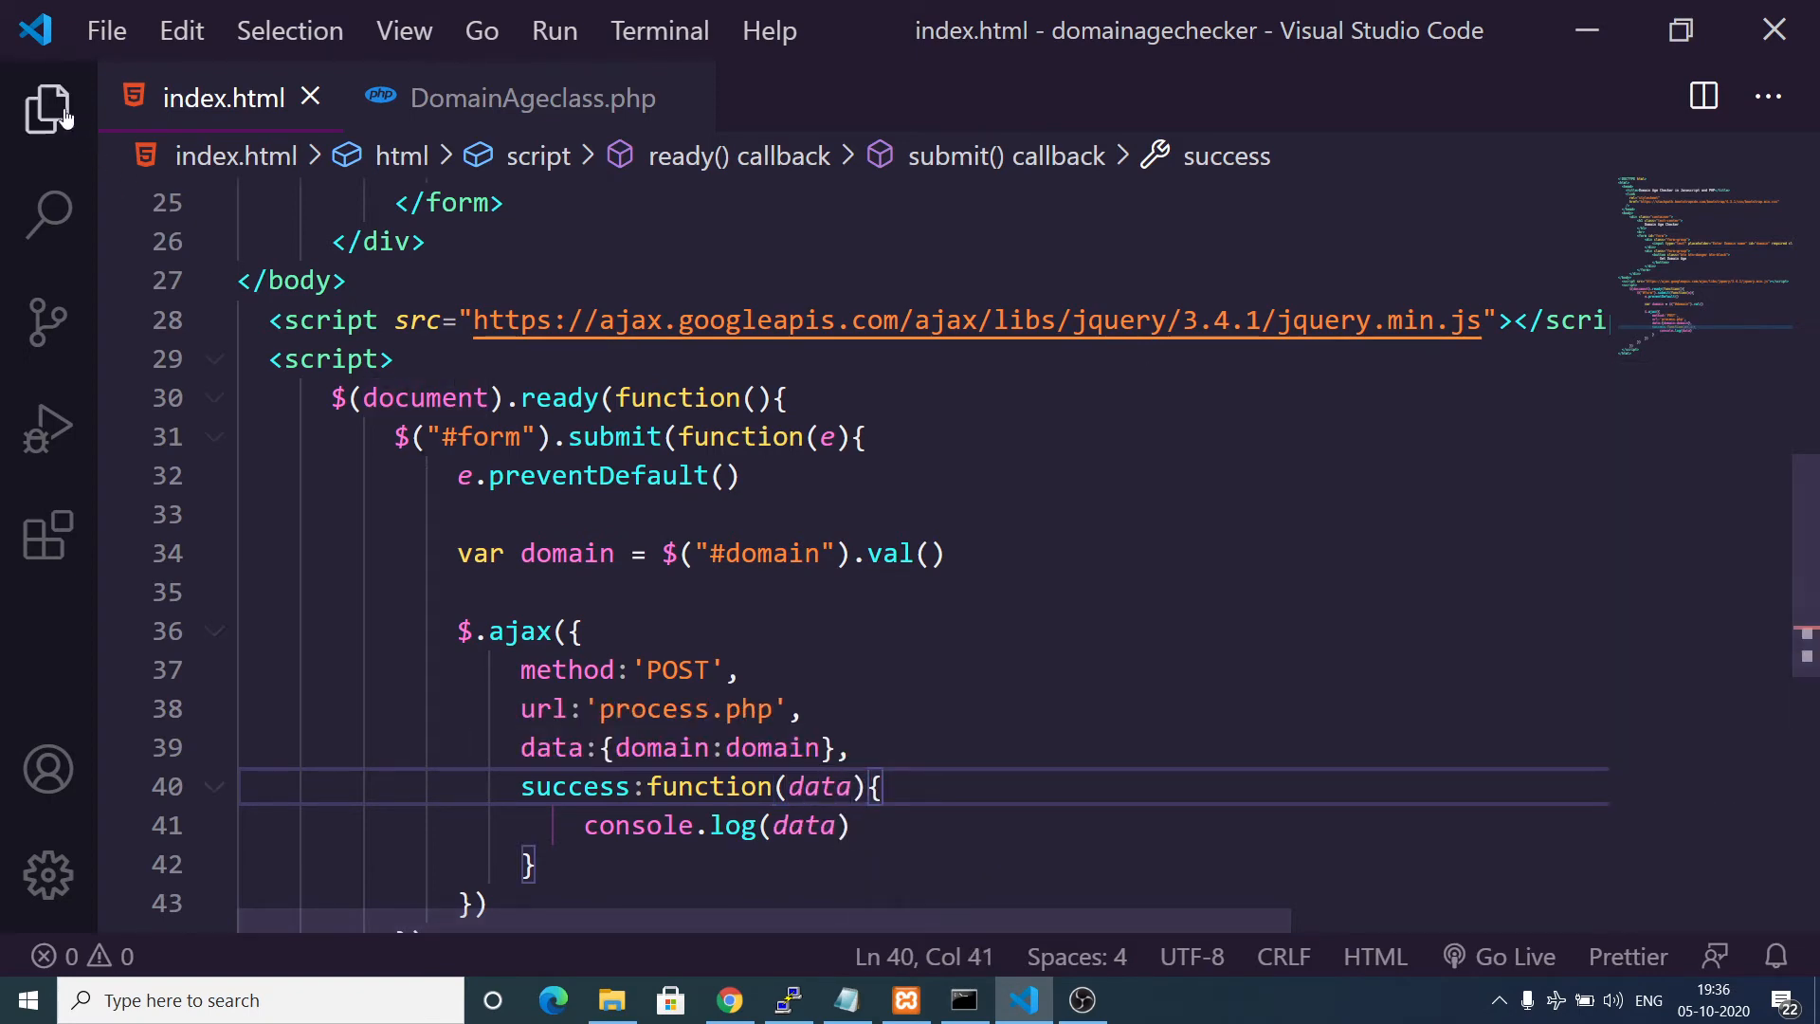
# Create process.php with a PHP block starting if(isset($_POST['domain'])).
pyautogui.click(45, 110)
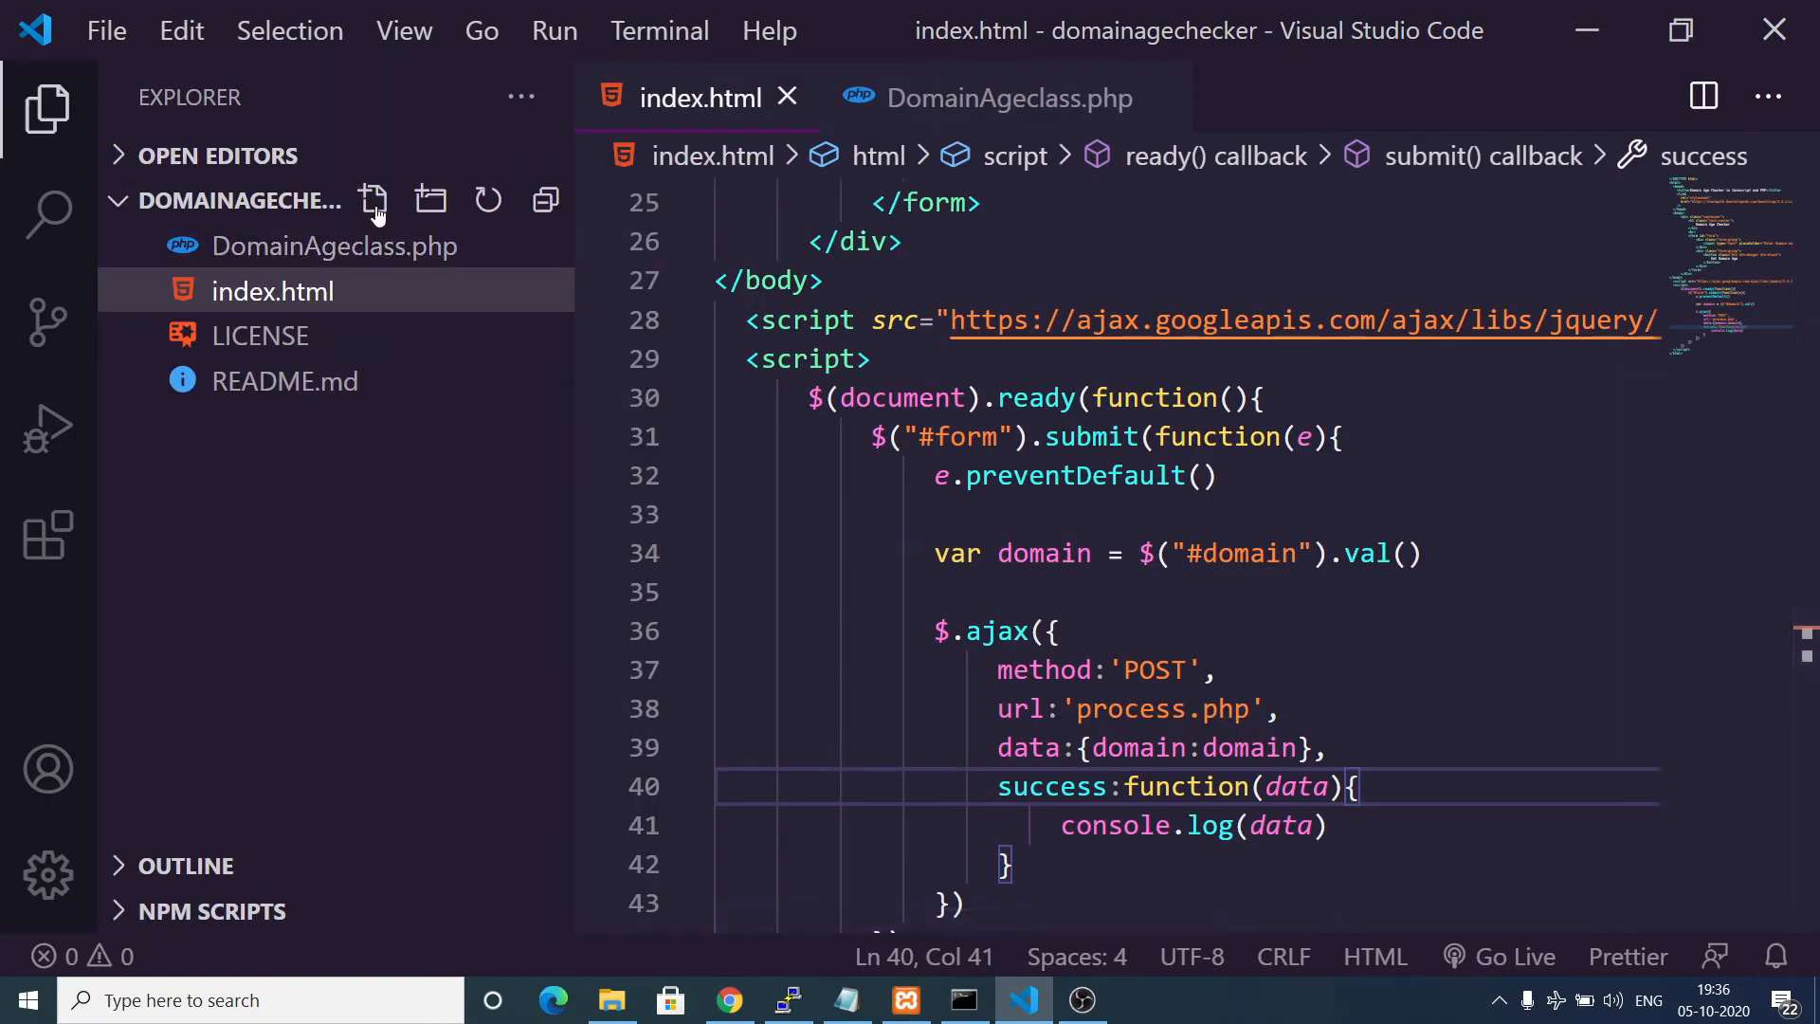
pyautogui.write('proces')
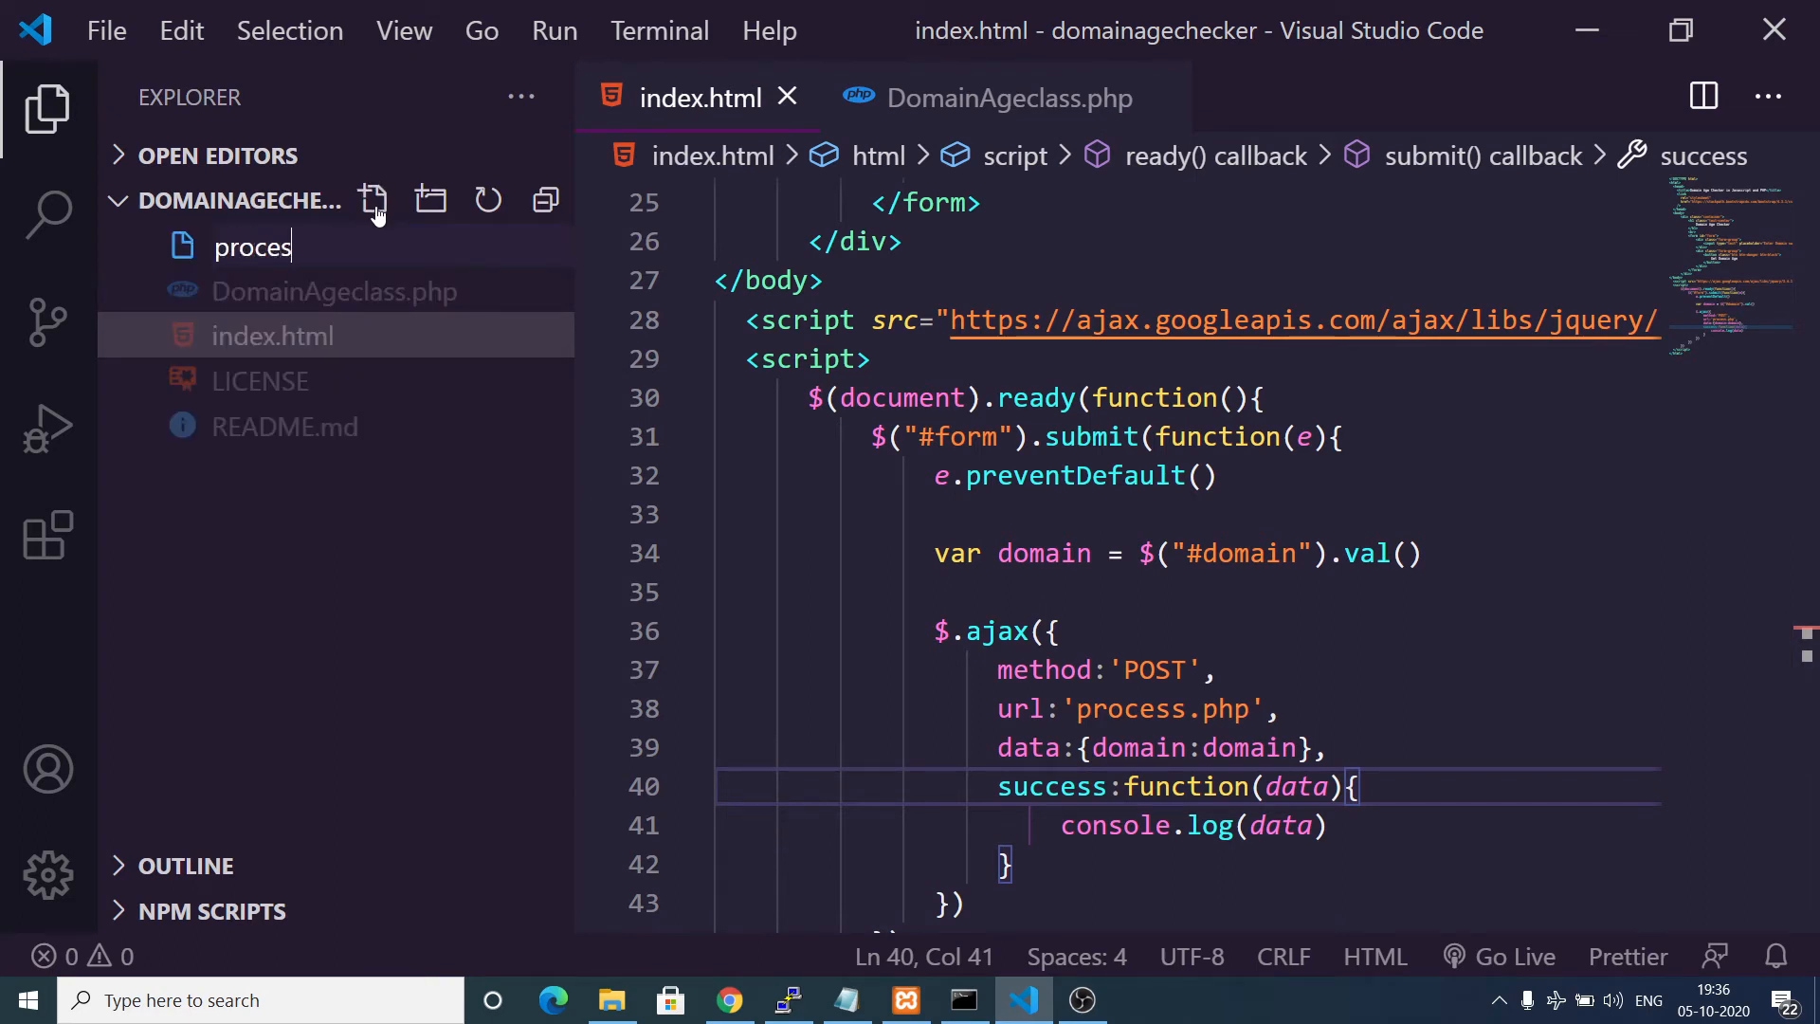
pyautogui.press('Enter')
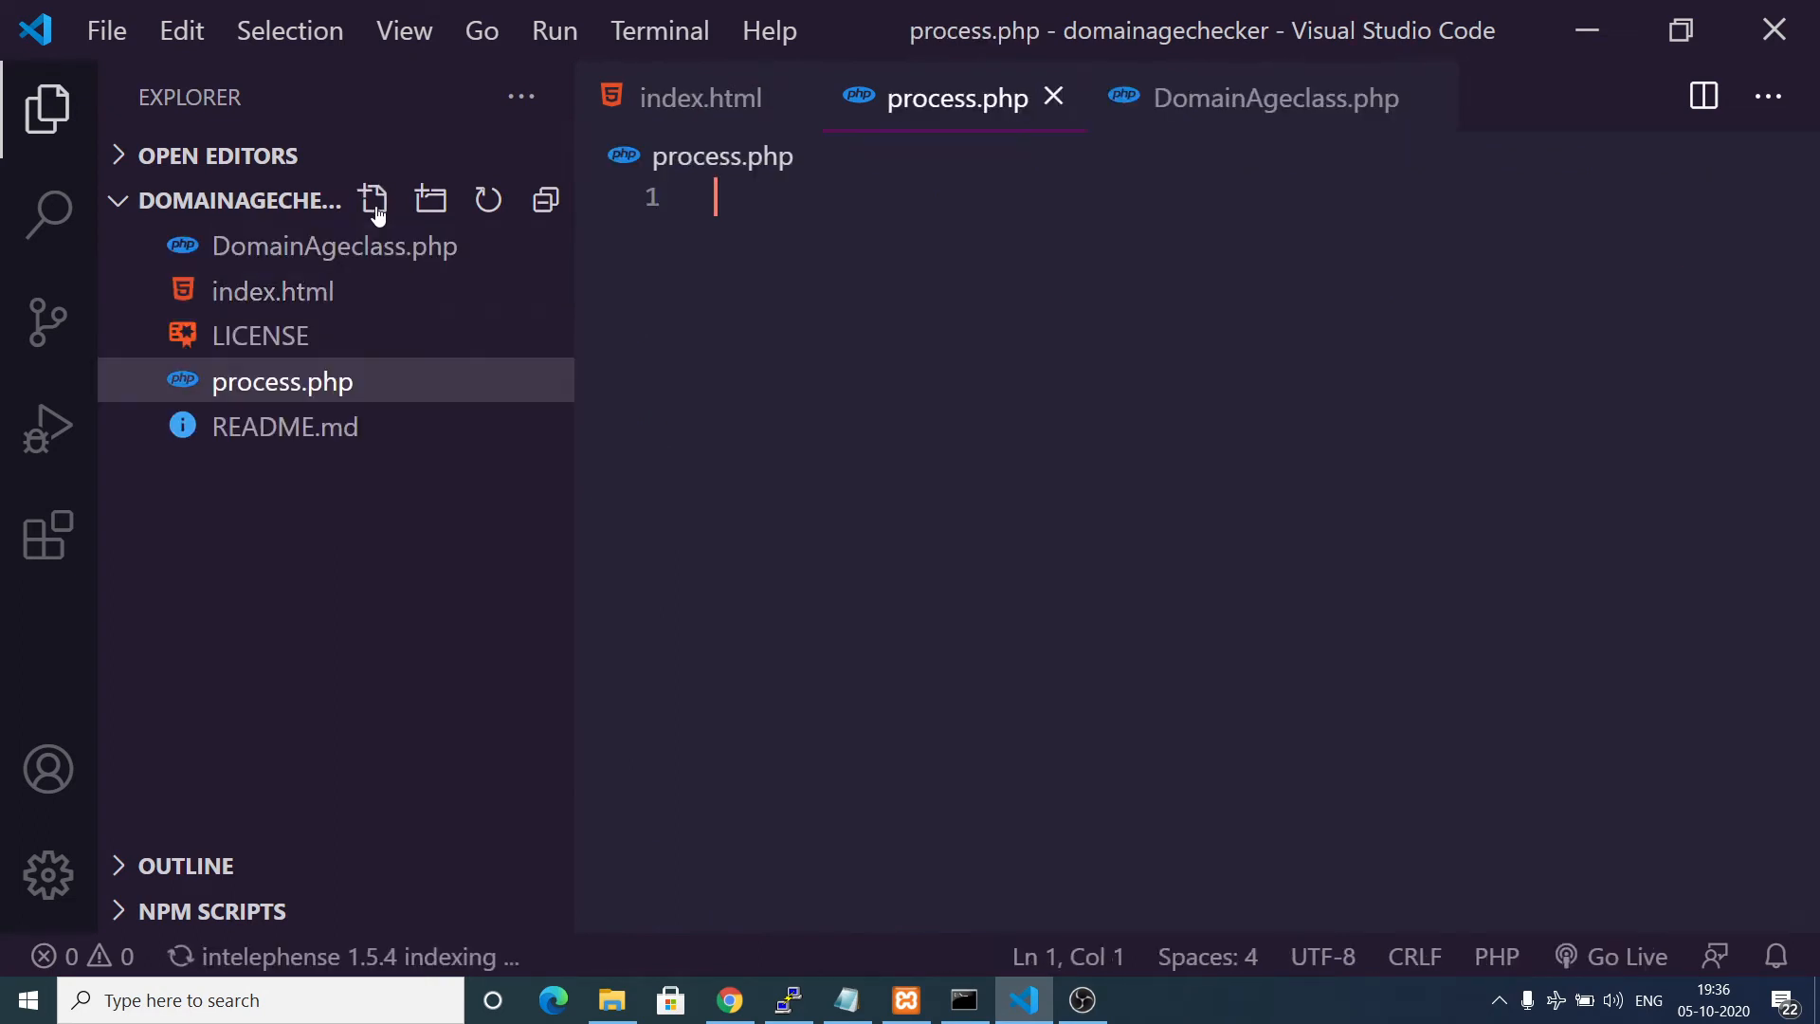
pyautogui.write('M')
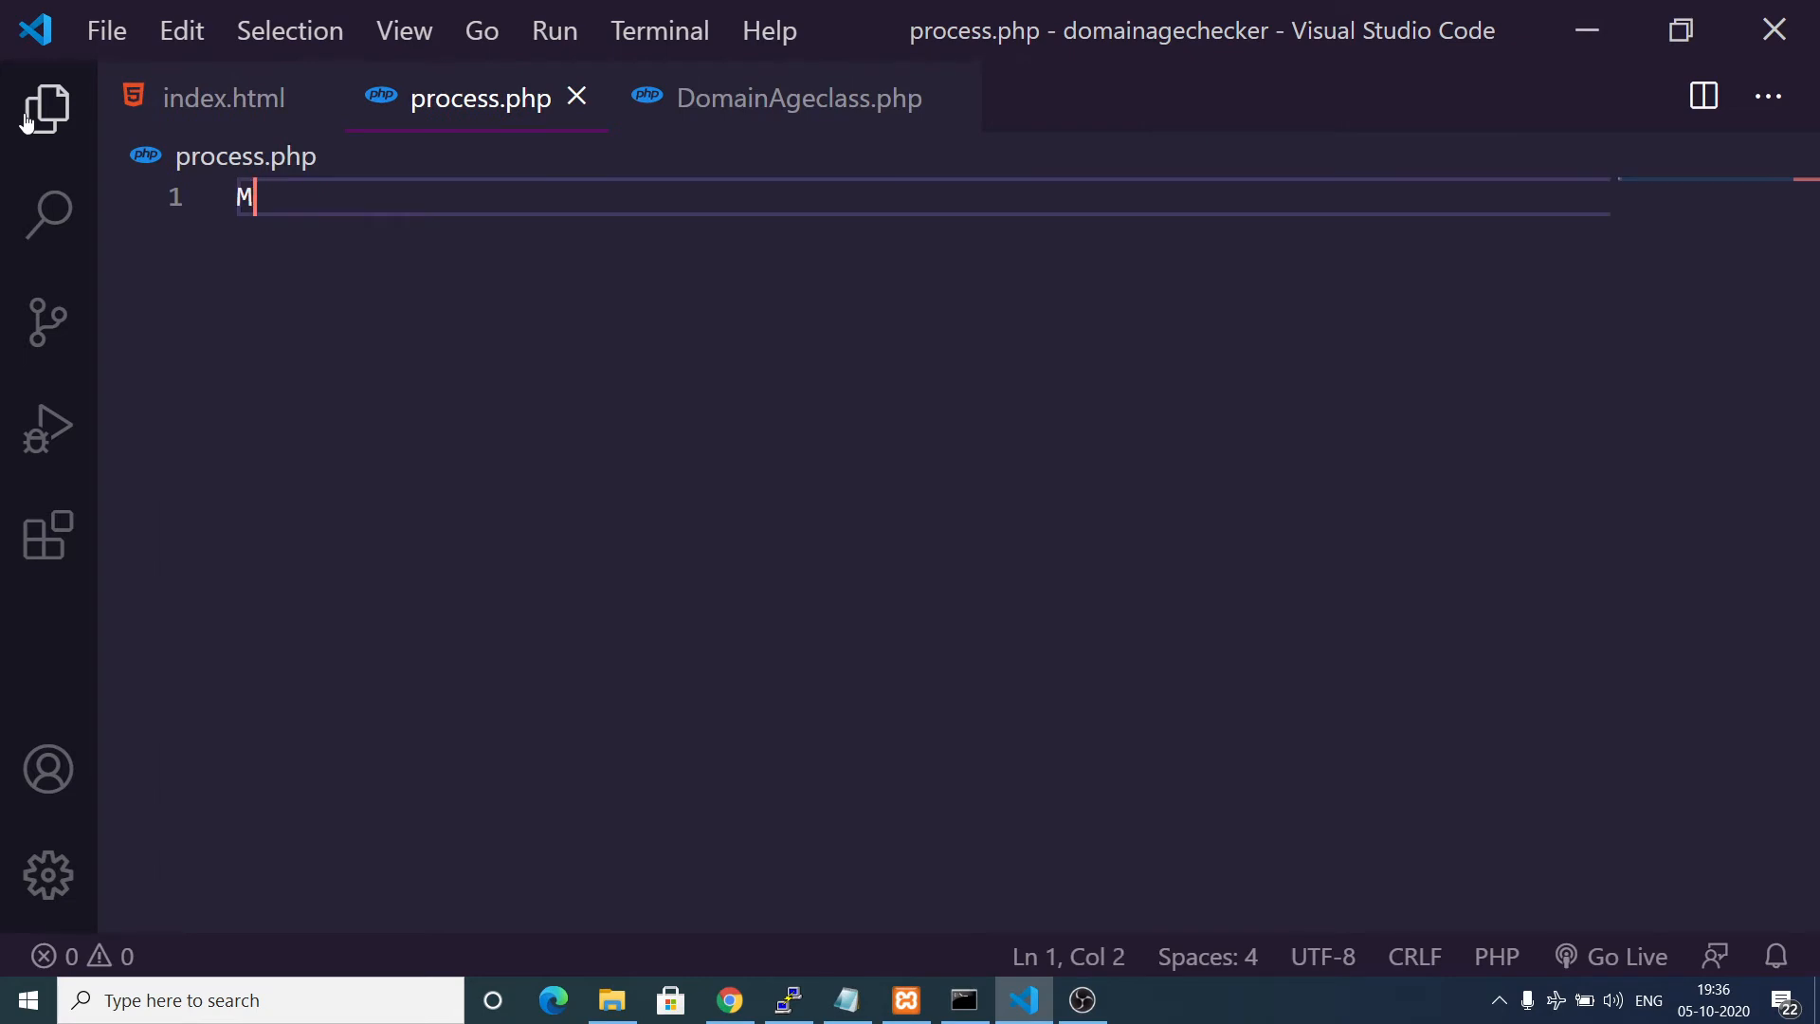
pyautogui.write('<?php')
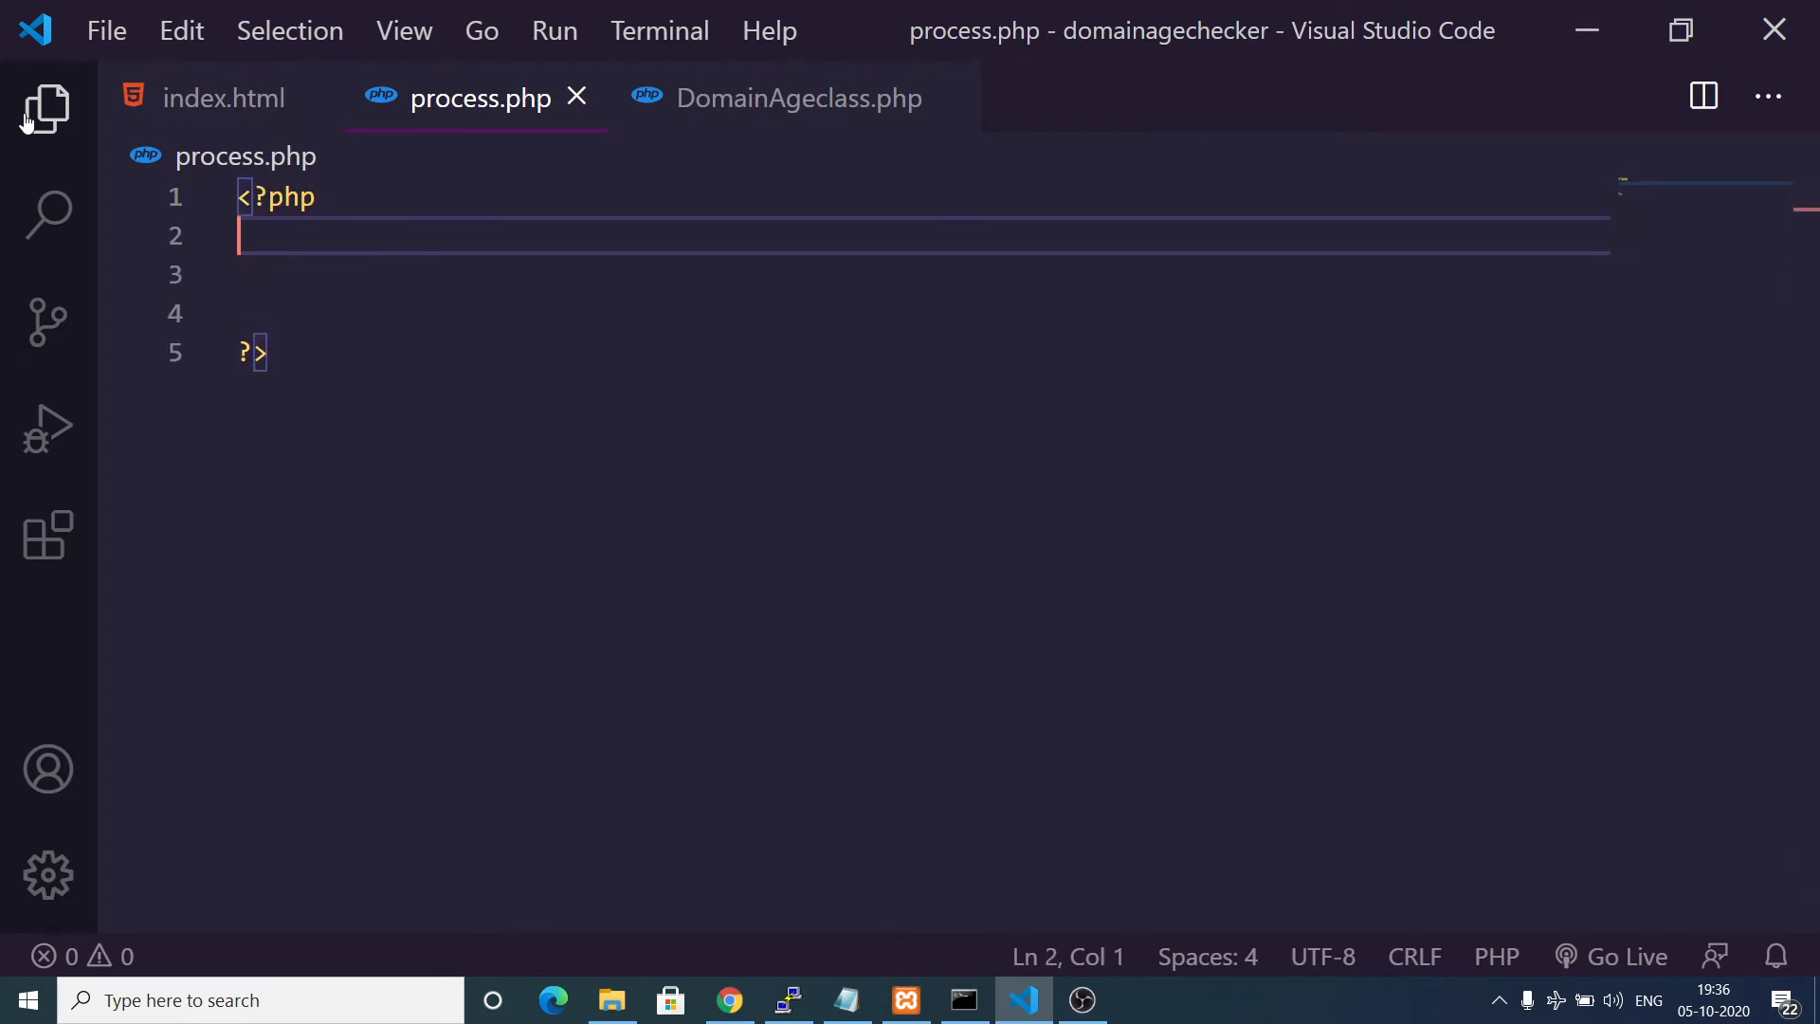
pyautogui.write('if(isset(')
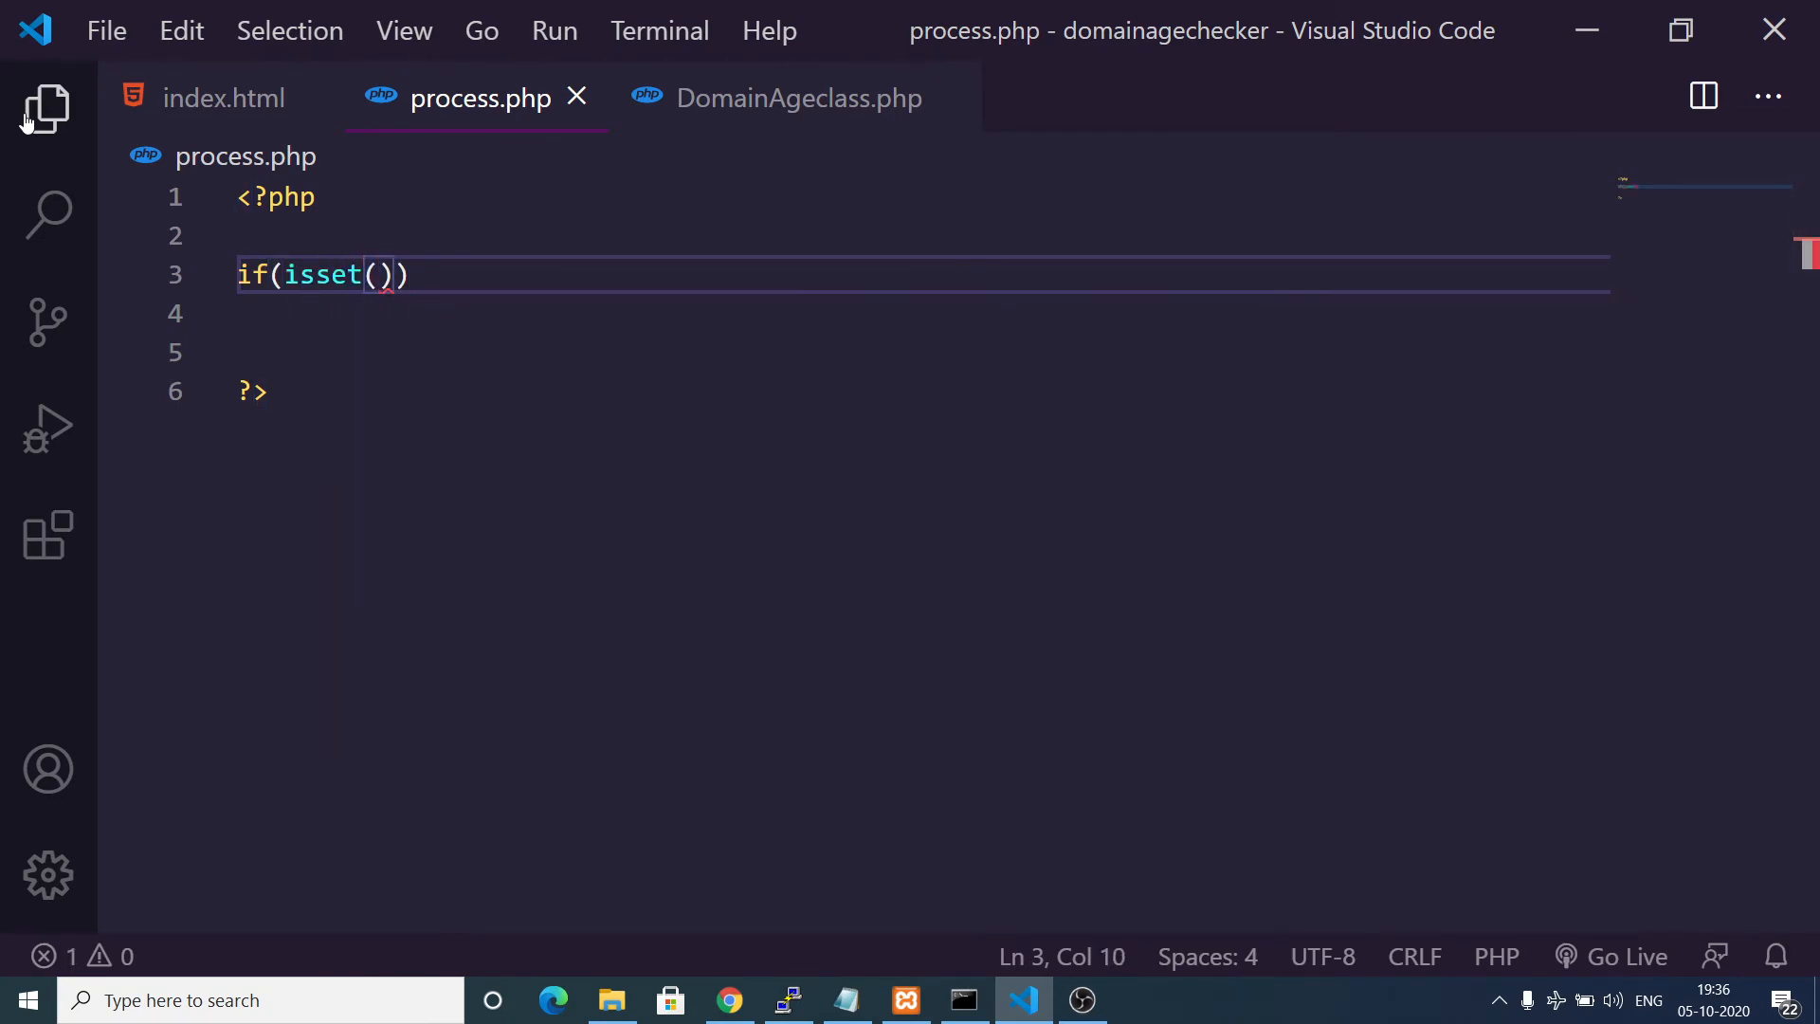
pyautogui.write("$_POST['")
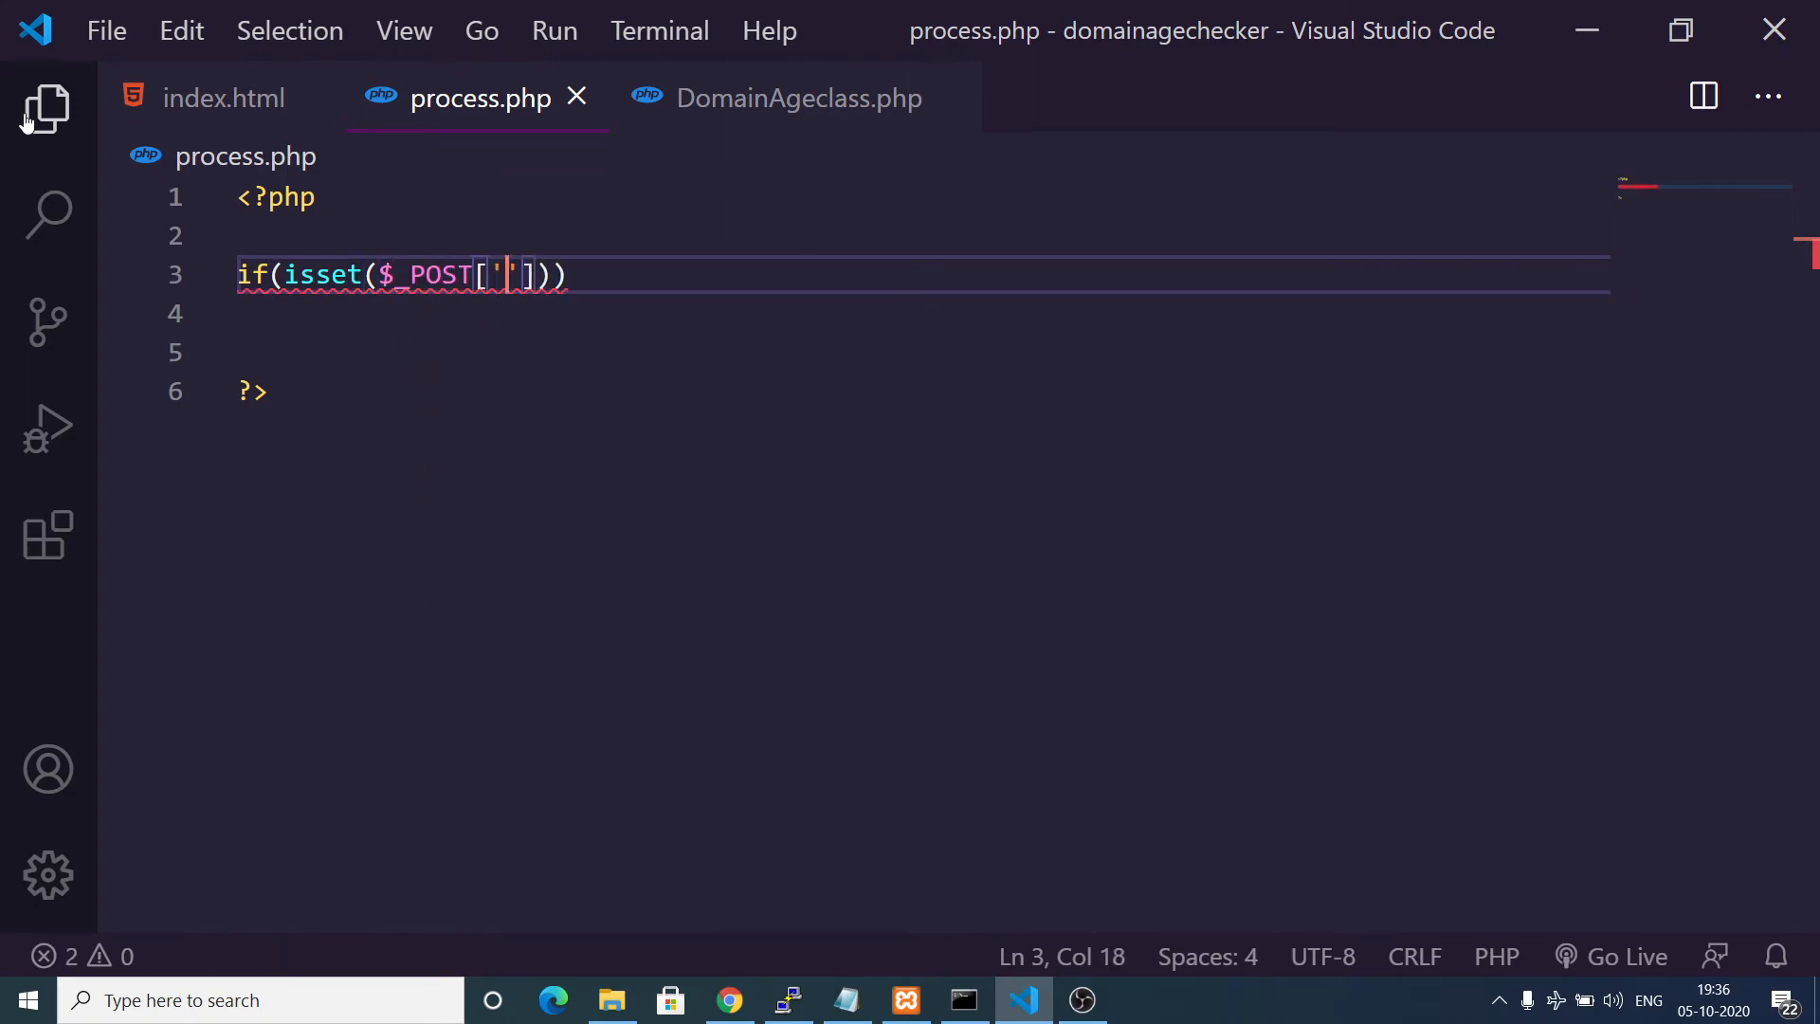
pyautogui.write('domain')
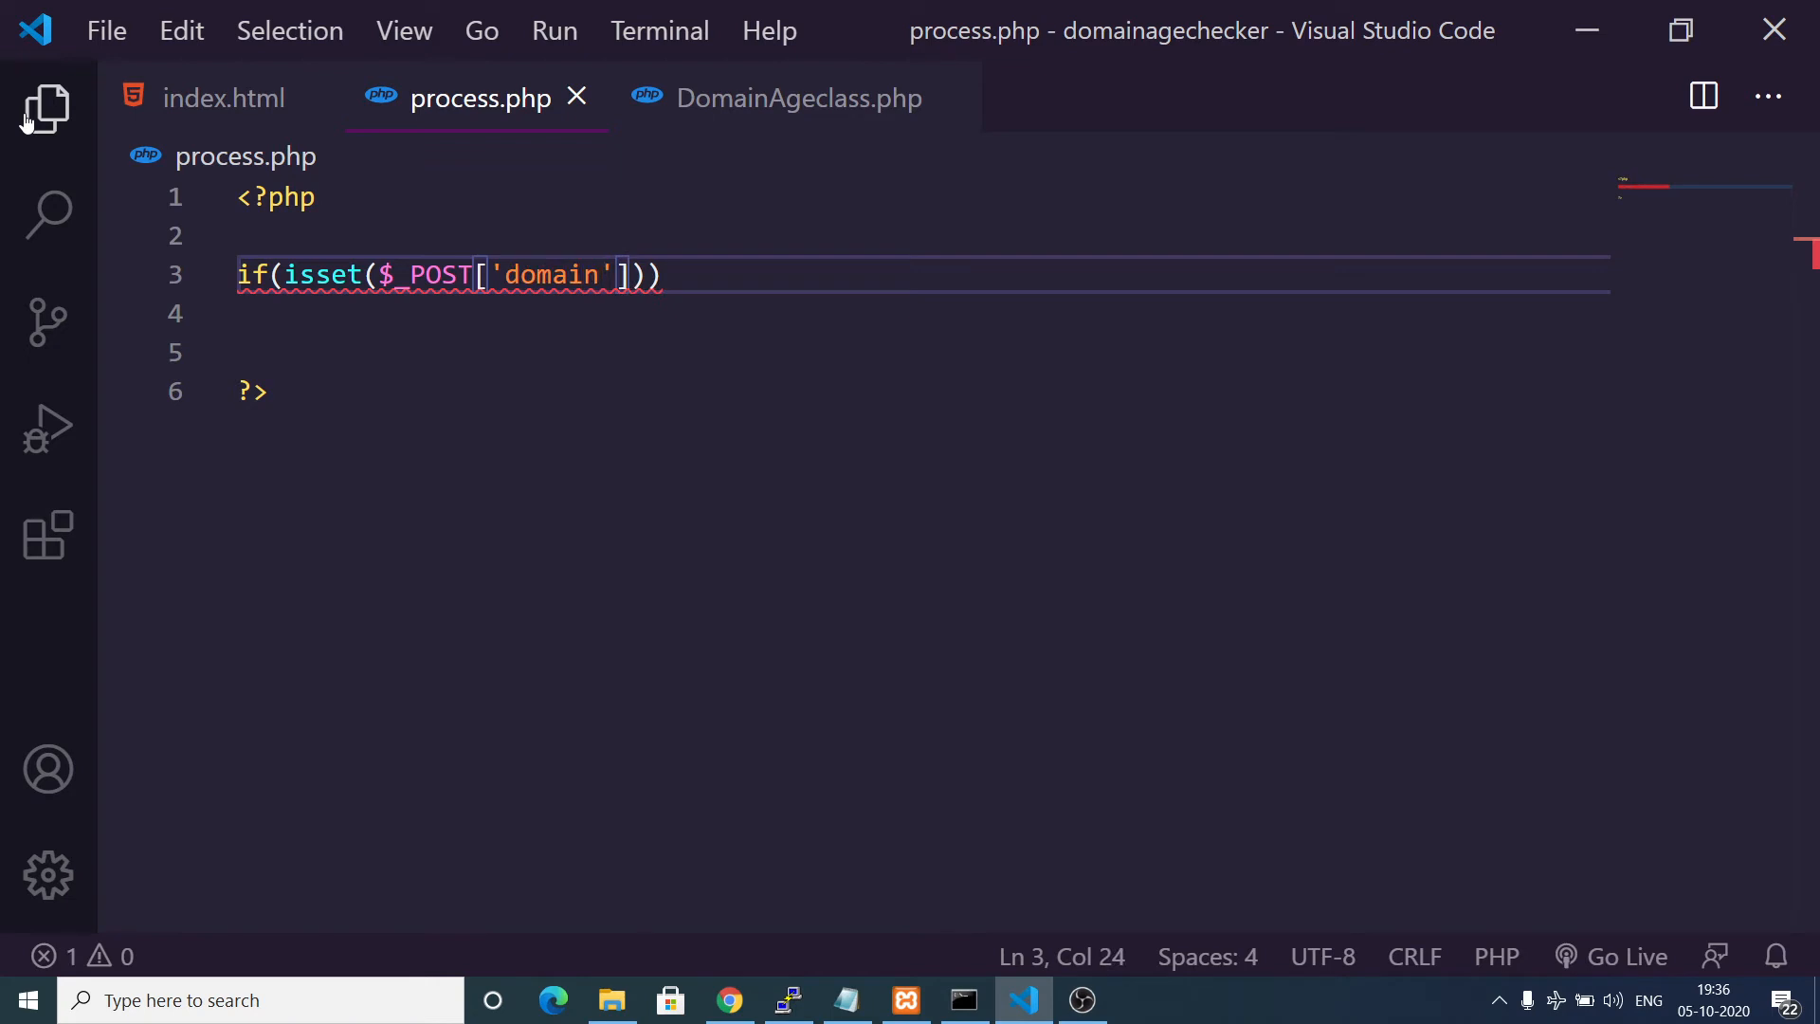
# Open the if block and add require_once('DomainAgeclass.php'), checking the file name in the Explorer.
pyautogui.write('{')
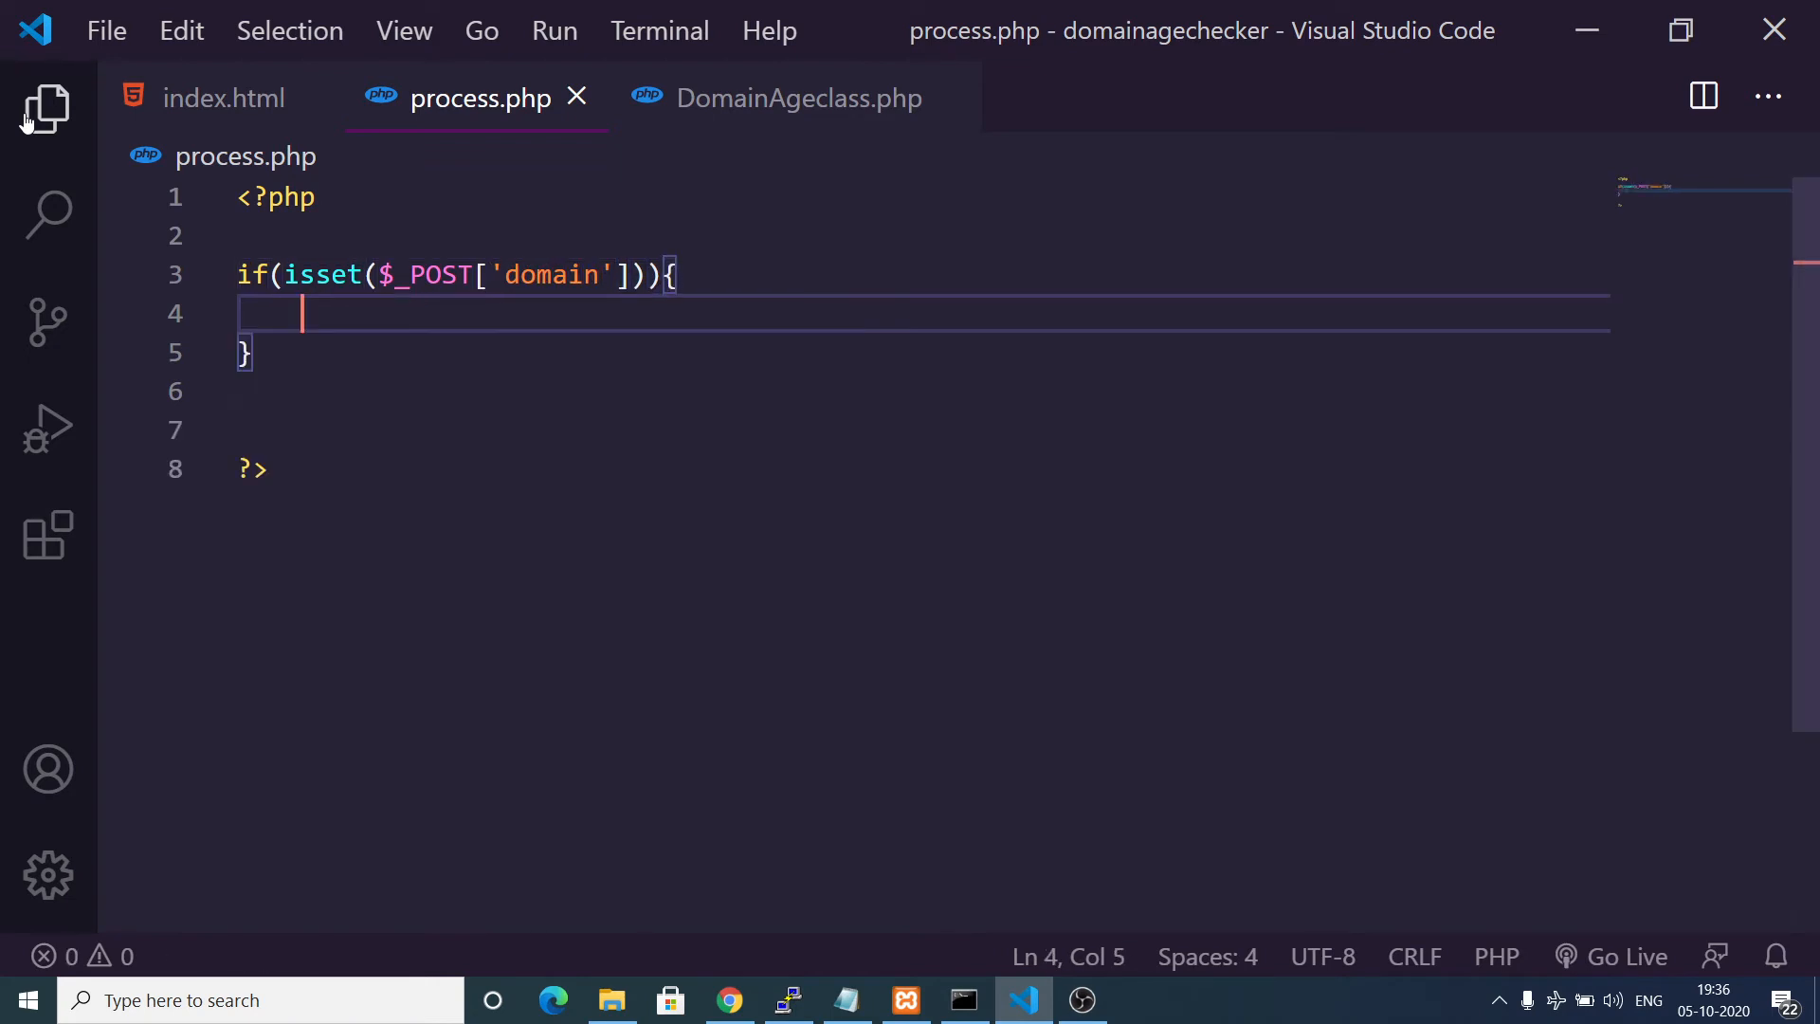
pyautogui.click(224, 96)
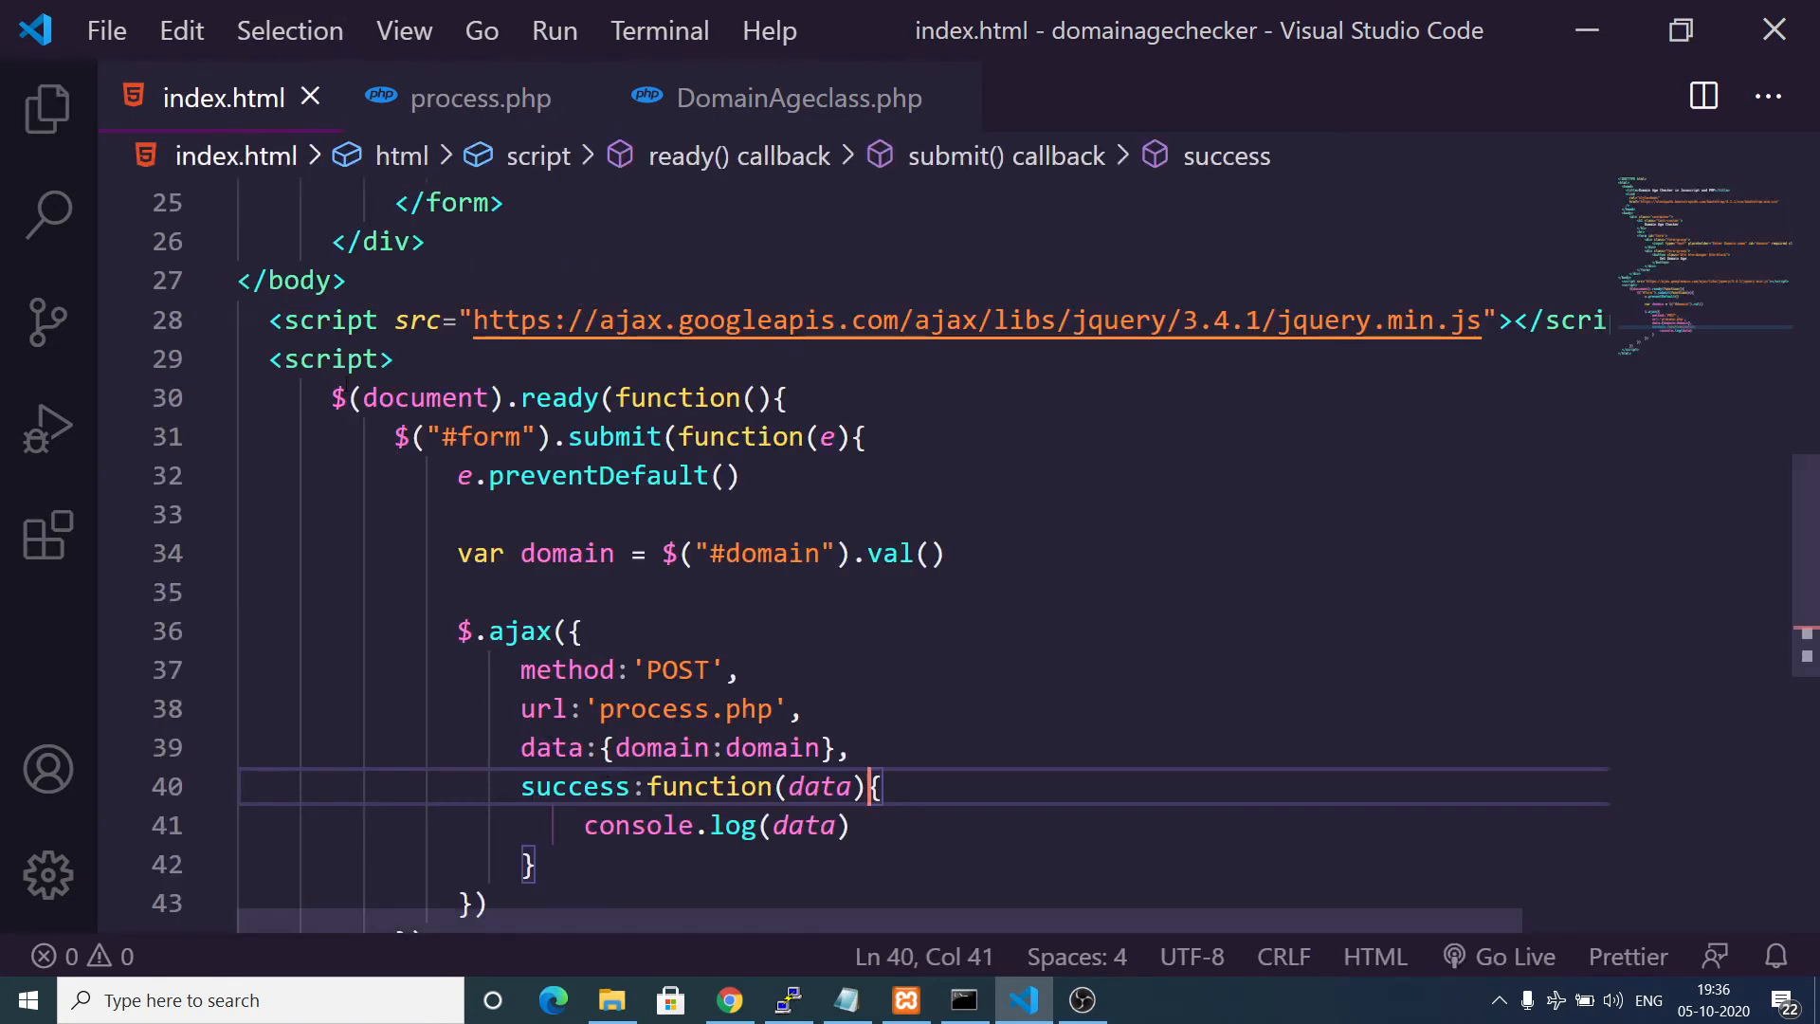
pyautogui.moveTo(637, 825)
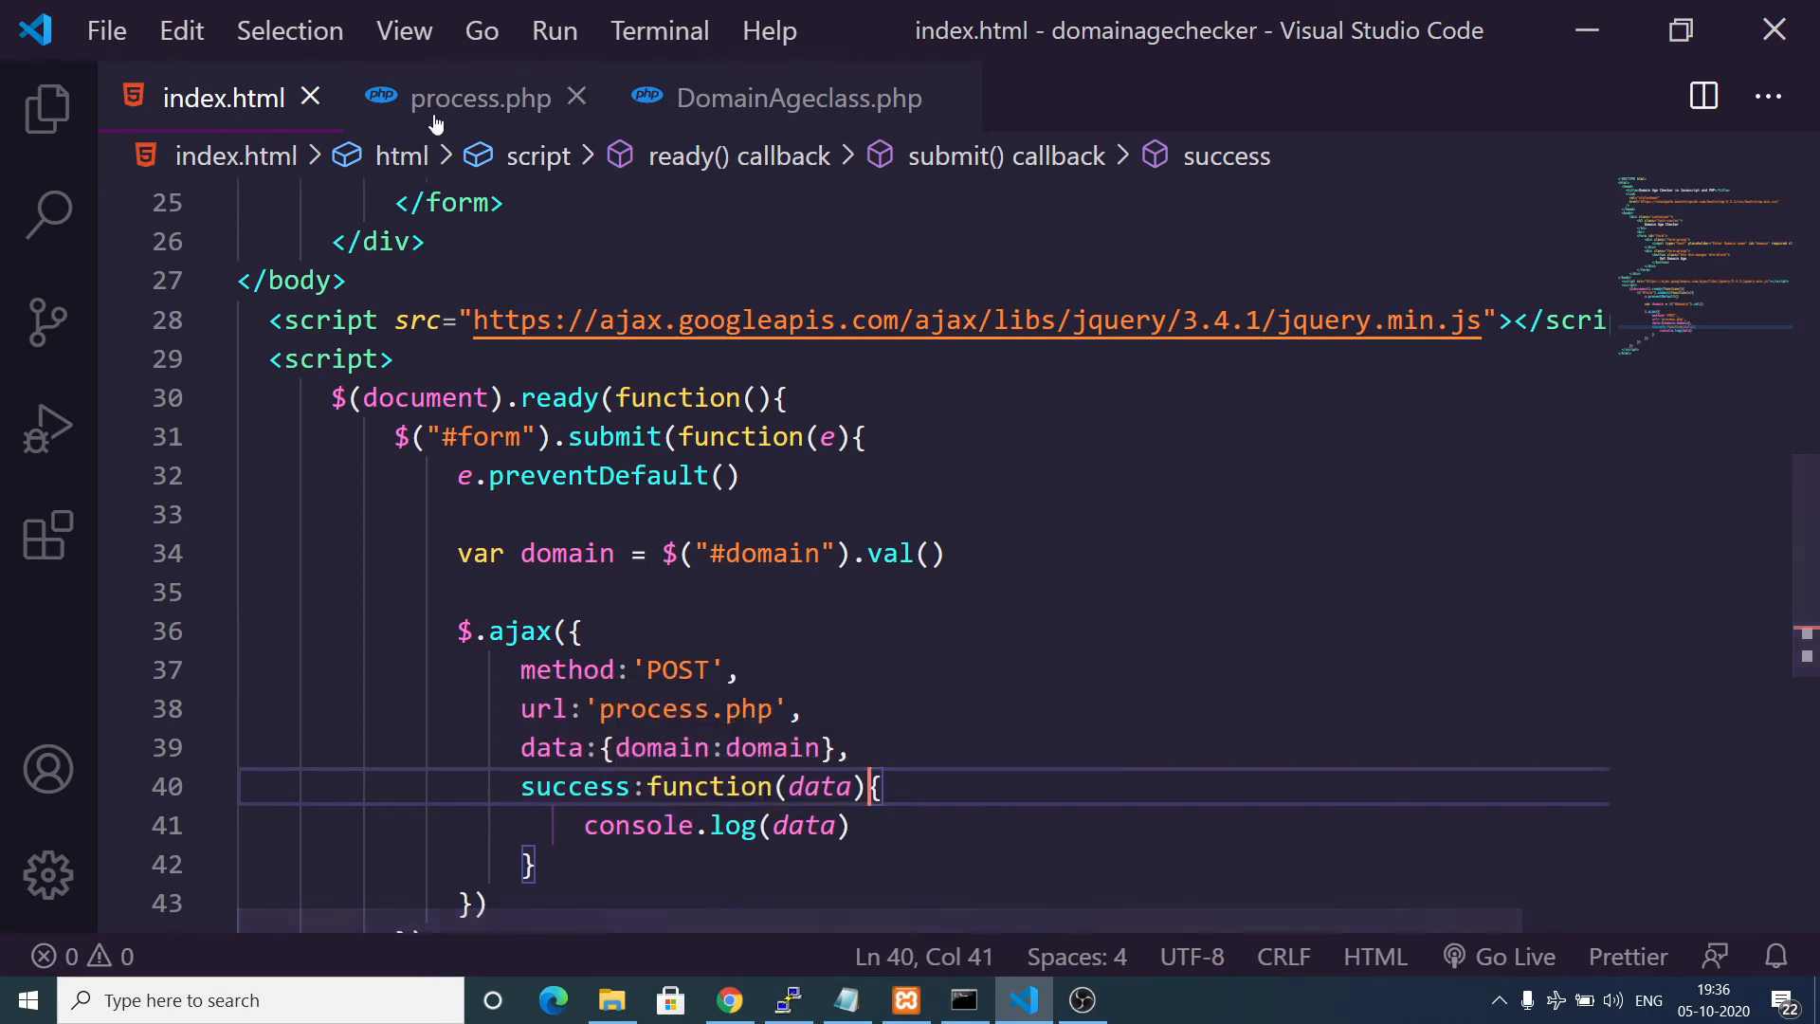
pyautogui.click(480, 96)
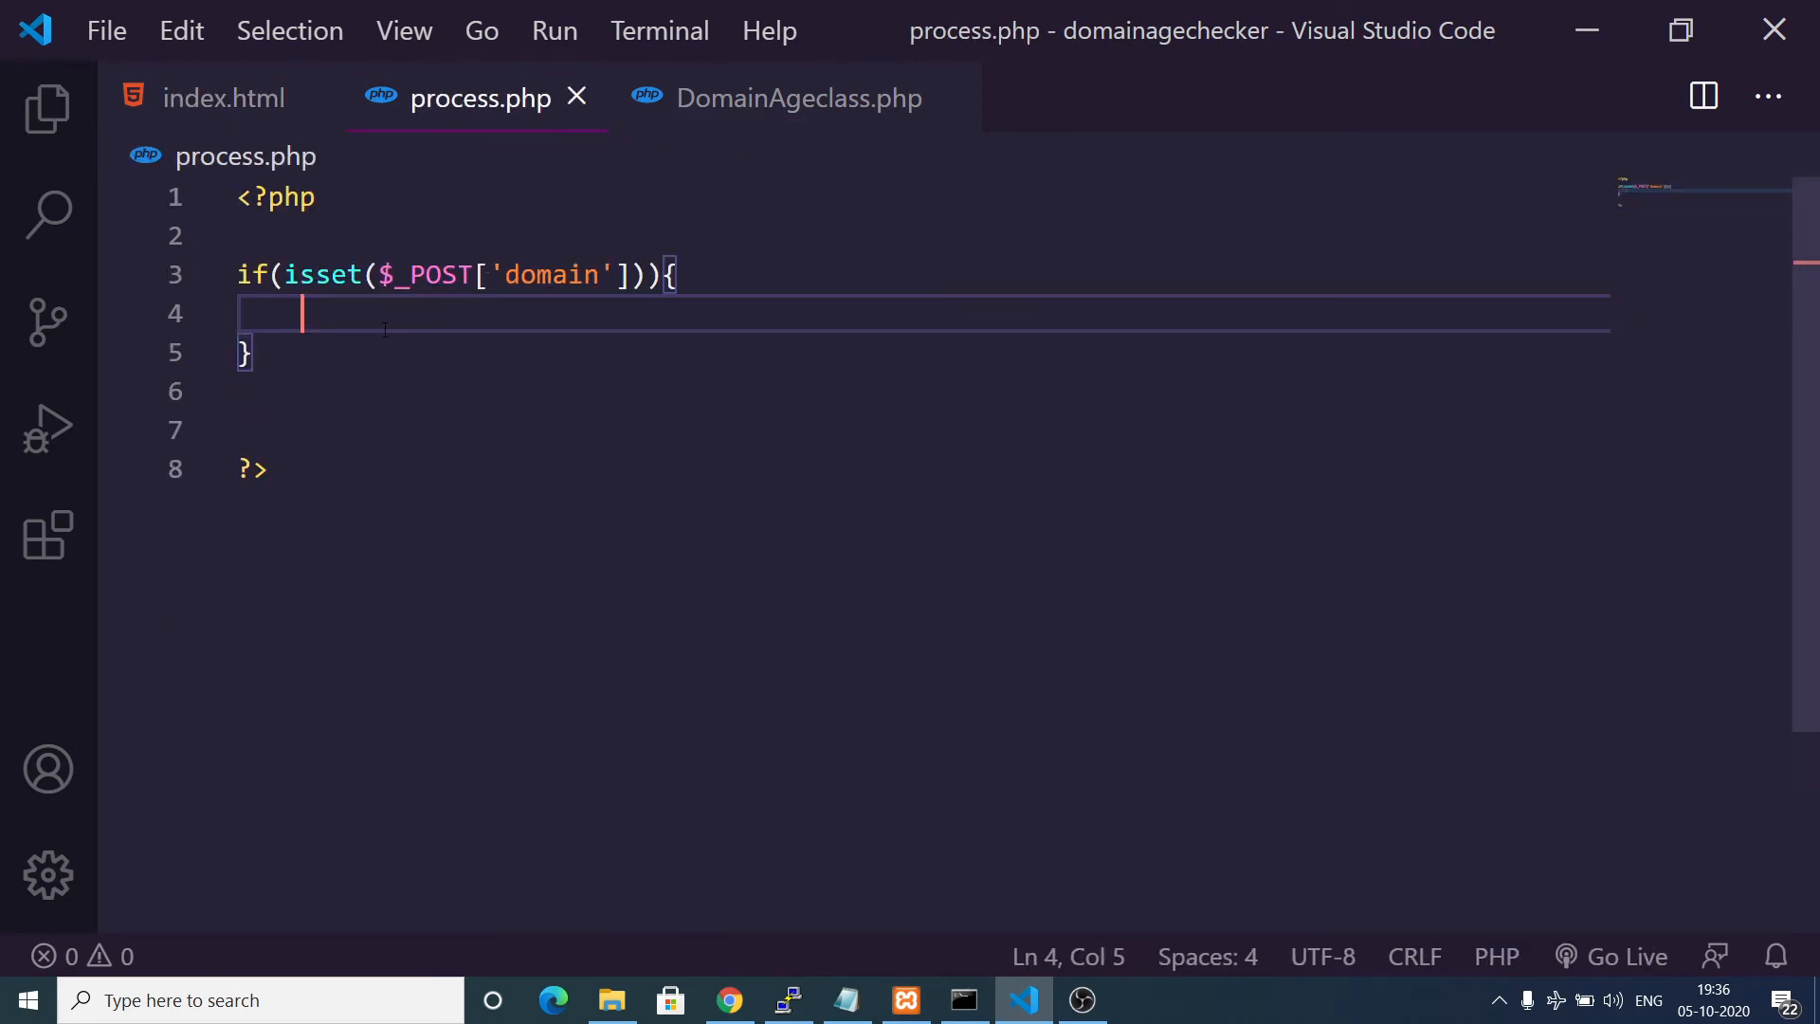
pyautogui.press('Enter')
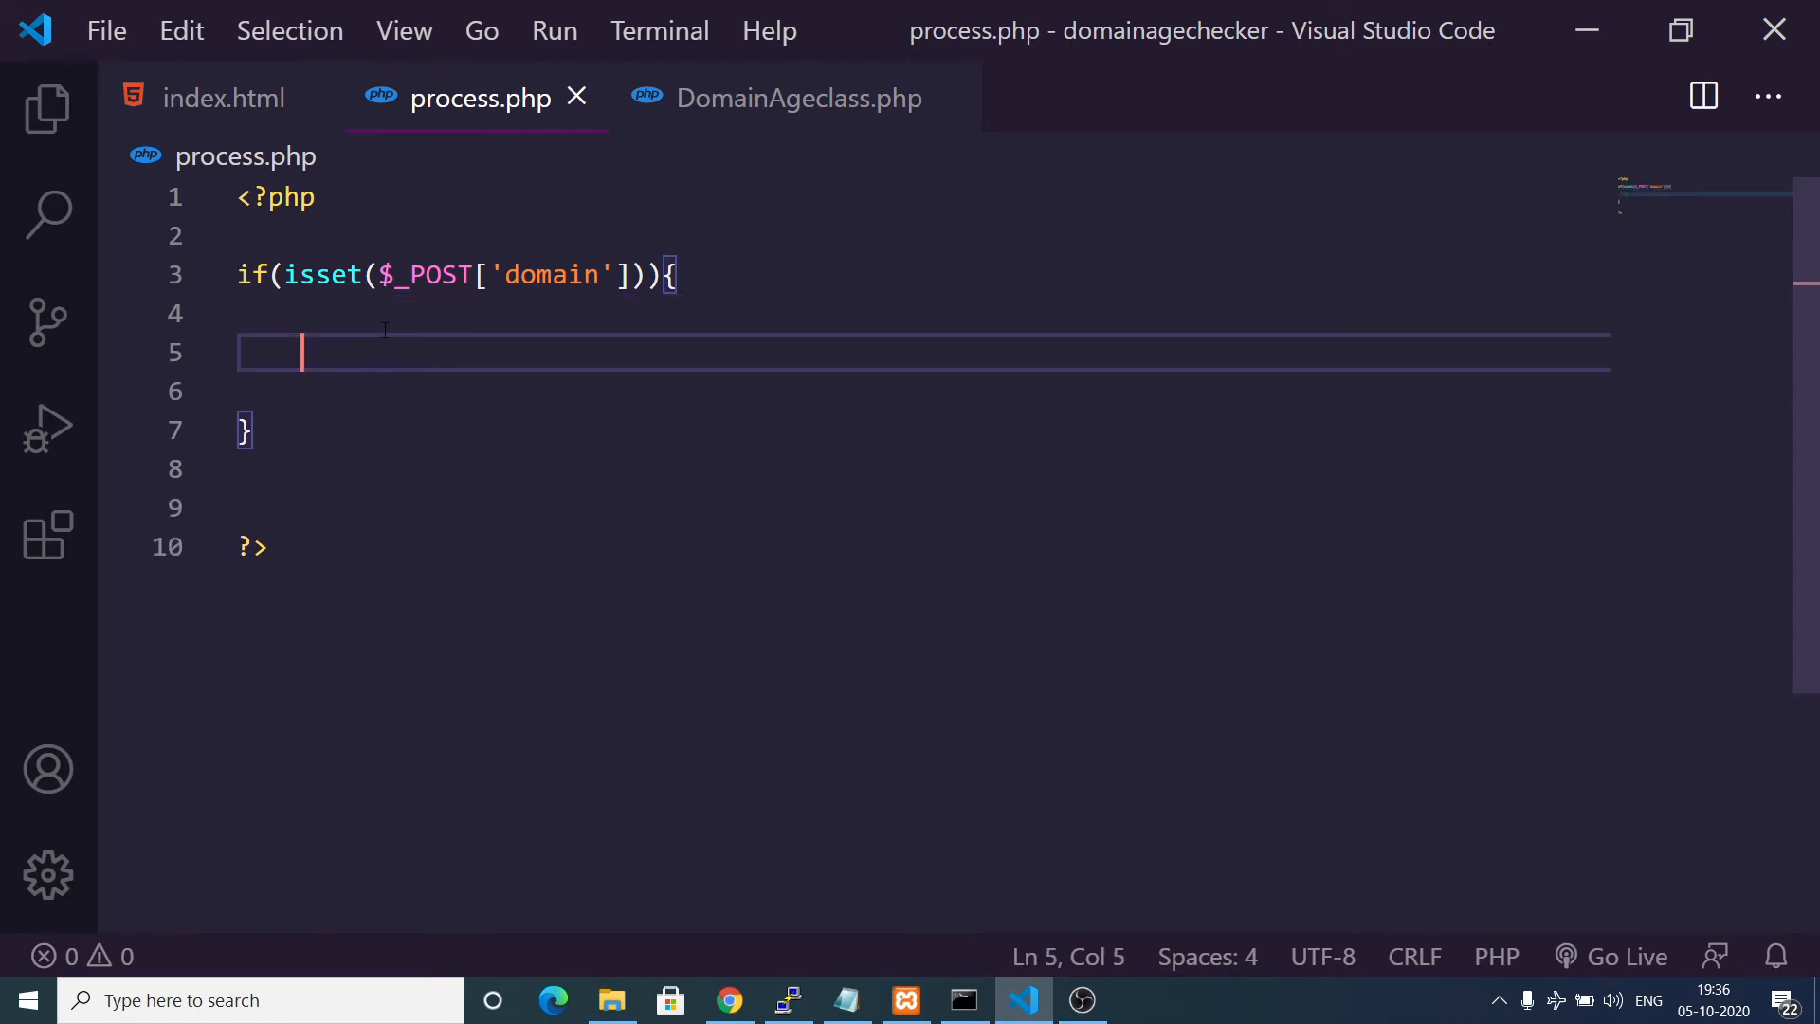
pyautogui.write("require_once('")
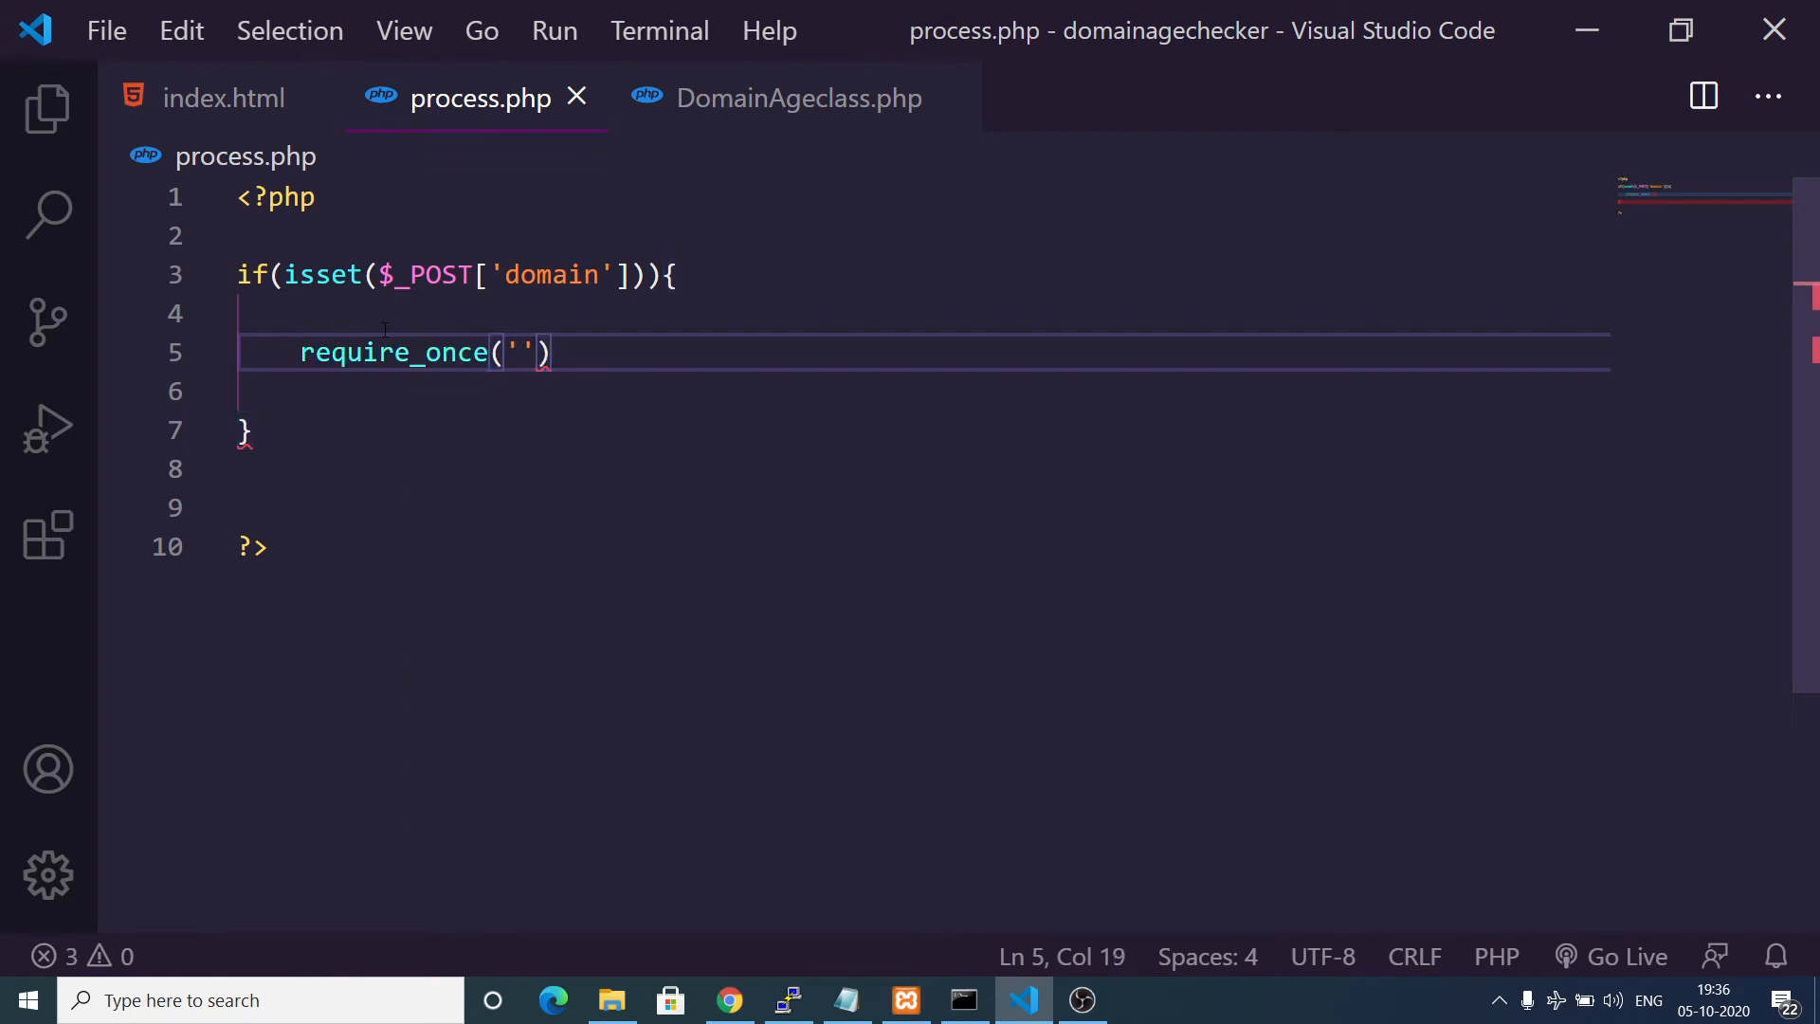
pyautogui.write('Do')
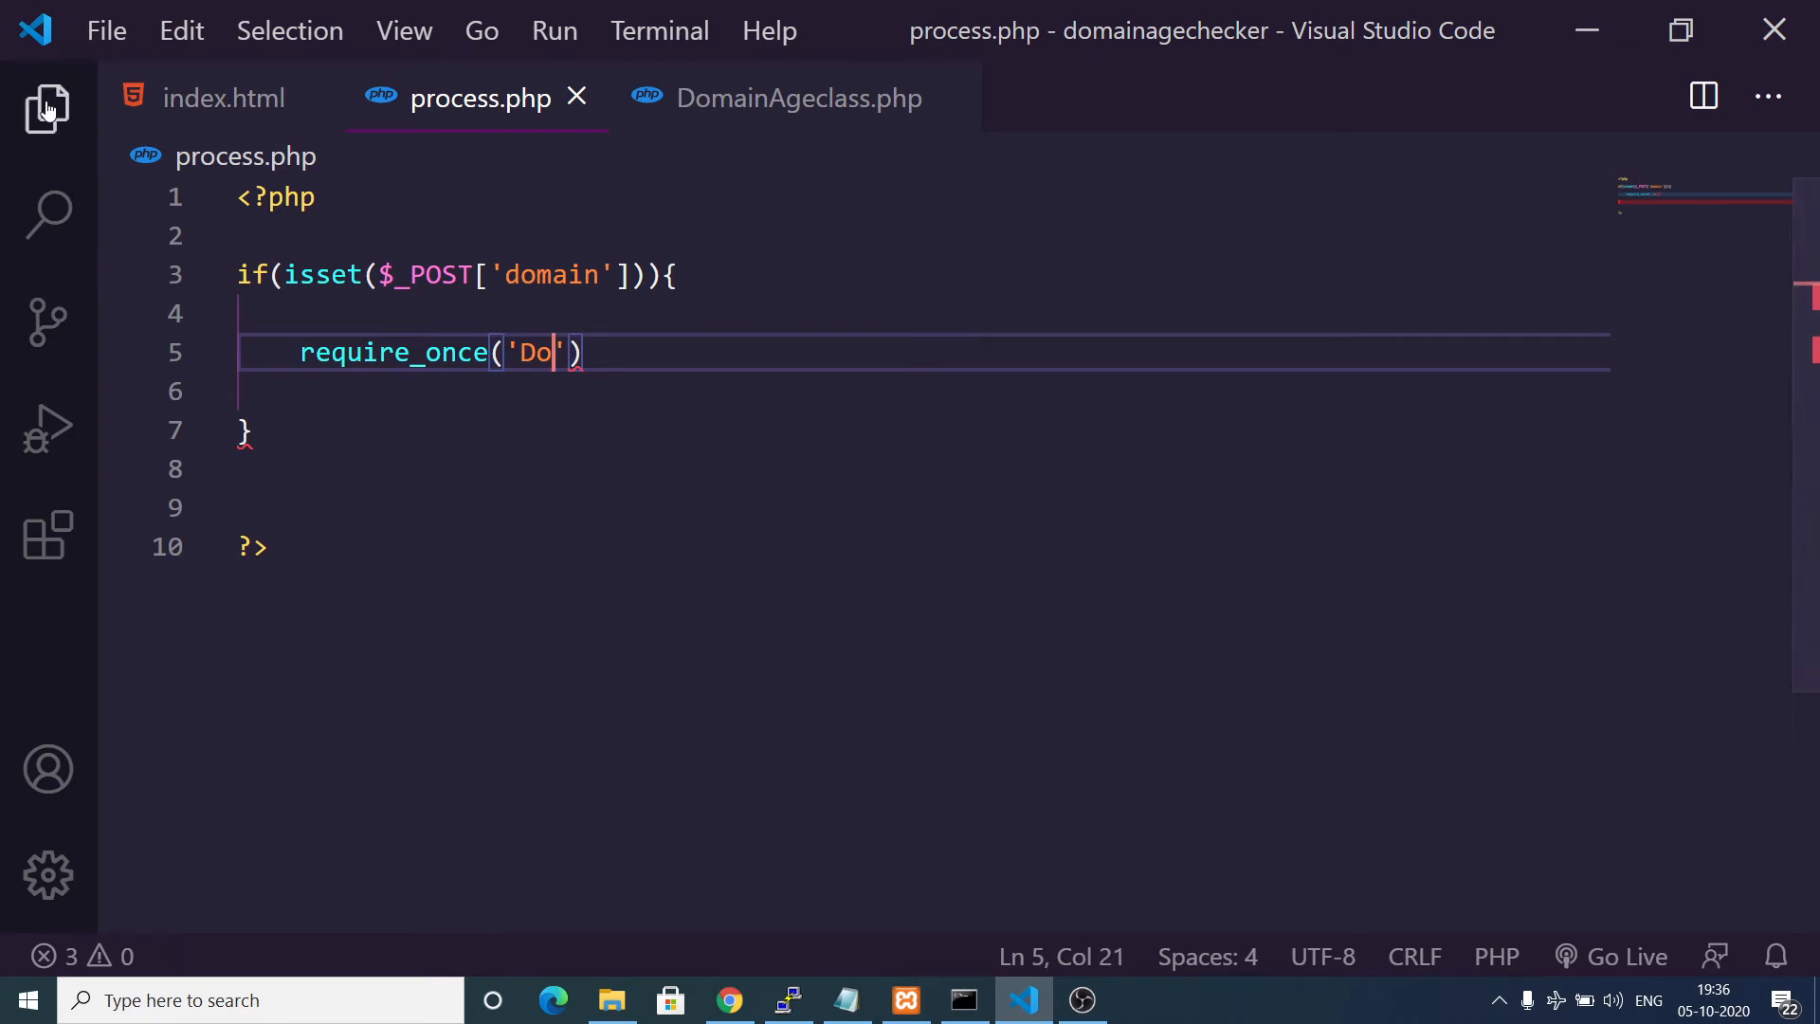
pyautogui.click(46, 108)
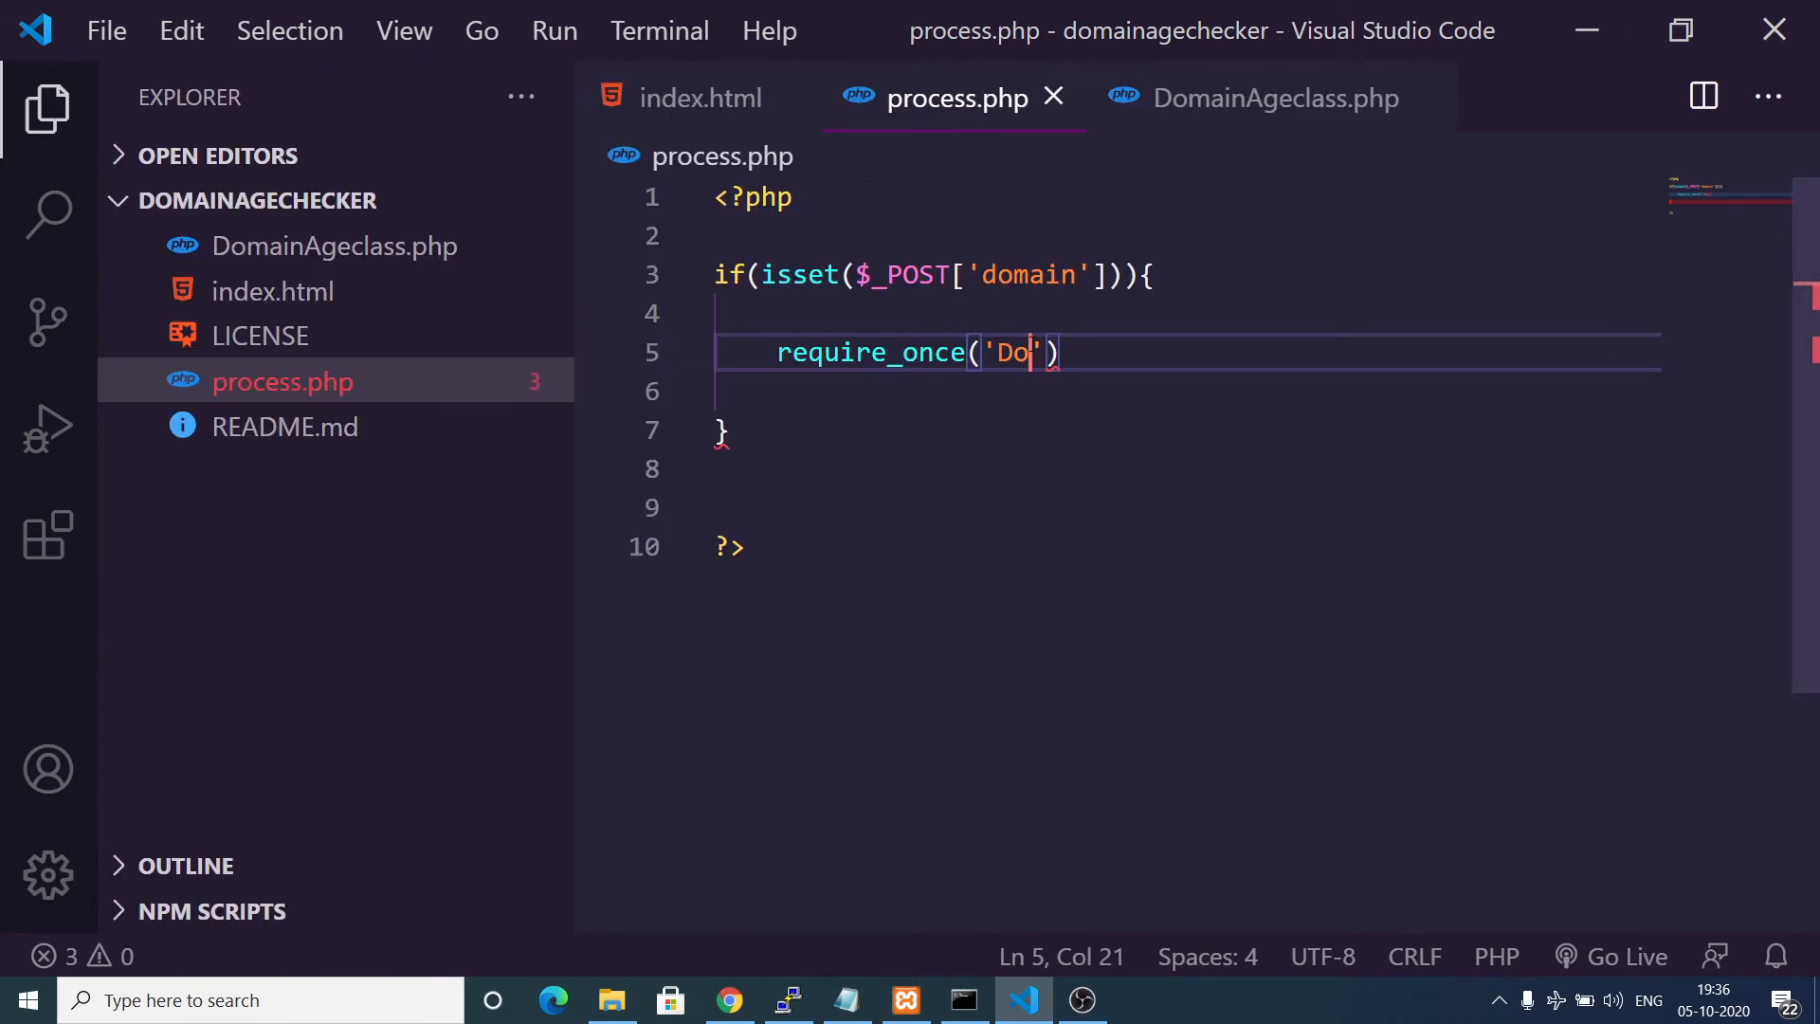
pyautogui.write('mainA')
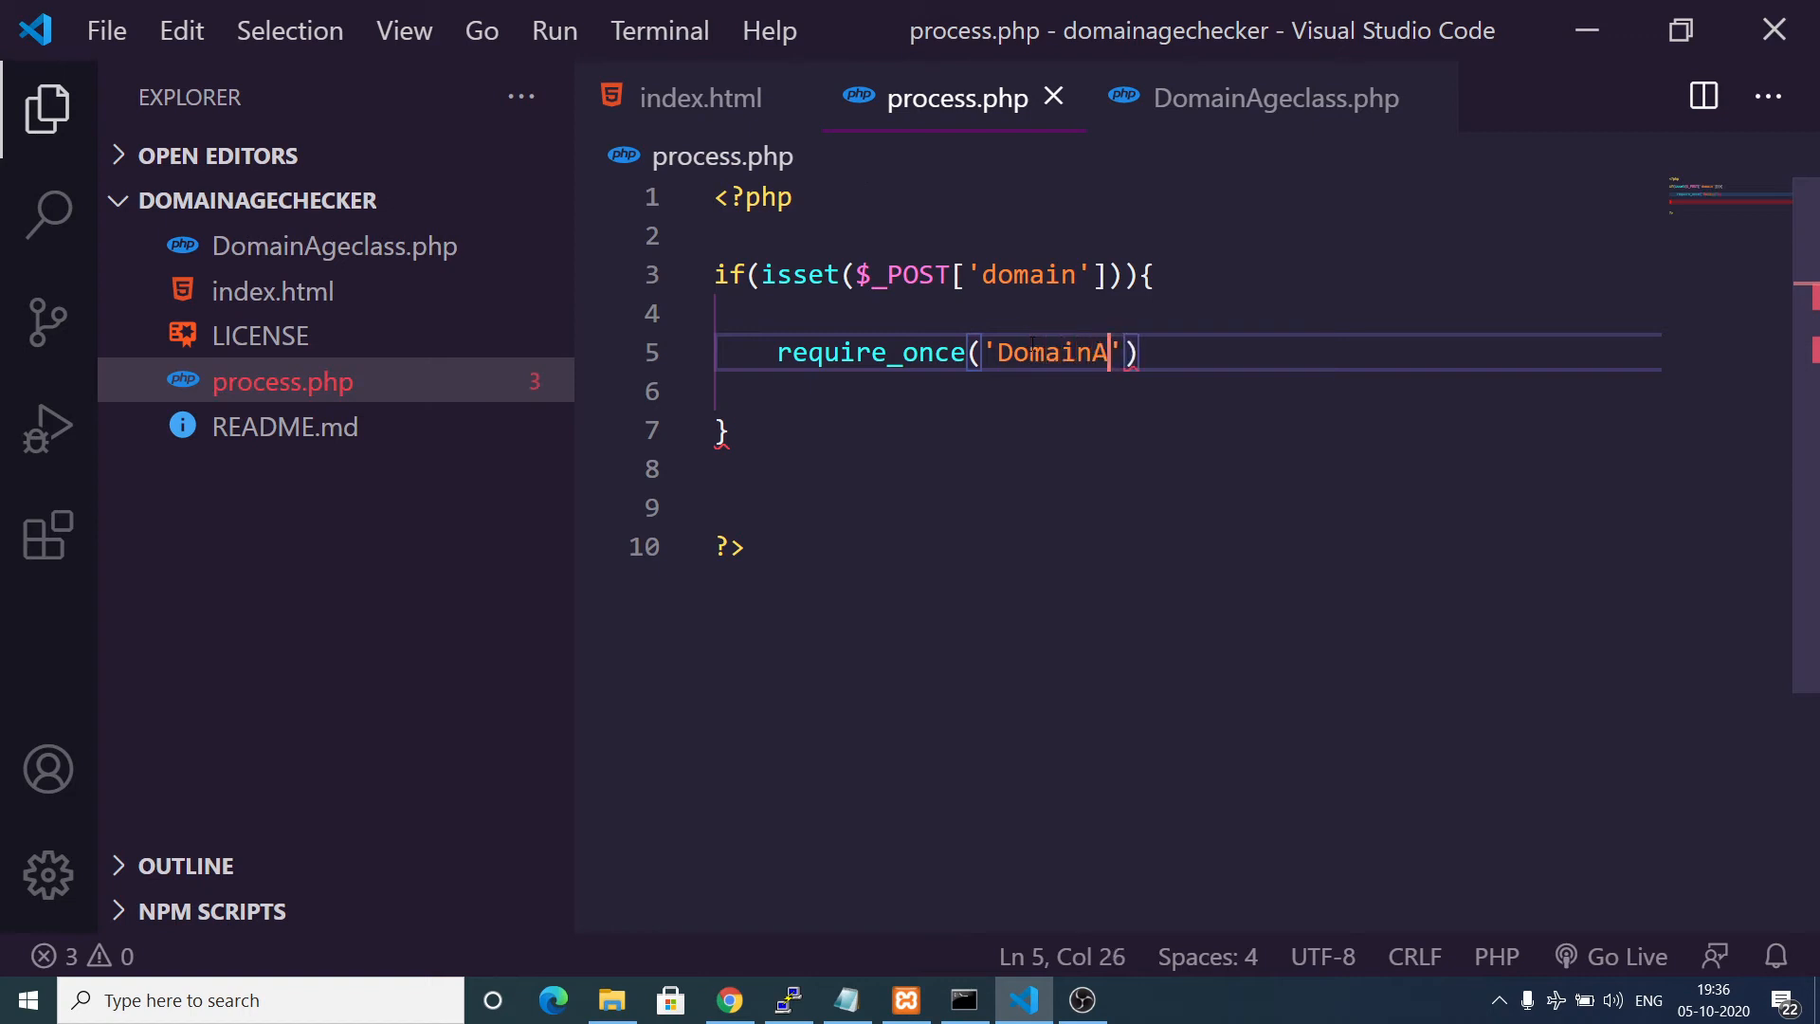
pyautogui.write('geclass.php')
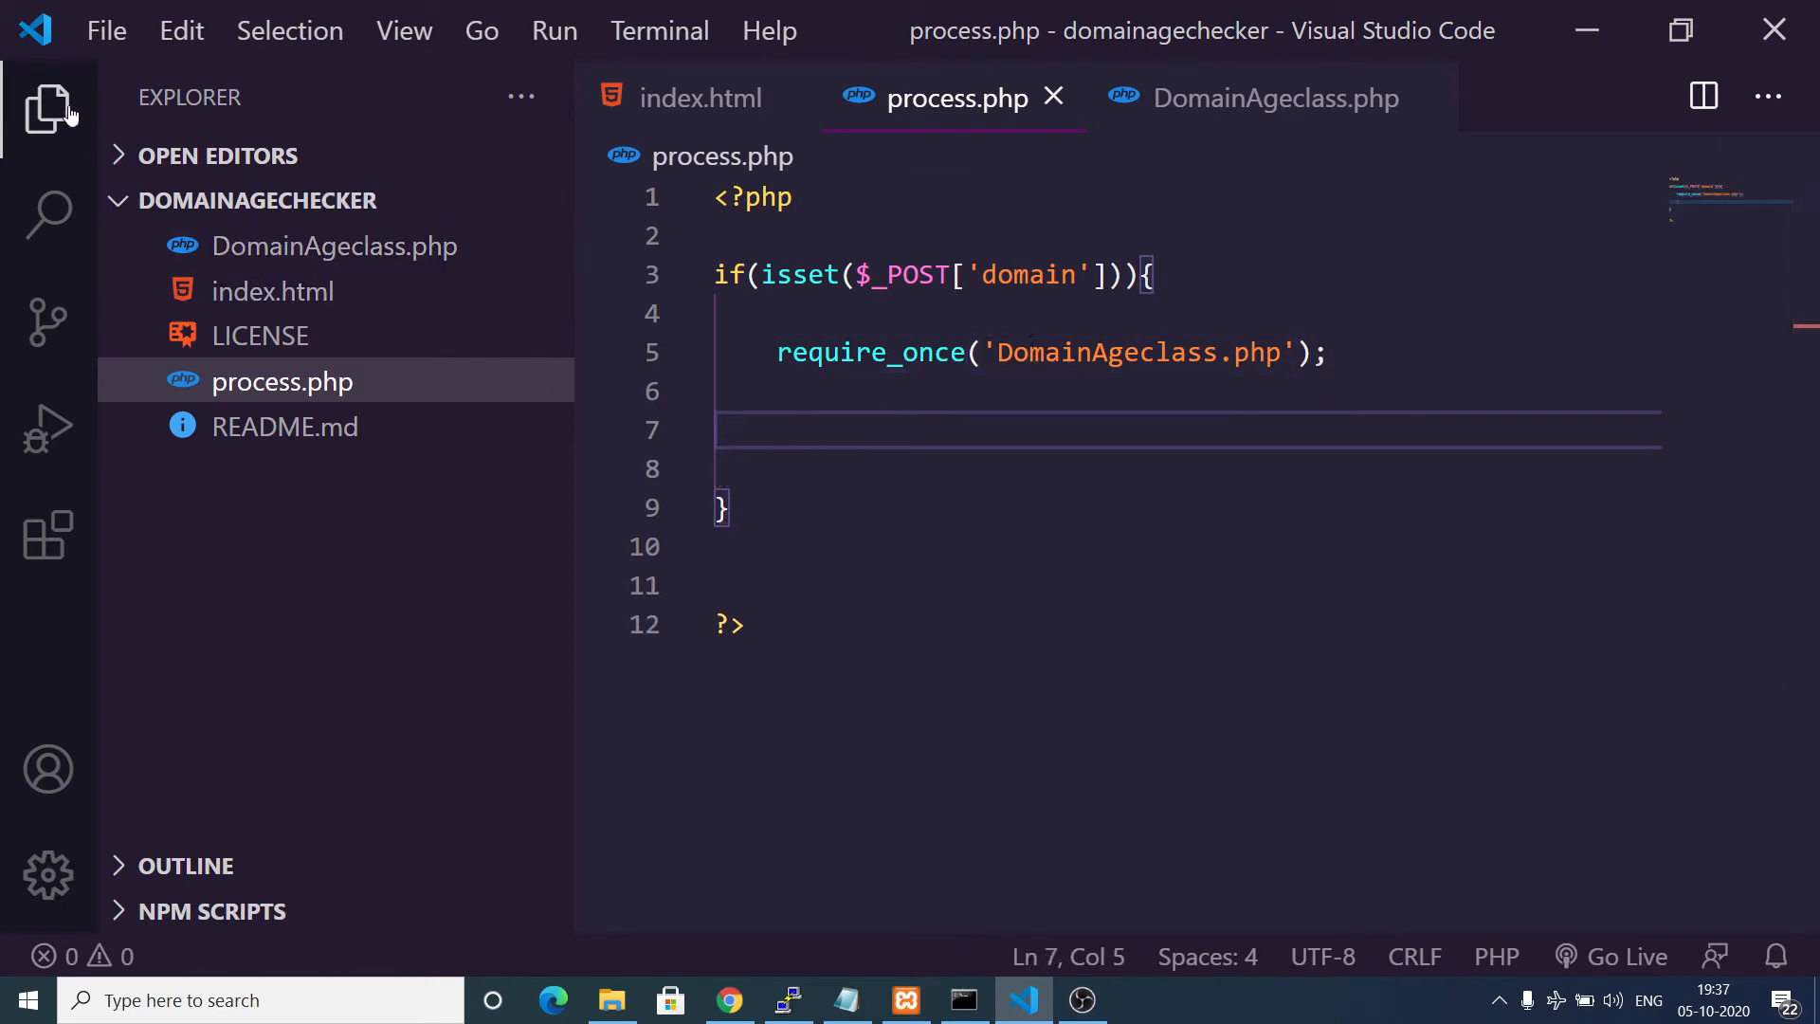
# Copy the tutorial's DomainAge object creation and echo lines from the Coding Shiksha article.
pyautogui.click(730, 999)
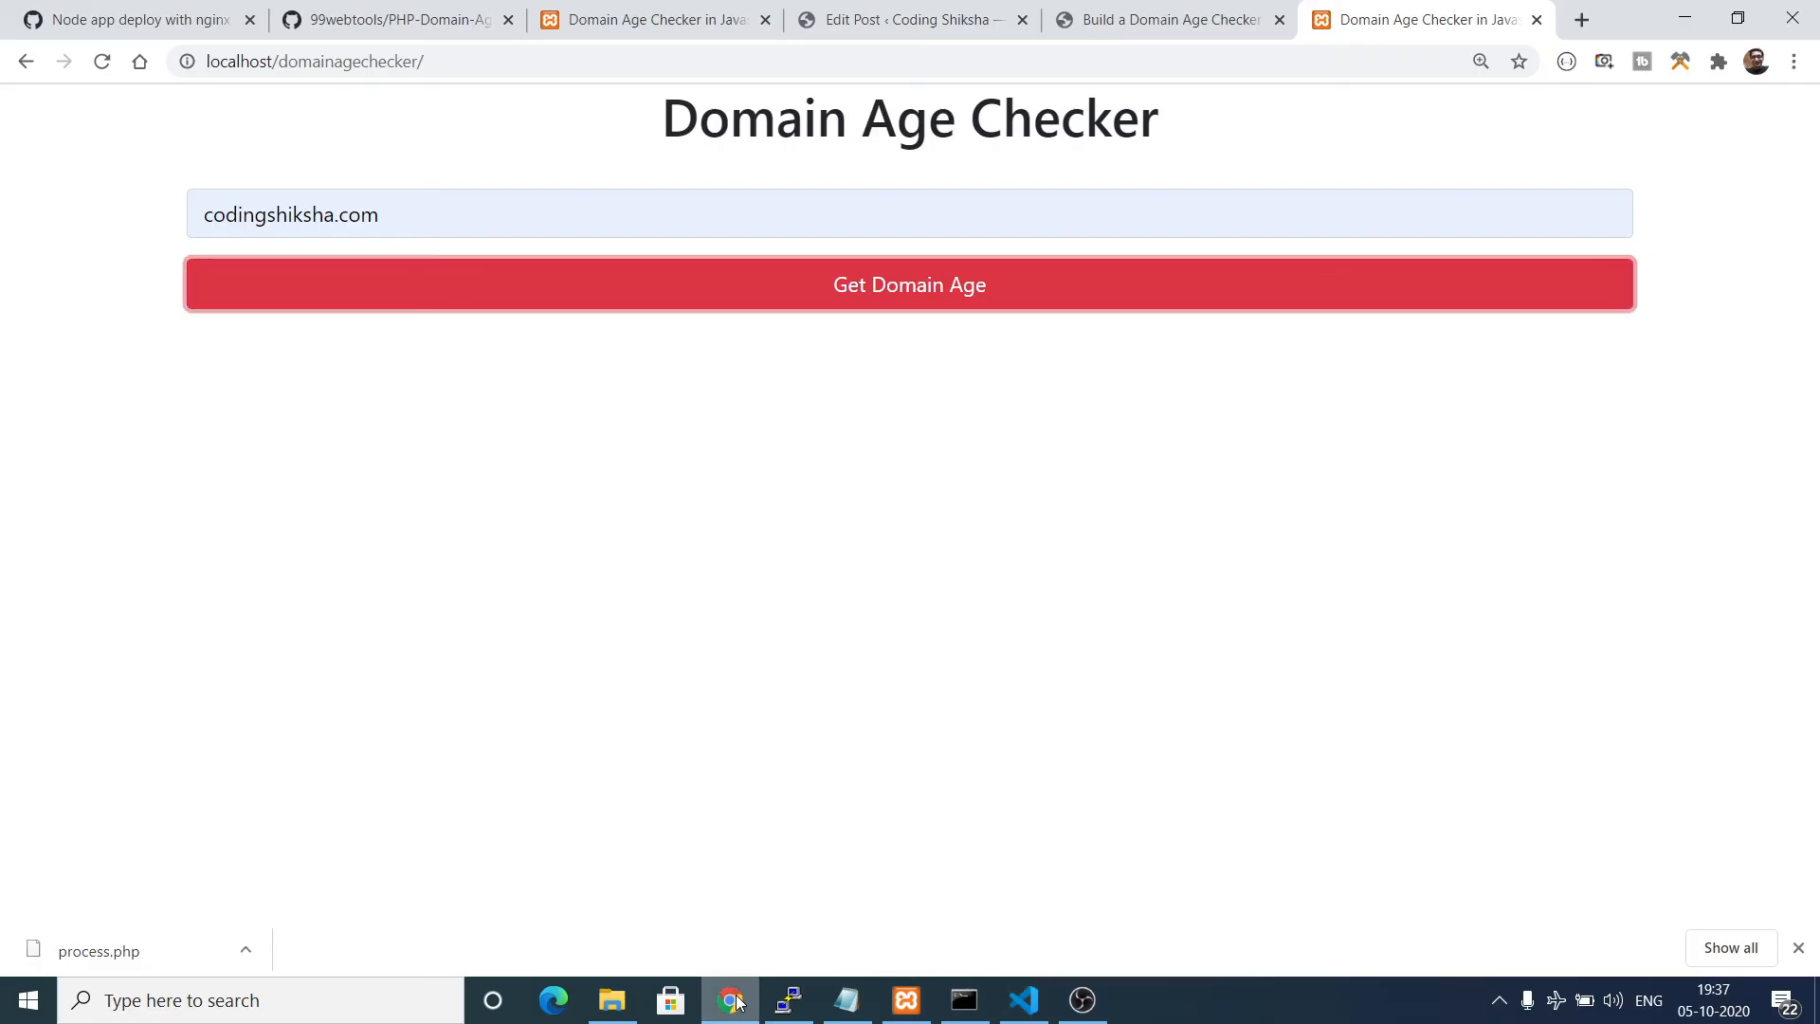
pyautogui.click(1160, 19)
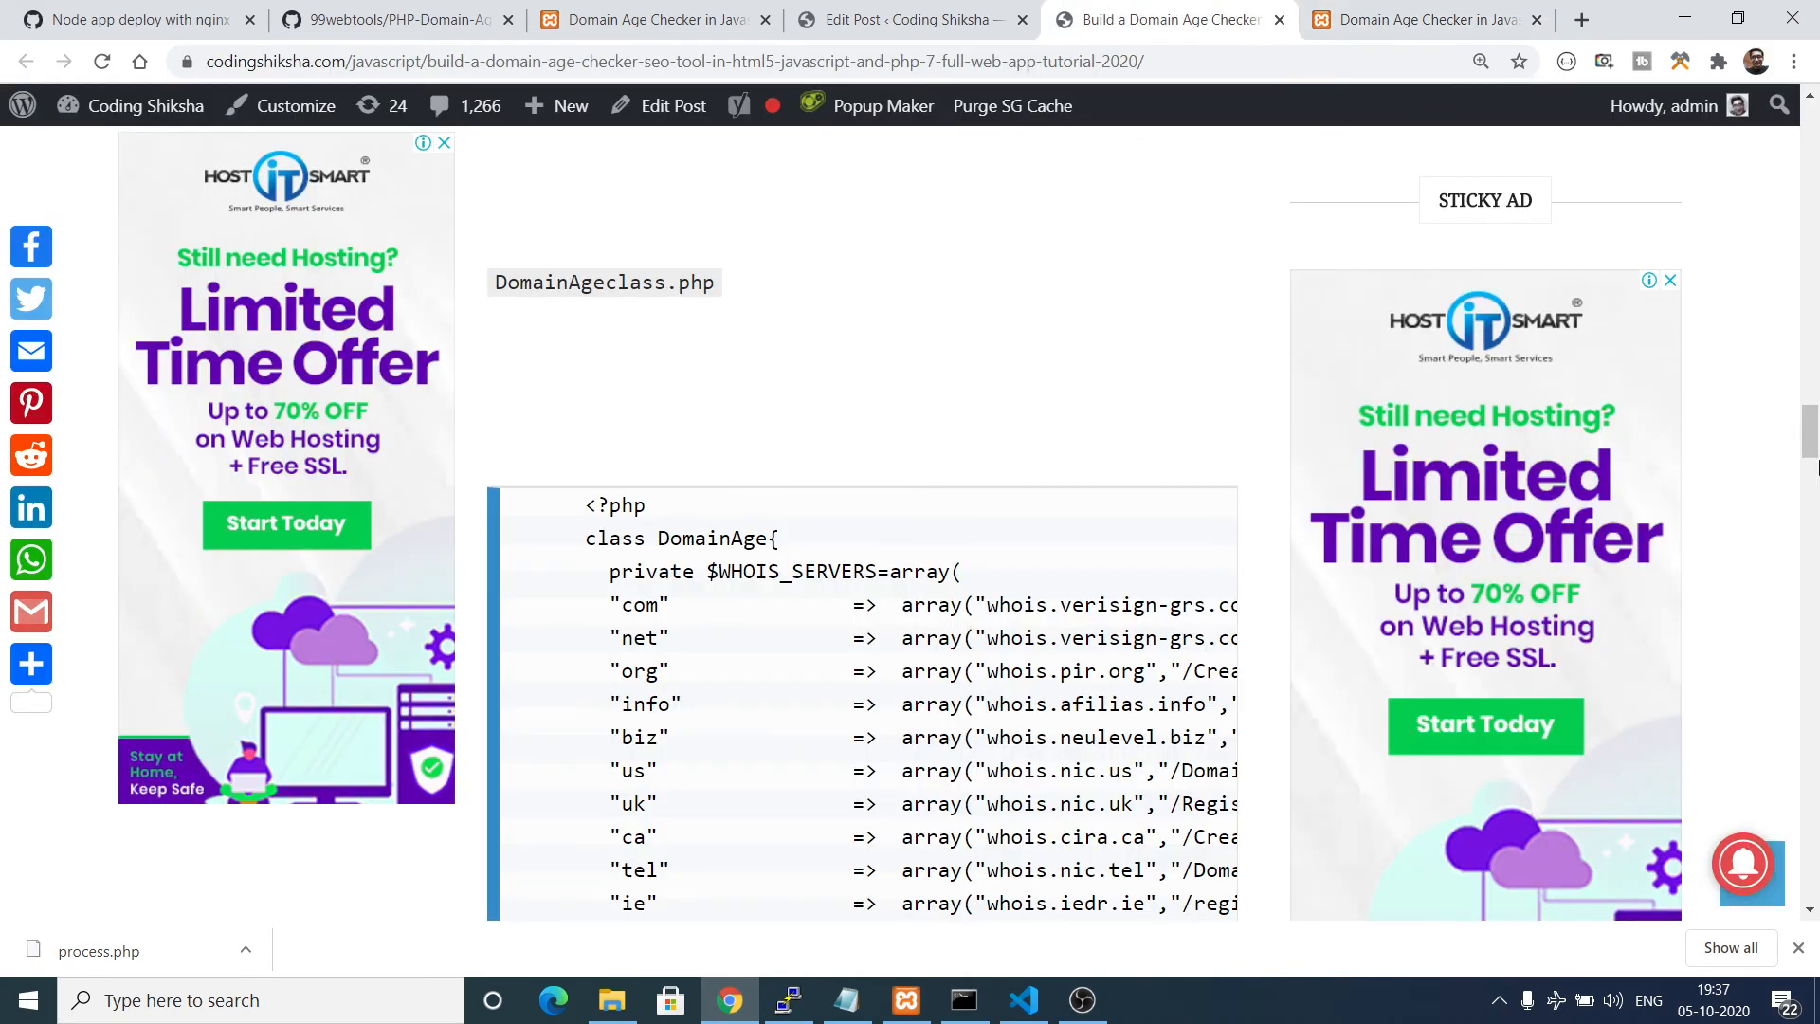
pyautogui.scroll(-3)
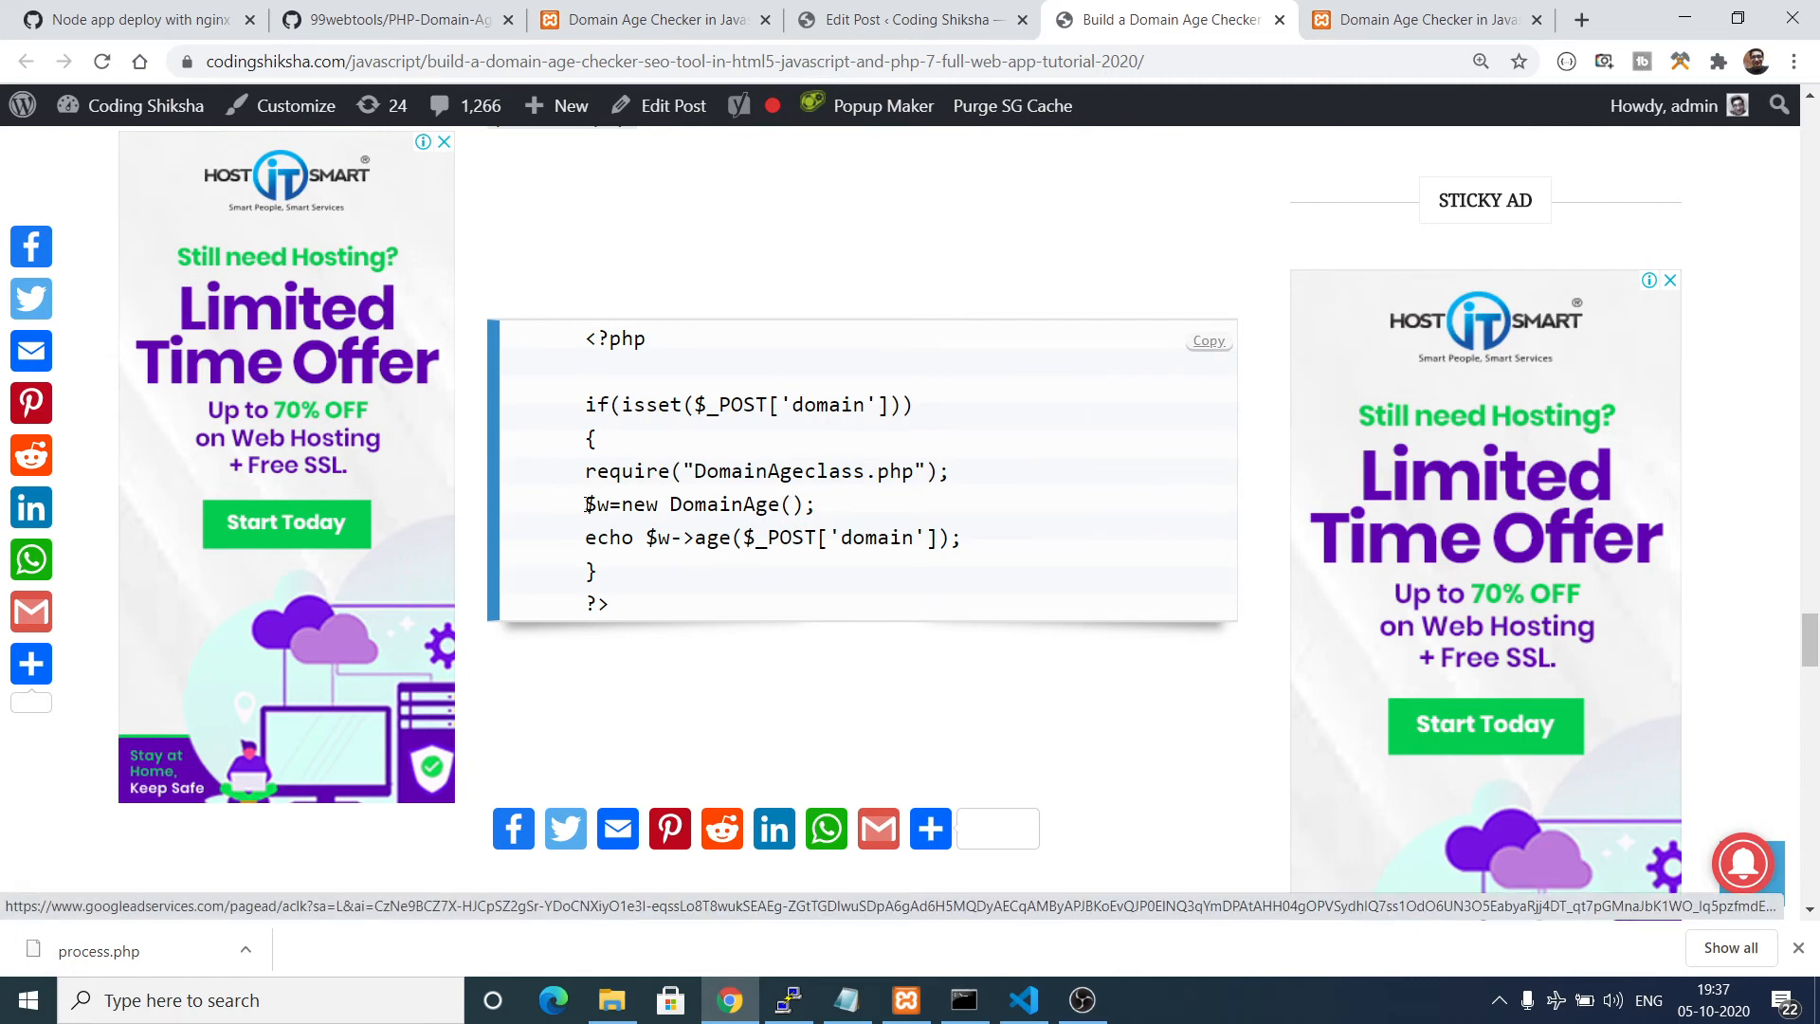
pyautogui.moveTo(586, 505); pyautogui.dragTo(959, 537)
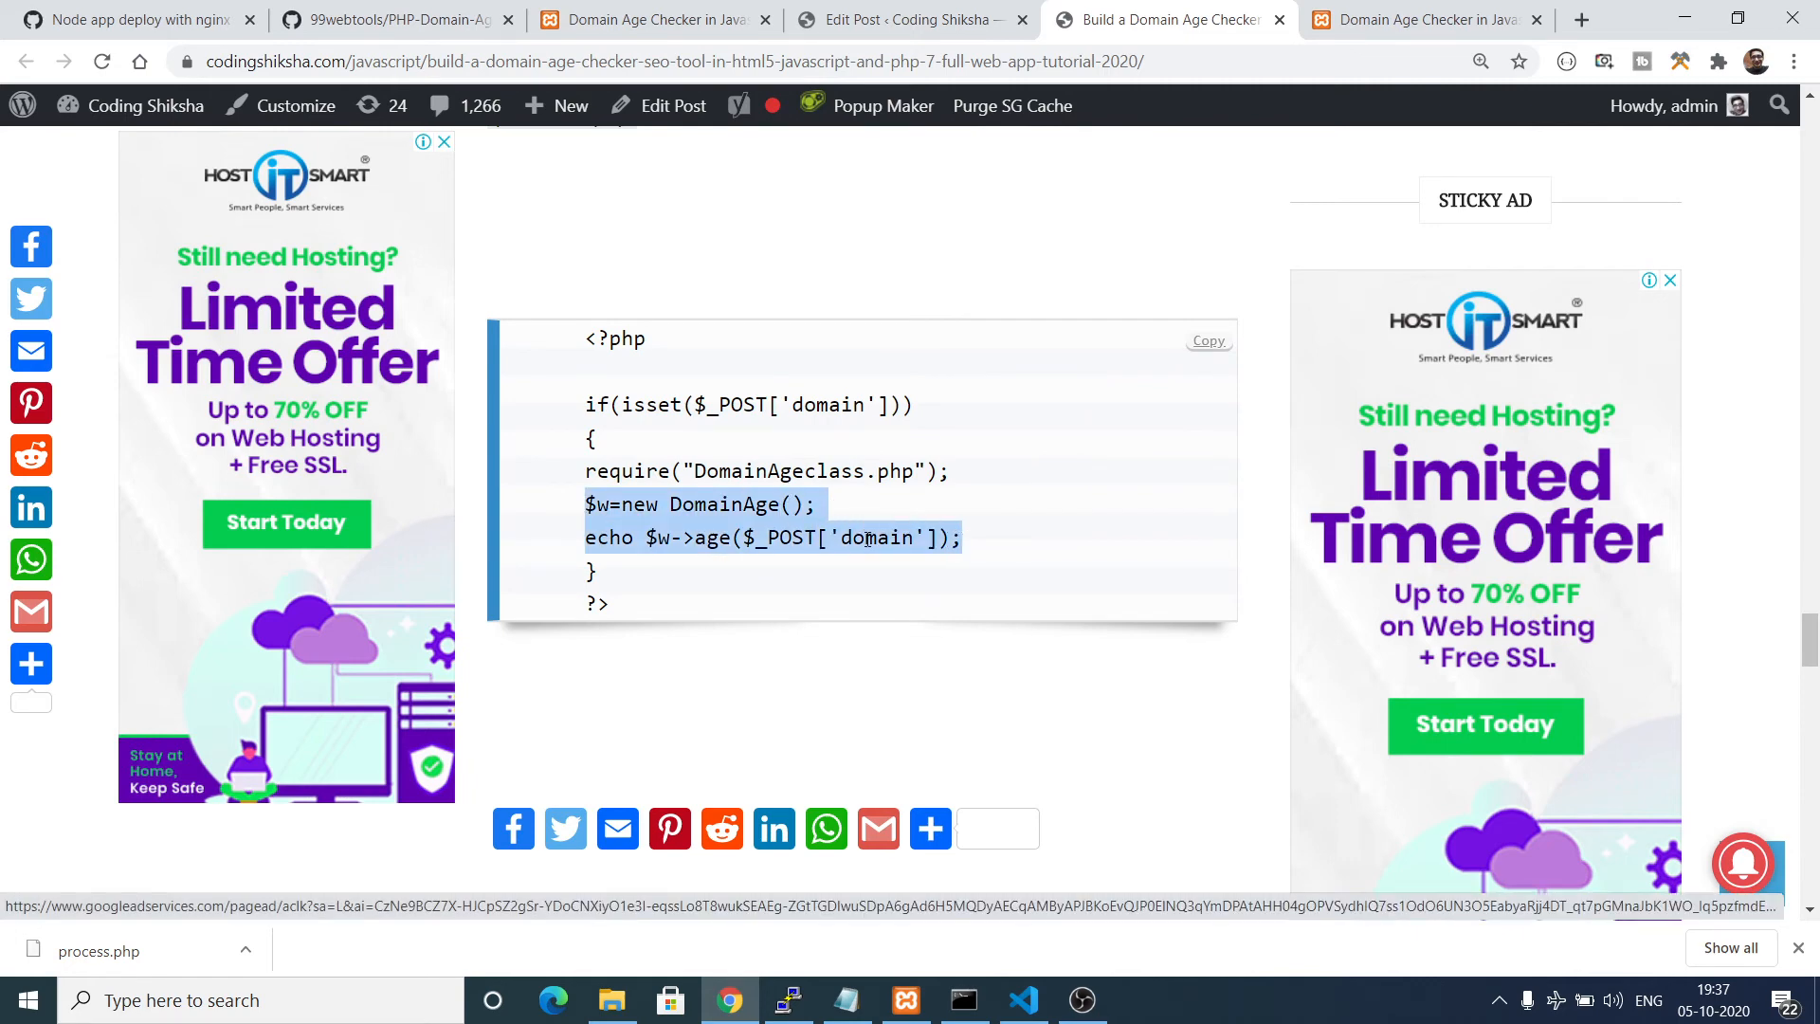
pyautogui.click(929, 829)
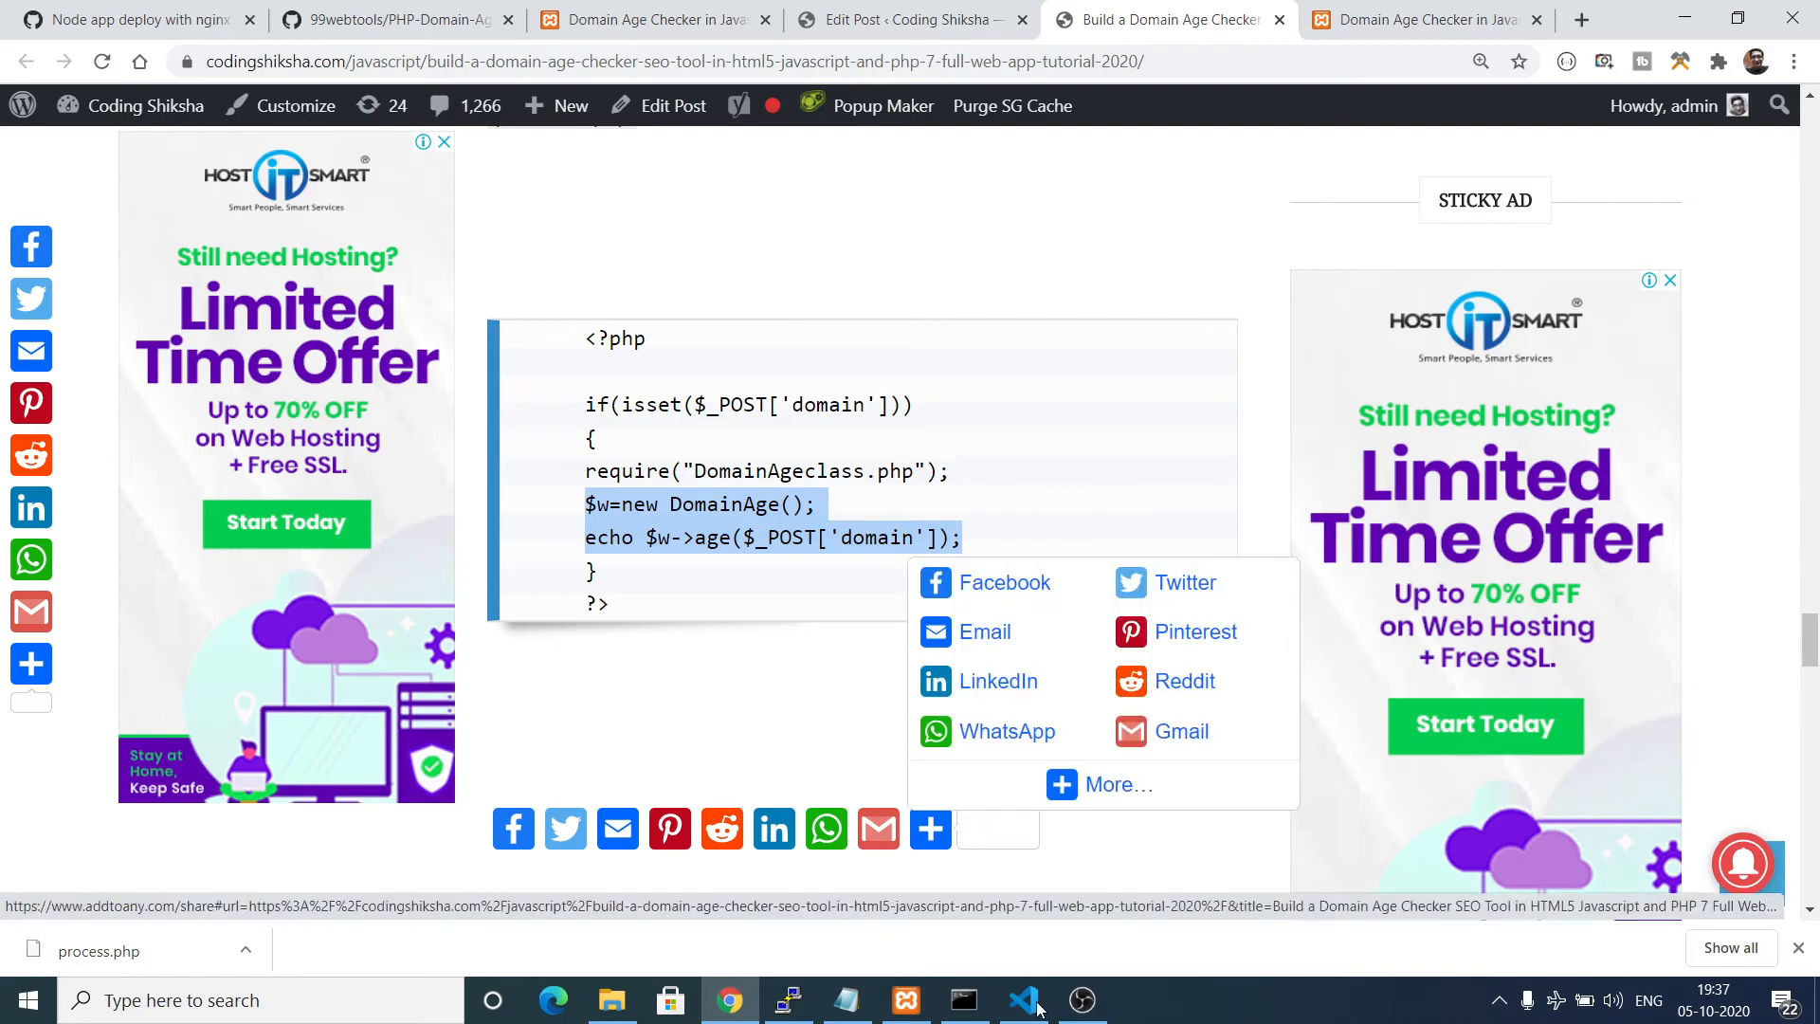
pyautogui.click(1020, 999)
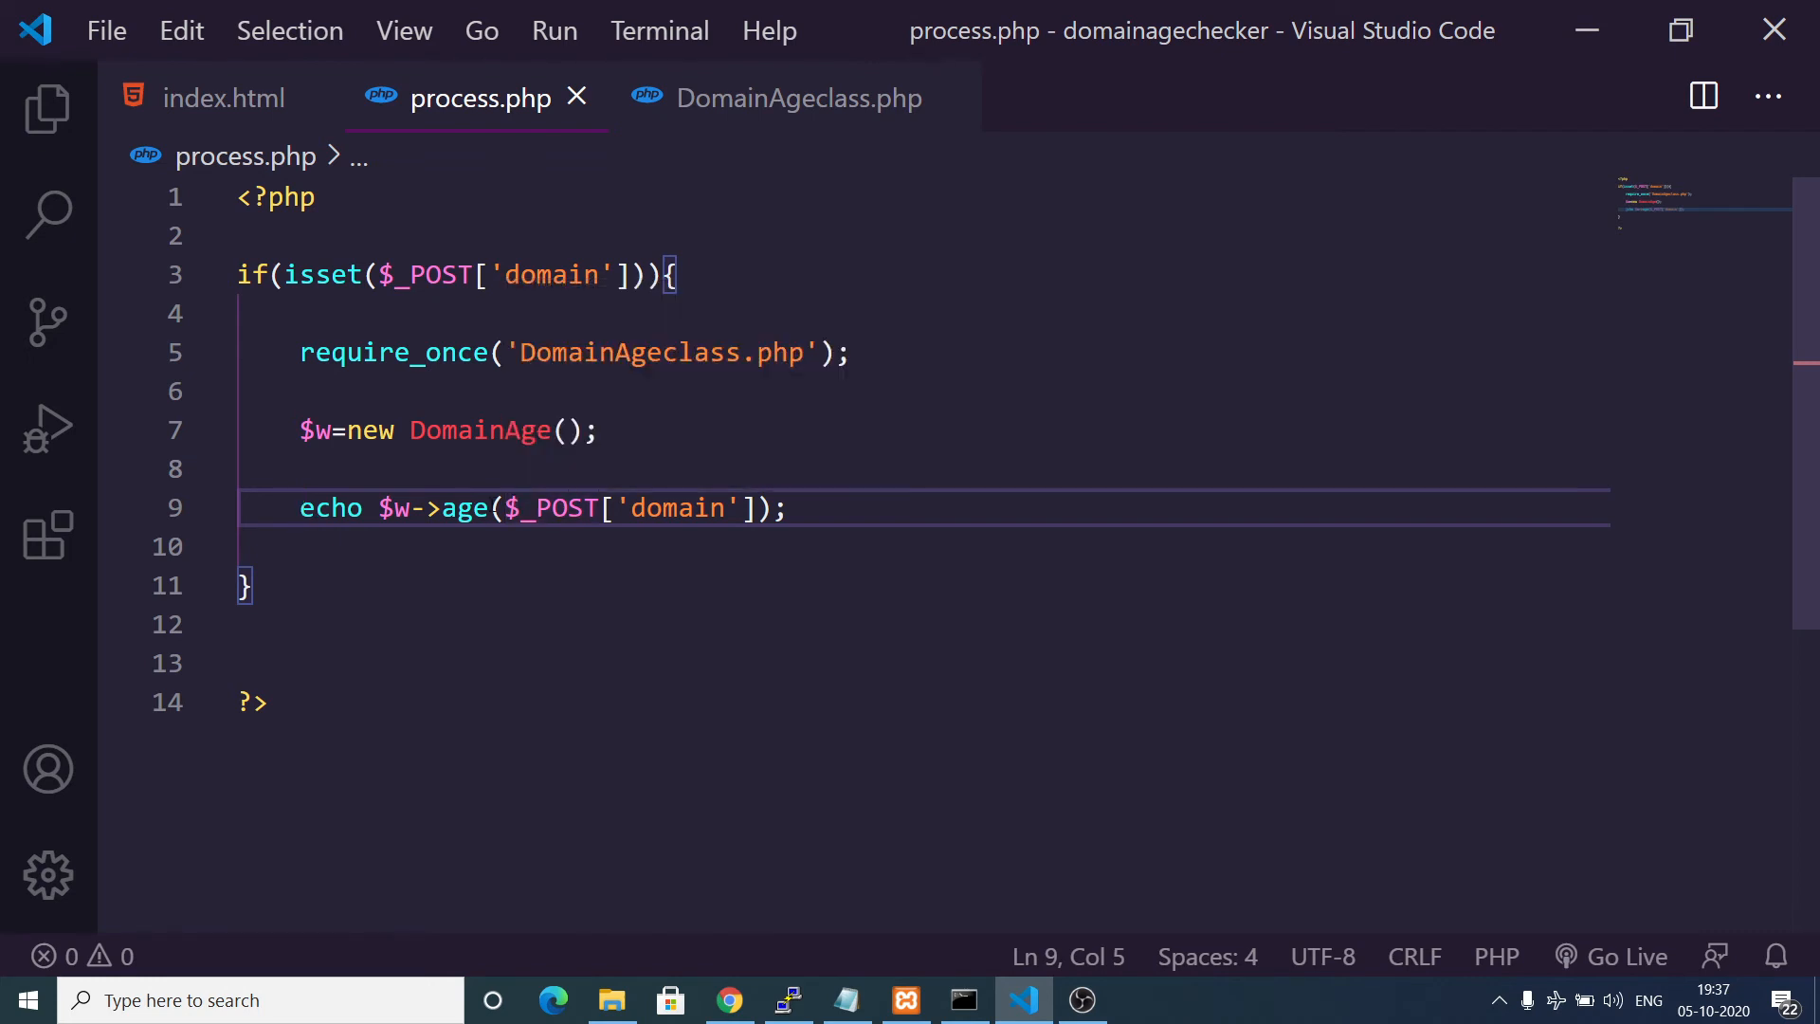
pyautogui.moveTo(463, 508)
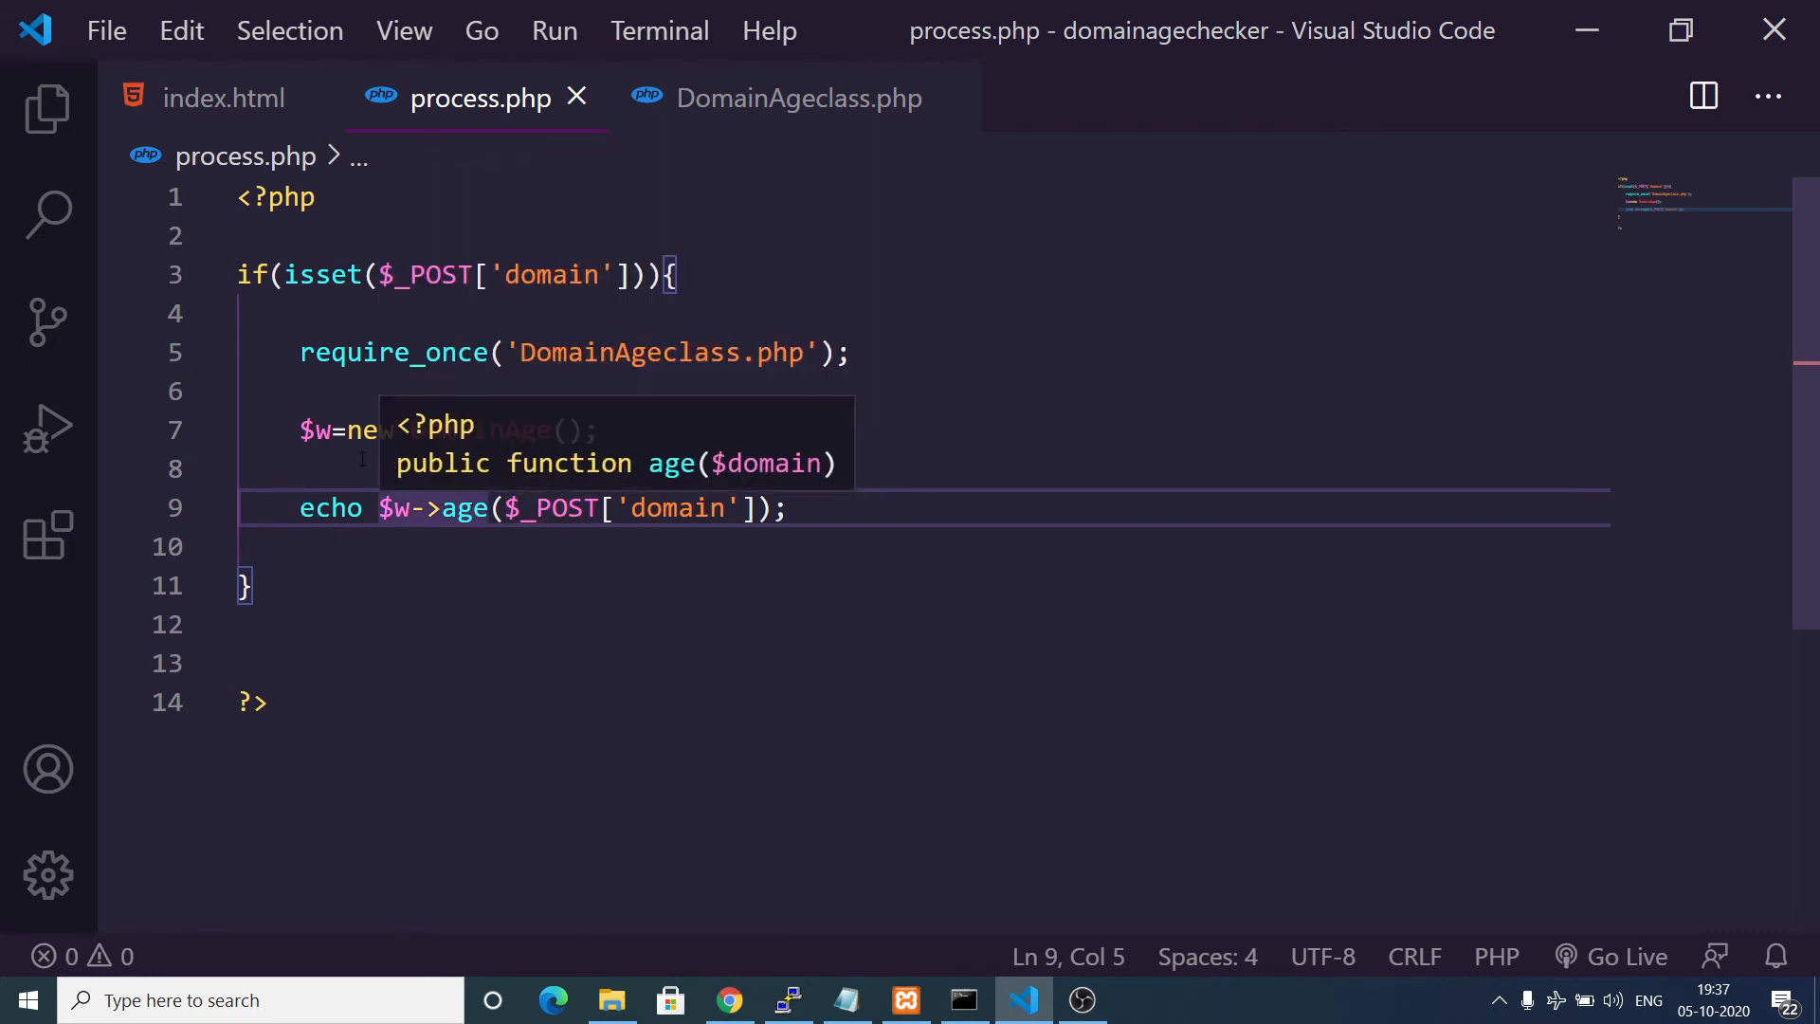
# Select require_once in process.php to change it to plain require.
pyautogui.doubleClick(394, 353)
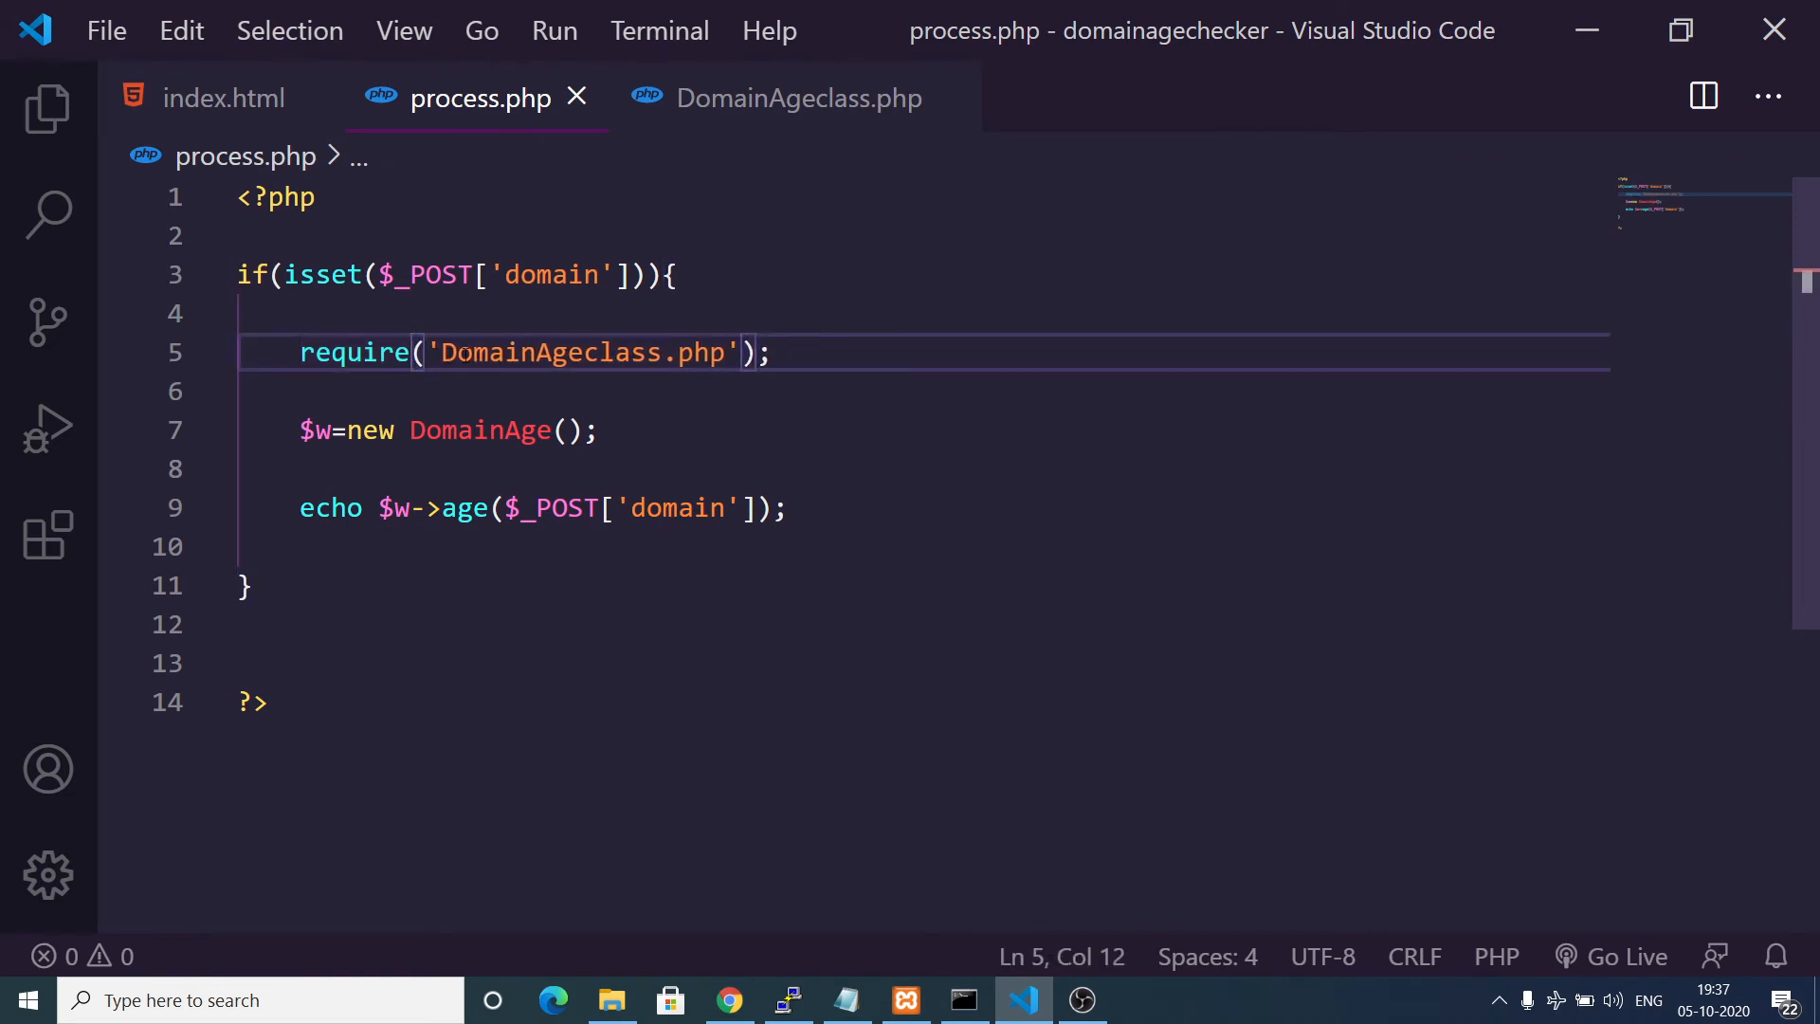
pyautogui.moveTo(222, 96)
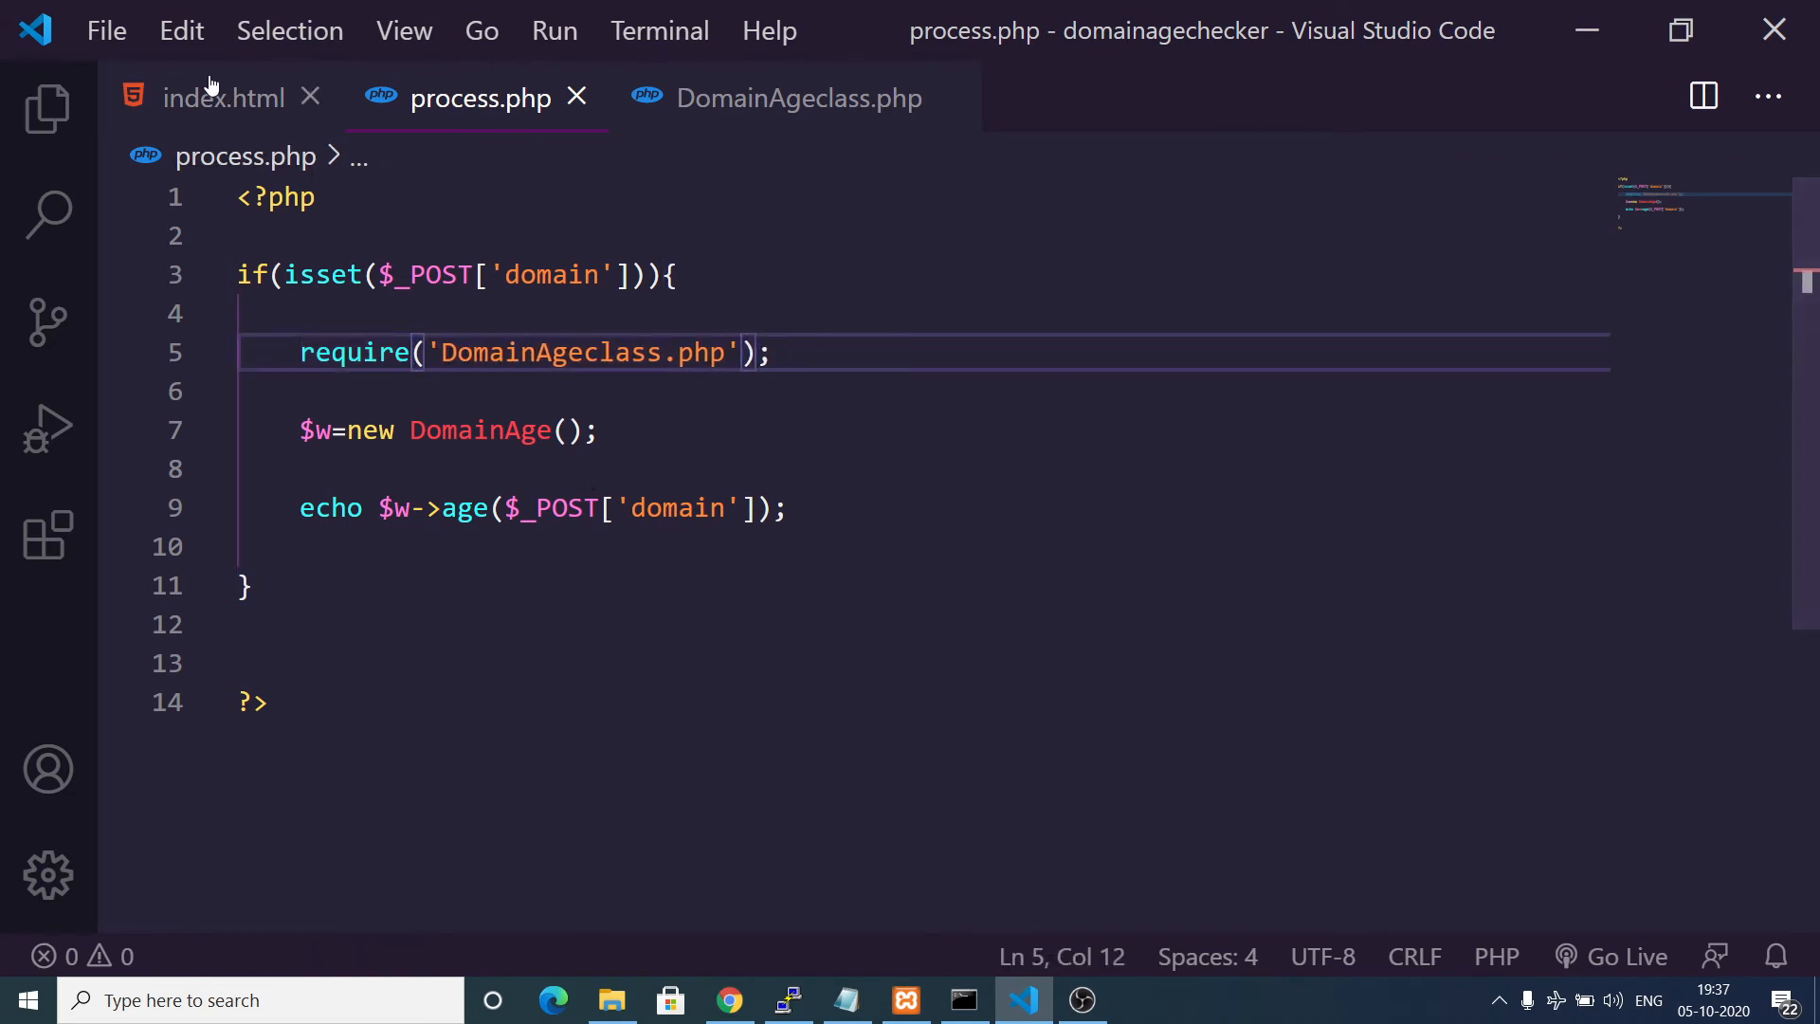
# Submit codingshiksha.com with DevTools open, confirm '2 years, 9 days' in the console, then close DevTools.
pyautogui.click(223, 97)
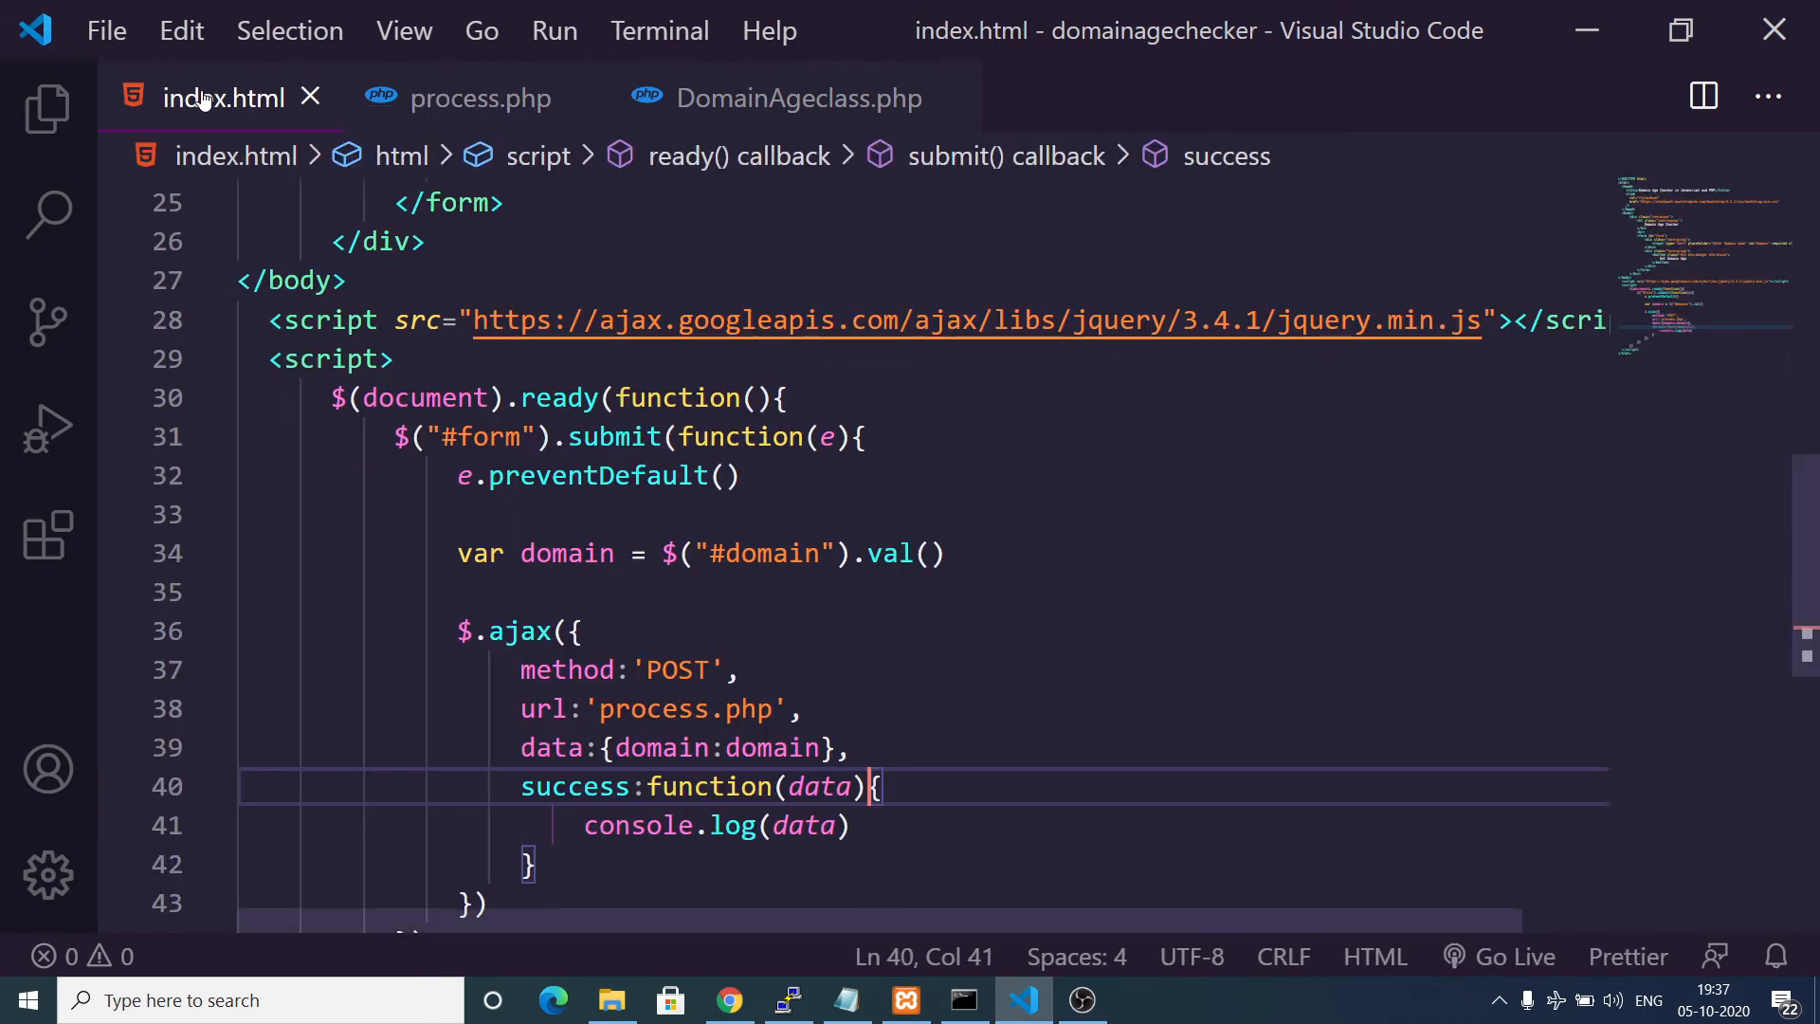
pyautogui.scroll(-3)
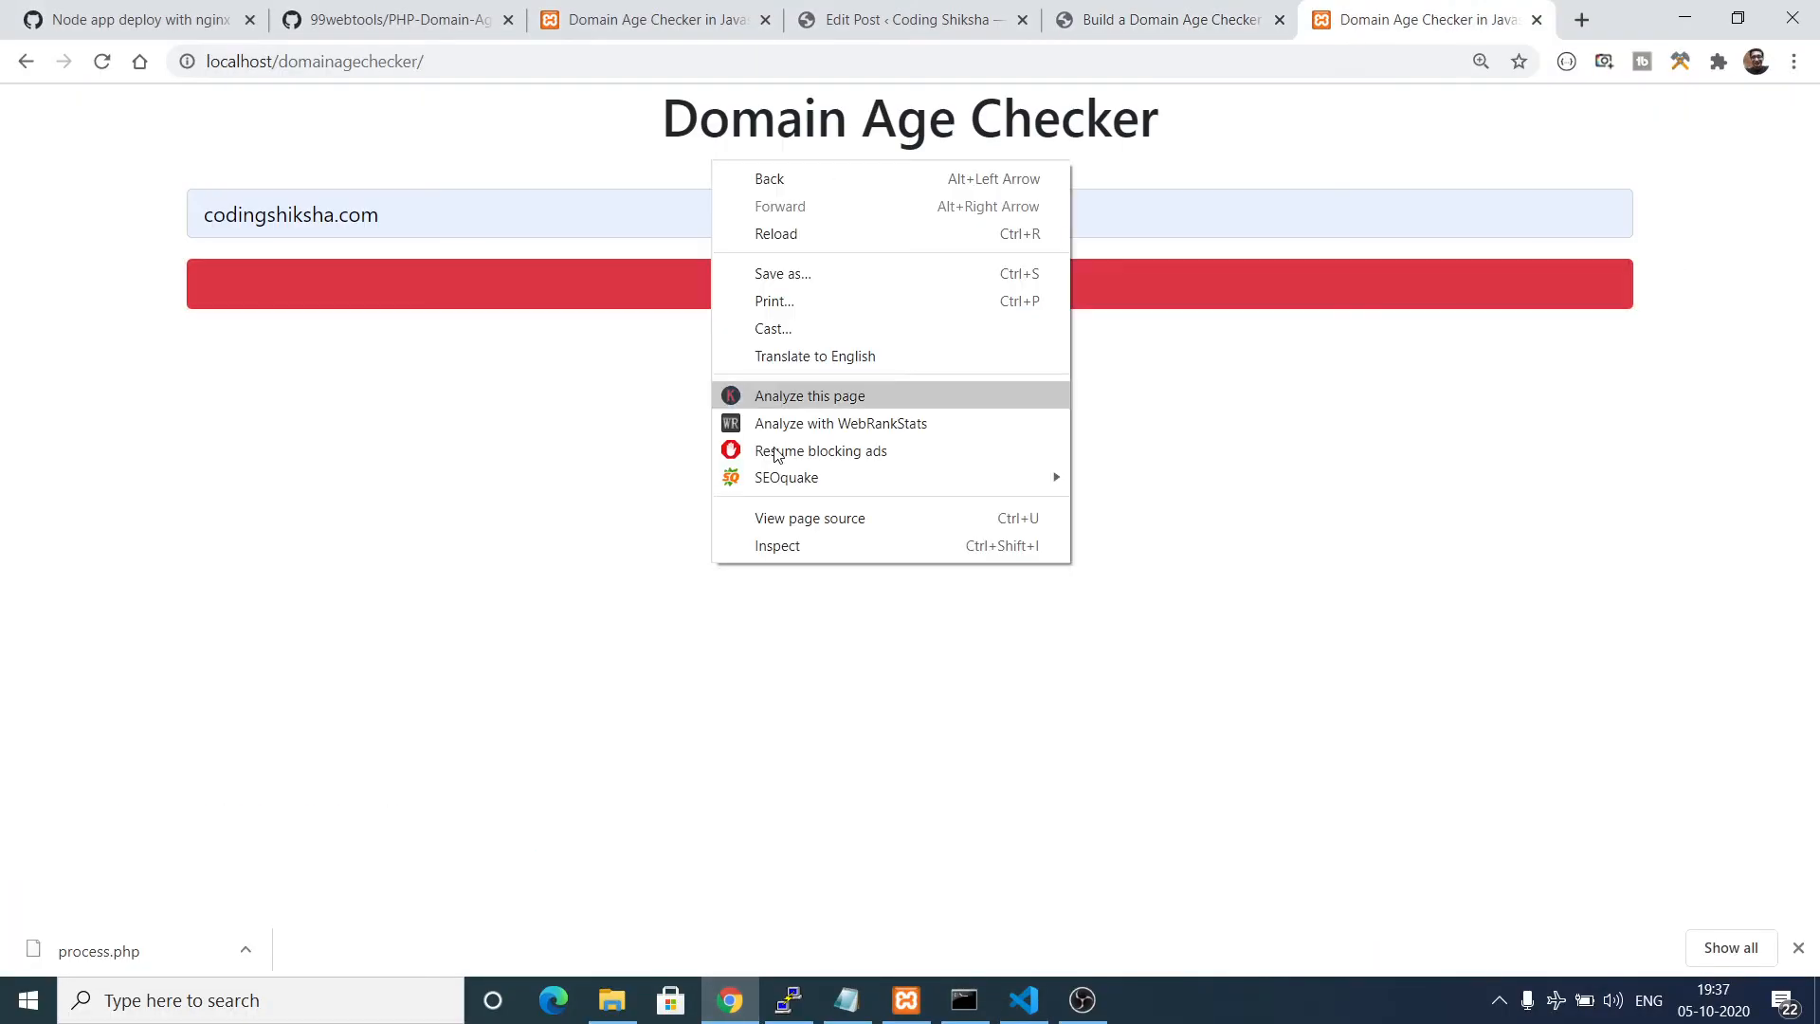
pyautogui.click(777, 546)
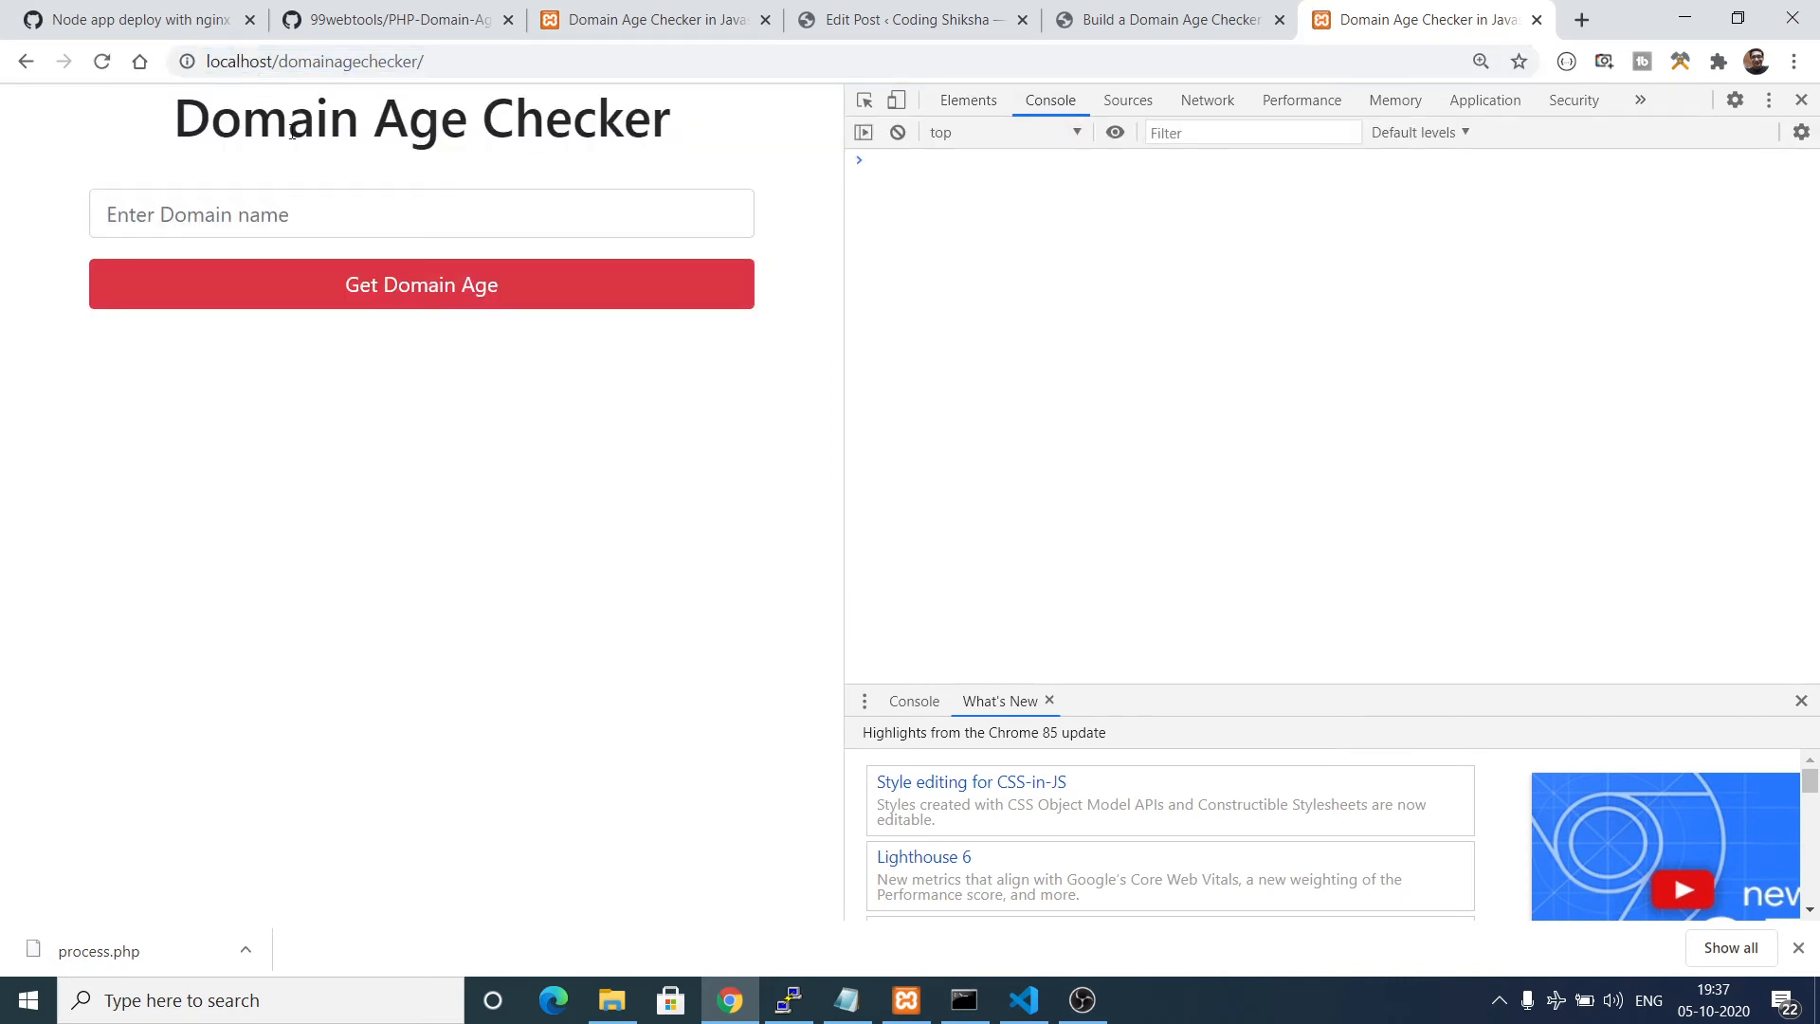
pyautogui.write('codingshiksha.com')
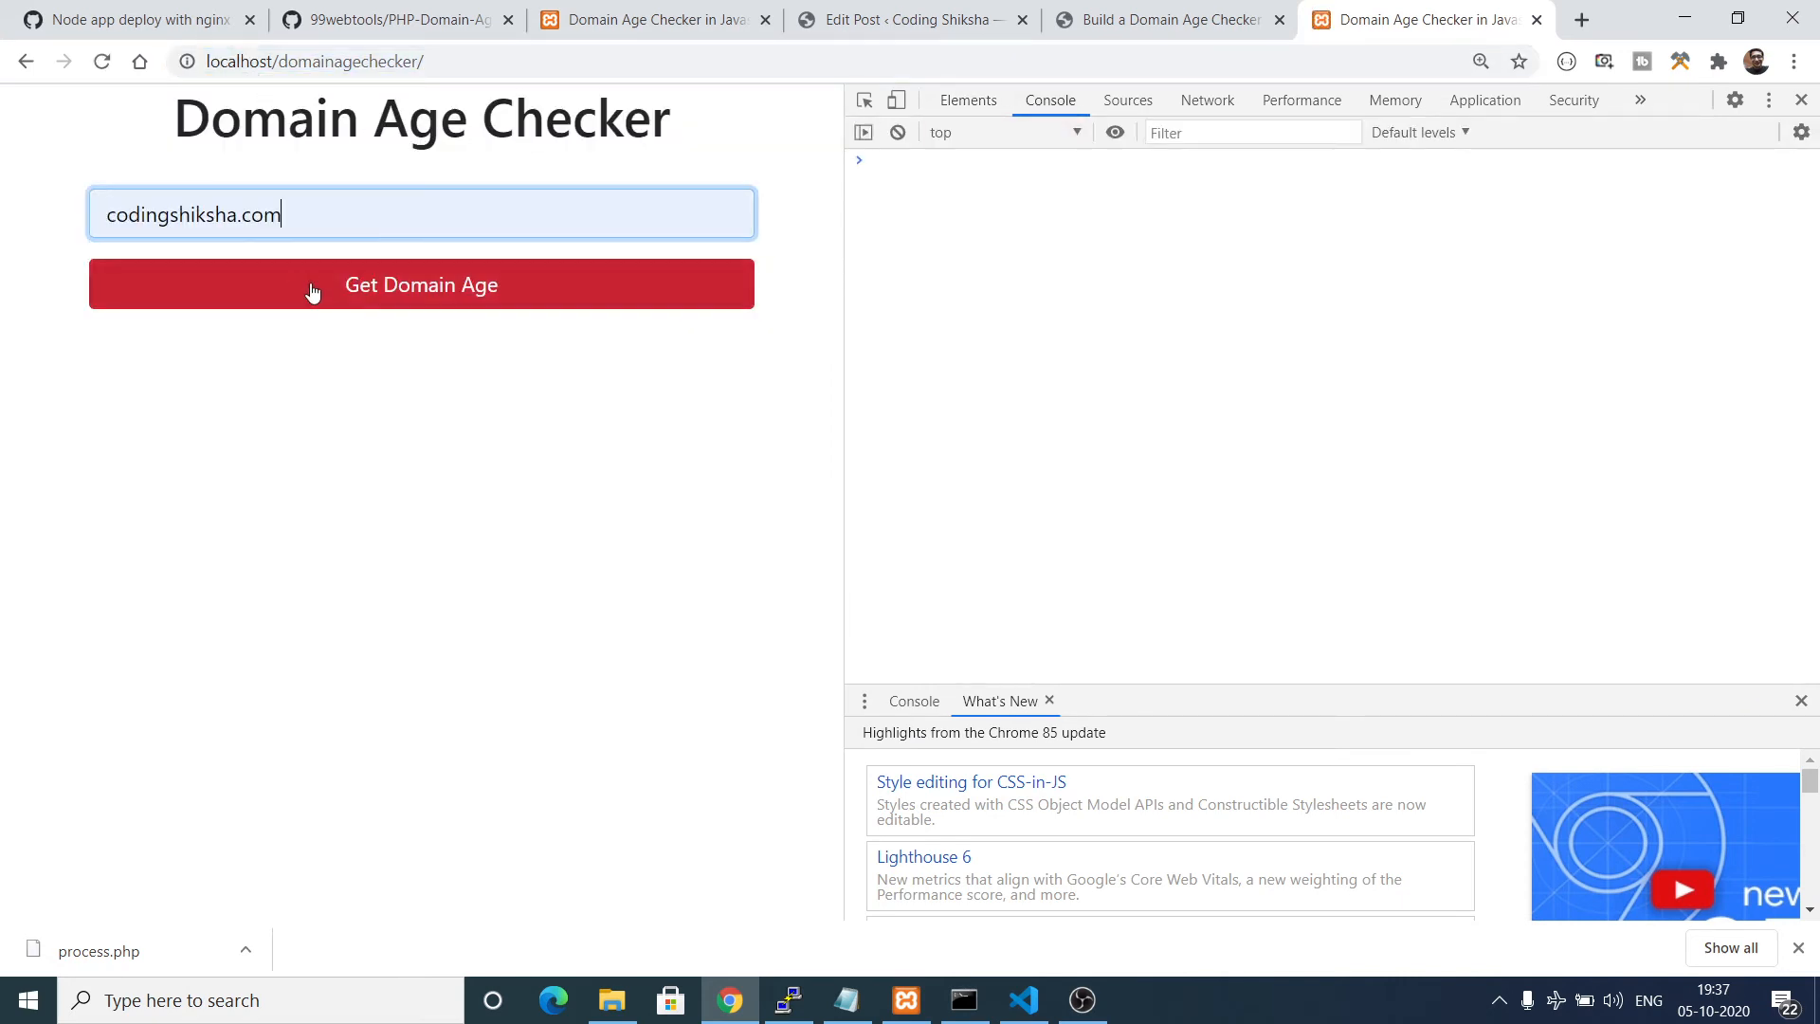
pyautogui.click(421, 284)
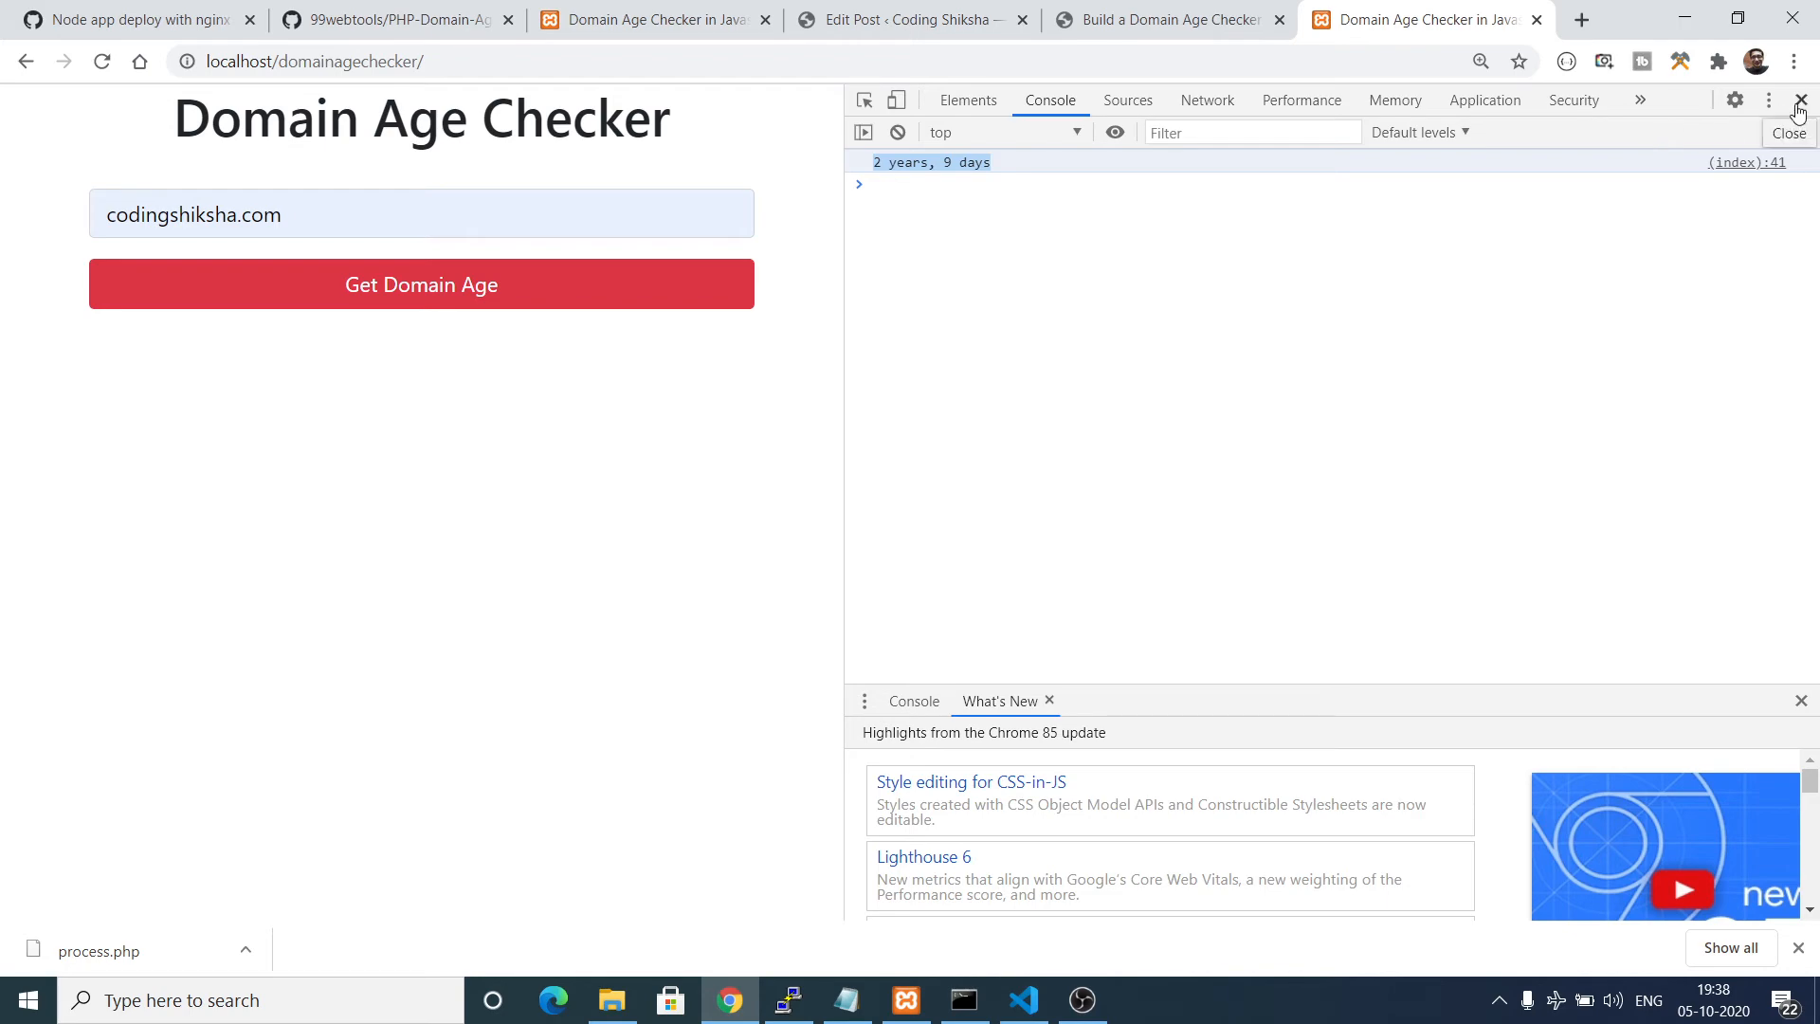
pyautogui.click(1803, 100)
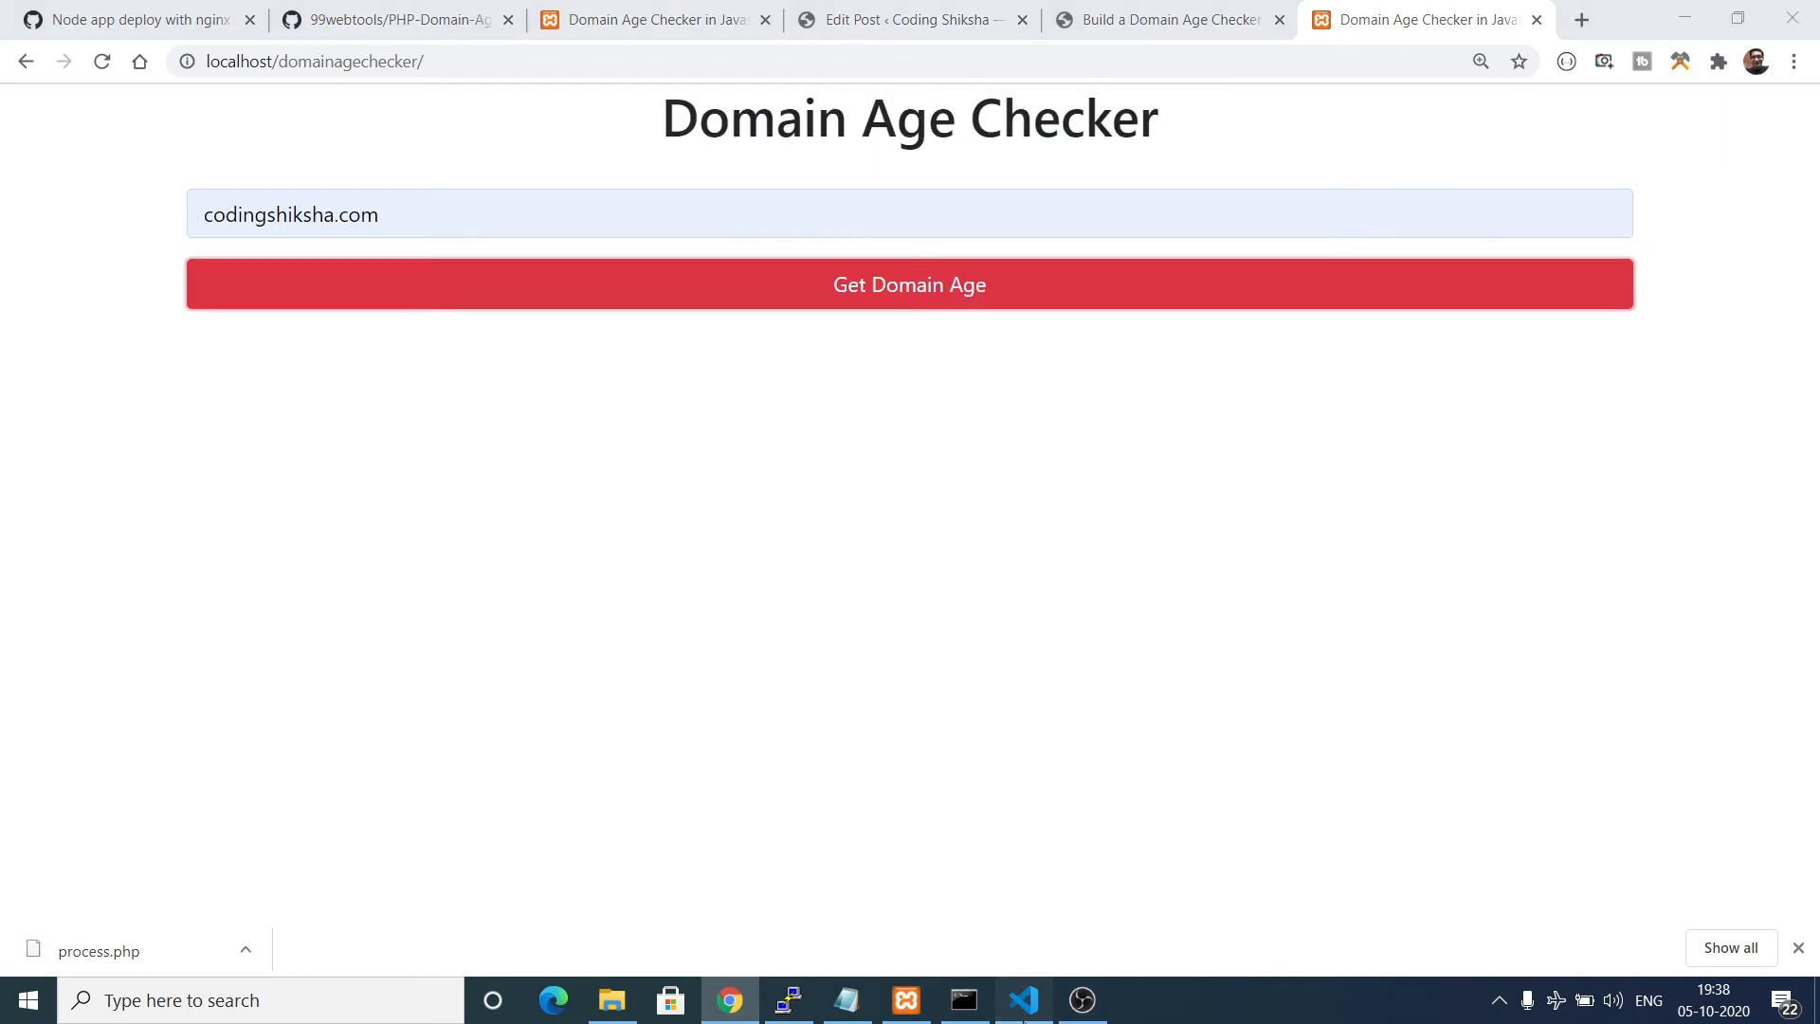
# Add an empty div with id result below the form via the div#result abbreviation.
pyautogui.click(1022, 999)
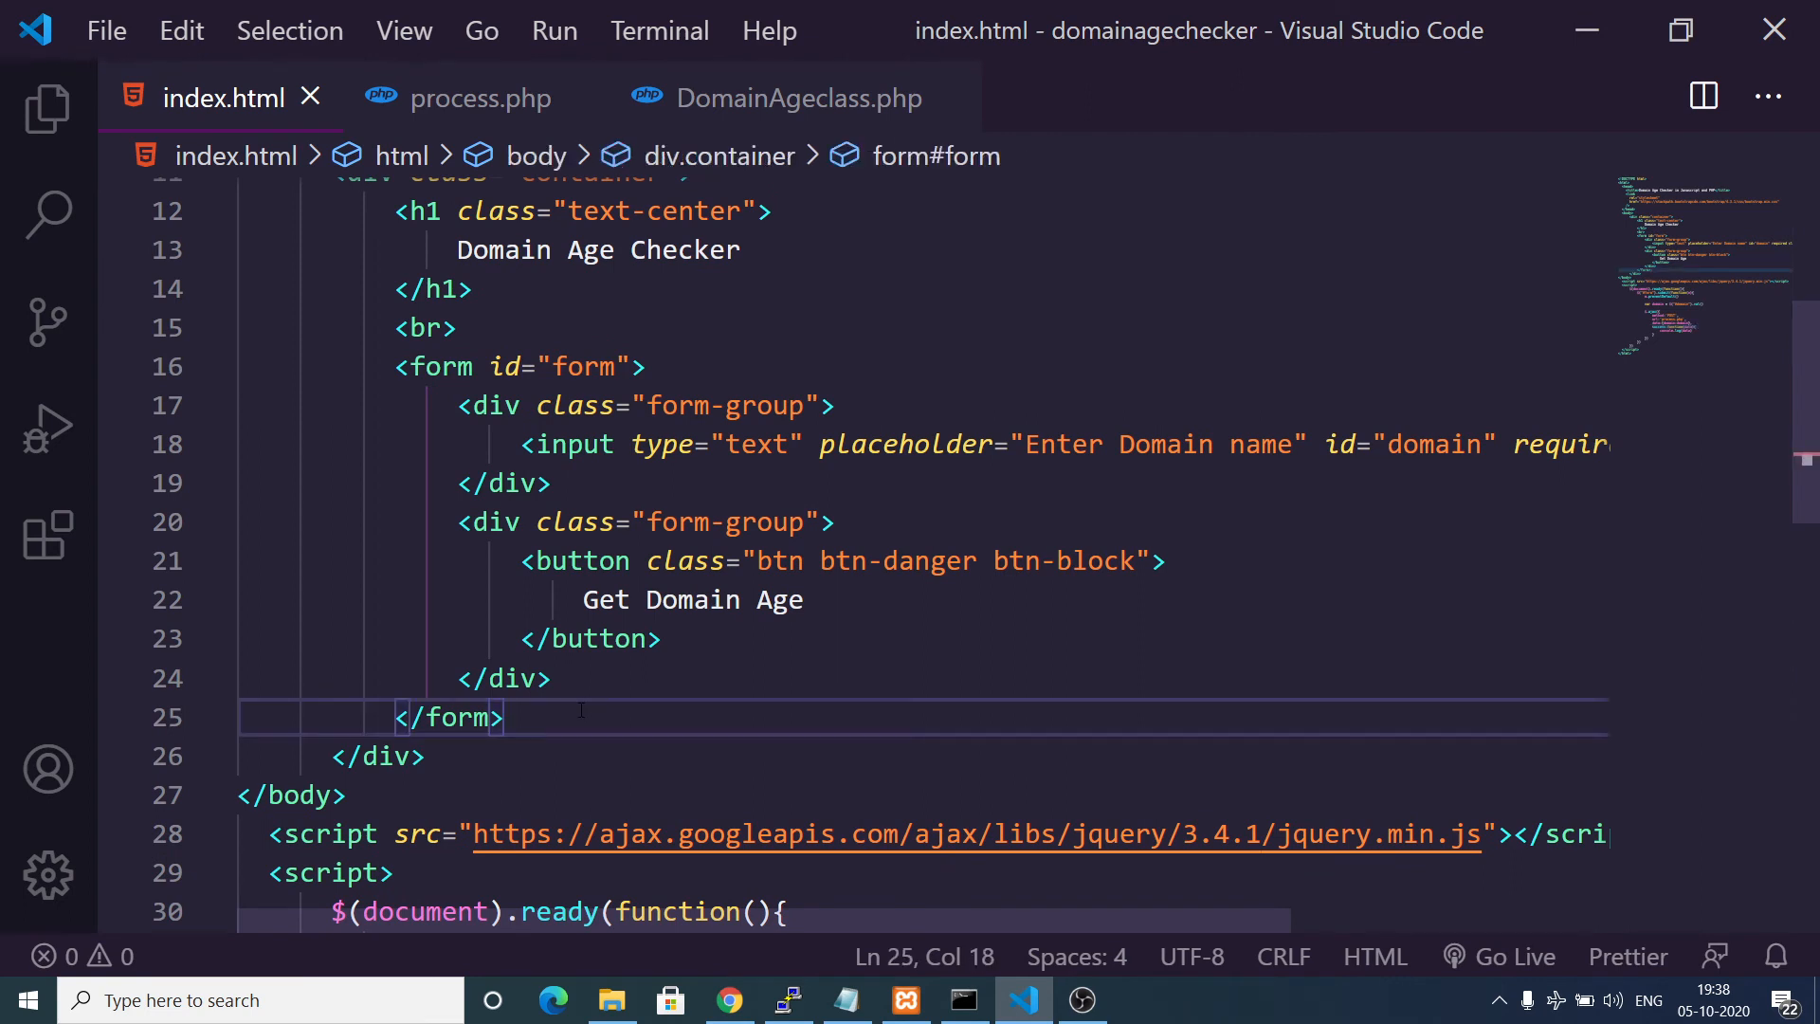
pyautogui.write('div#re')
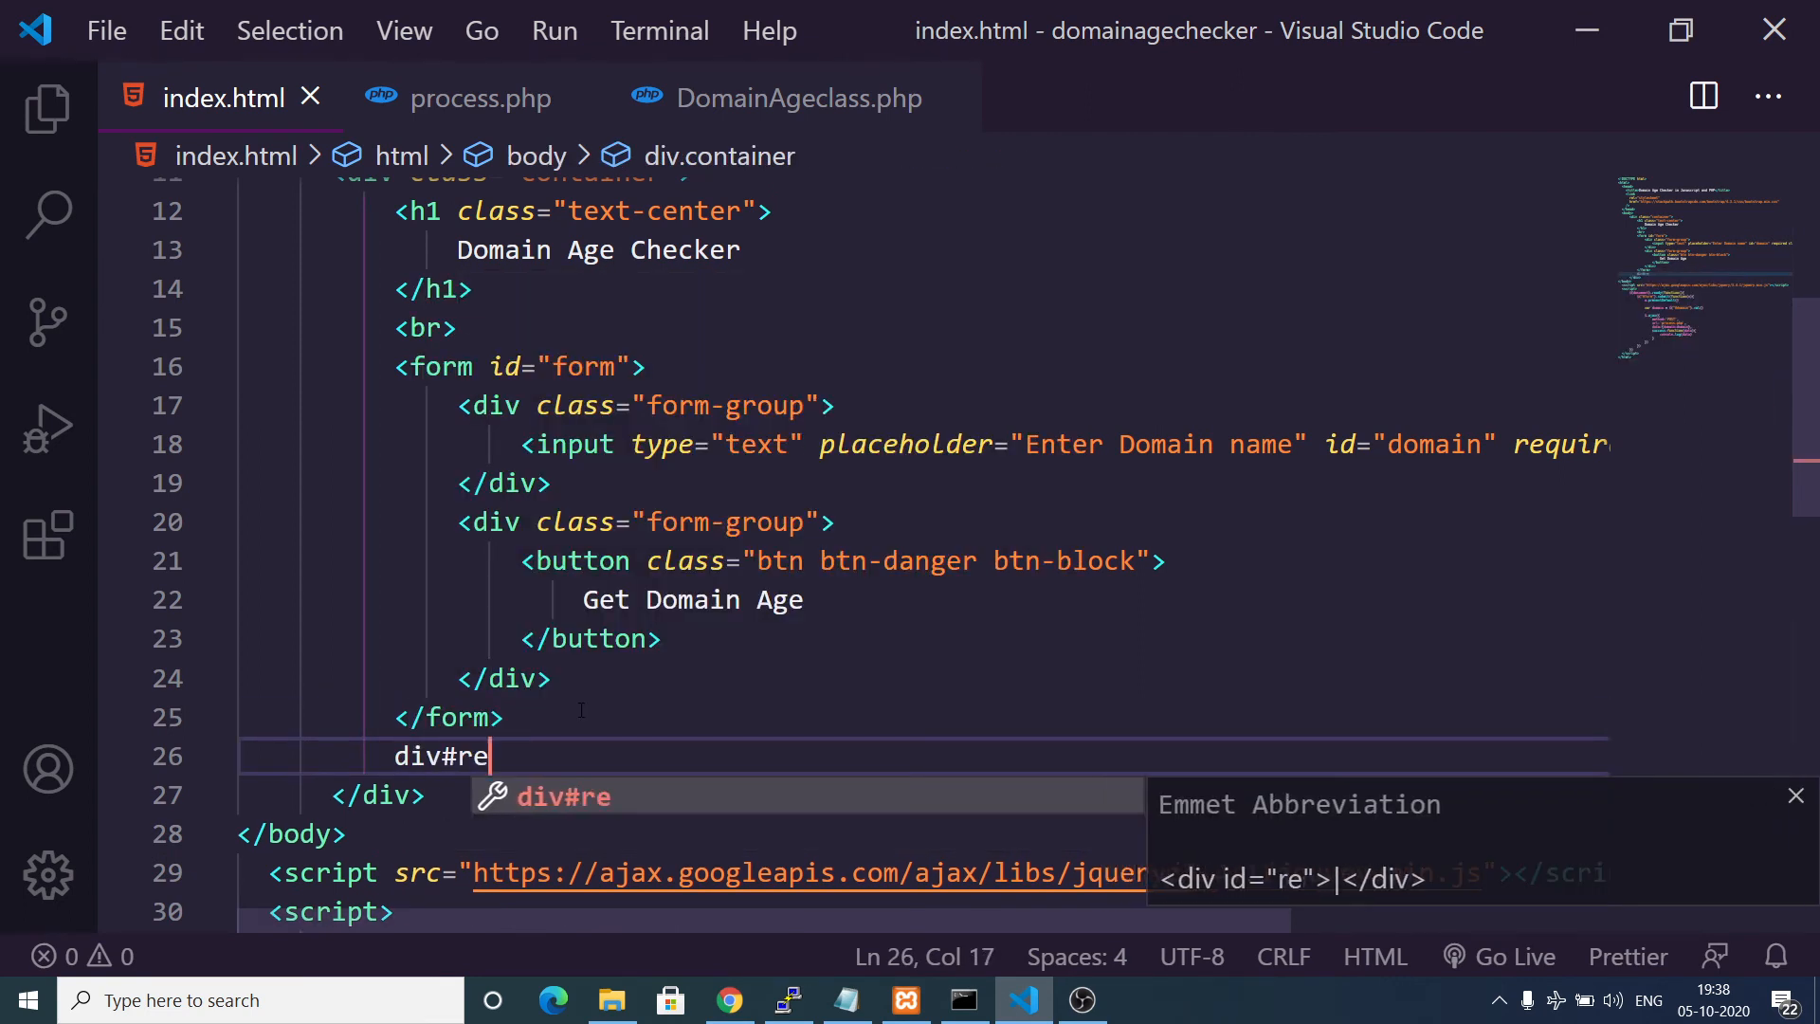
pyautogui.press('Tab')
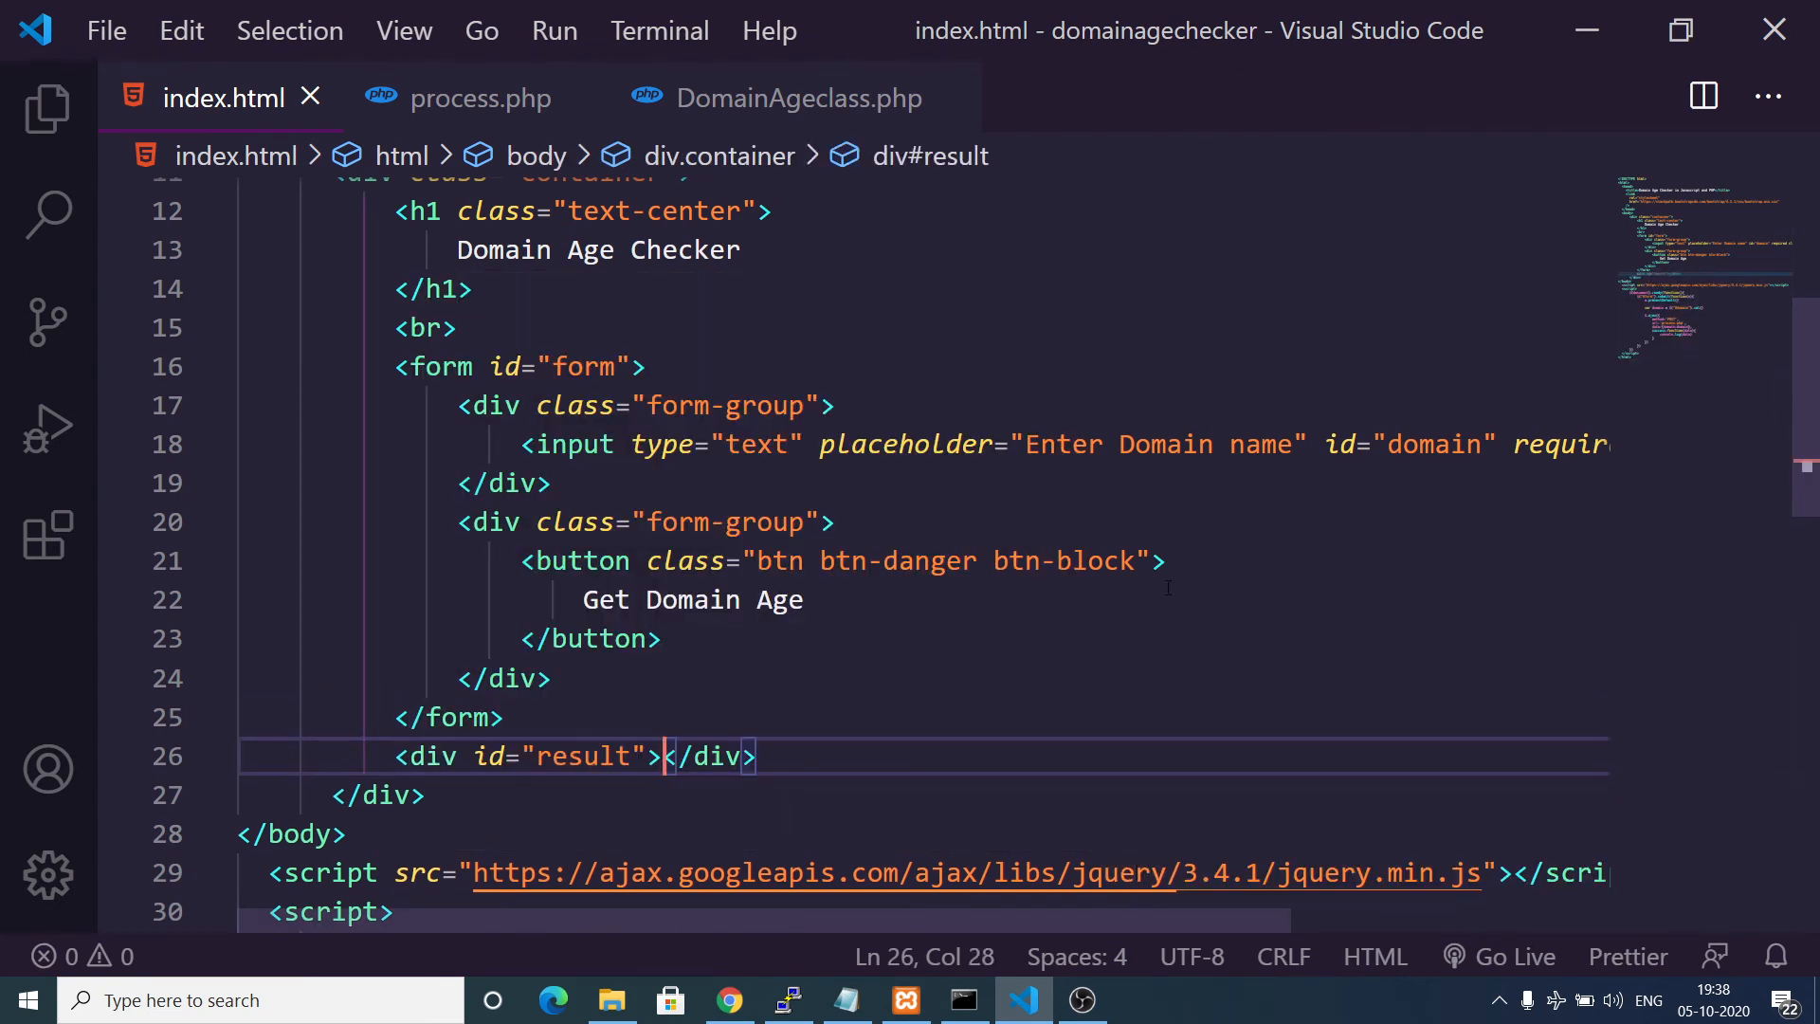
pyautogui.scroll(-3)
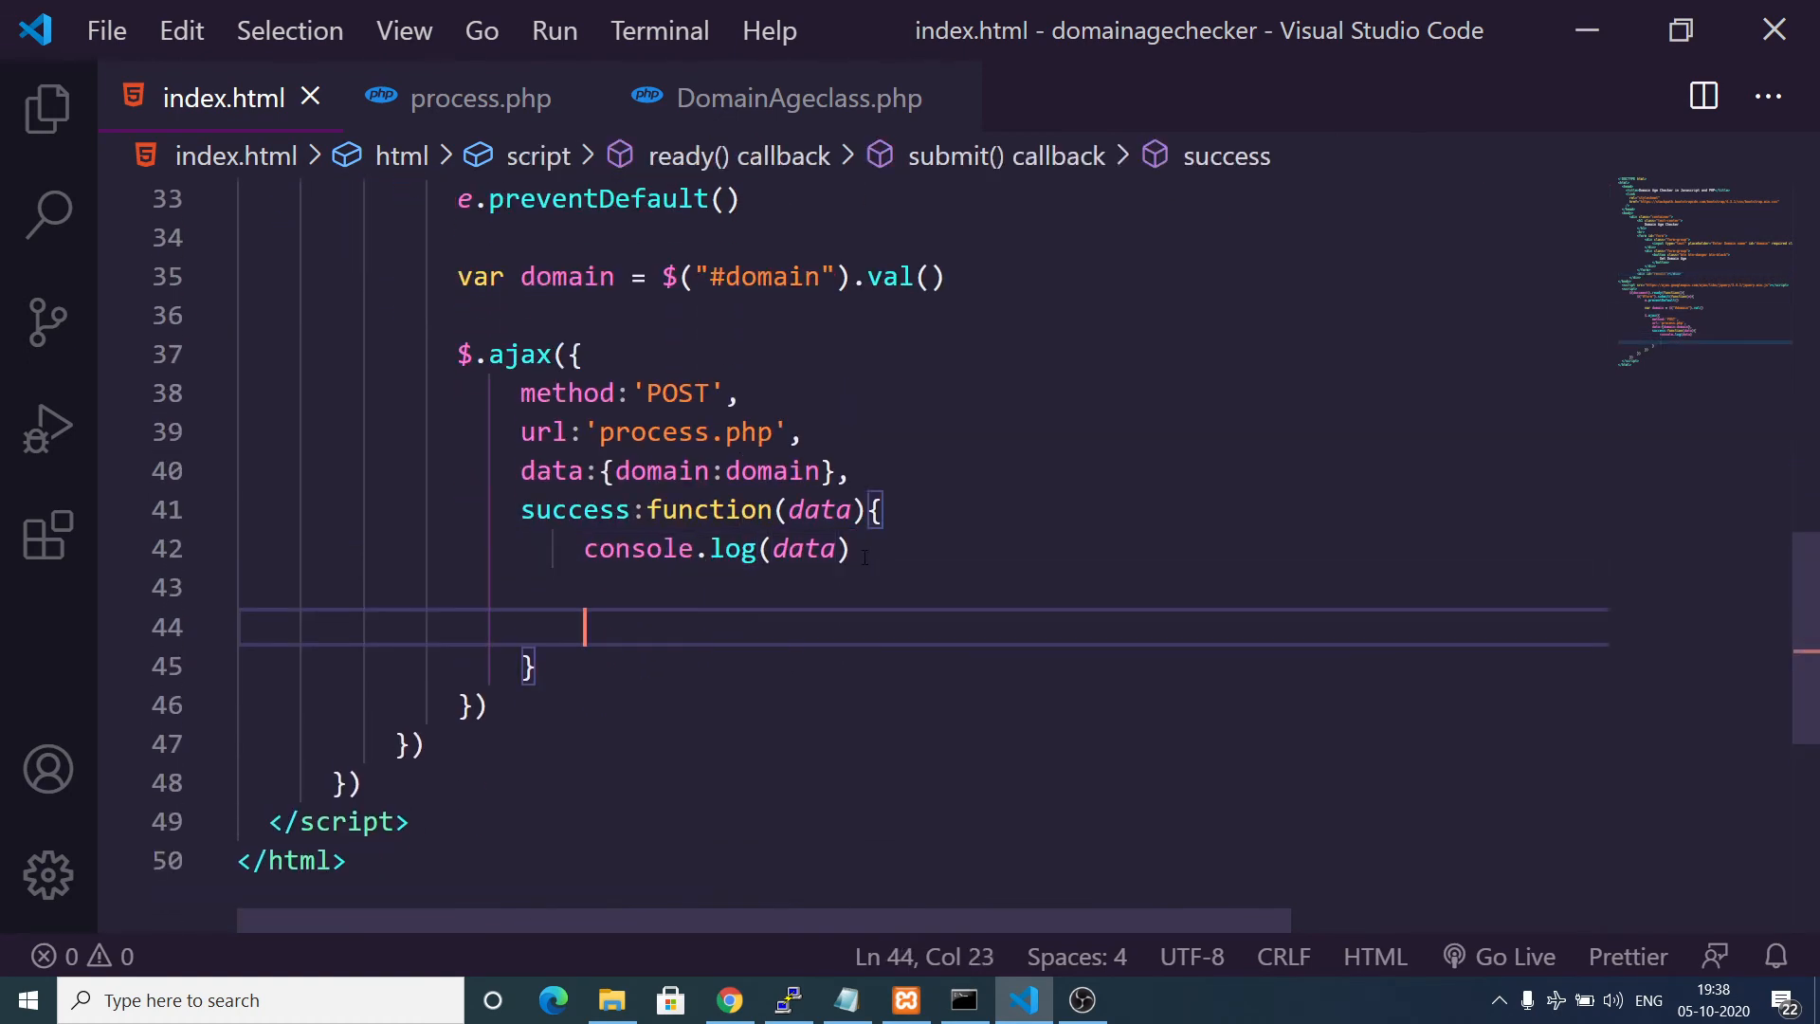
# Start $("#result").html with an h2 template reading 'The ${domain}'.
pyautogui.write('$("")')
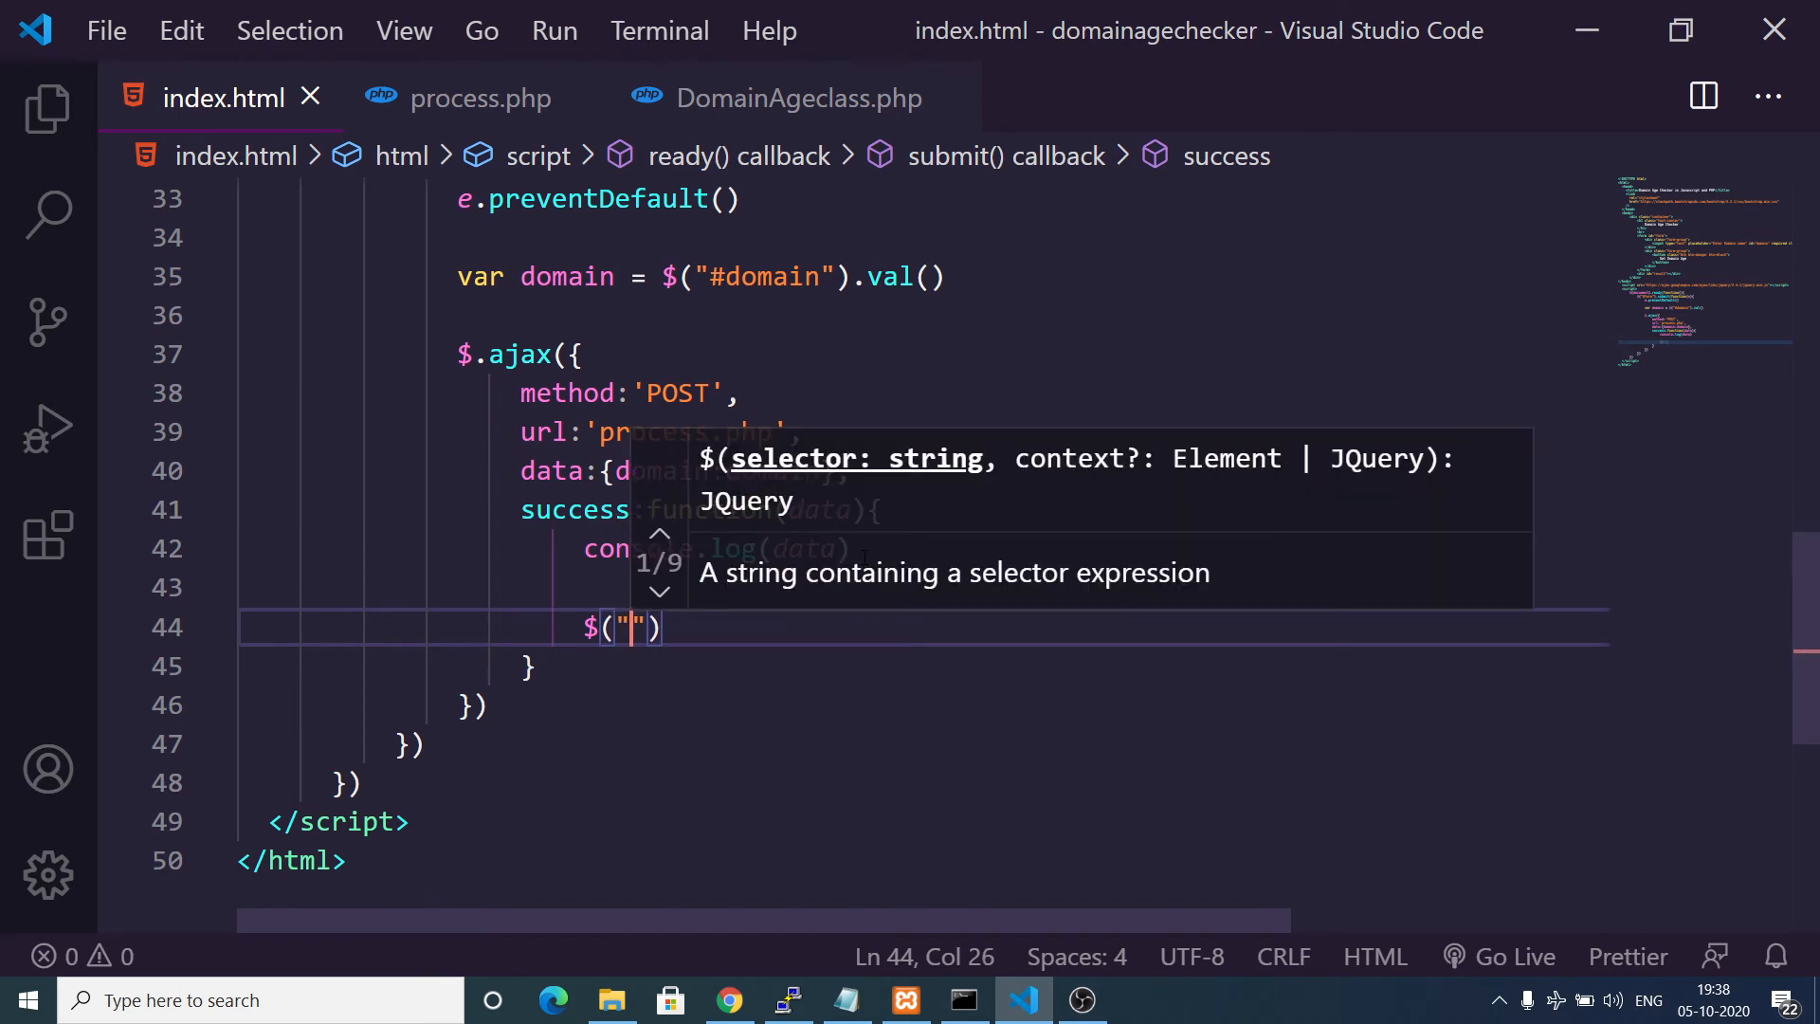
pyautogui.write('#result')
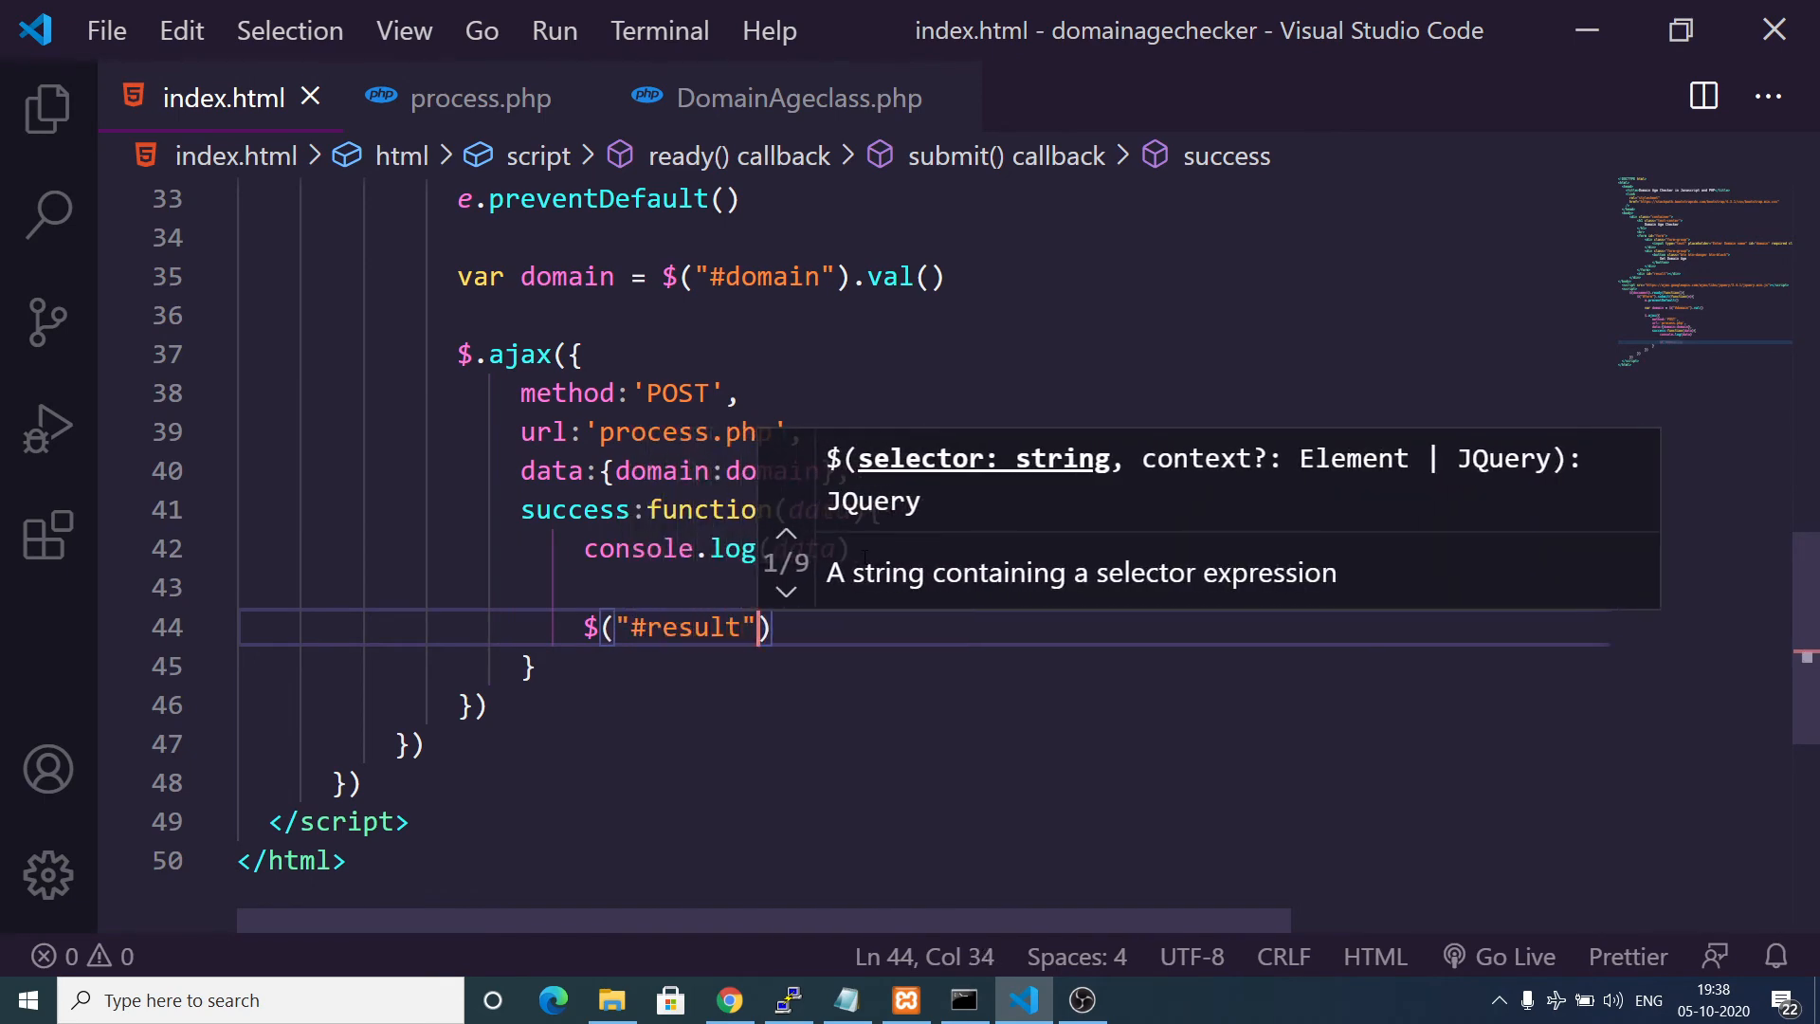
pyautogui.write('.html(')
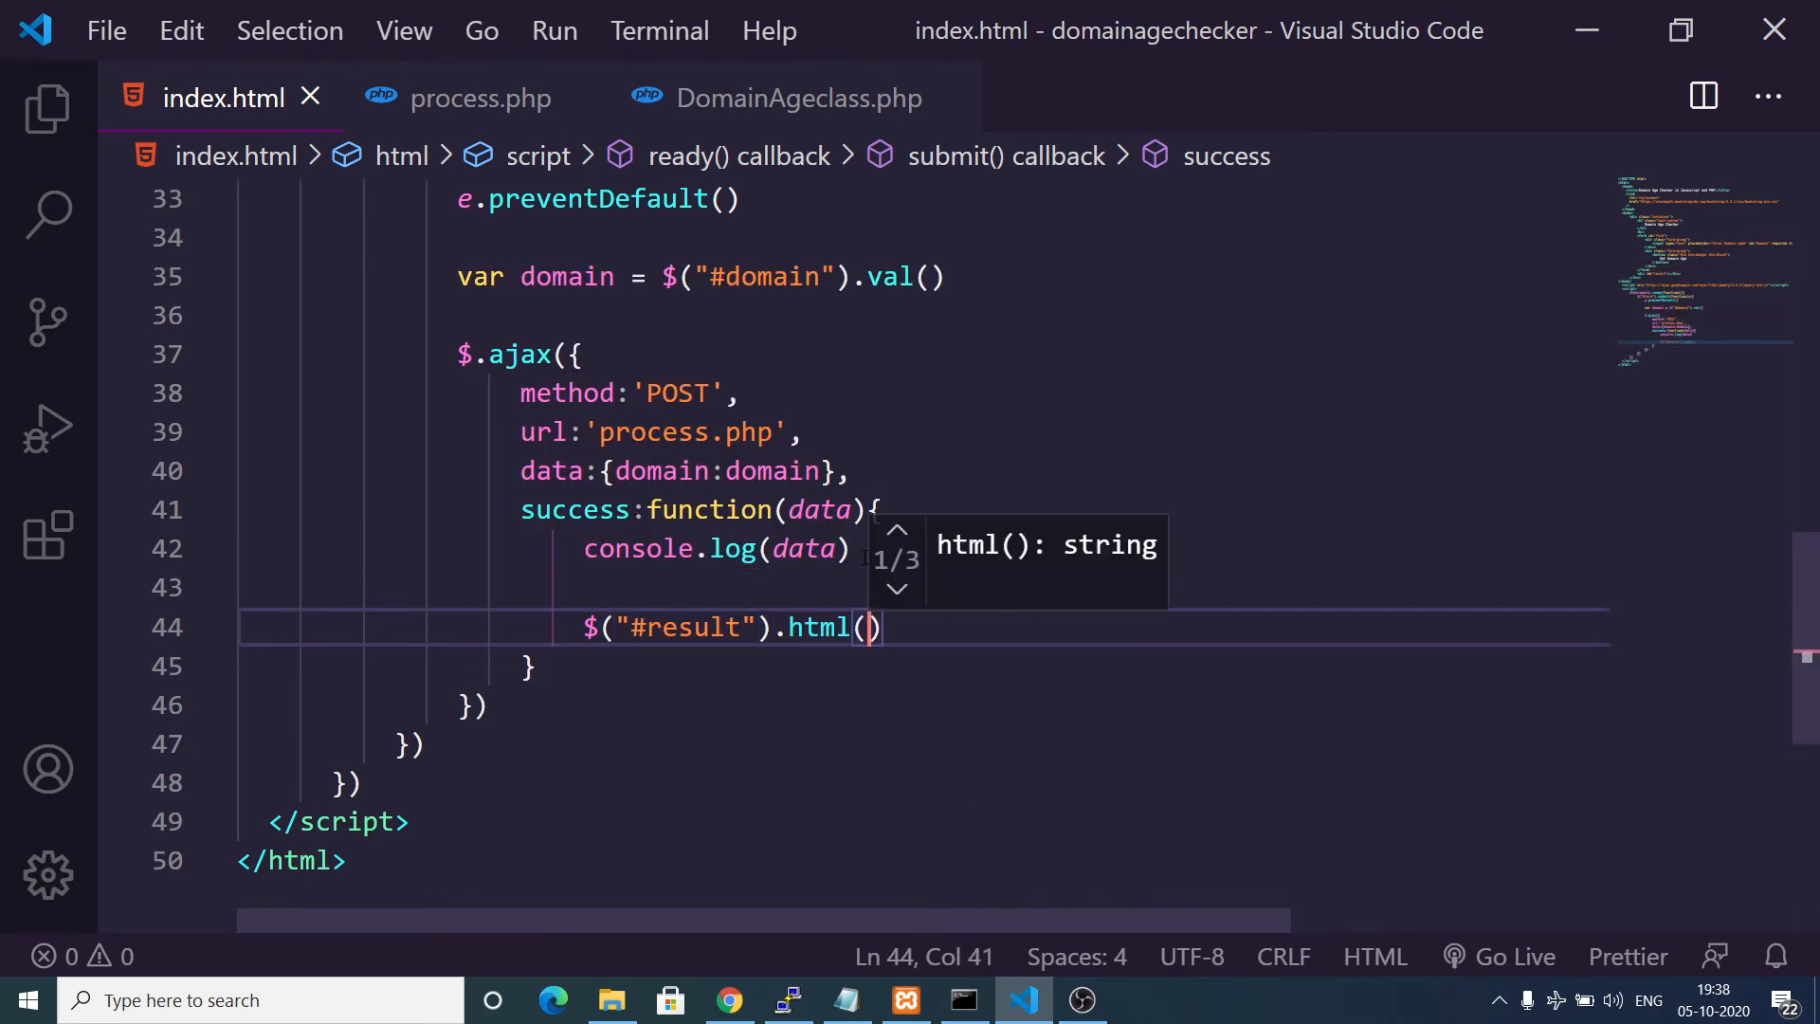
pyautogui.write('`')
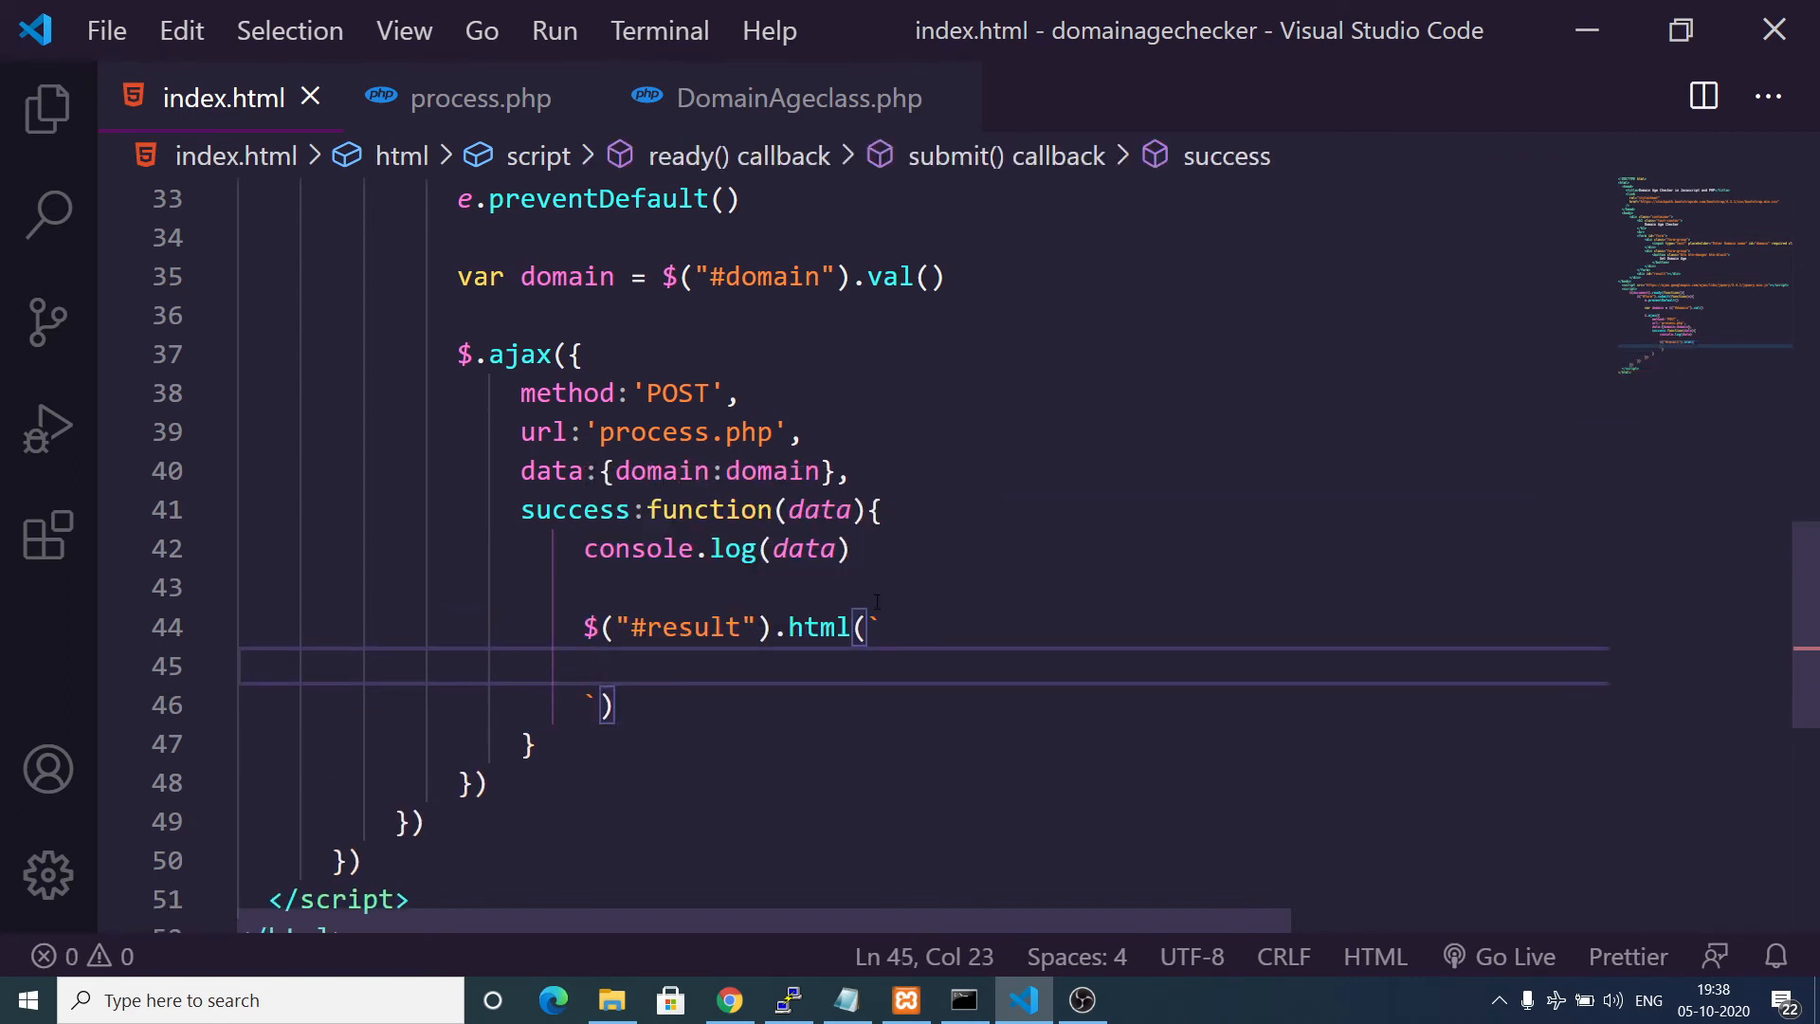
pyautogui.write('<h2')
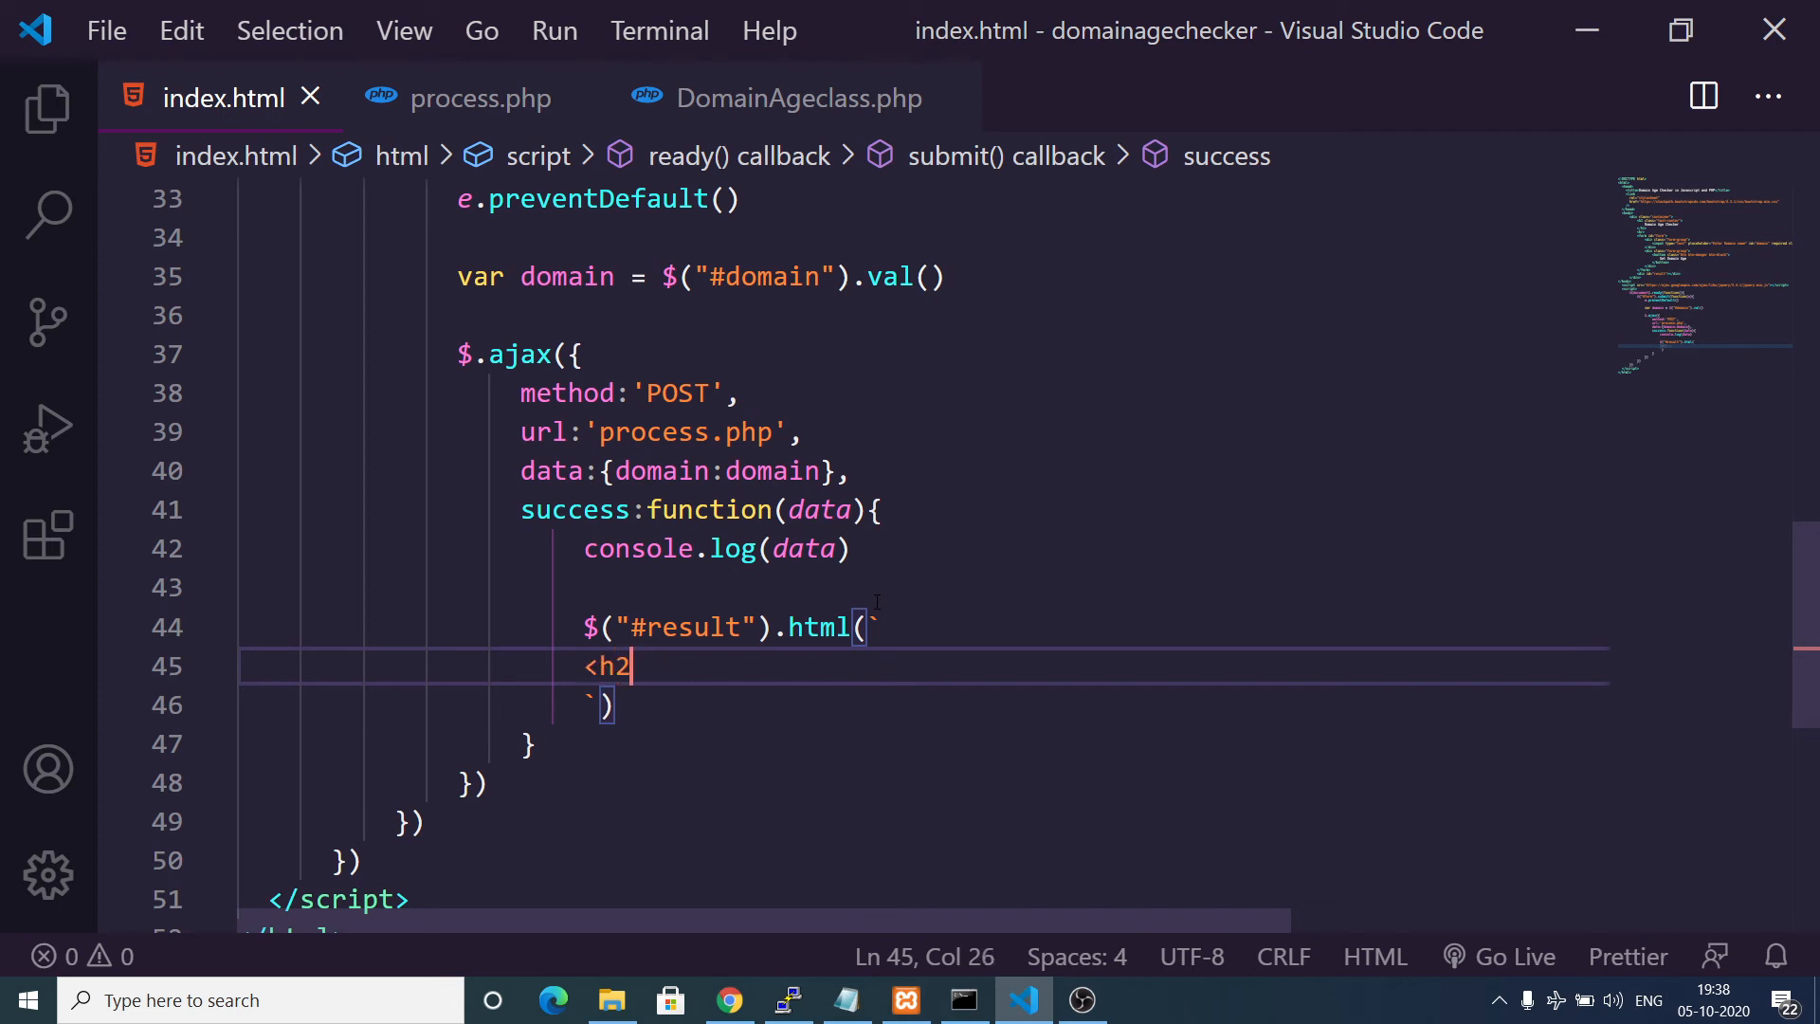
pyautogui.write('>')
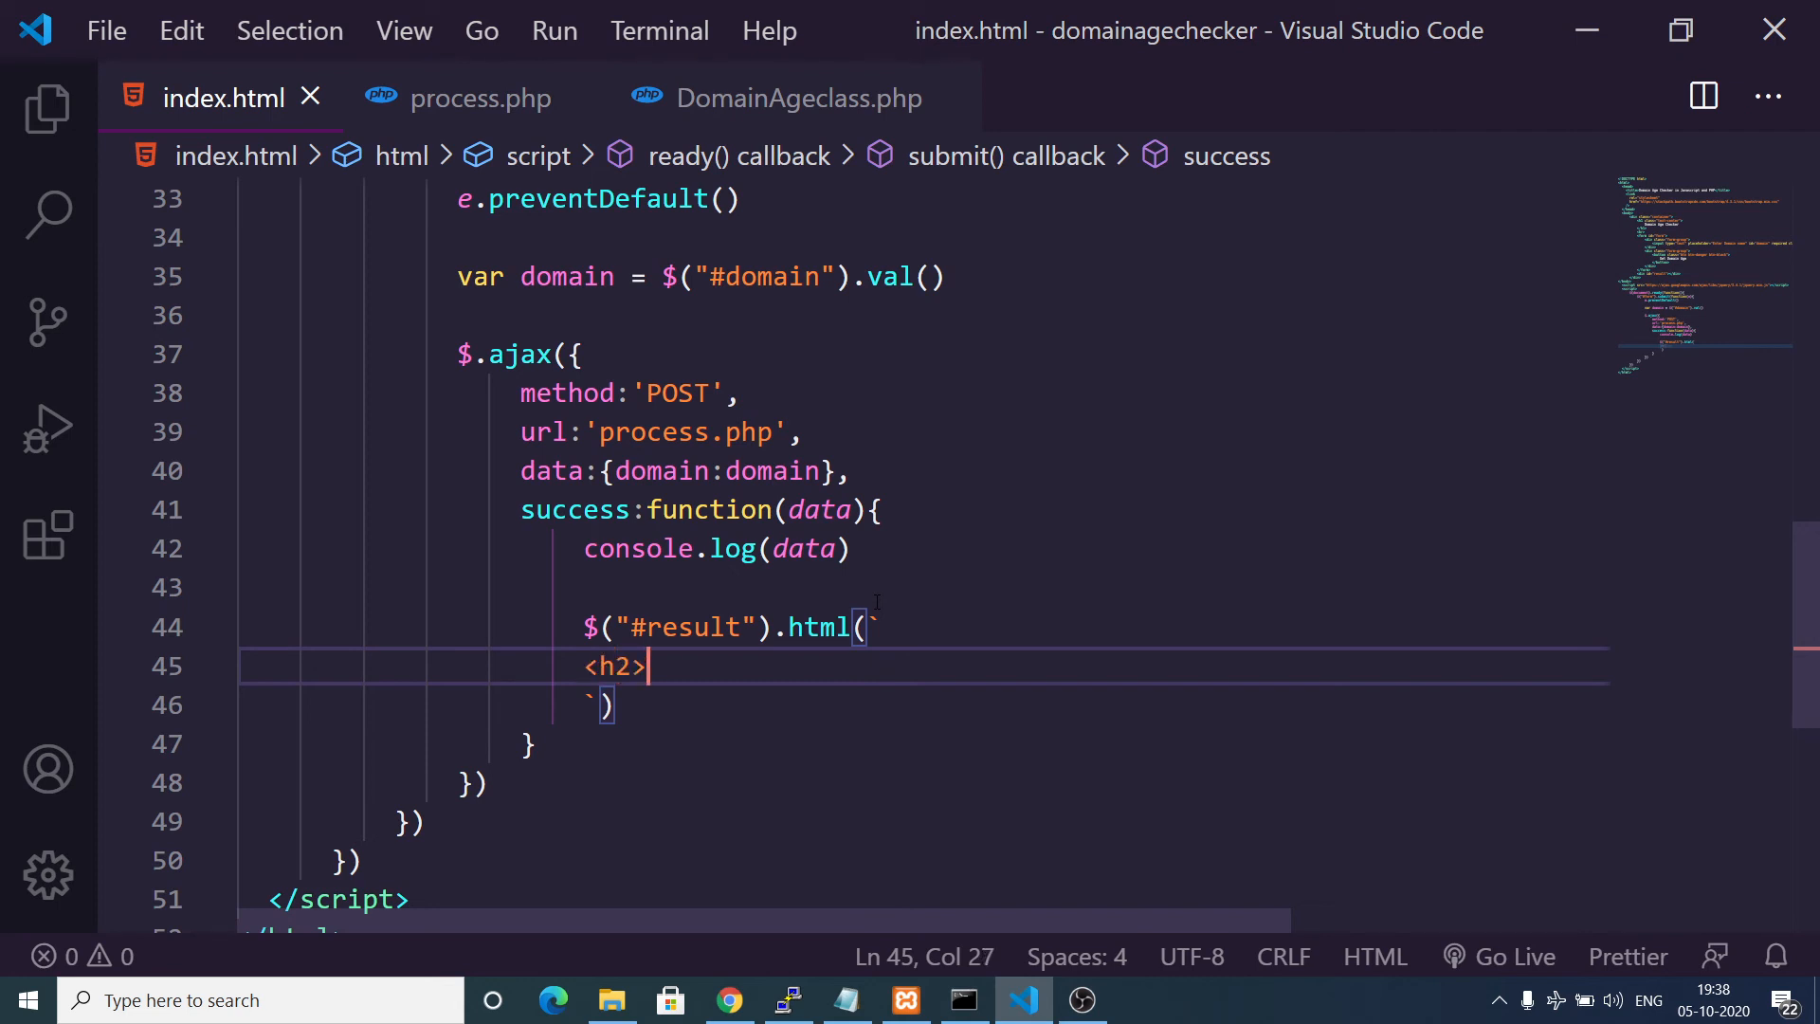
pyautogui.write('The')
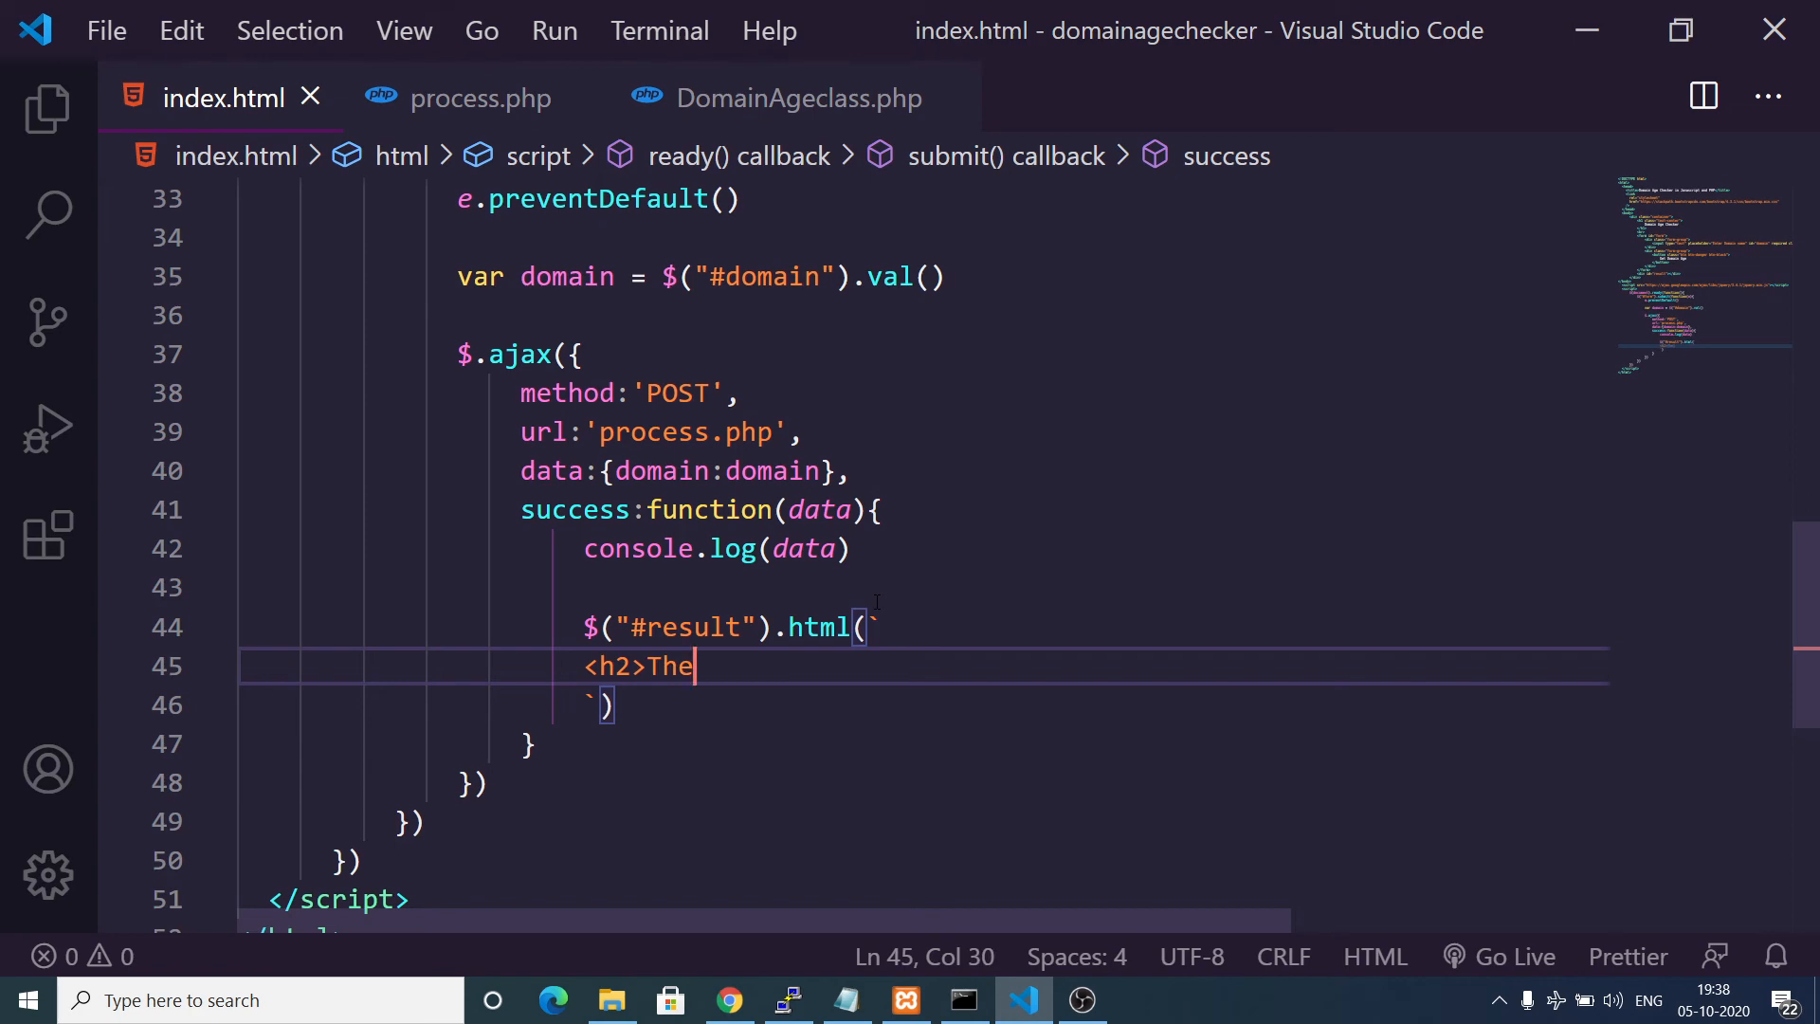
pyautogui.write('${')
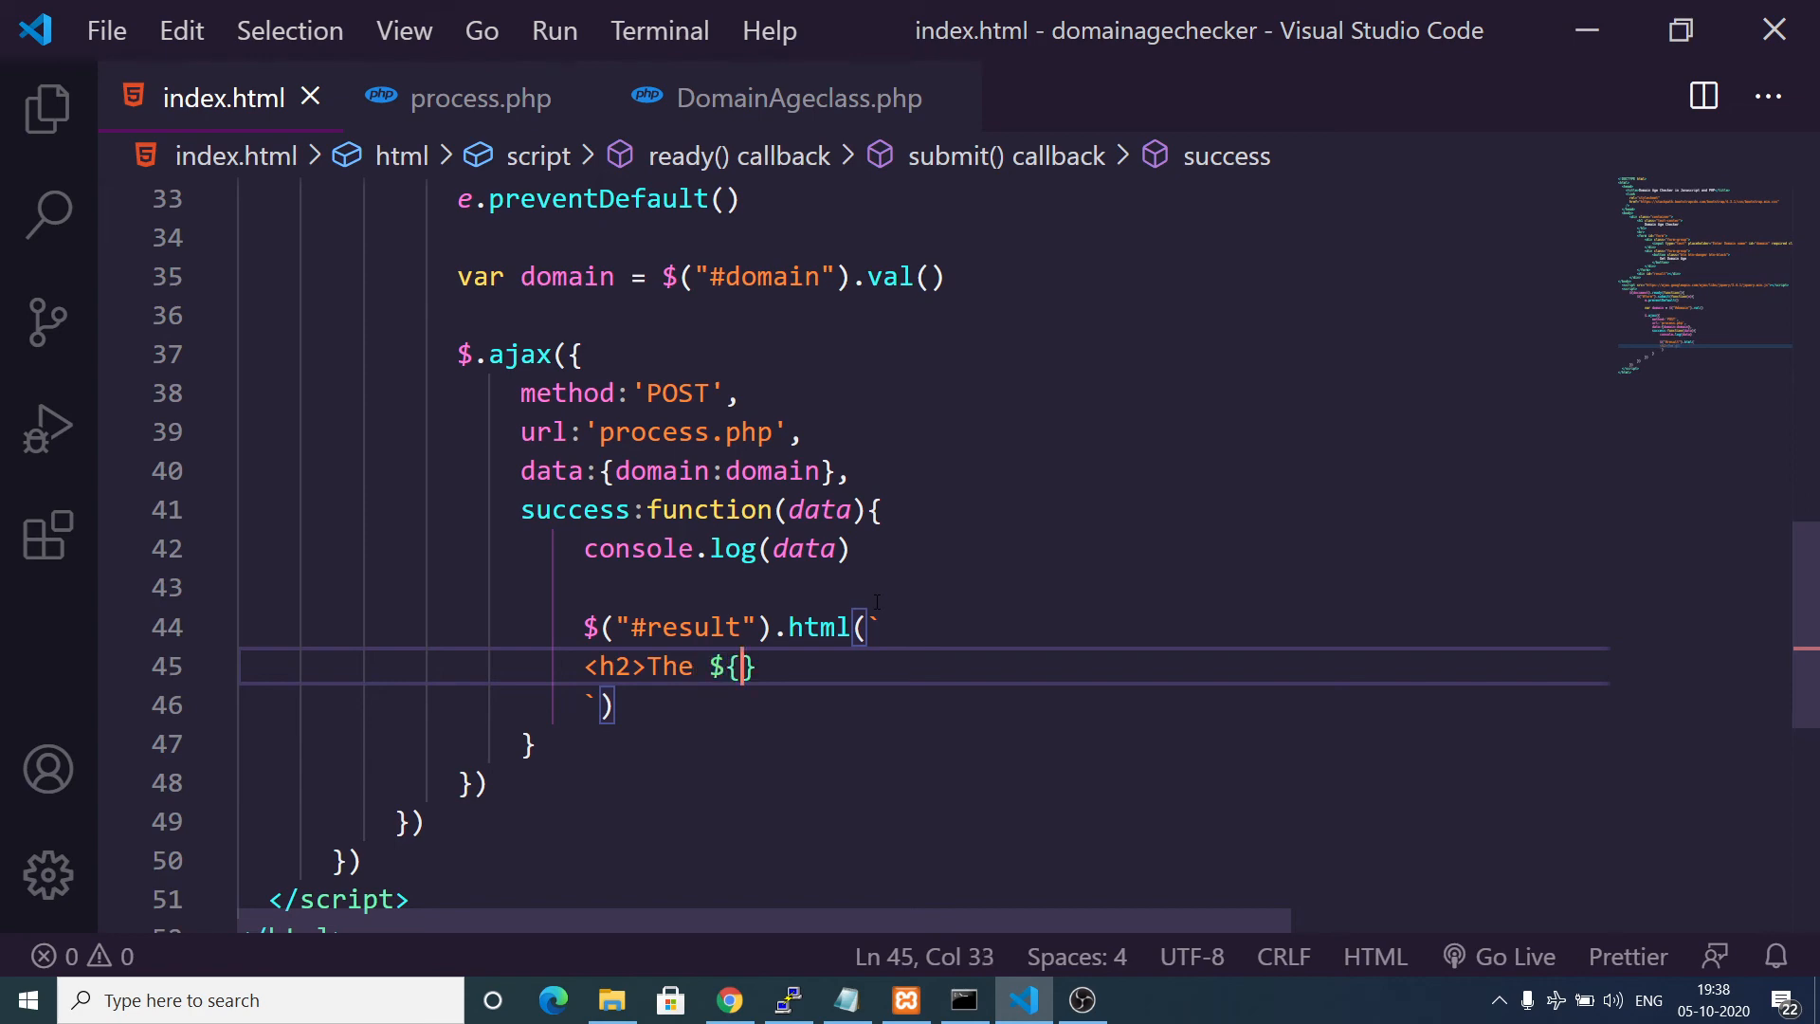
pyautogui.write('domain')
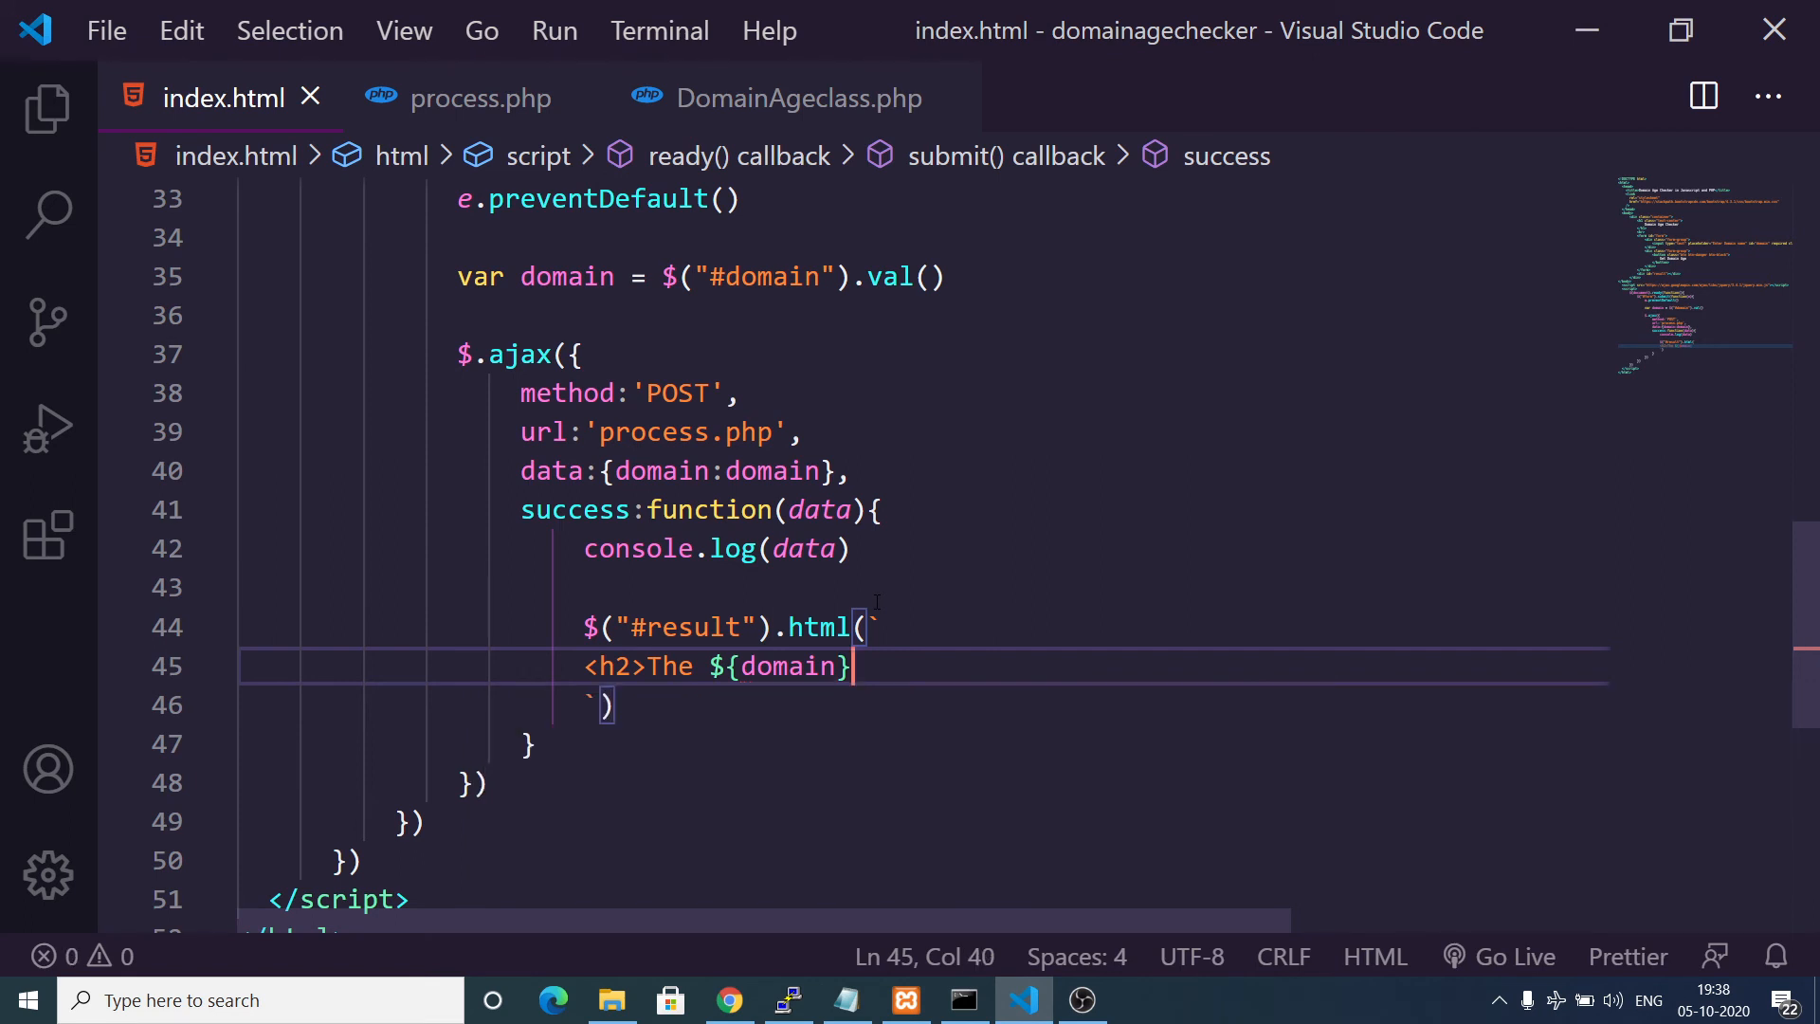
# Finish 'is ${data} old</h2>' and tidy the closing backtick onto the same line.
pyautogui.write('is')
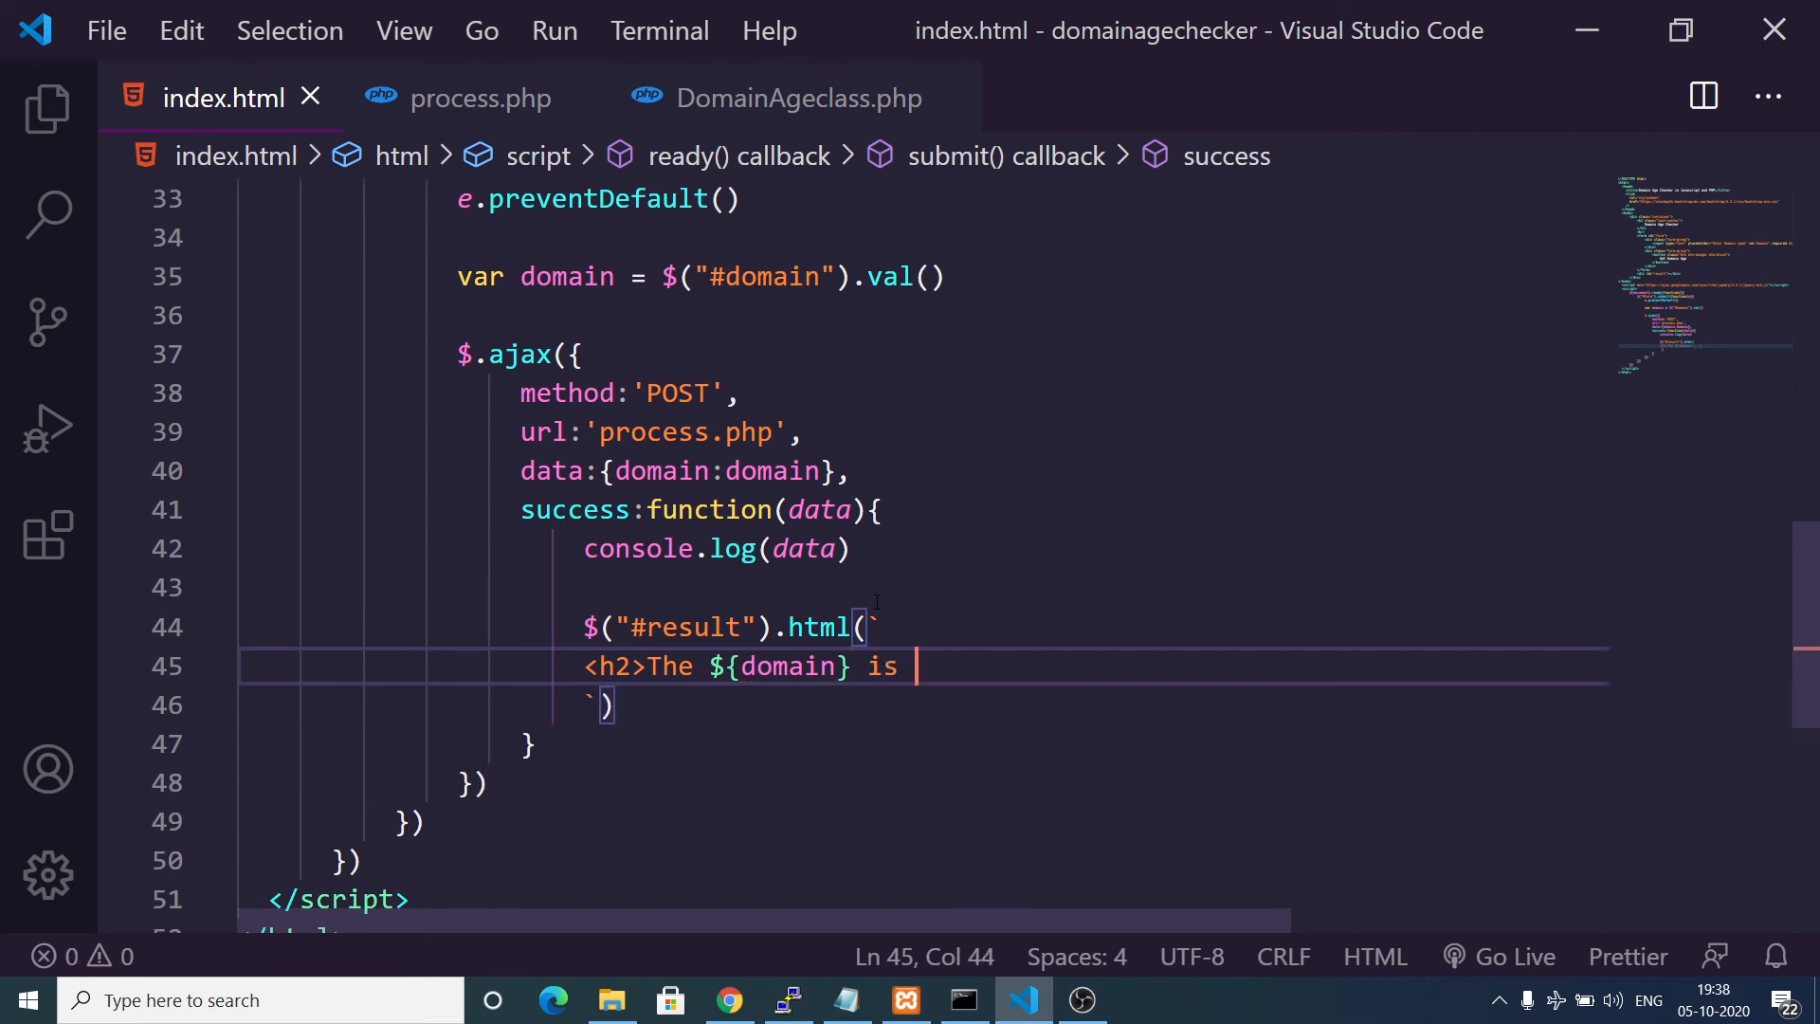
pyautogui.write('${')
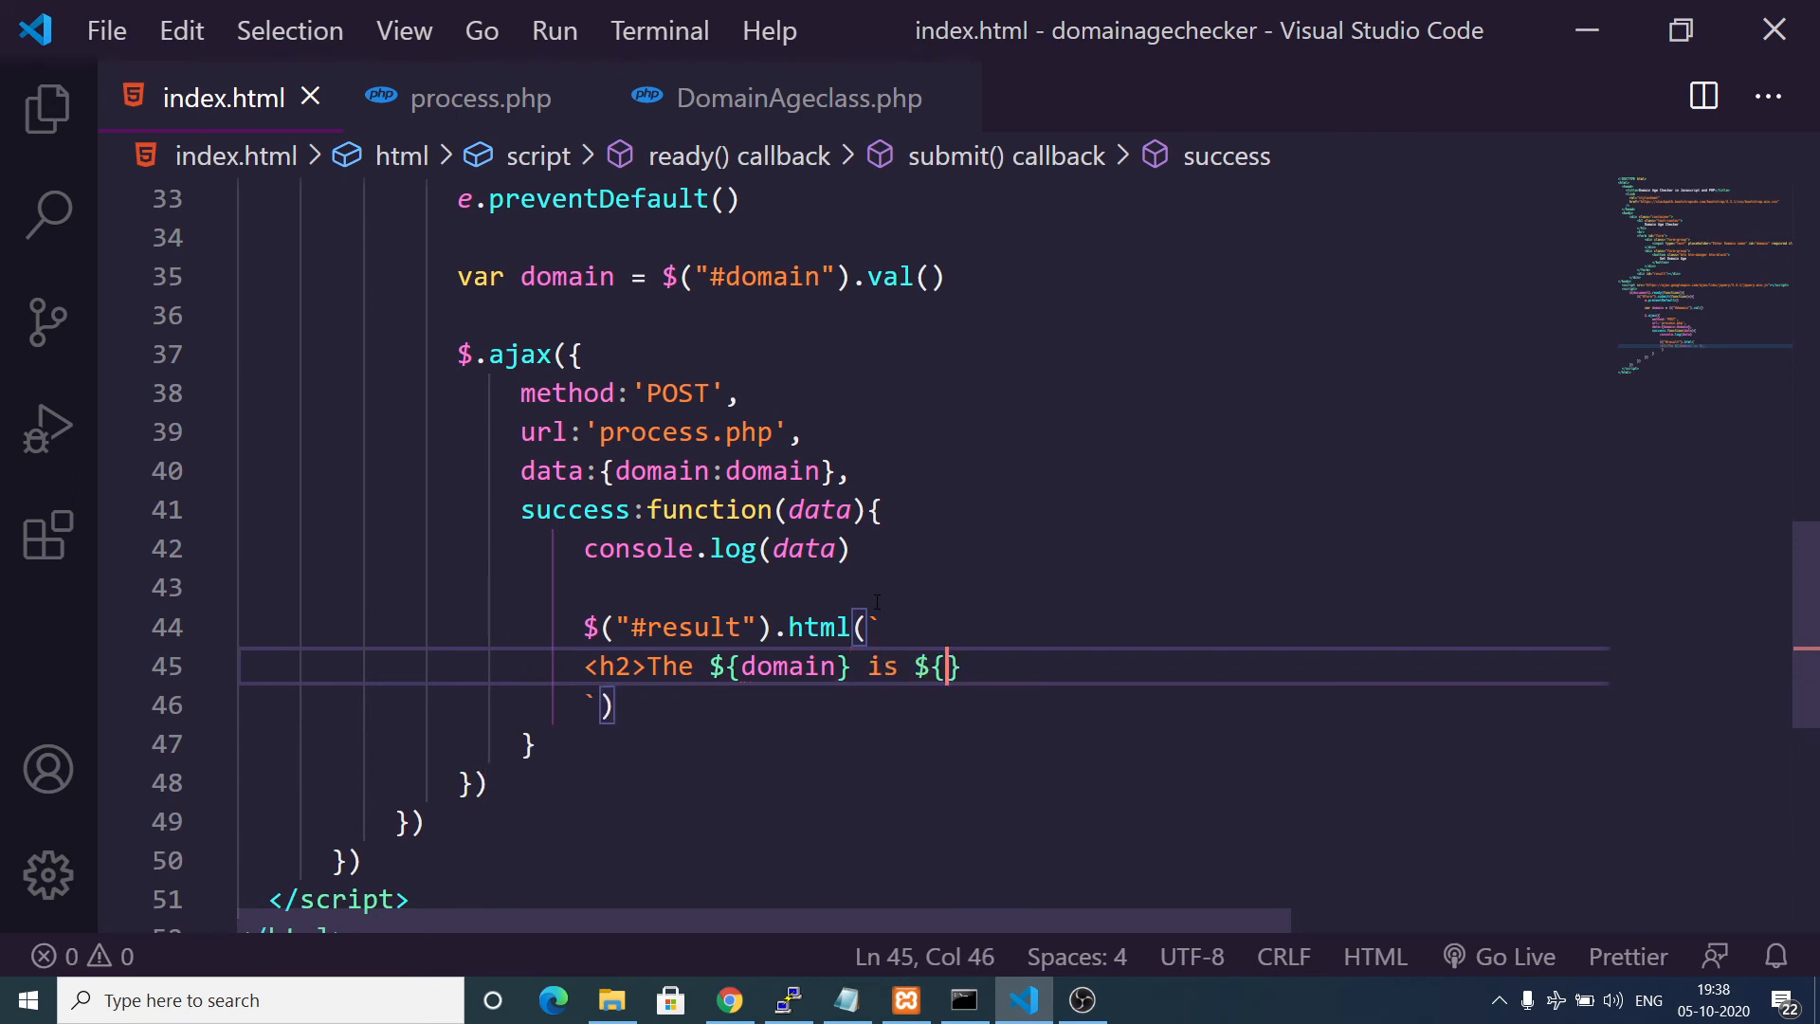
pyautogui.write('data')
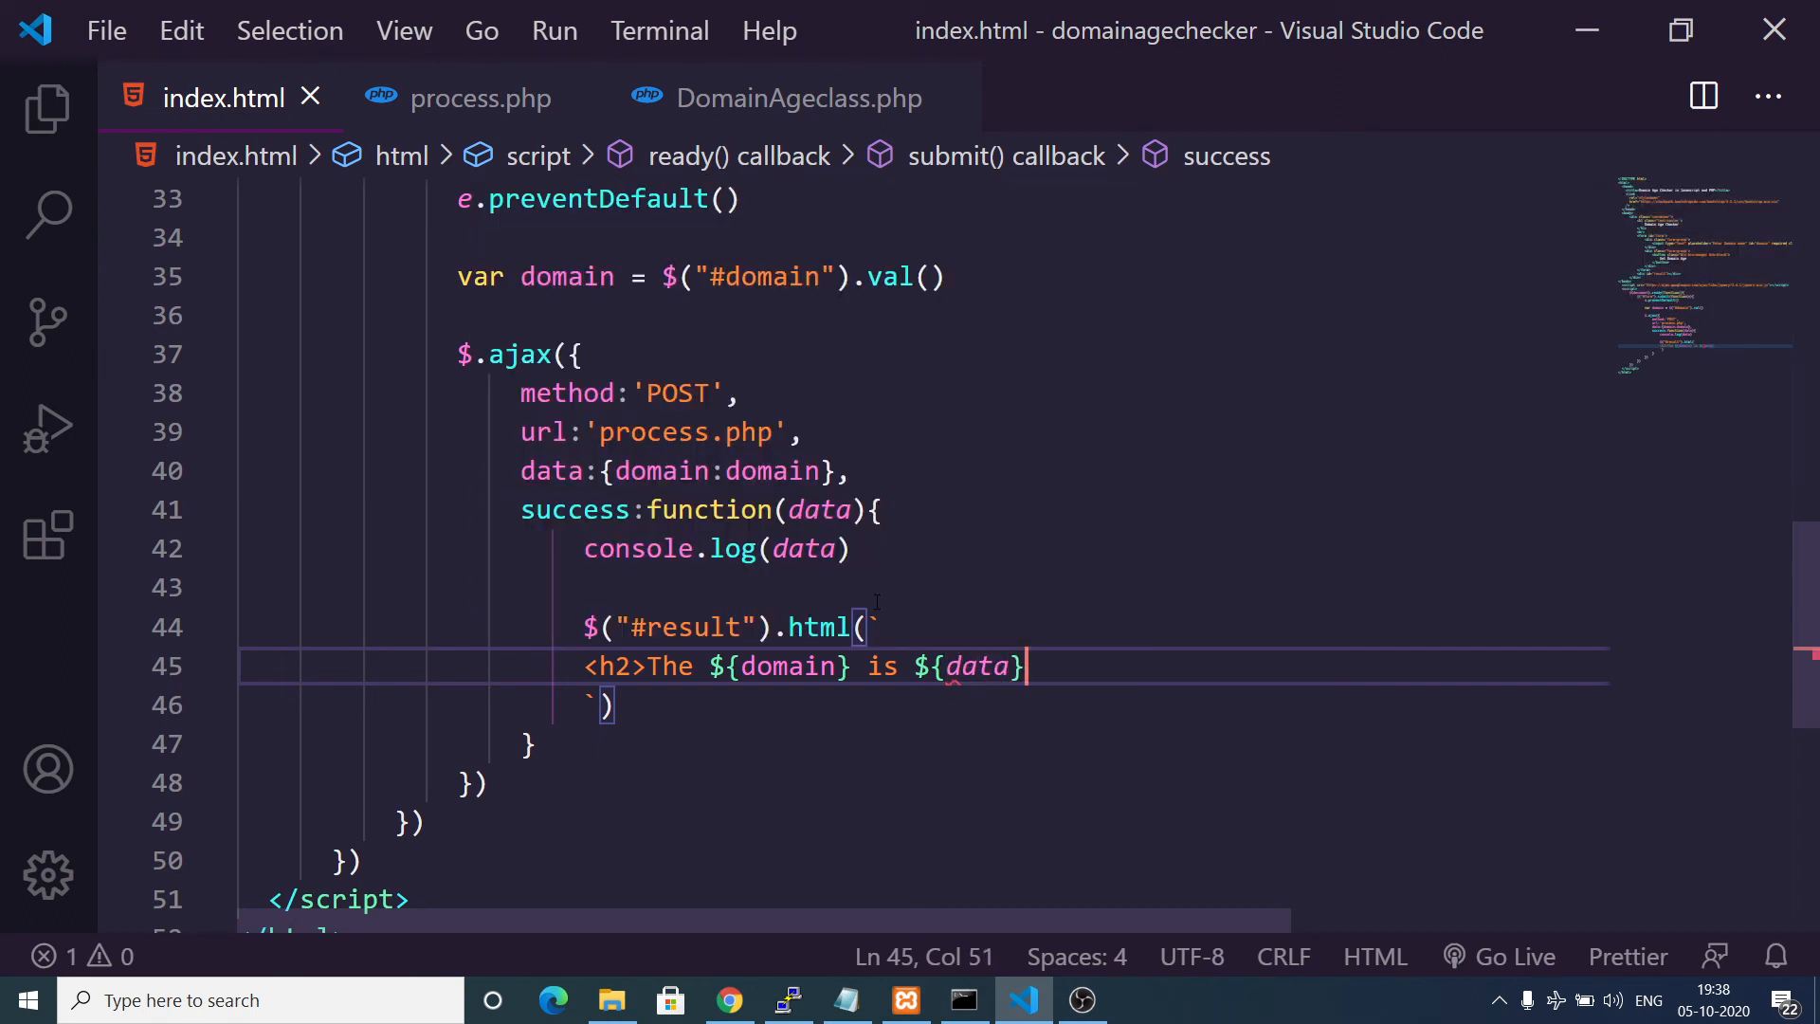
pyautogui.write('old')
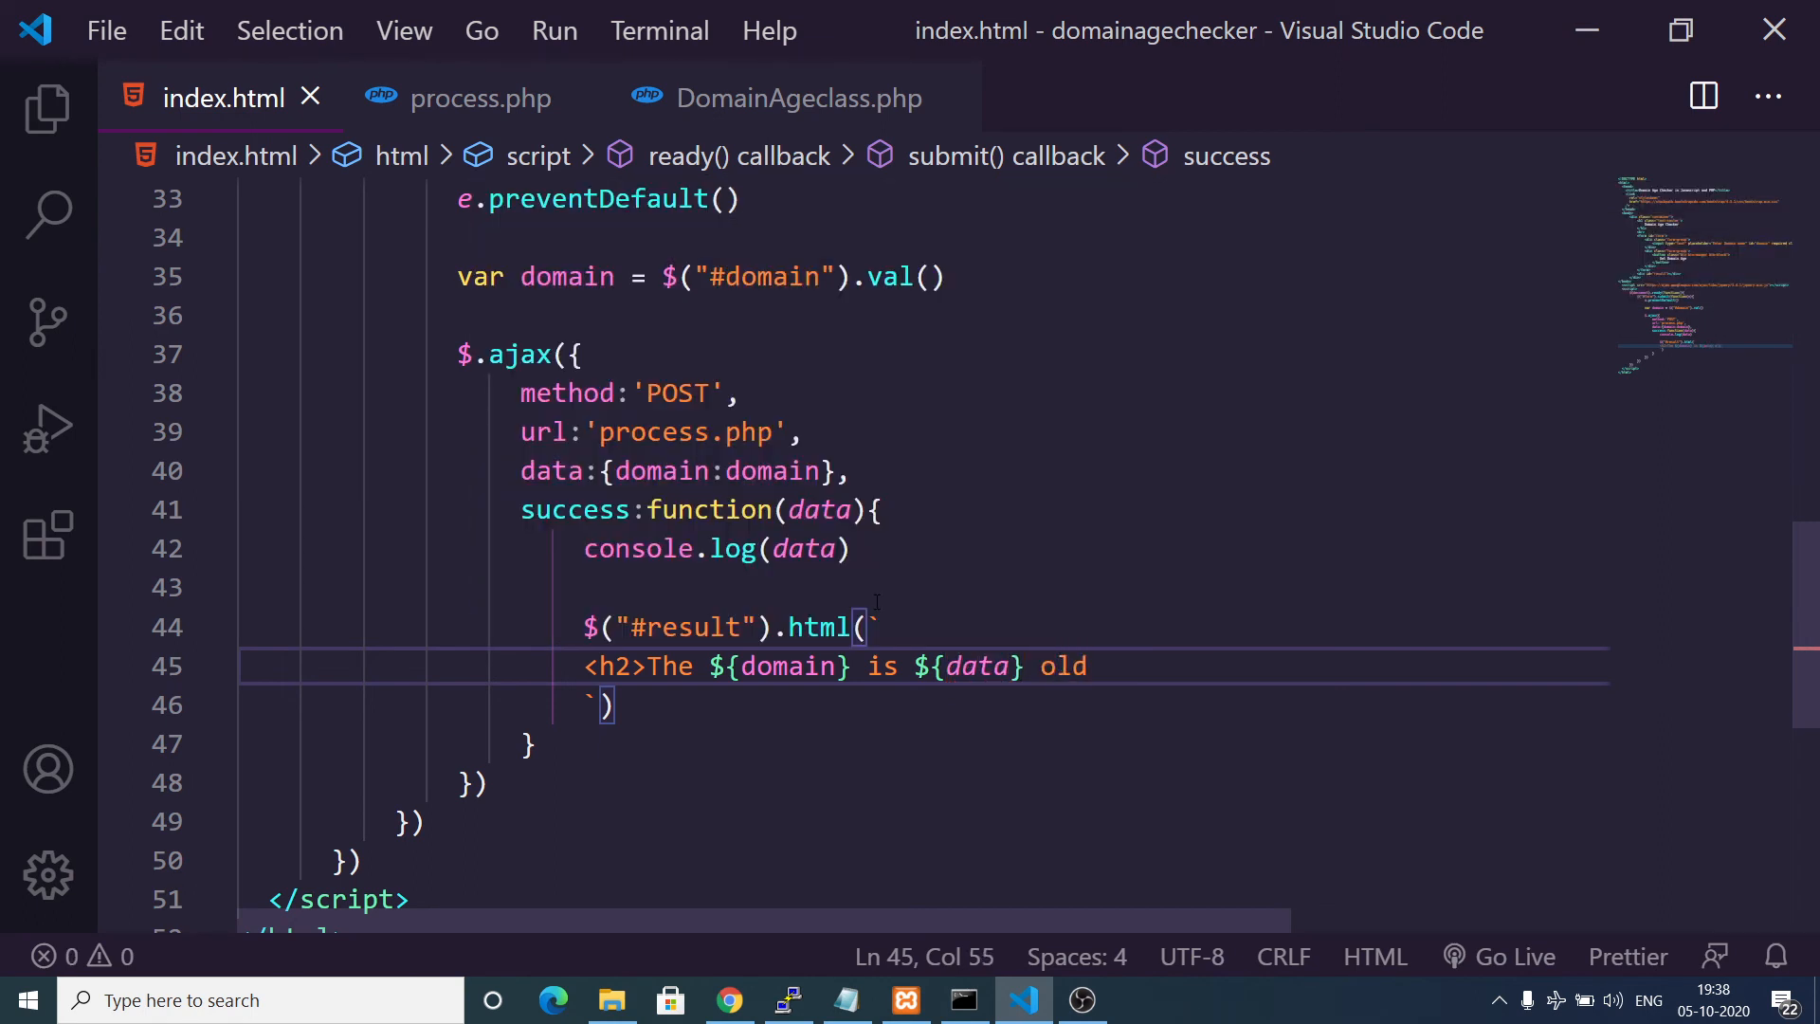
pyautogui.write('</h2>')
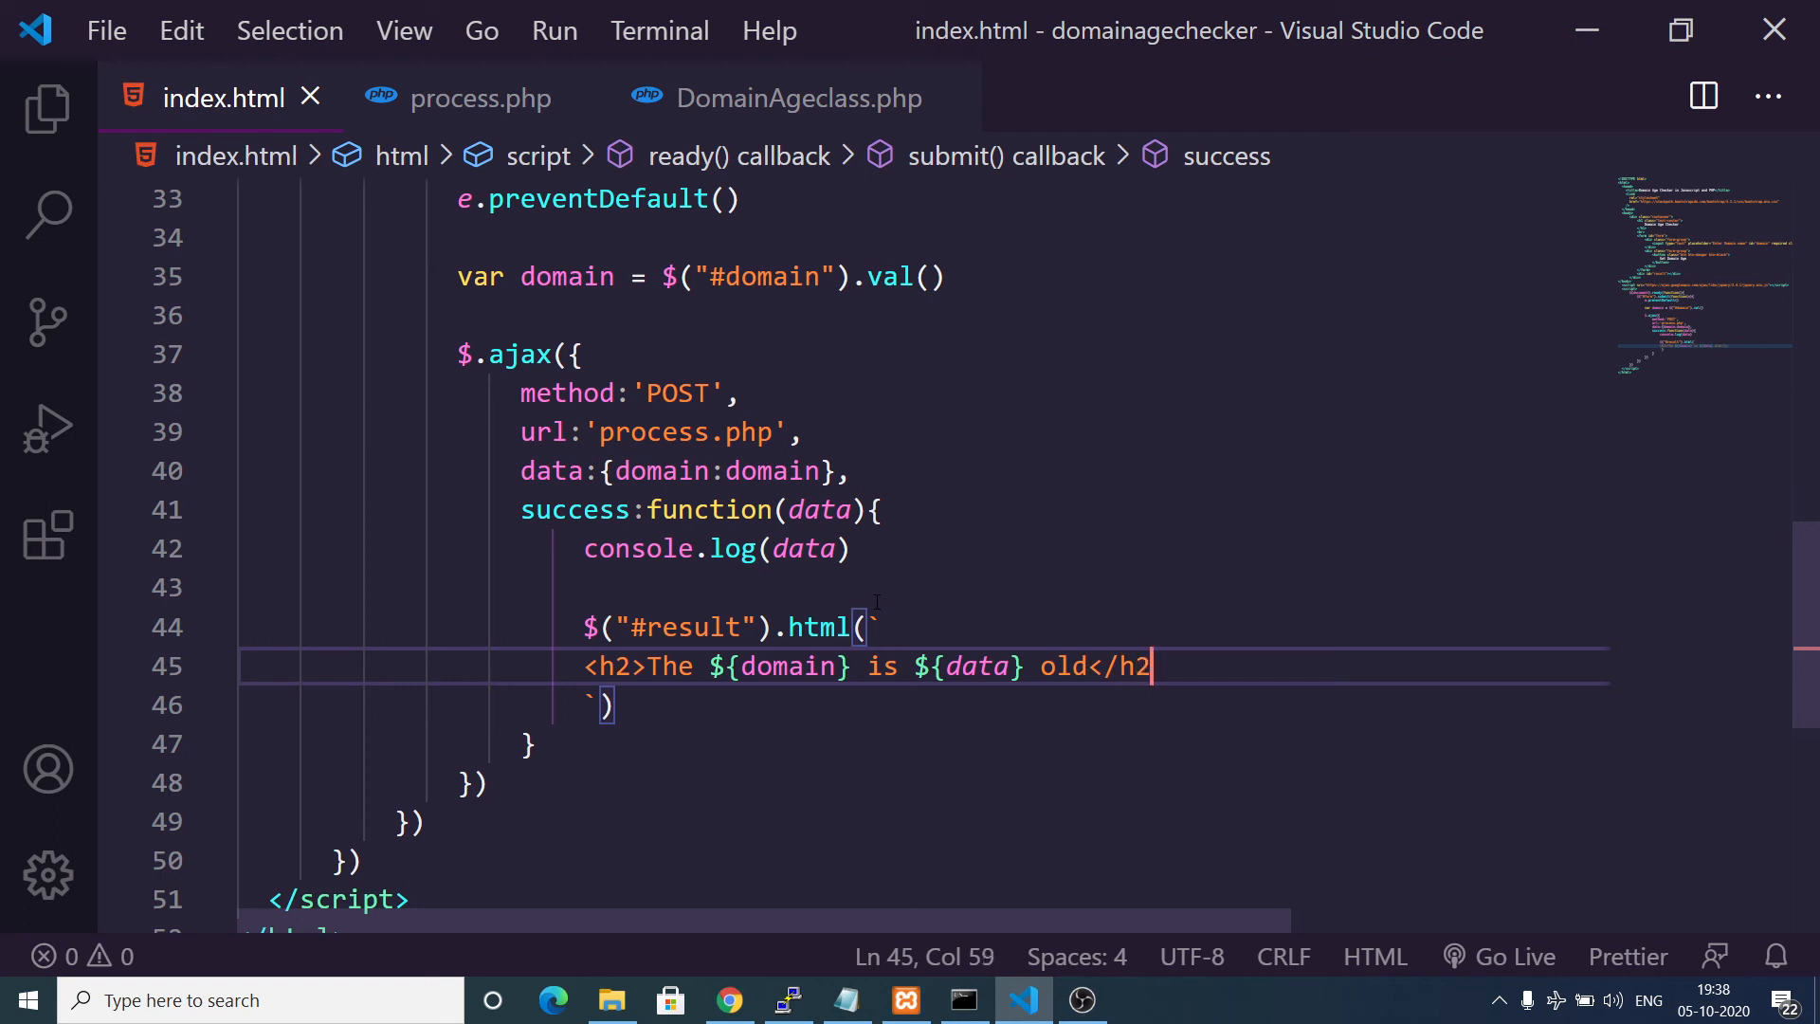
pyautogui.write('>')
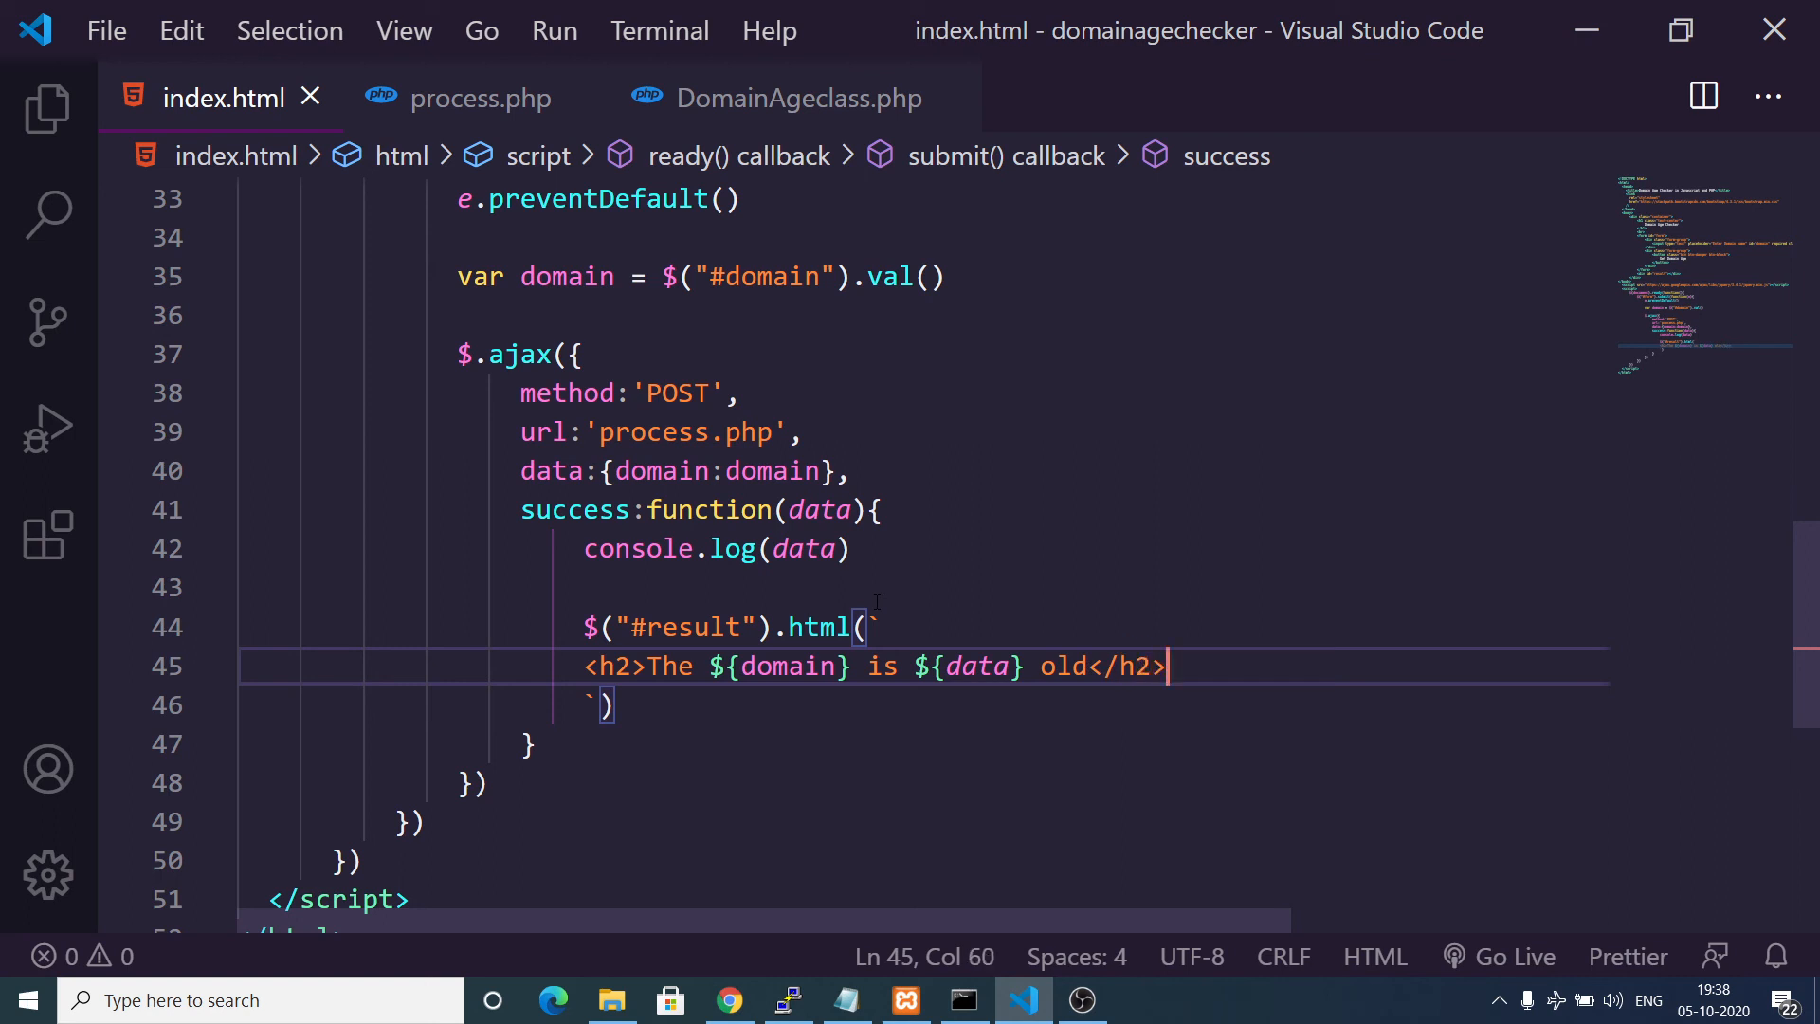
pyautogui.write('`')
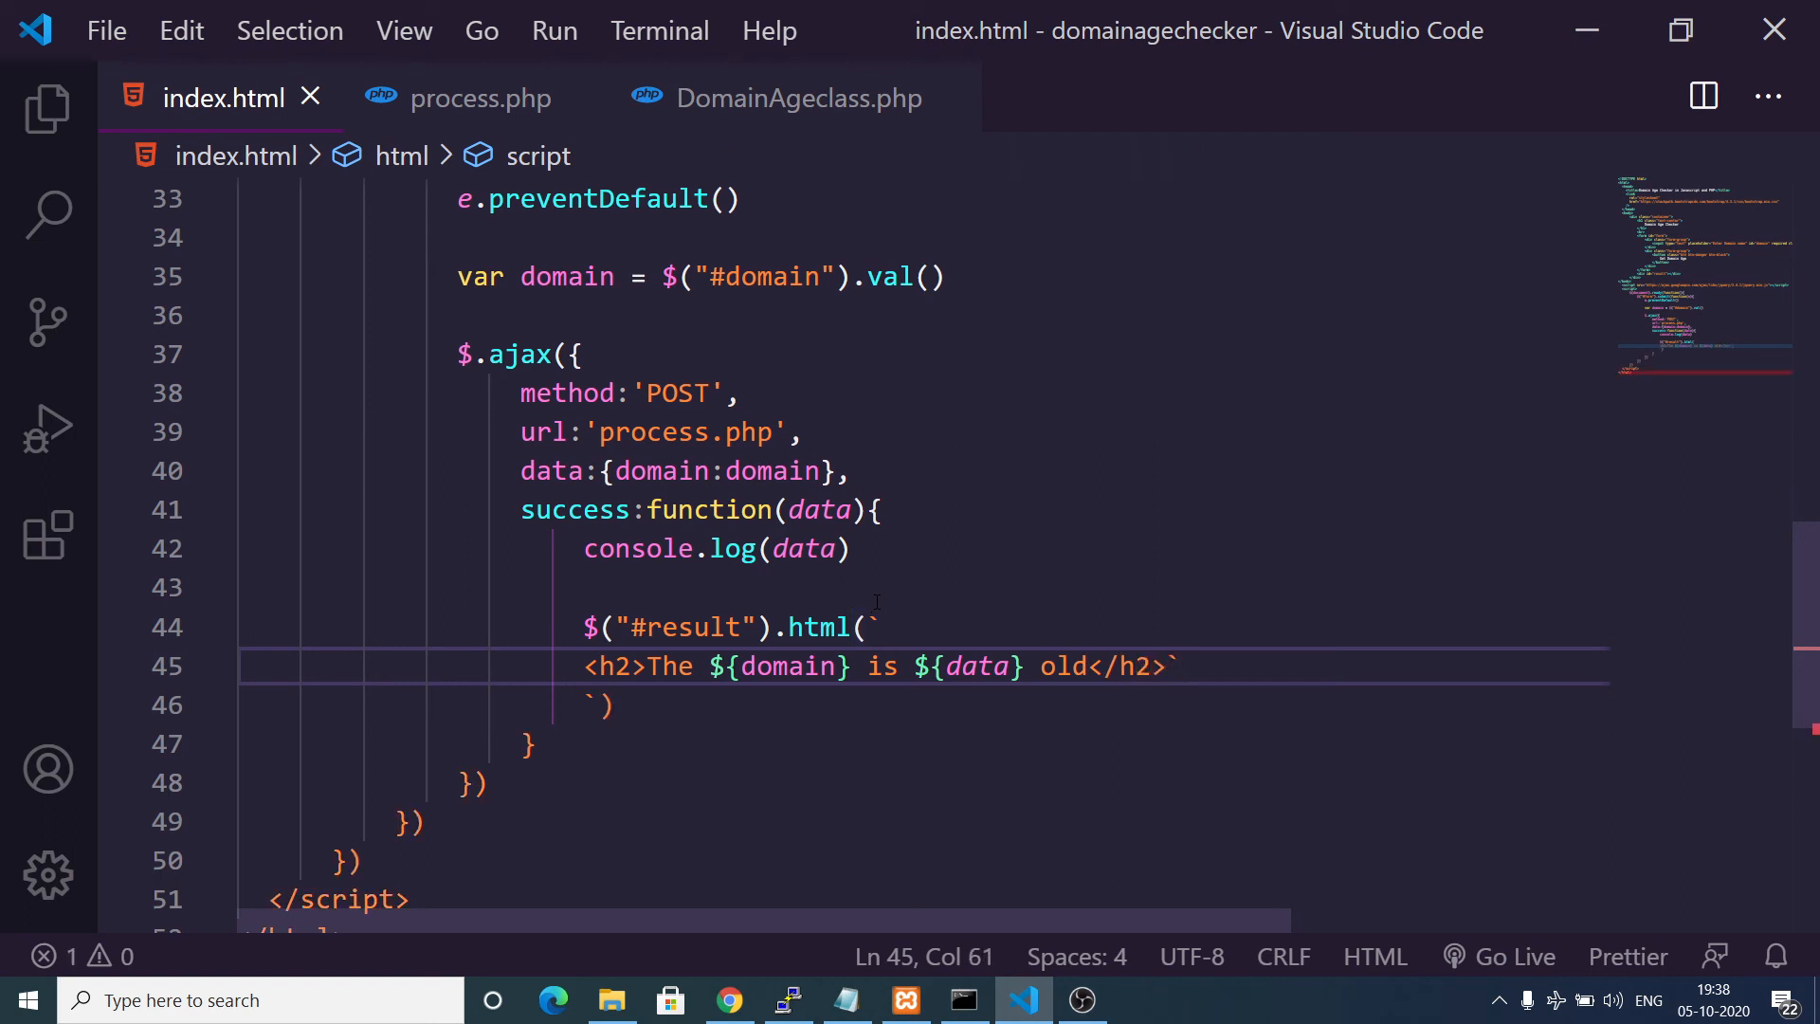
pyautogui.press('Backspace')
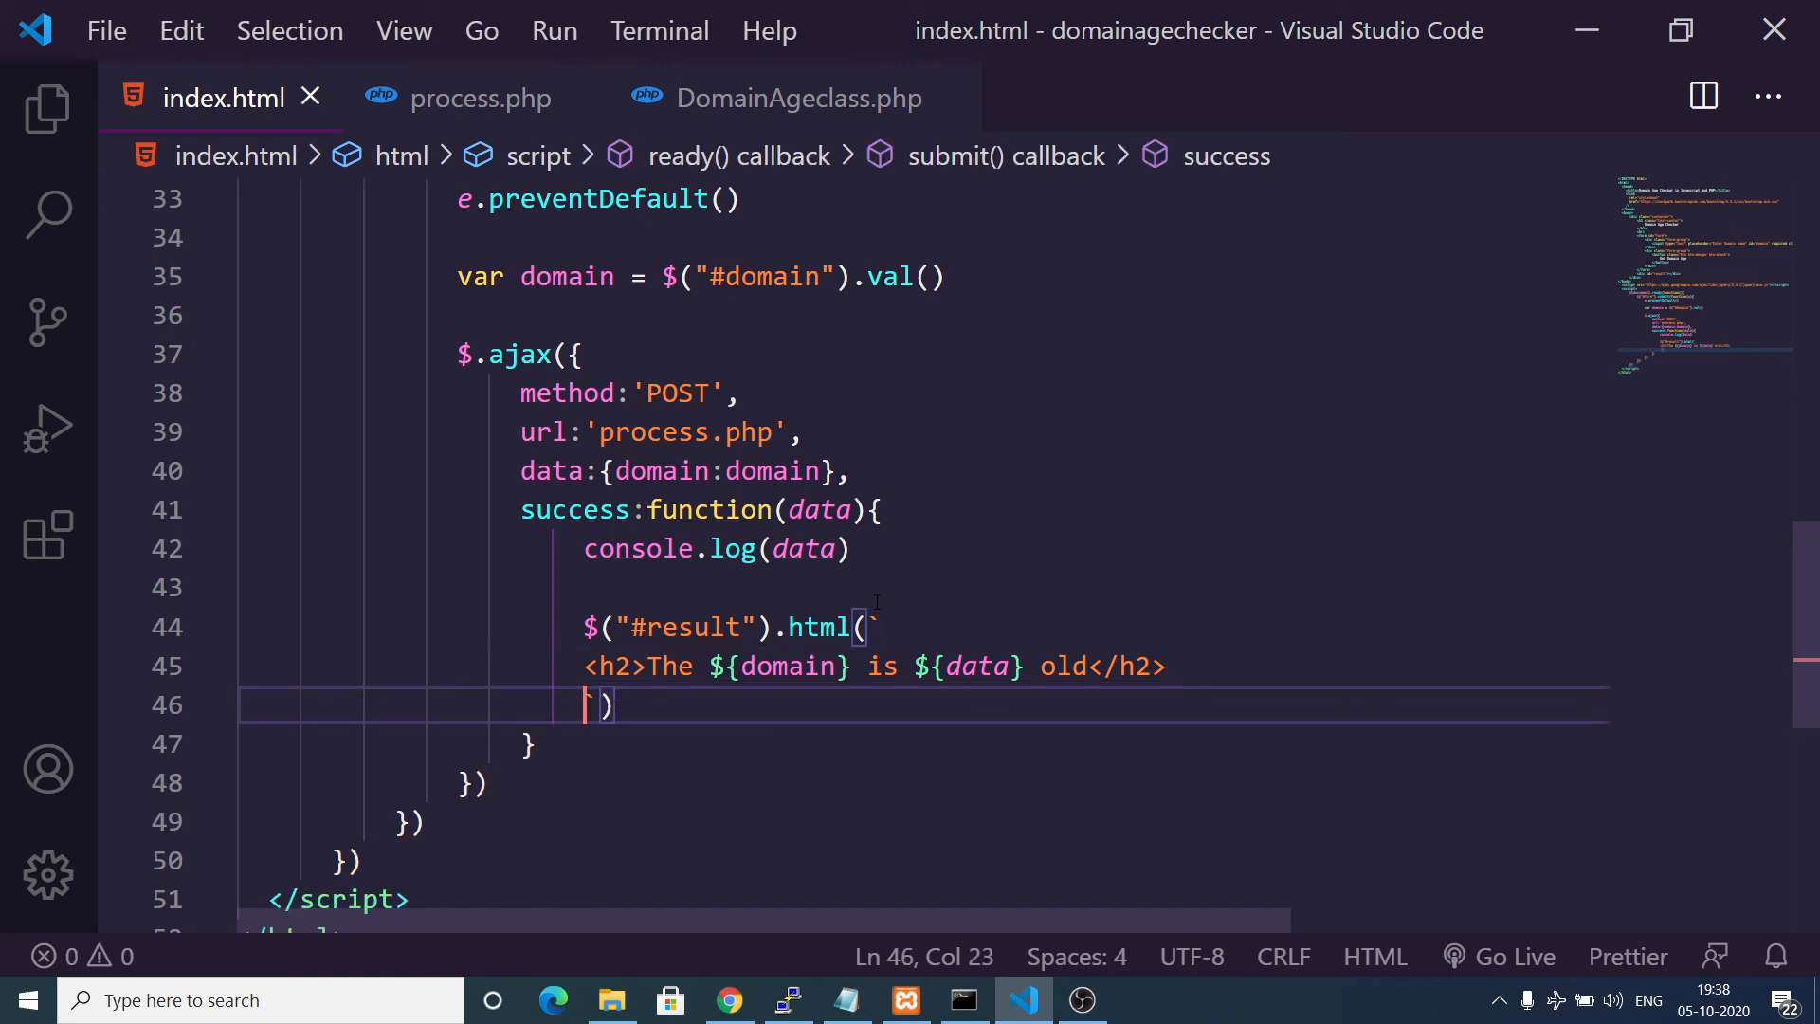
pyautogui.press('Home')
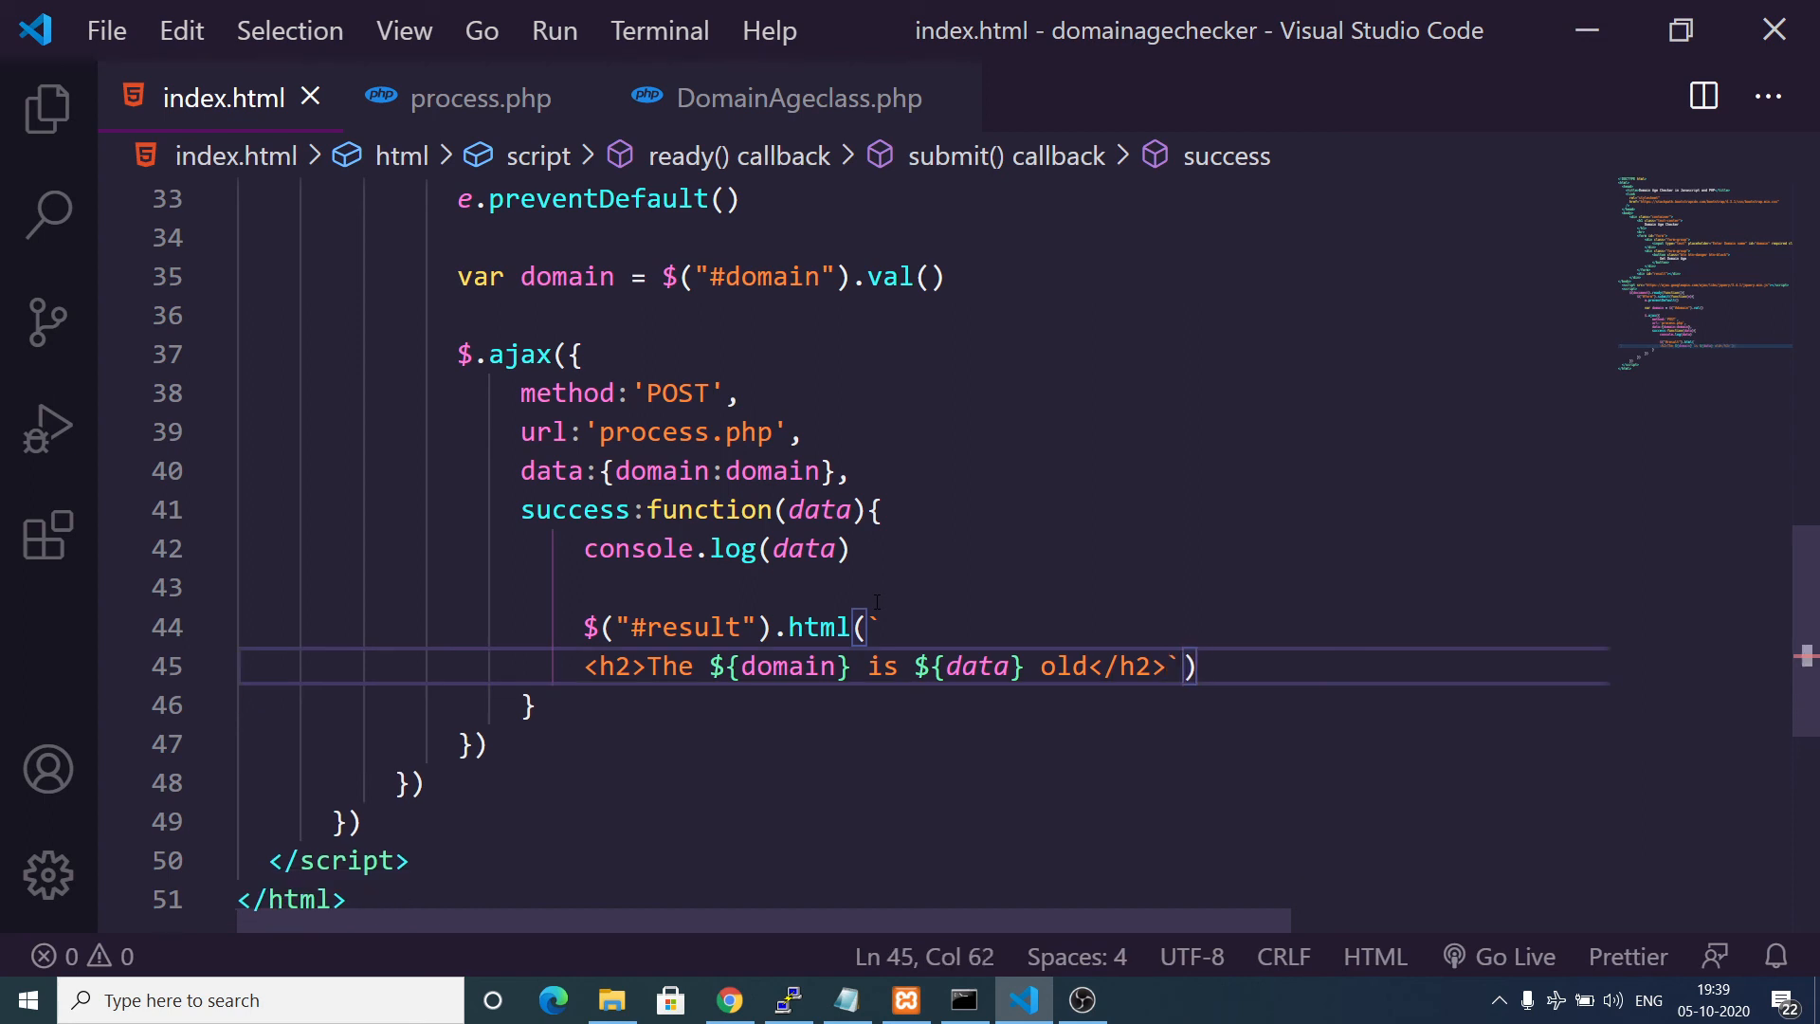
pyautogui.press('Enter')
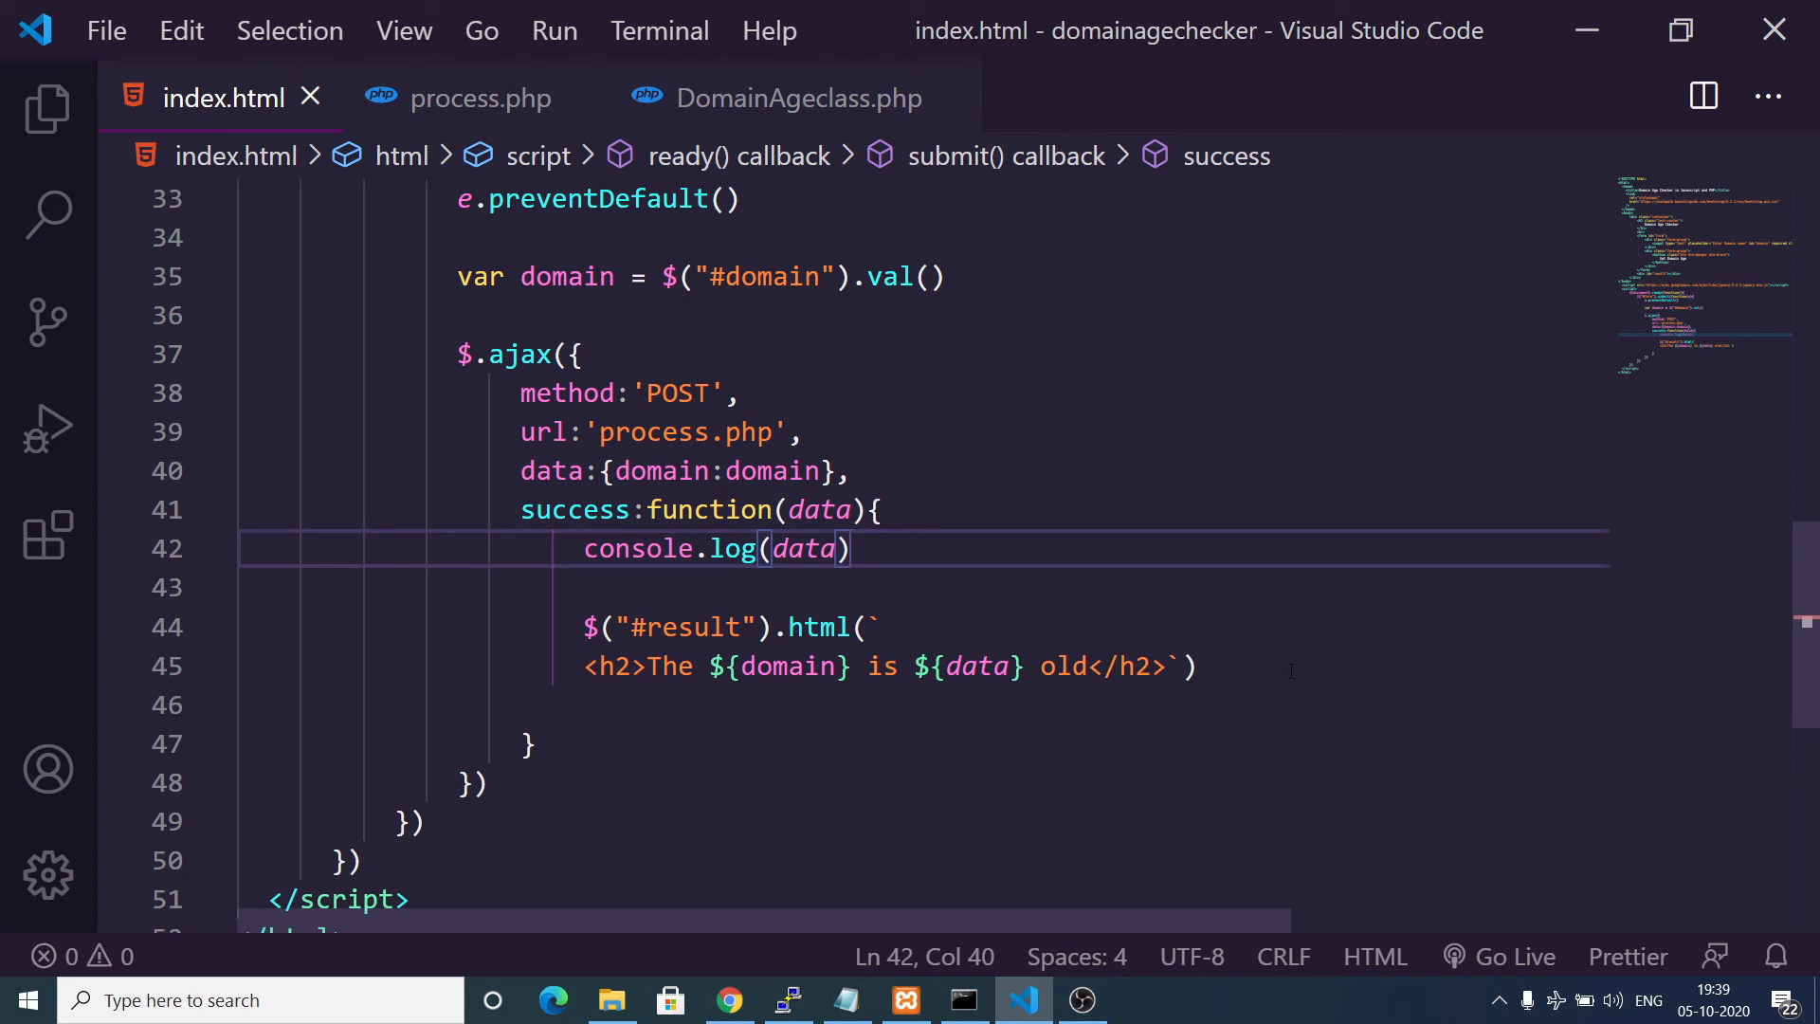
# Clear the input after success with $("#domain").val("").
pyautogui.write('$("#d')
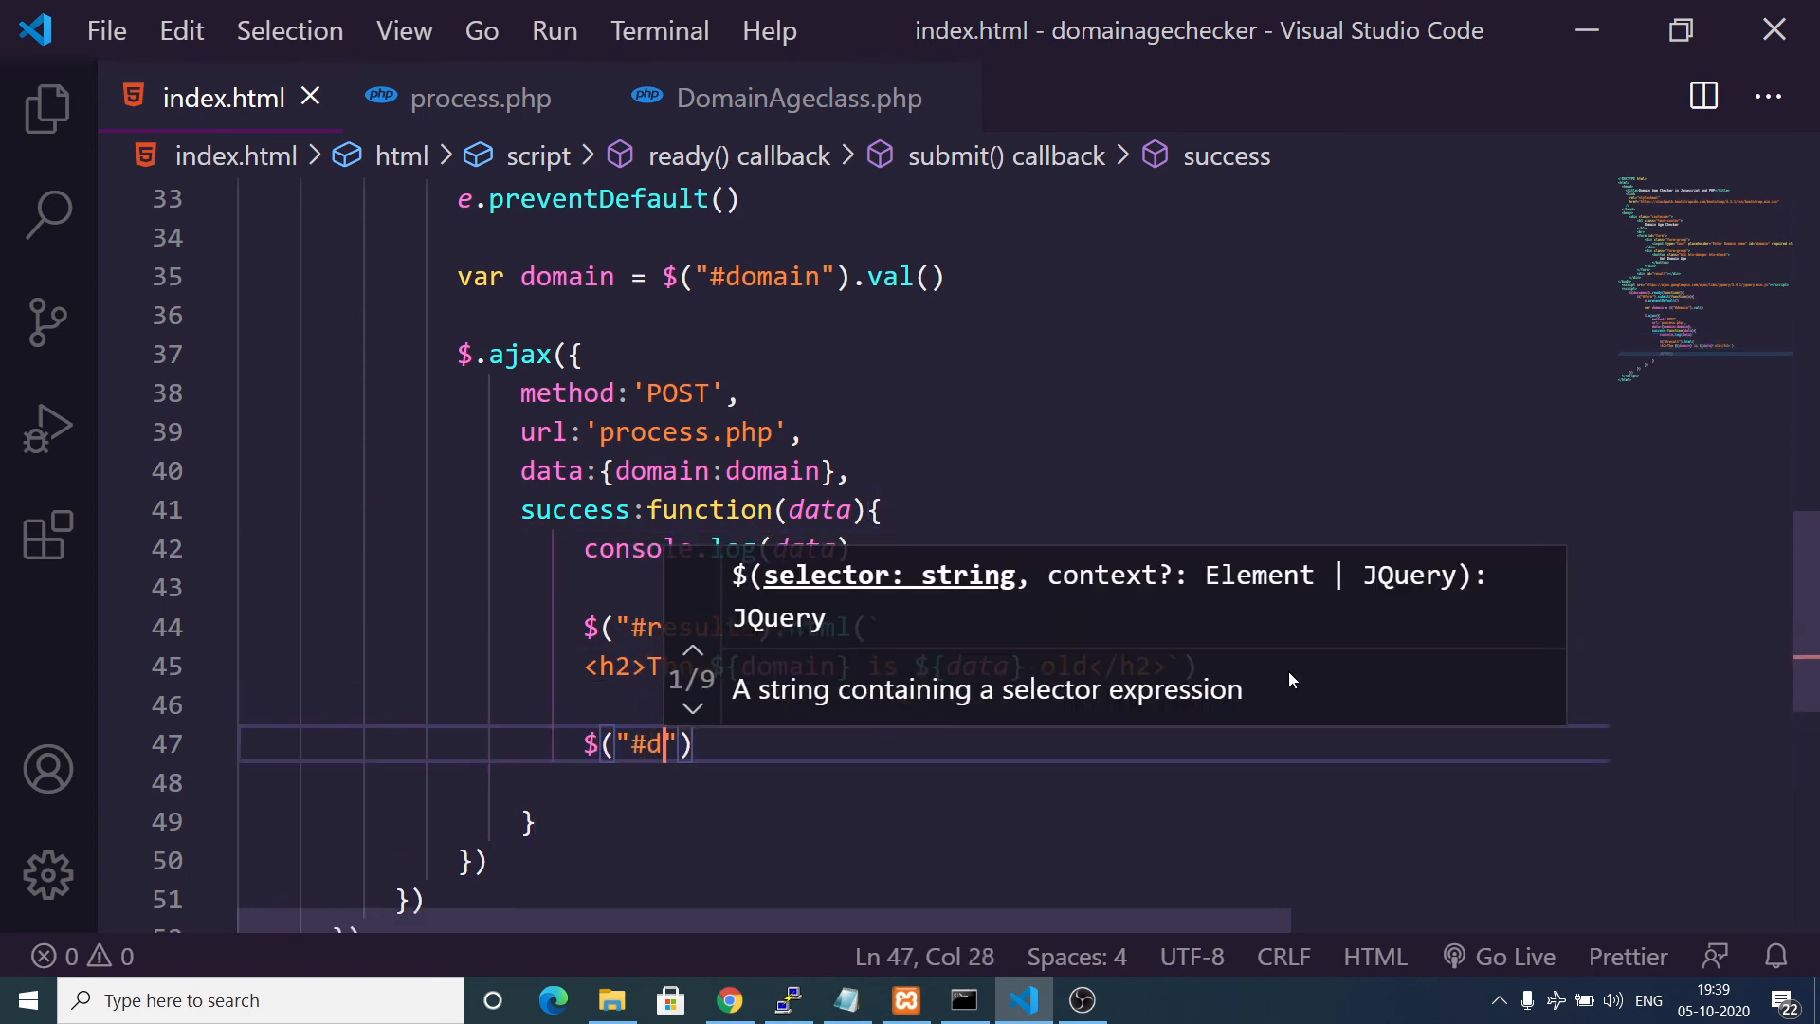
pyautogui.write('omain')
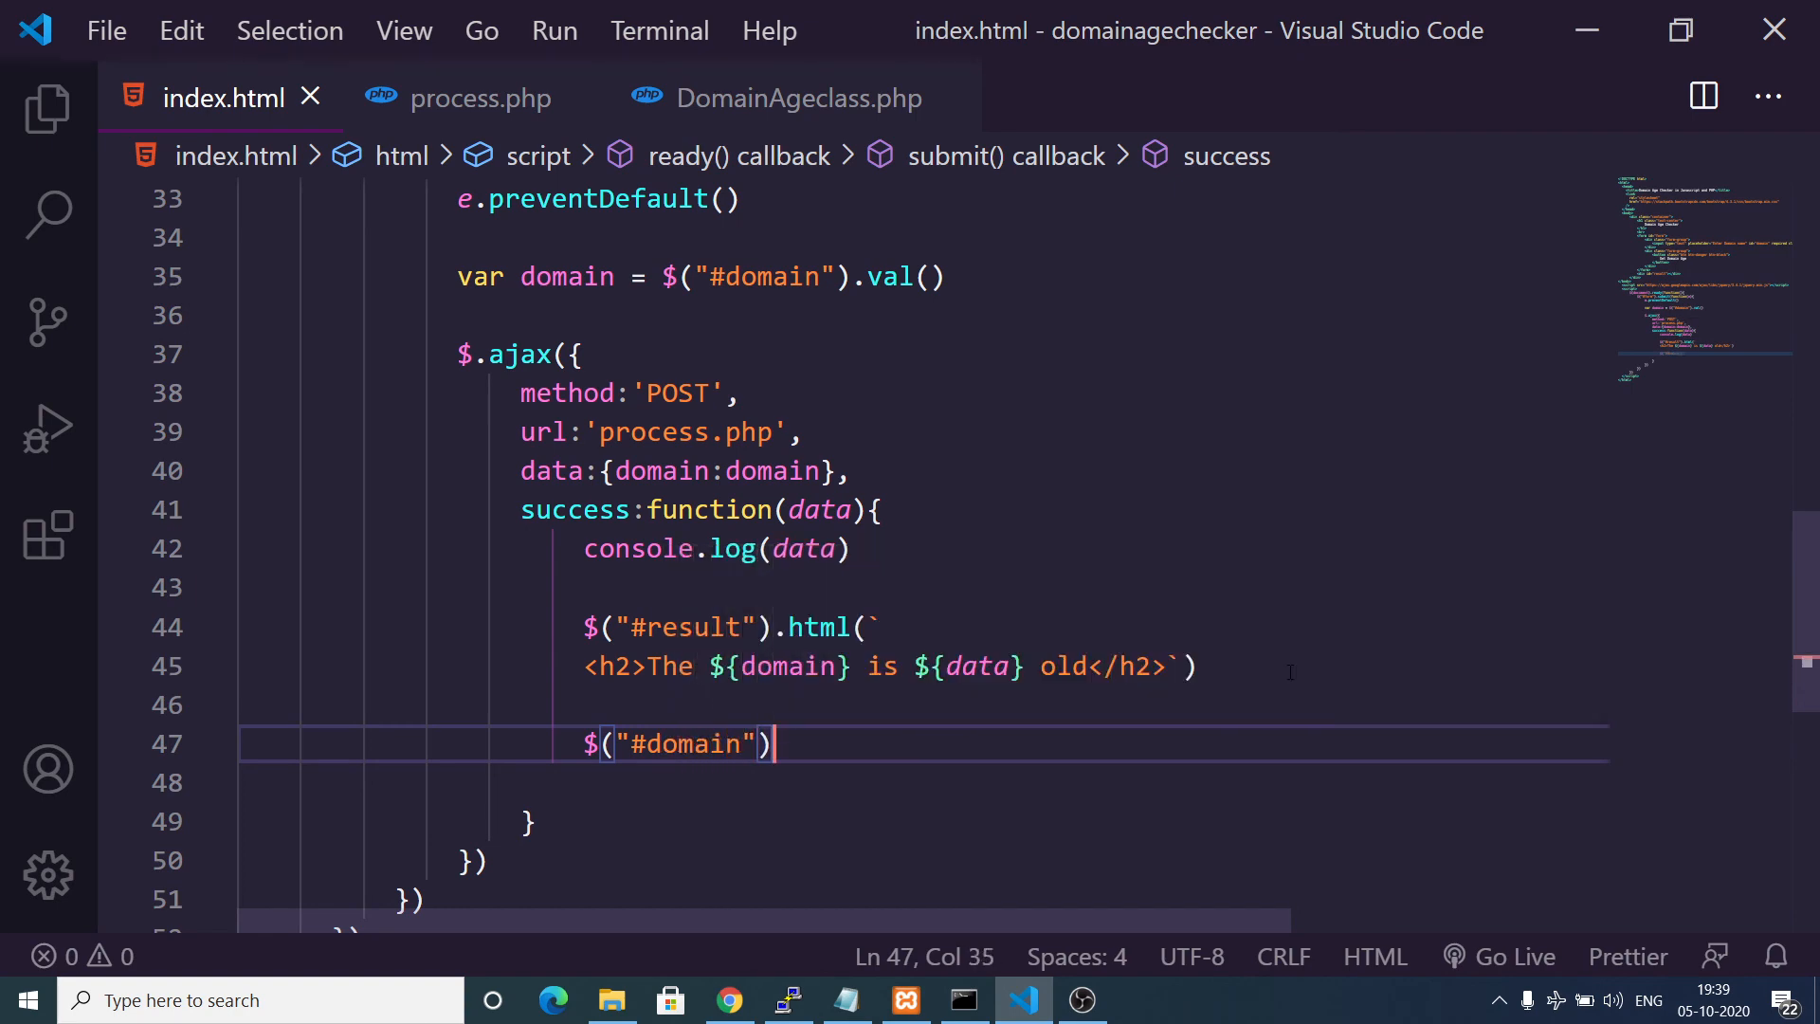
pyautogui.write('.val("")')
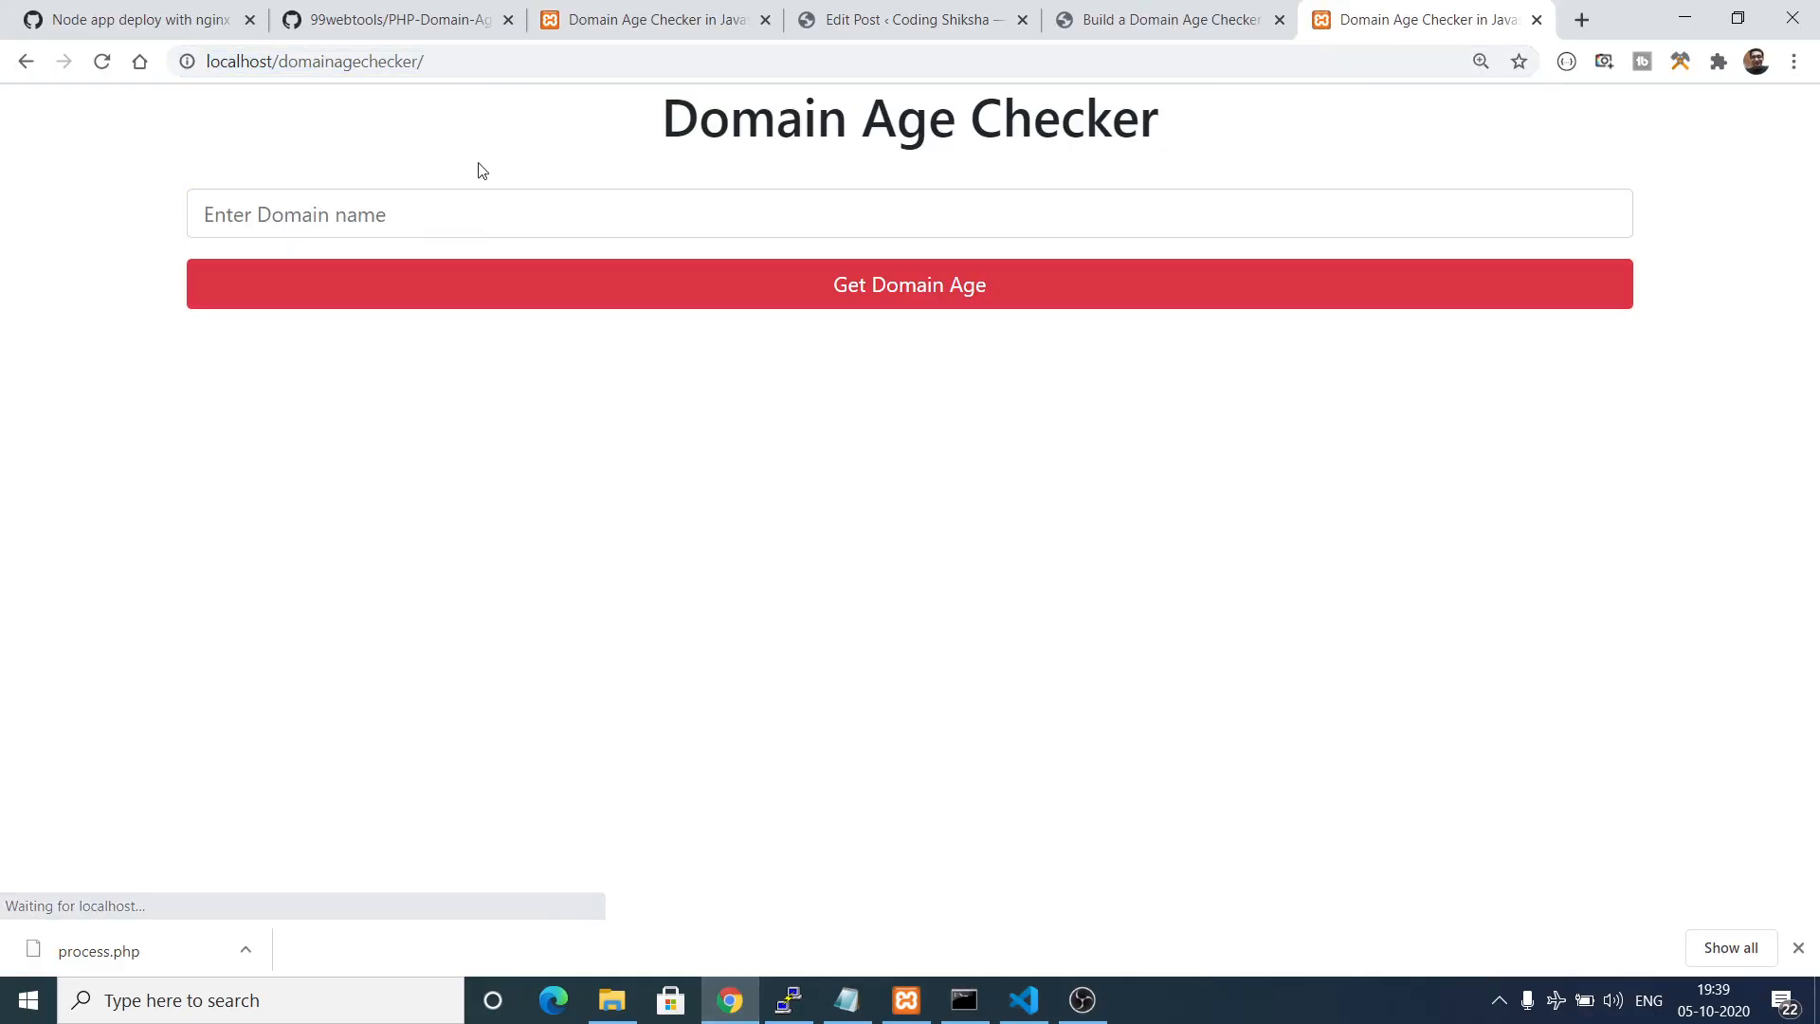
# Check codingshiksha.com's domain age and highlight the result sentence below the form.
pyautogui.write('codingshiksha.com')
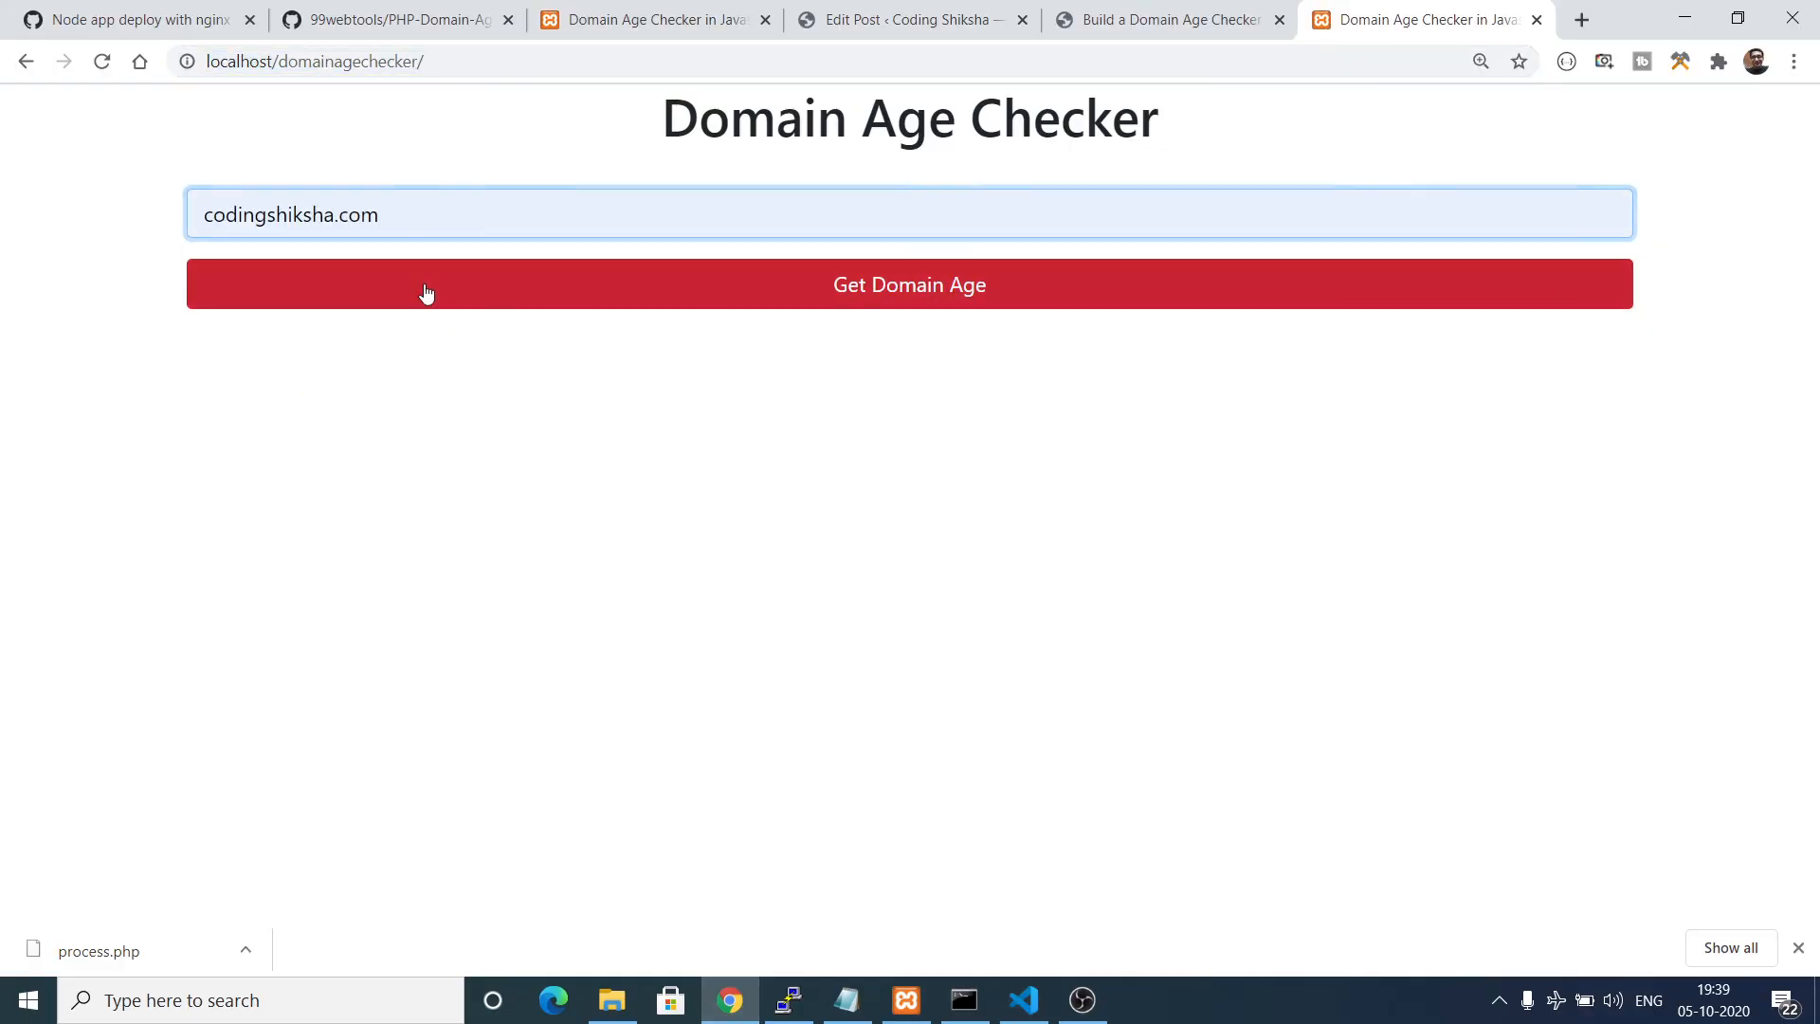
pyautogui.click(908, 284)
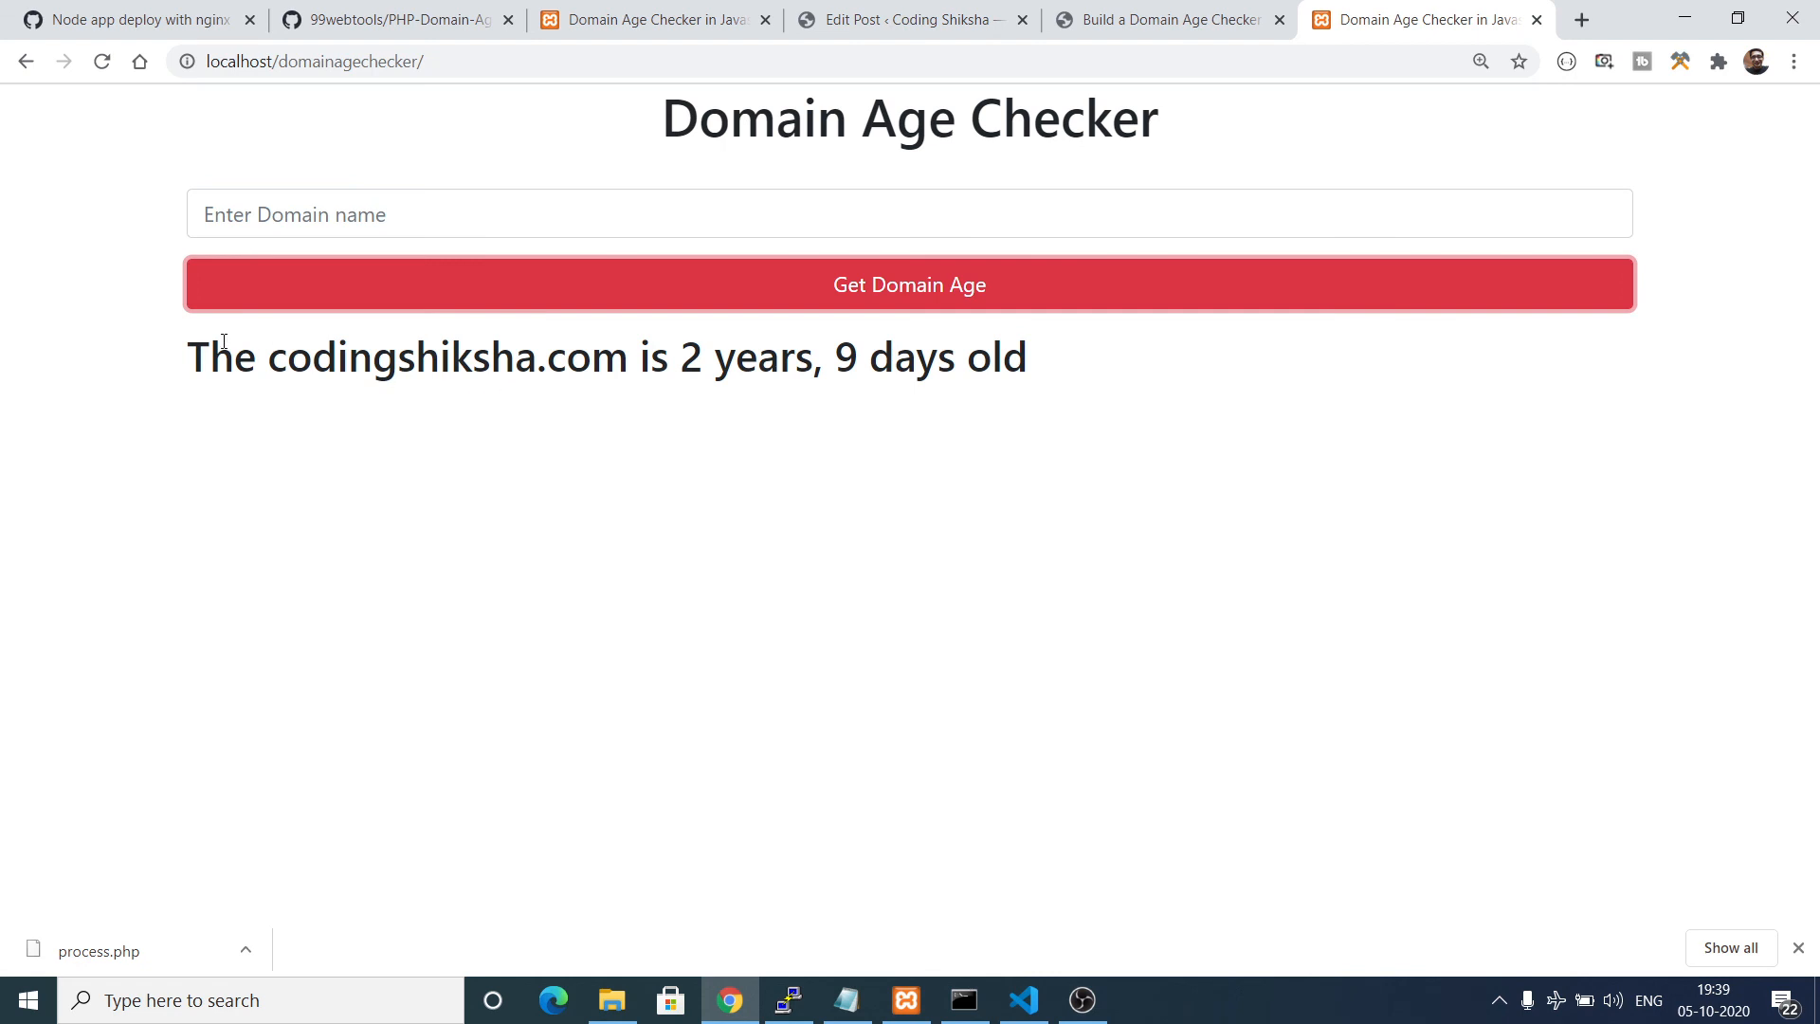
pyautogui.moveTo(231, 356); pyautogui.dragTo(813, 356)
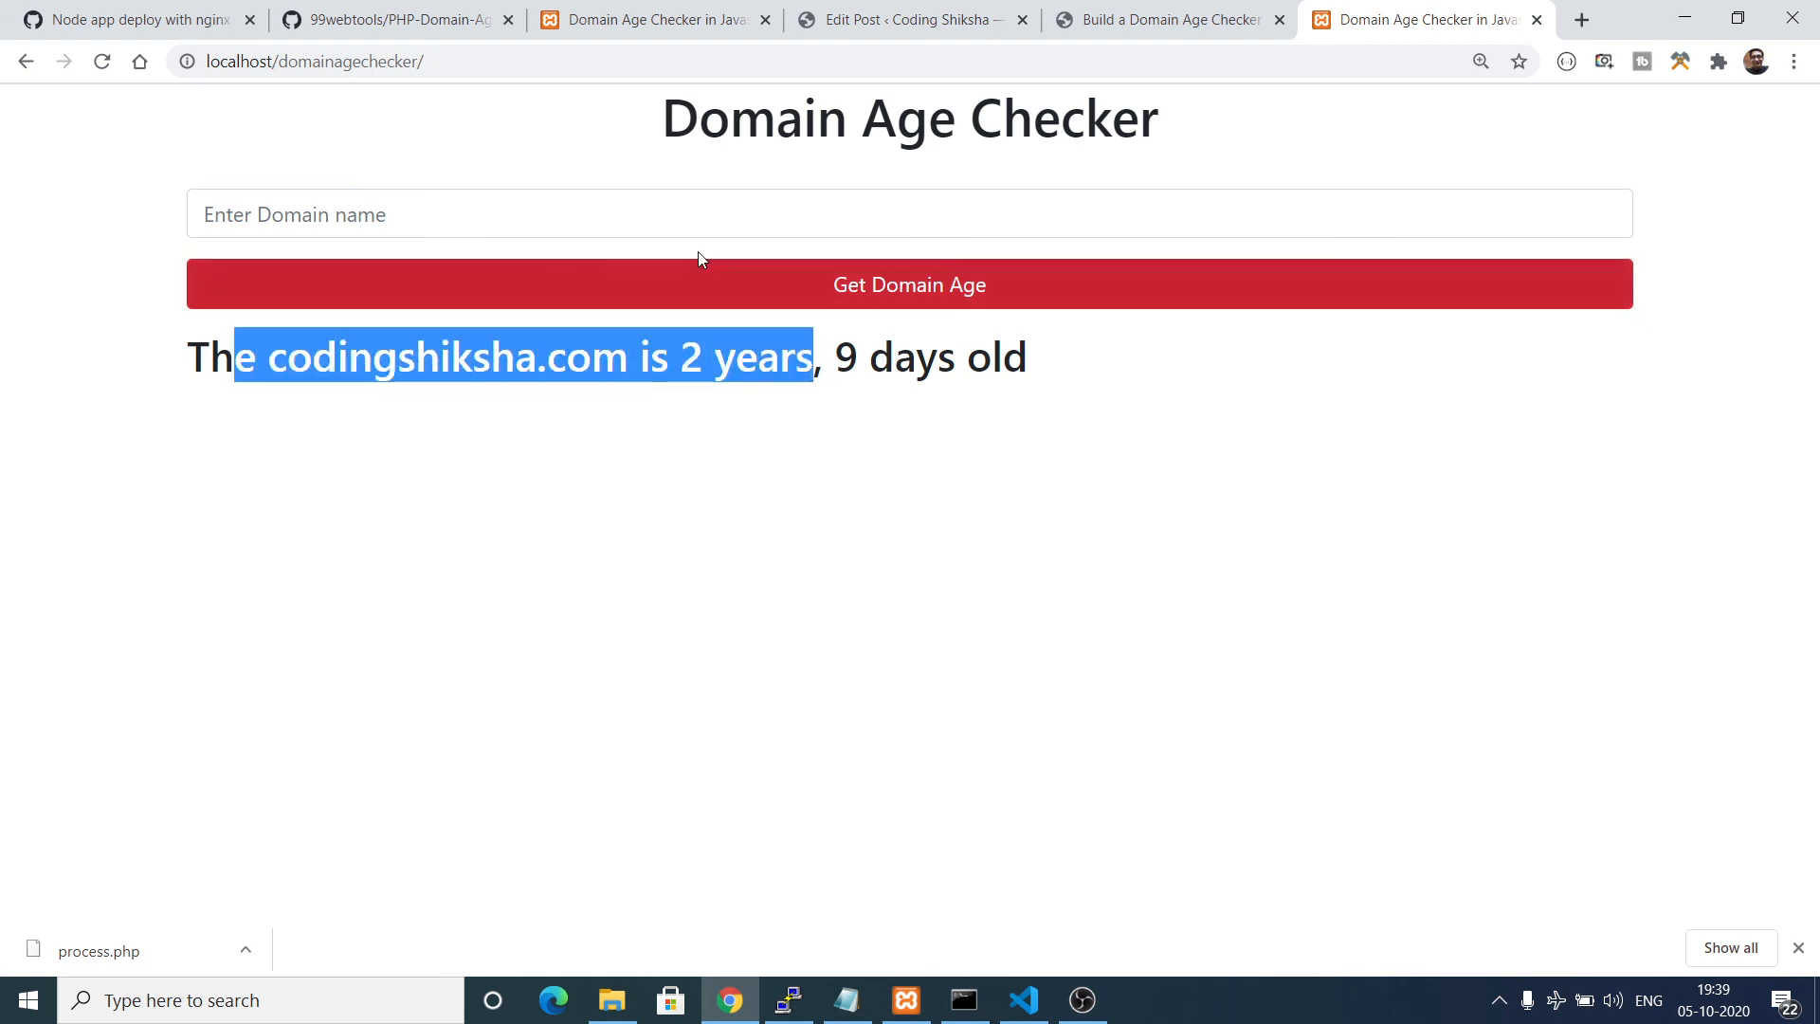
# Check 99webtools.com from the autocomplete entries, showing it is 6 years, 318 days old.
pyautogui.click(908, 214)
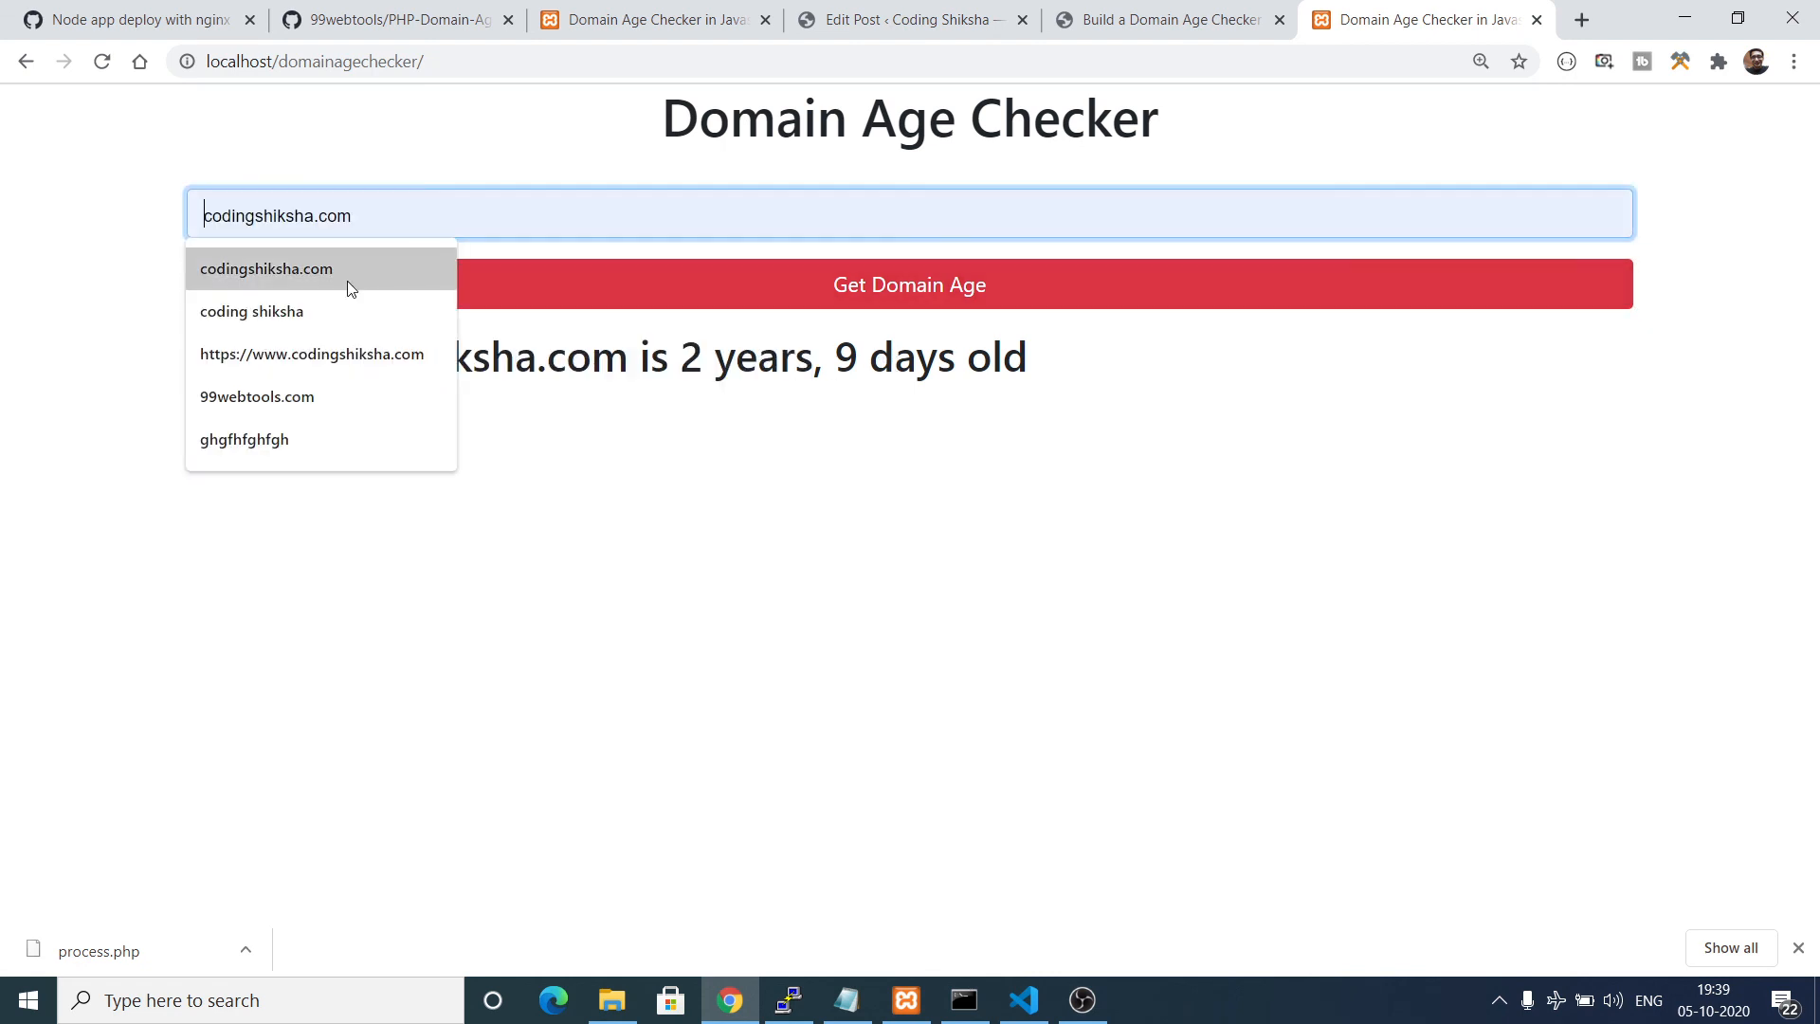
pyautogui.click(256, 396)
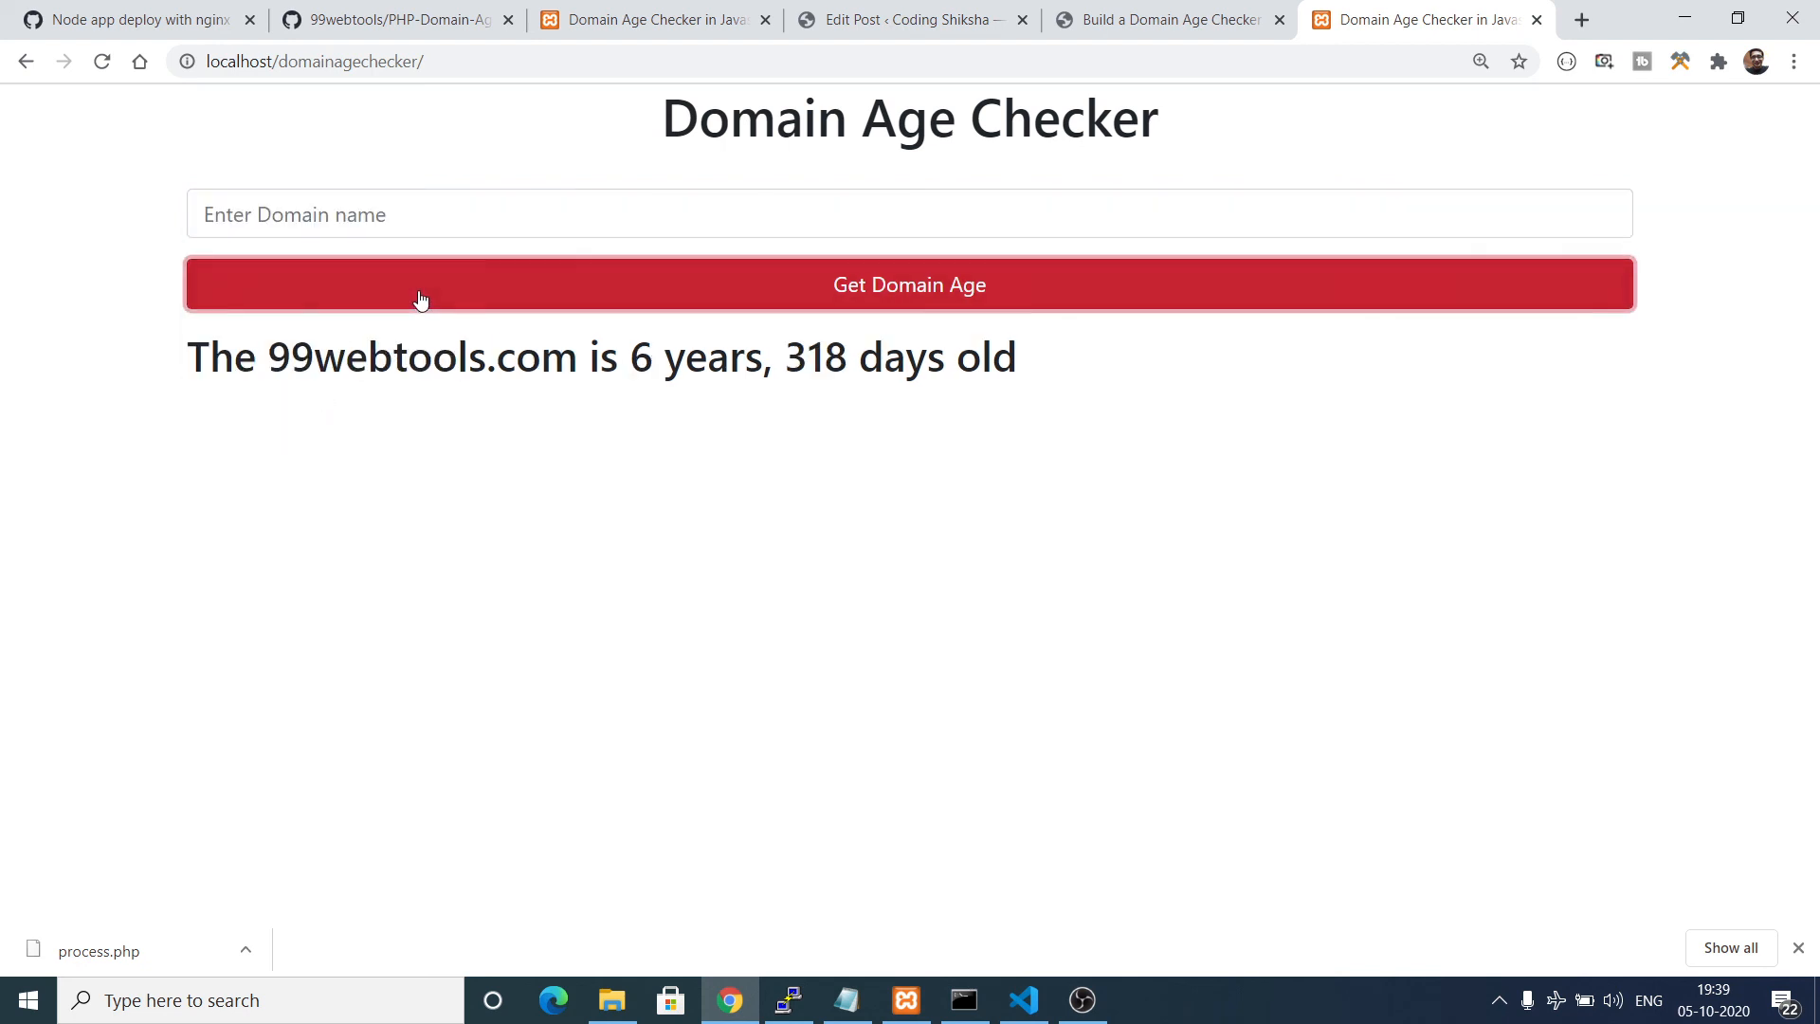
pyautogui.moveTo(208, 359); pyautogui.dragTo(542, 358)
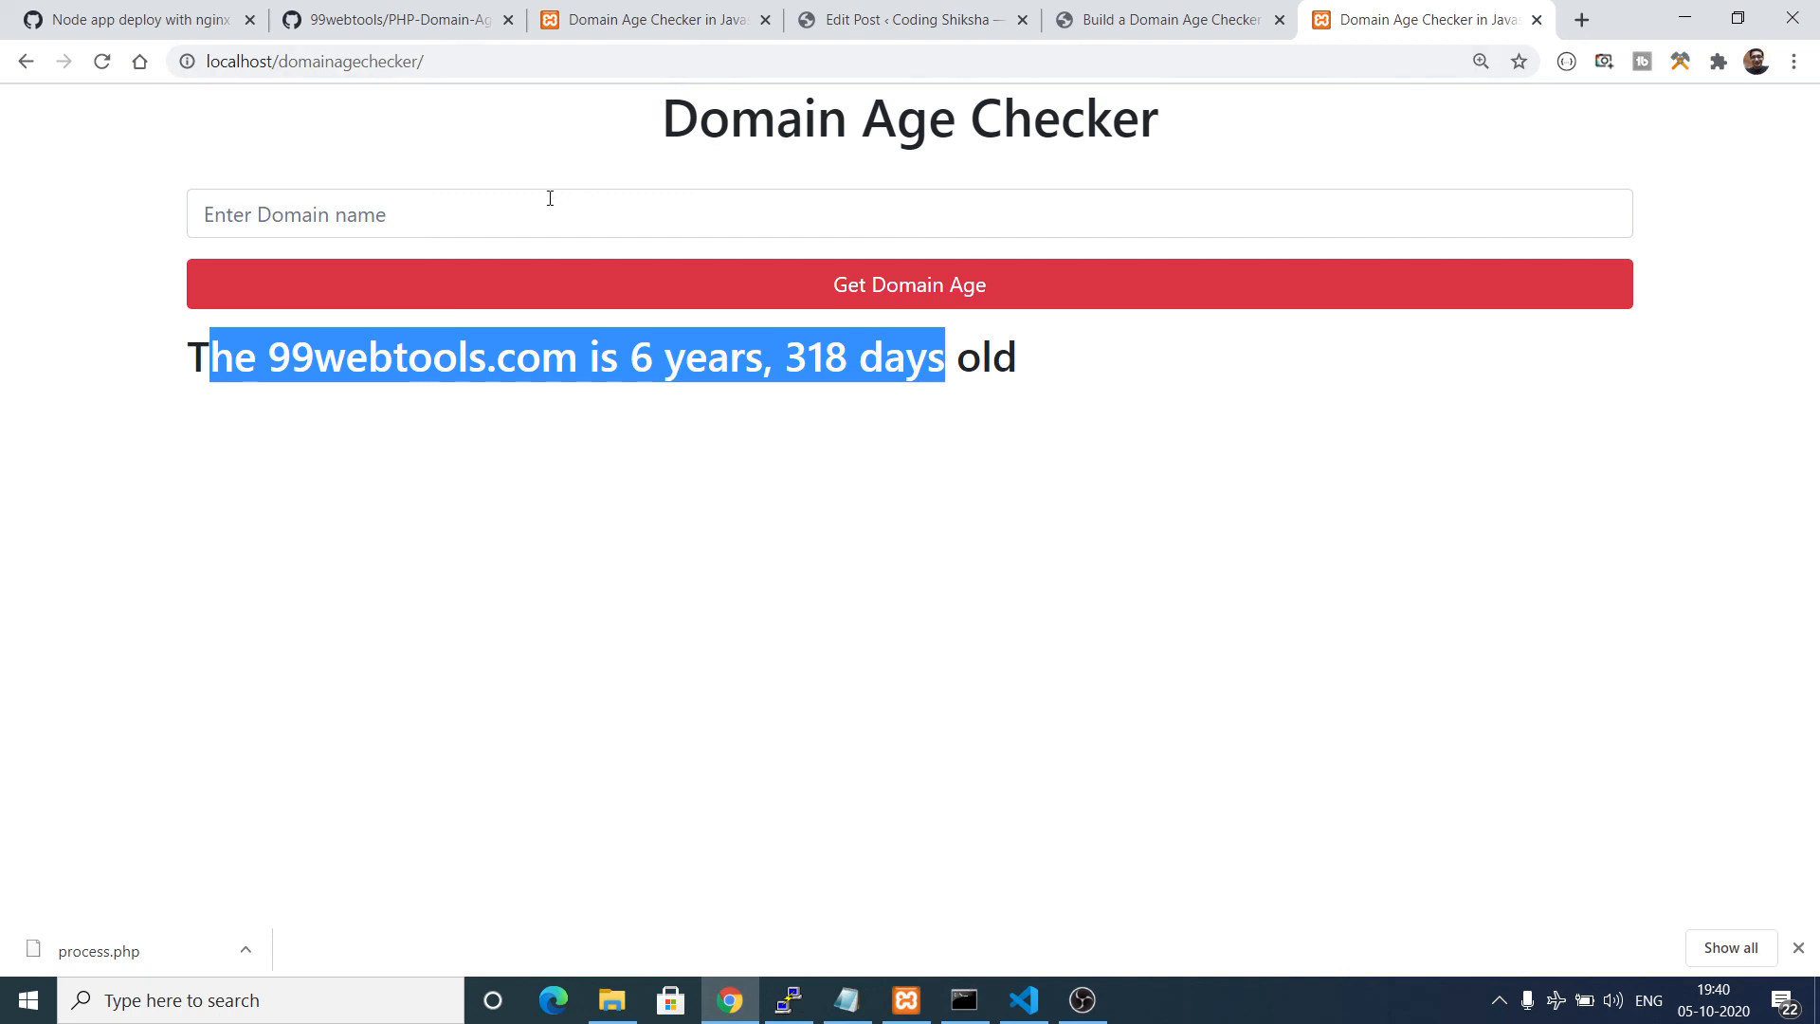
# Check codingshiksha.com (2 years, 9 days old), then view the tutorial post's process.php code.
pyautogui.write('codingshiksha.com')
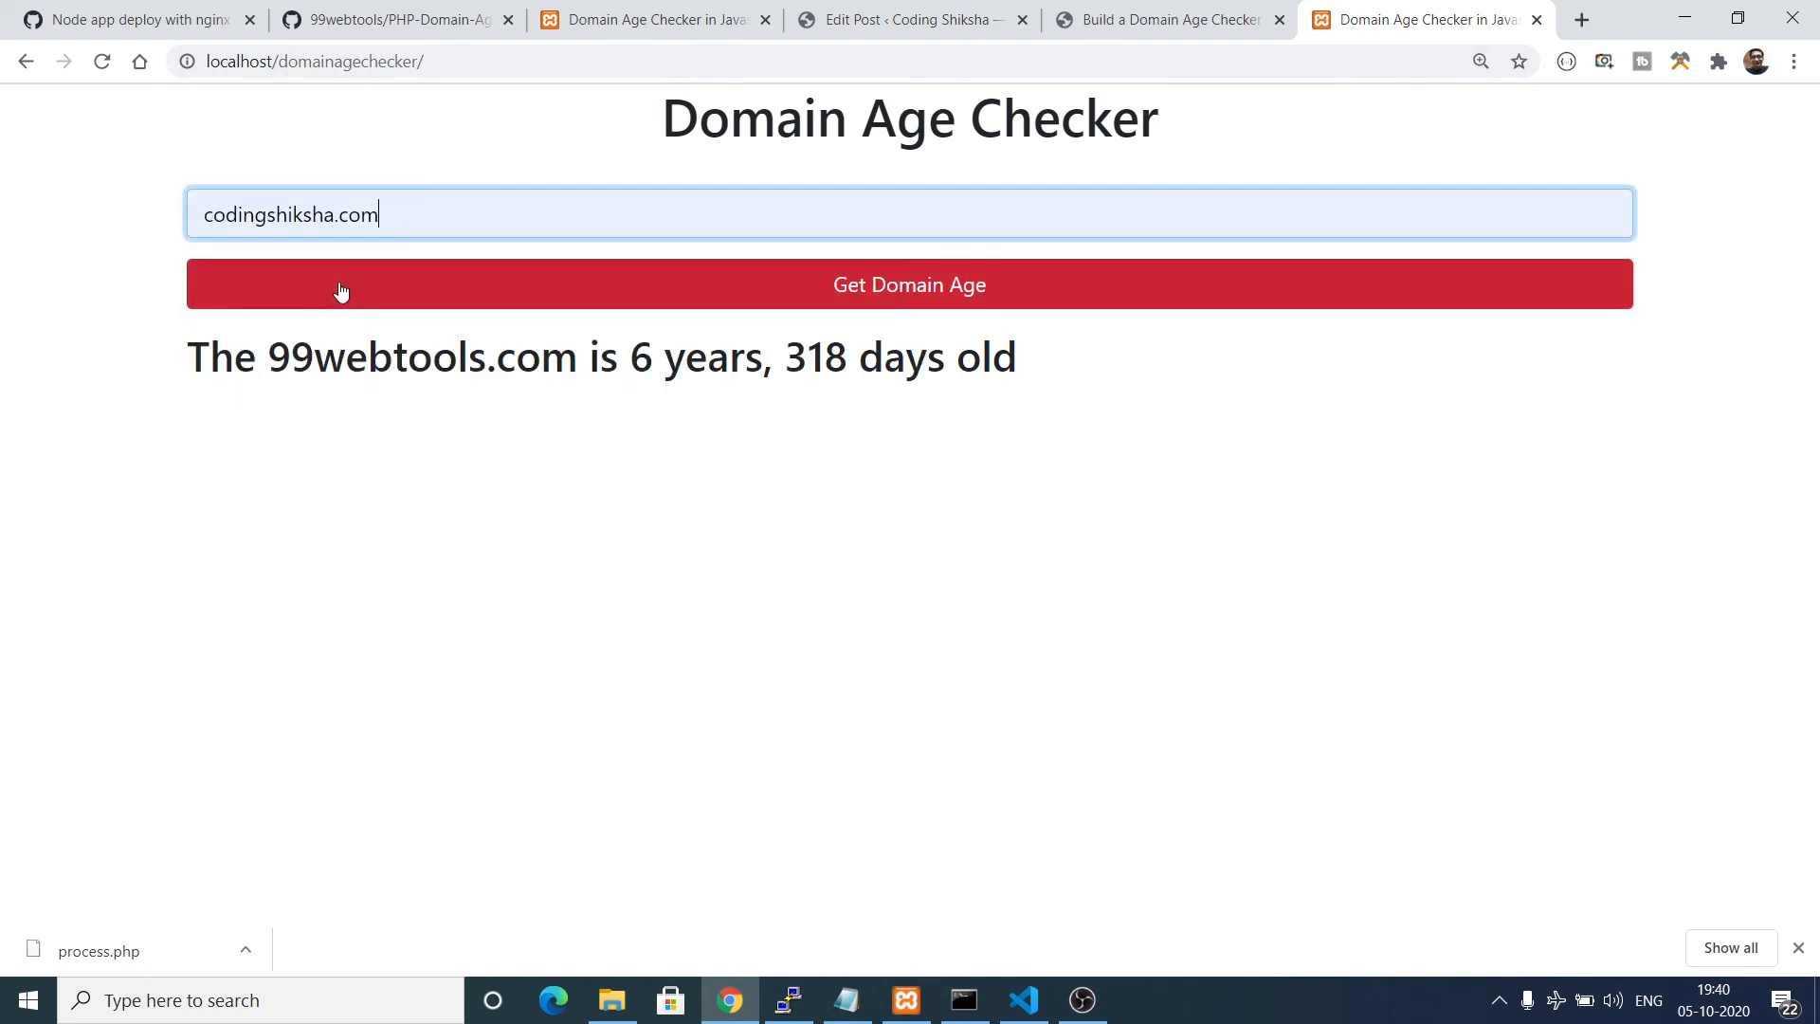
pyautogui.click(909, 284)
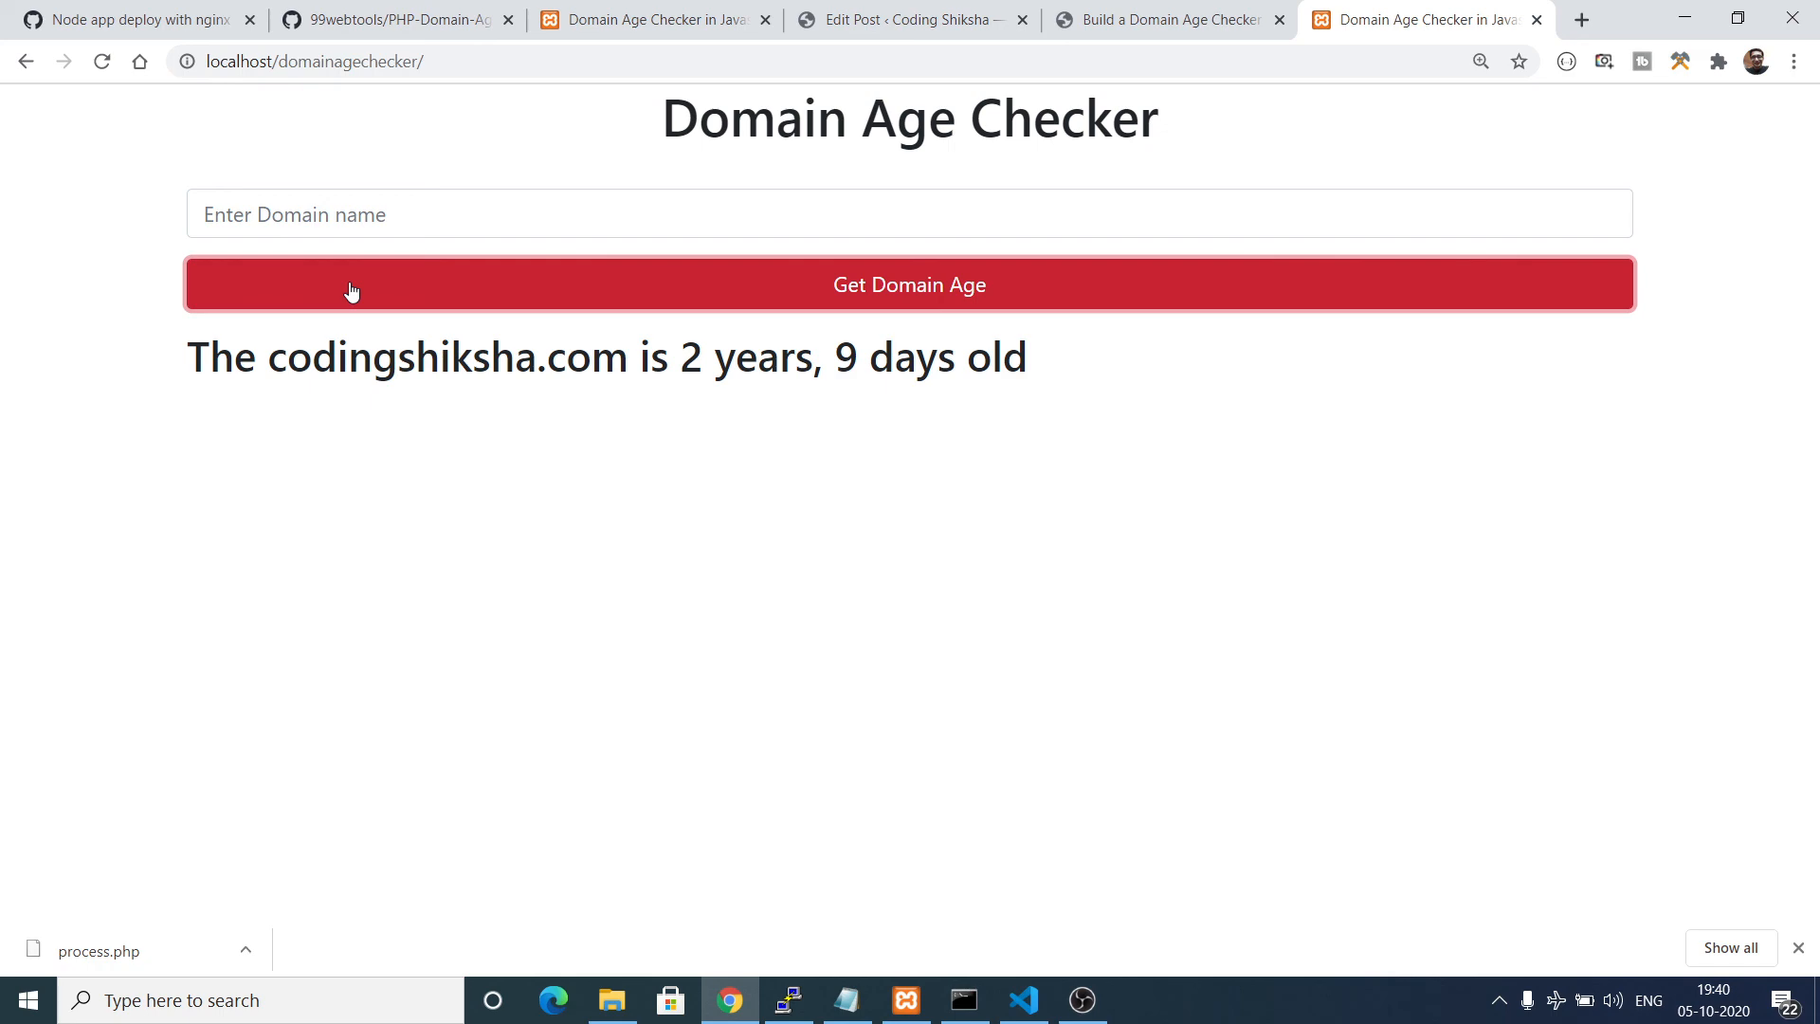
pyautogui.click(1160, 19)
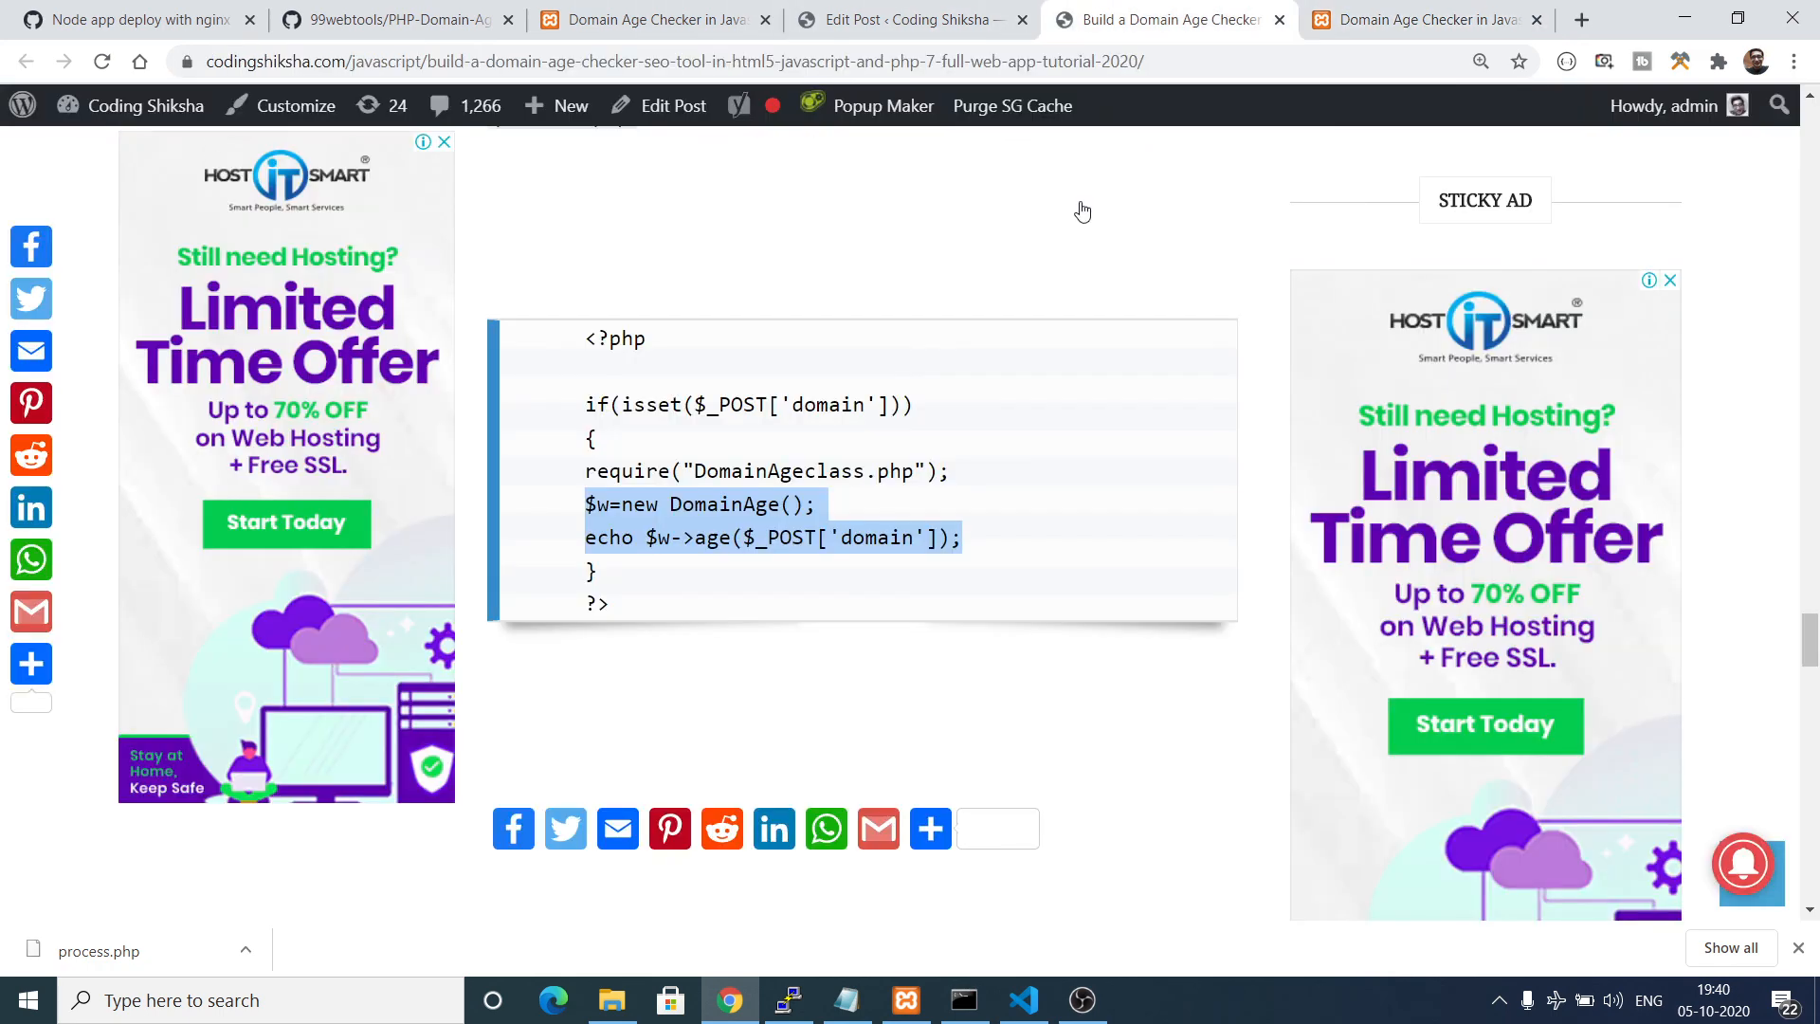